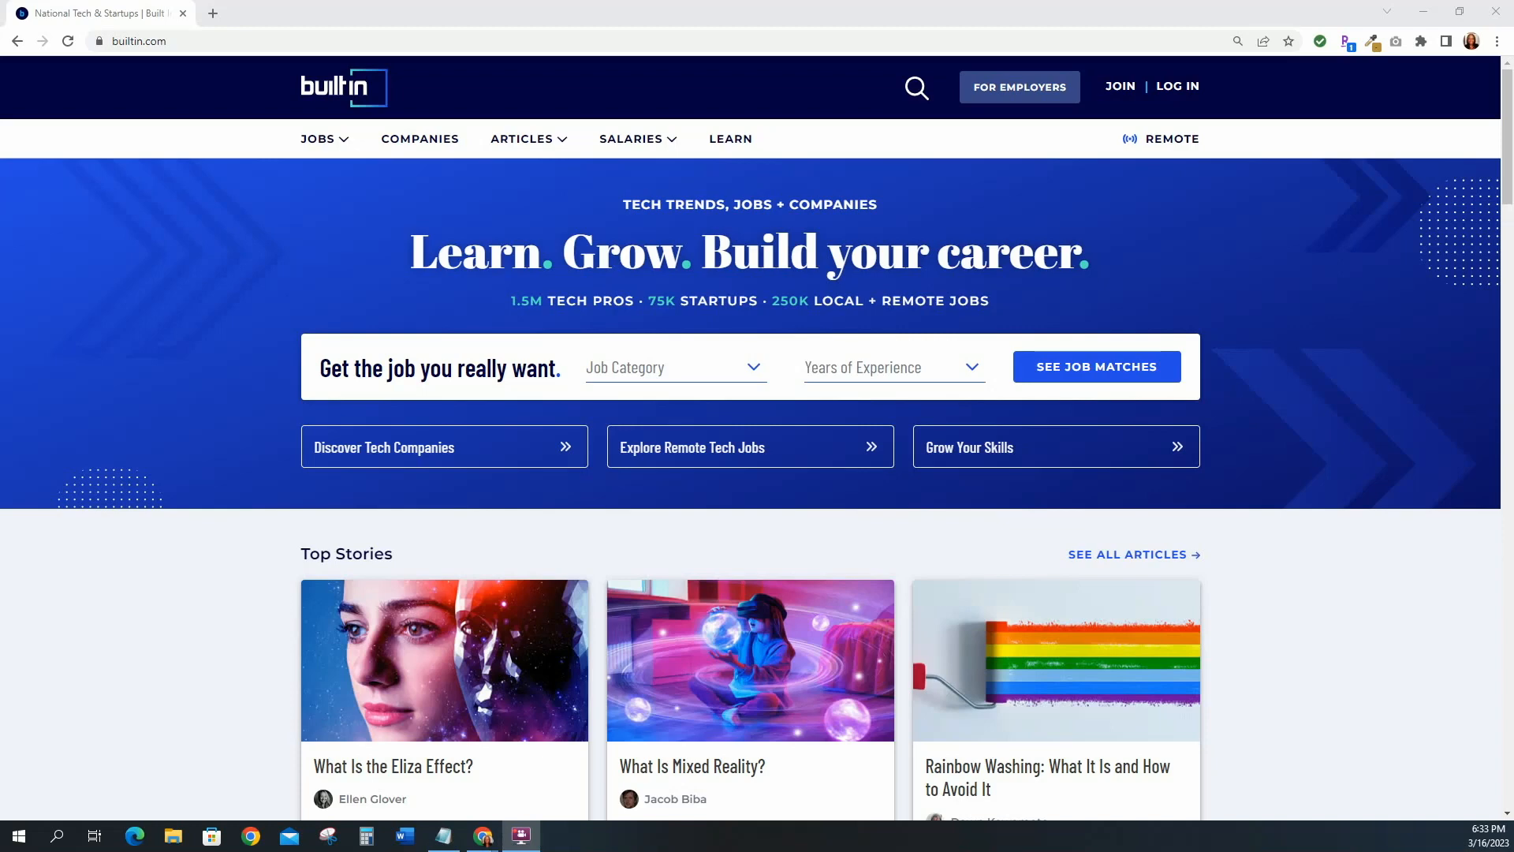
pyautogui.moveTo(378, 142)
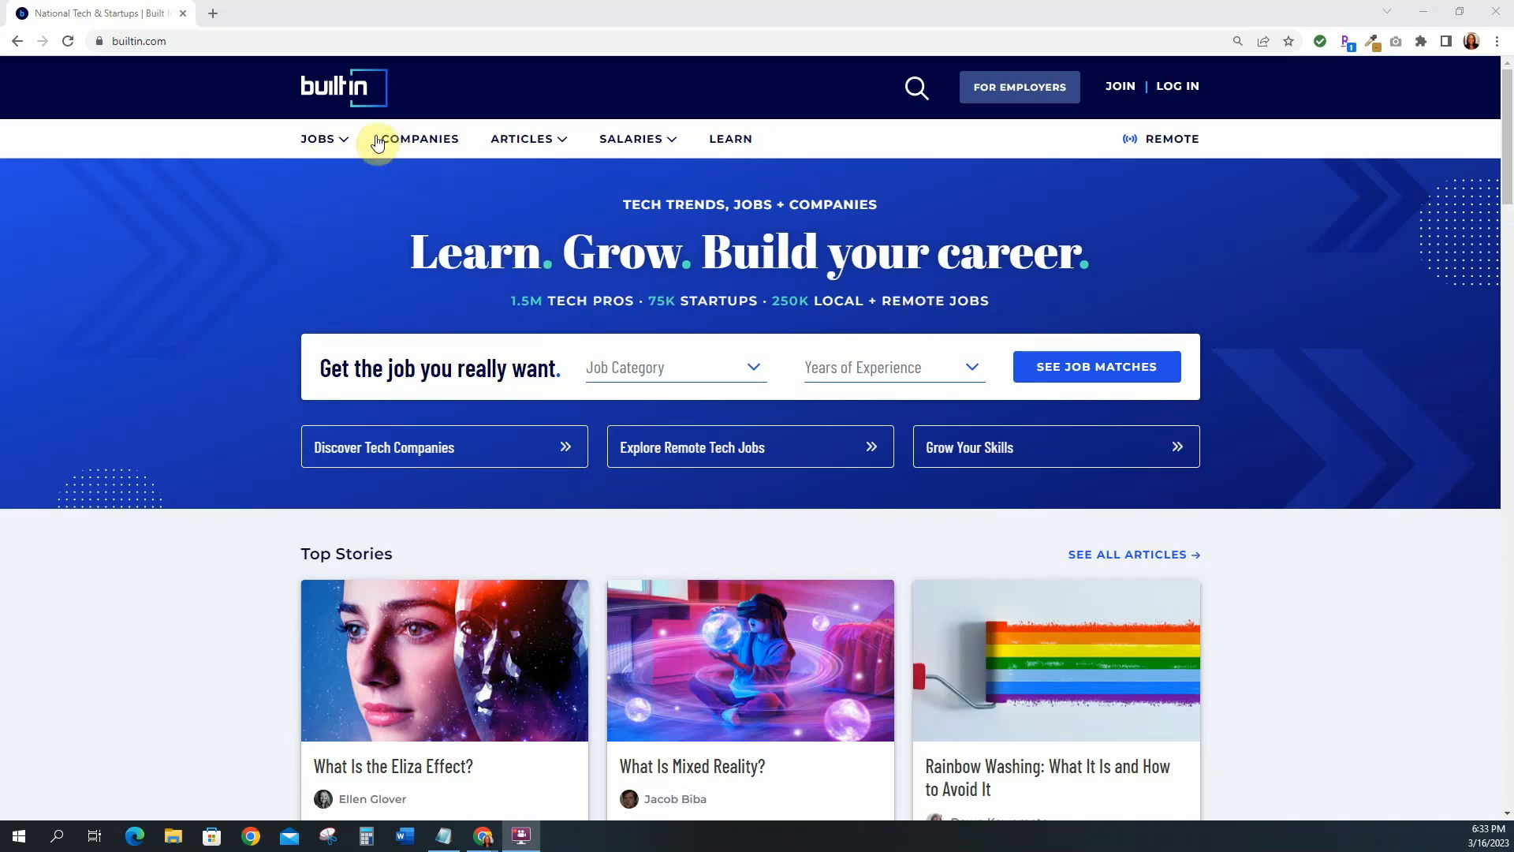
pyautogui.moveTo(384, 103)
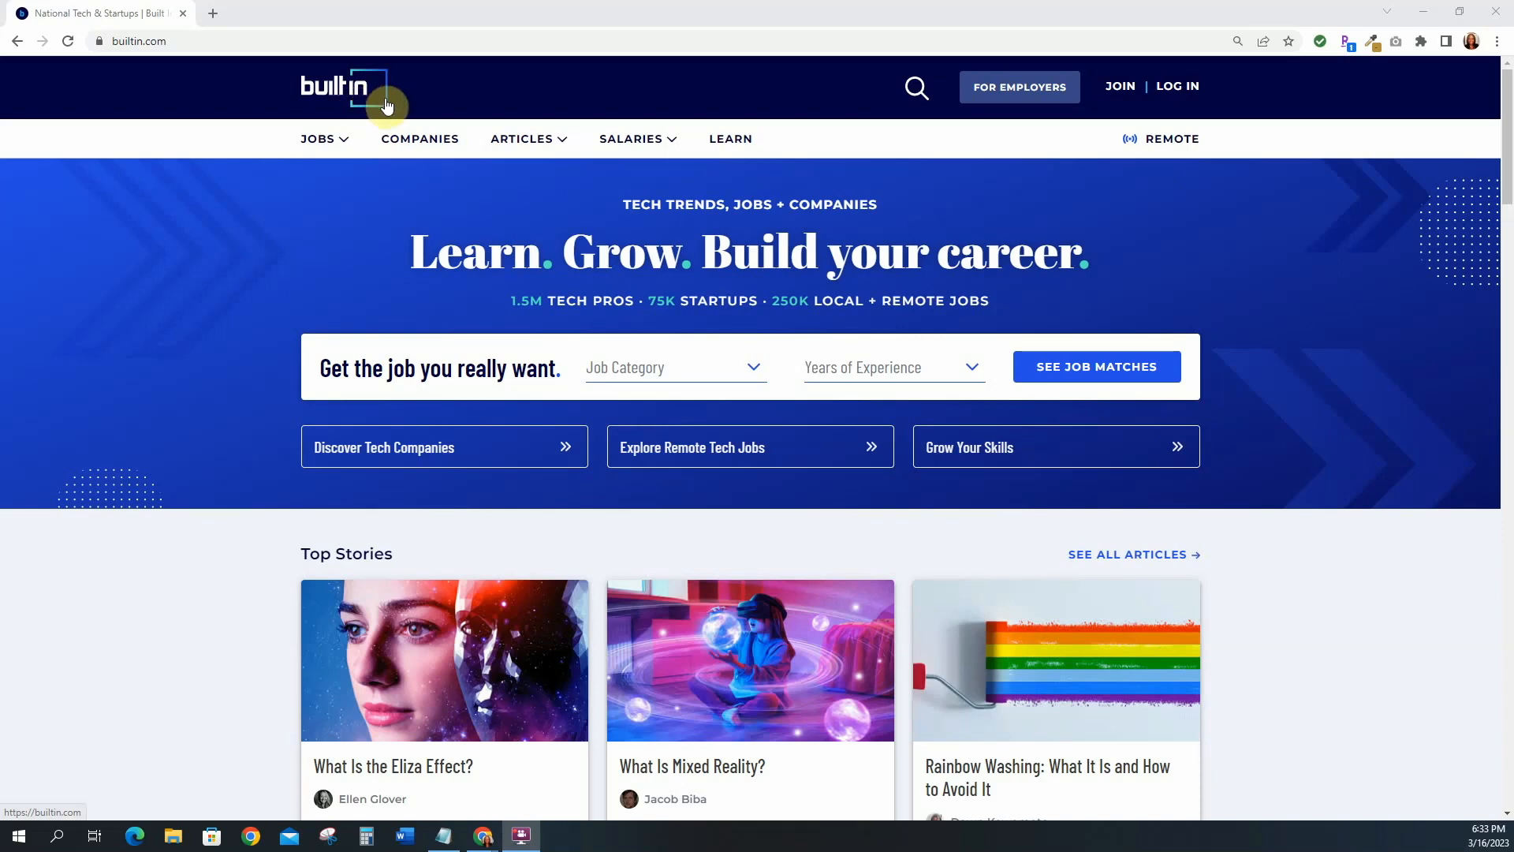
pyautogui.moveTo(1177, 86)
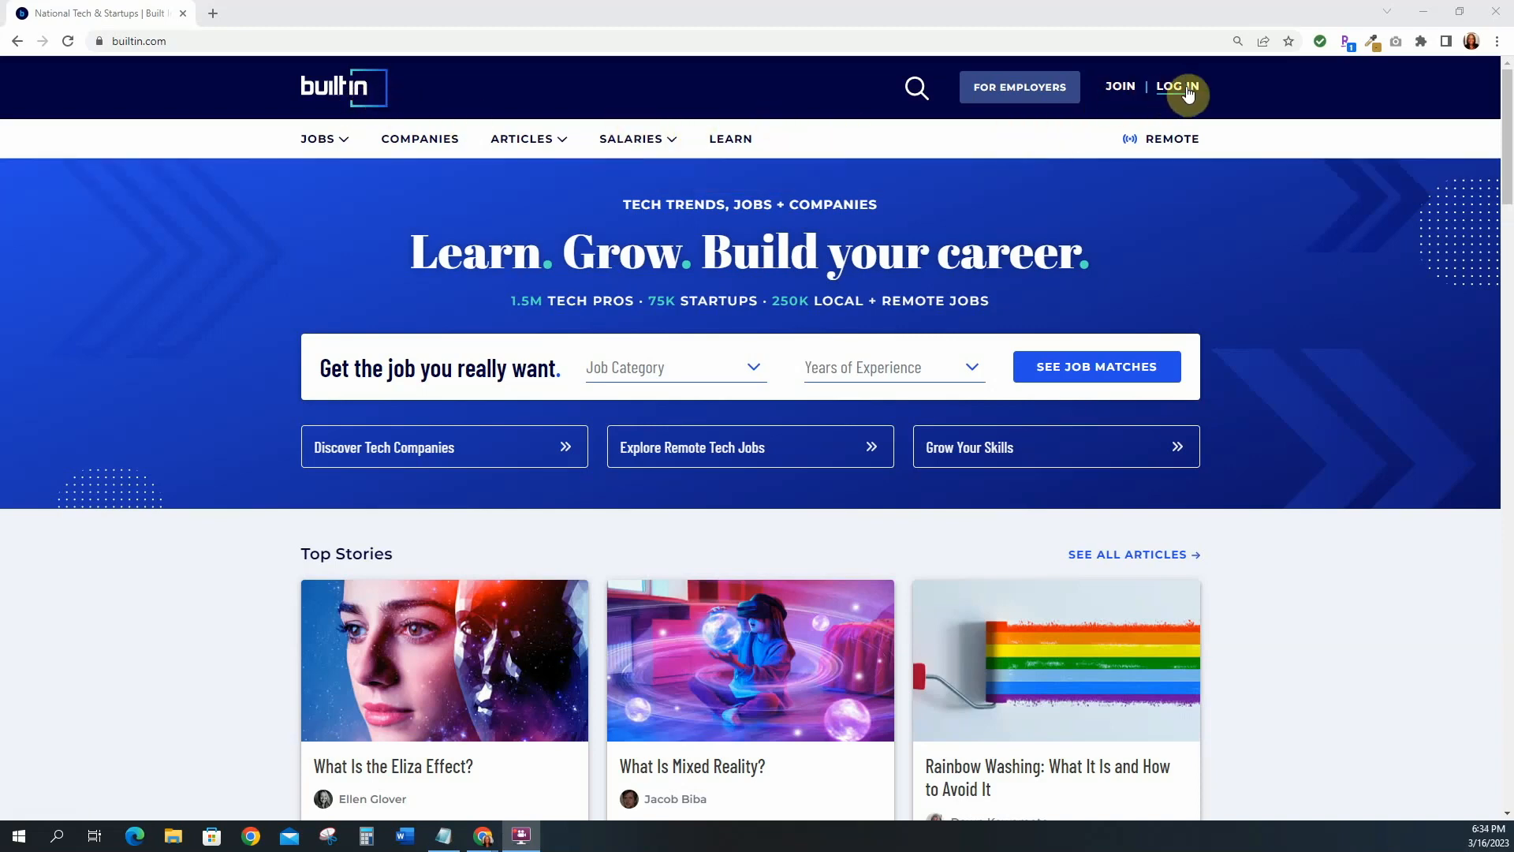
pyautogui.moveTo(1119, 85)
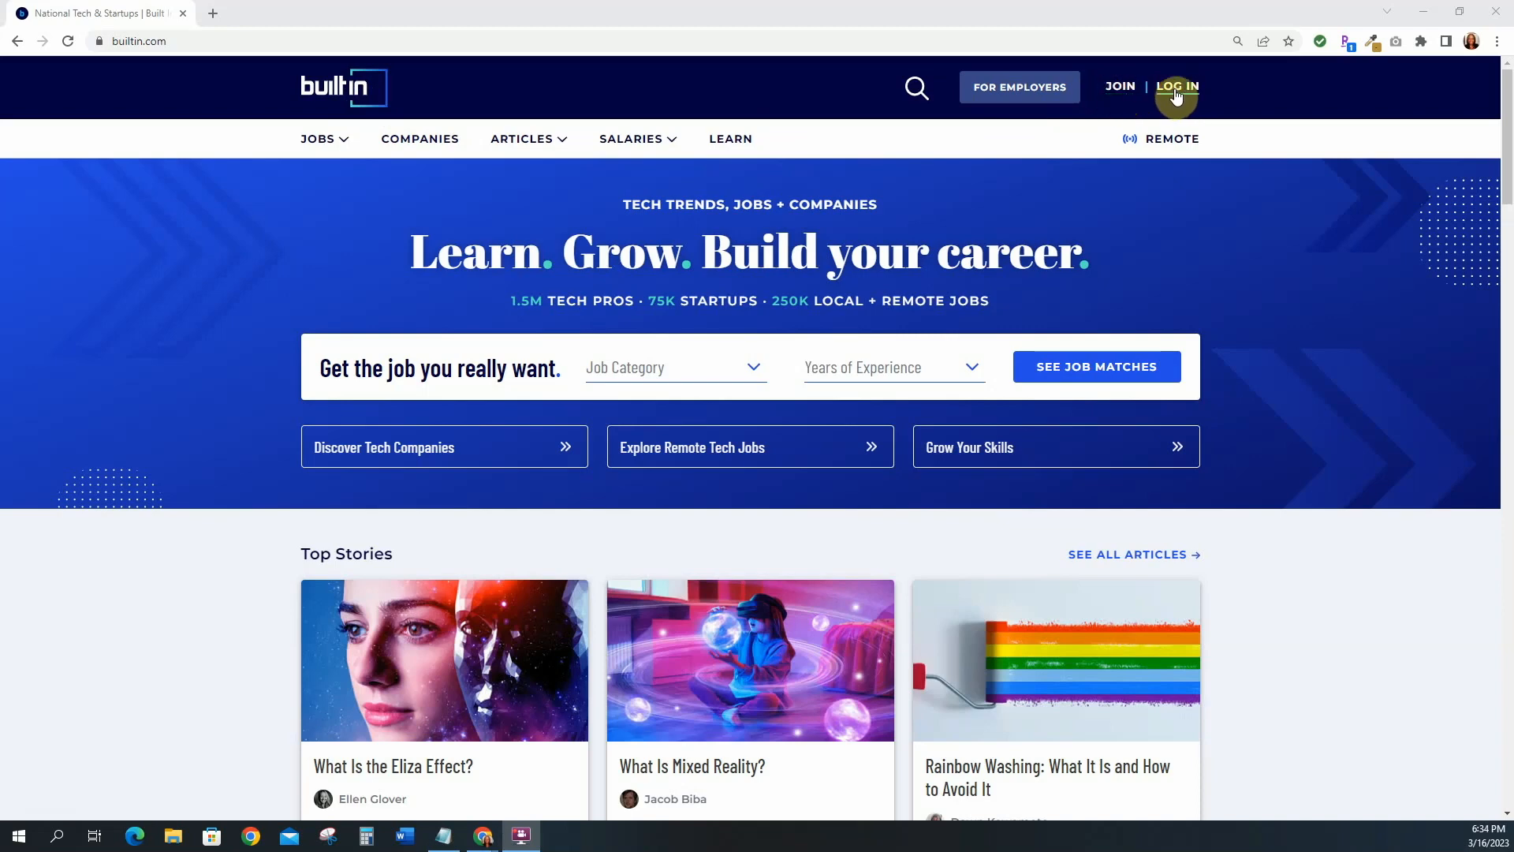
pyautogui.moveTo(1119, 87)
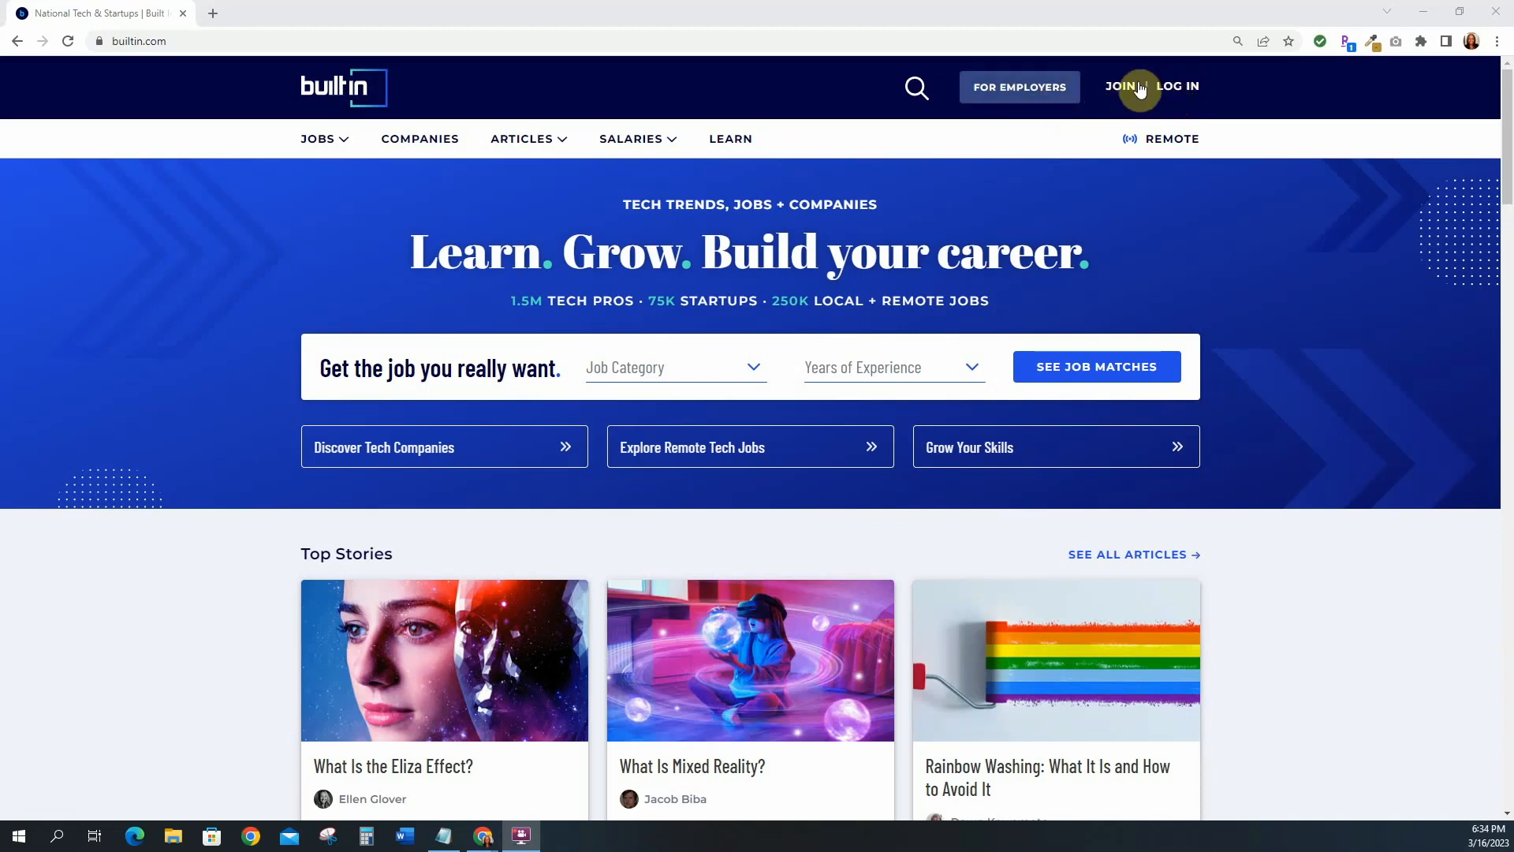
pyautogui.moveTo(1123, 94)
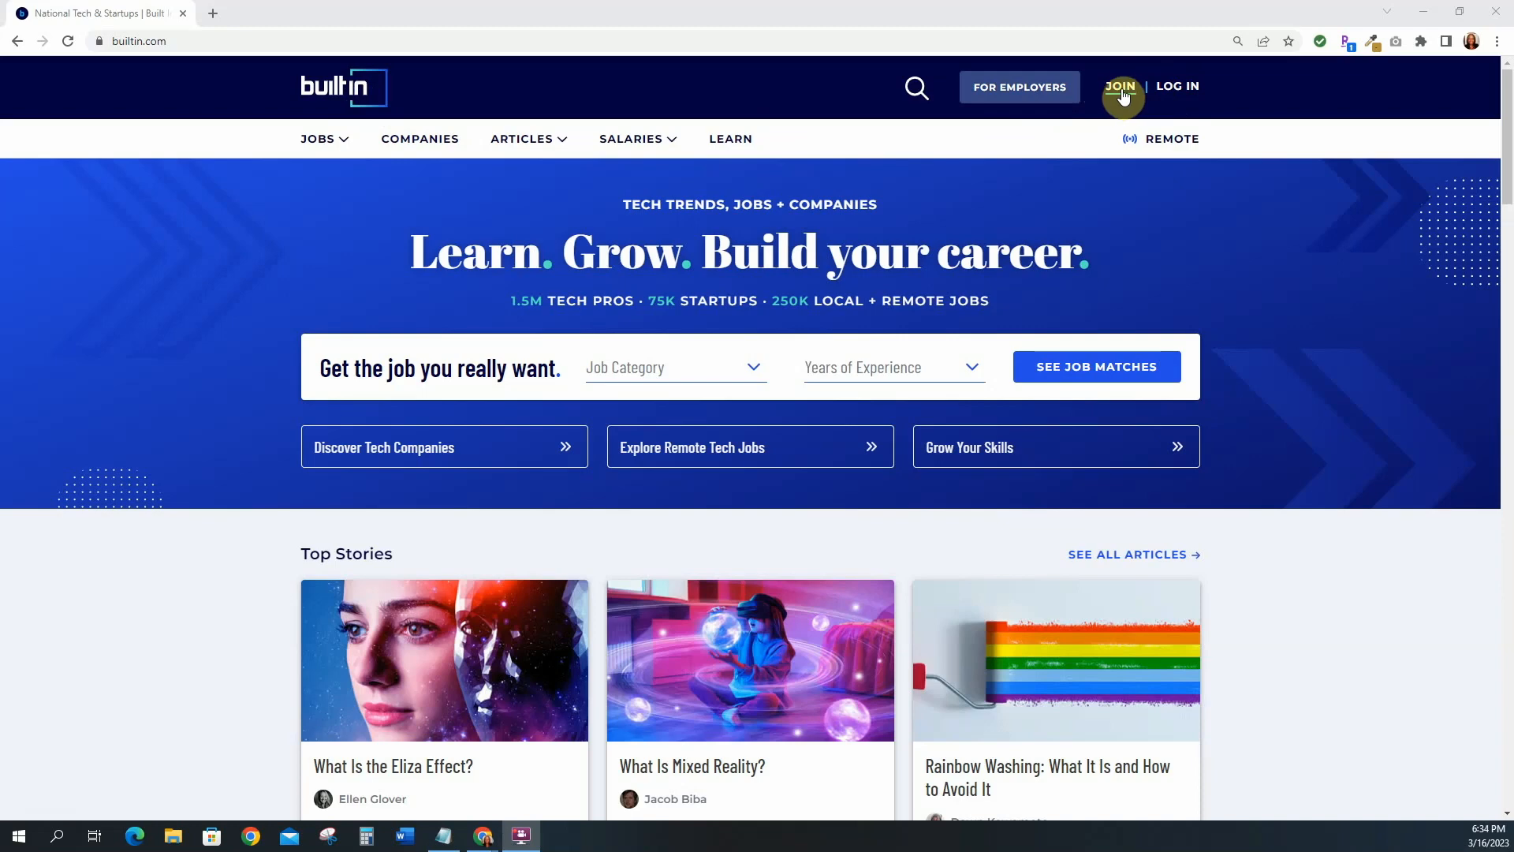
pyautogui.moveTo(1143, 86)
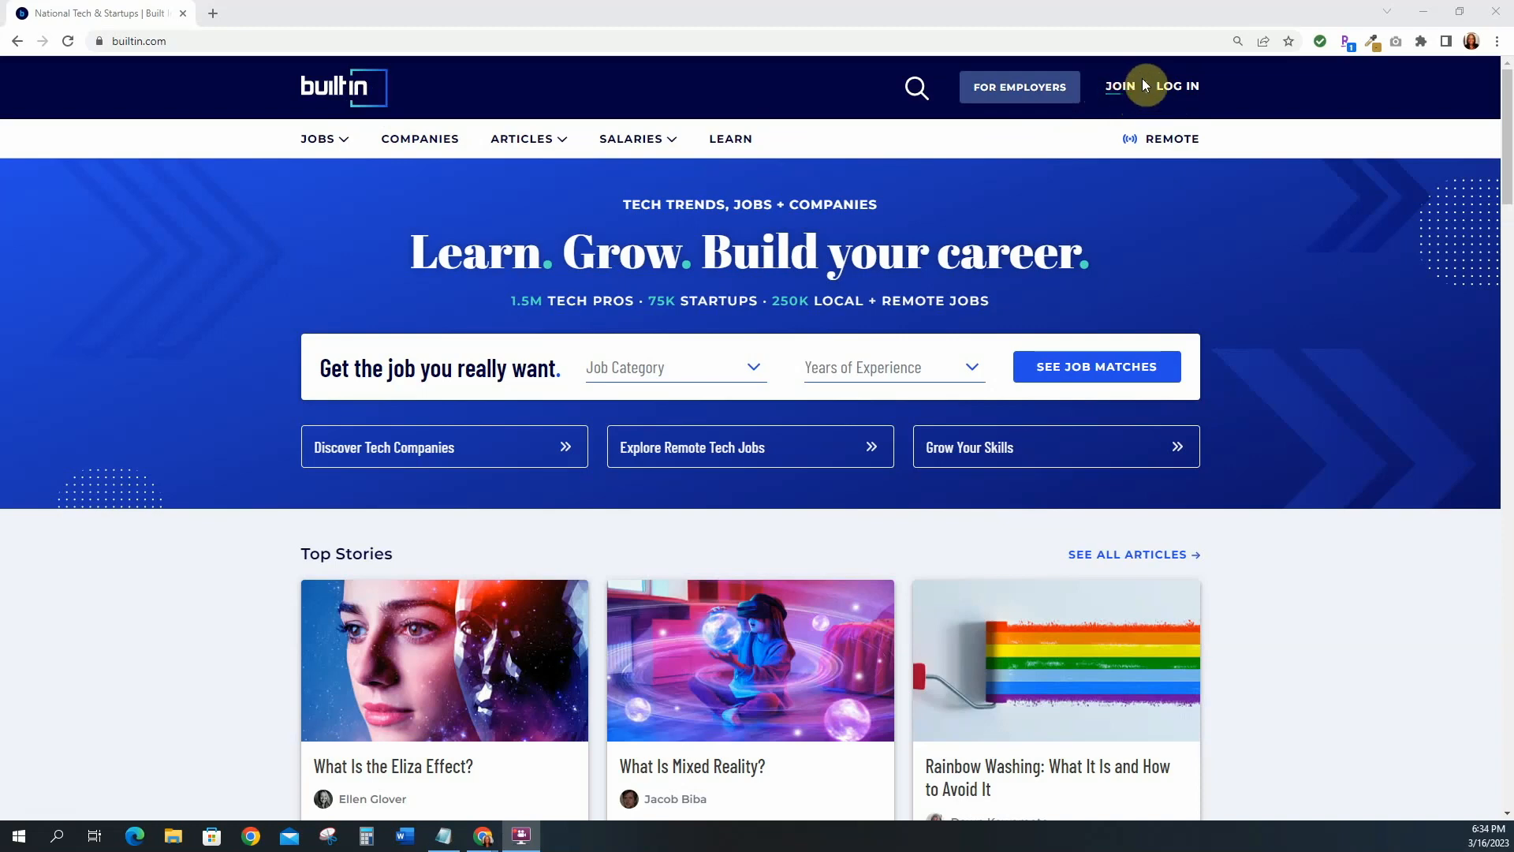
pyautogui.moveTo(1130, 88)
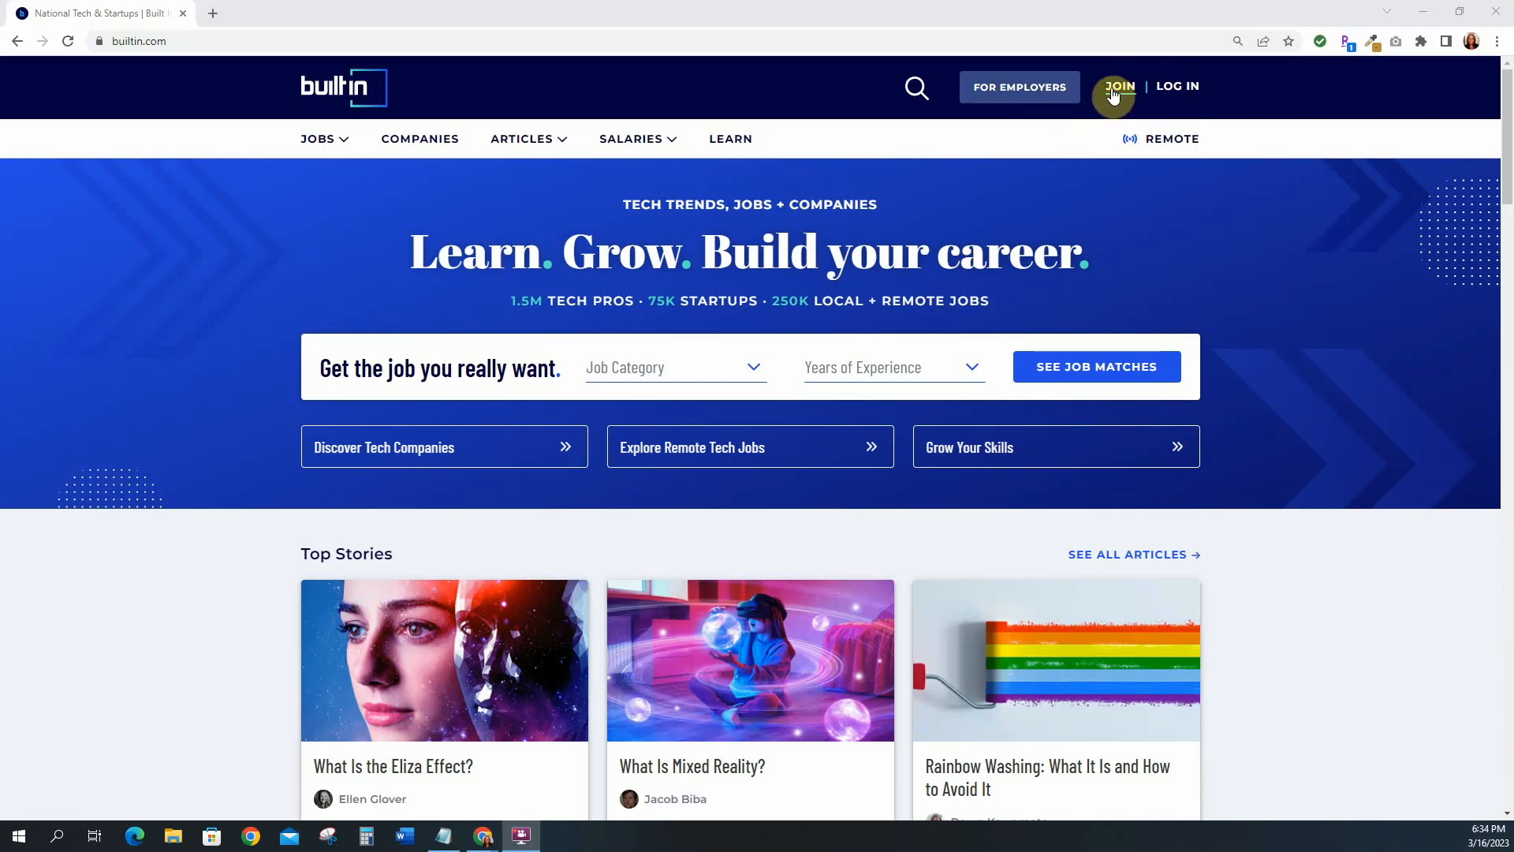
# - Choose HR + Recruiting from the Jobs menu to list 2,353 HR and recruiting openings
pyautogui.click(319, 138)
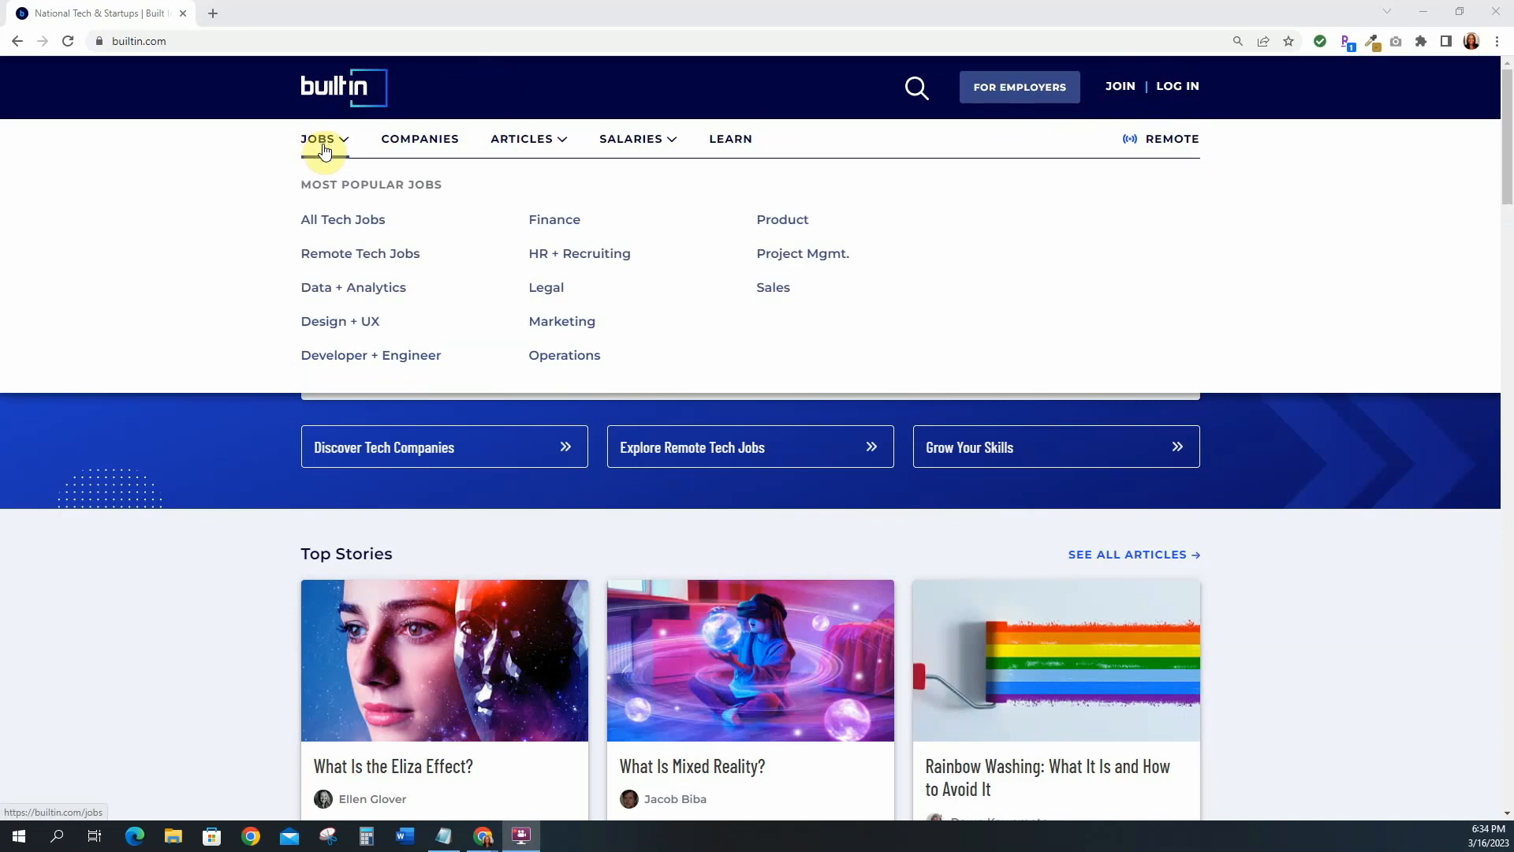
pyautogui.moveTo(343, 219)
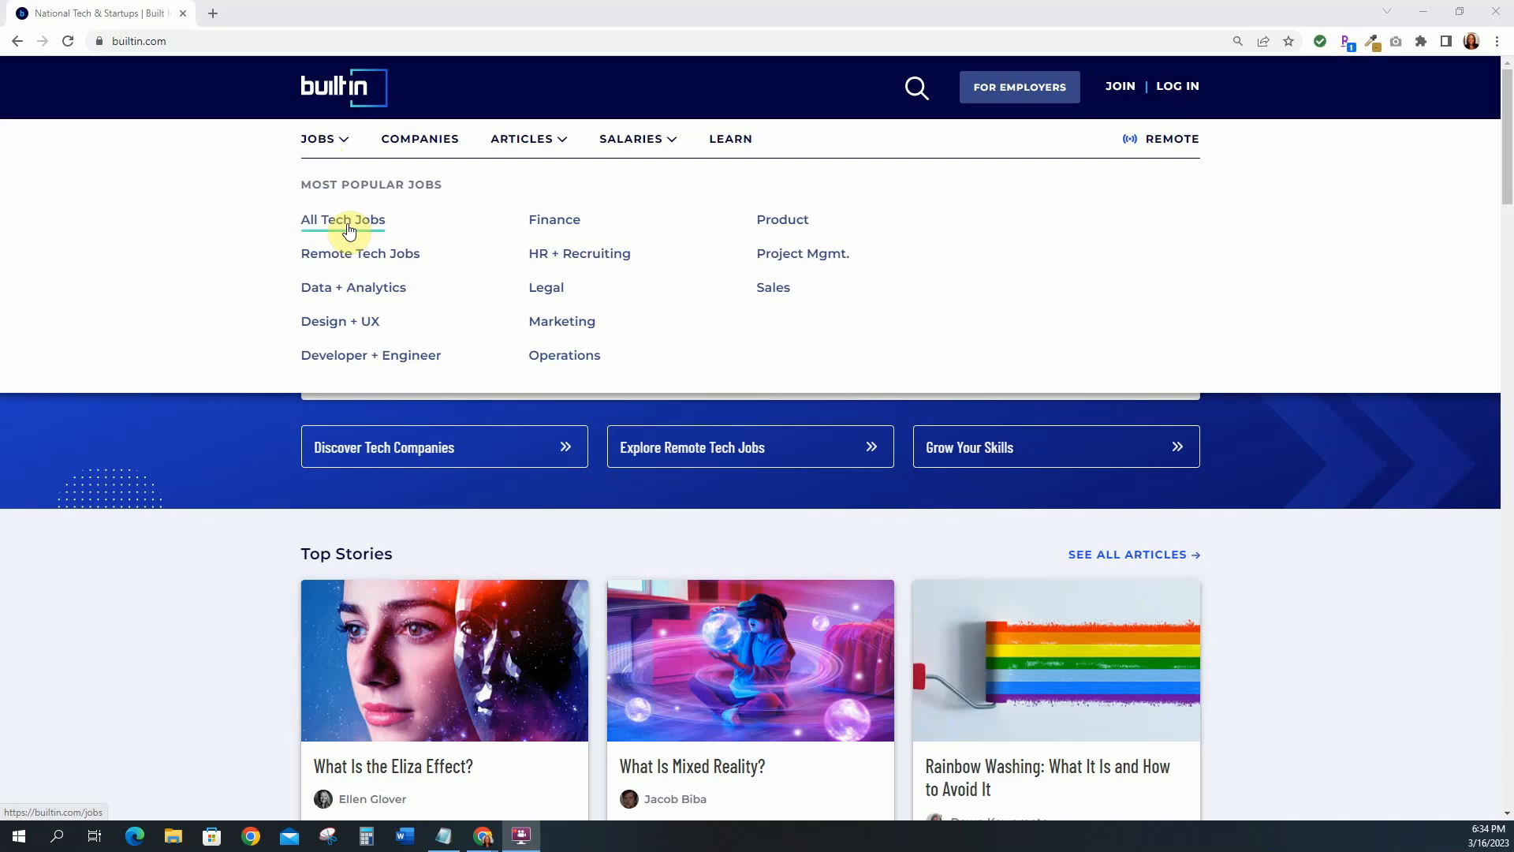
pyautogui.moveTo(578, 258)
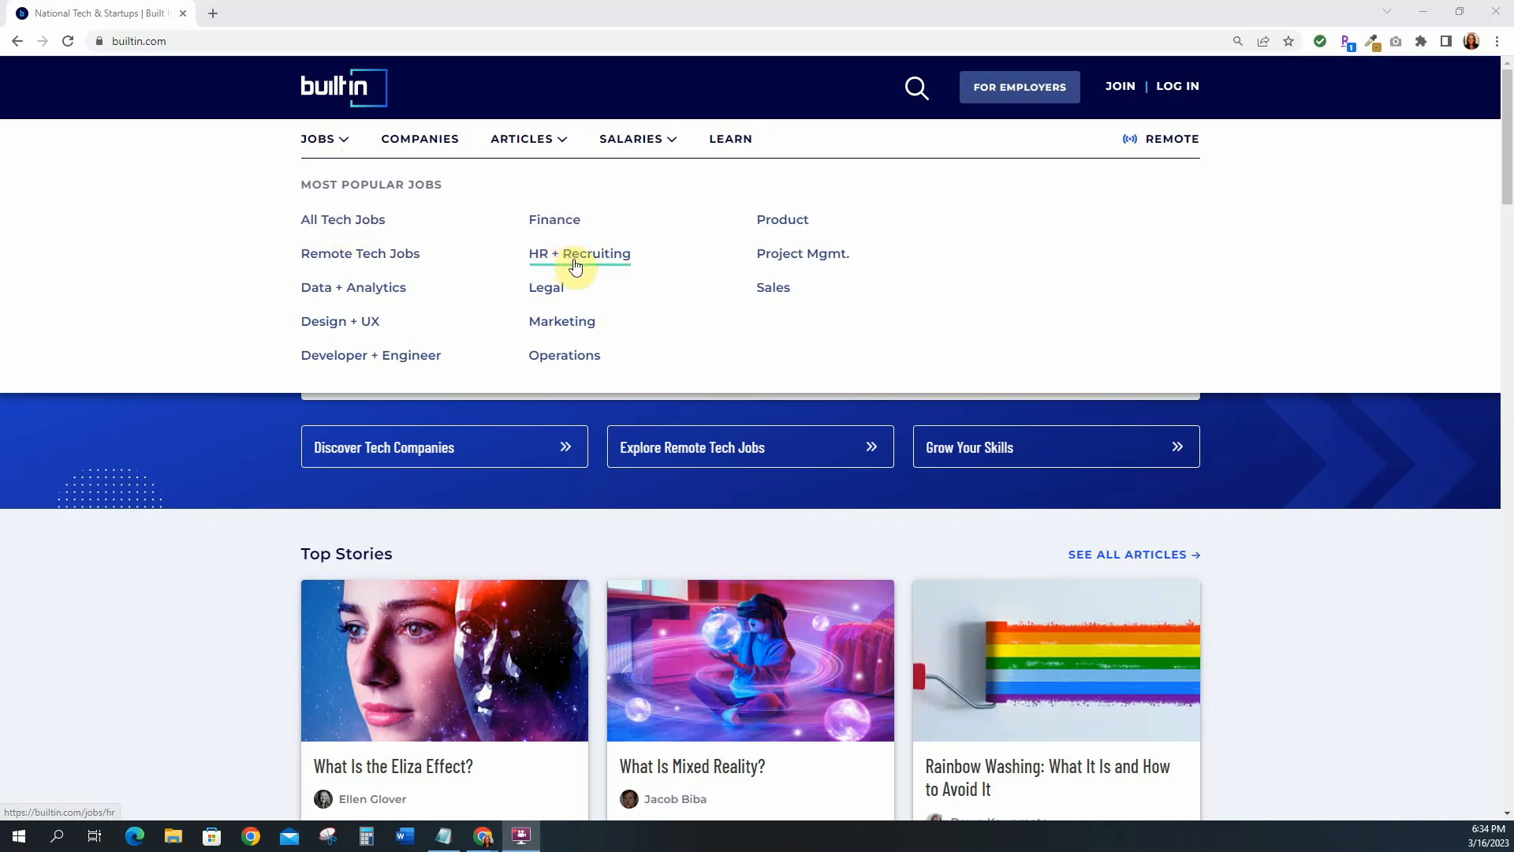
pyautogui.click(578, 253)
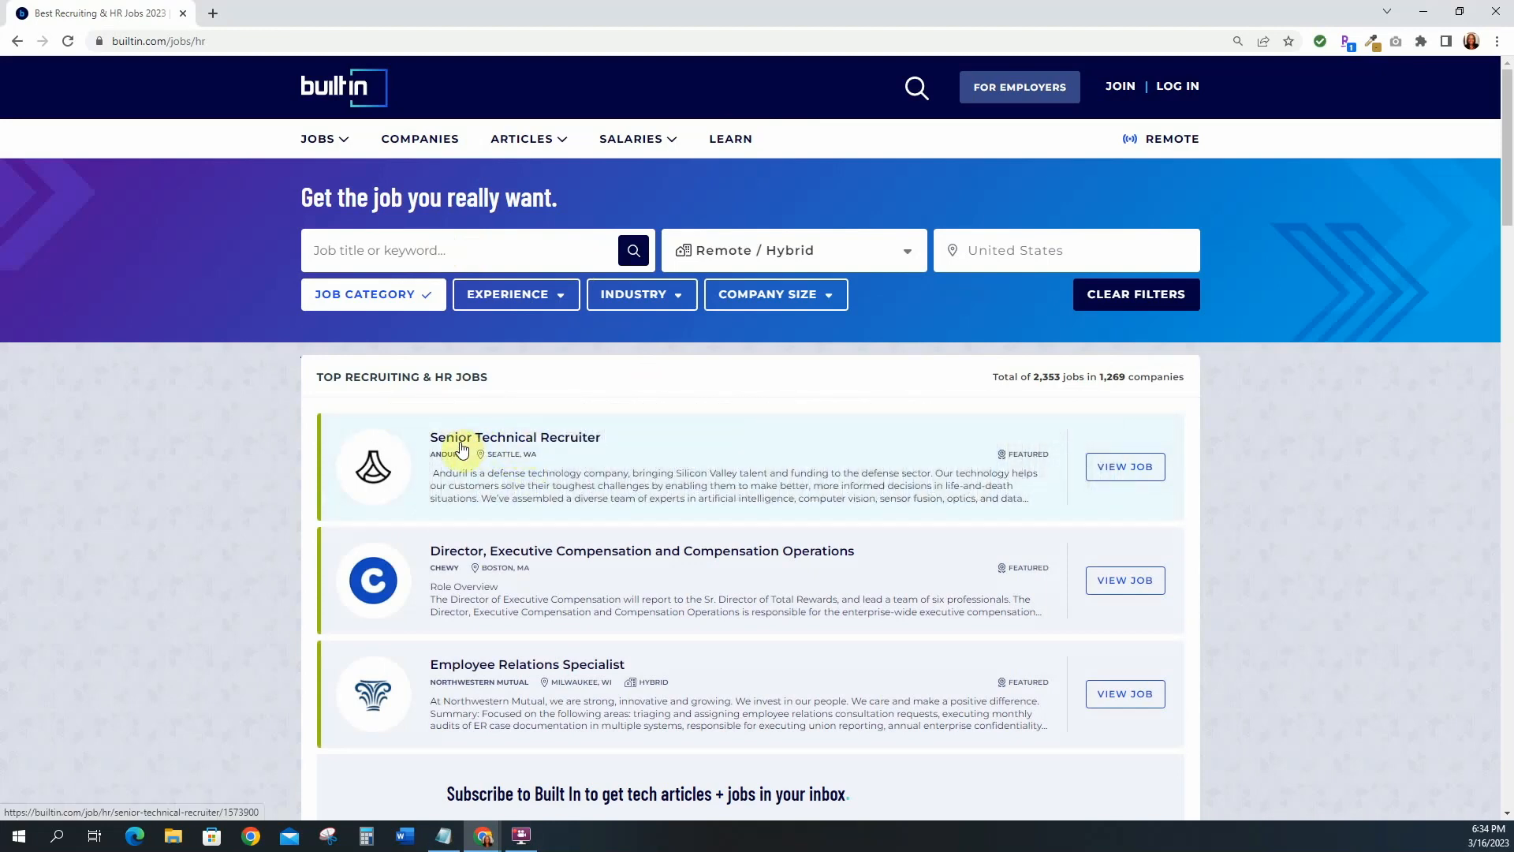
pyautogui.moveTo(529, 447)
pyautogui.write('techinic')
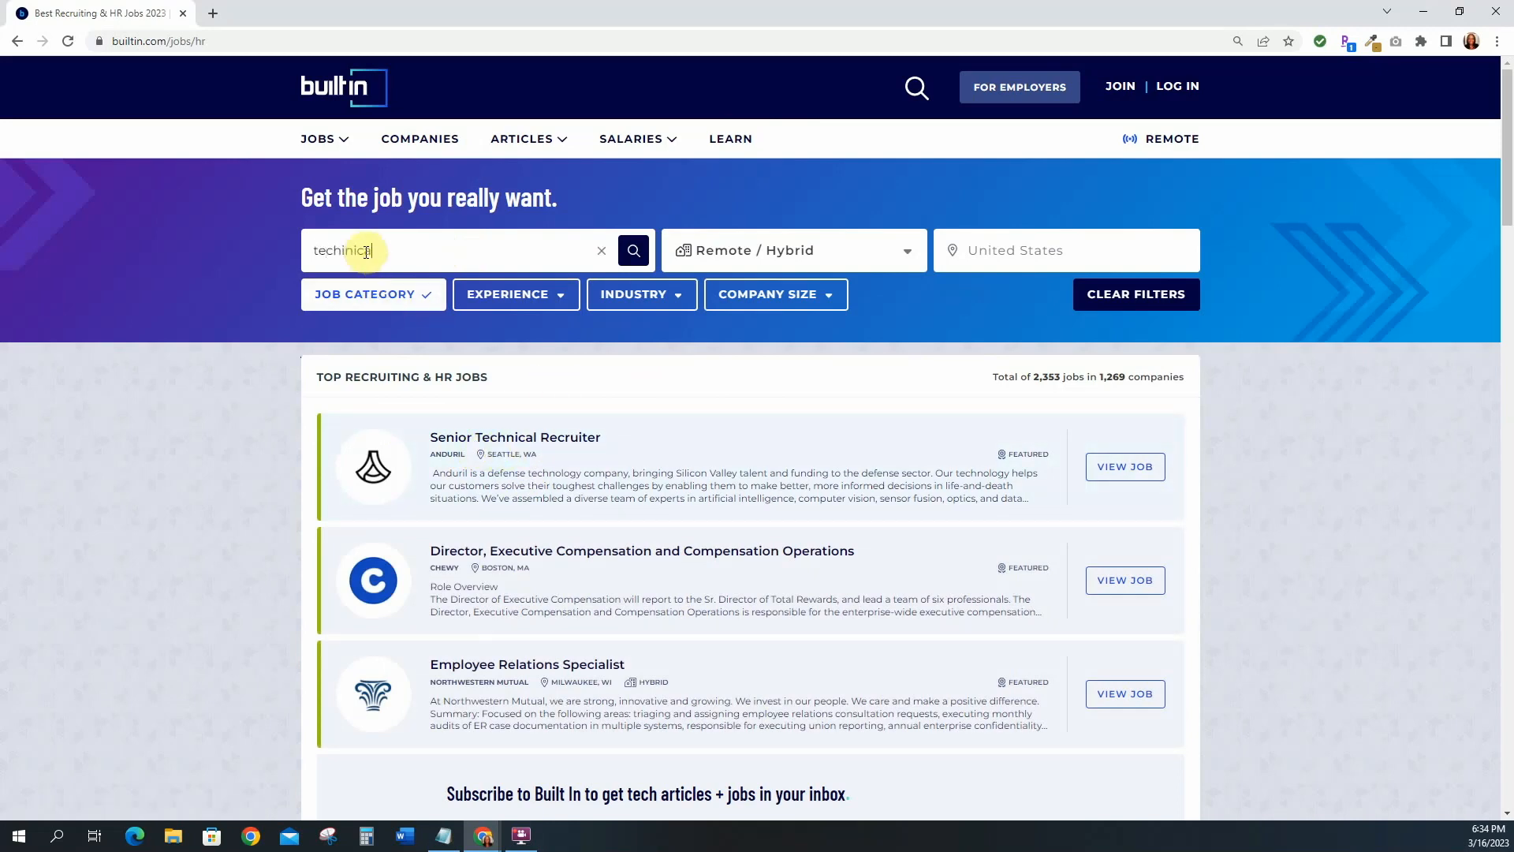
# - Search HR jobs for technical recruiter roles (65 openings) and scroll through the results
pyautogui.write('recruiter')
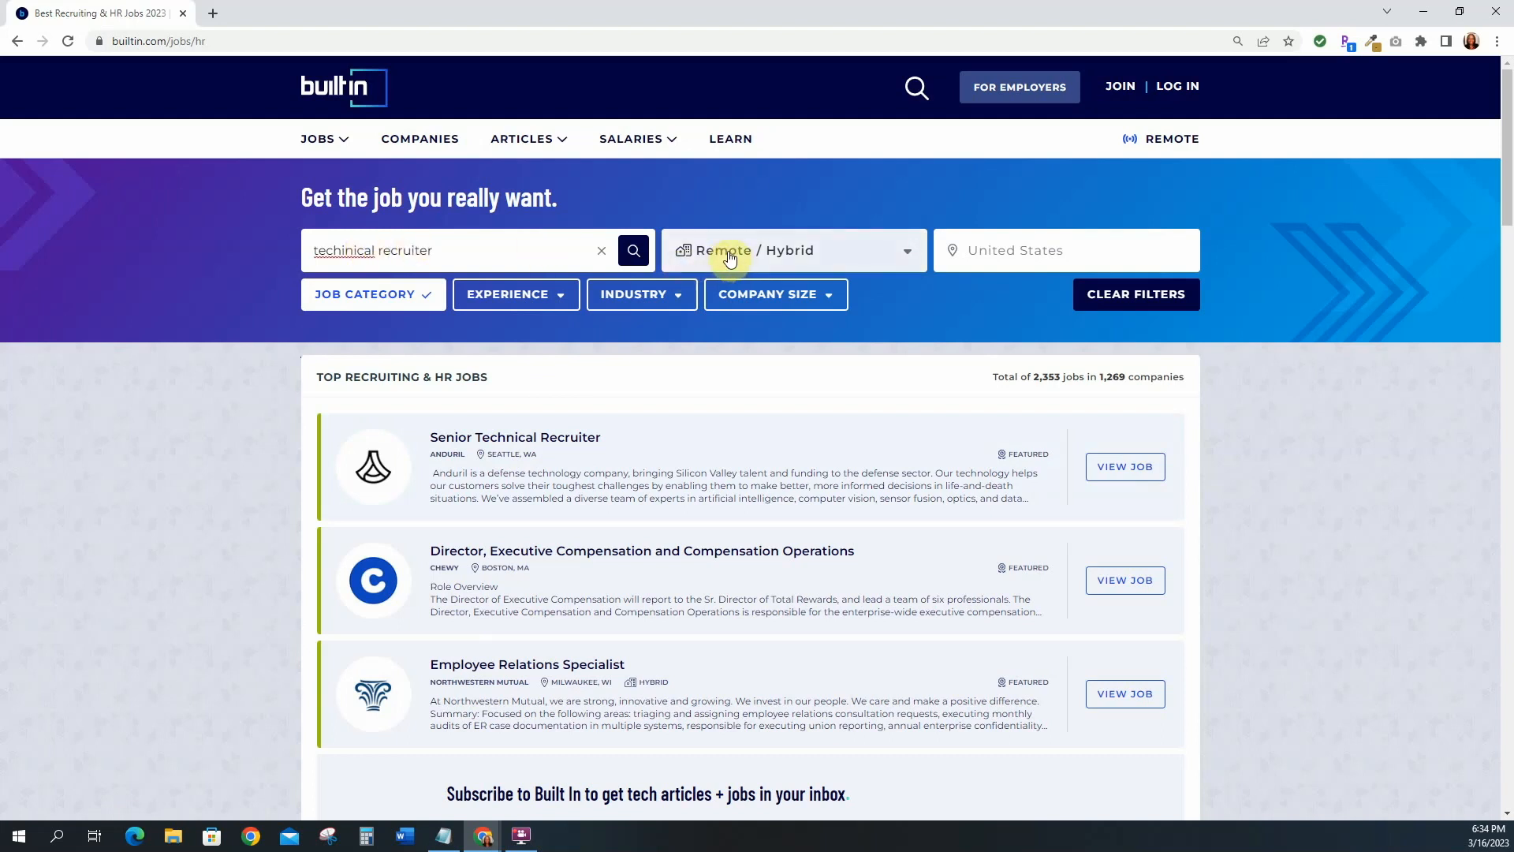
pyautogui.moveTo(1041, 258)
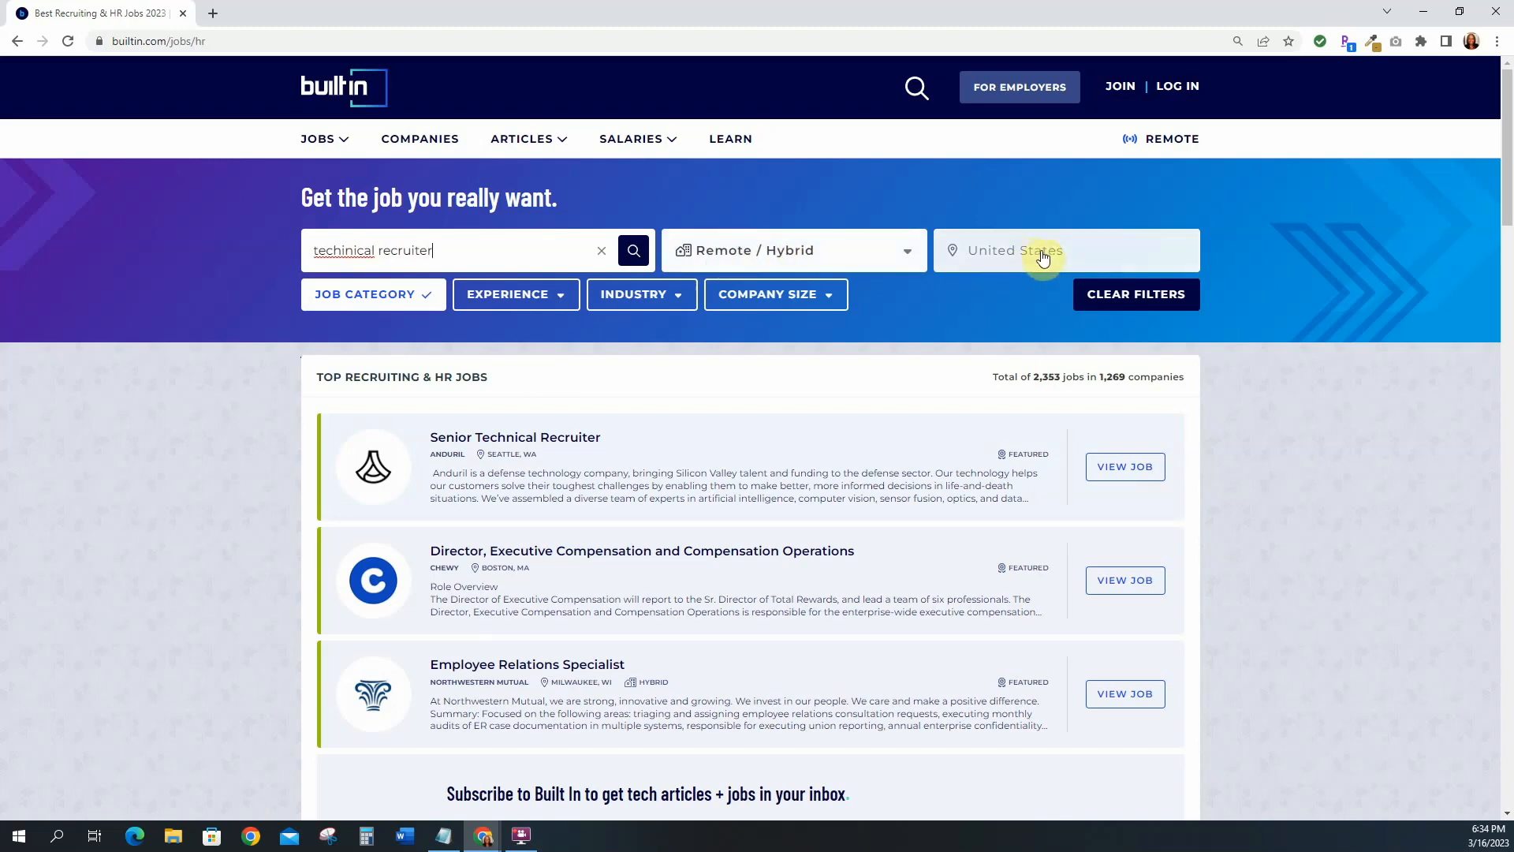
pyautogui.moveTo(734, 227)
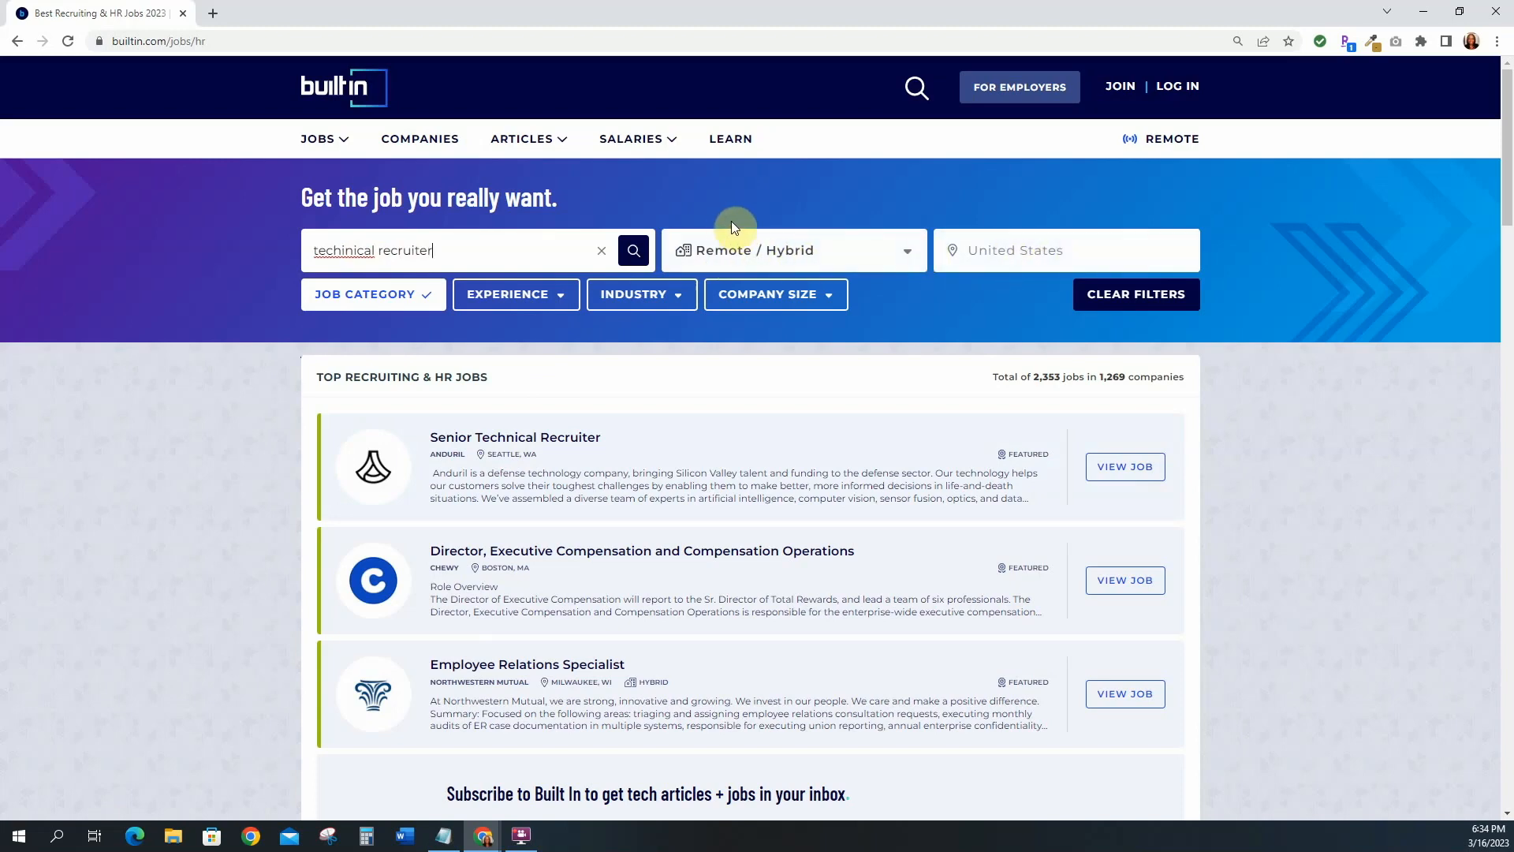
pyautogui.click(632, 250)
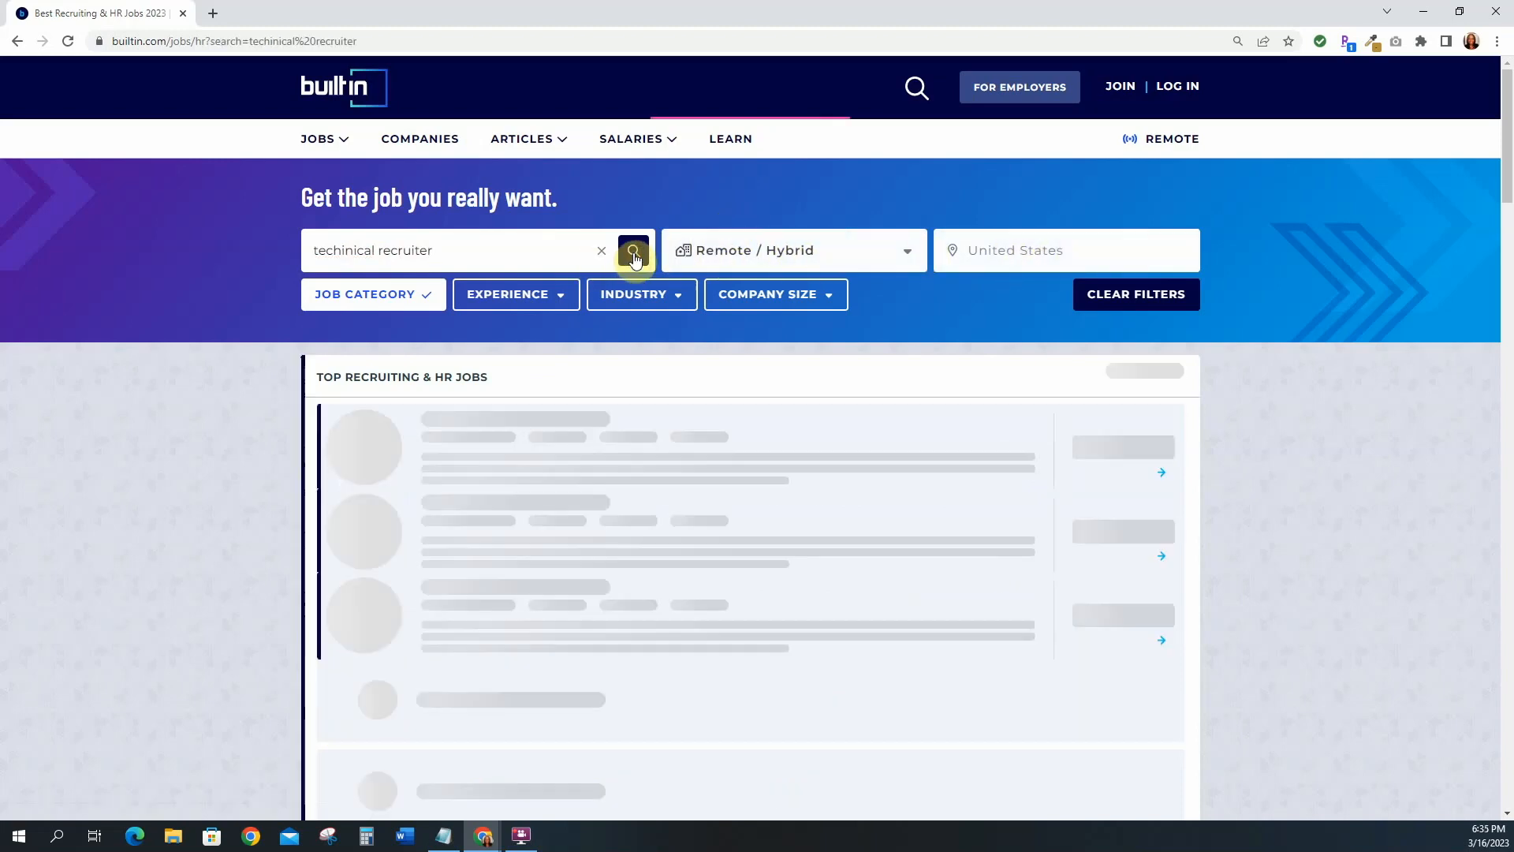
pyautogui.click(632, 250)
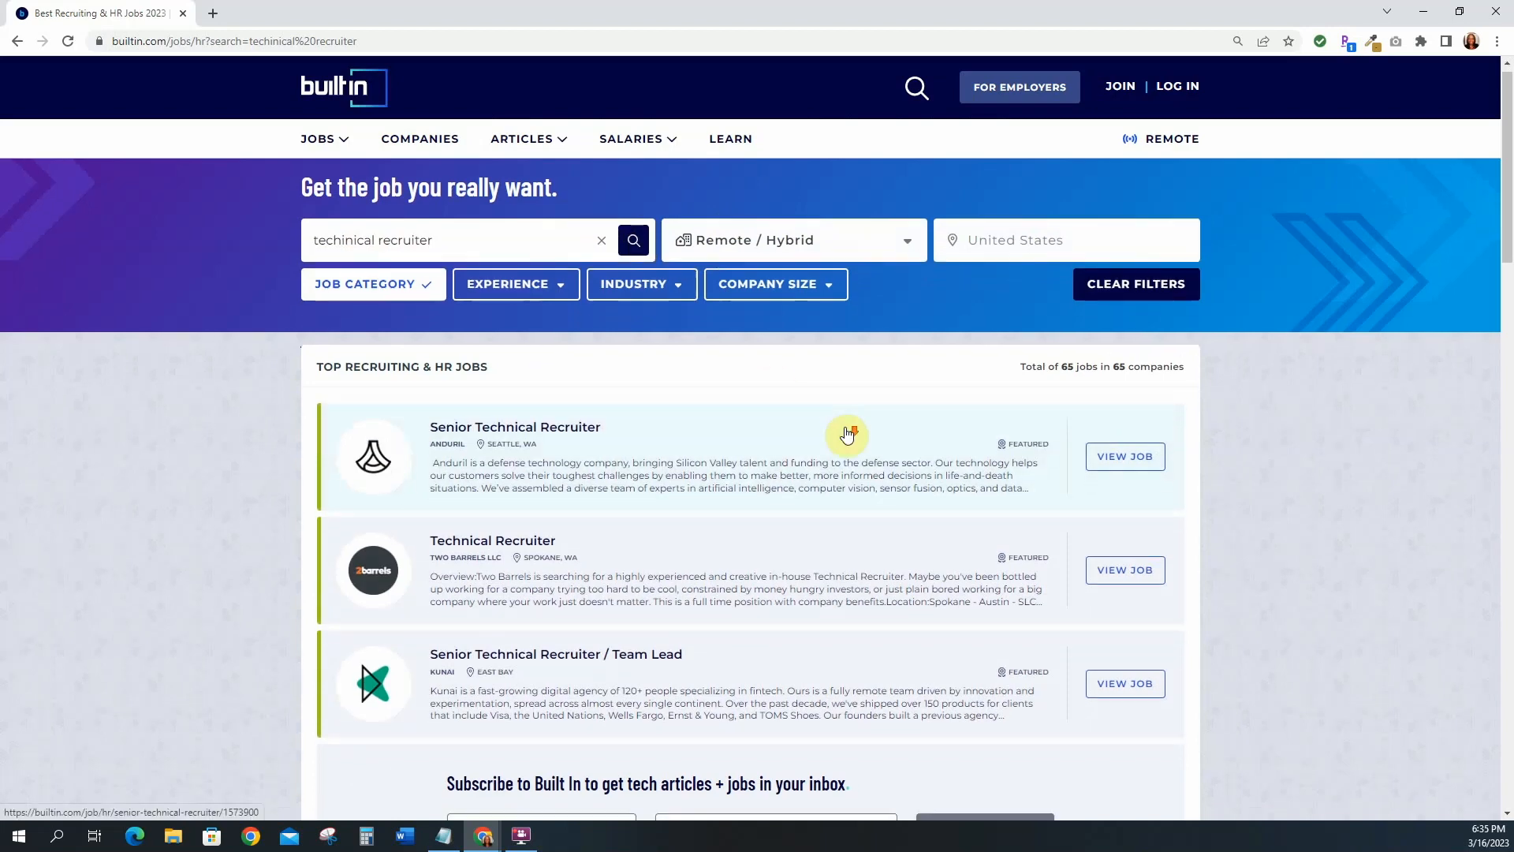
pyautogui.scroll(-3)
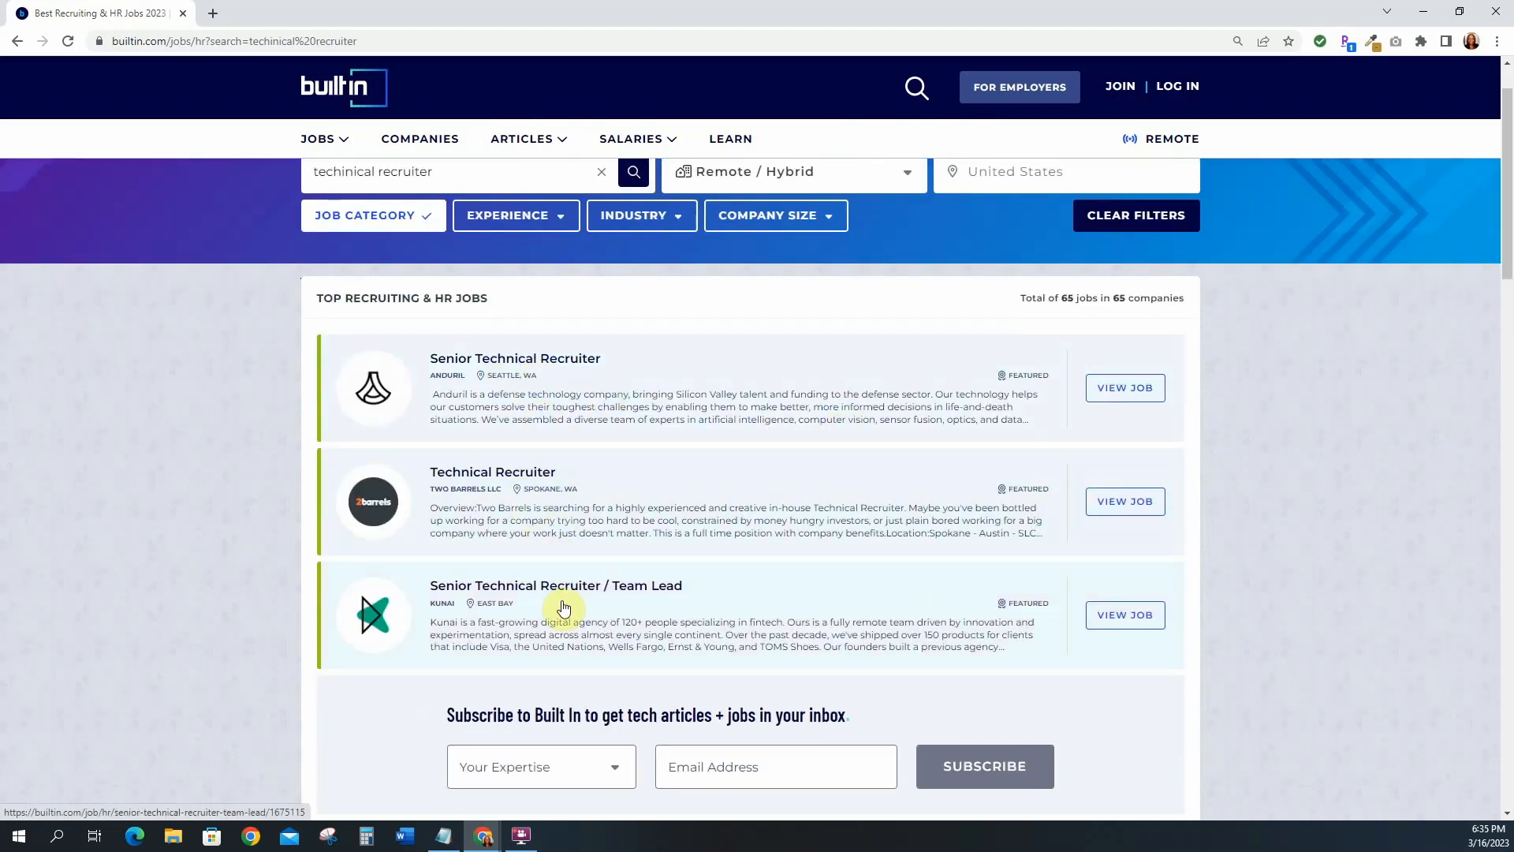
pyautogui.moveTo(546, 365)
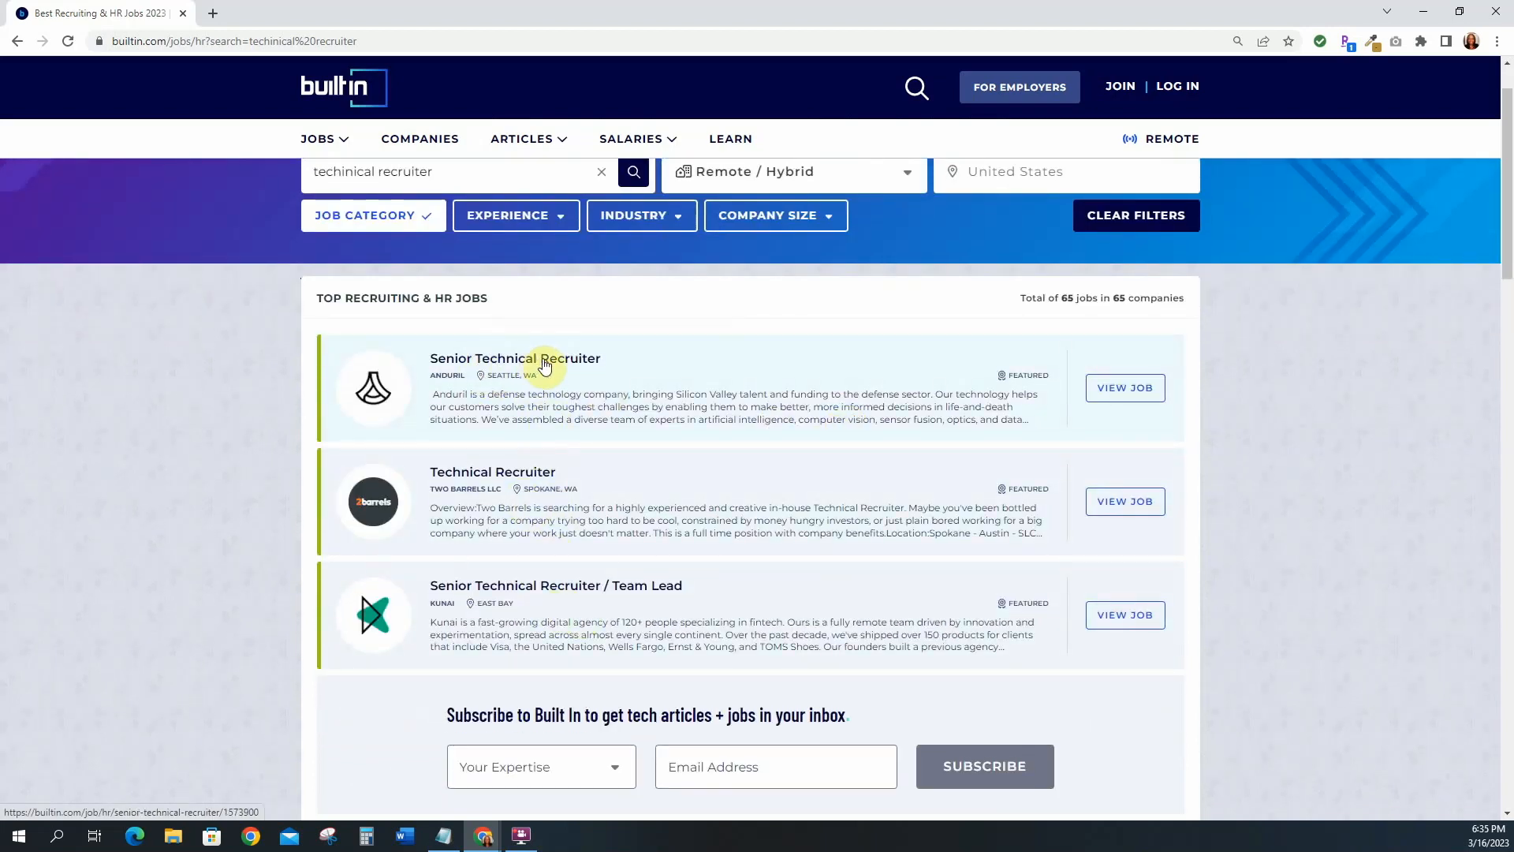
pyautogui.moveTo(498, 591)
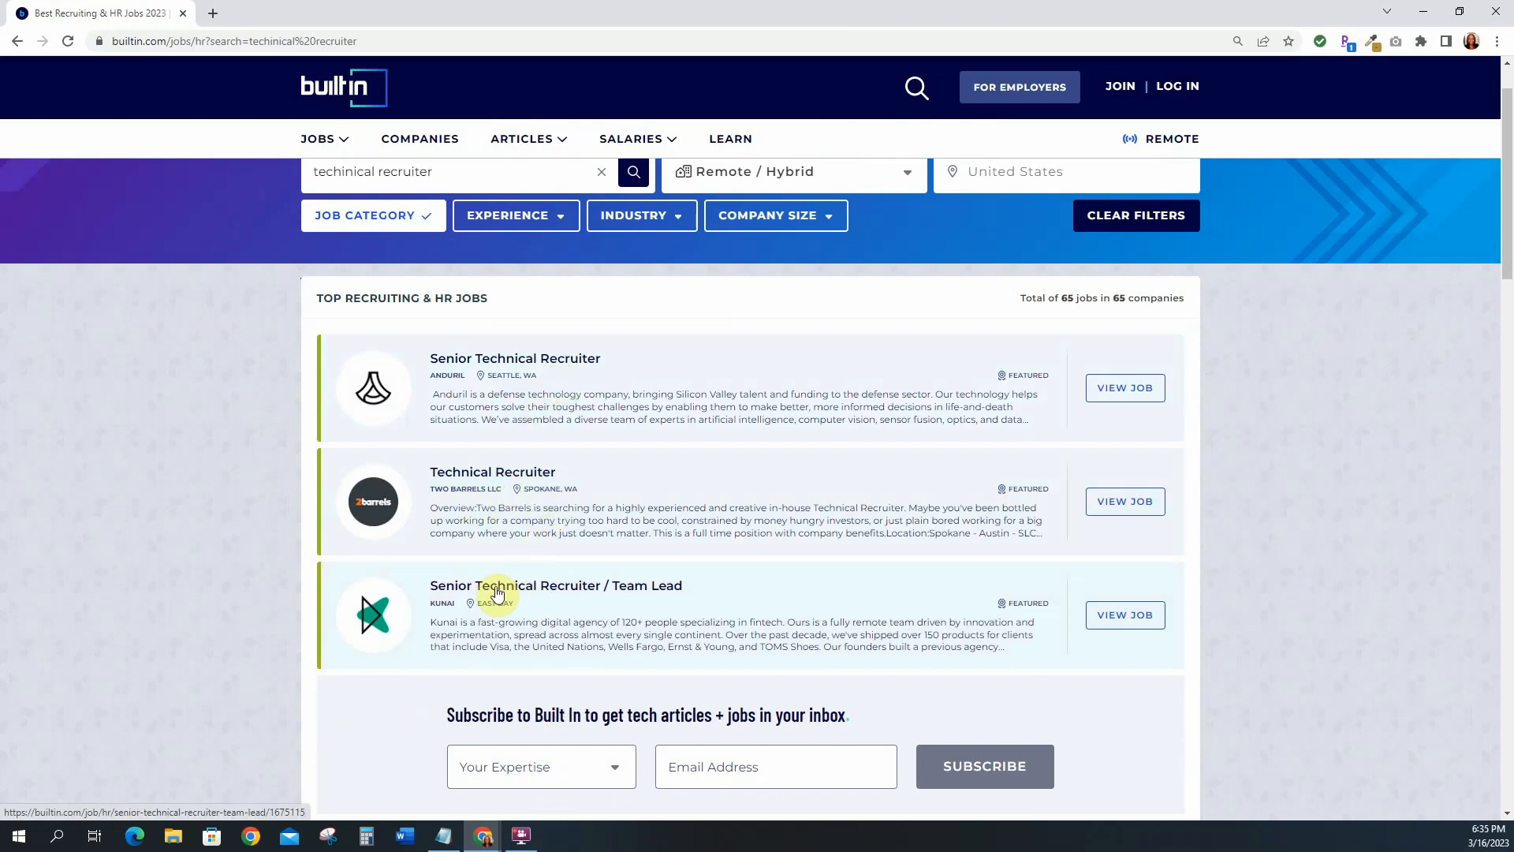
pyautogui.moveTo(666, 602)
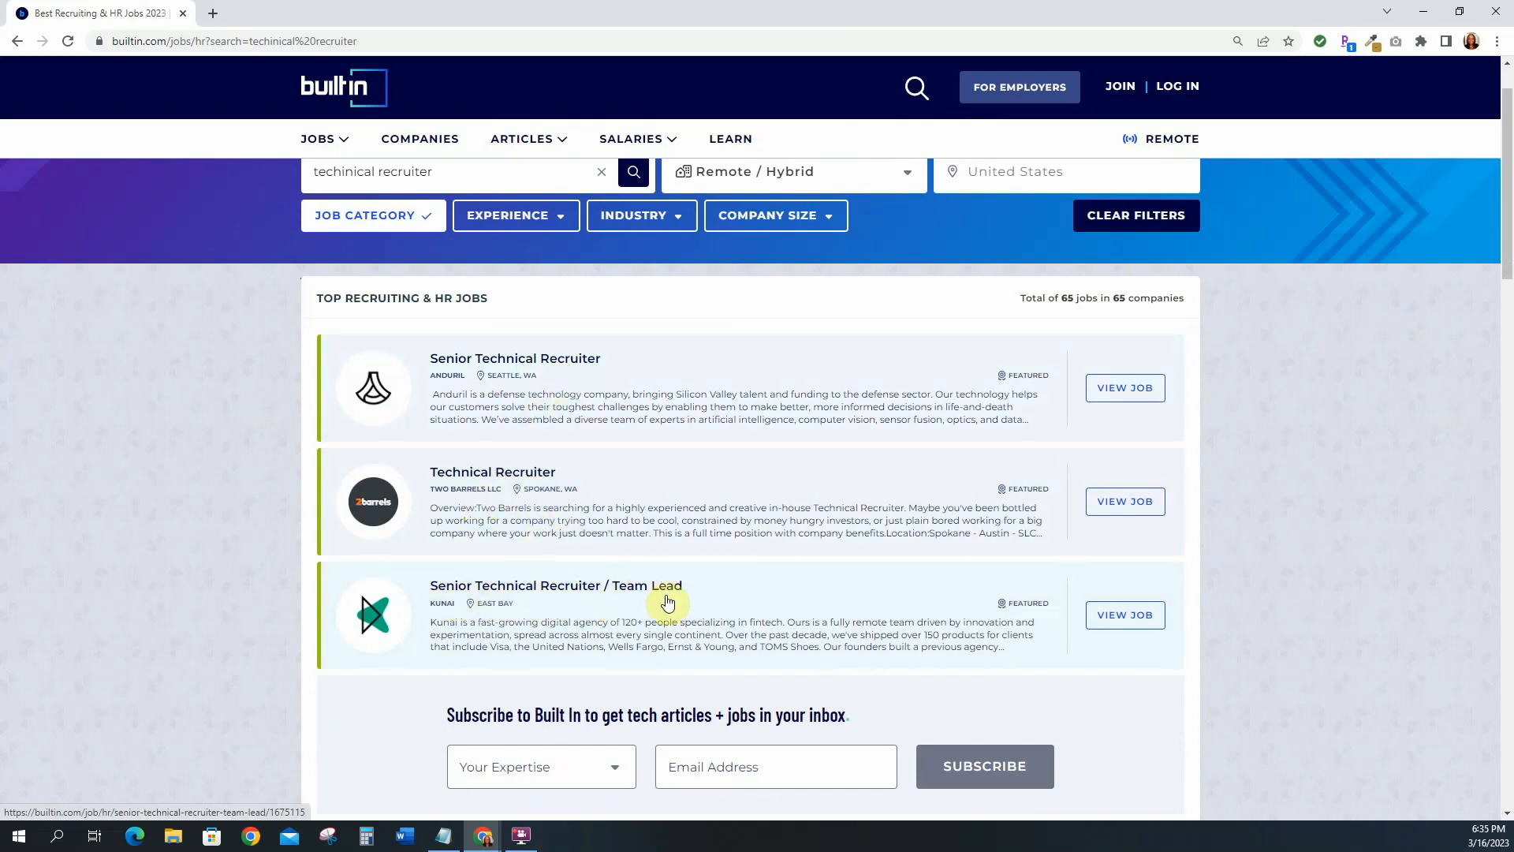
pyautogui.scroll(-3)
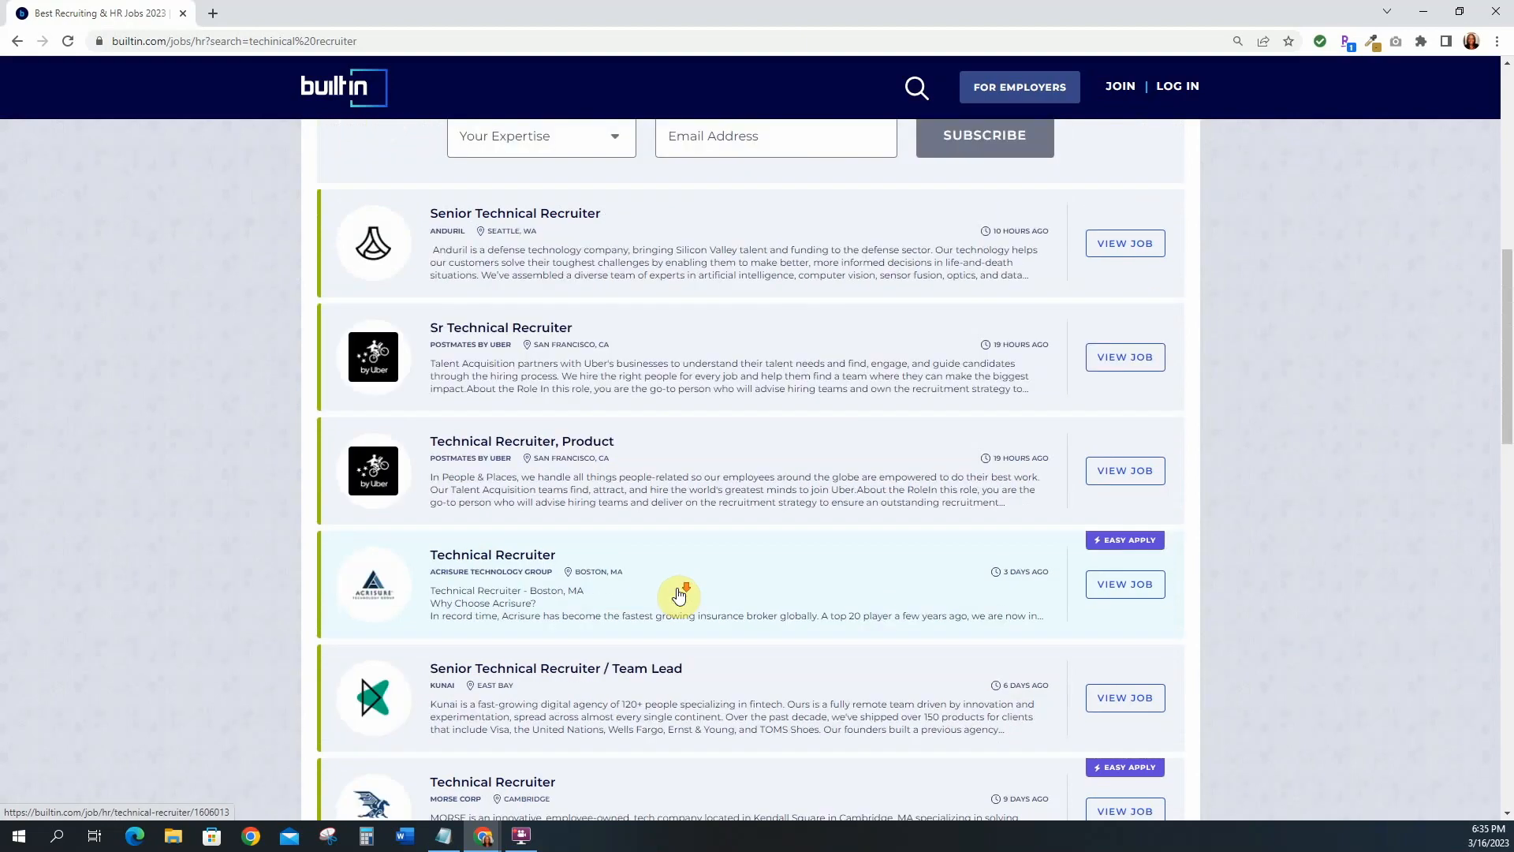
pyautogui.scroll(-3)
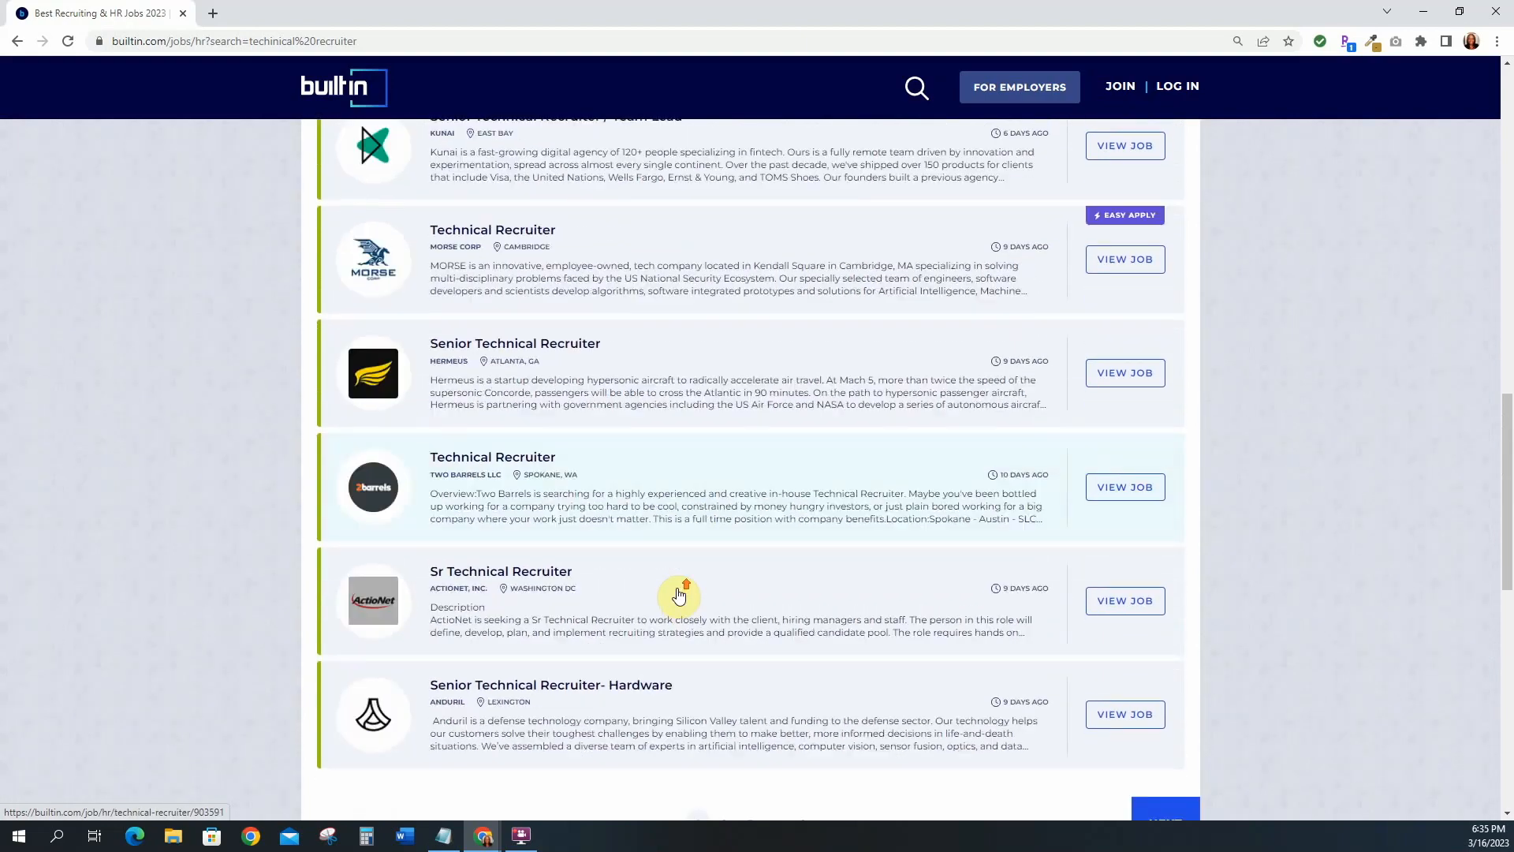
pyautogui.scroll(3)
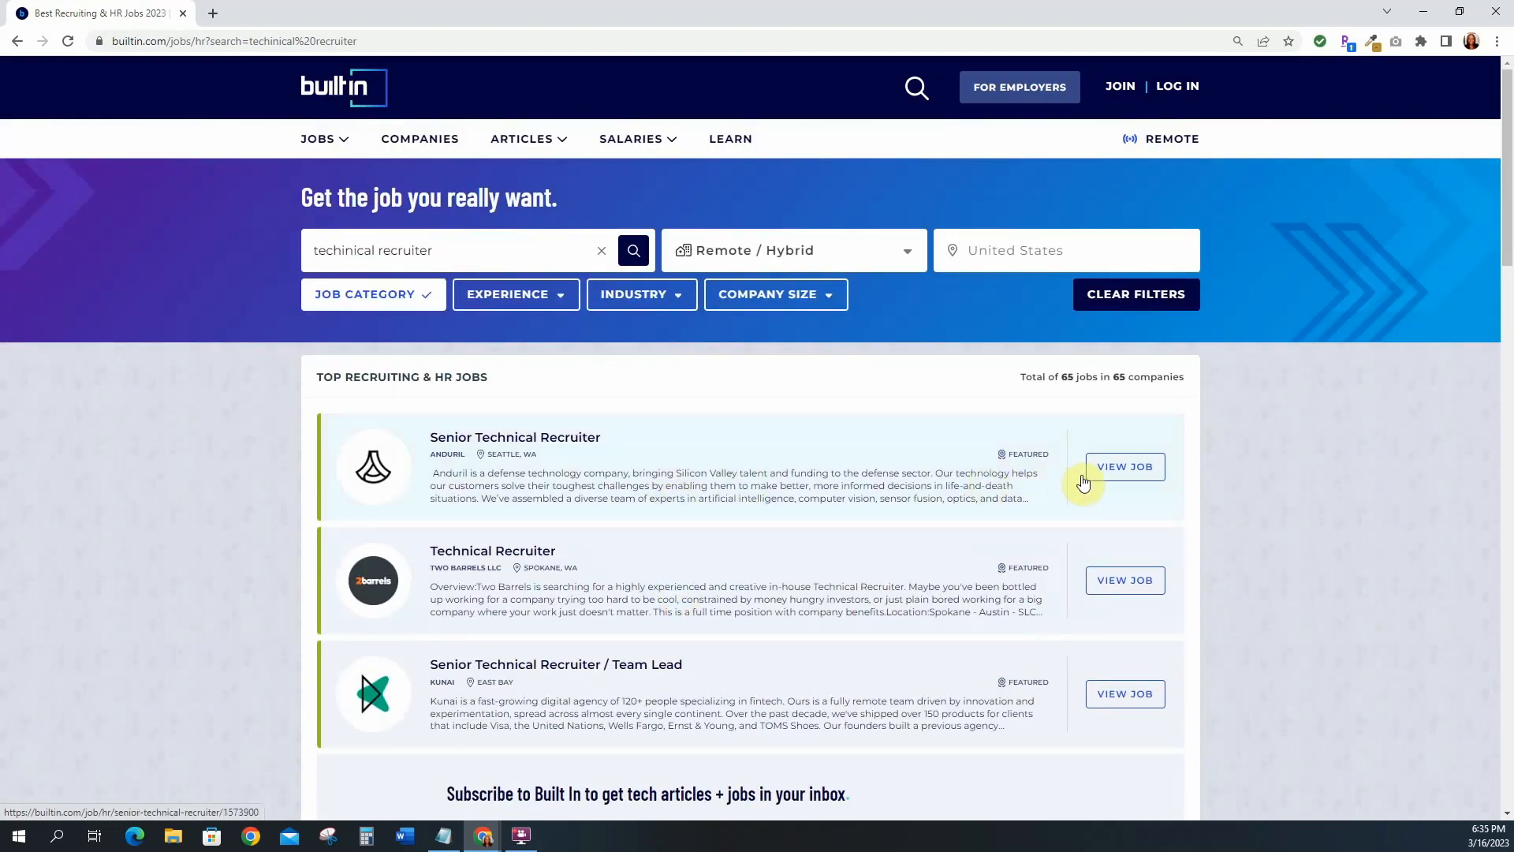
# - Open Anduril's Senior Technical Recruiter posting and read down to the Technology We Use section
pyautogui.click(1123, 466)
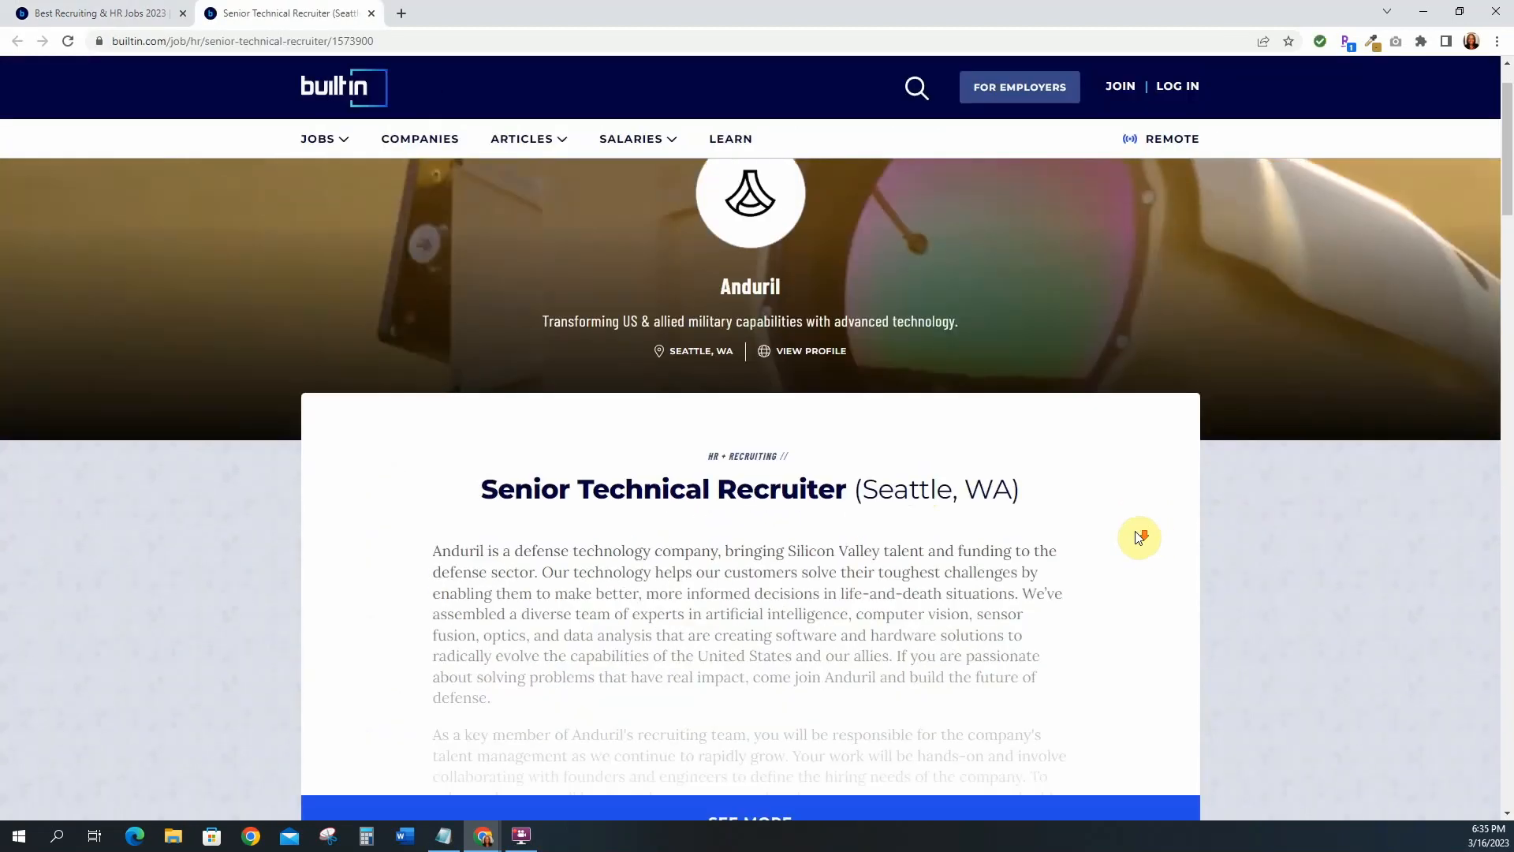
pyautogui.scroll(-3)
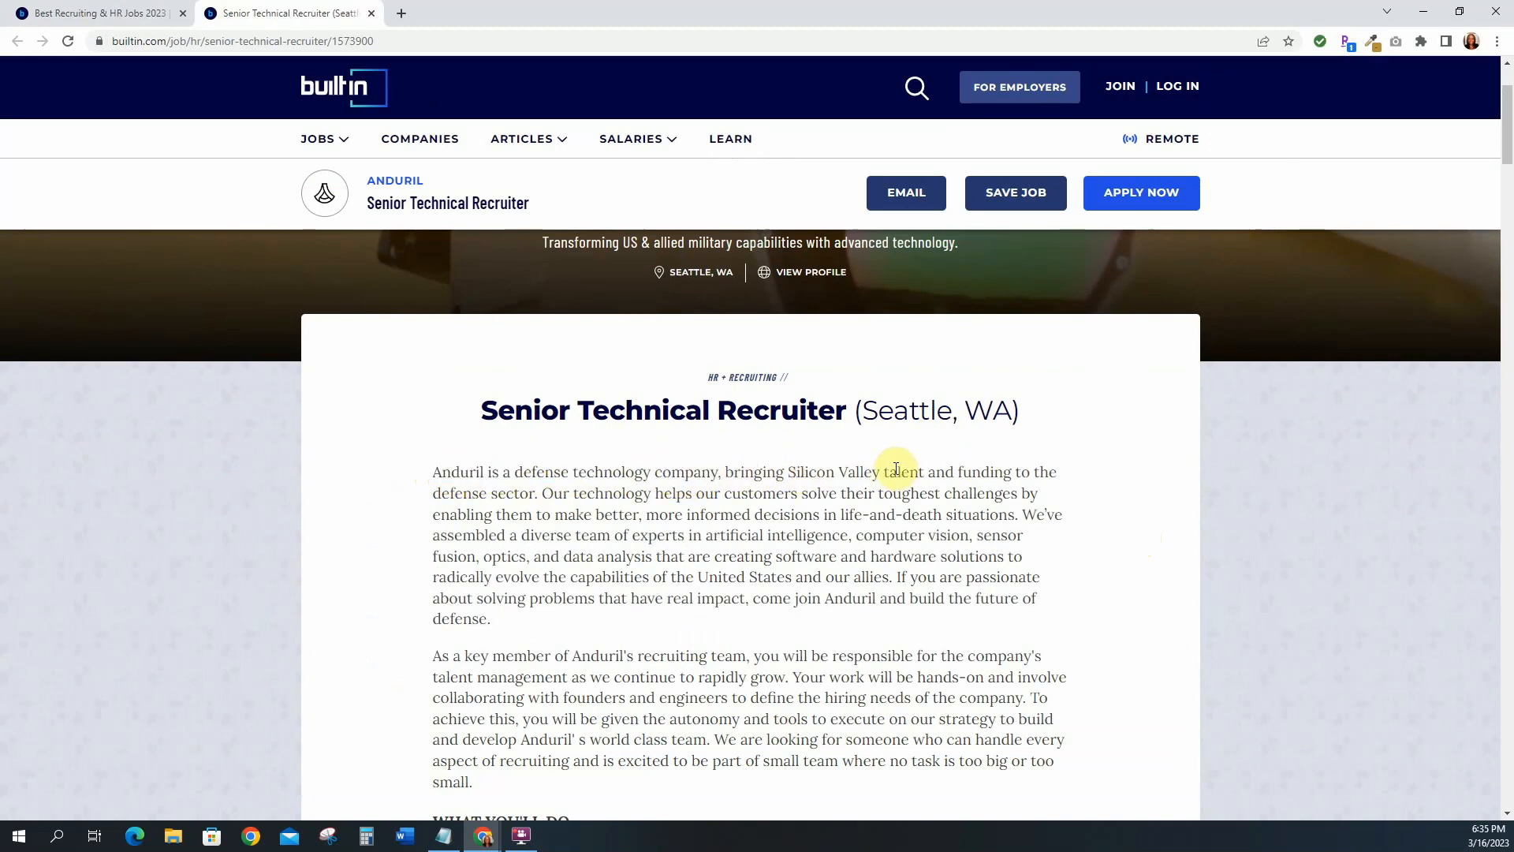
pyautogui.moveTo(779, 513)
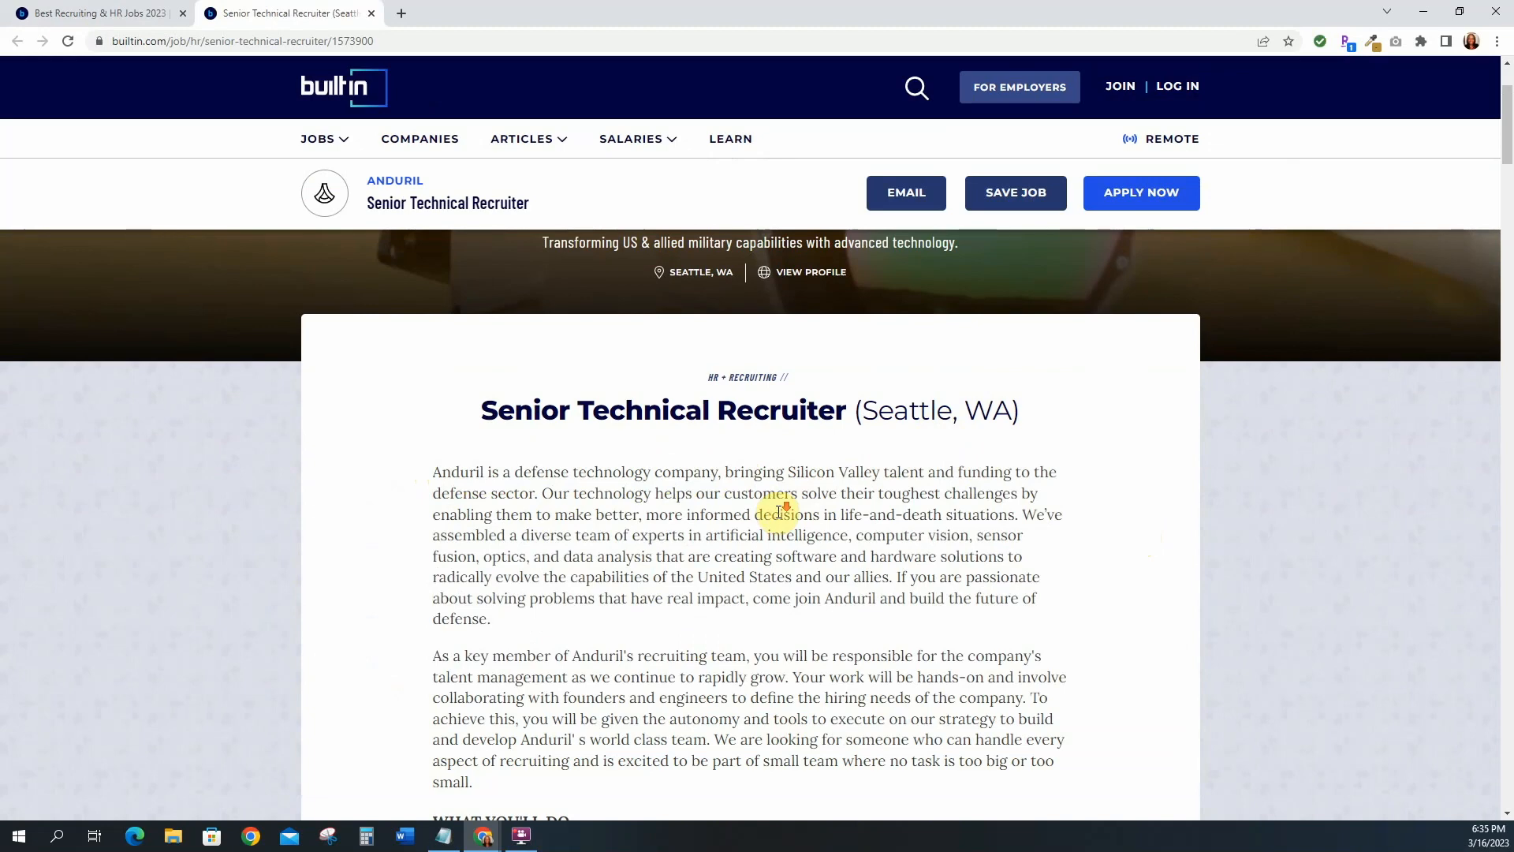
pyautogui.scroll(-3)
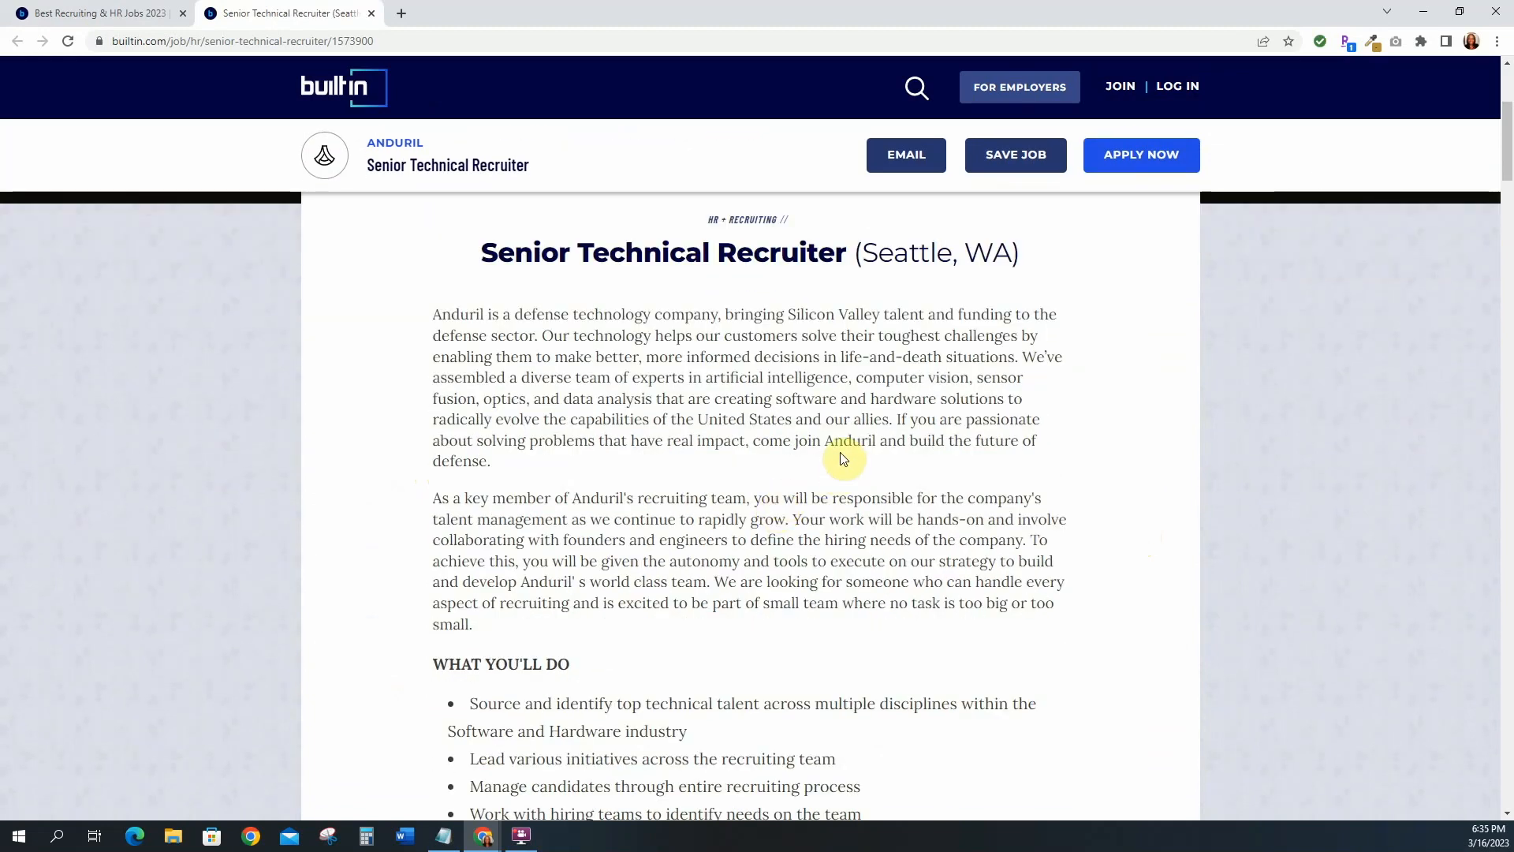
pyautogui.moveTo(560, 395)
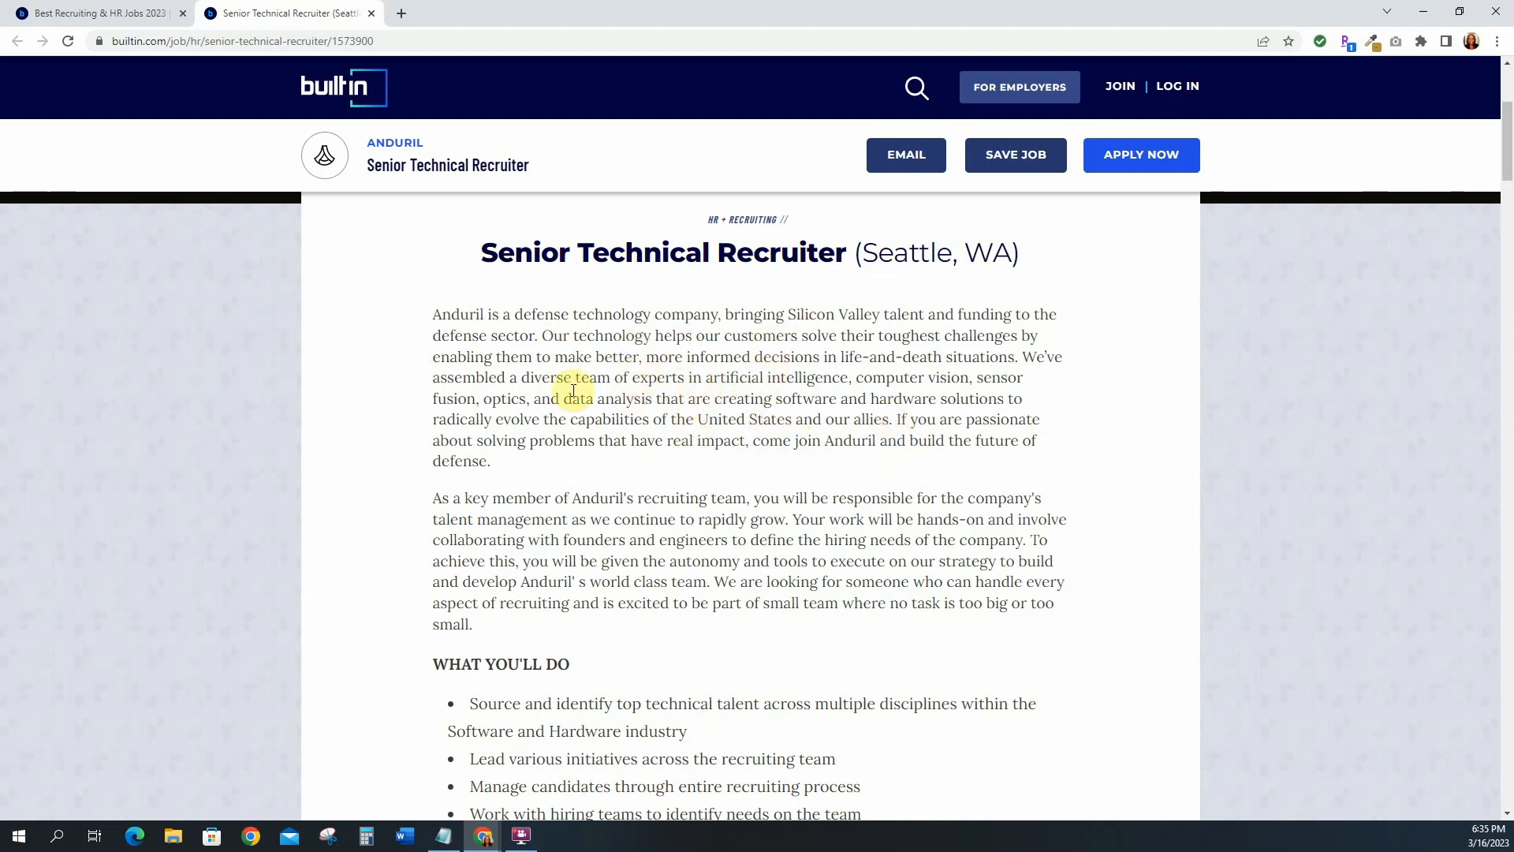
pyautogui.moveTo(623, 377)
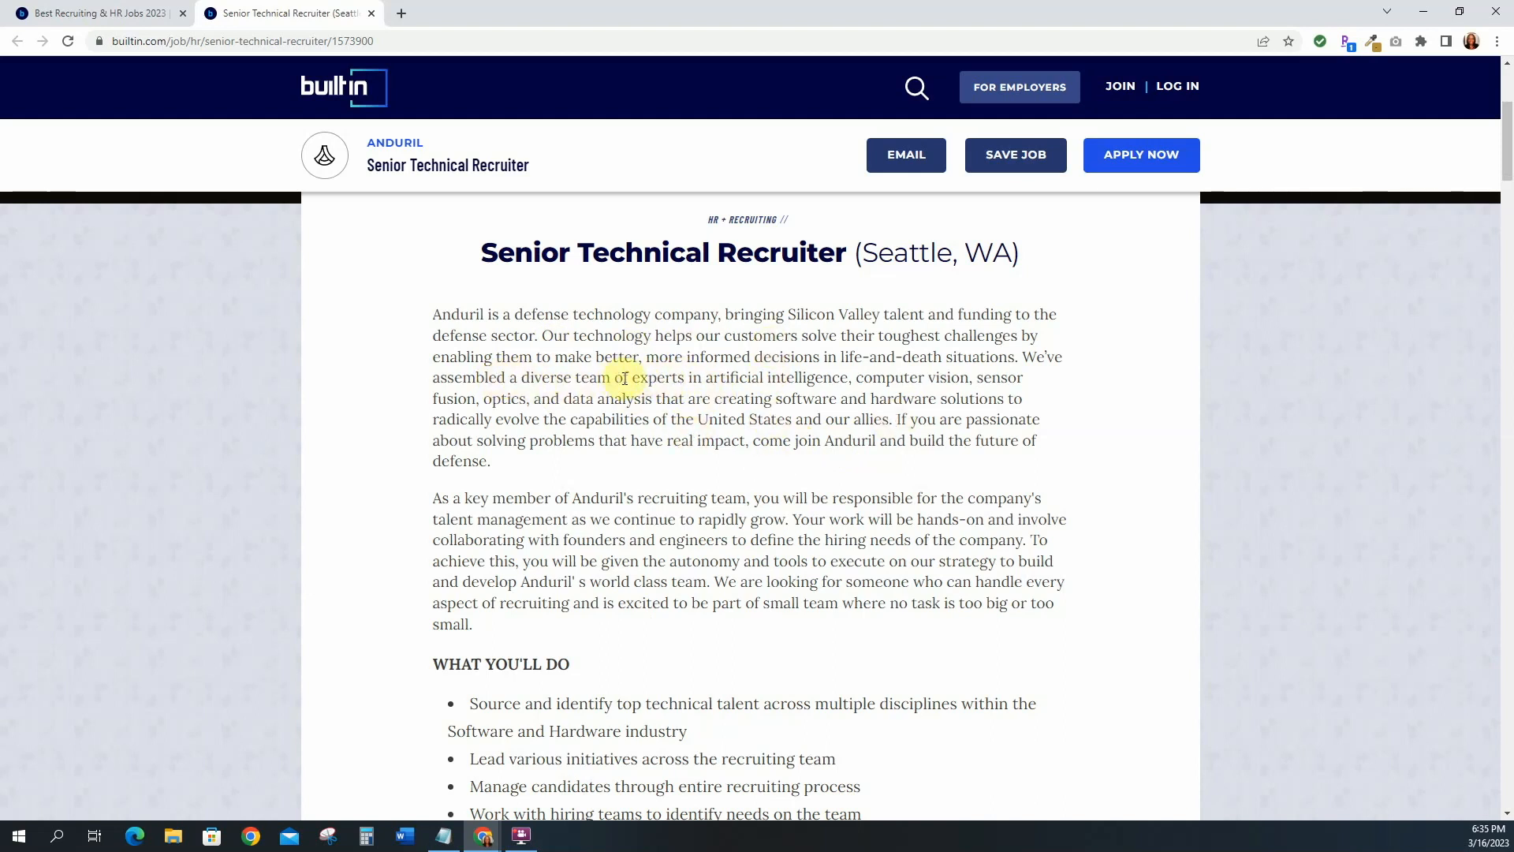
pyautogui.moveTo(765, 405)
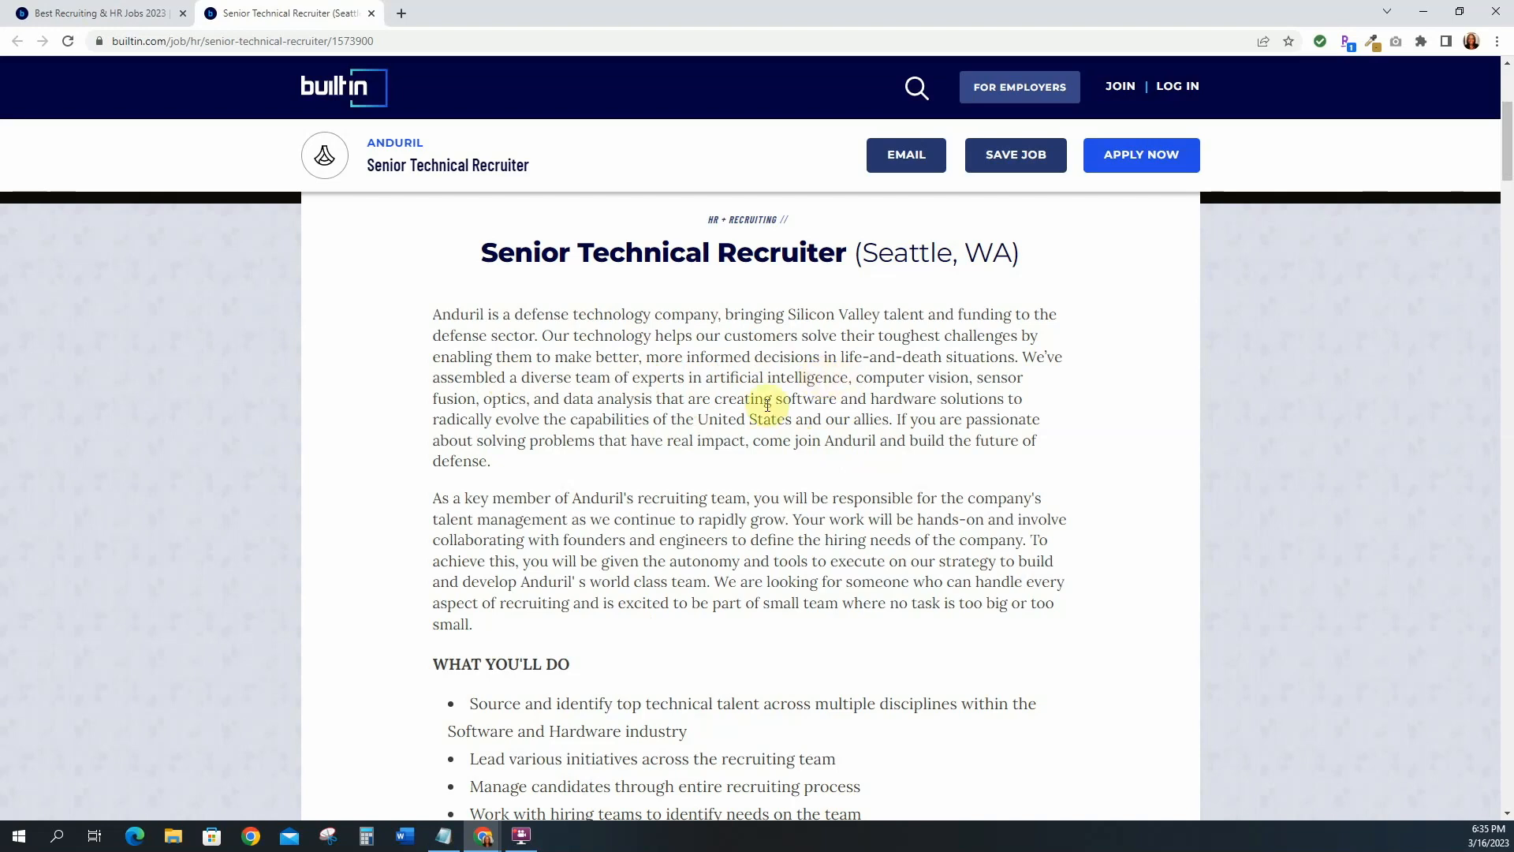
pyautogui.scroll(-3)
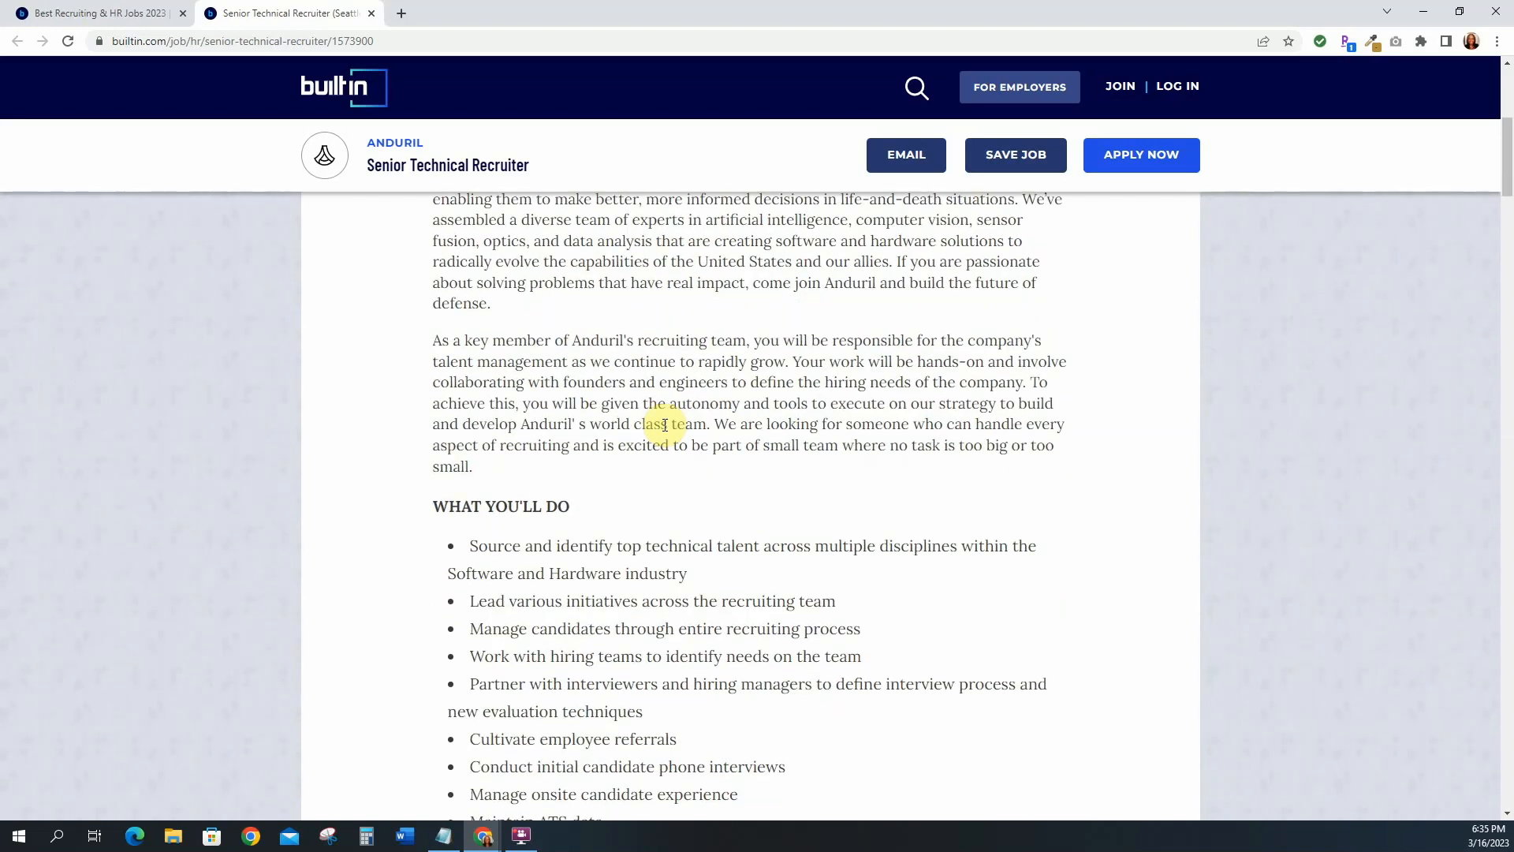
pyautogui.moveTo(703, 340)
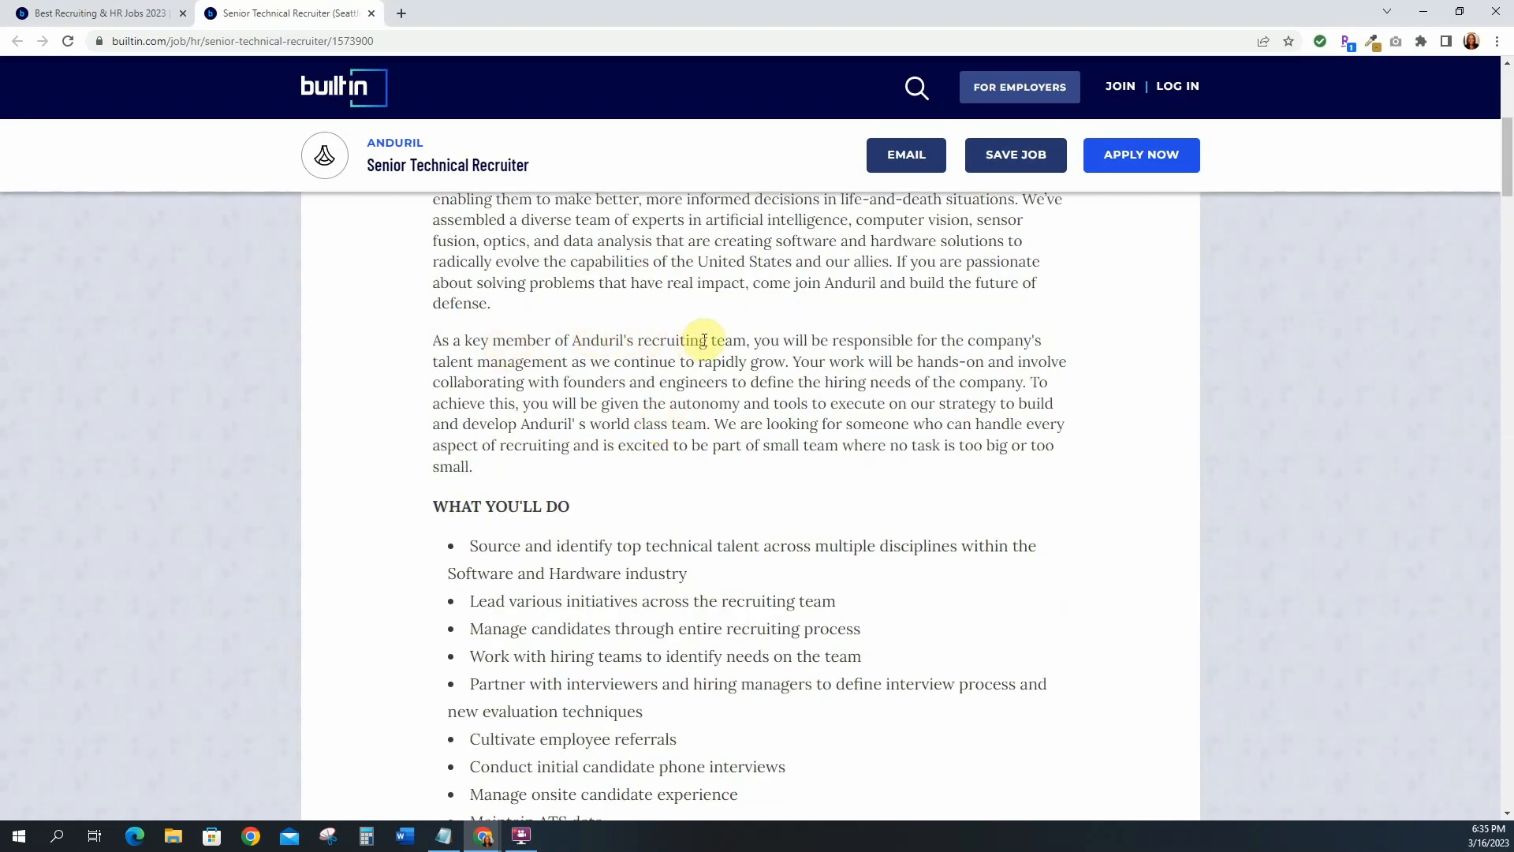
pyautogui.scroll(-3)
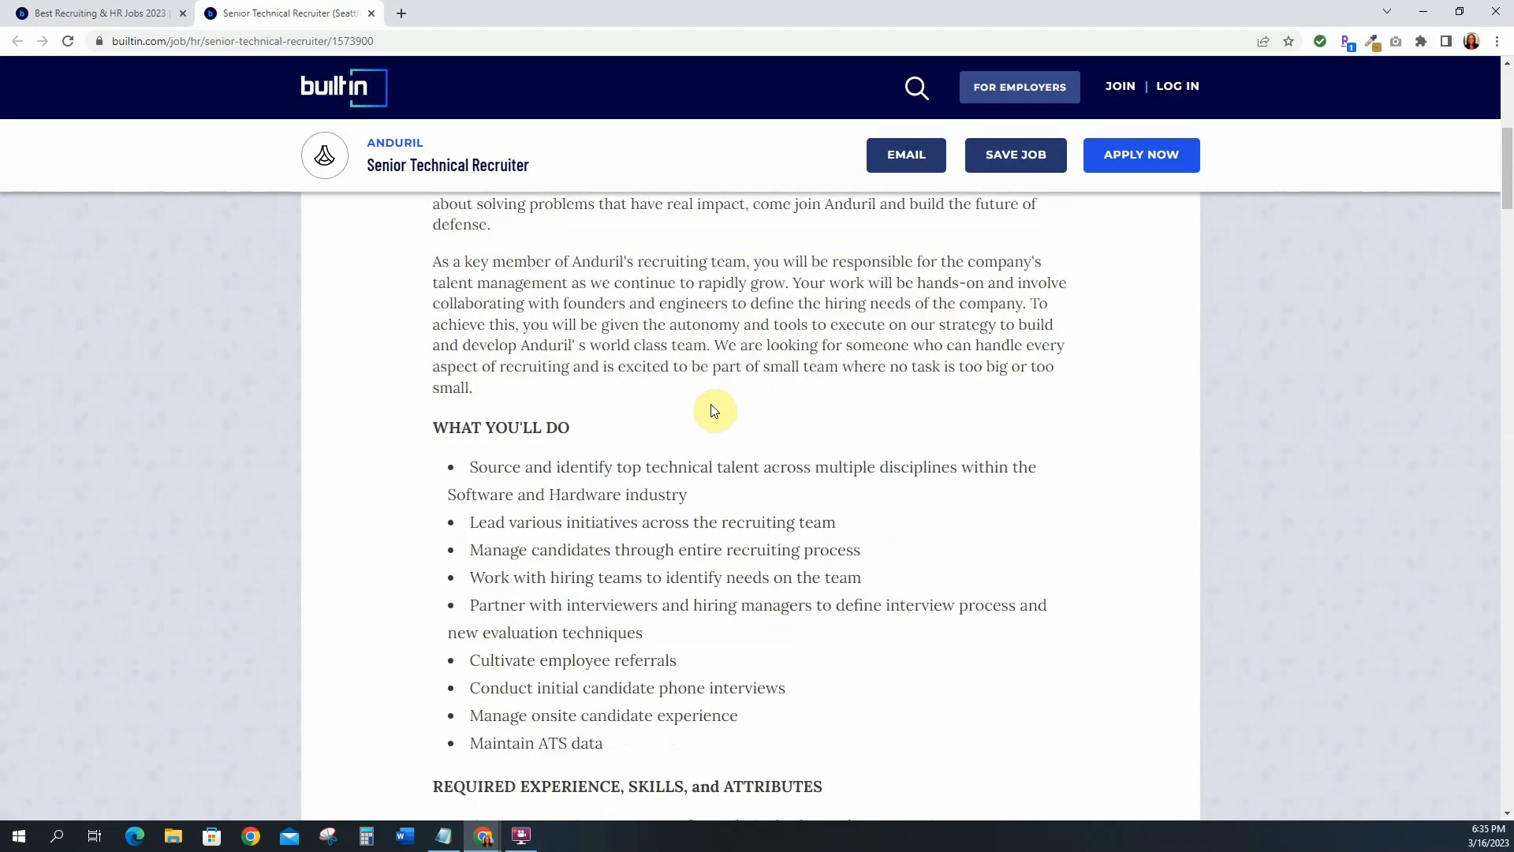
pyautogui.scroll(-3)
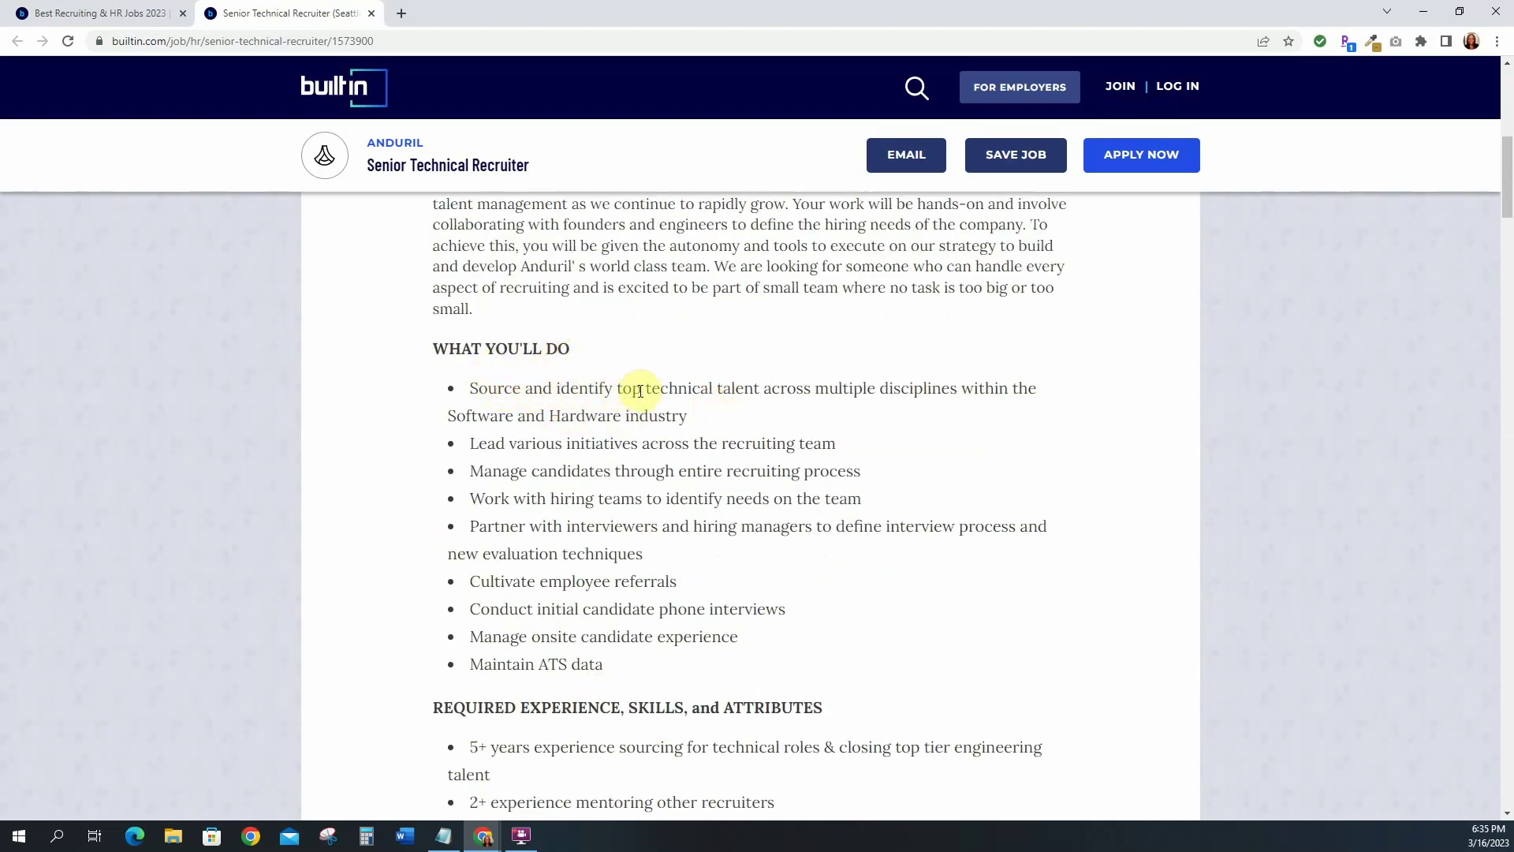
pyautogui.scroll(-3)
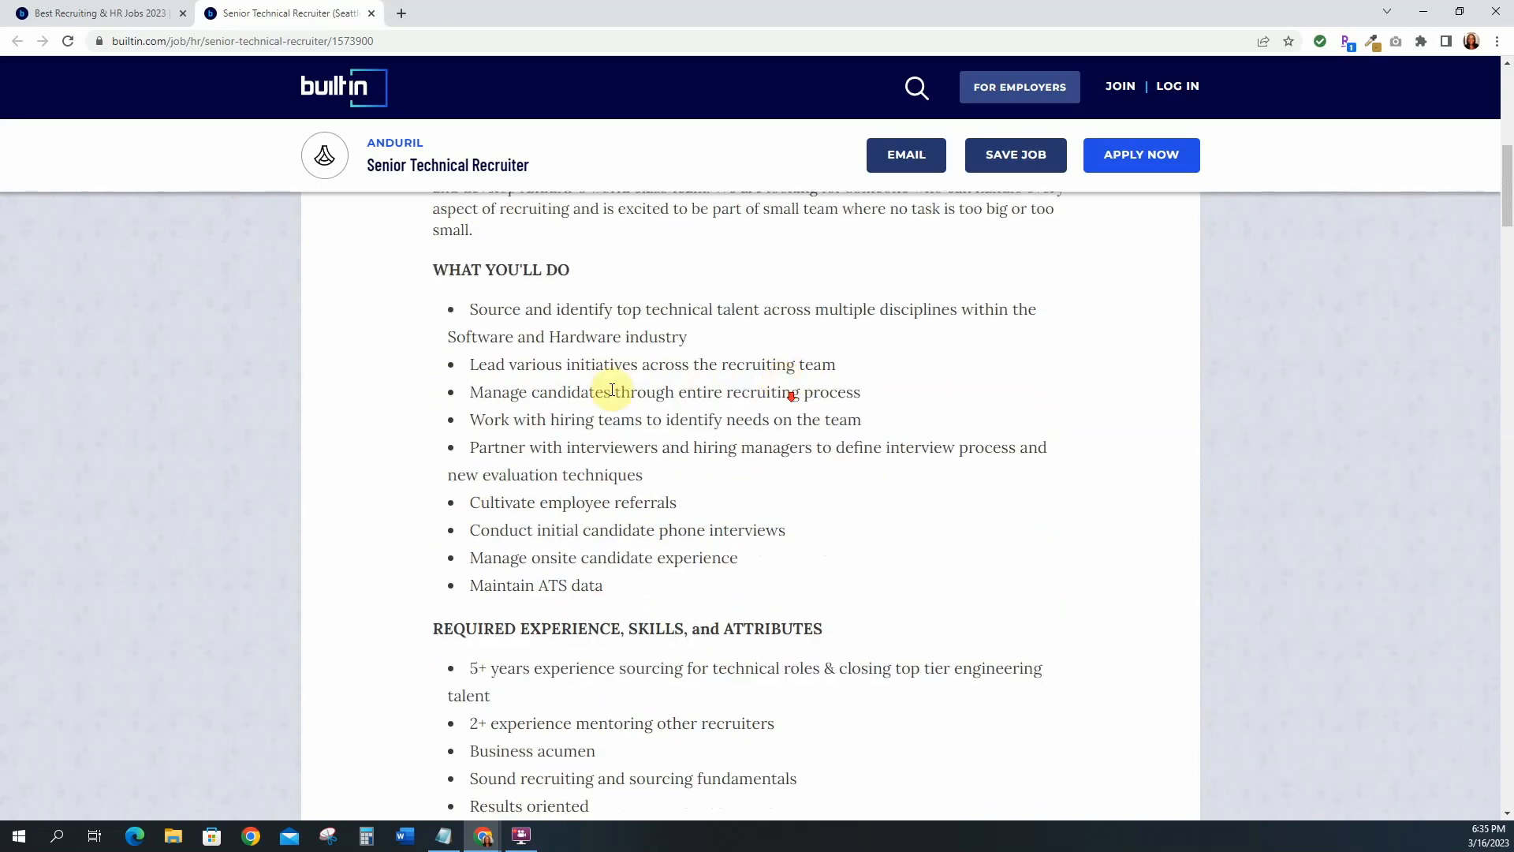
pyautogui.moveTo(564, 395)
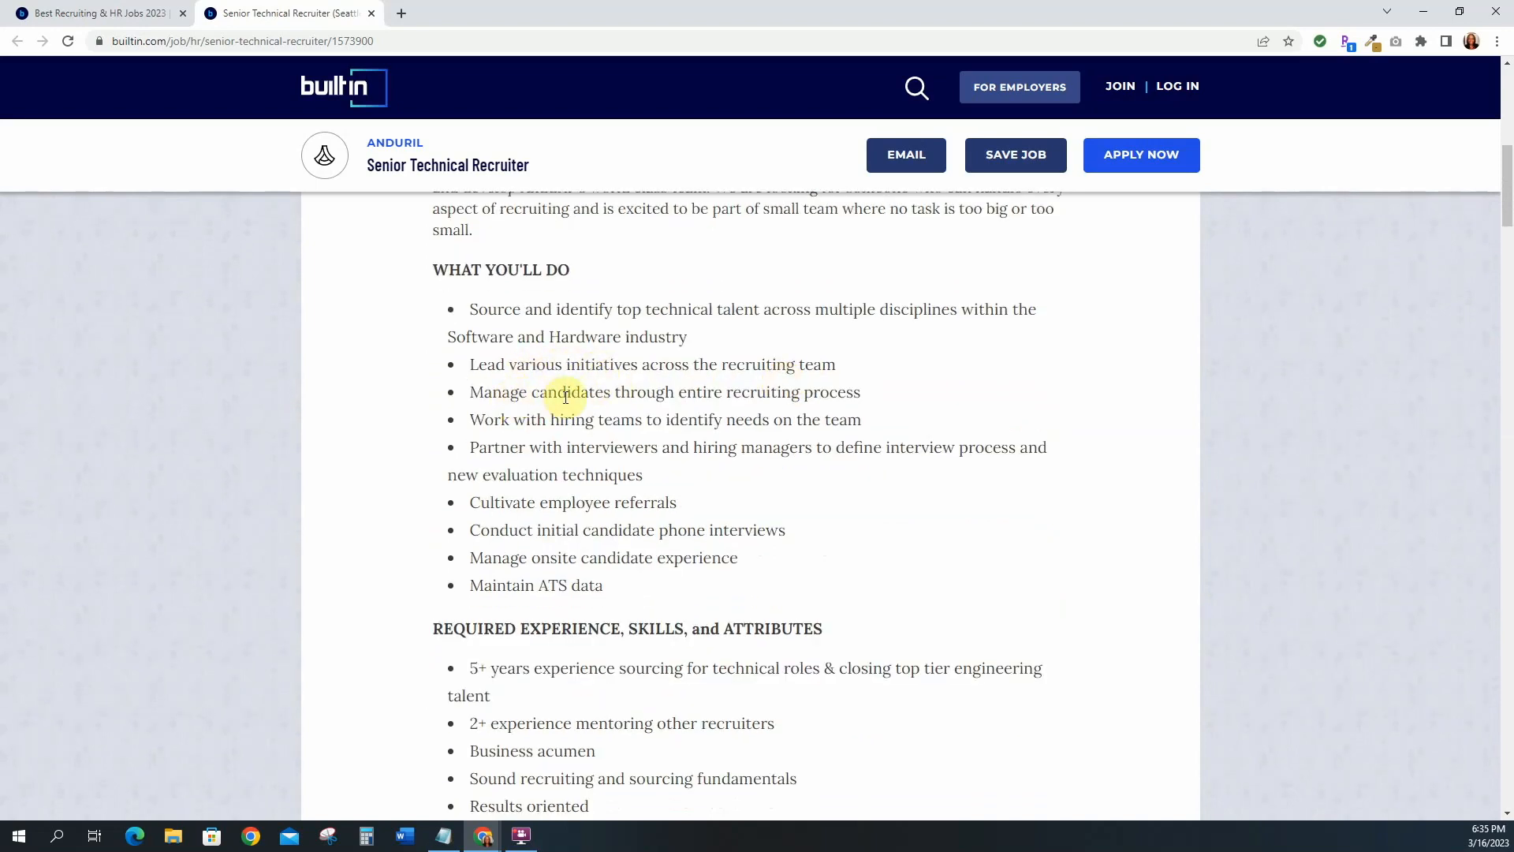
pyautogui.moveTo(589, 422)
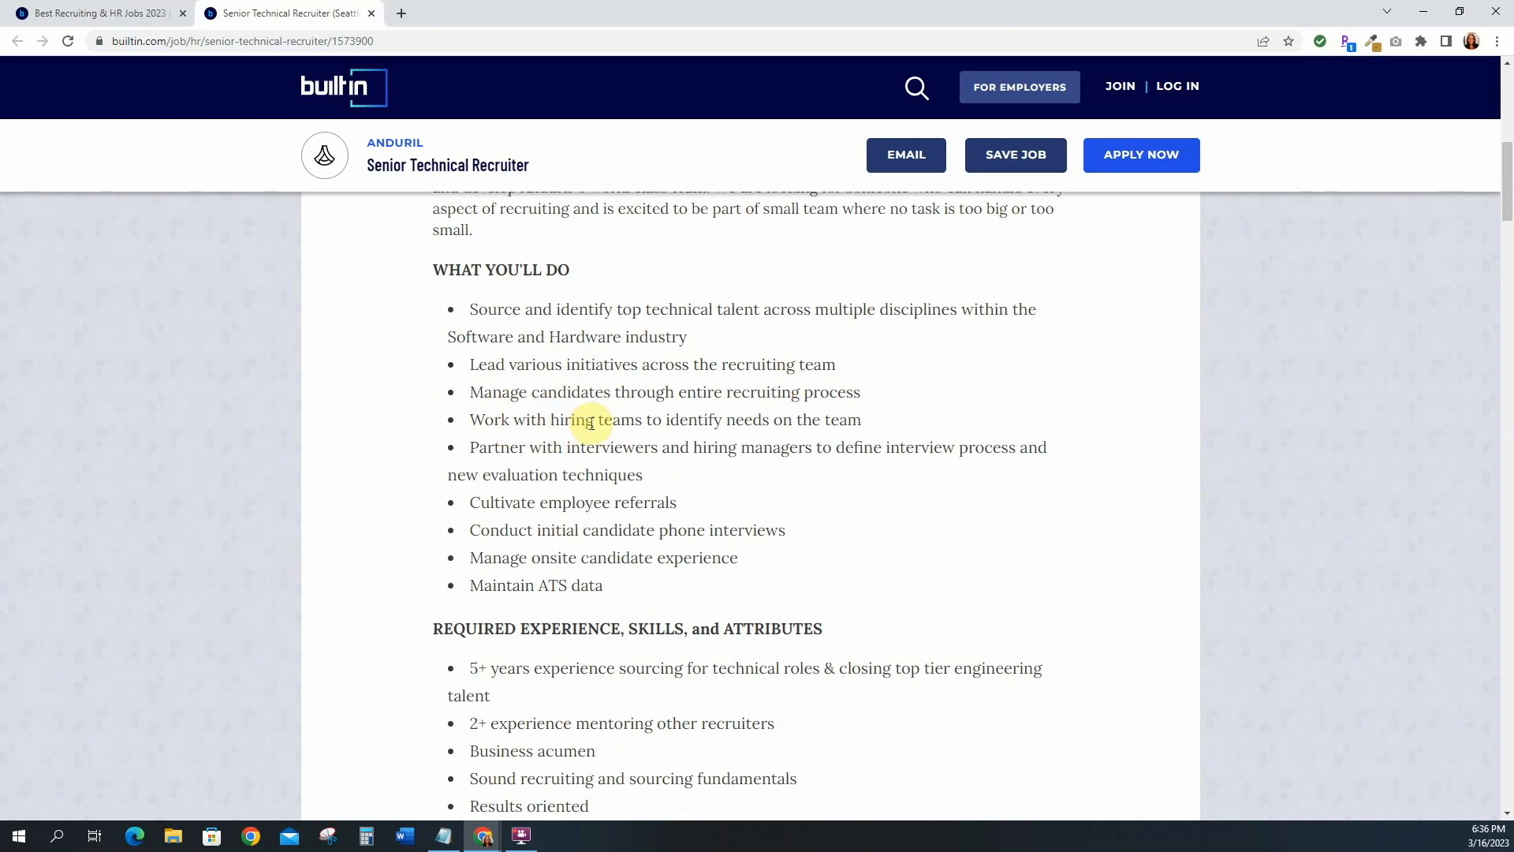
pyautogui.scroll(-3)
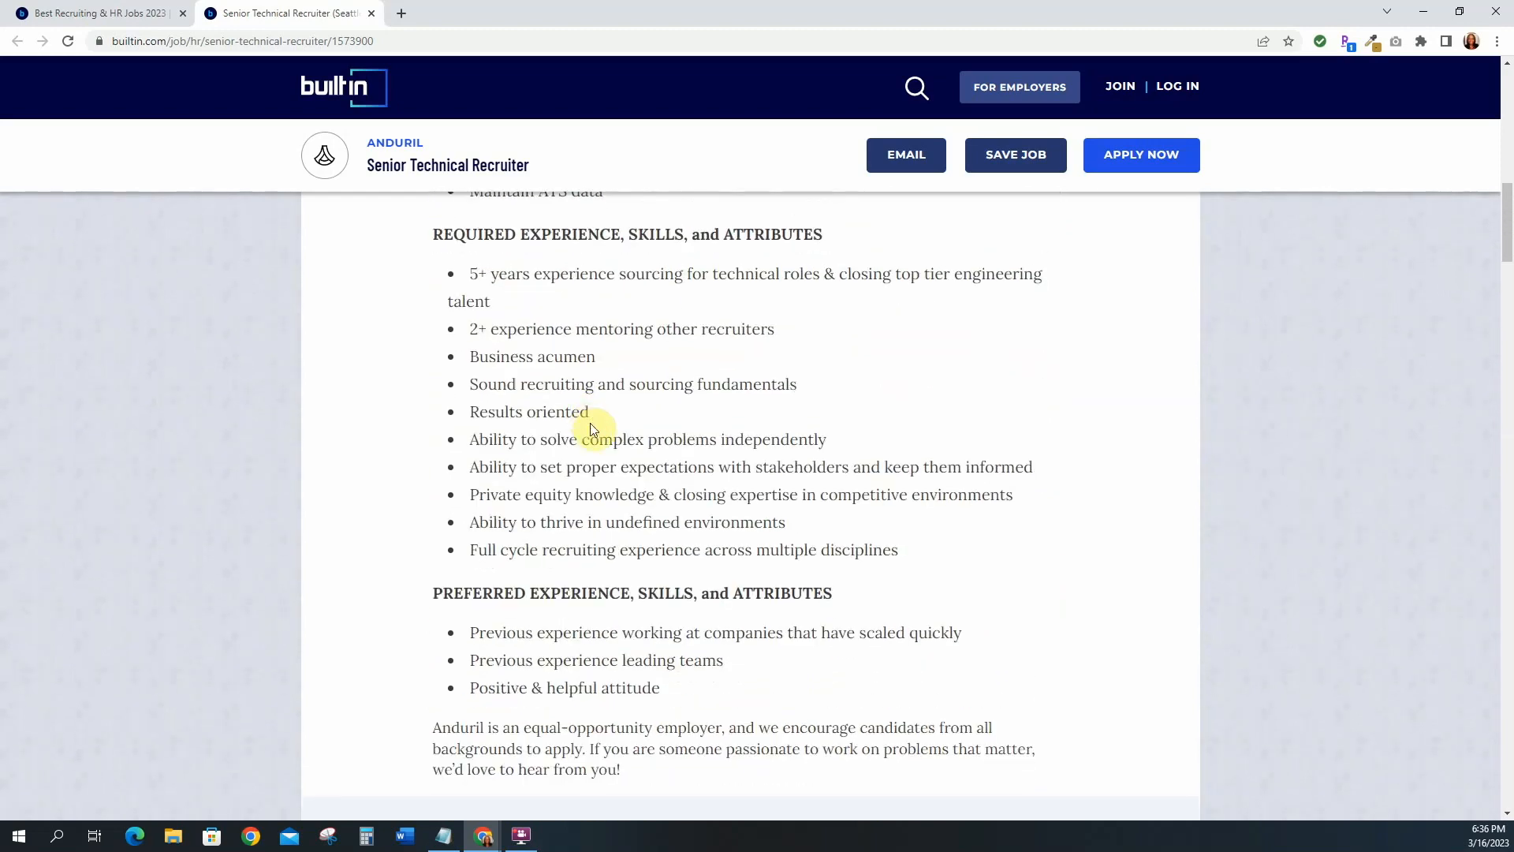
pyautogui.moveTo(529, 281)
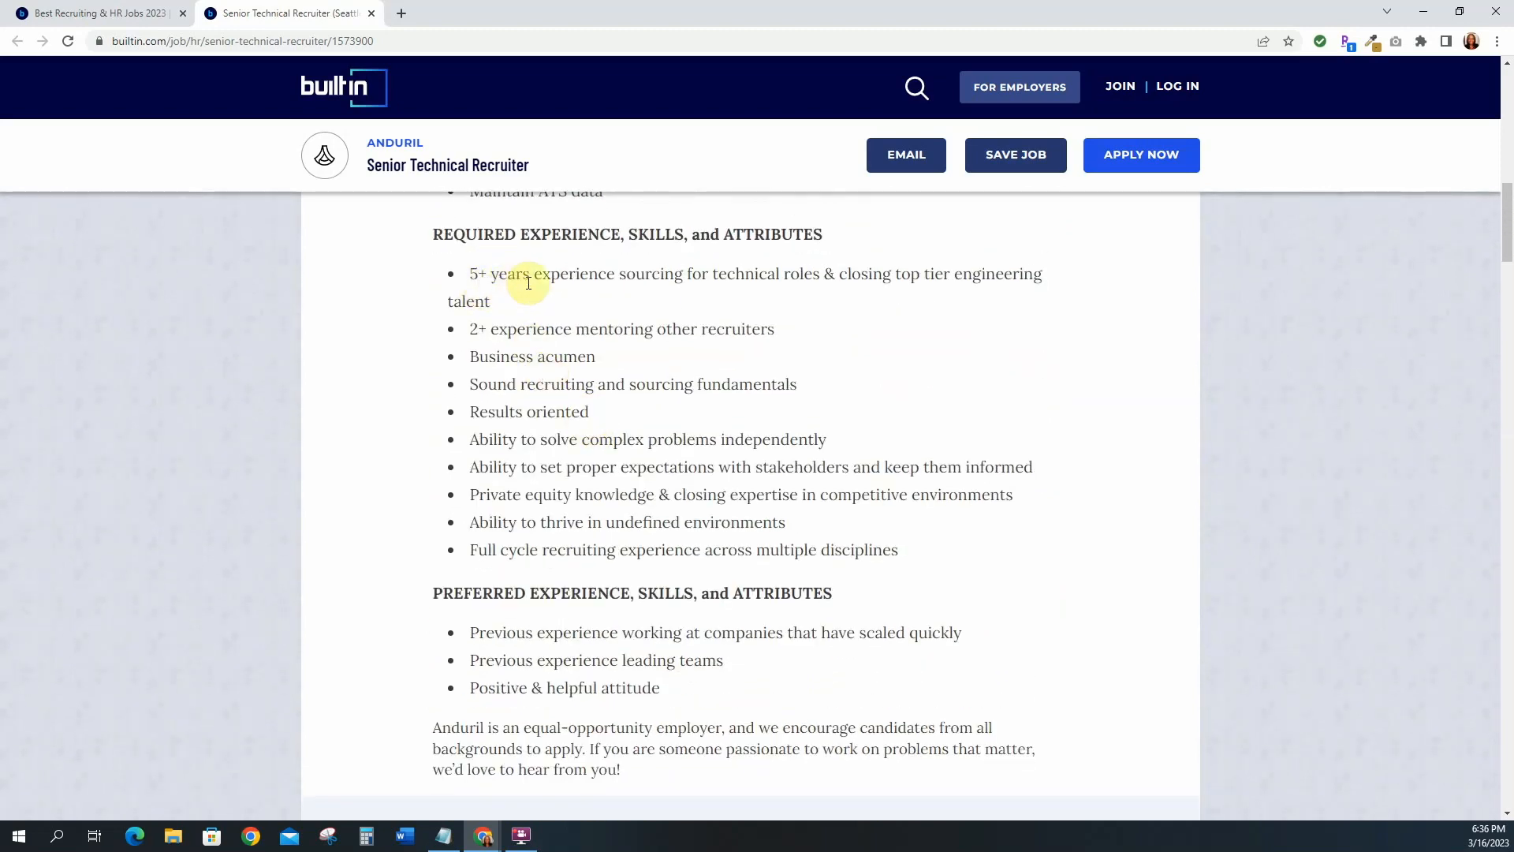
pyautogui.moveTo(585, 282)
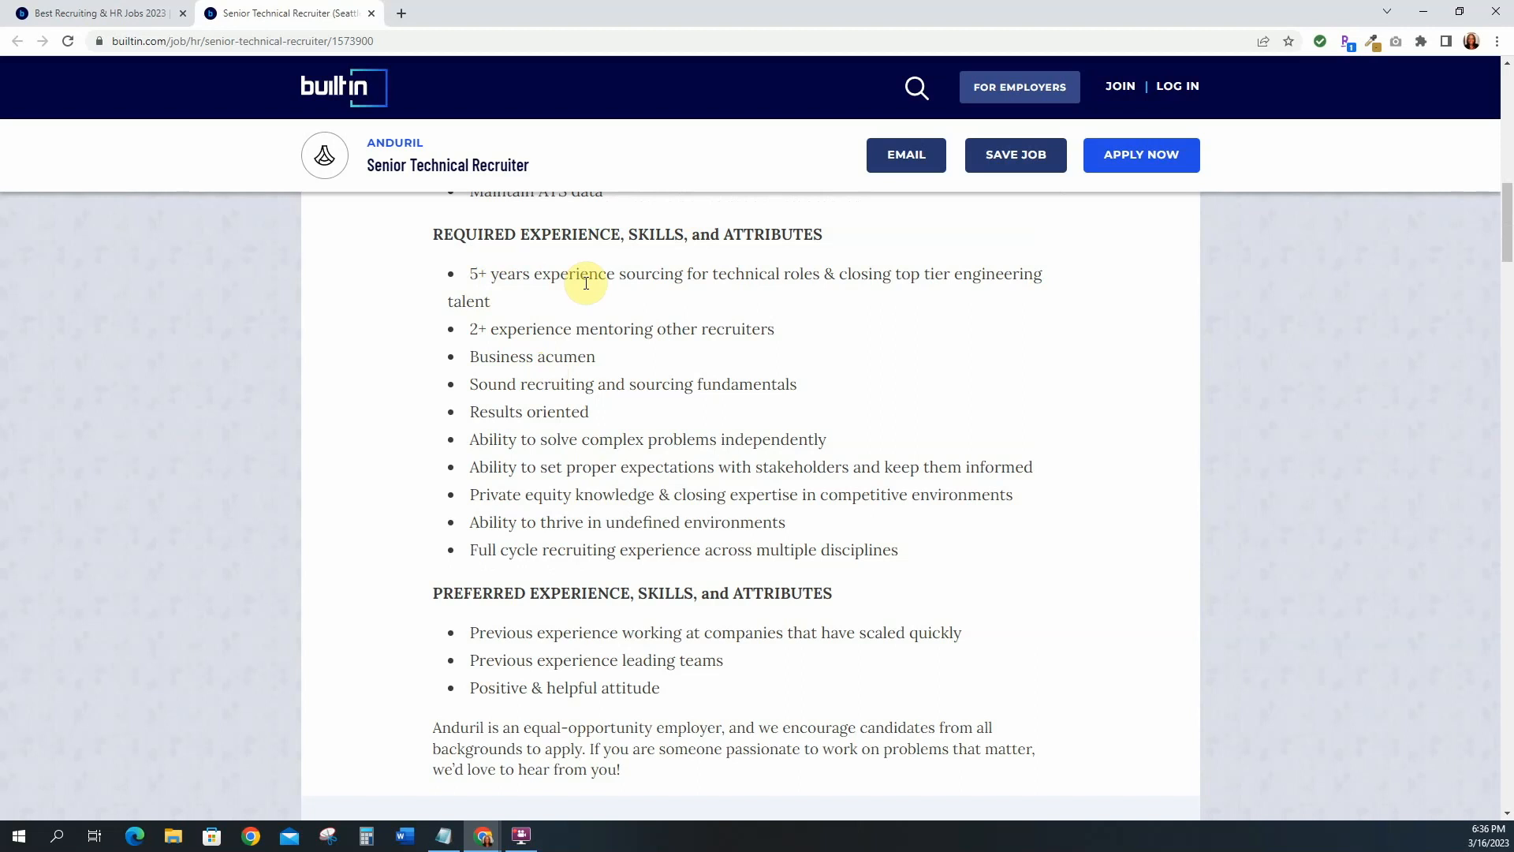
pyautogui.moveTo(601, 294)
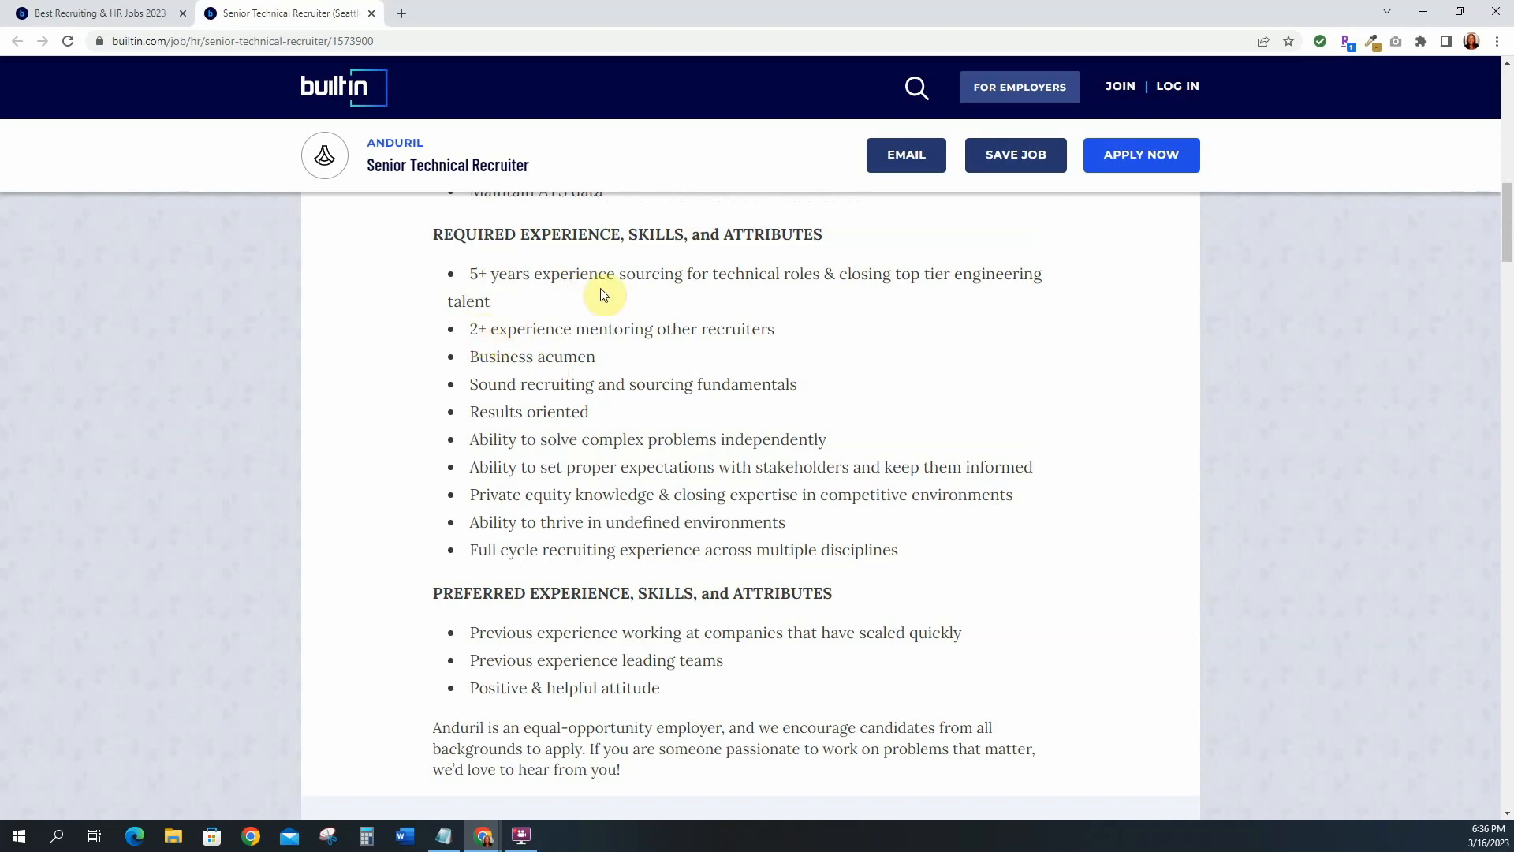
pyautogui.moveTo(500, 338)
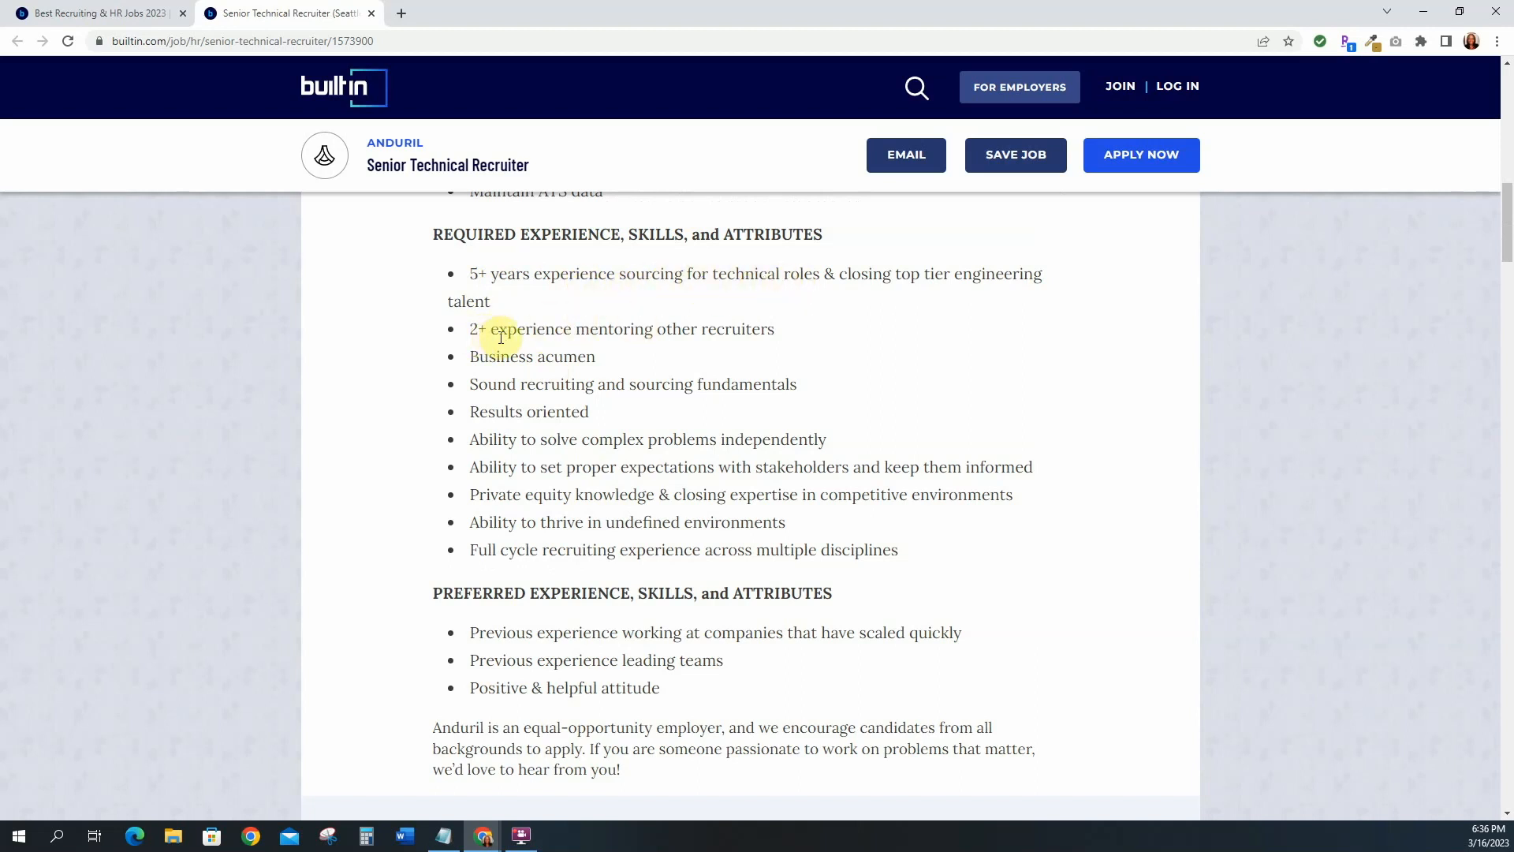
pyautogui.moveTo(664, 353)
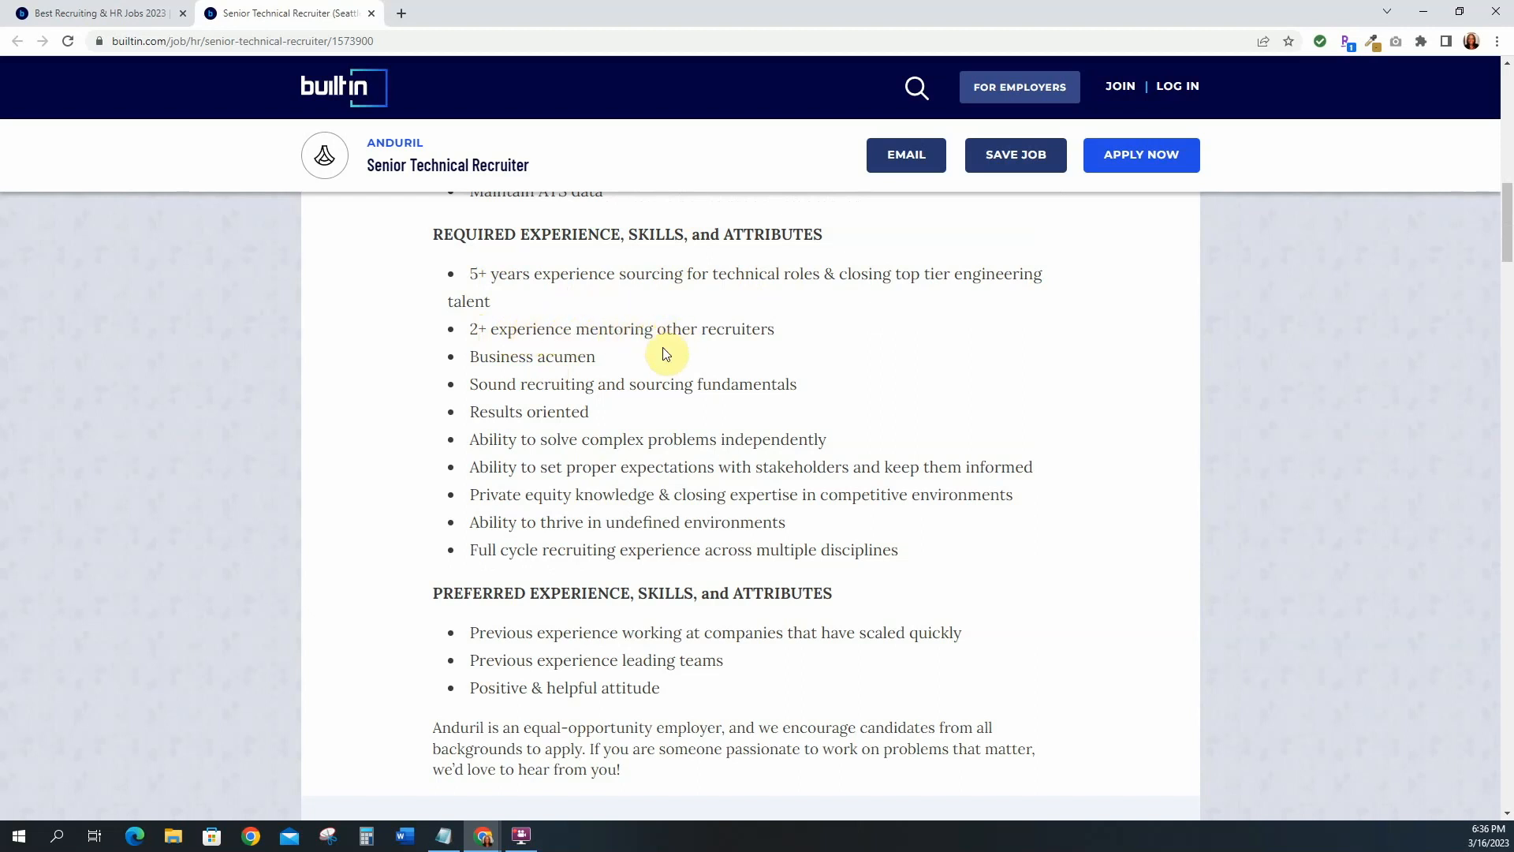
pyautogui.moveTo(509, 387)
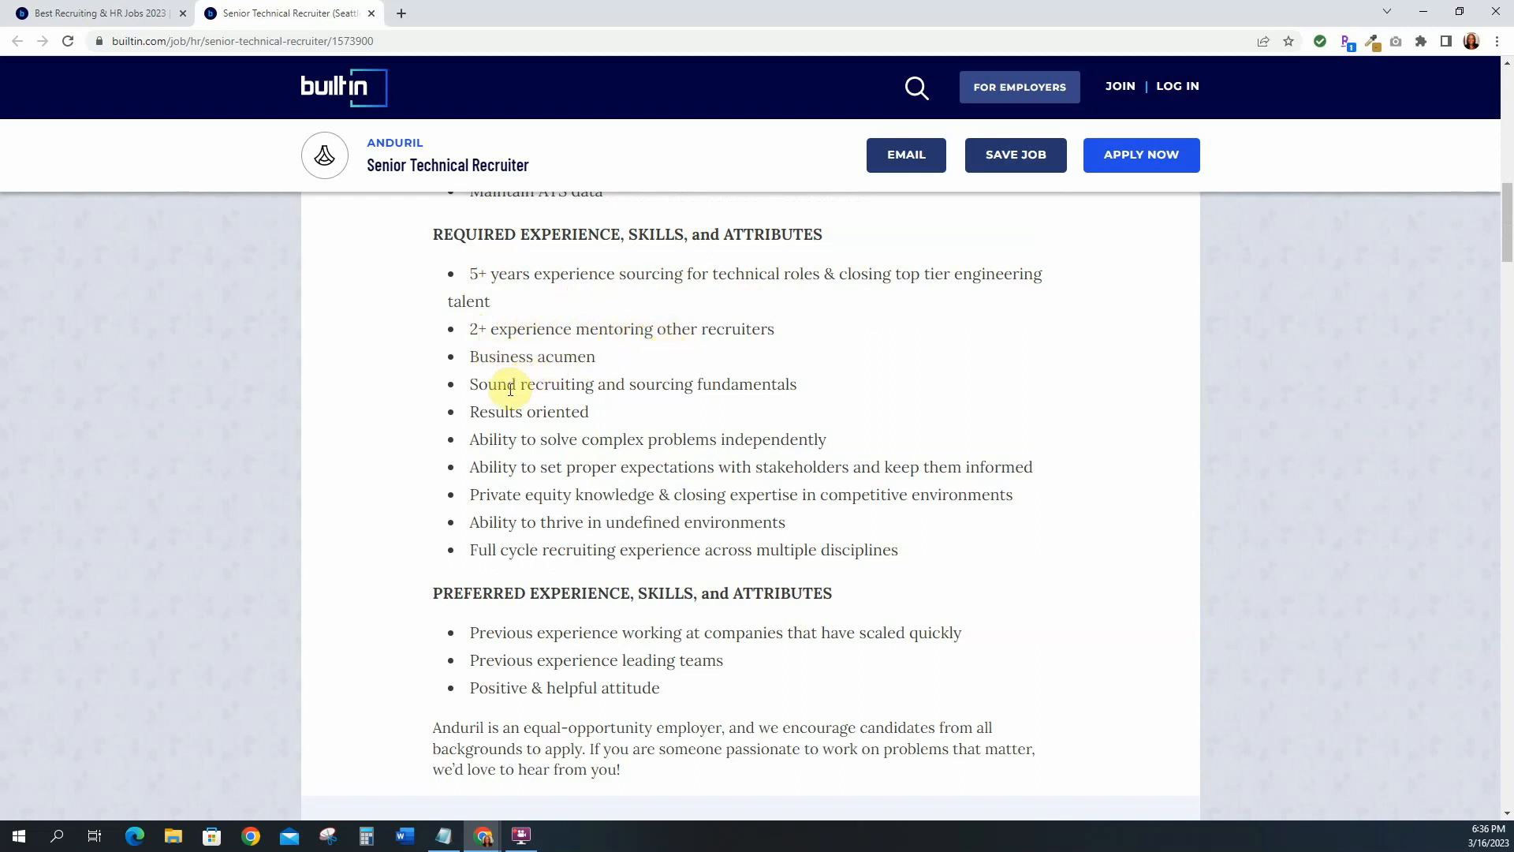
pyautogui.moveTo(709, 383)
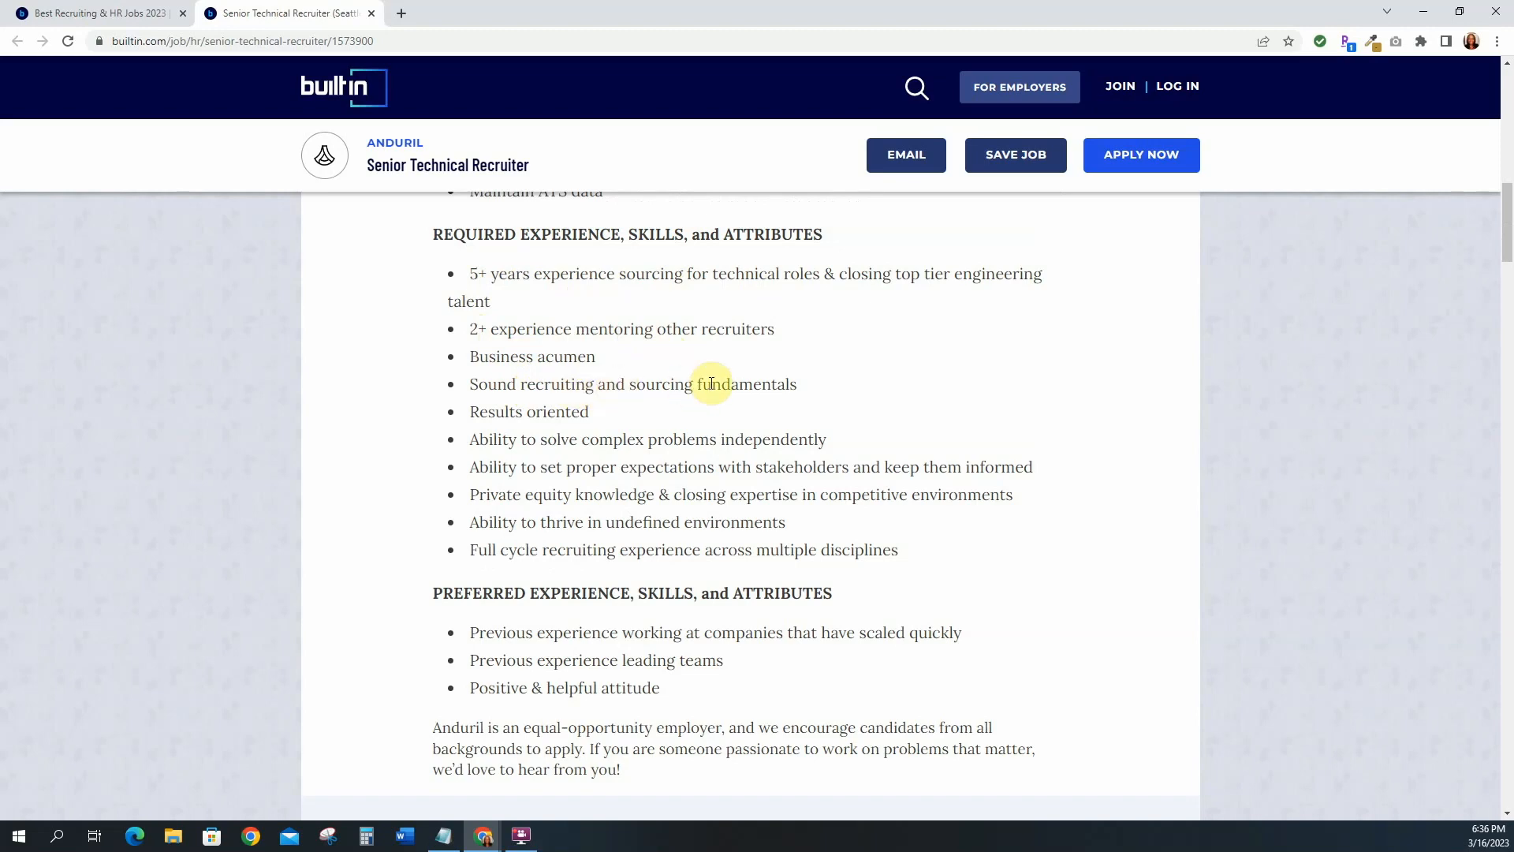
pyautogui.moveTo(509, 411)
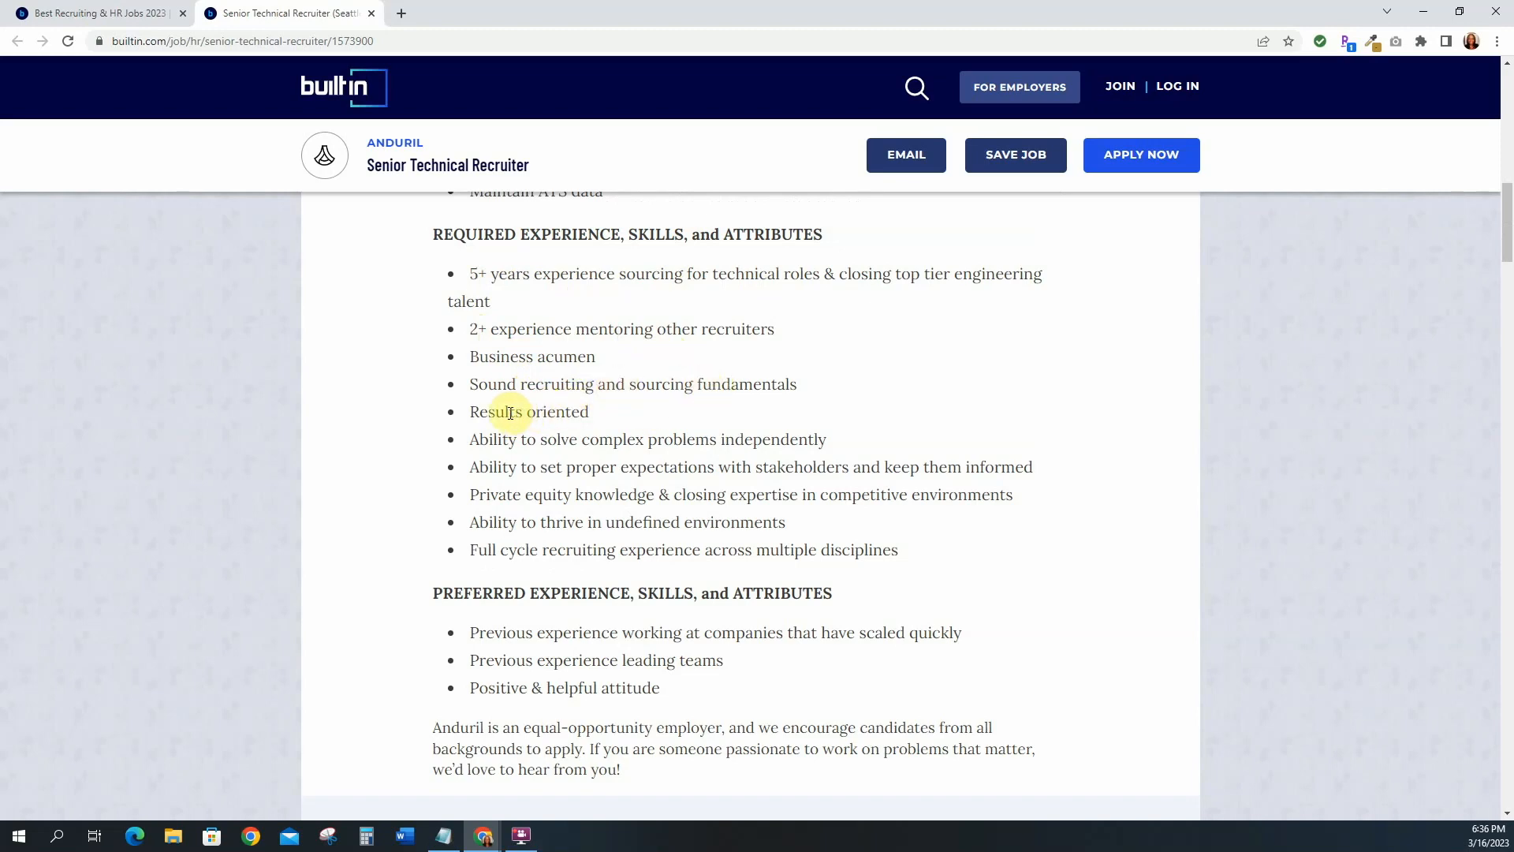
pyautogui.moveTo(584, 582)
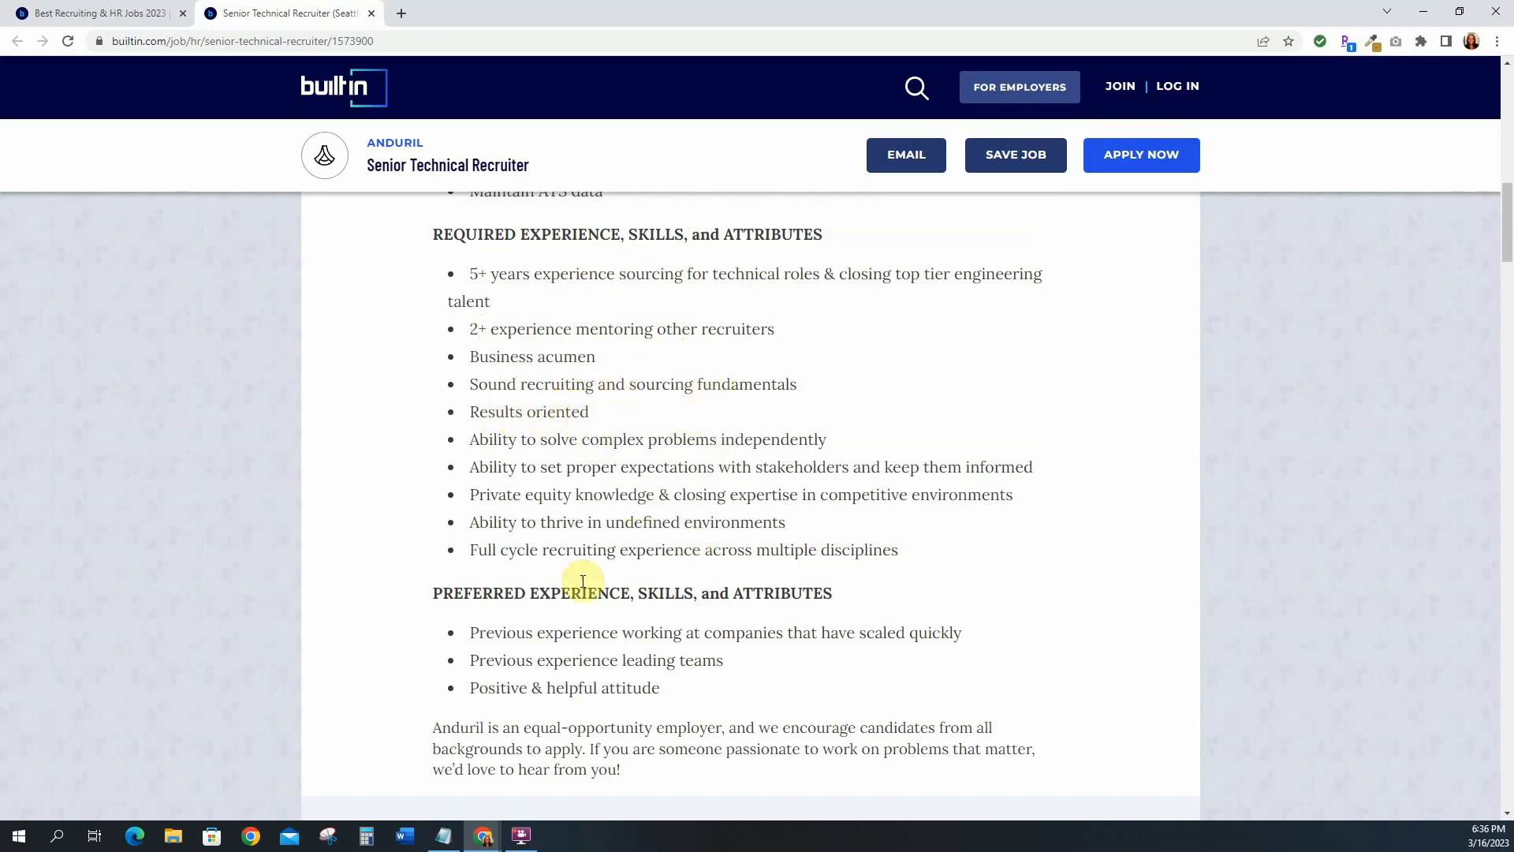
pyautogui.scroll(-3)
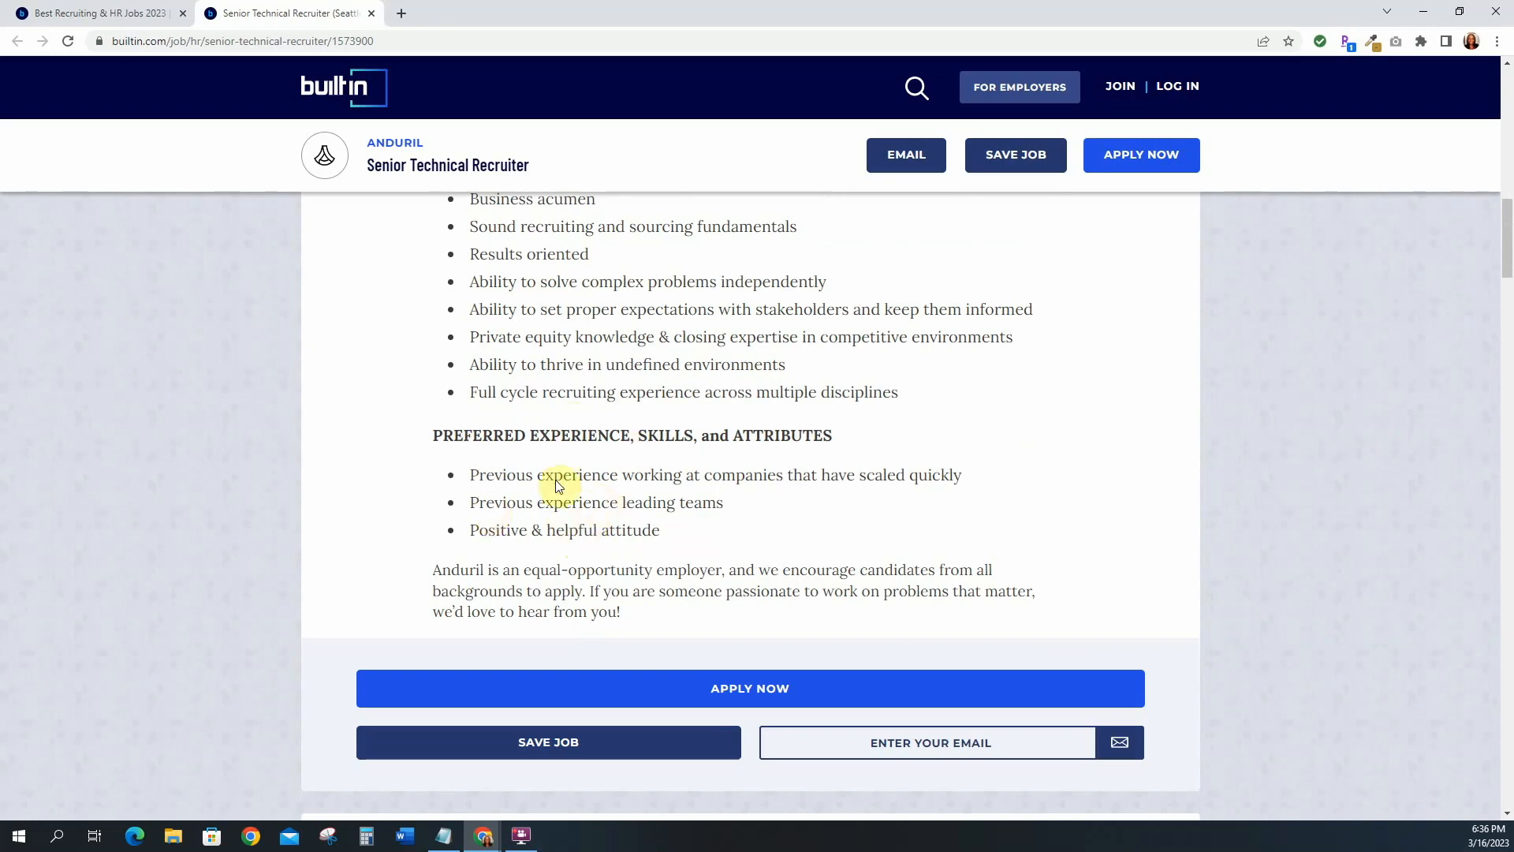
pyautogui.moveTo(663, 538)
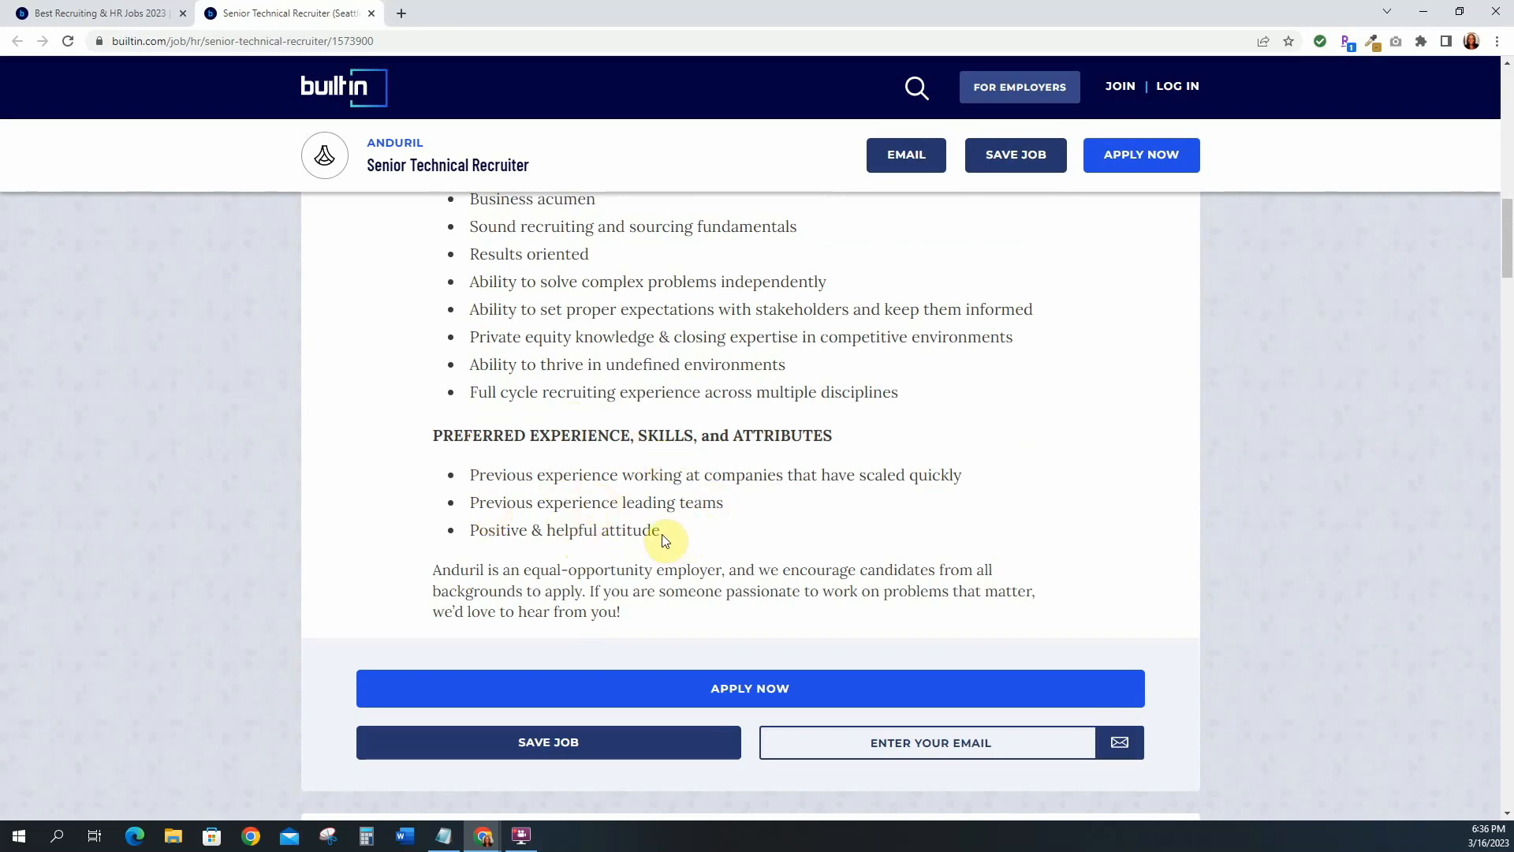
pyautogui.scroll(-3)
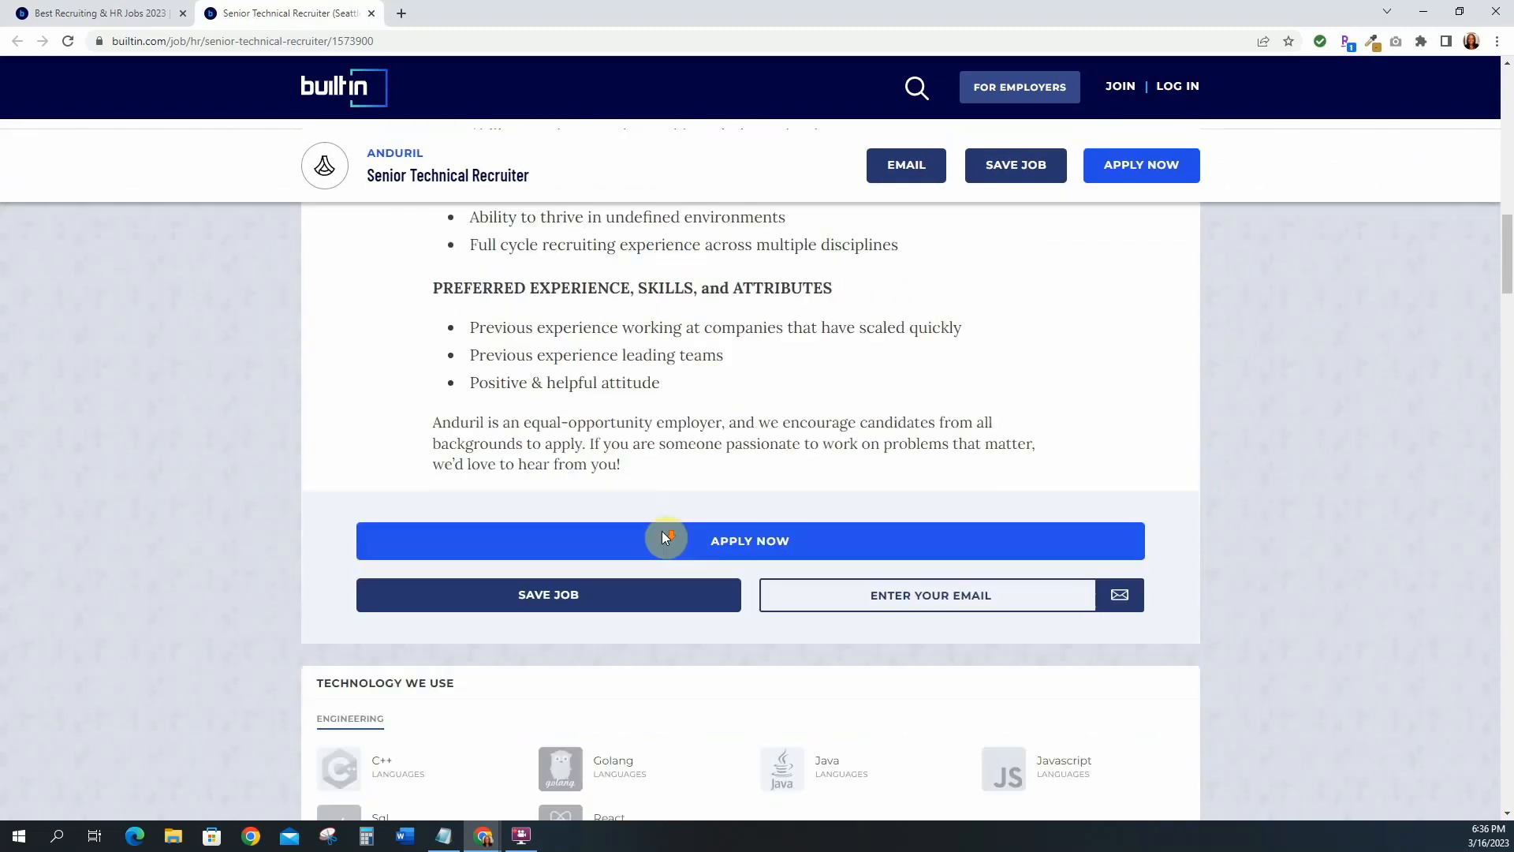
pyautogui.scroll(-3)
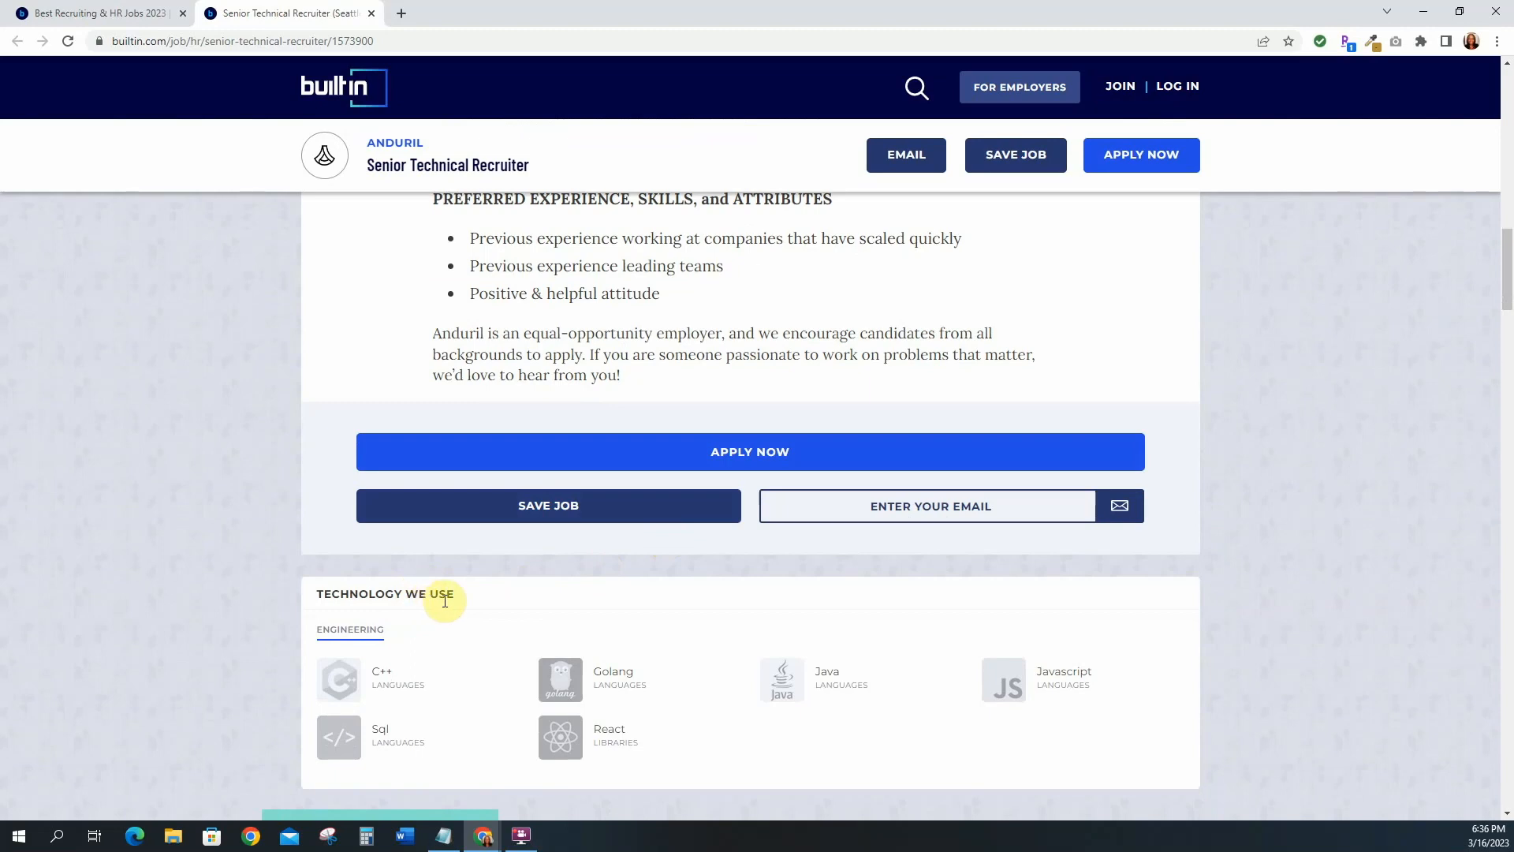
pyautogui.moveTo(388, 672)
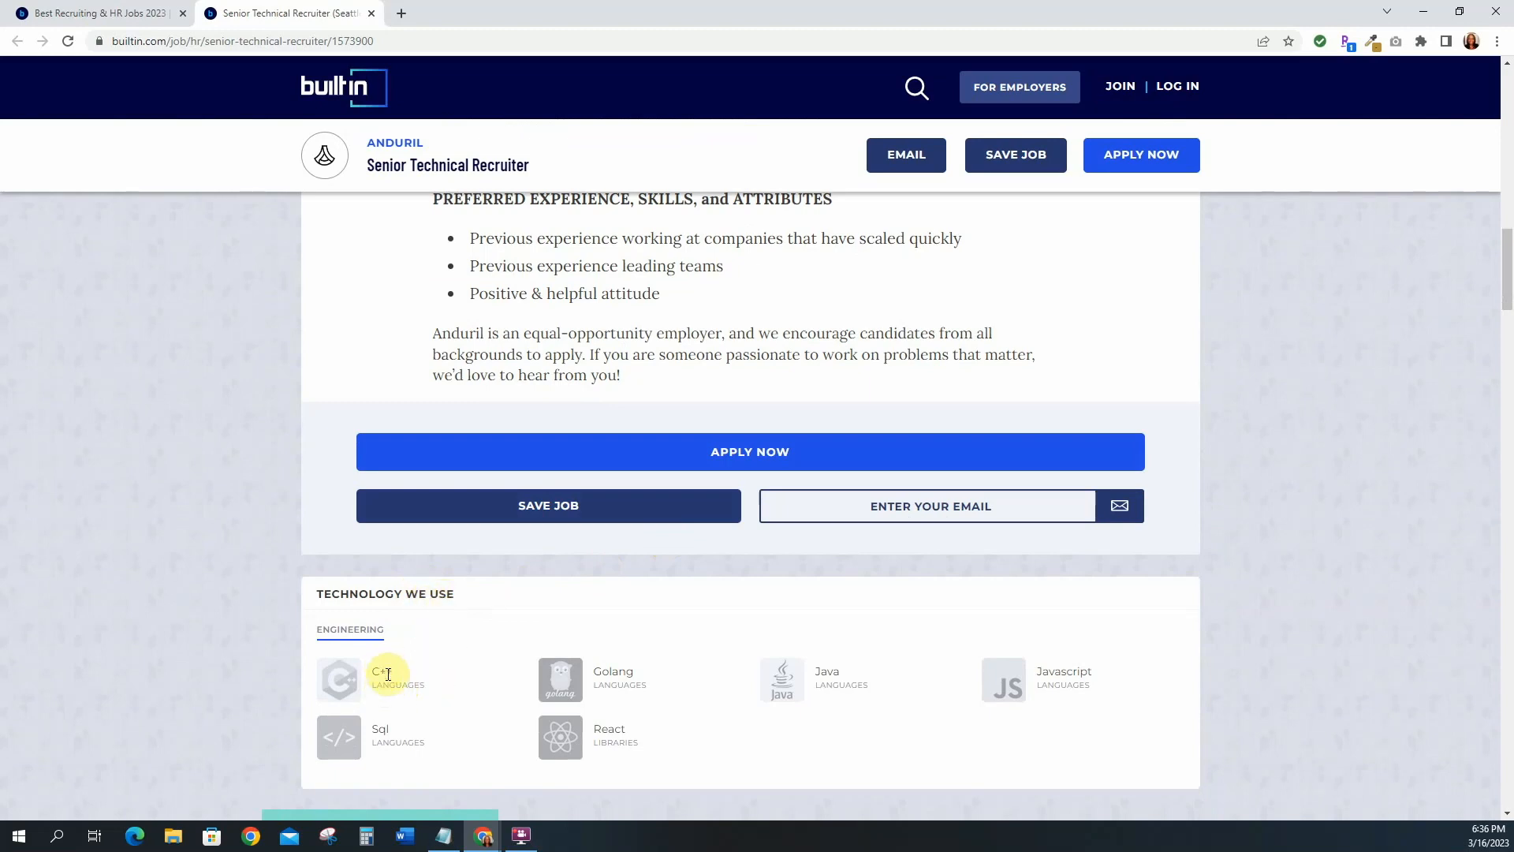
pyautogui.moveTo(386, 737)
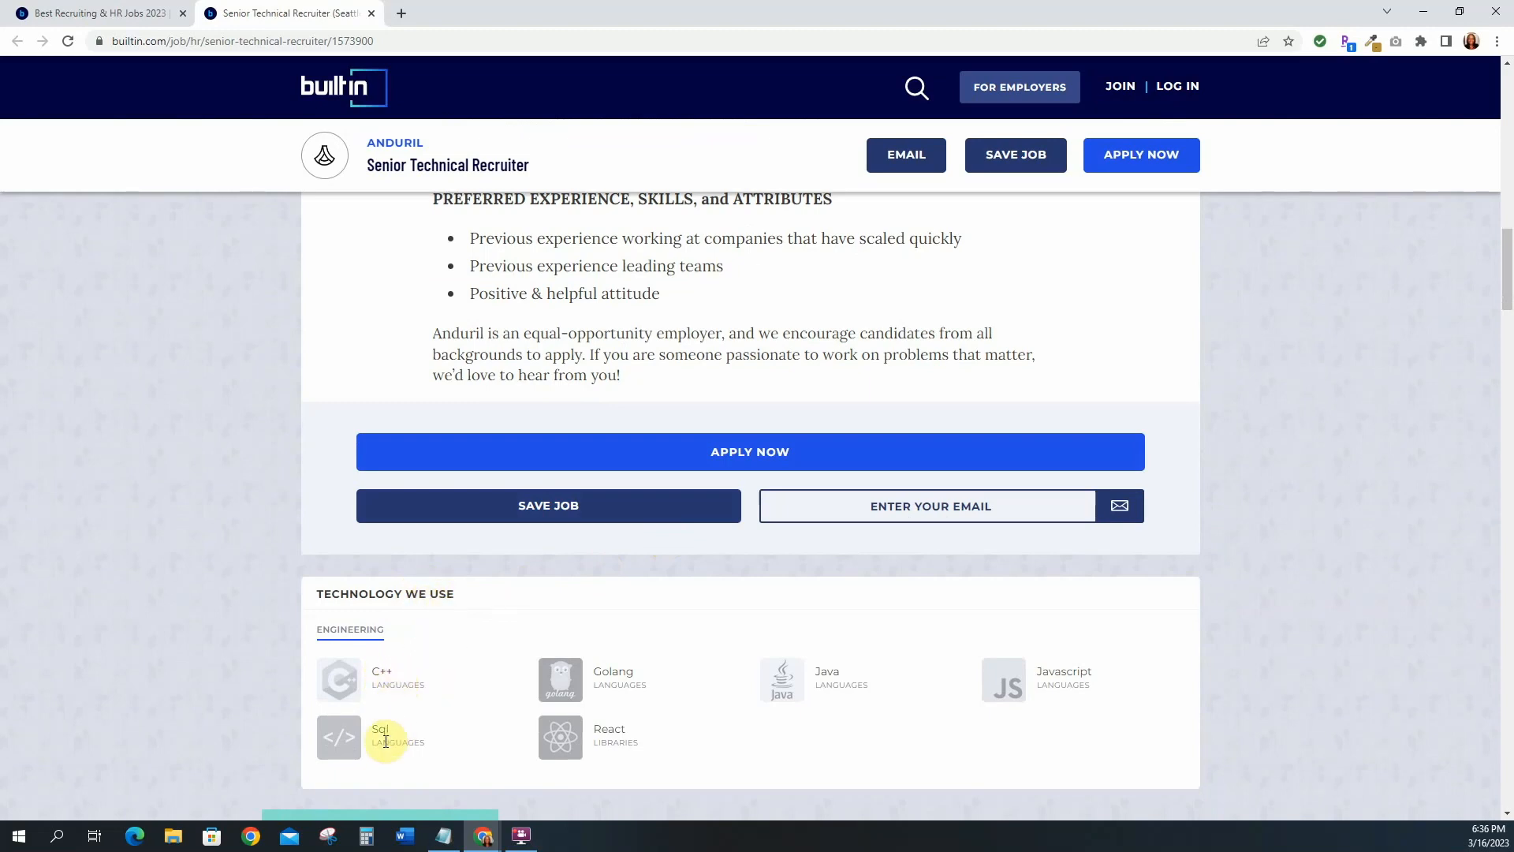
pyautogui.moveTo(720, 740)
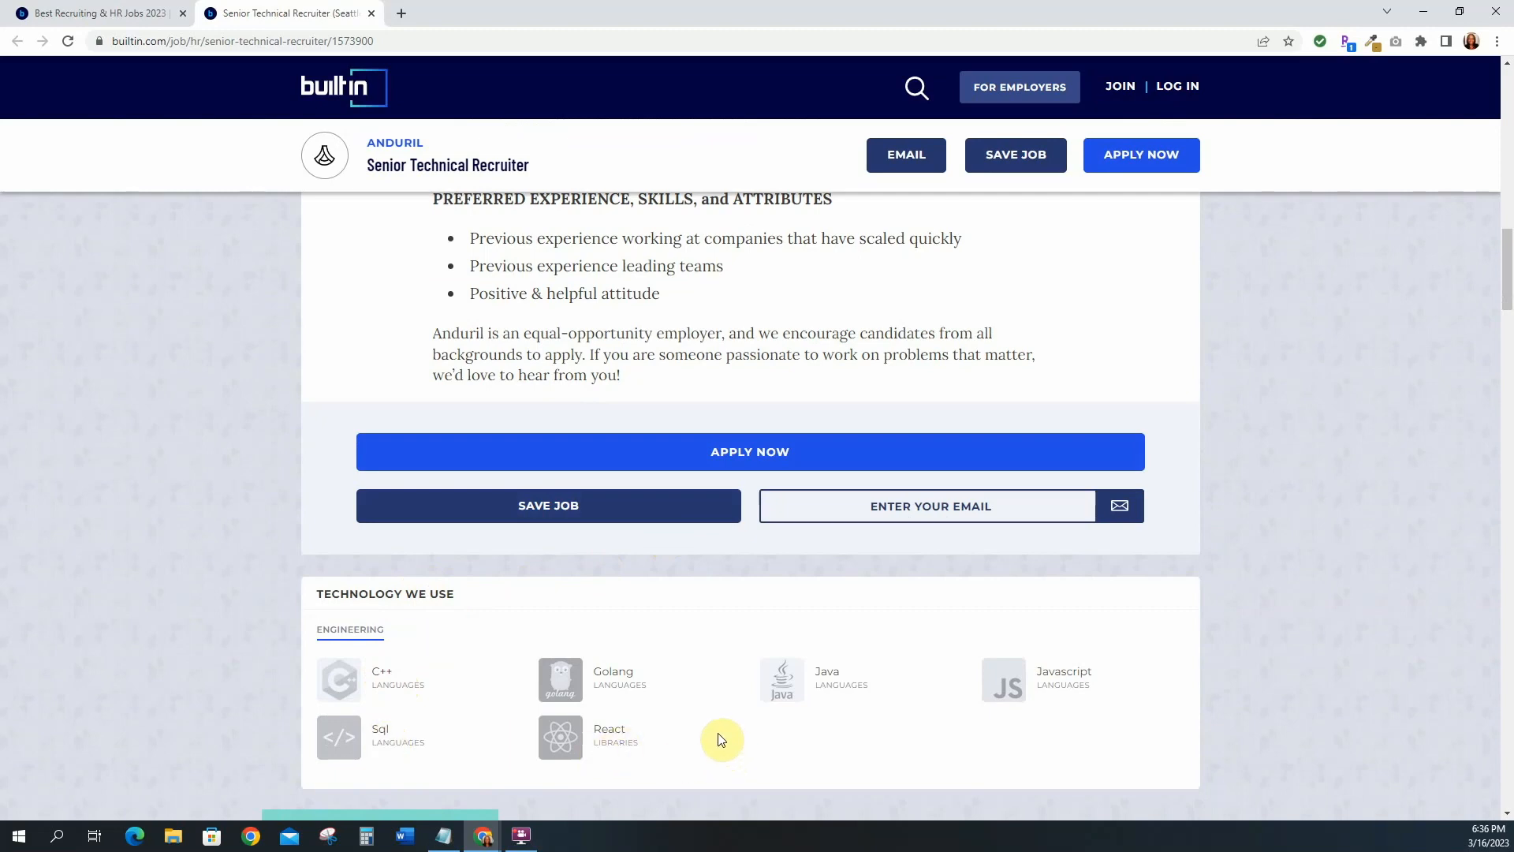
pyautogui.moveTo(657, 625)
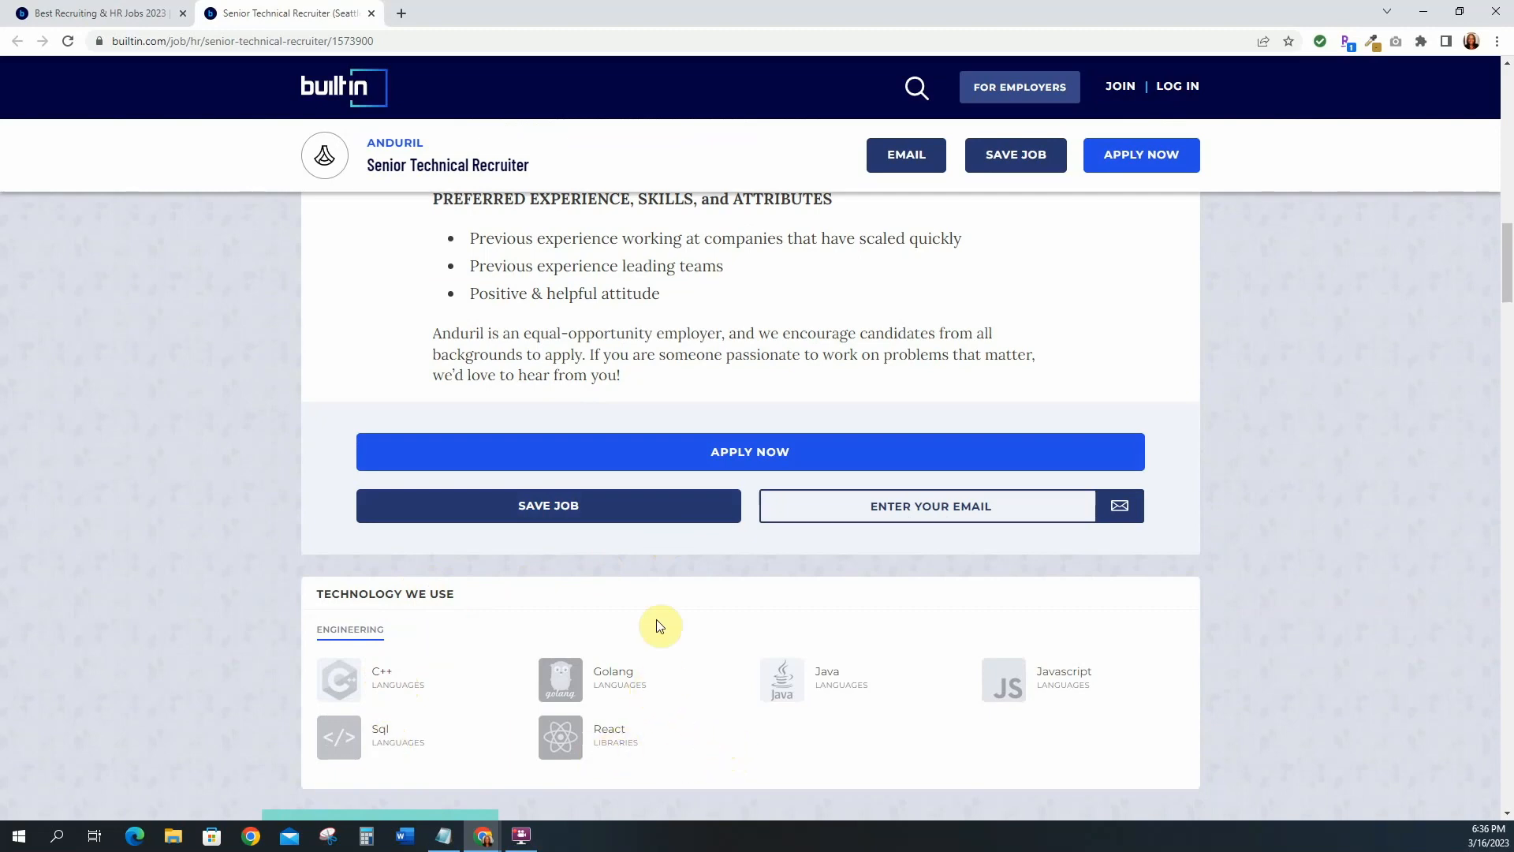
pyautogui.moveTo(1178, 684)
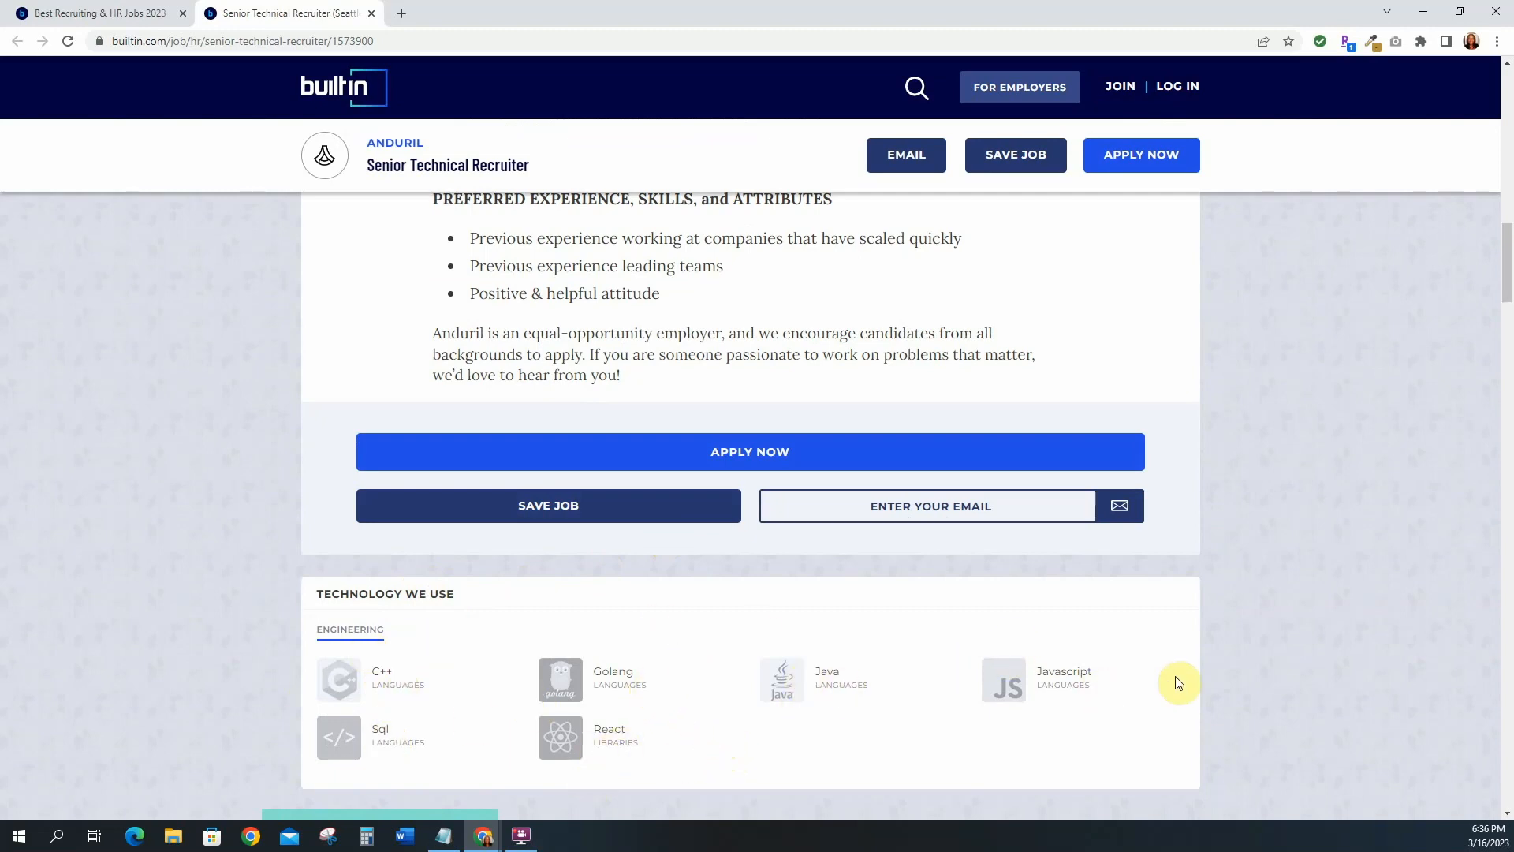
# - Scroll to Insider's View, switch to Spencer's answer, and continue to the office photos
pyautogui.scroll(-3)
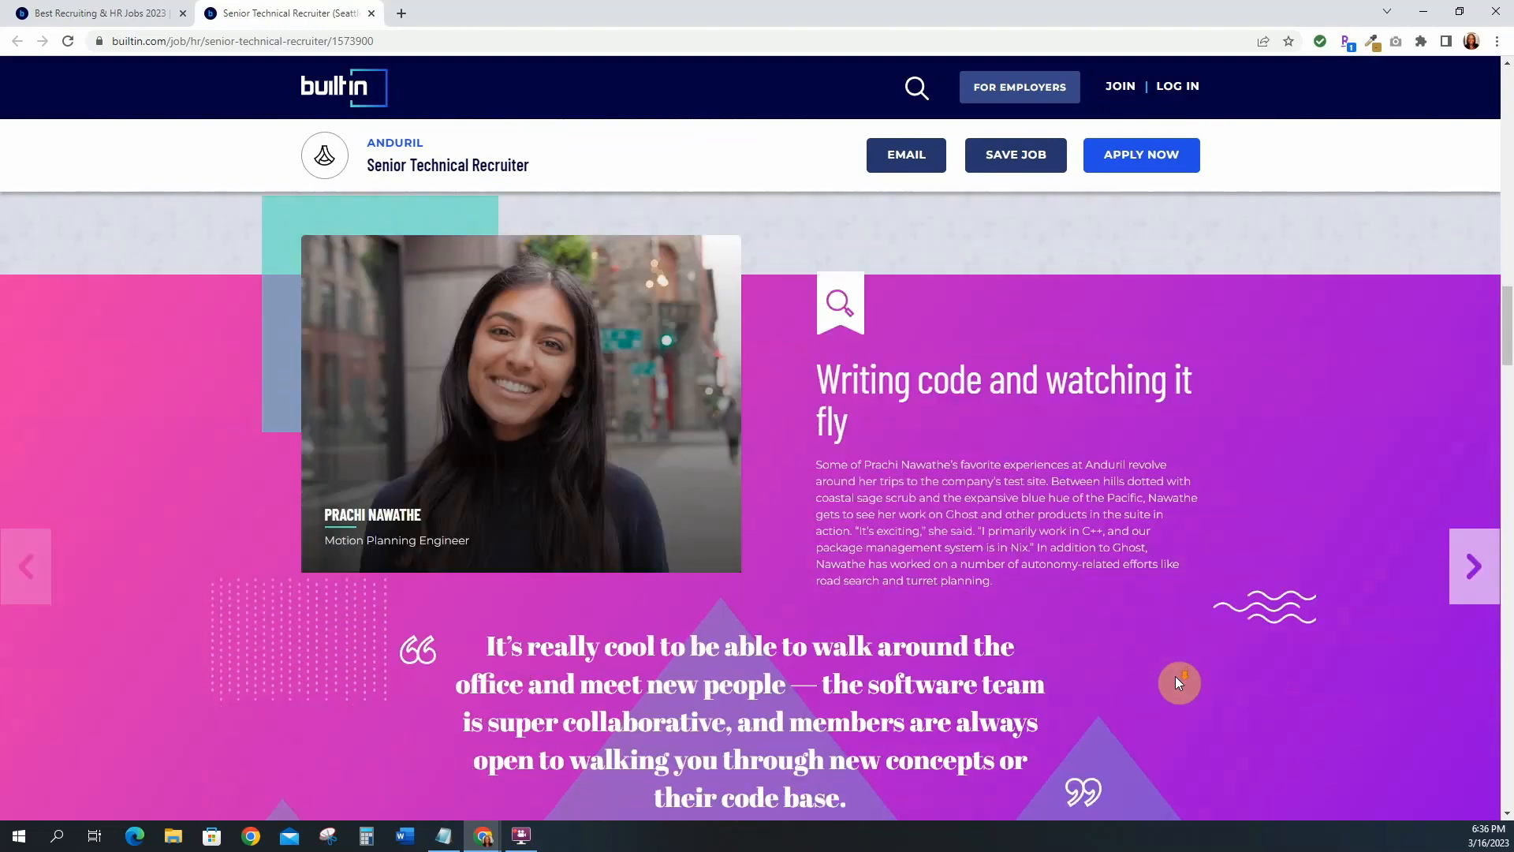
pyautogui.scroll(-3)
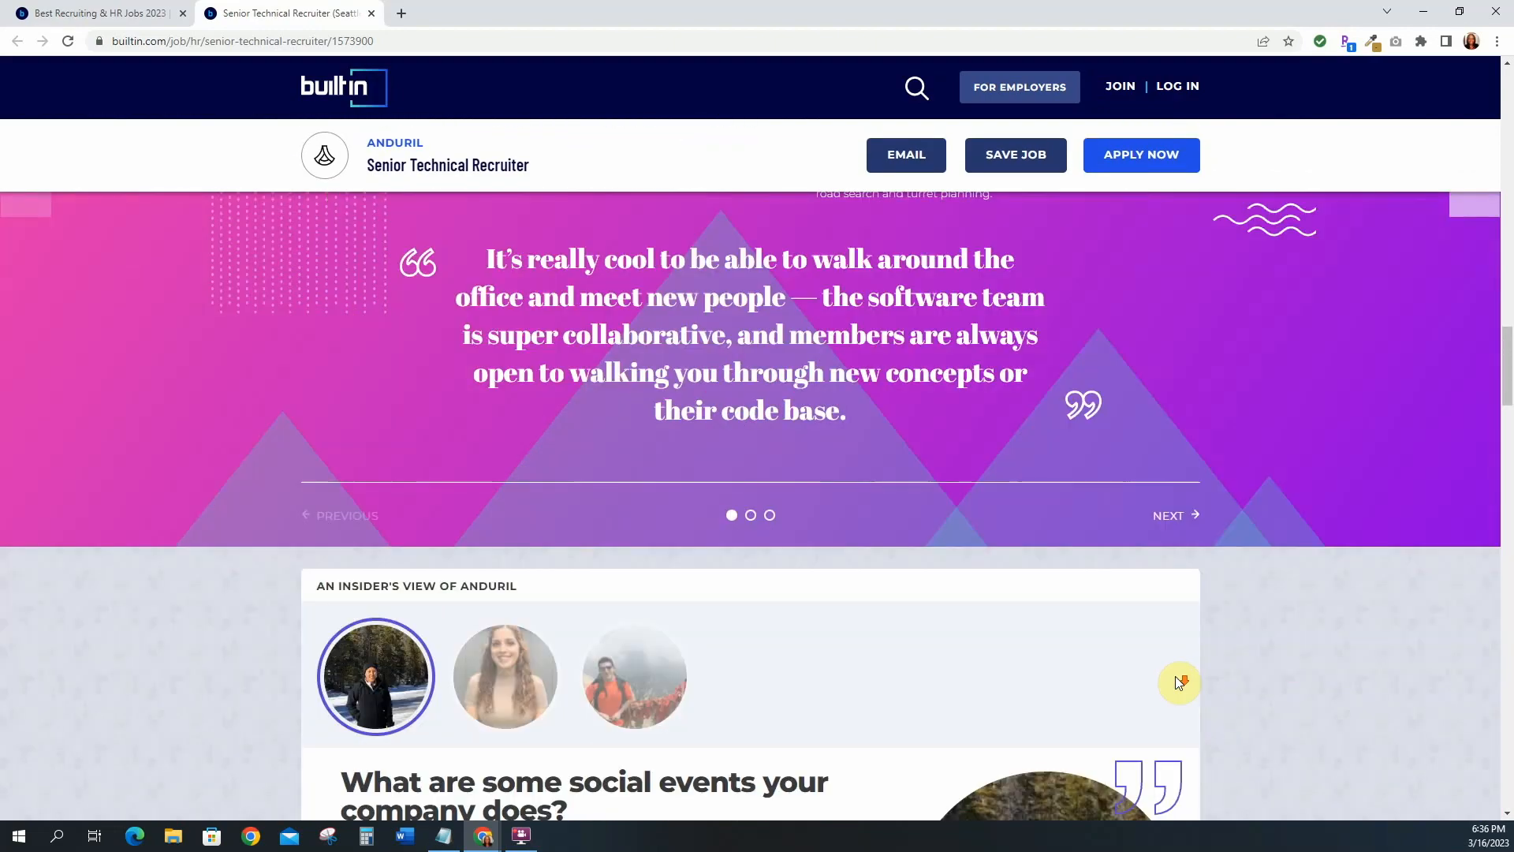
pyautogui.scroll(-3)
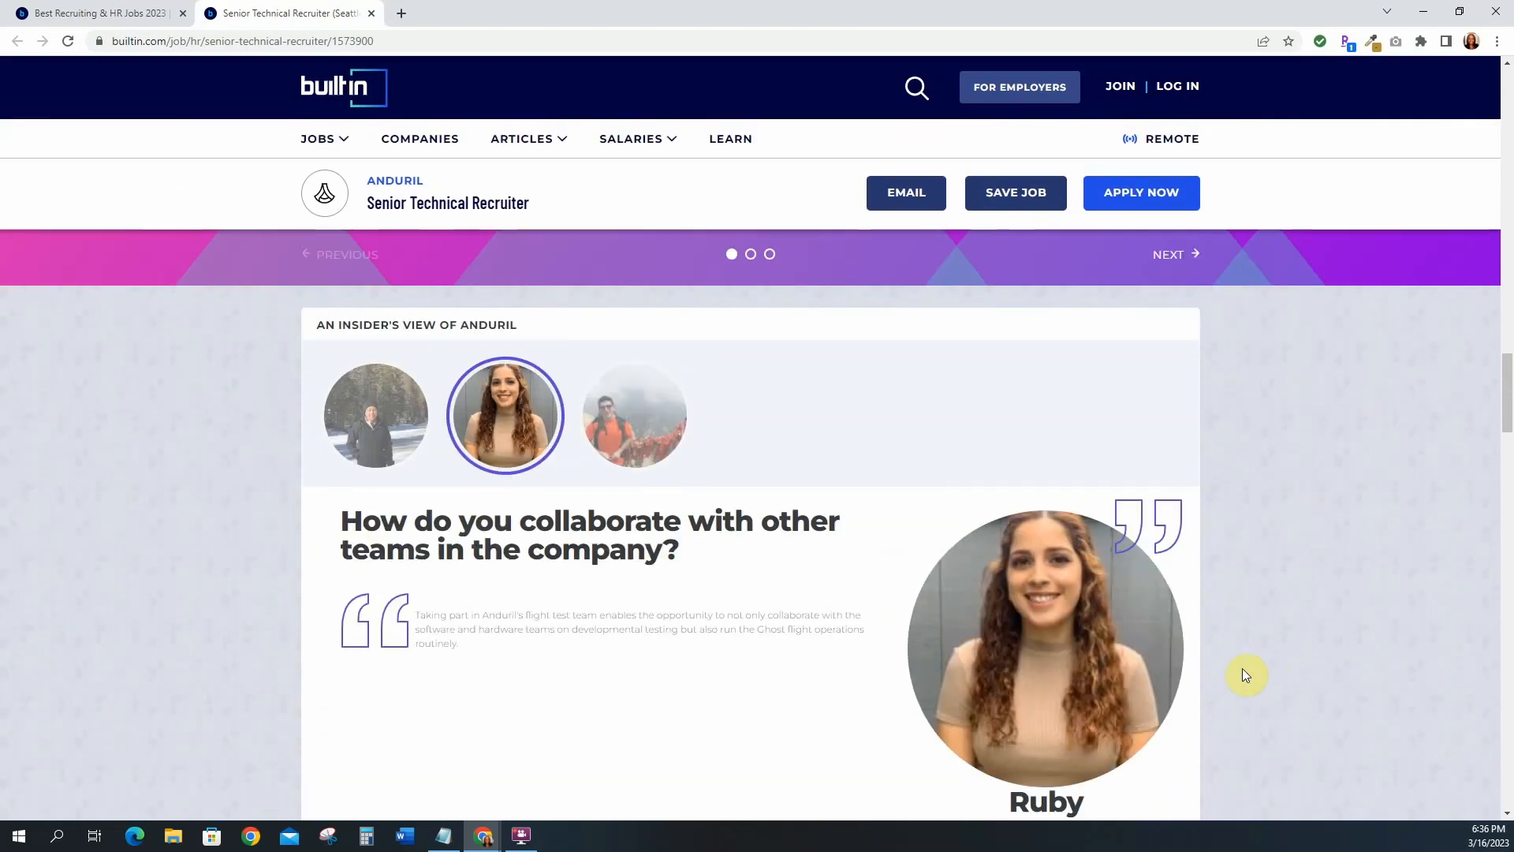
pyautogui.scroll(-3)
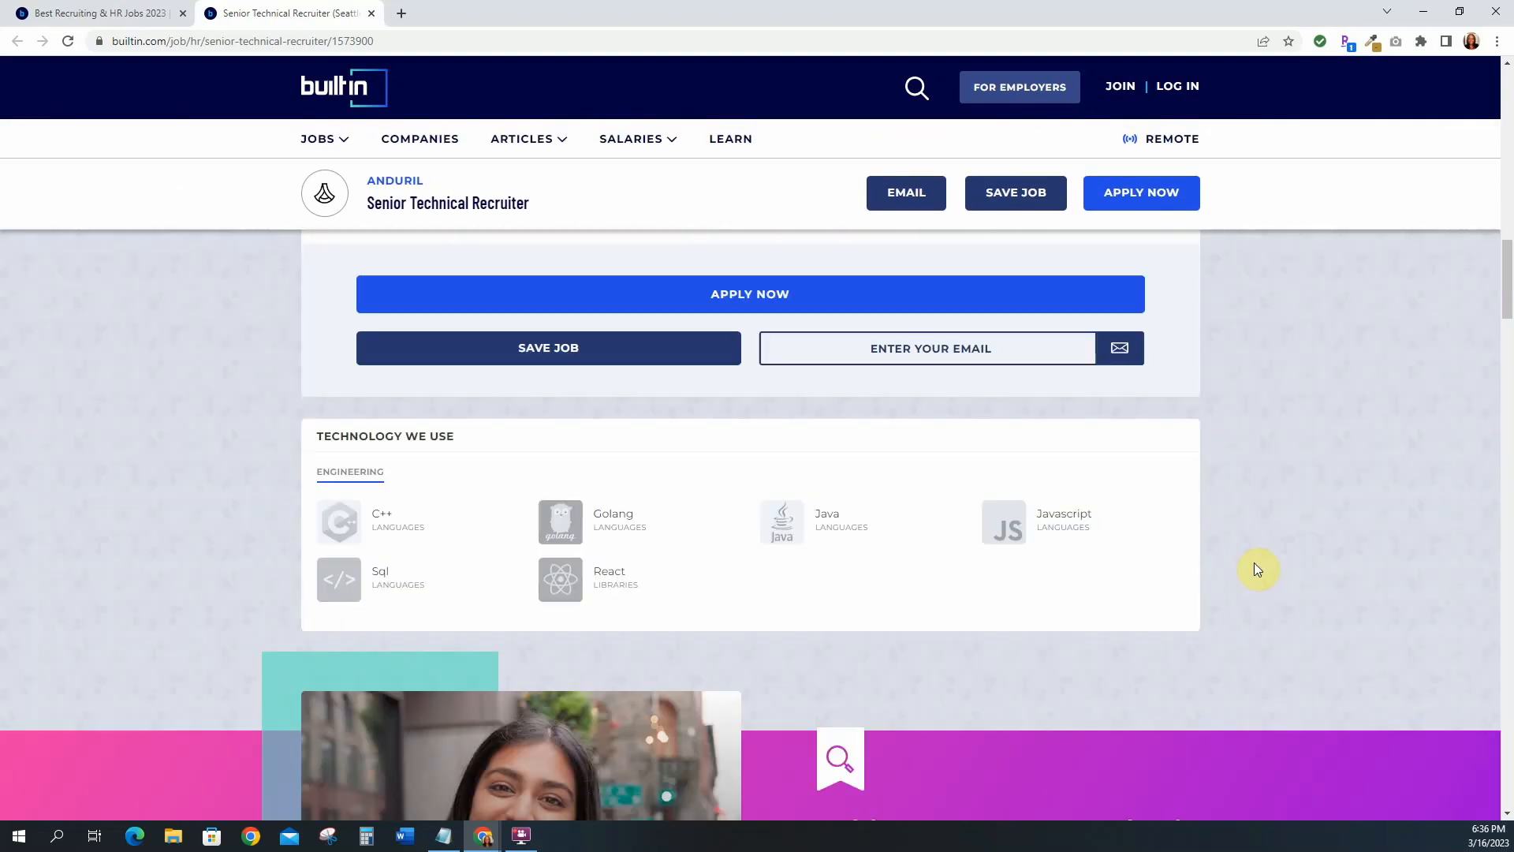
pyautogui.scroll(-3)
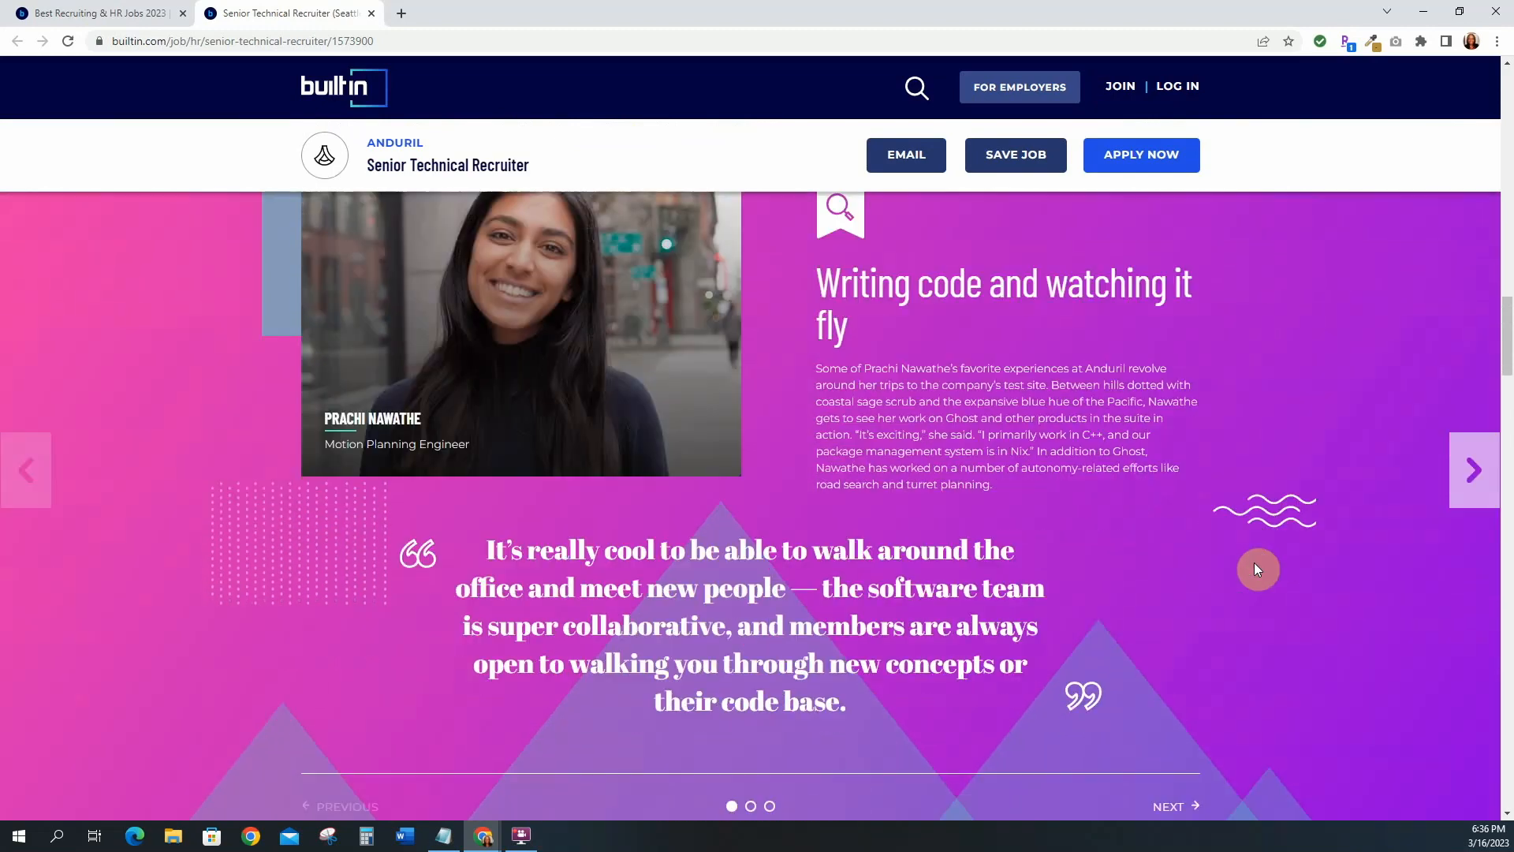
pyautogui.scroll(-3)
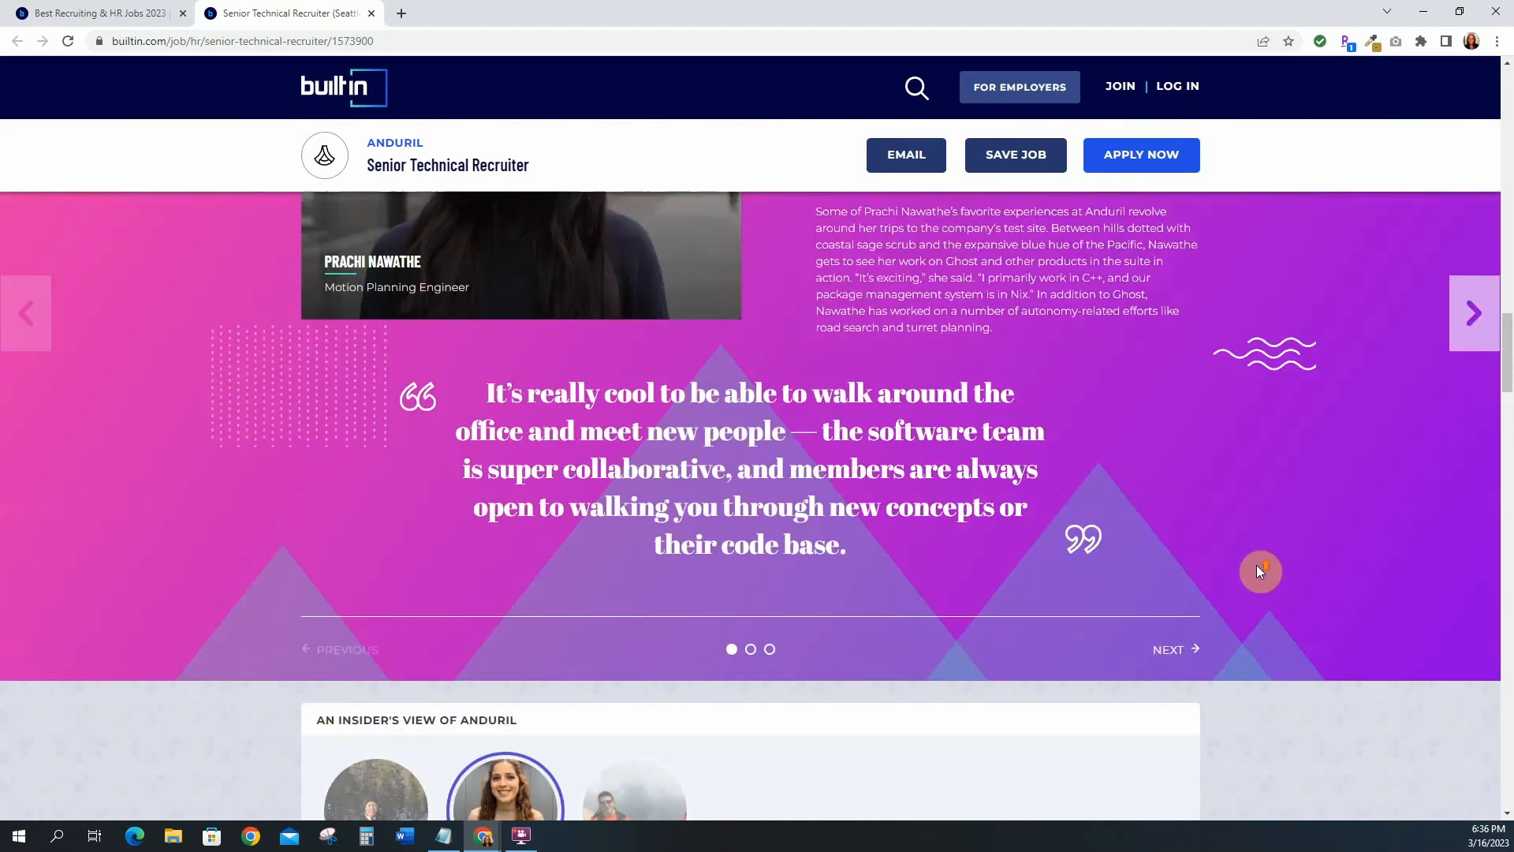
pyautogui.scroll(-3)
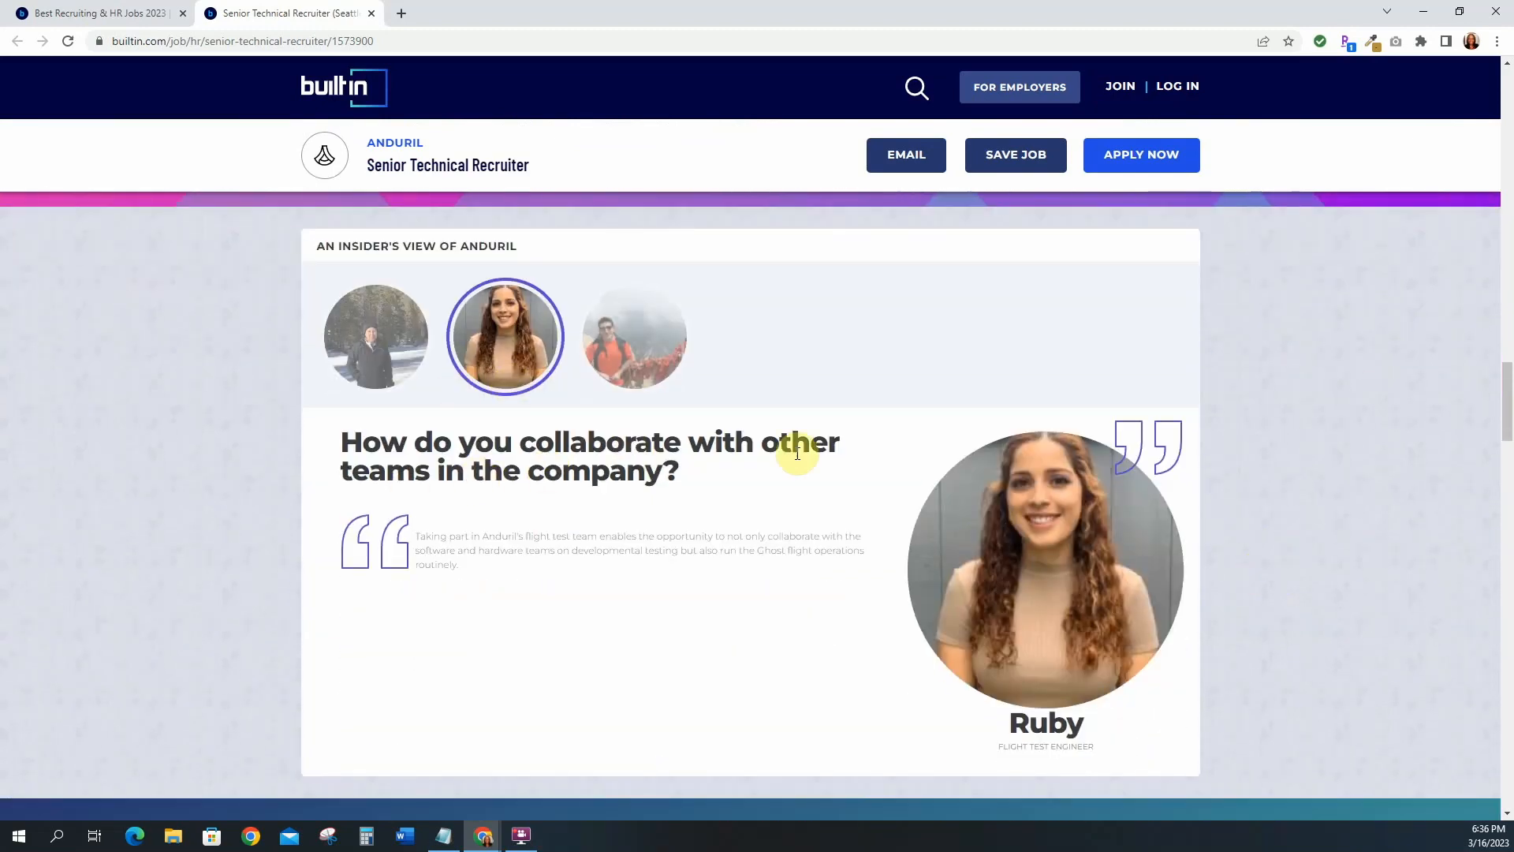
pyautogui.click(633, 335)
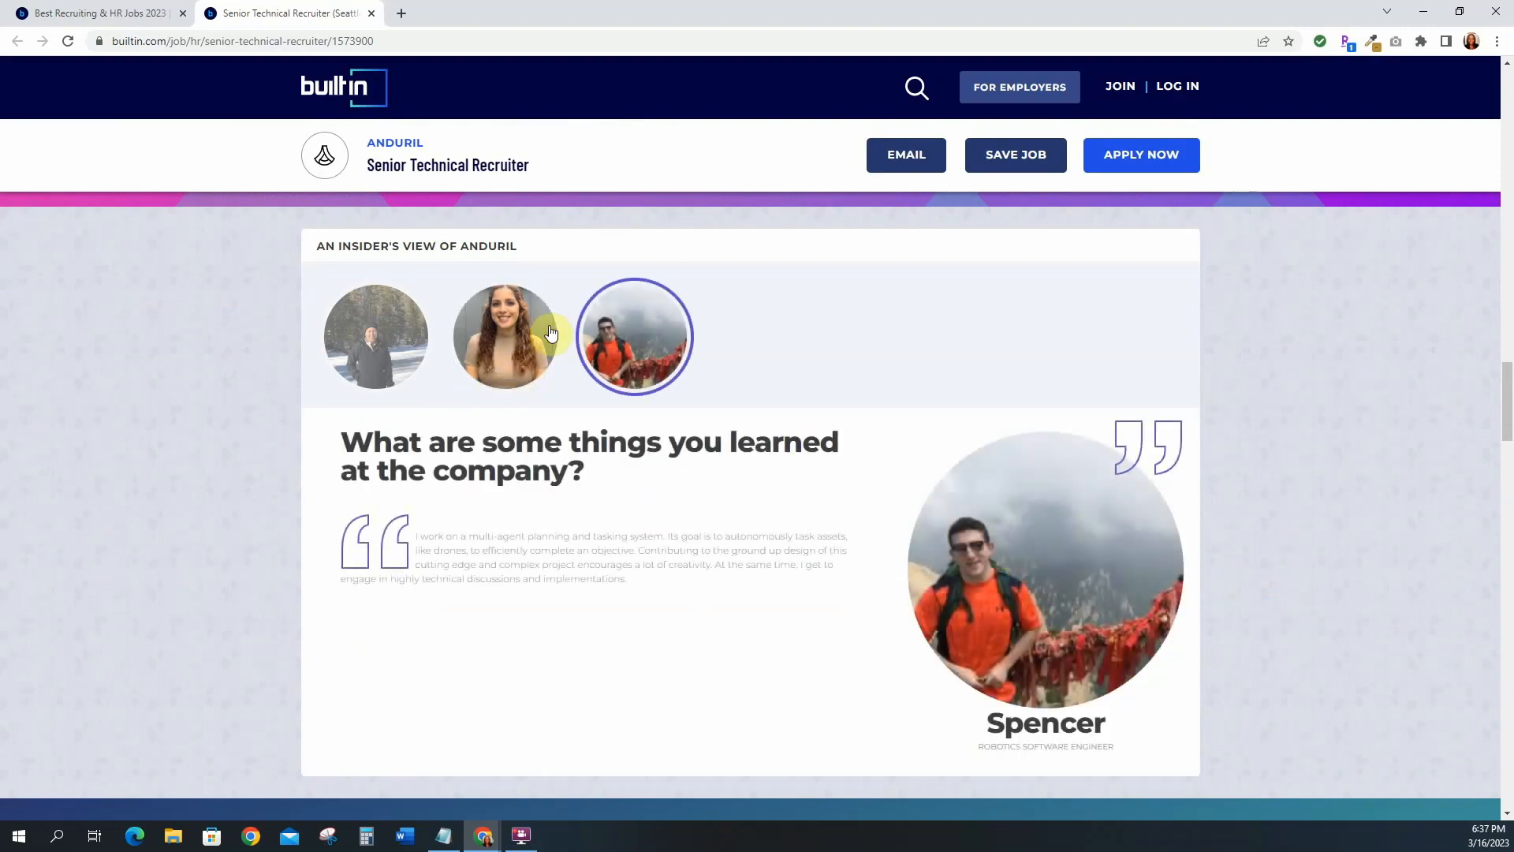
pyautogui.scroll(-3)
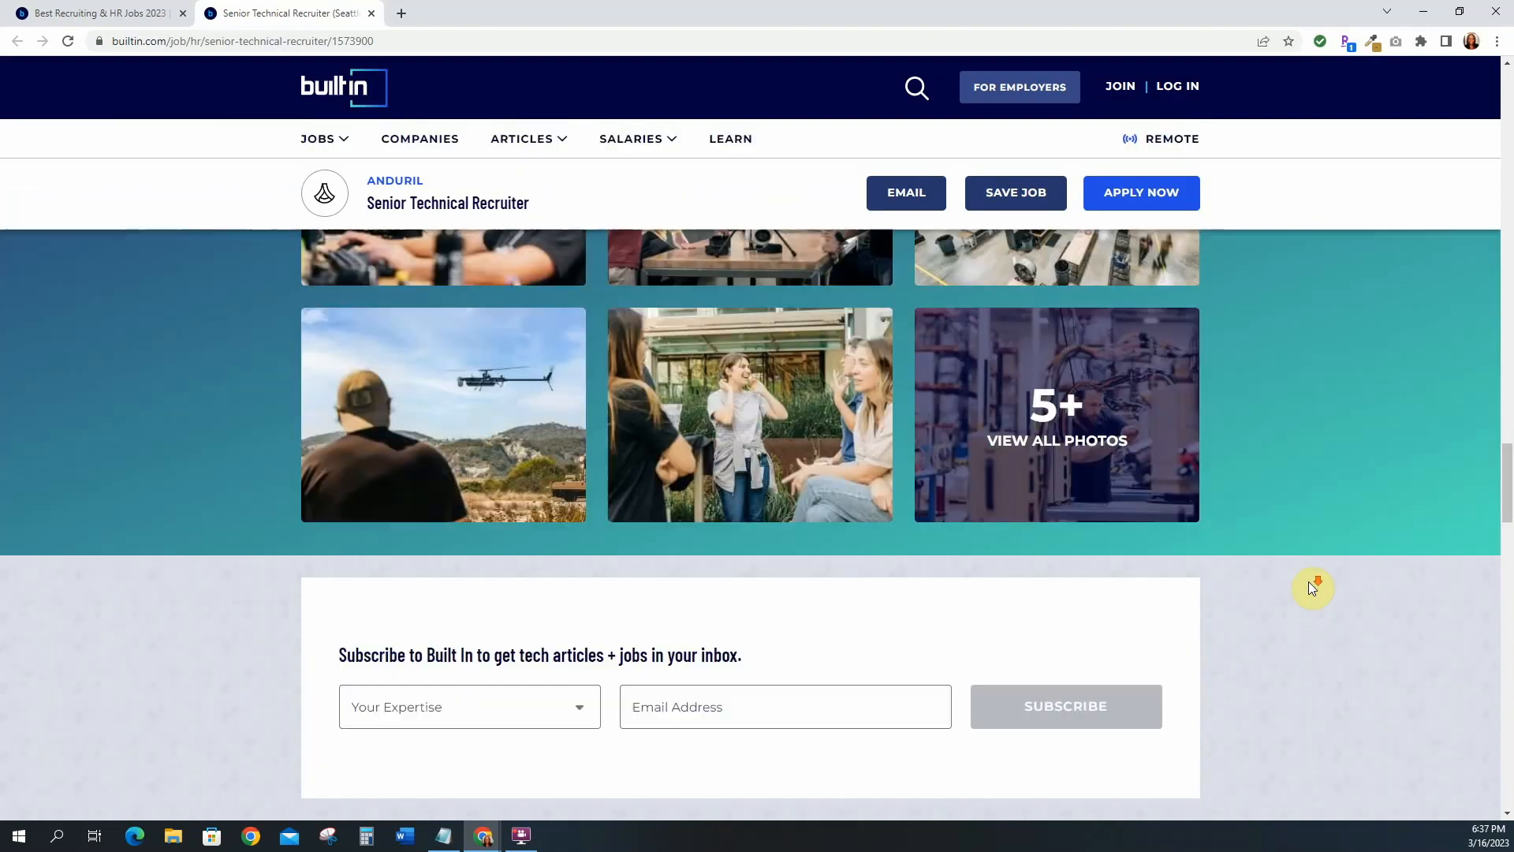
pyautogui.scroll(-3)
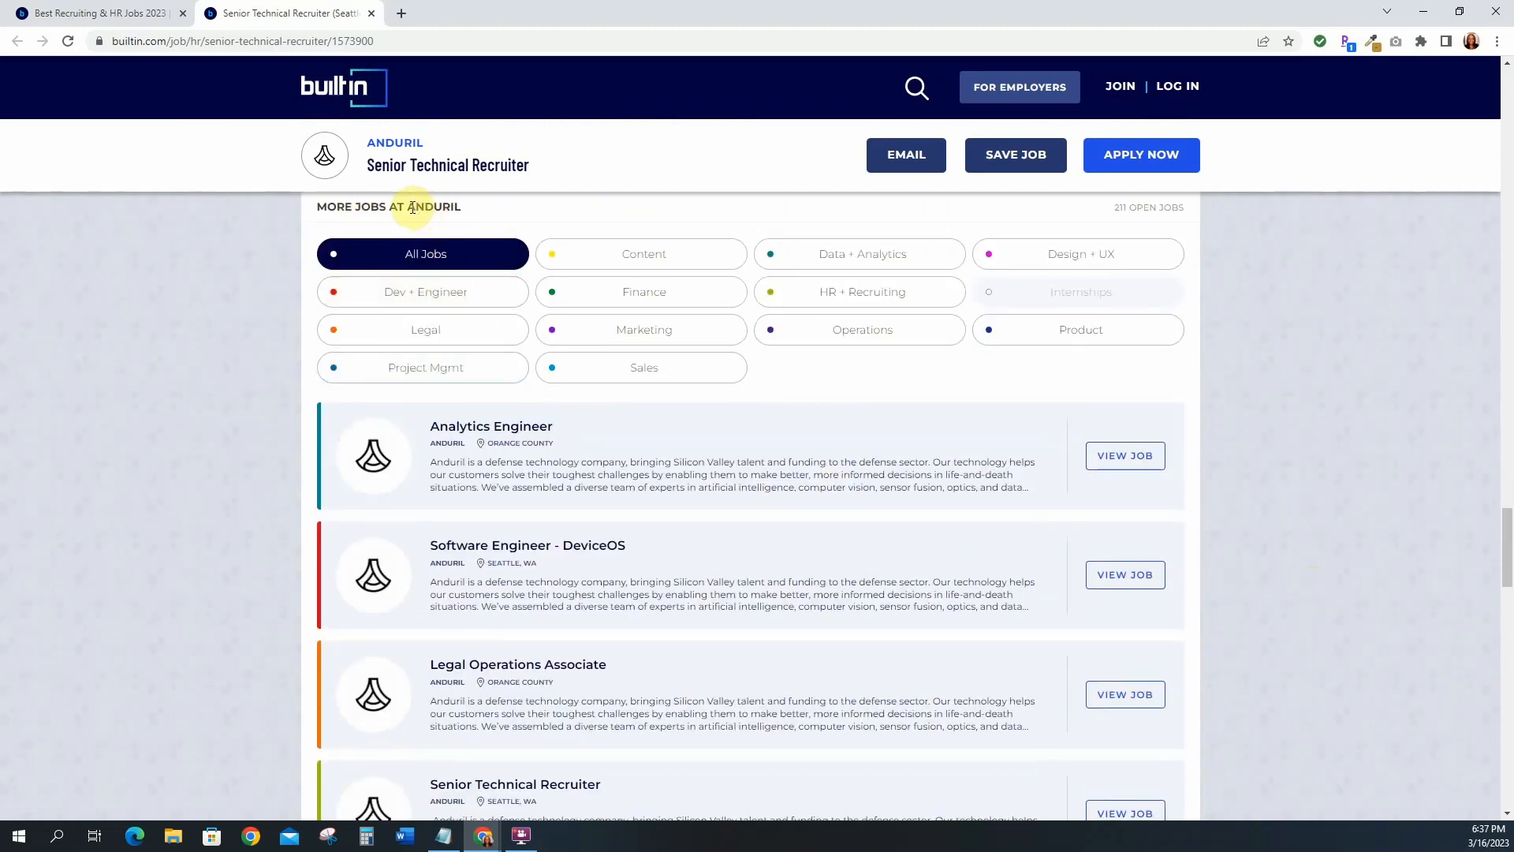
# - Browse More Jobs at Anduril, then close the posting to return to the recruiter results
pyautogui.scroll(-3)
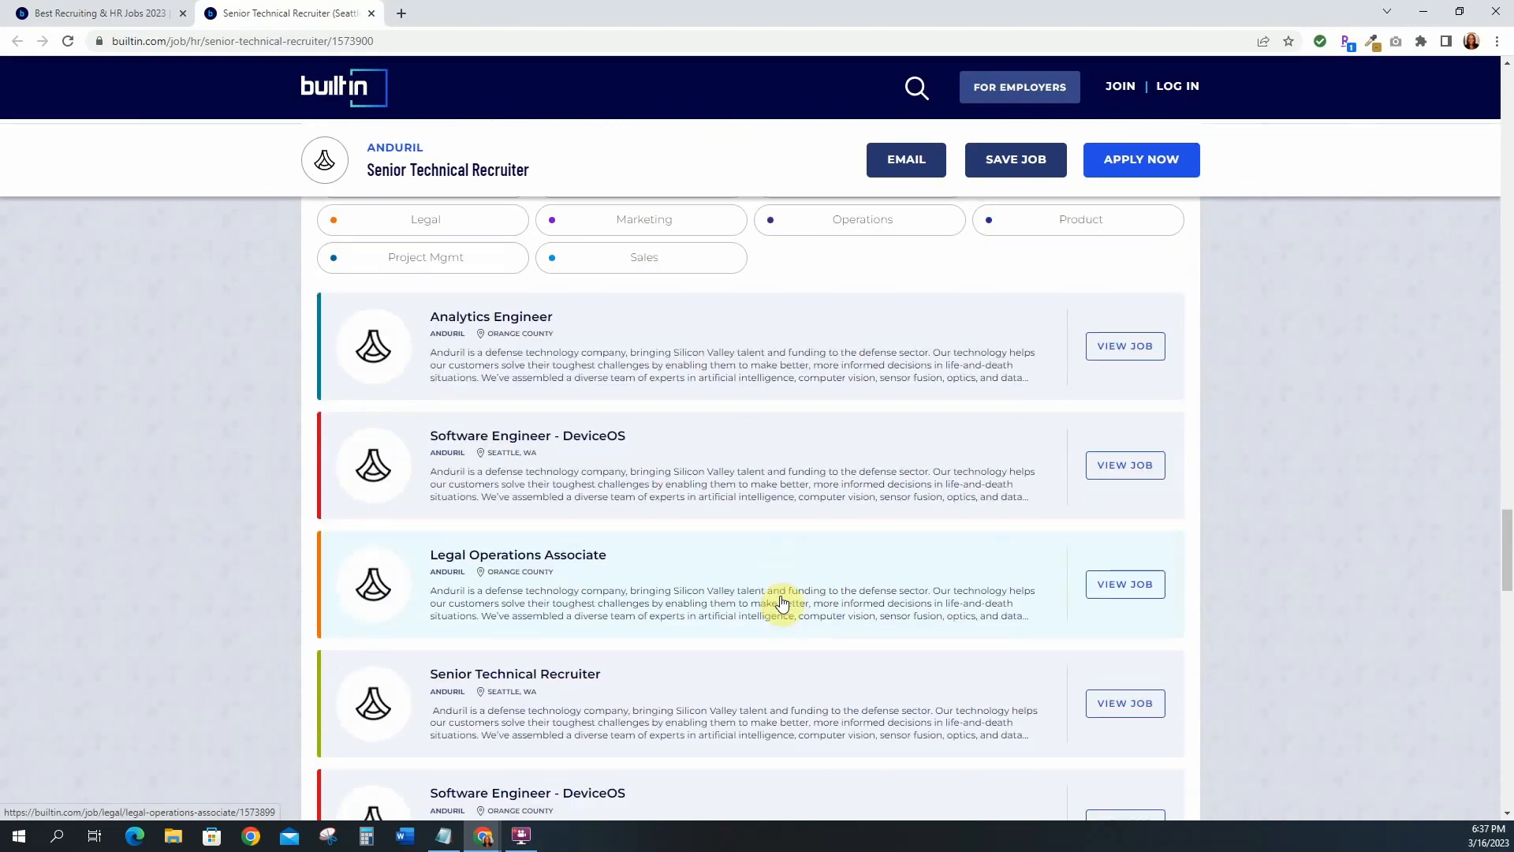
pyautogui.scroll(-3)
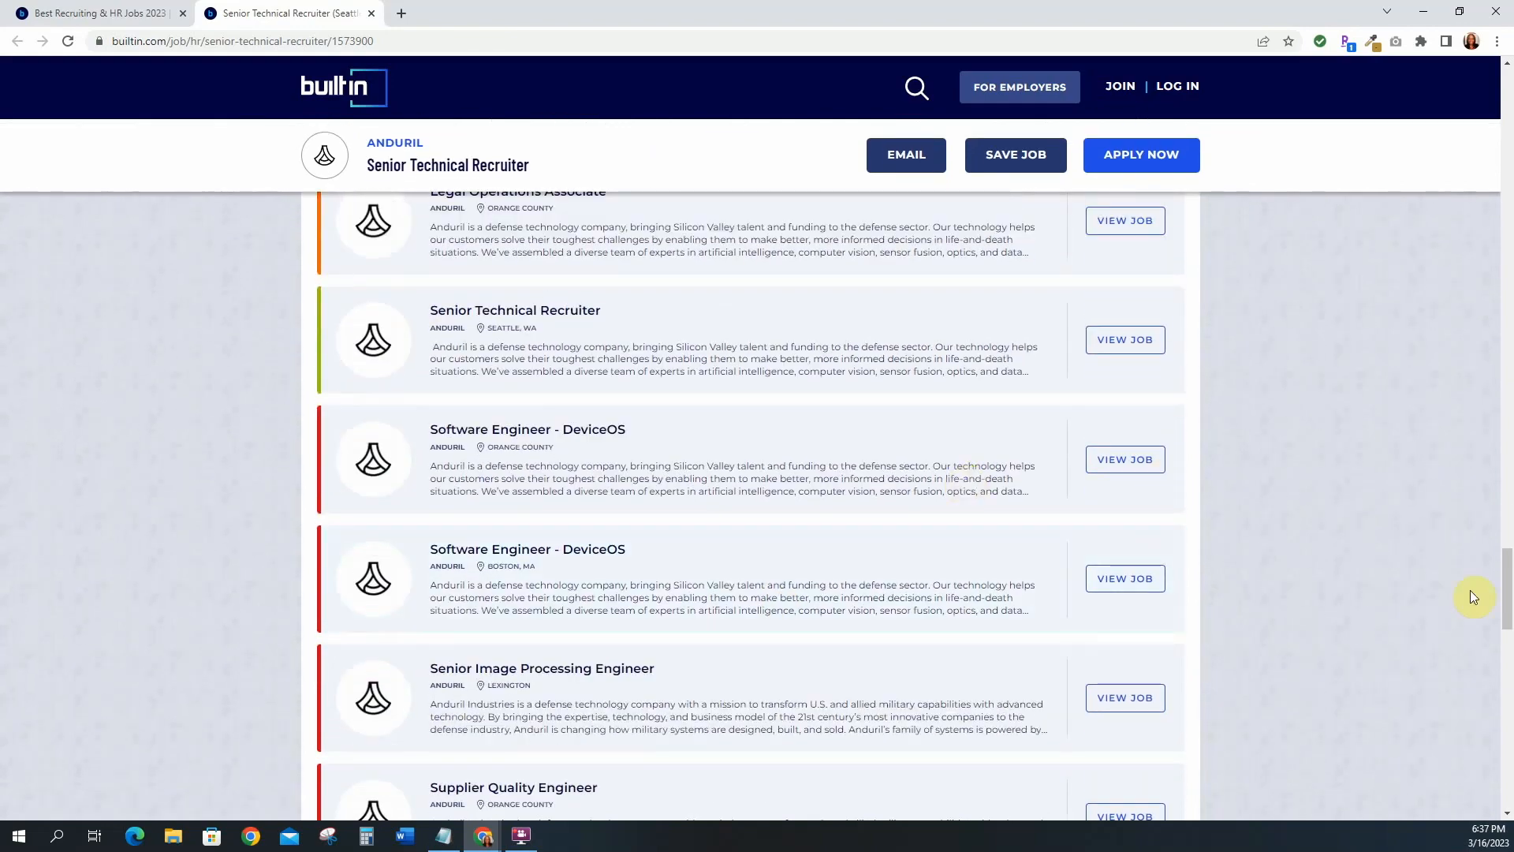
pyautogui.scroll(3)
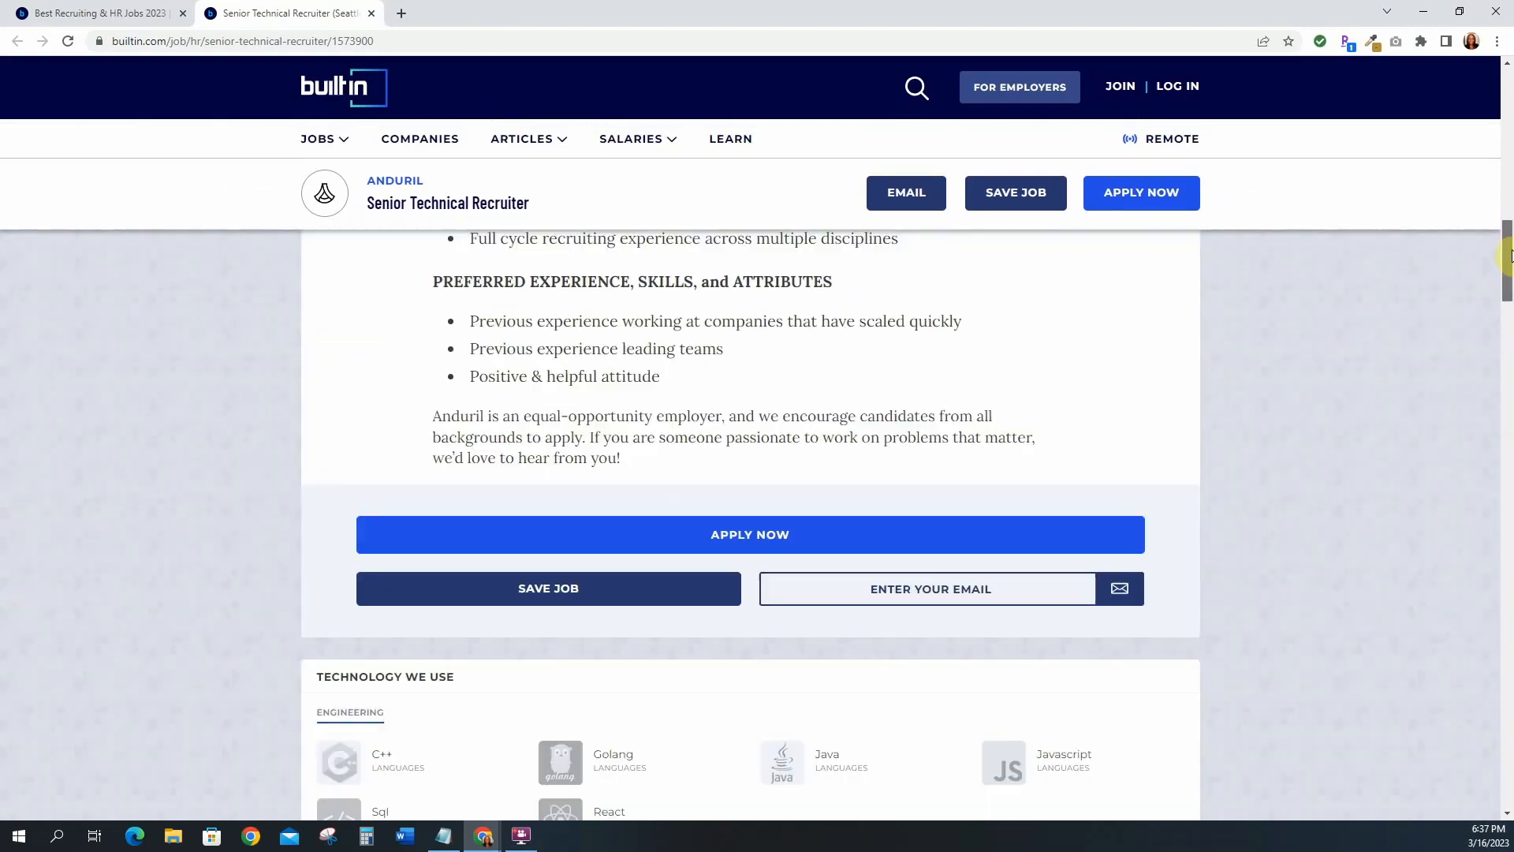
pyautogui.scroll(3)
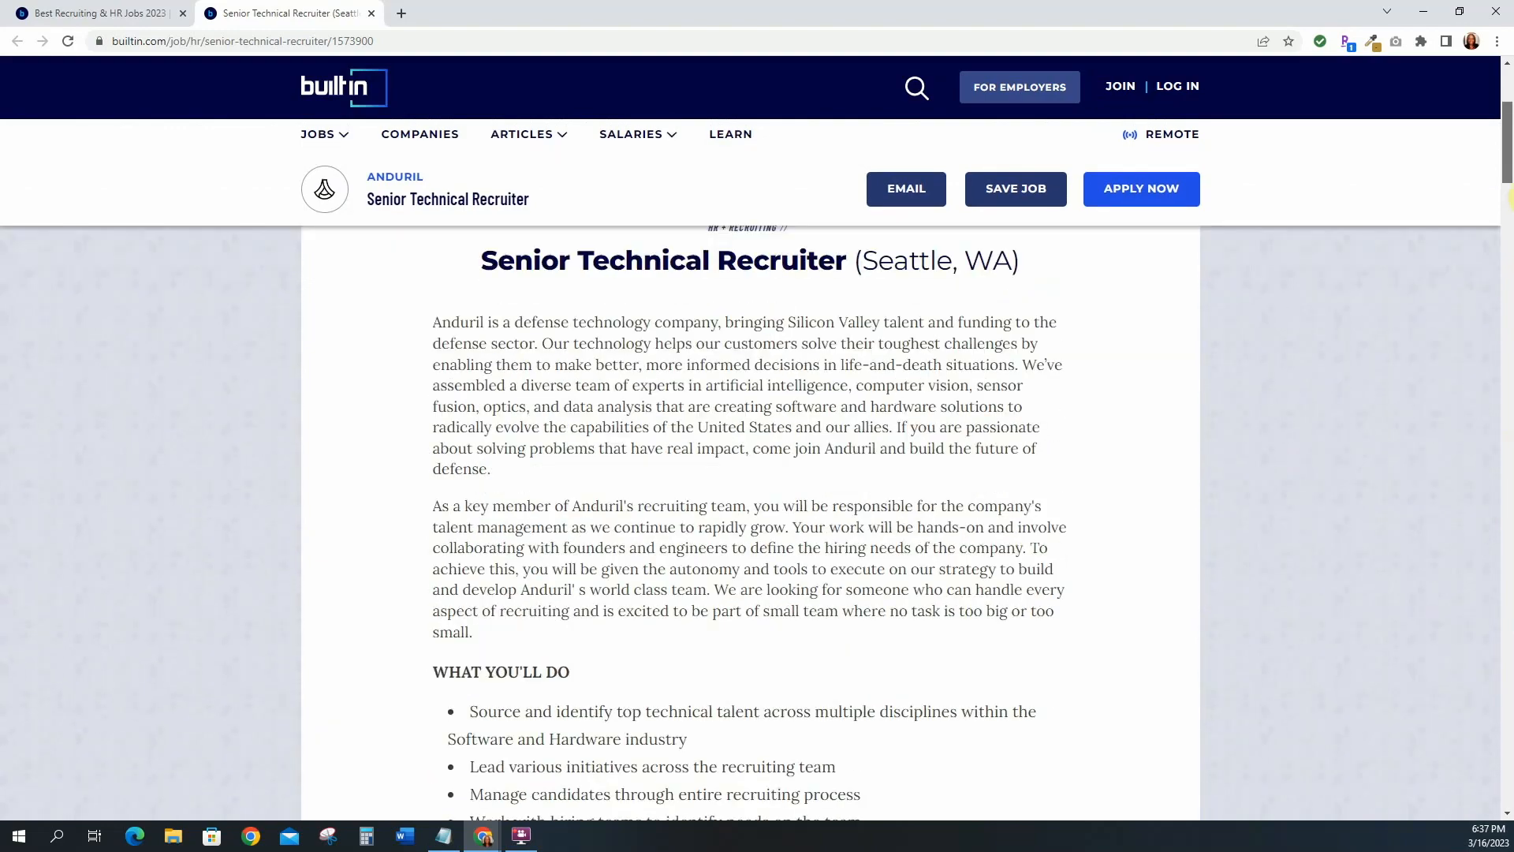
pyautogui.scroll(-3)
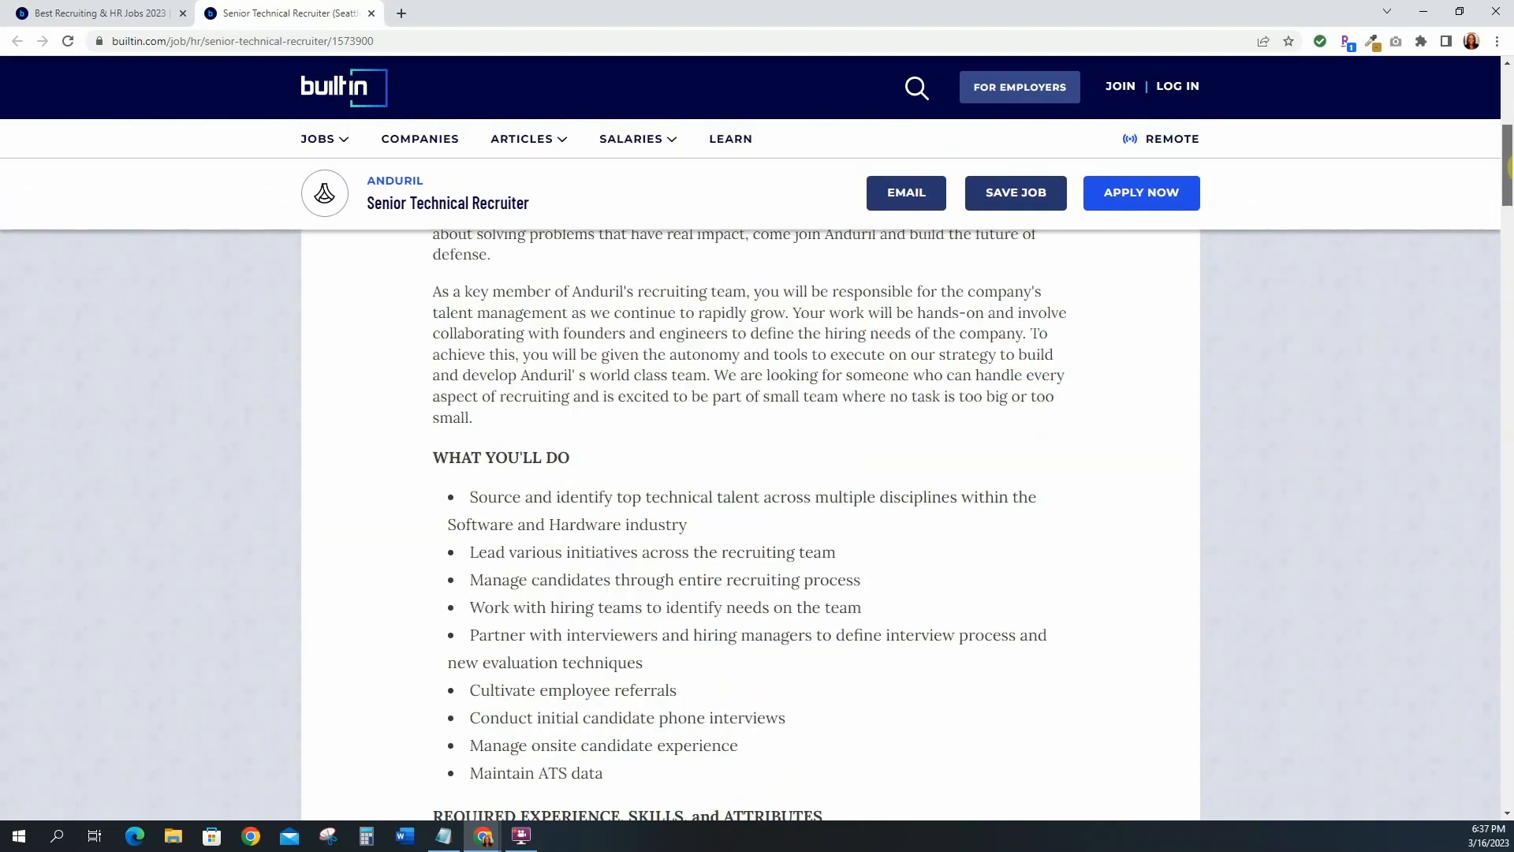
pyautogui.scroll(3)
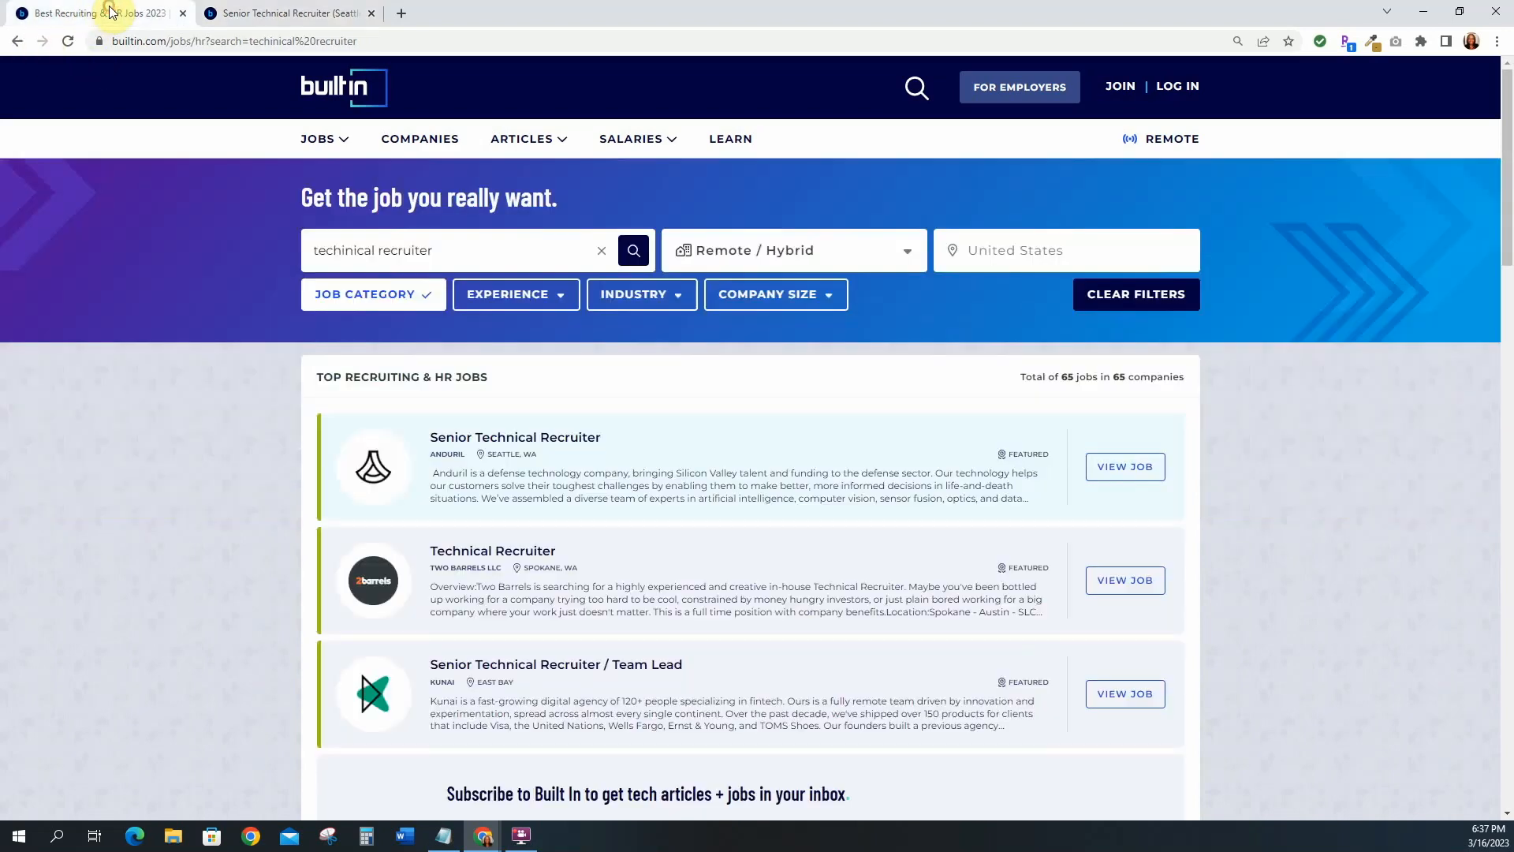
pyautogui.click(371, 12)
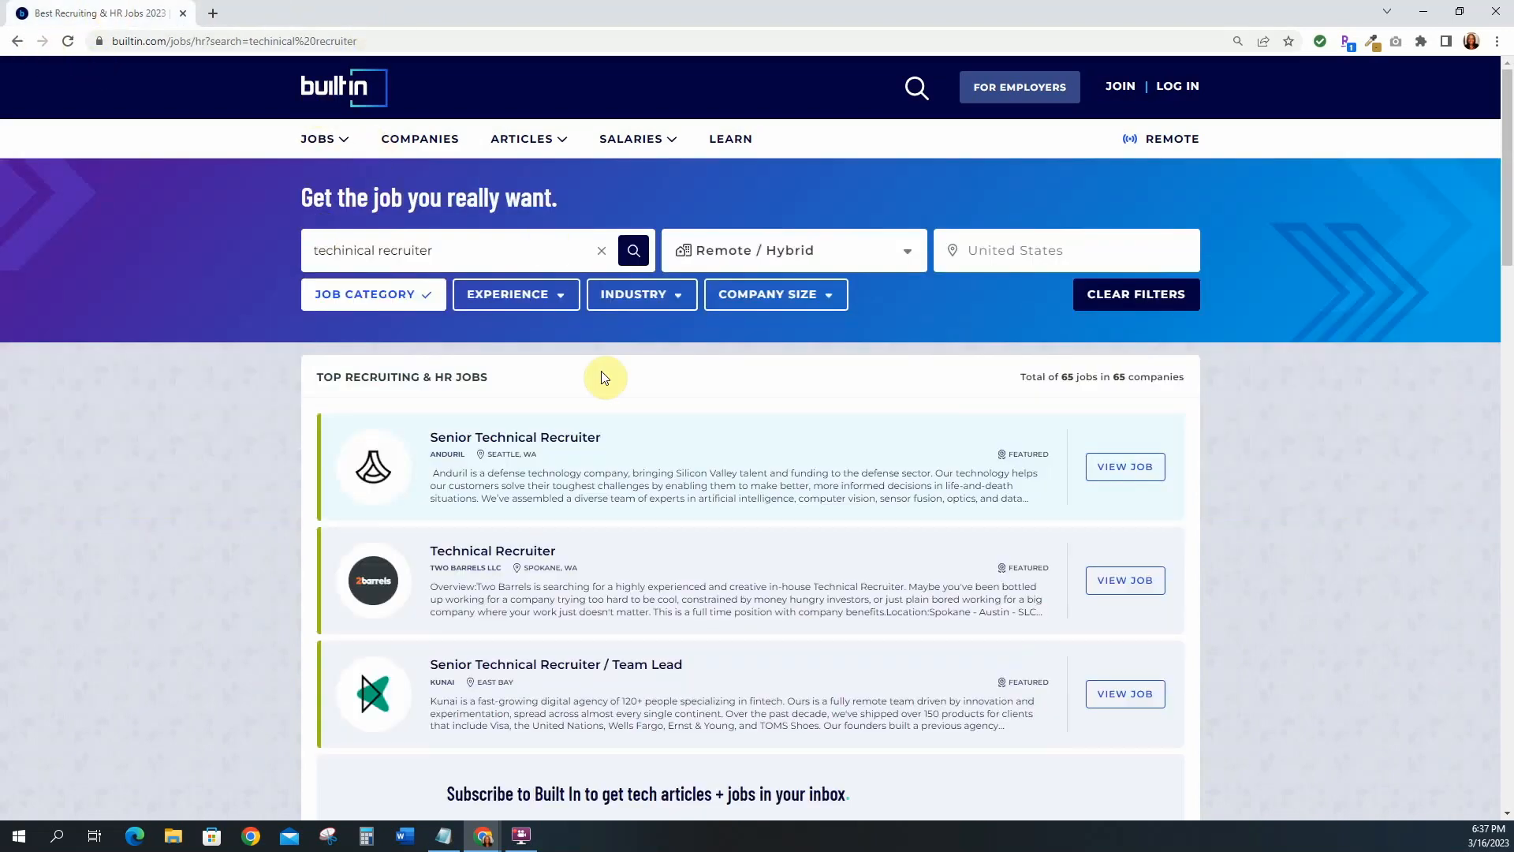
pyautogui.scroll(-3)
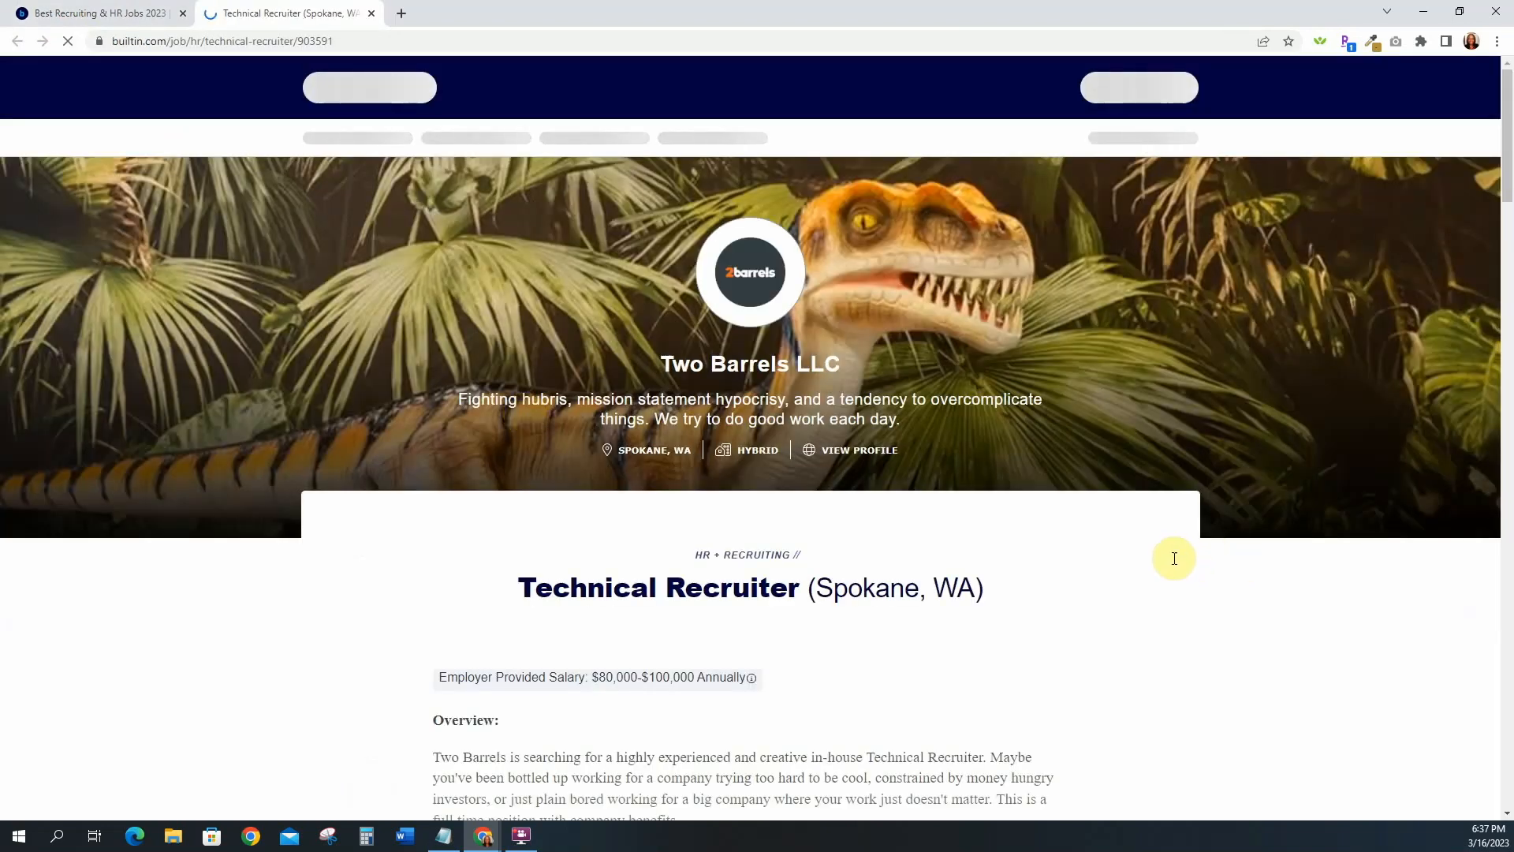
pyautogui.scroll(-3)
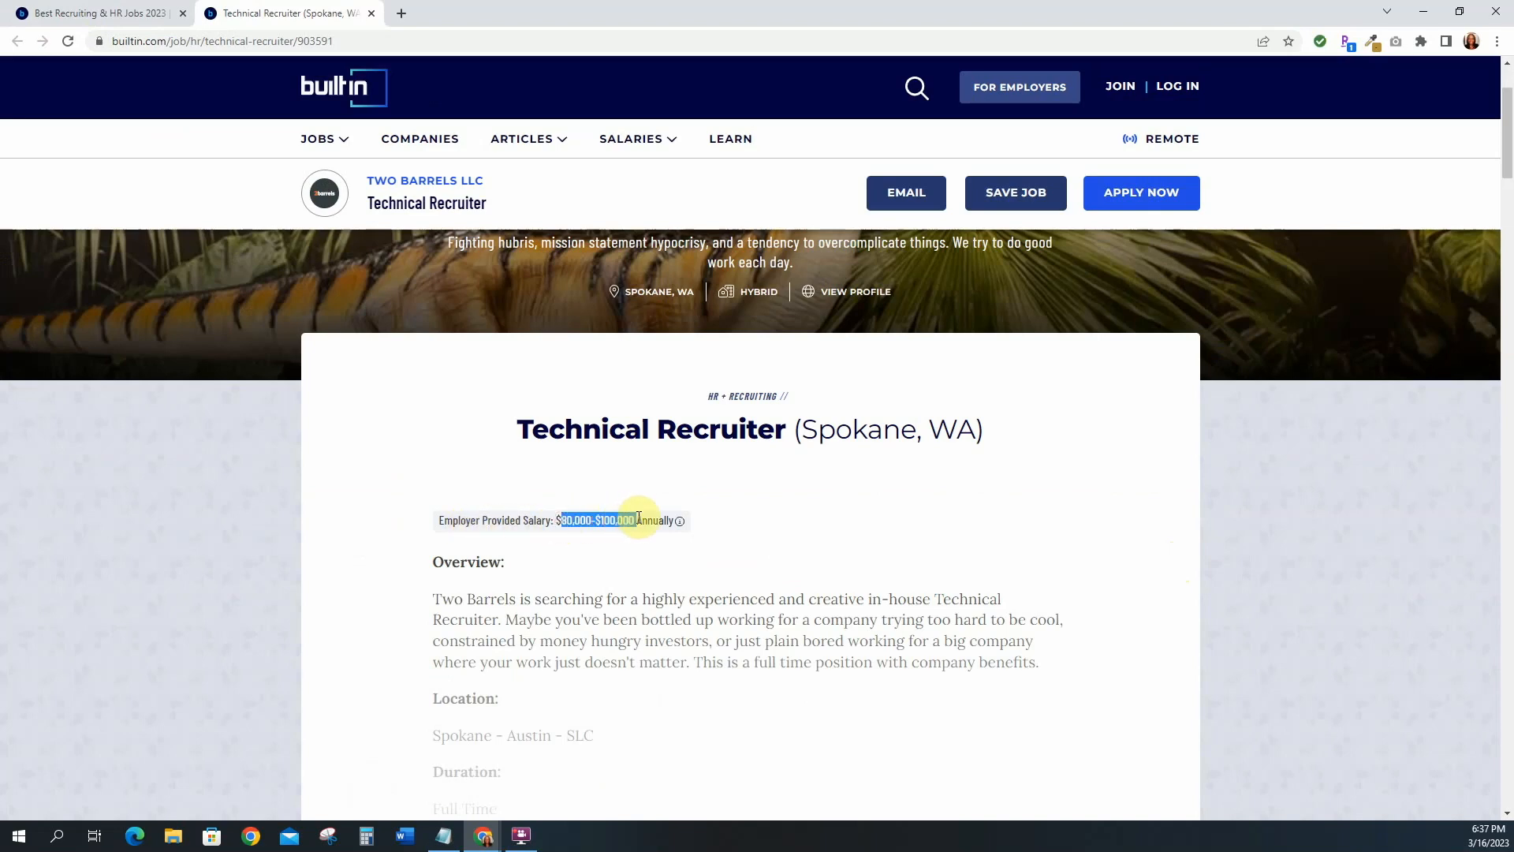
pyautogui.moveTo(681, 520)
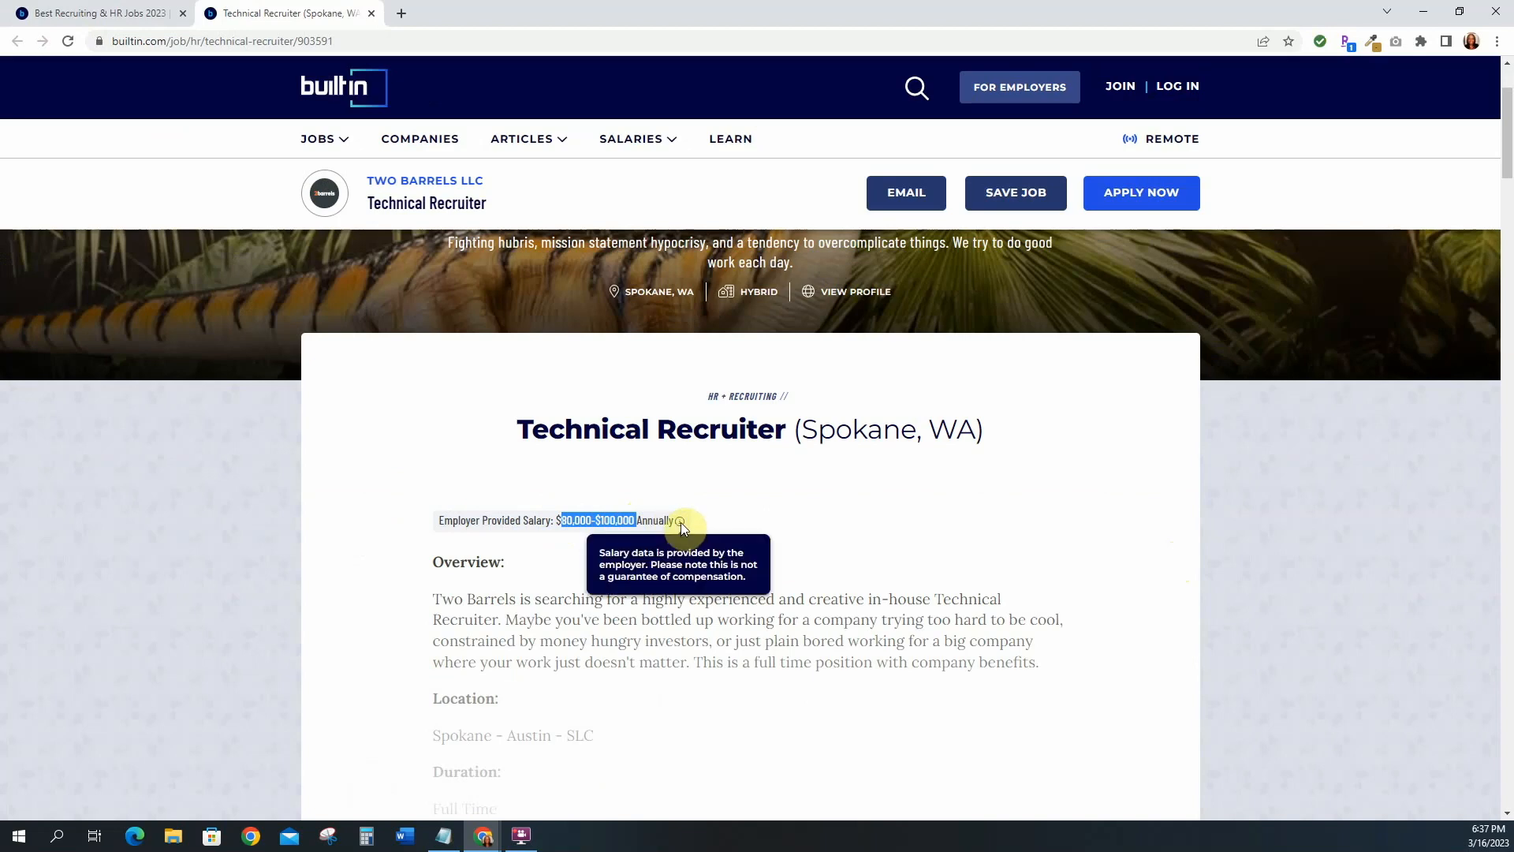
pyautogui.scroll(-3)
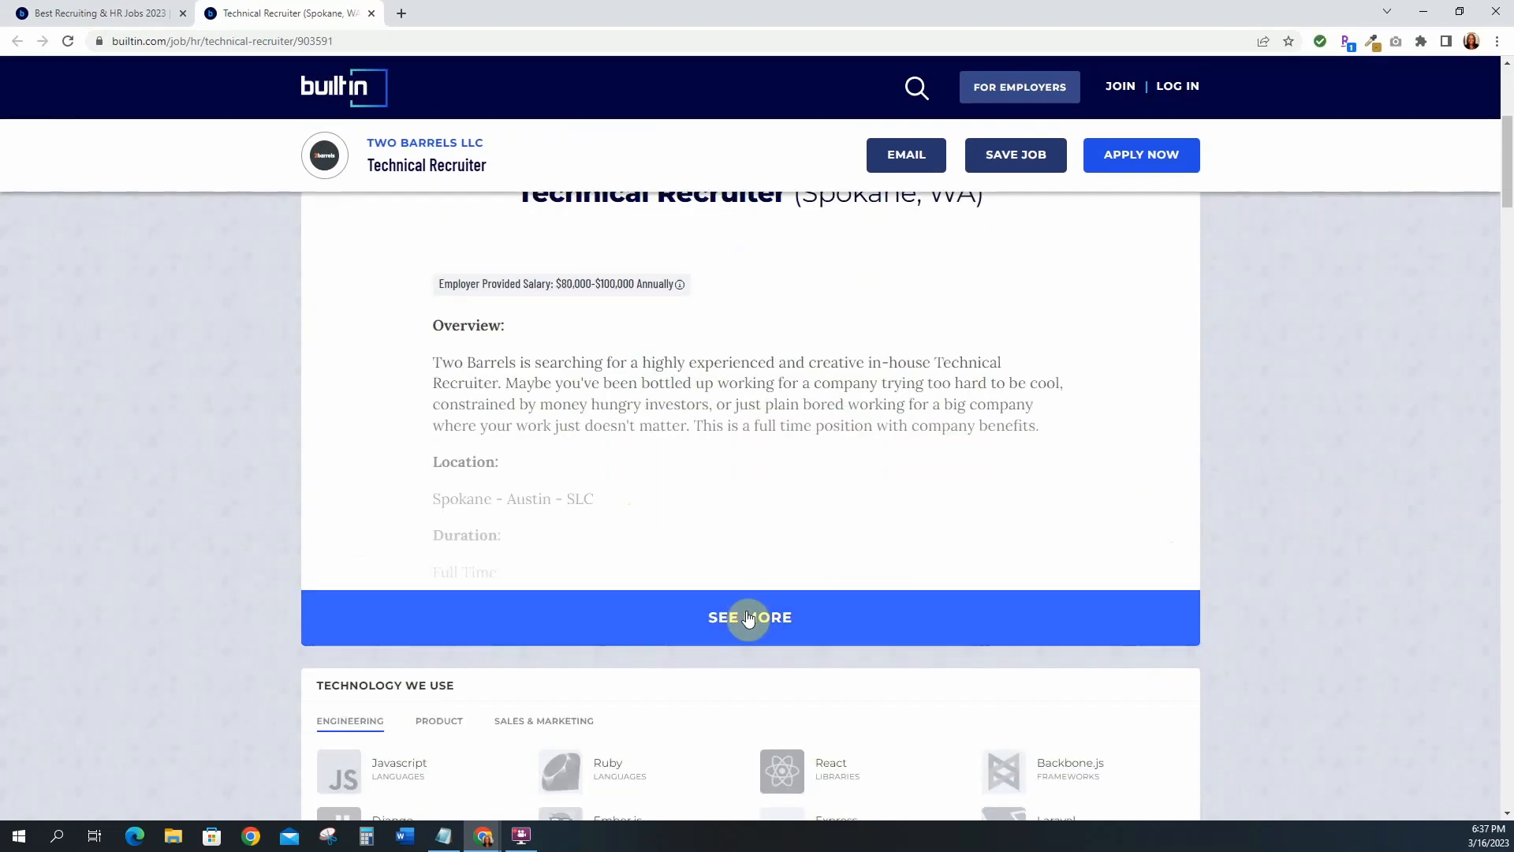
pyautogui.click(750, 617)
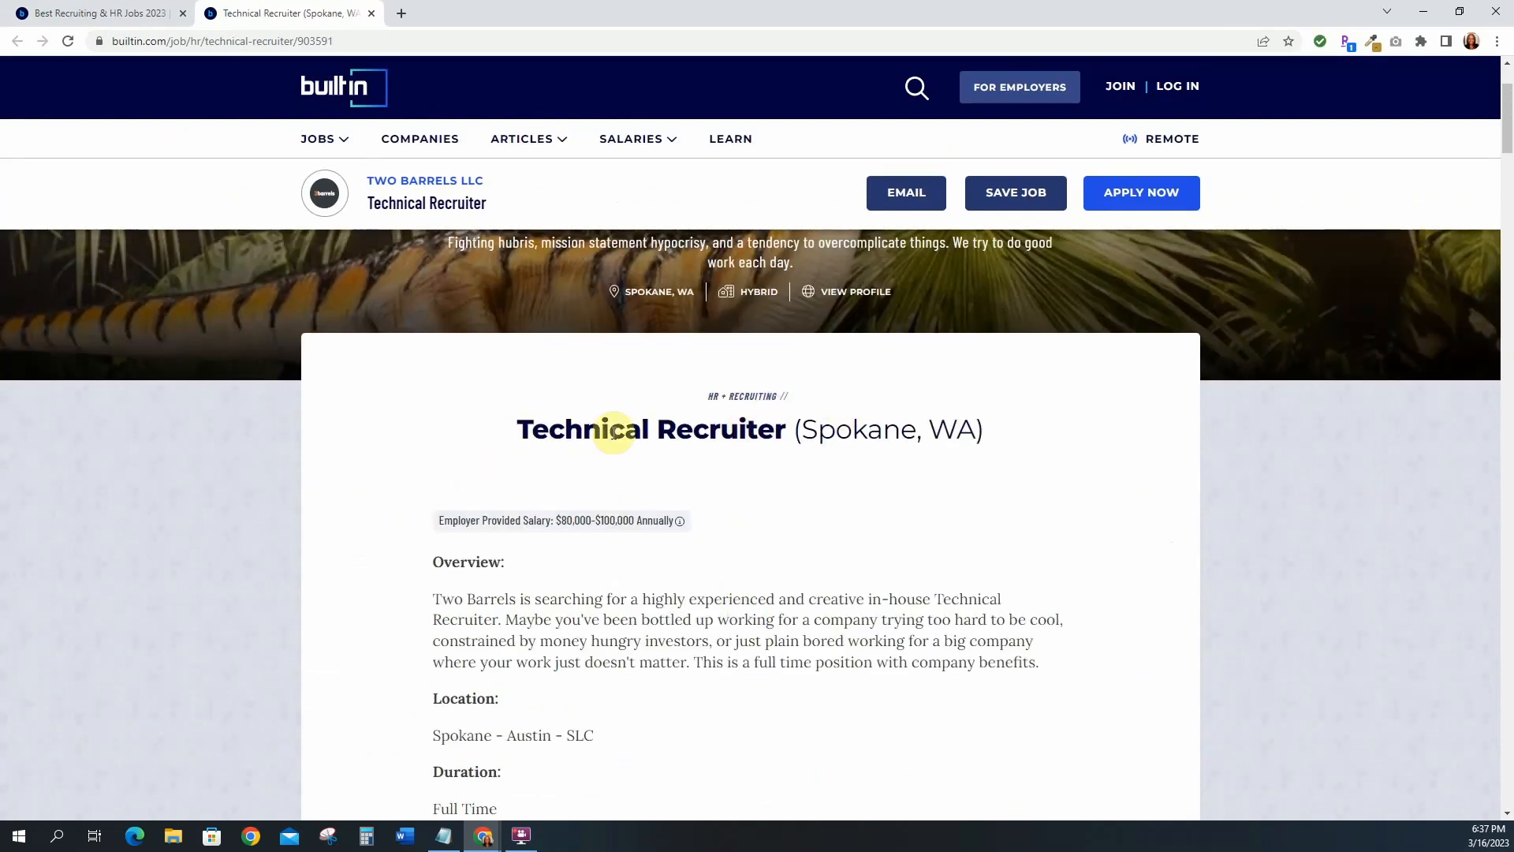
pyautogui.moveTo(773, 499)
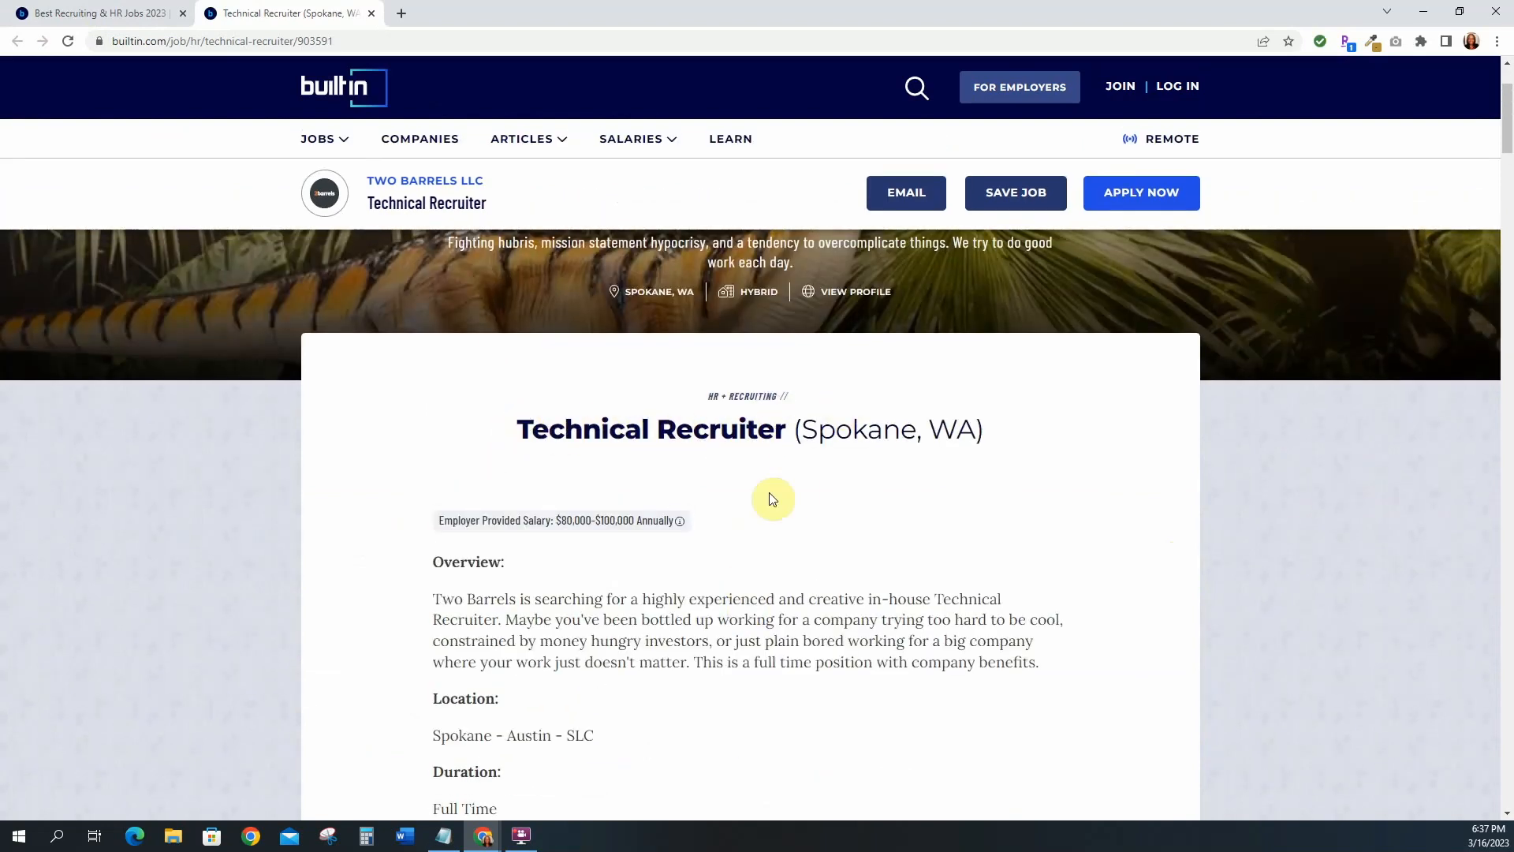
pyautogui.scroll(-3)
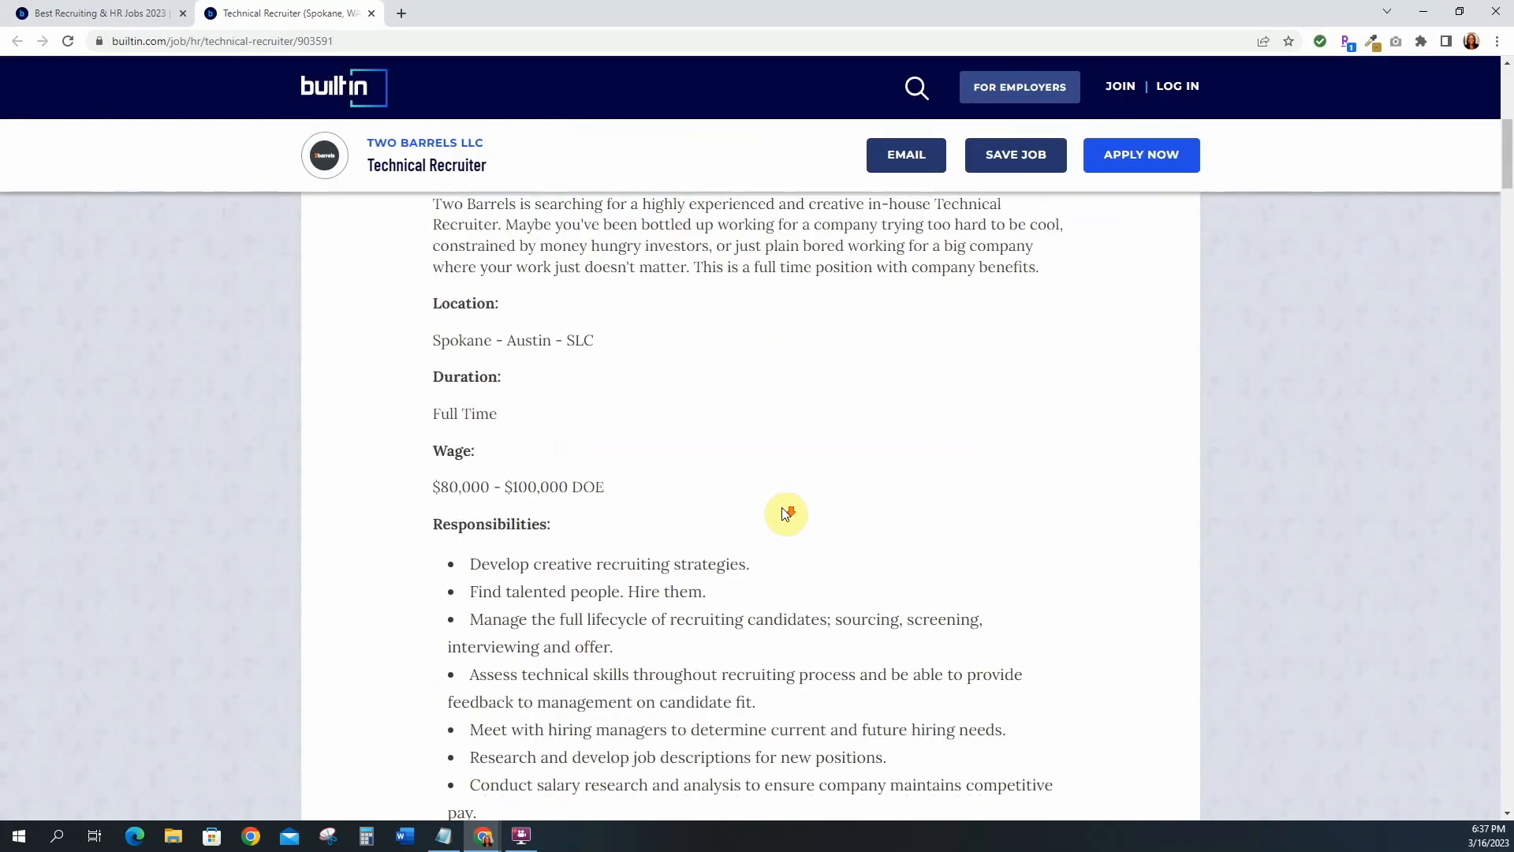
pyautogui.scroll(-3)
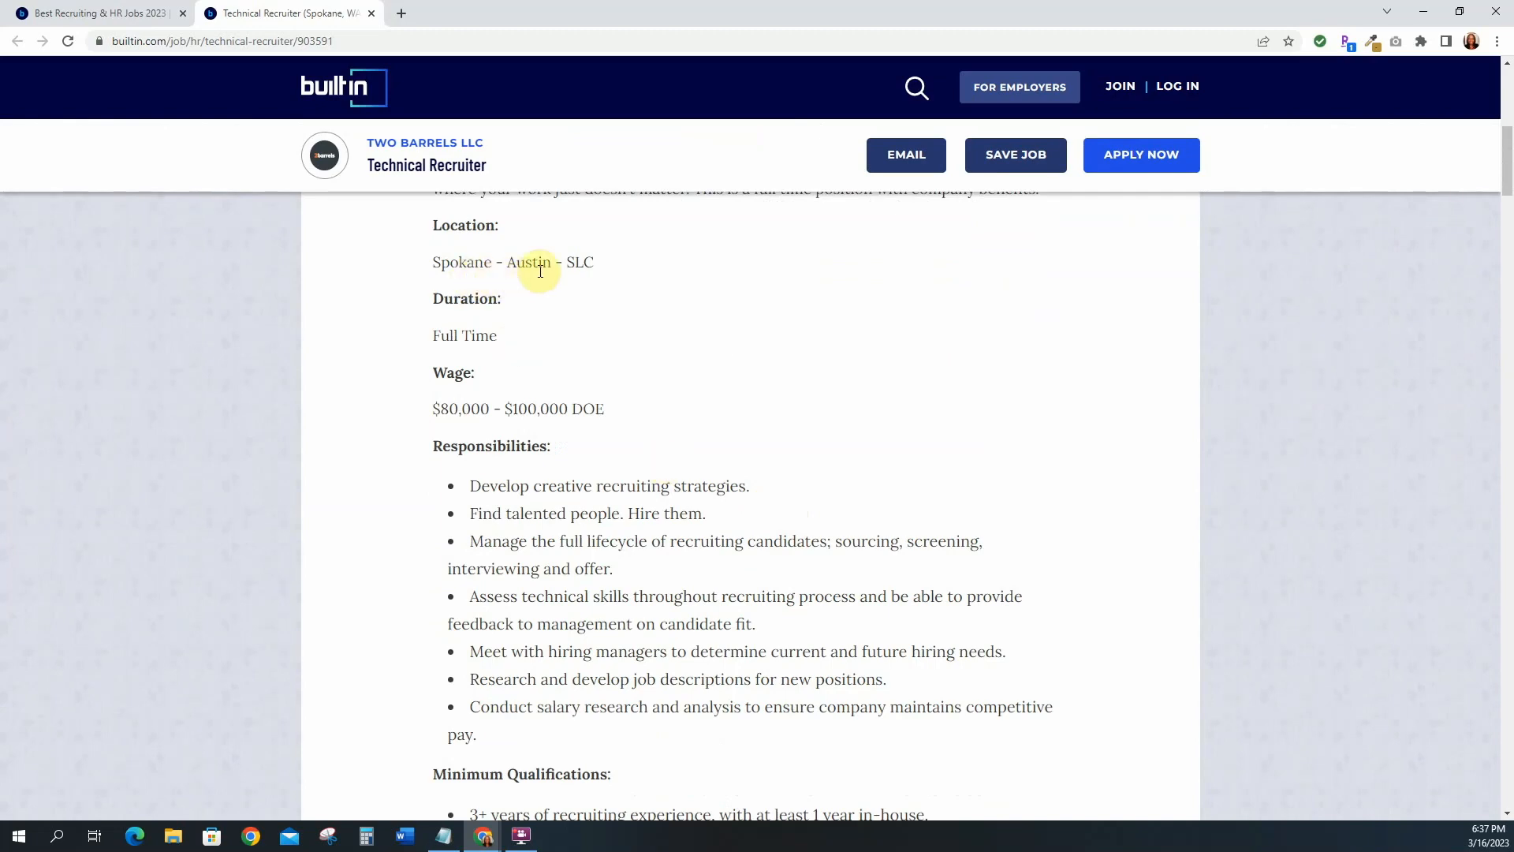
pyautogui.moveTo(620, 331)
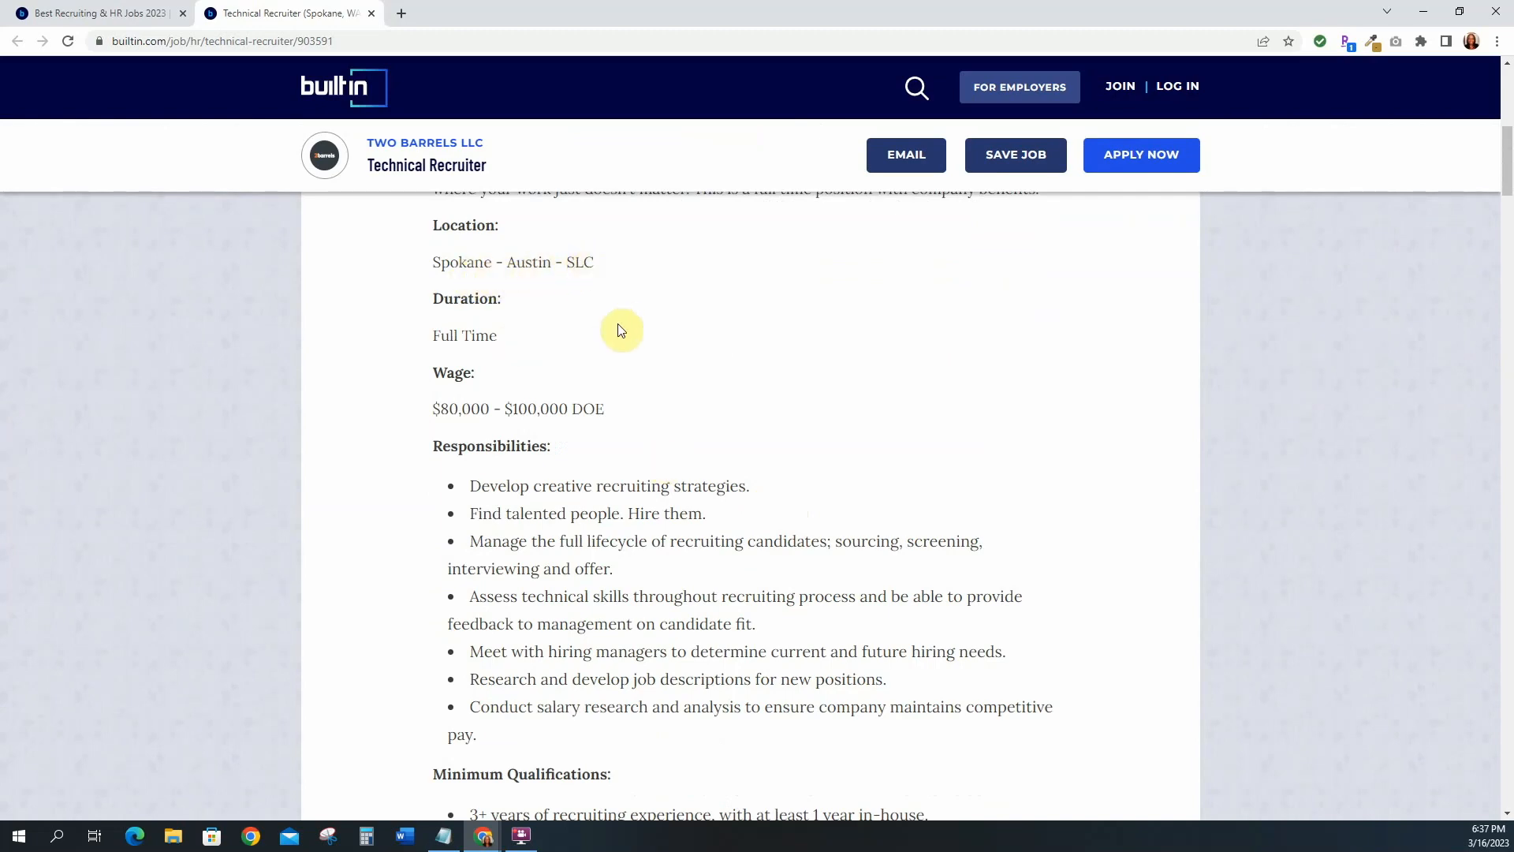
pyautogui.scroll(-3)
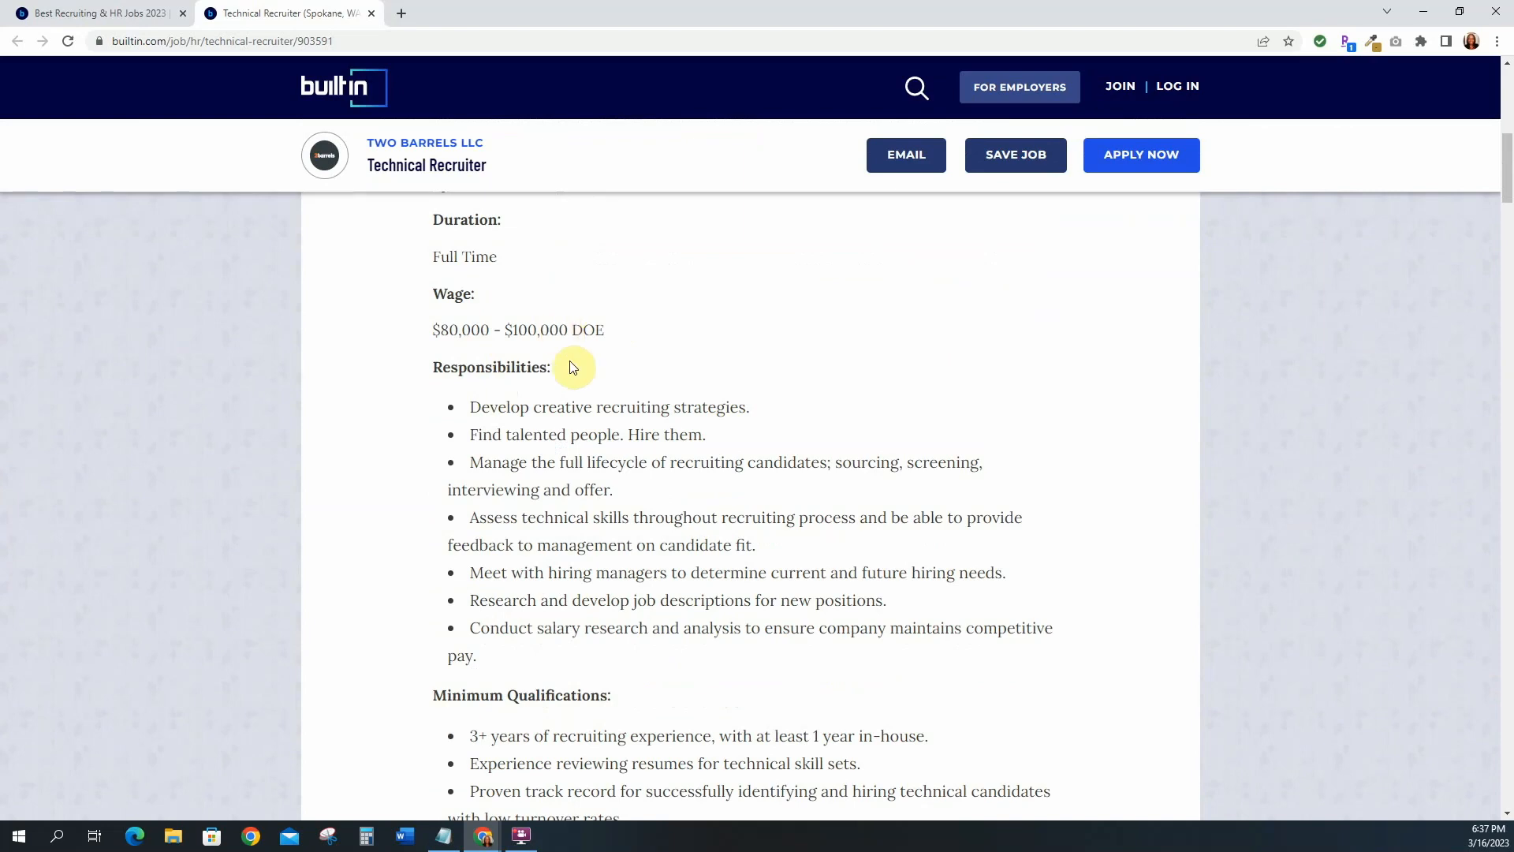
pyautogui.scroll(-3)
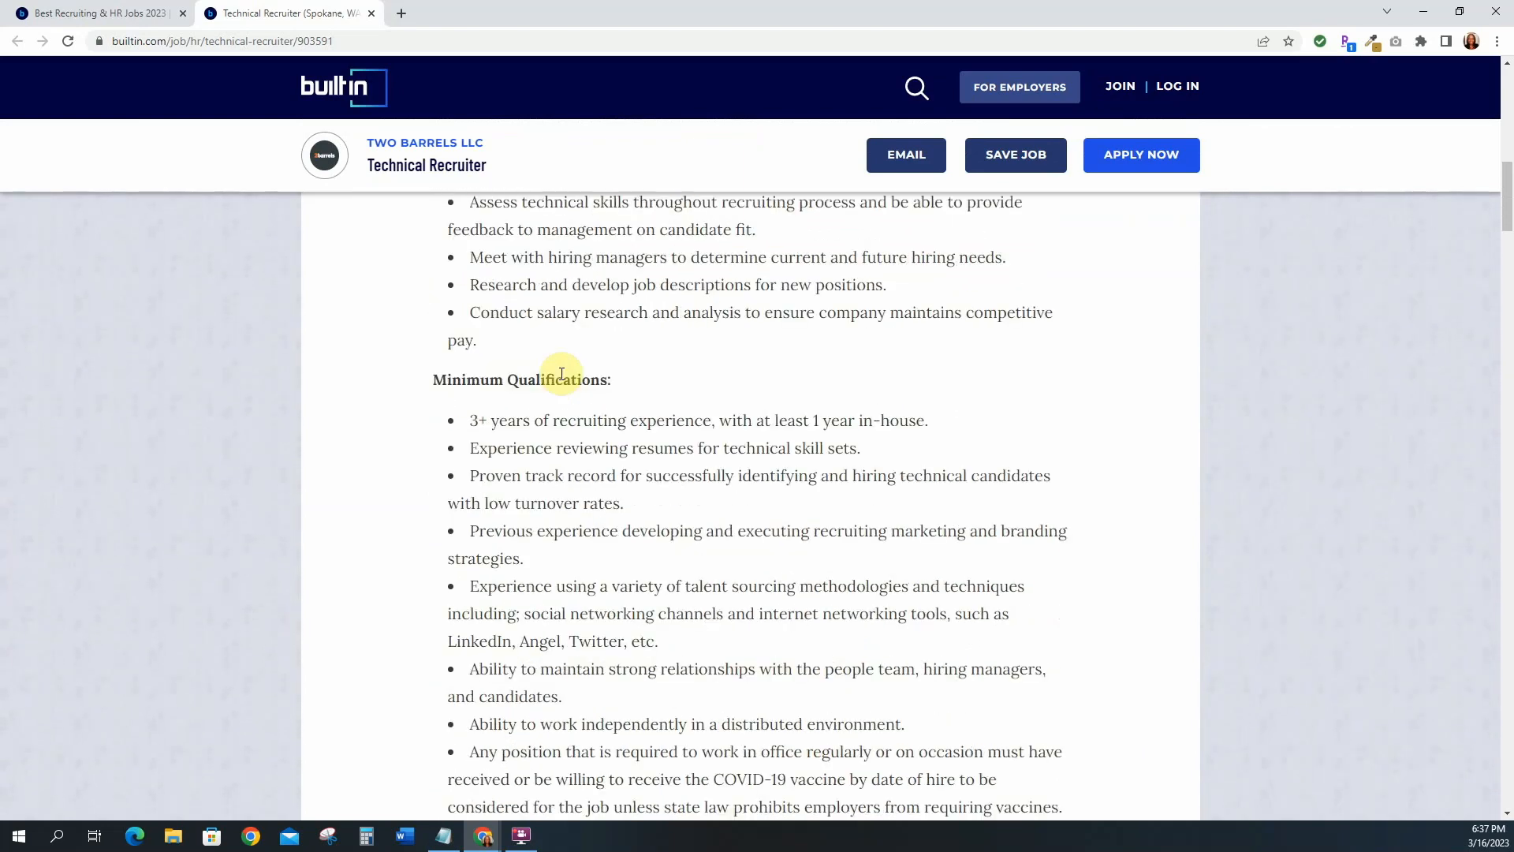
pyautogui.moveTo(473, 427)
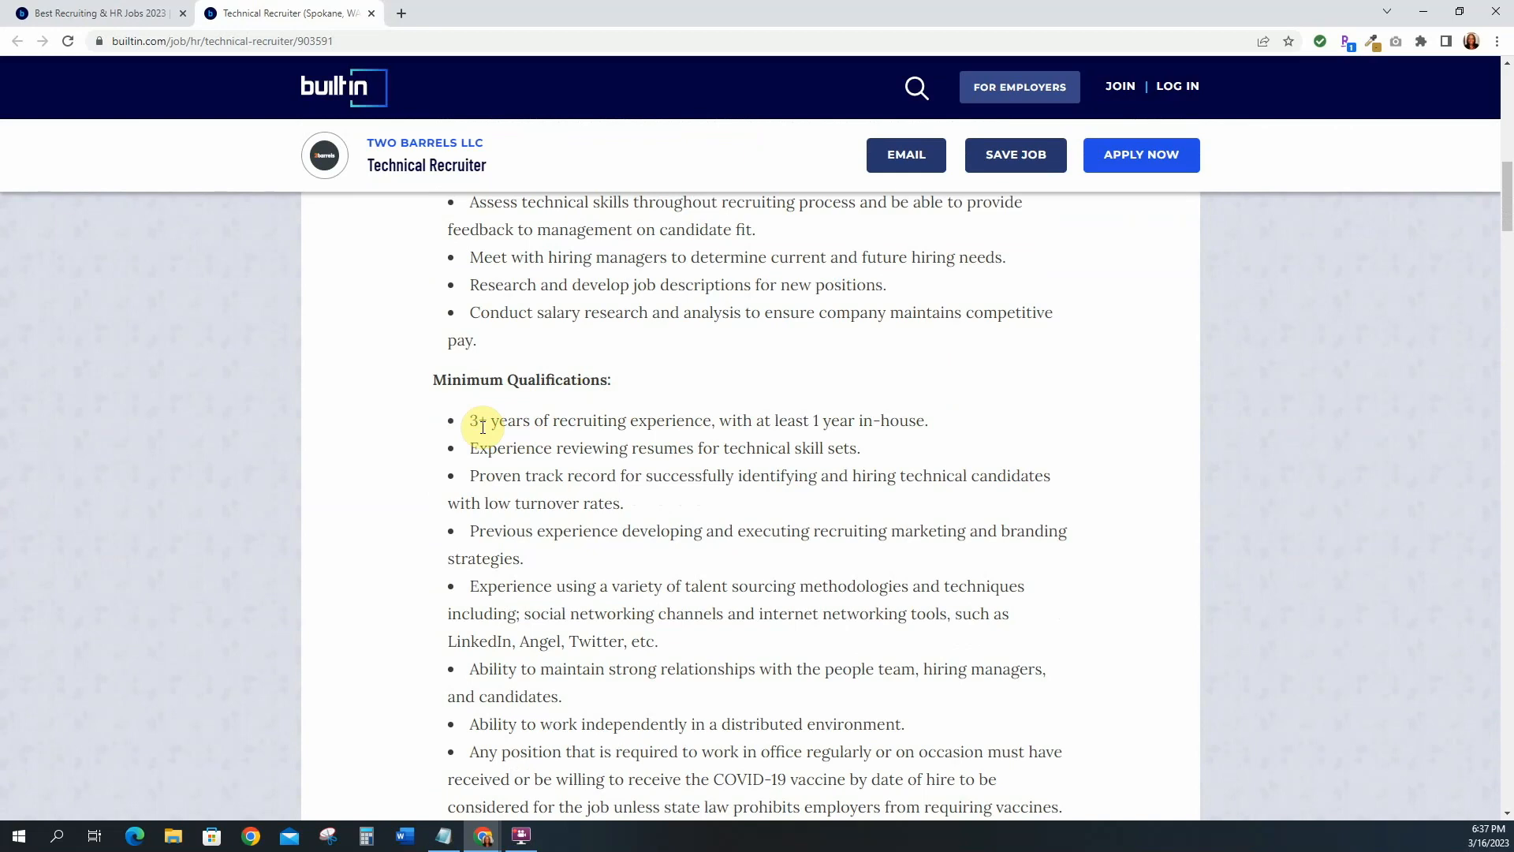
pyautogui.moveTo(526, 420)
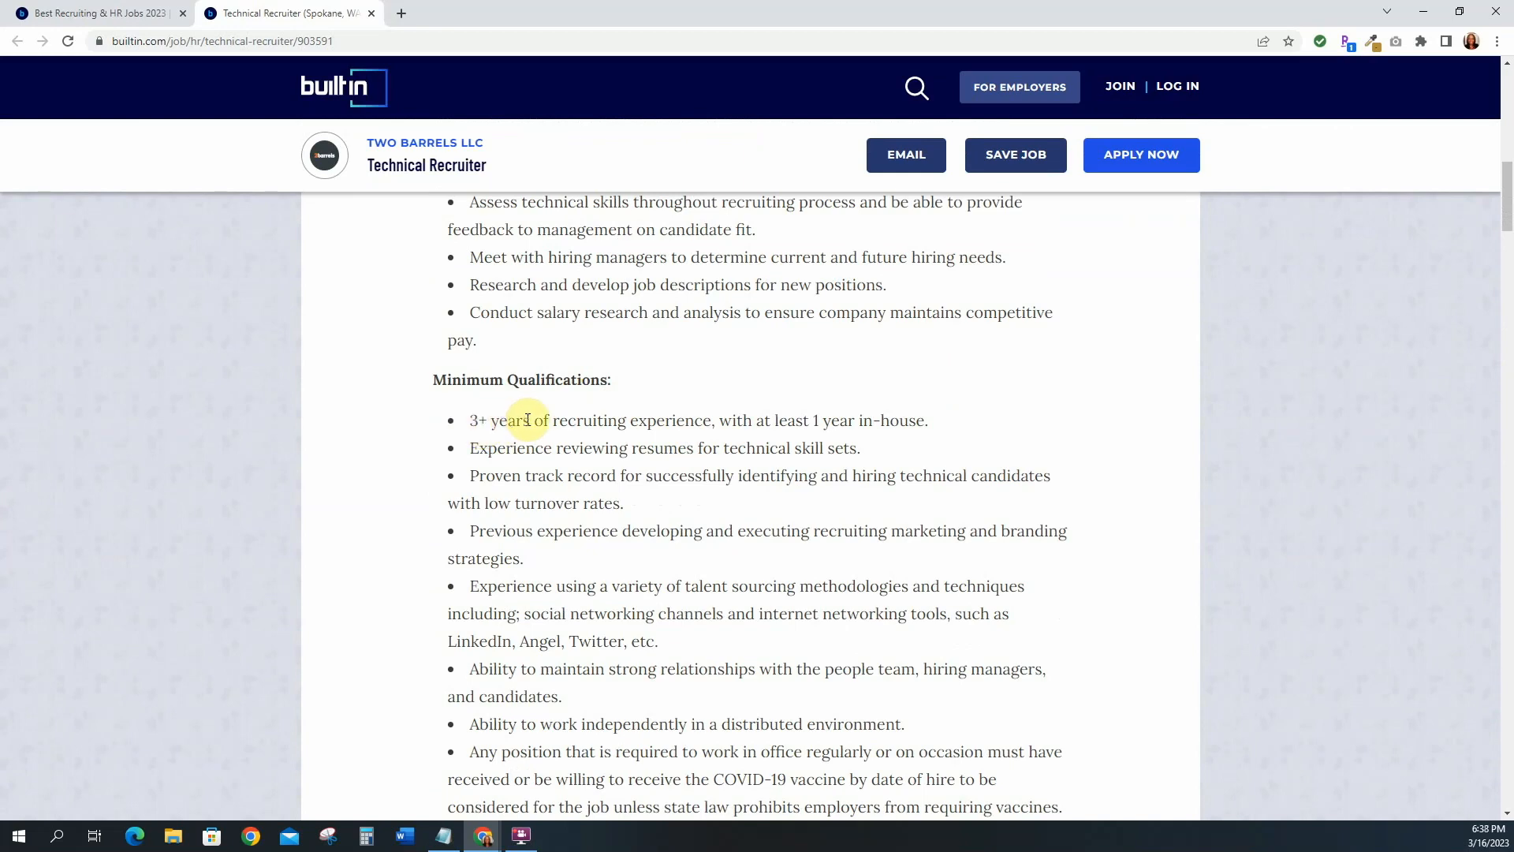
pyautogui.scroll(-3)
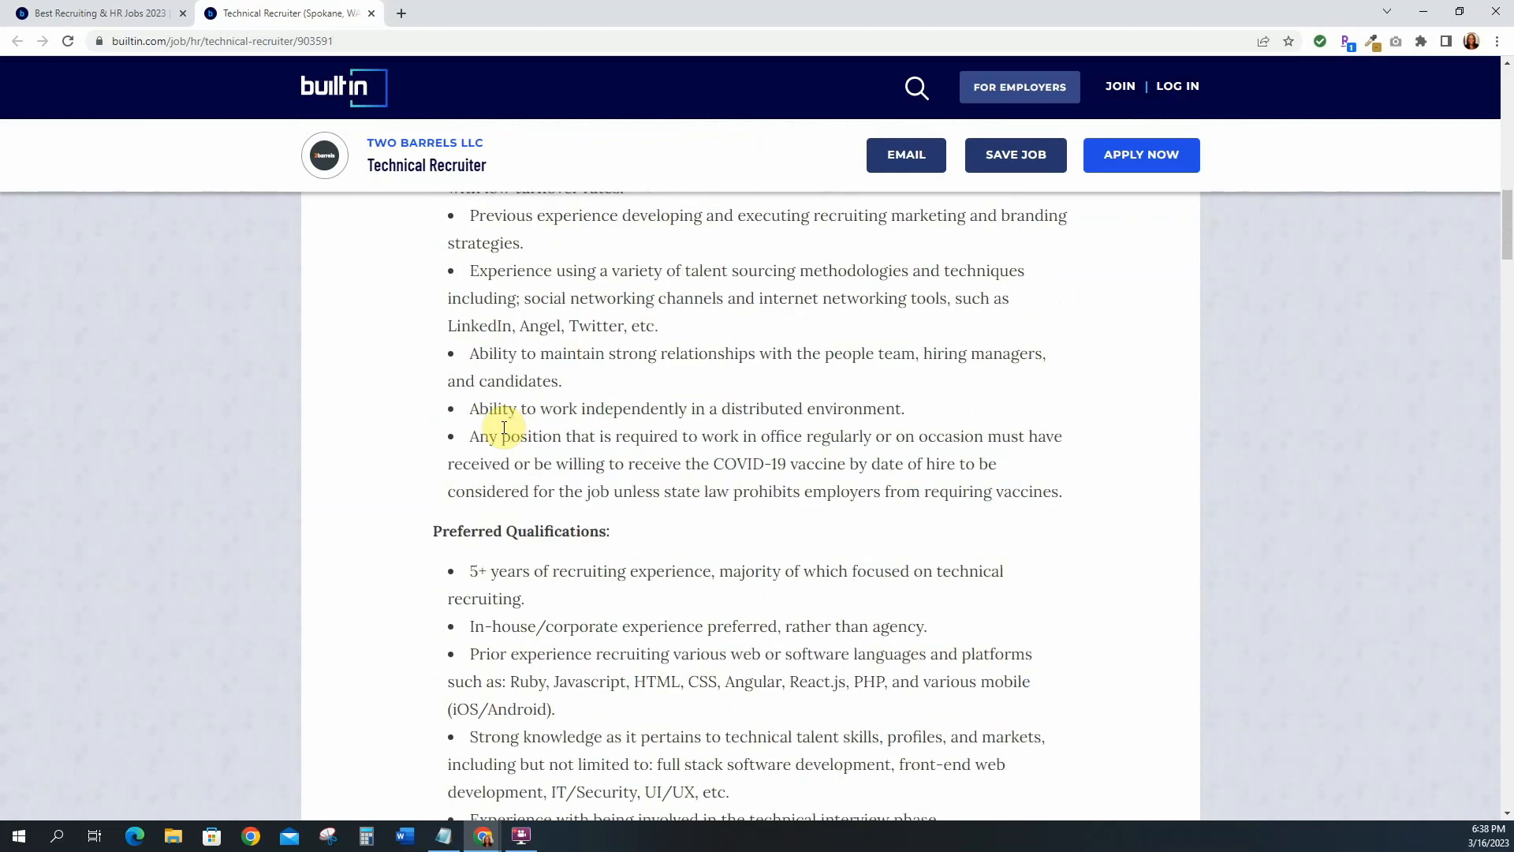
pyautogui.scroll(-3)
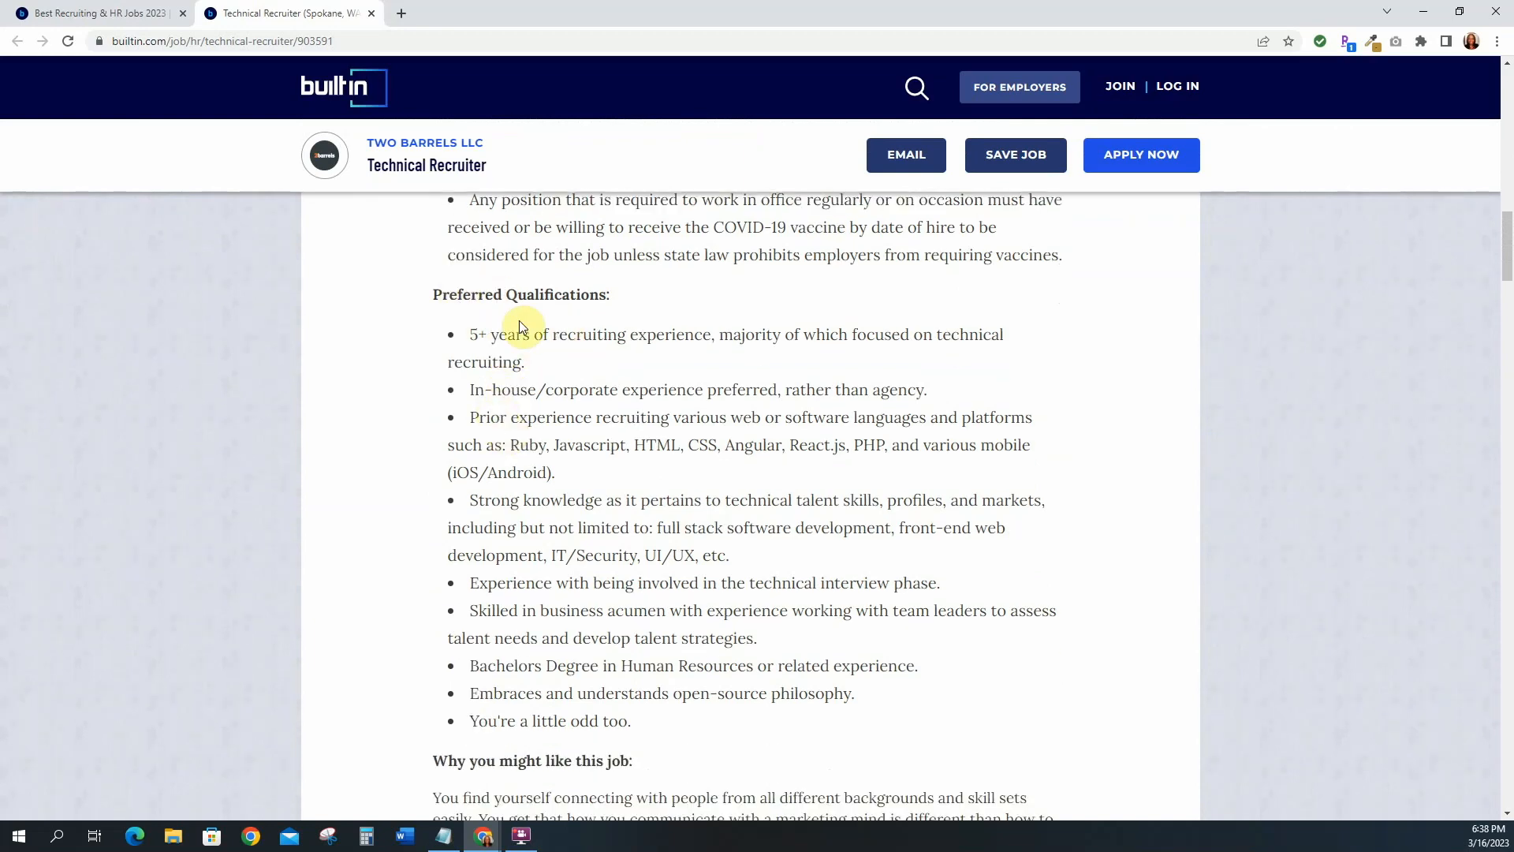
pyautogui.moveTo(598, 338)
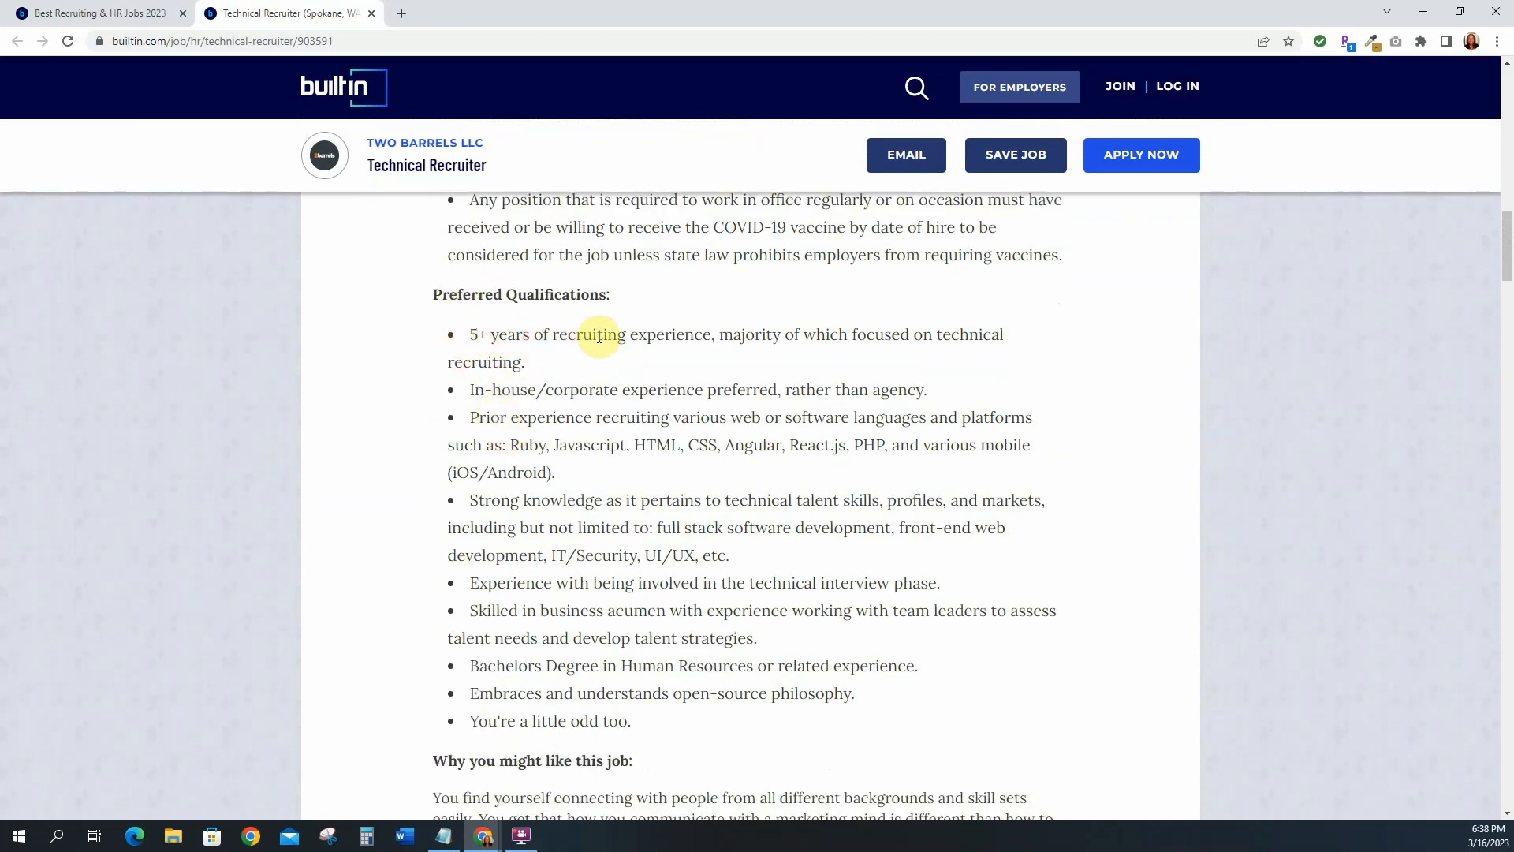
pyautogui.scroll(-3)
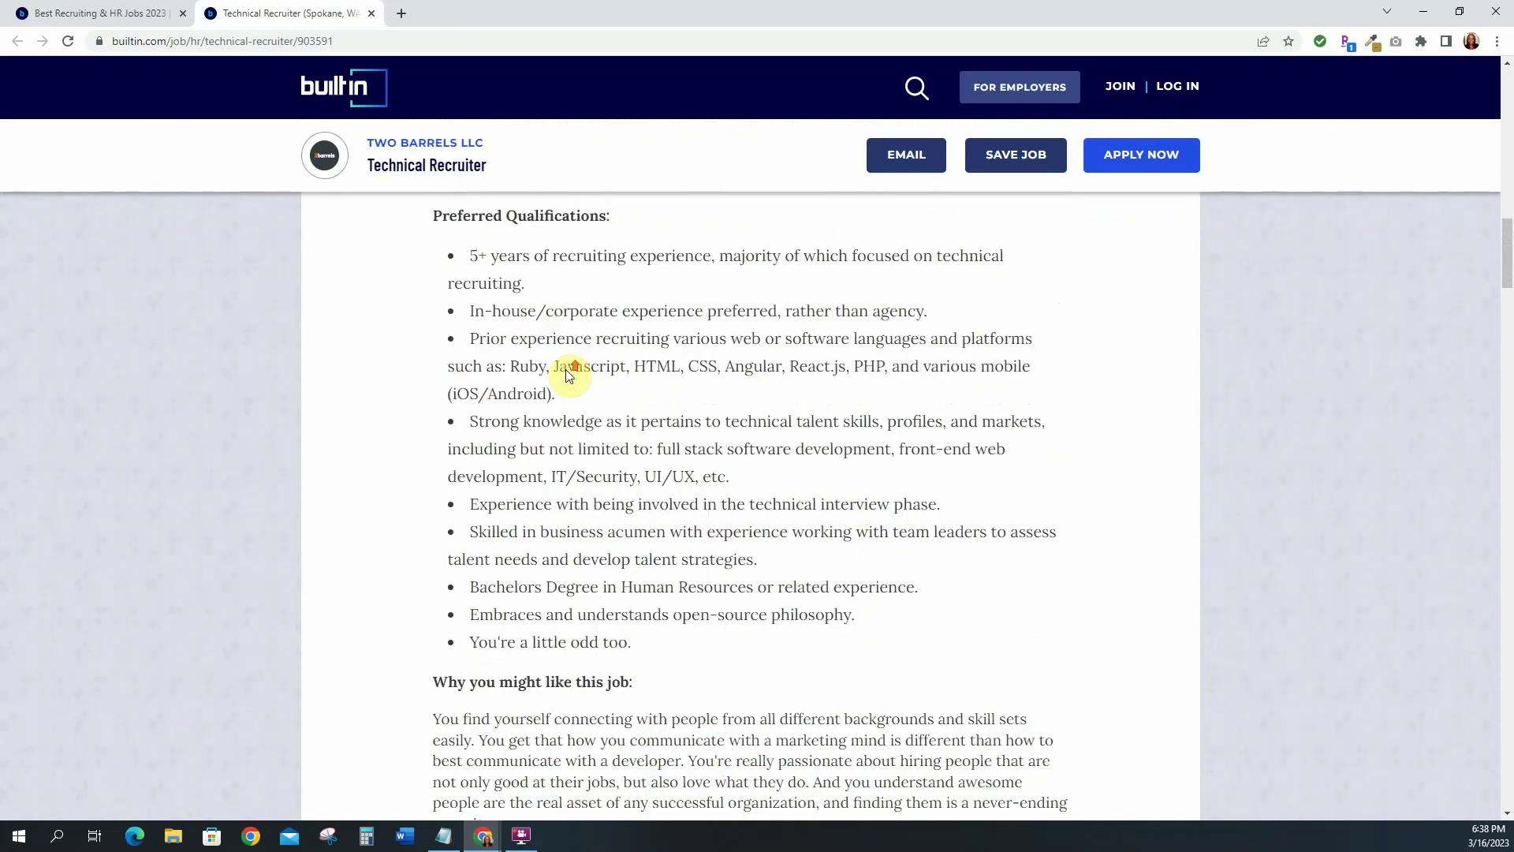
pyautogui.moveTo(883, 339)
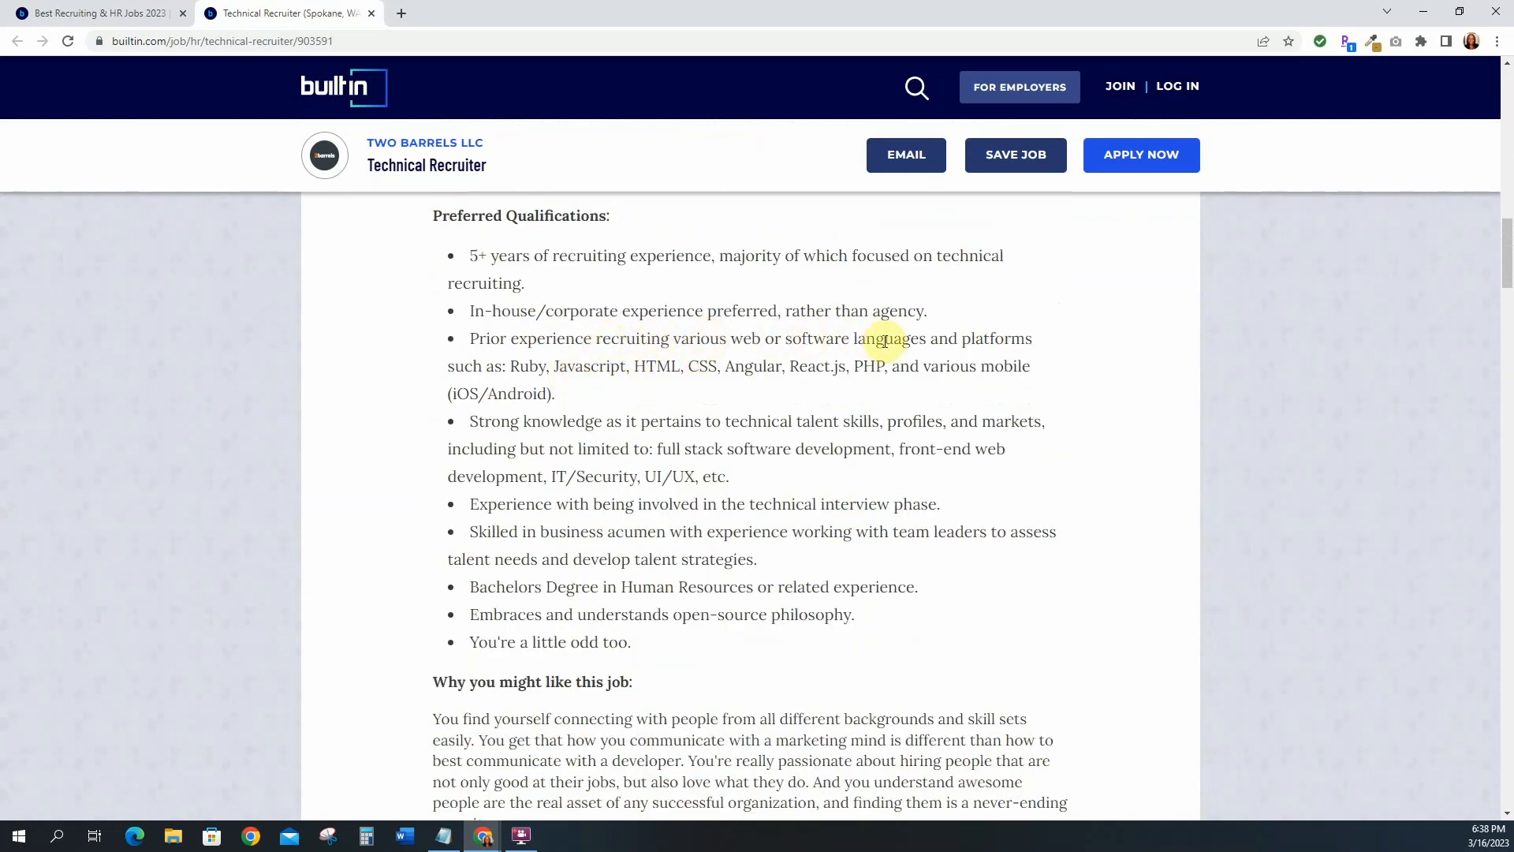
pyautogui.moveTo(934, 353)
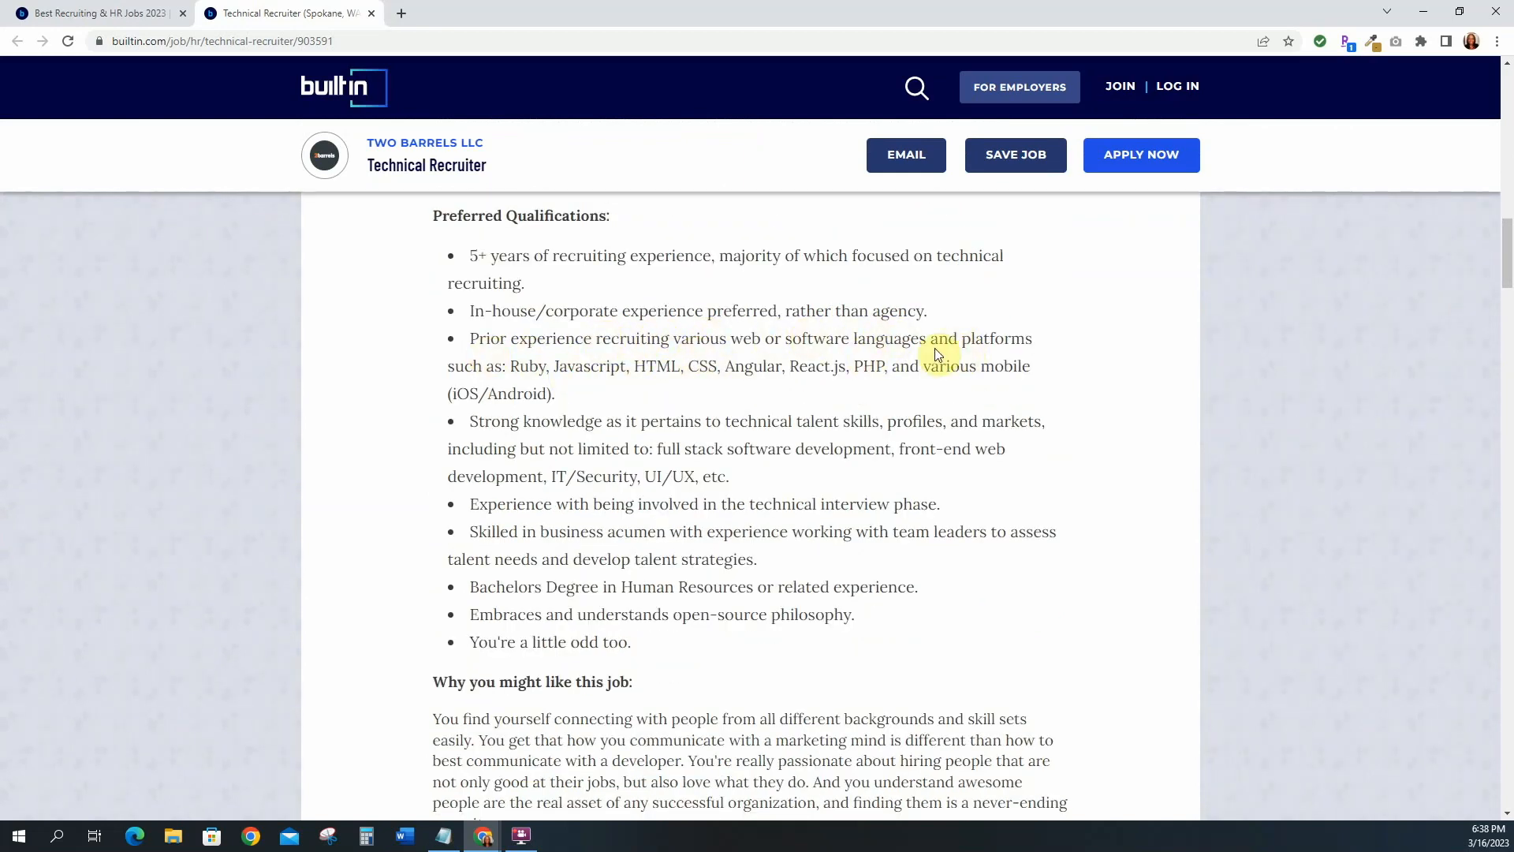
pyautogui.moveTo(500, 365)
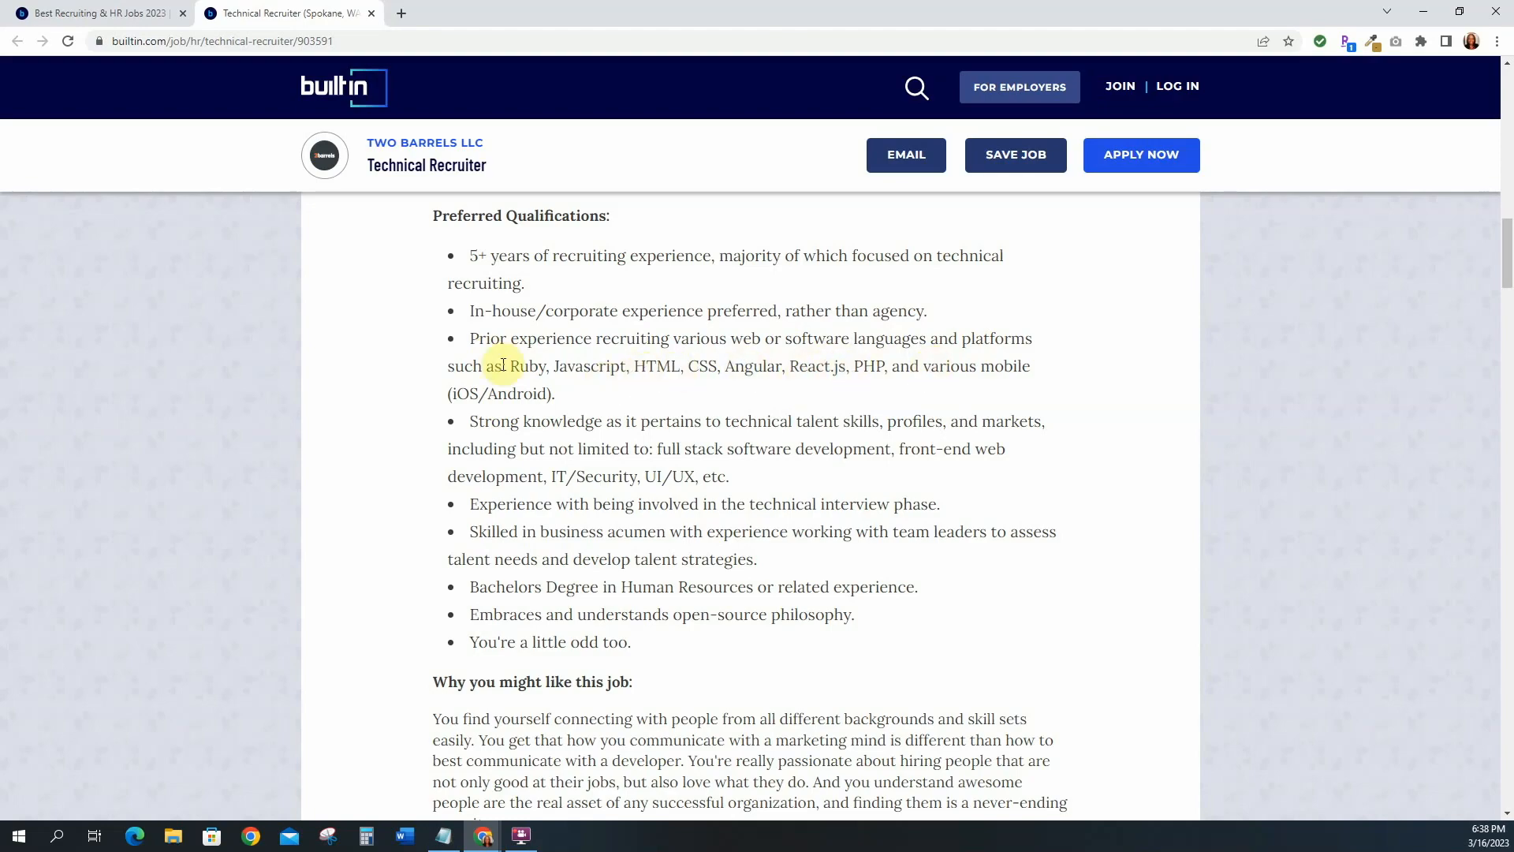
pyautogui.scroll(-3)
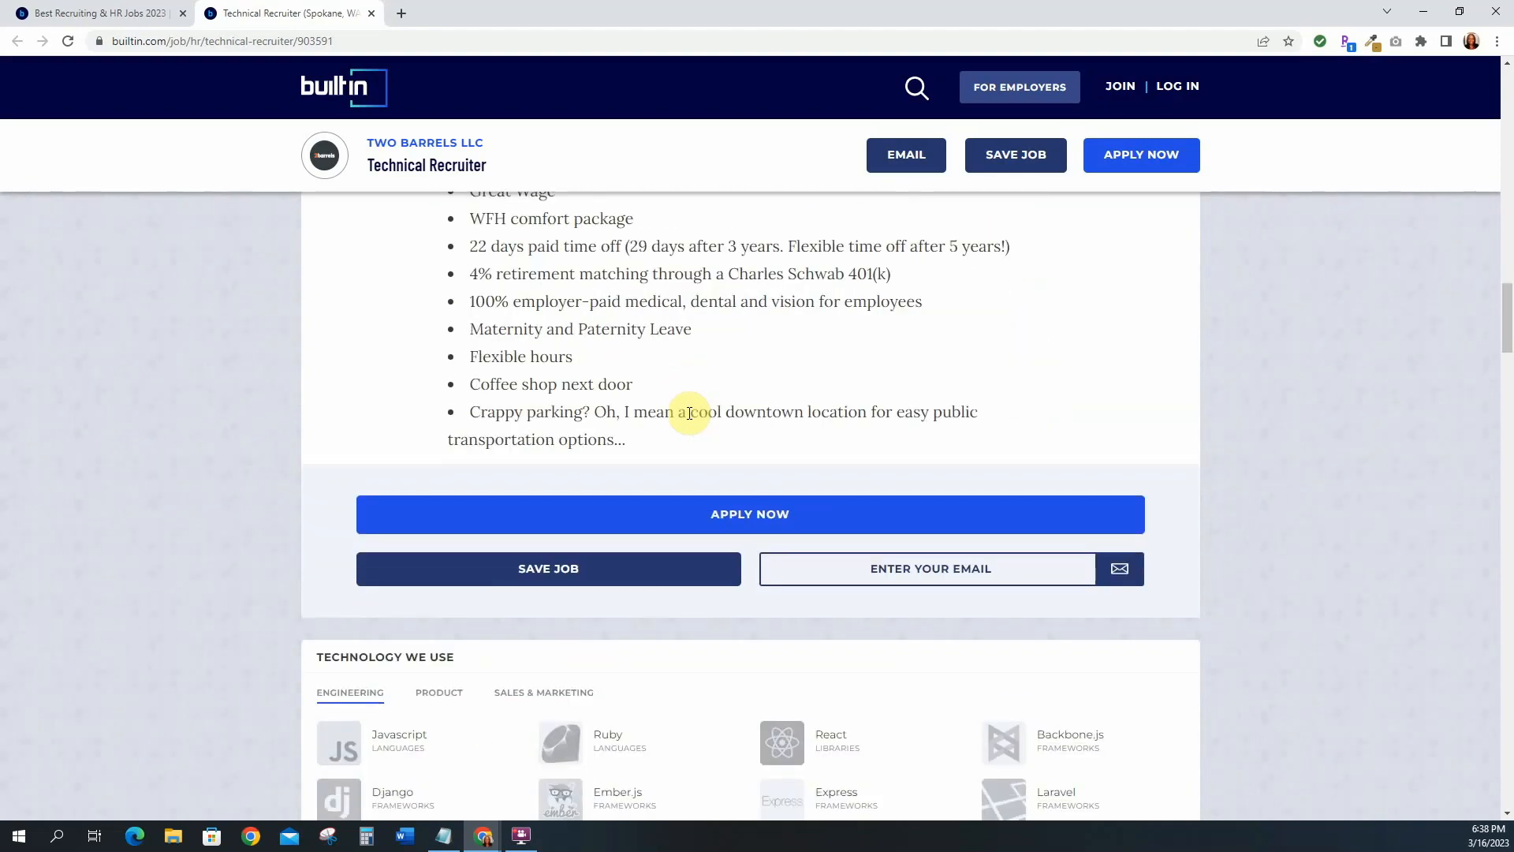
pyautogui.scroll(3)
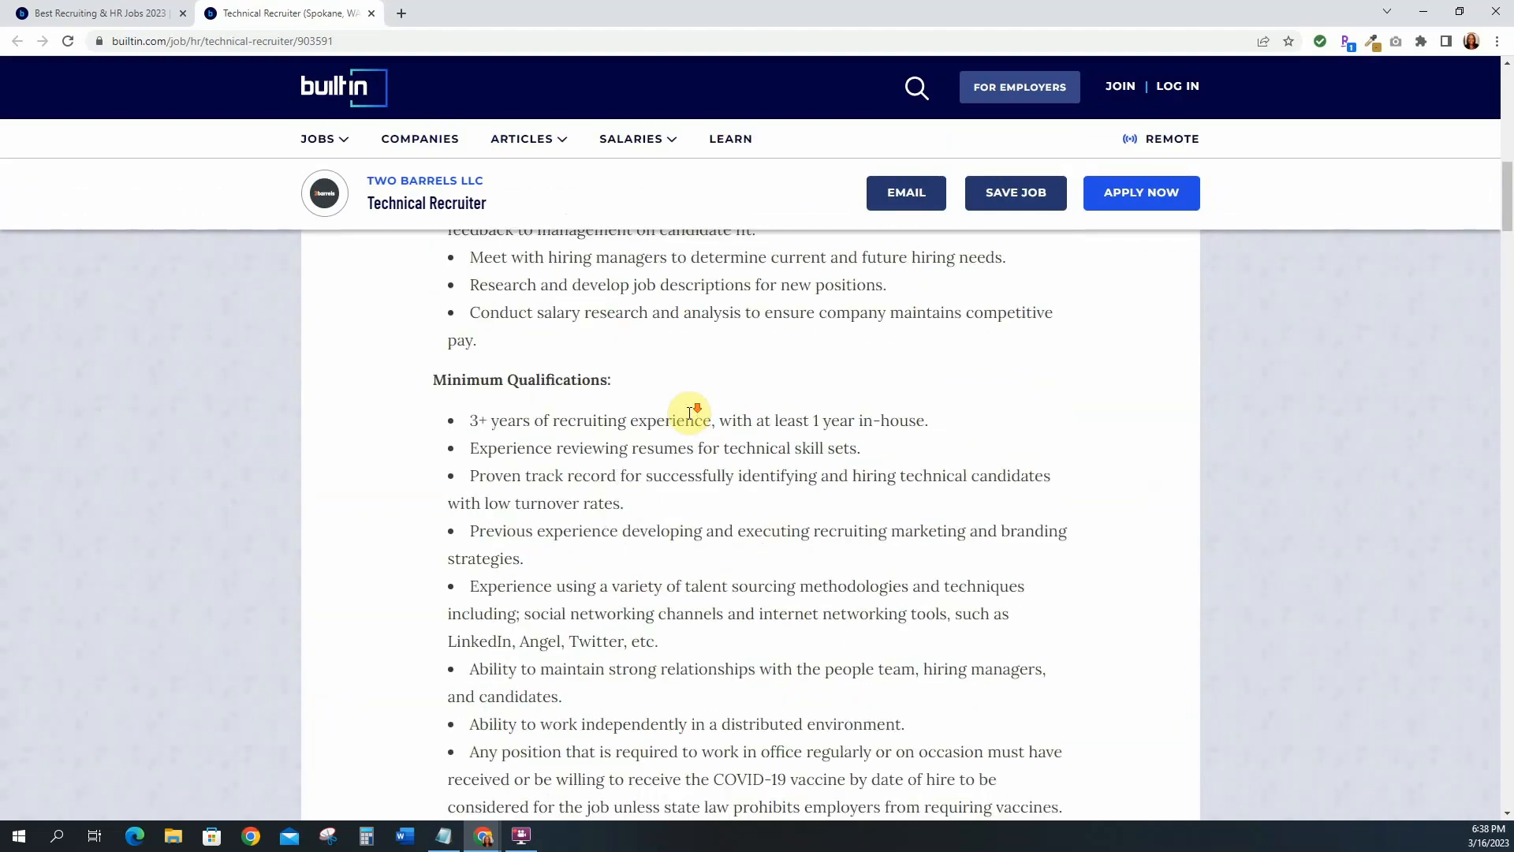
pyautogui.scroll(3)
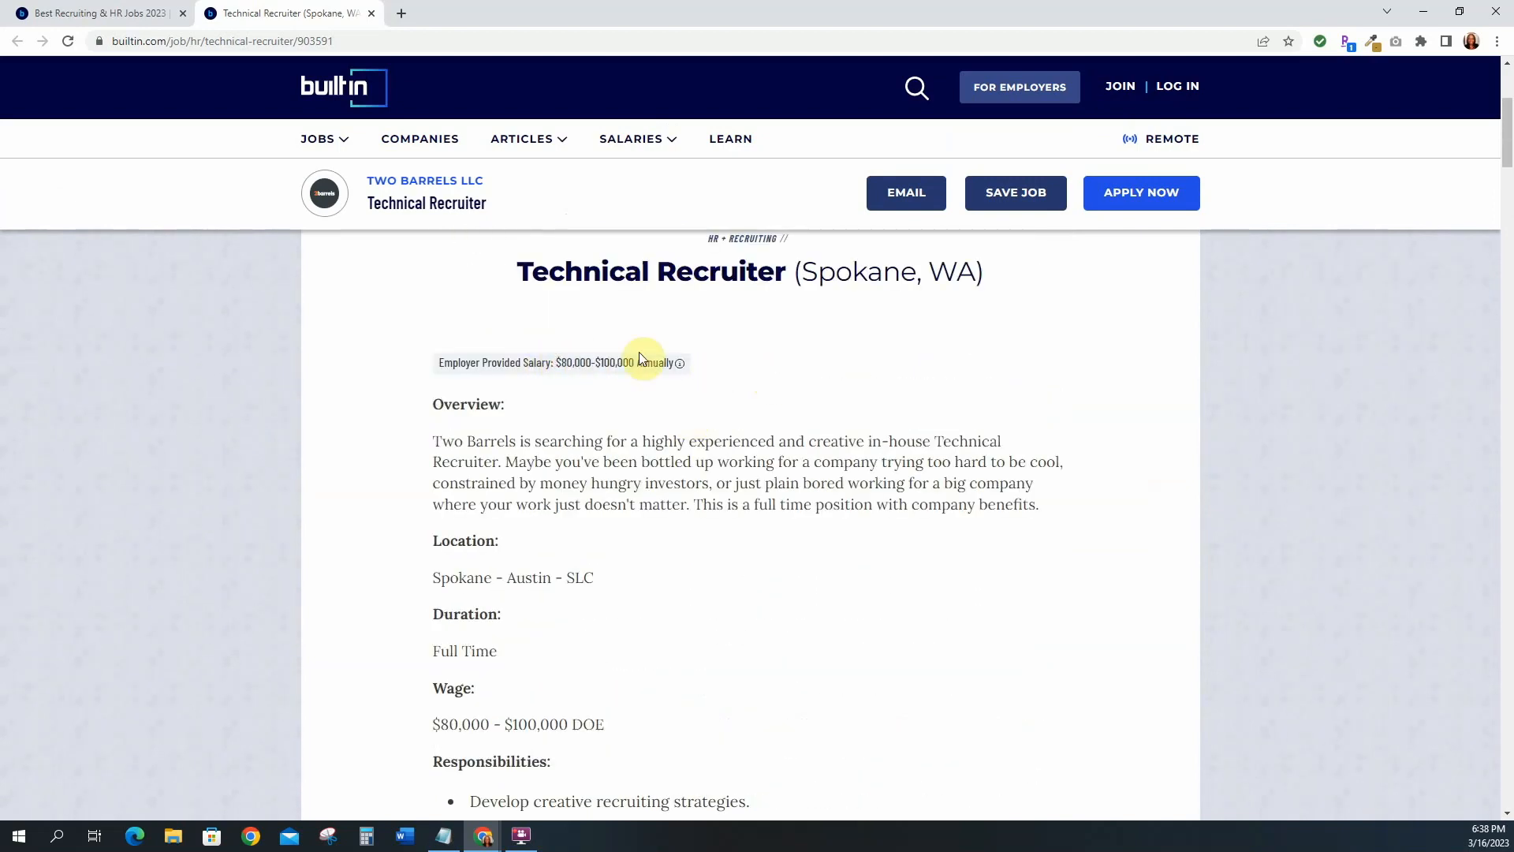
# - Close the recruiter posting and browse the 5,353 top marketing jobs
pyautogui.click(318, 138)
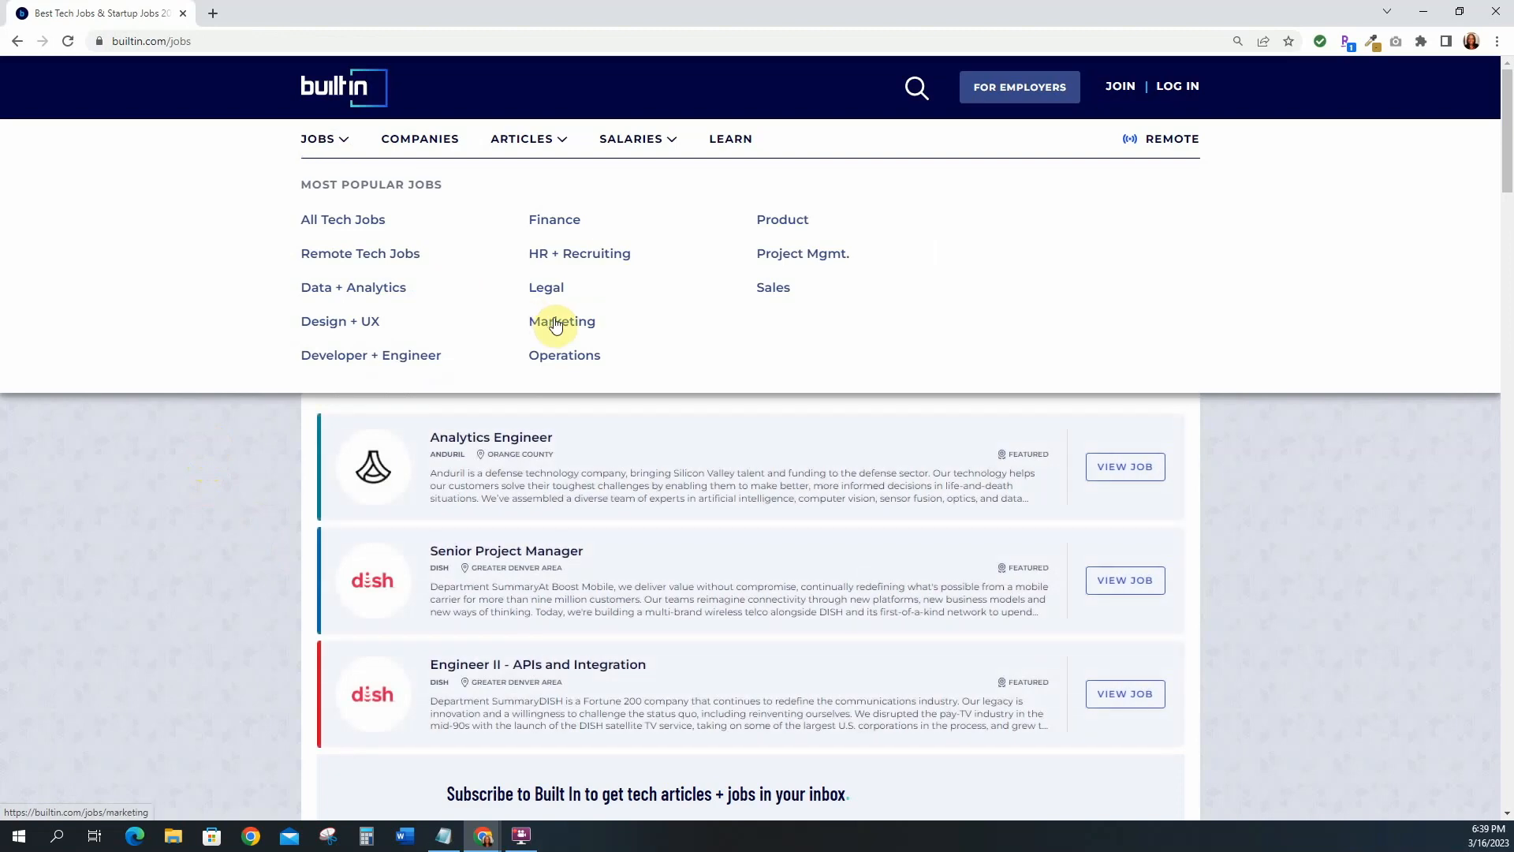
pyautogui.click(563, 321)
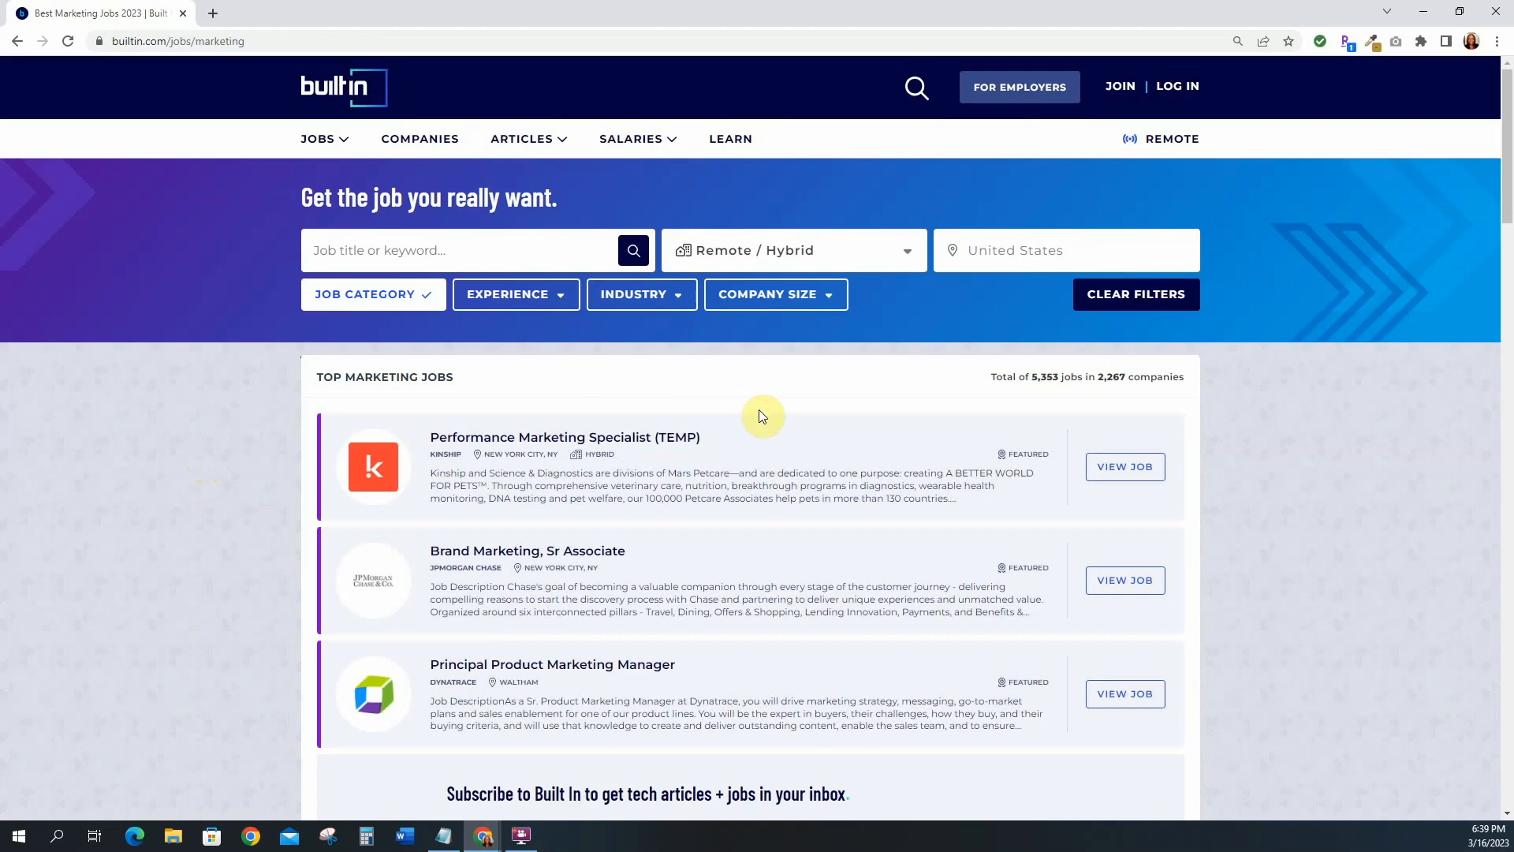
pyautogui.scroll(-3)
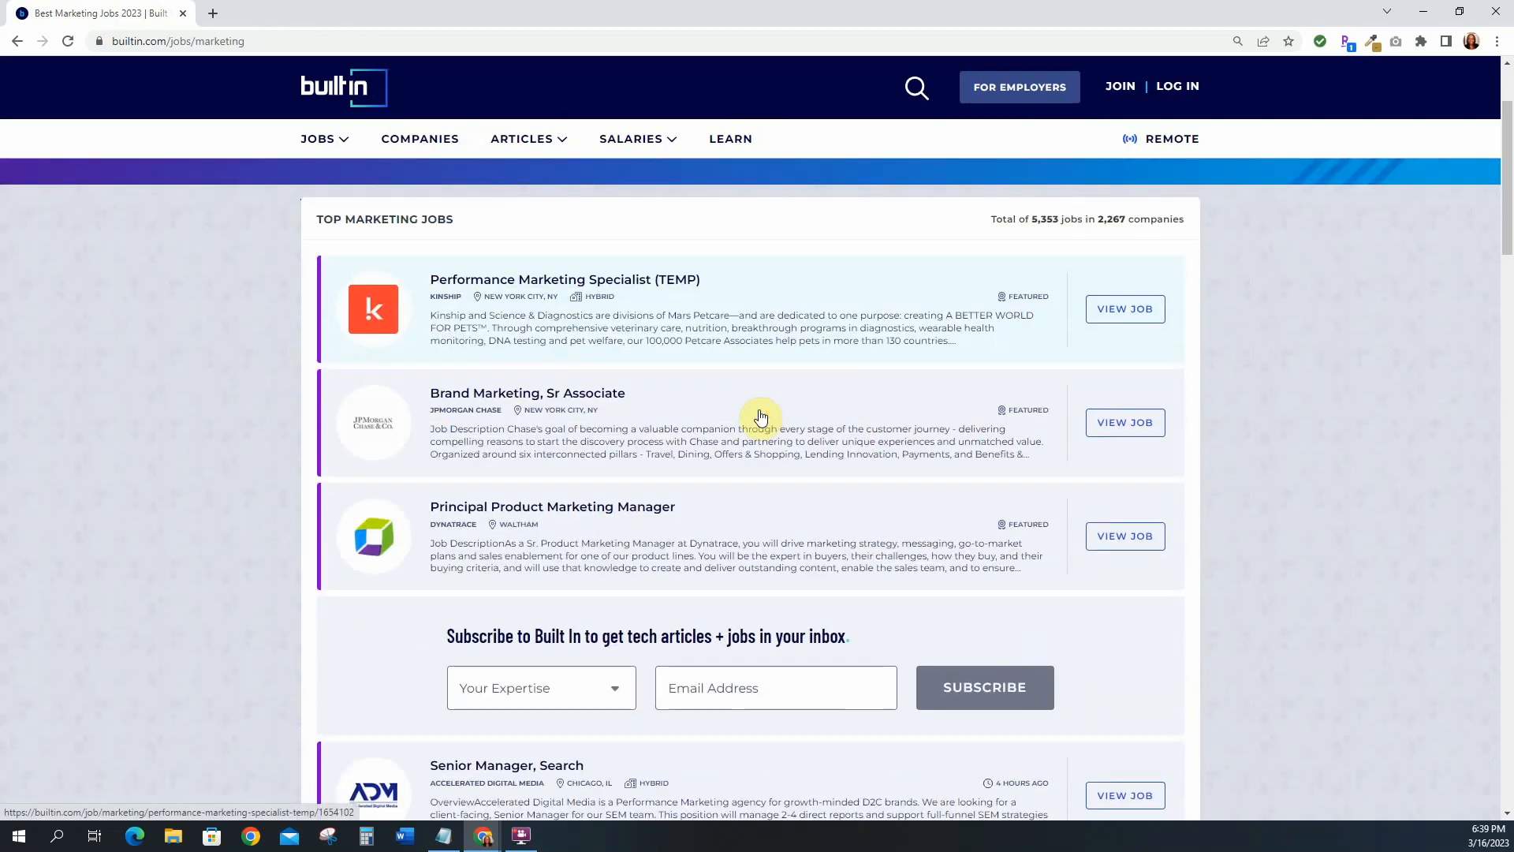
pyautogui.scroll(-3)
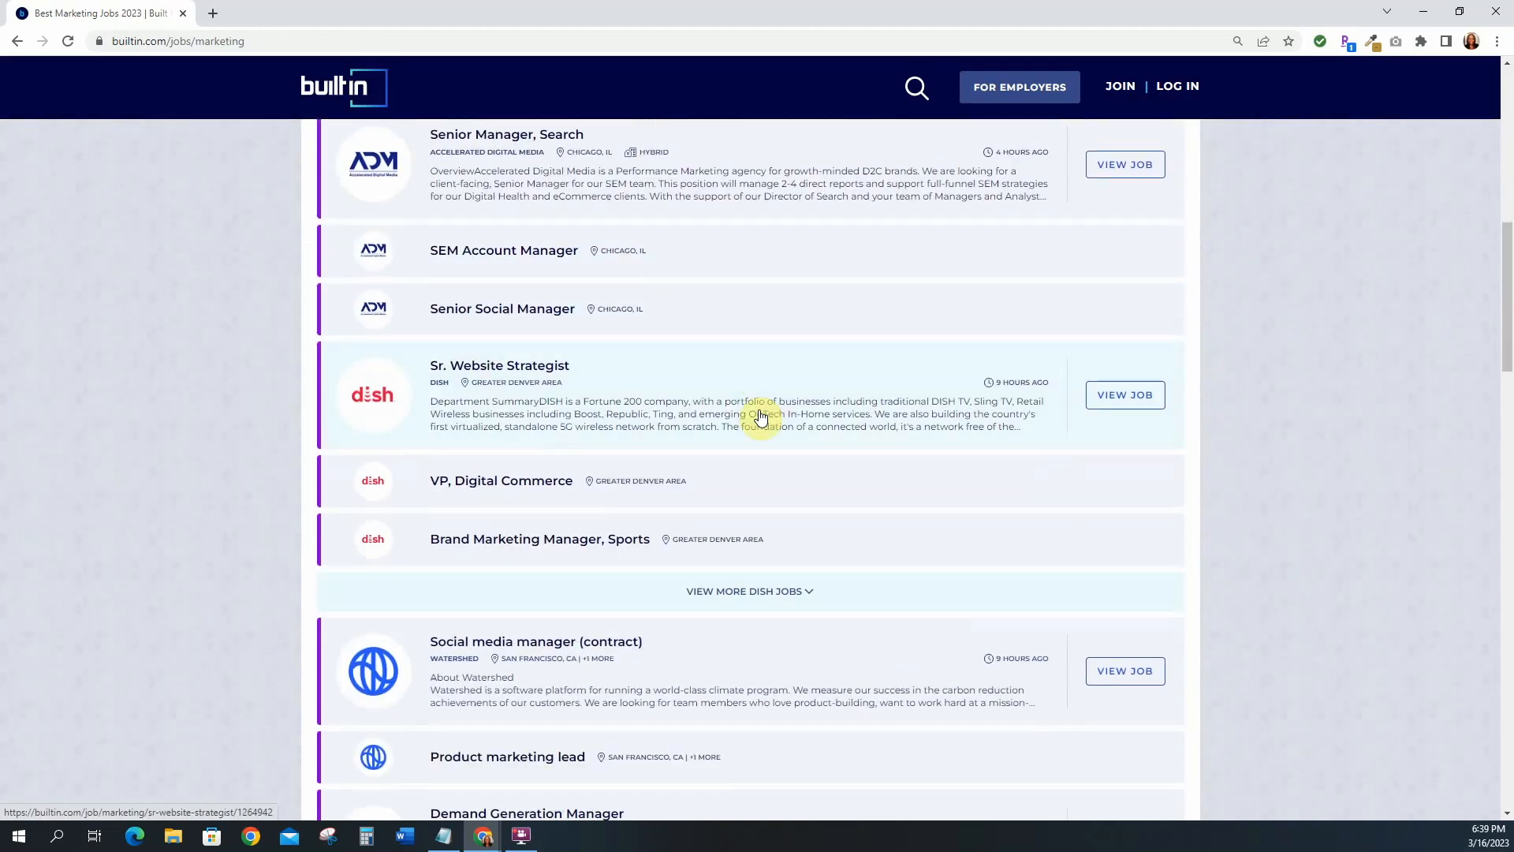
pyautogui.scroll(-3)
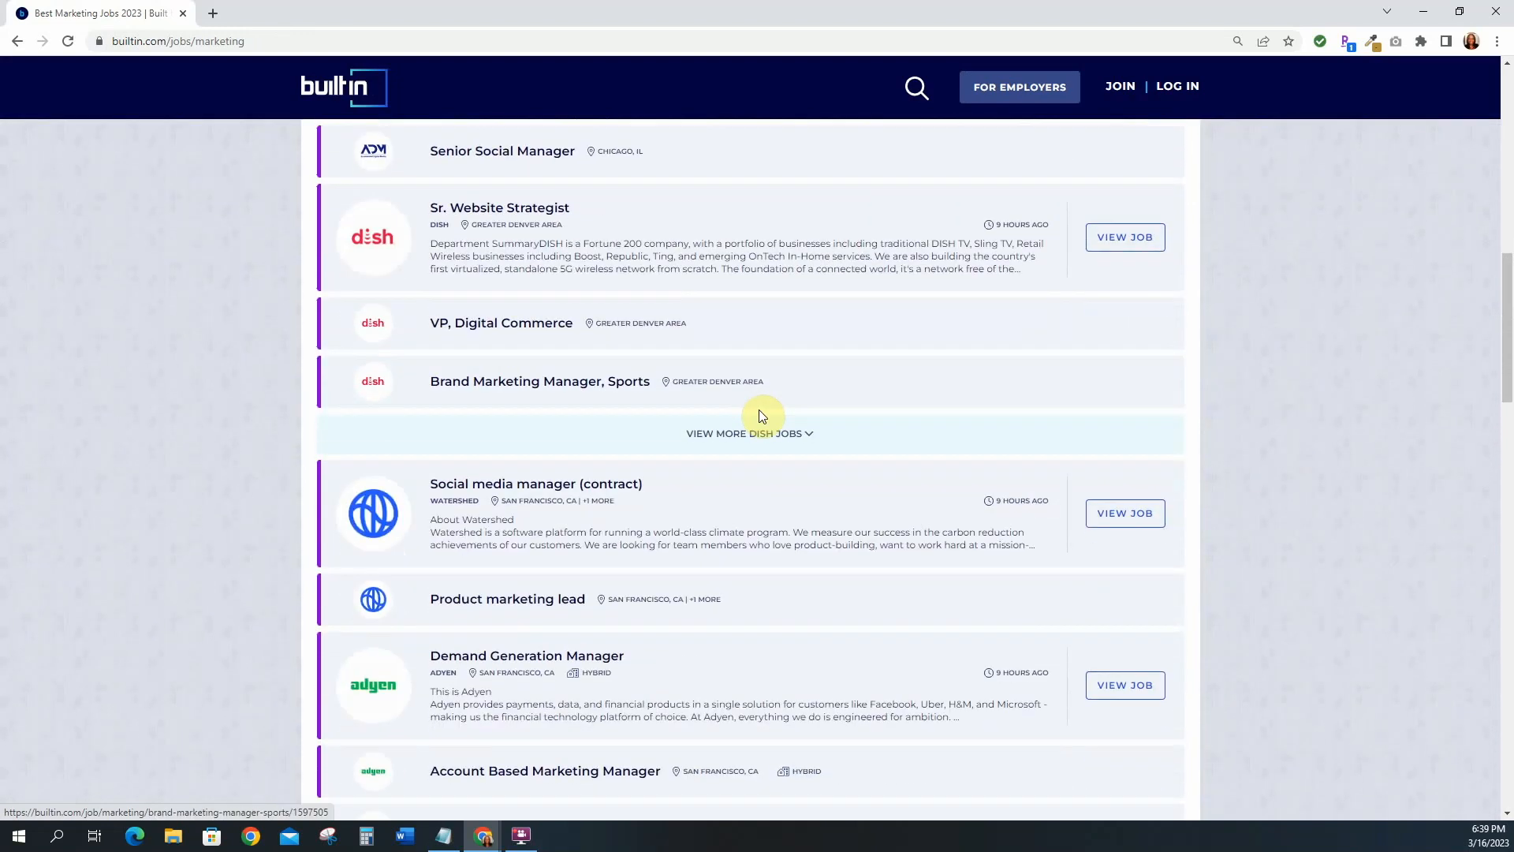
pyautogui.scroll(-3)
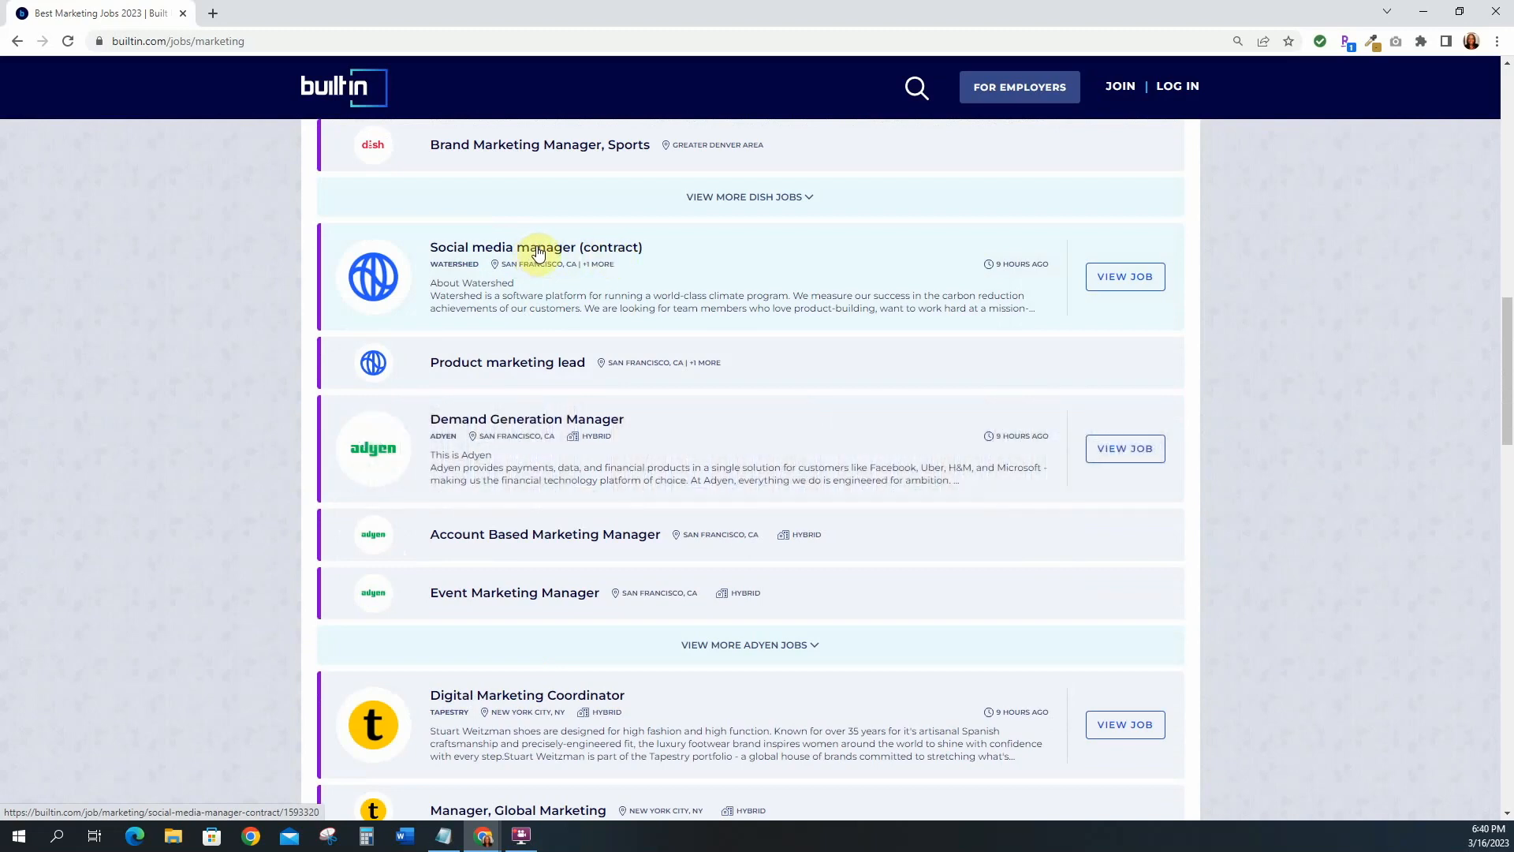
# - Open Watershed's Social media manager (contract) posting and skim its role description
pyautogui.click(536, 247)
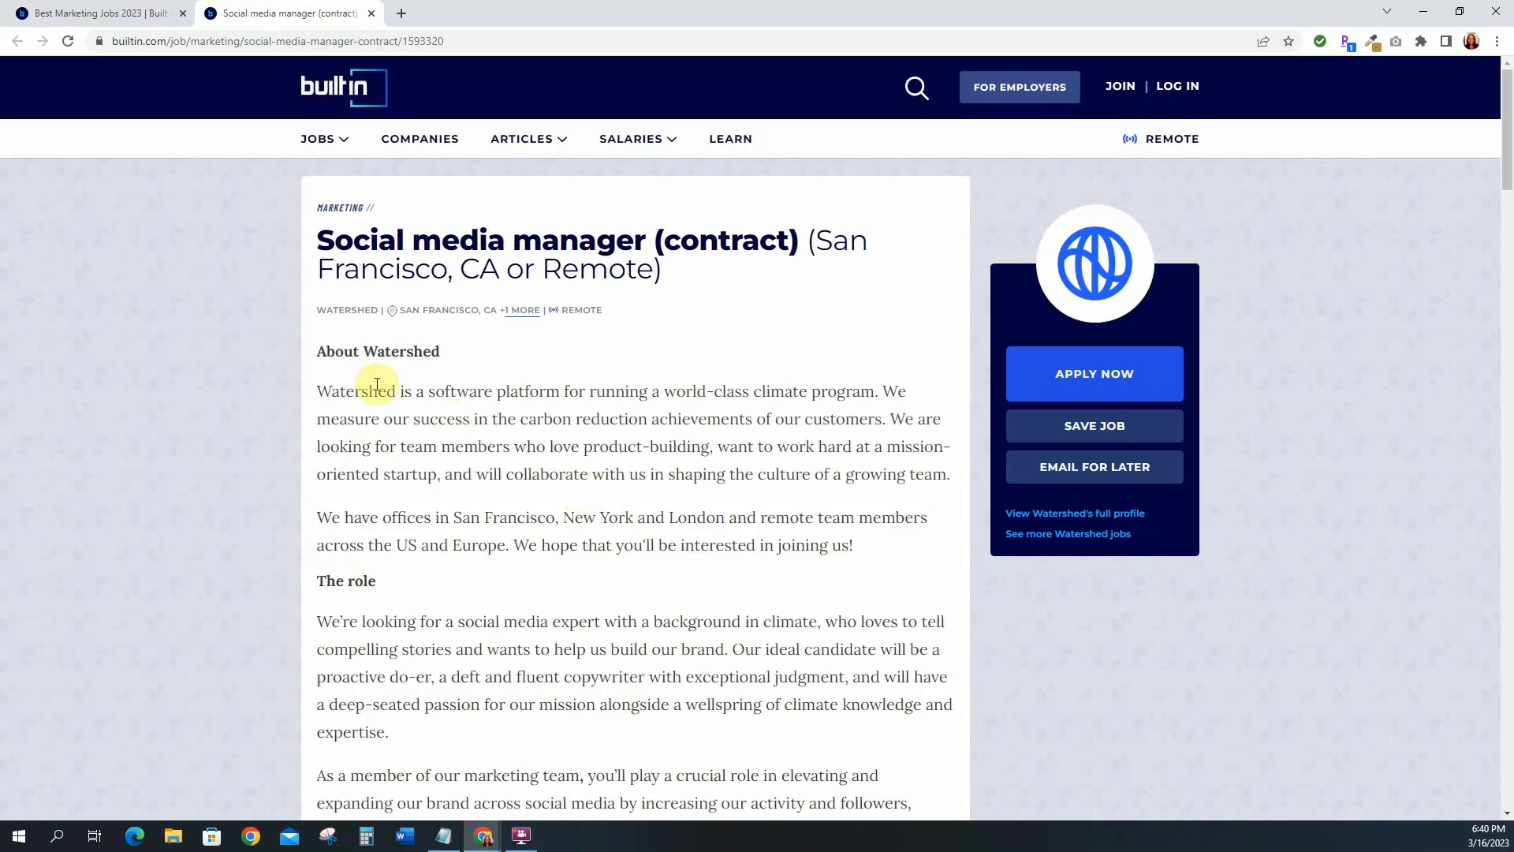
pyautogui.moveTo(414, 352)
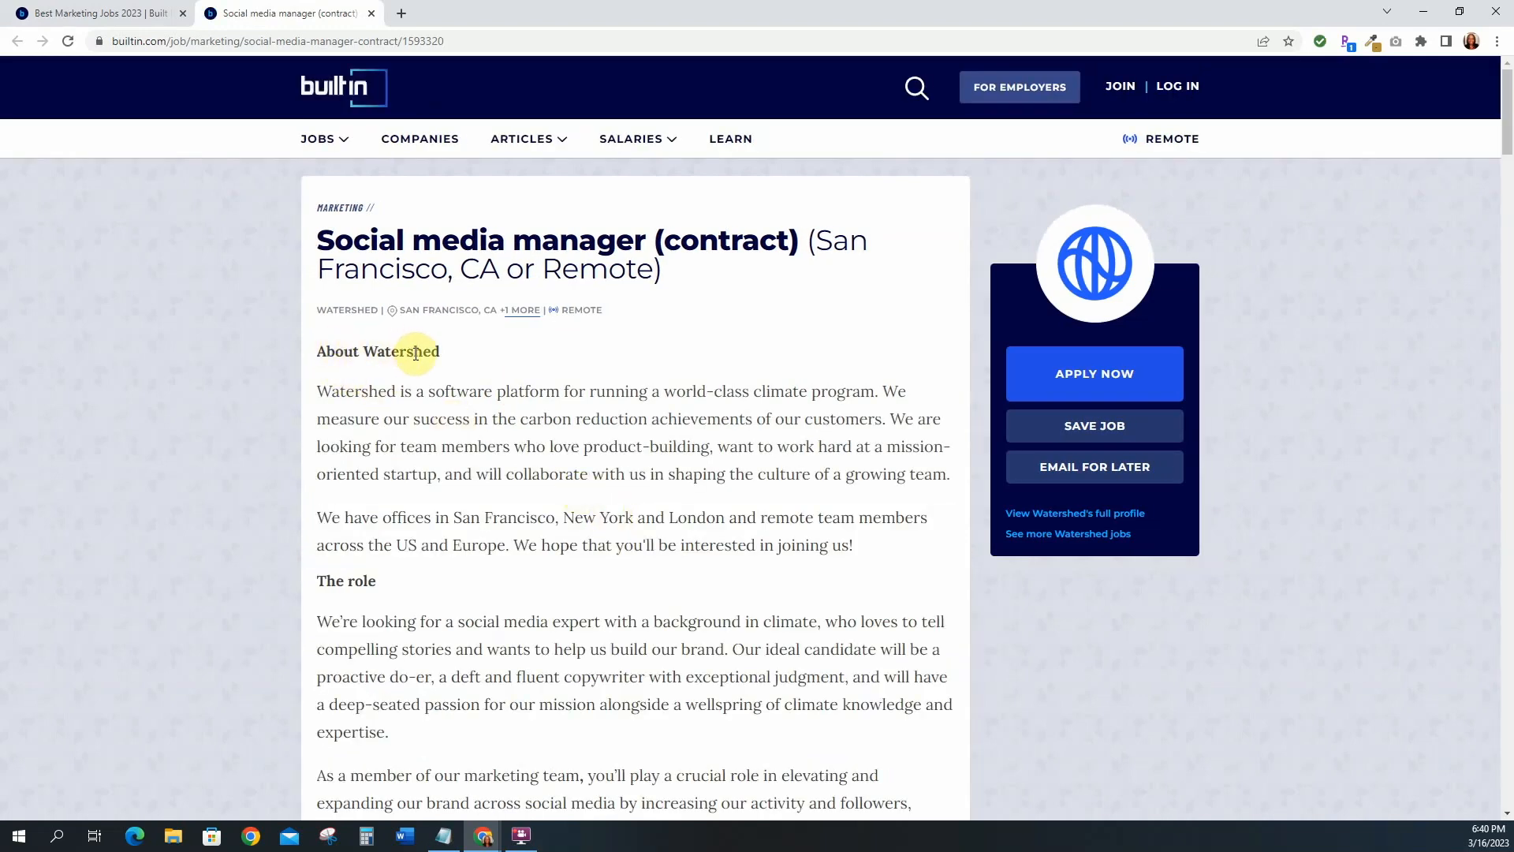
pyautogui.moveTo(589, 384)
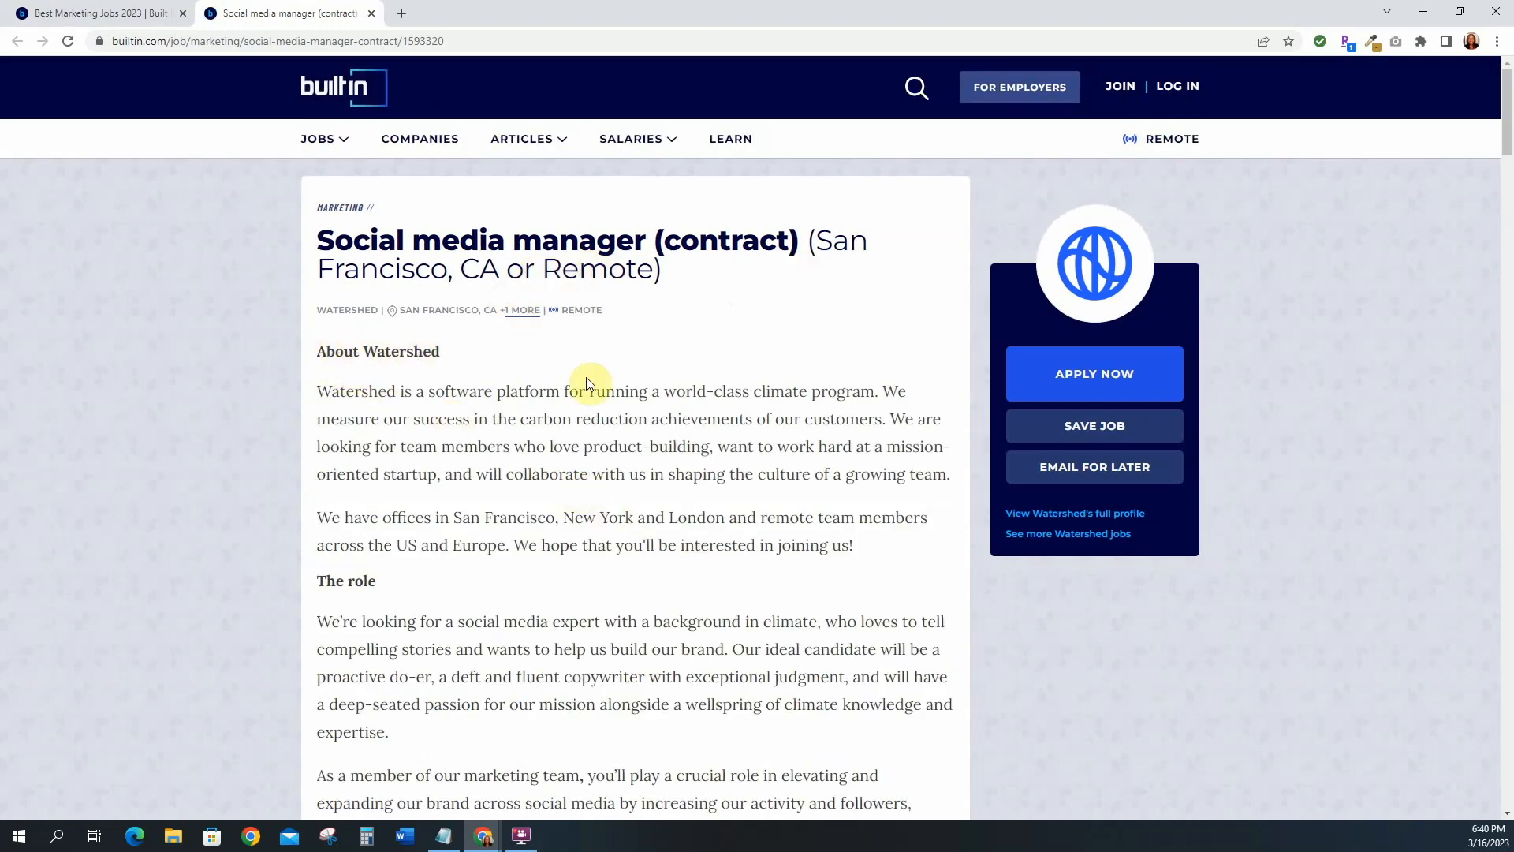
pyautogui.scroll(-3)
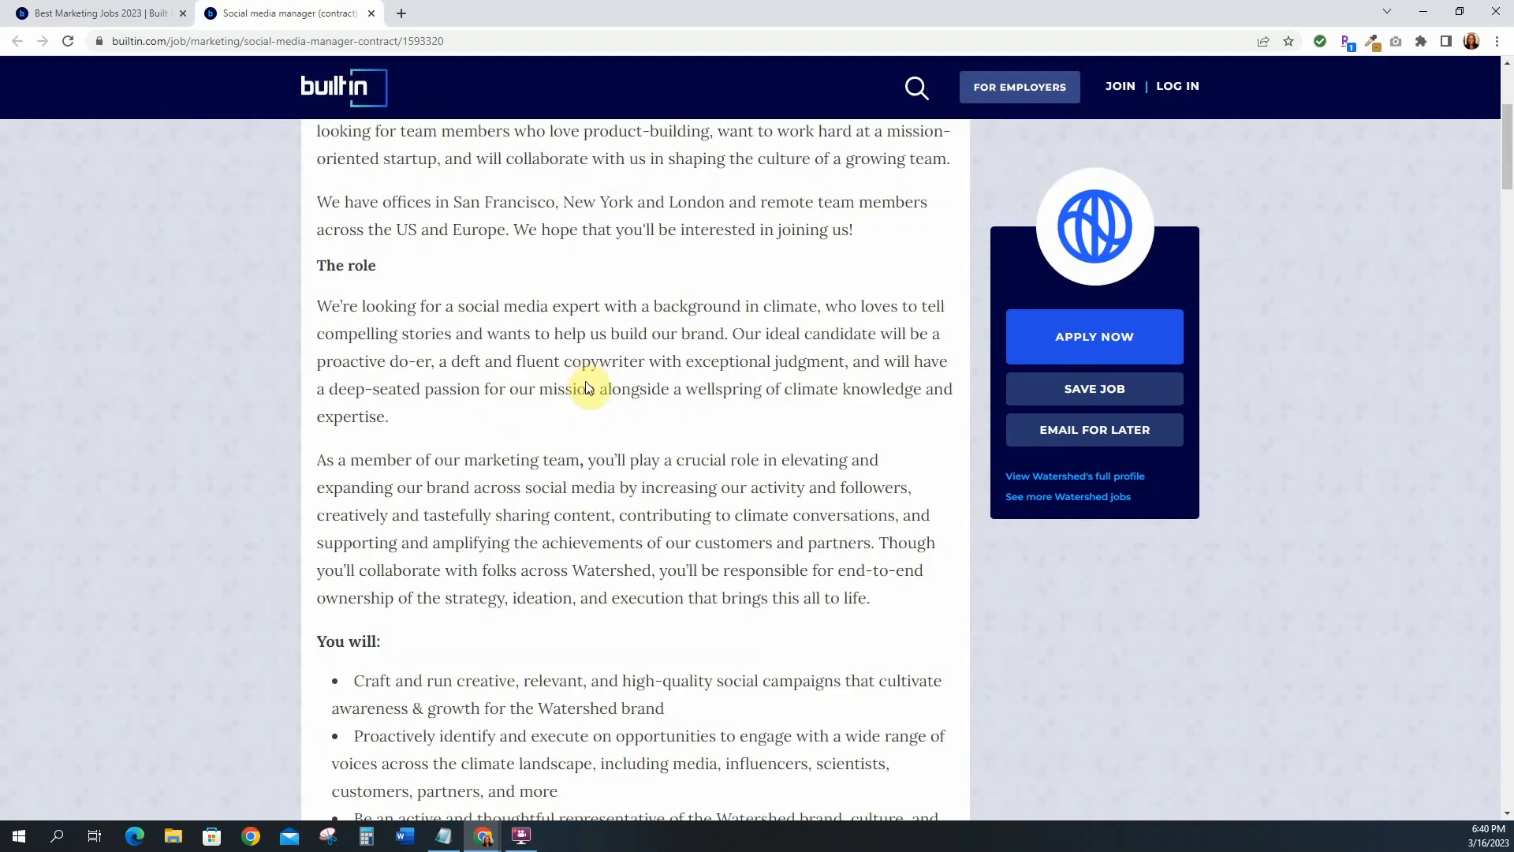
pyautogui.scroll(3)
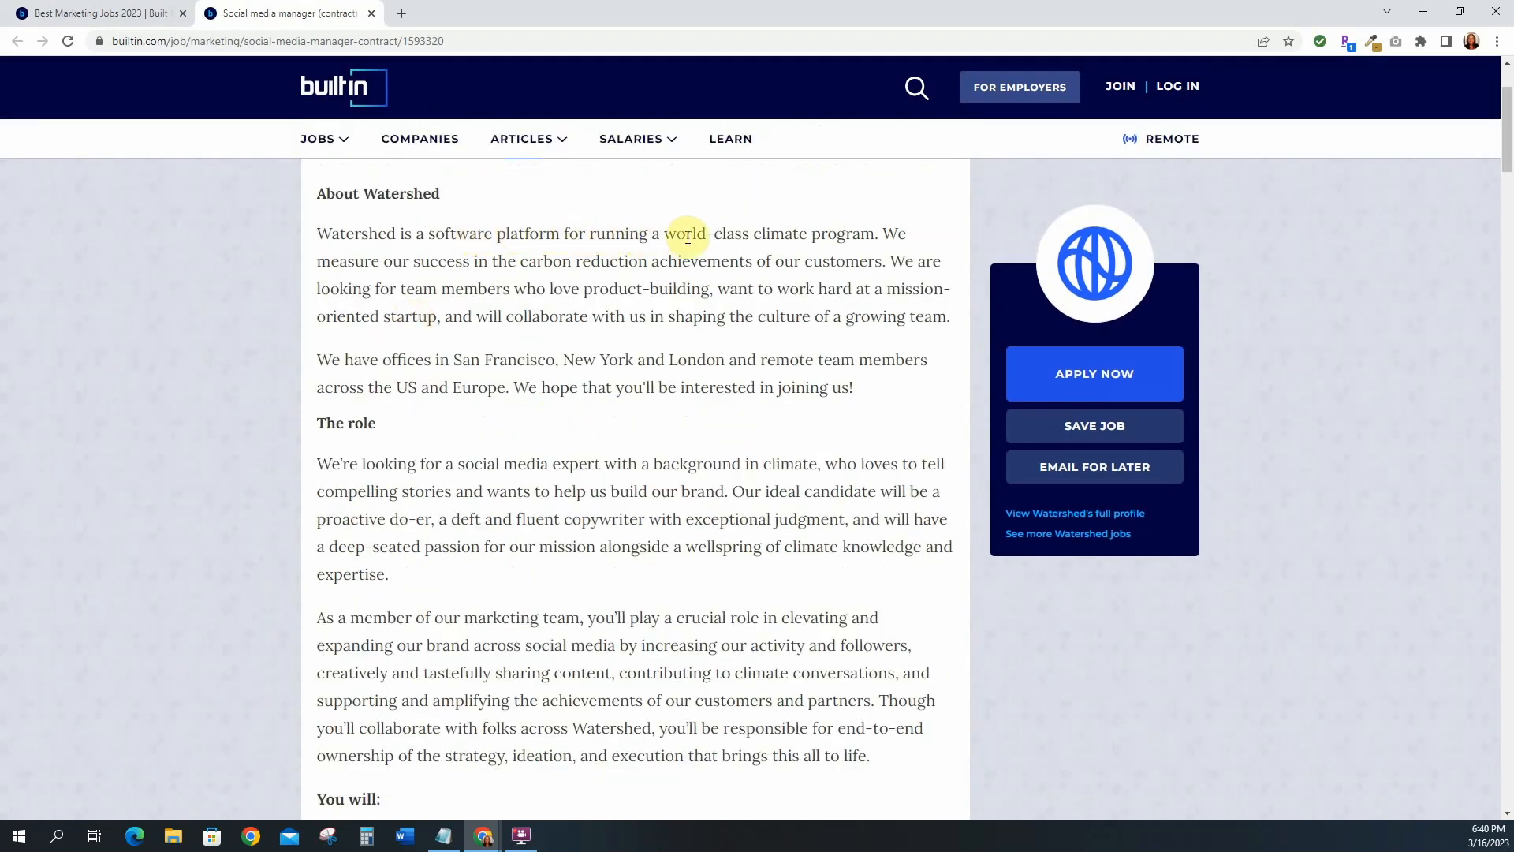
pyautogui.moveTo(660, 287)
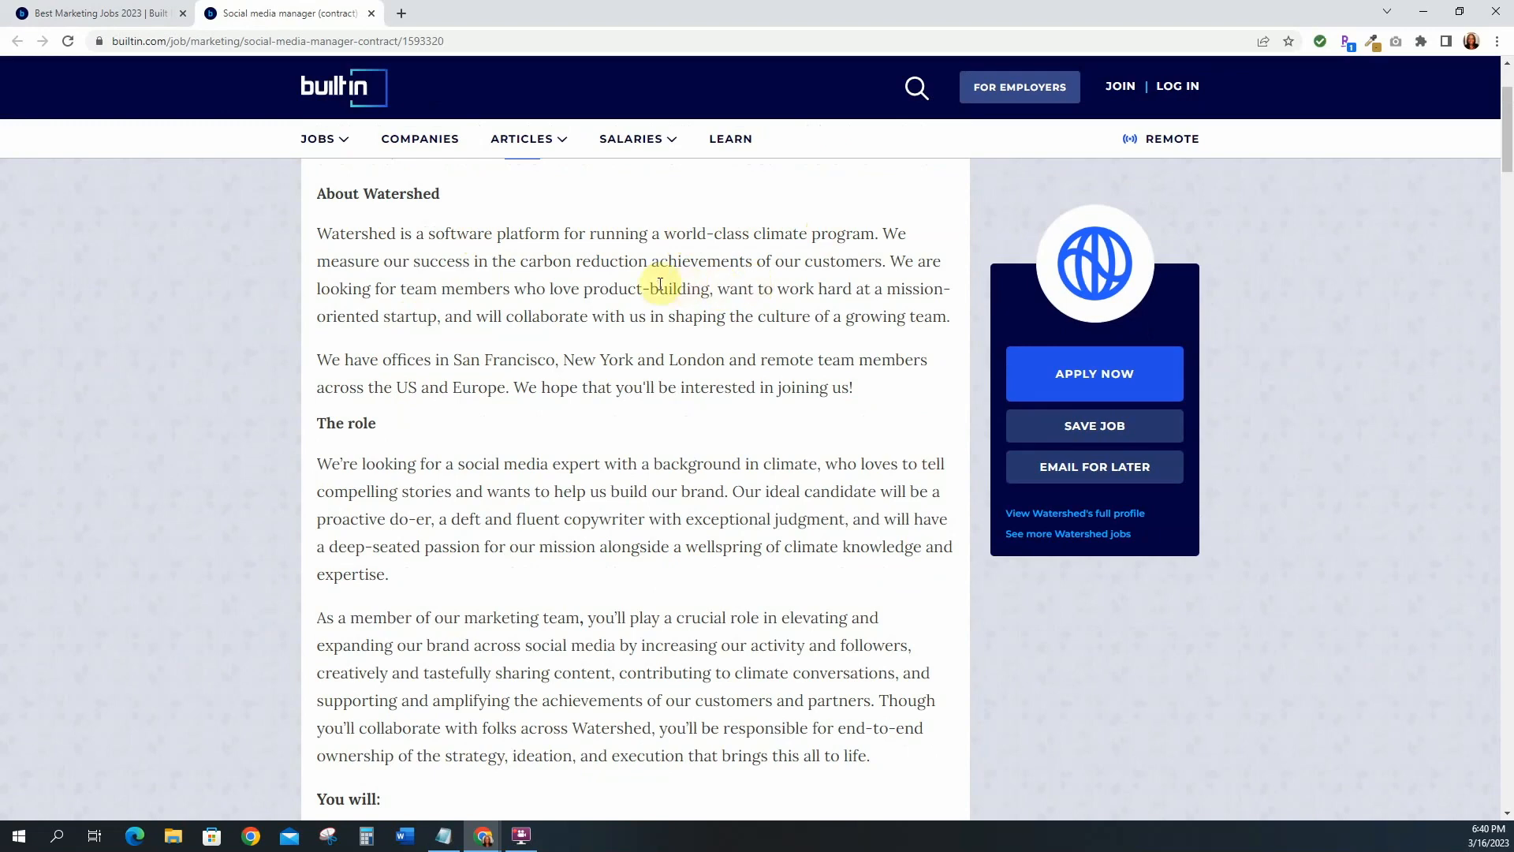
pyautogui.scroll(-3)
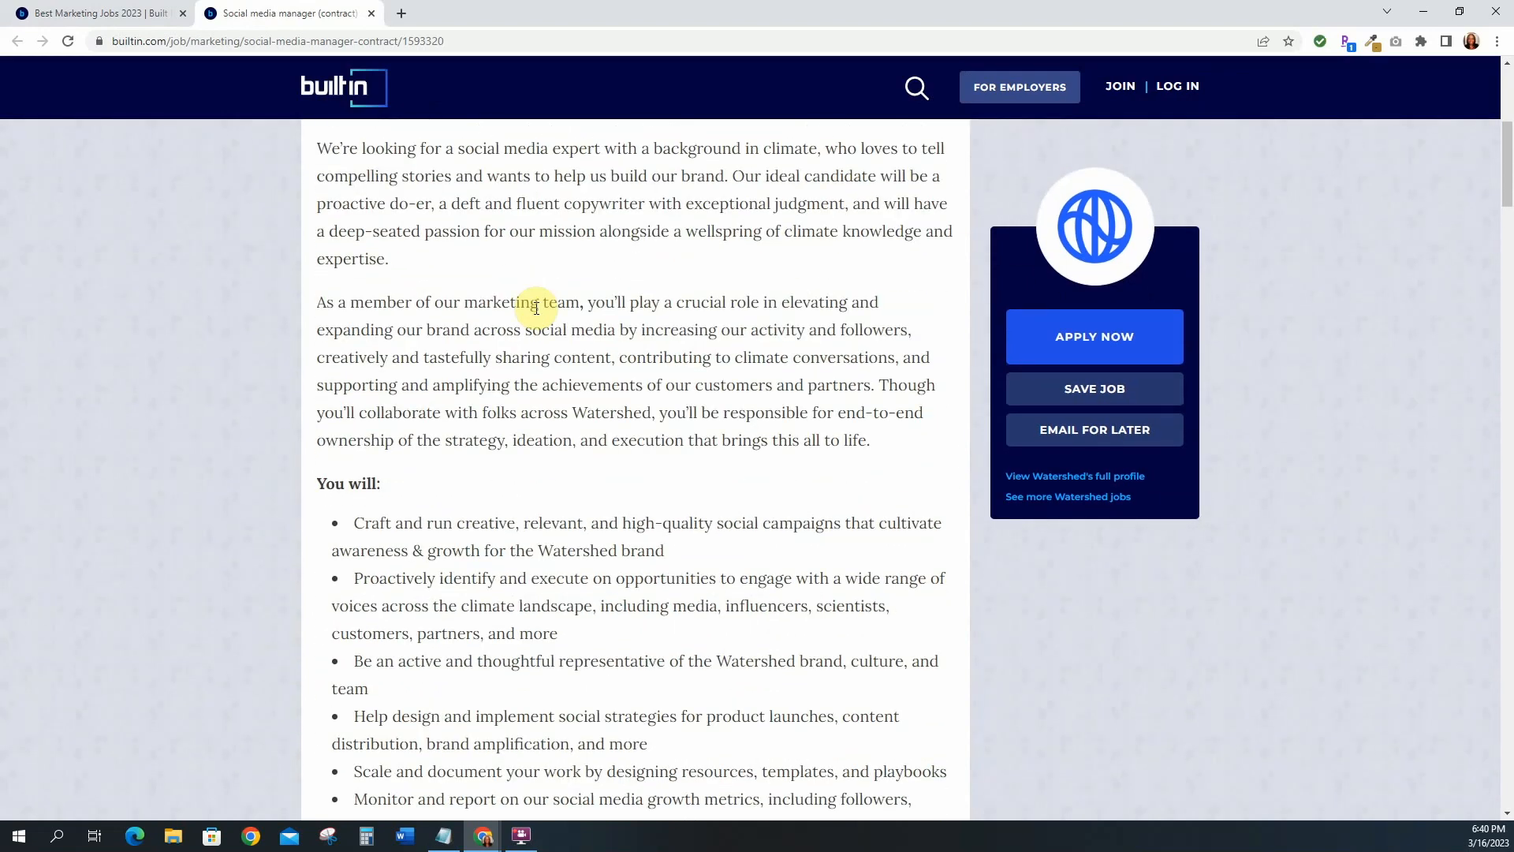
pyautogui.scroll(3)
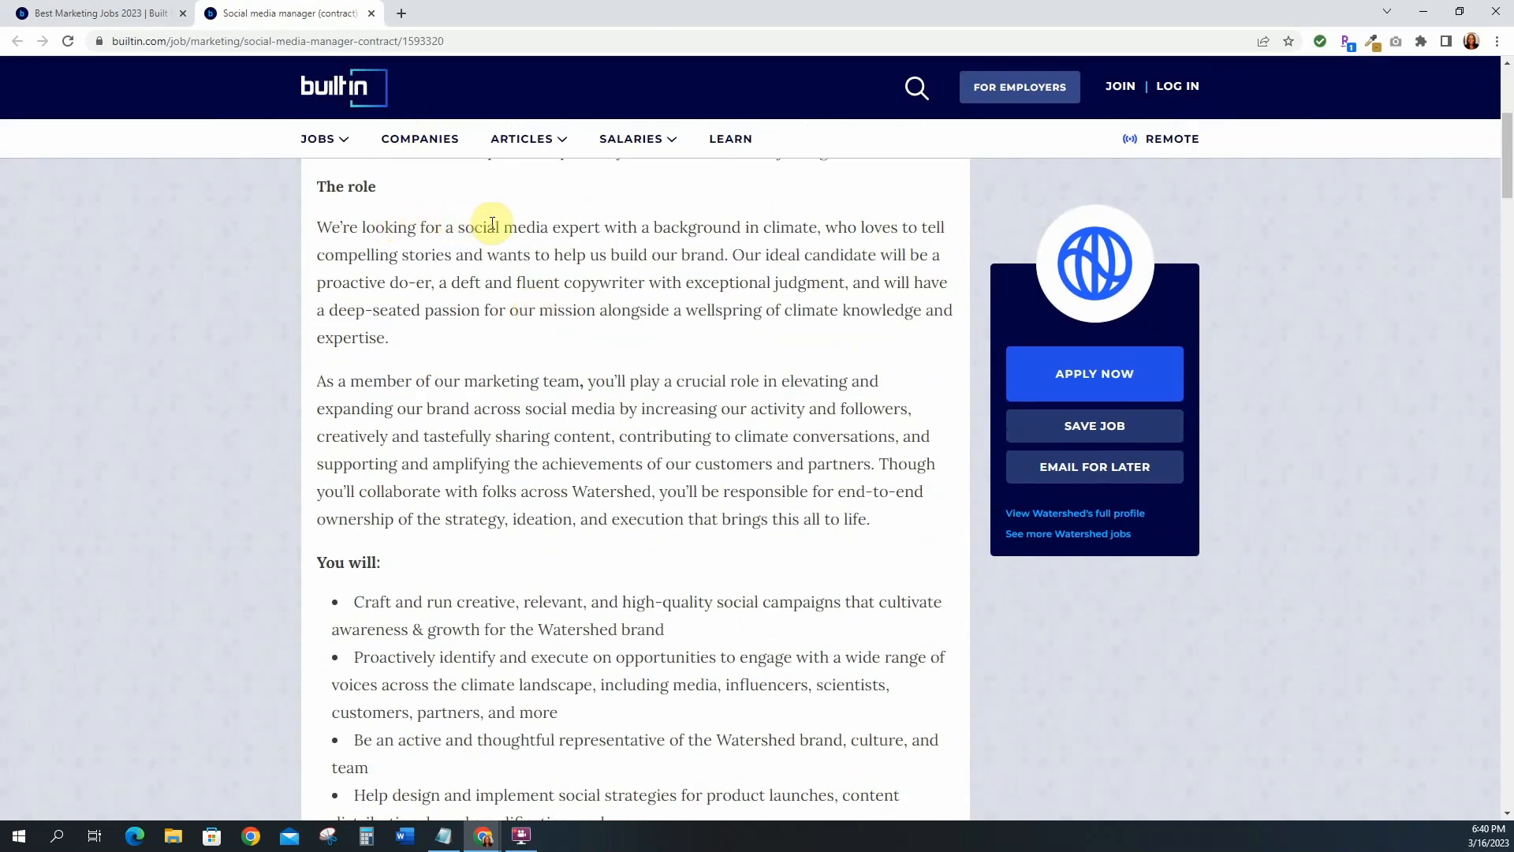
pyautogui.moveTo(750, 229)
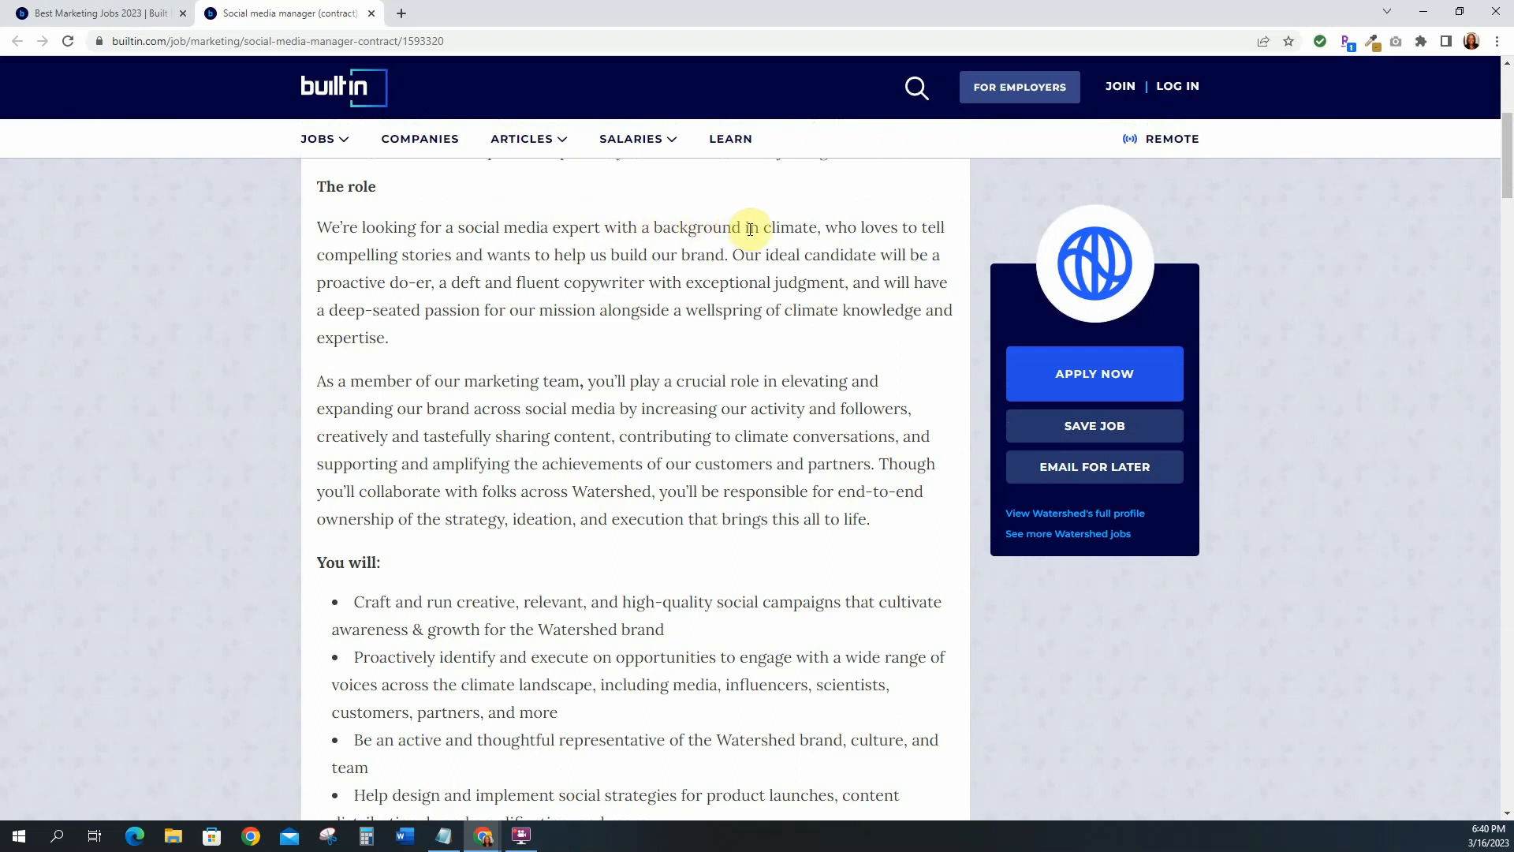
pyautogui.moveTo(844, 224)
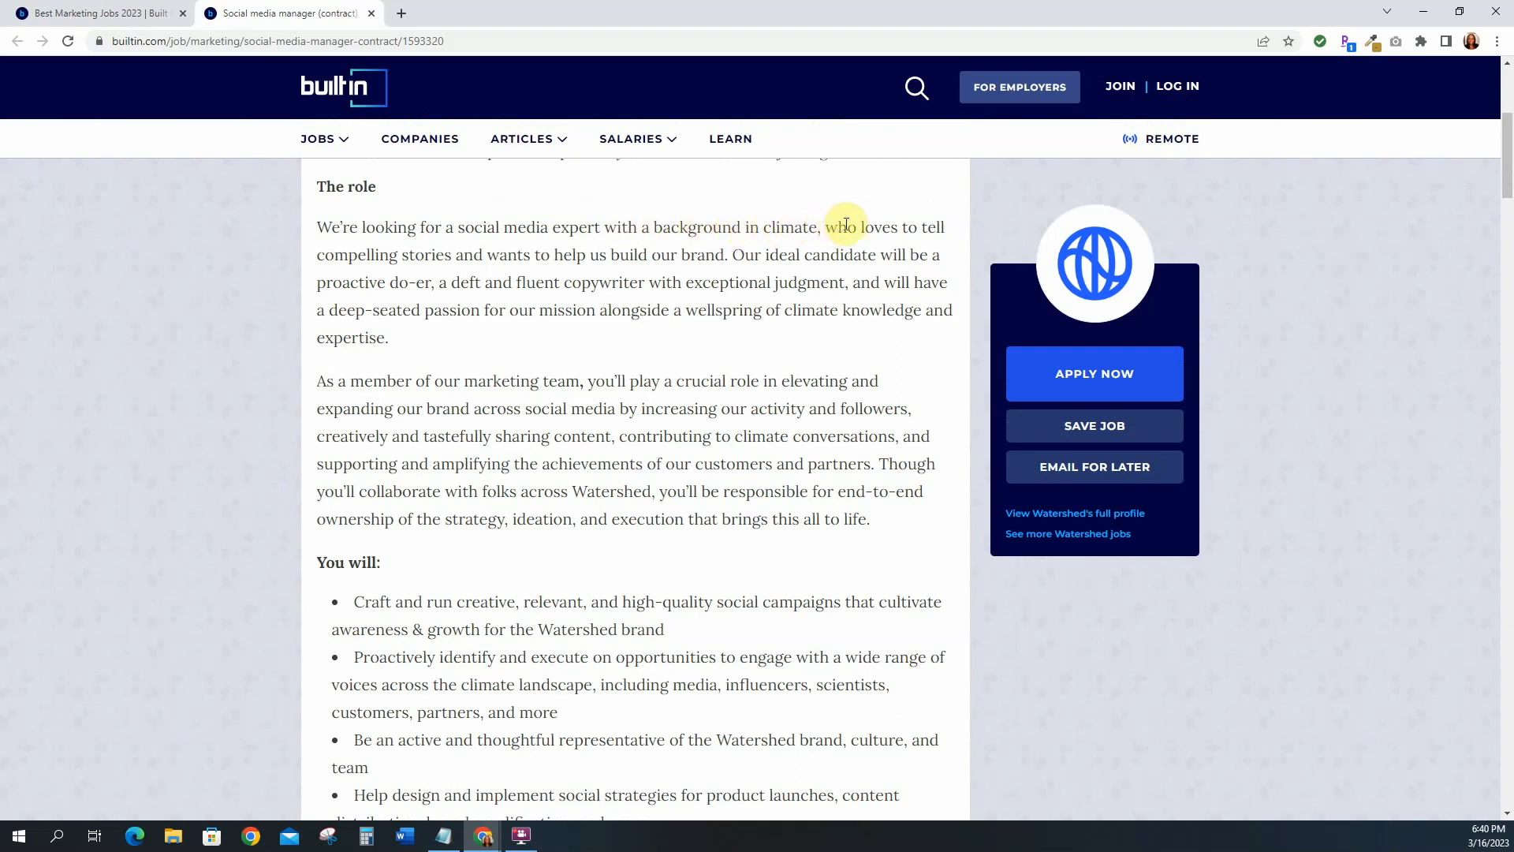
pyautogui.moveTo(526, 254)
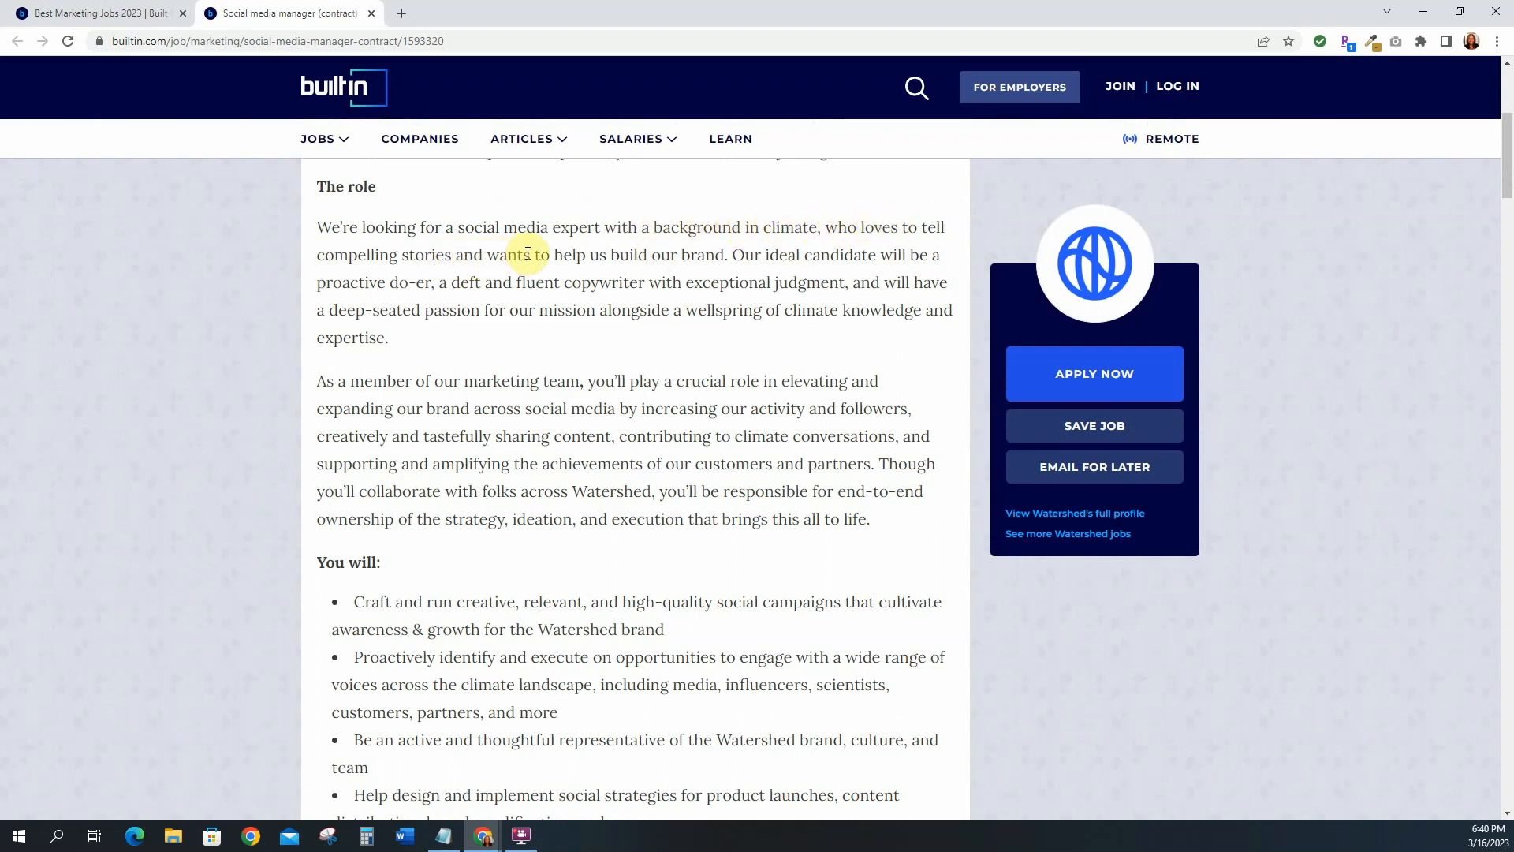
pyautogui.moveTo(696, 250)
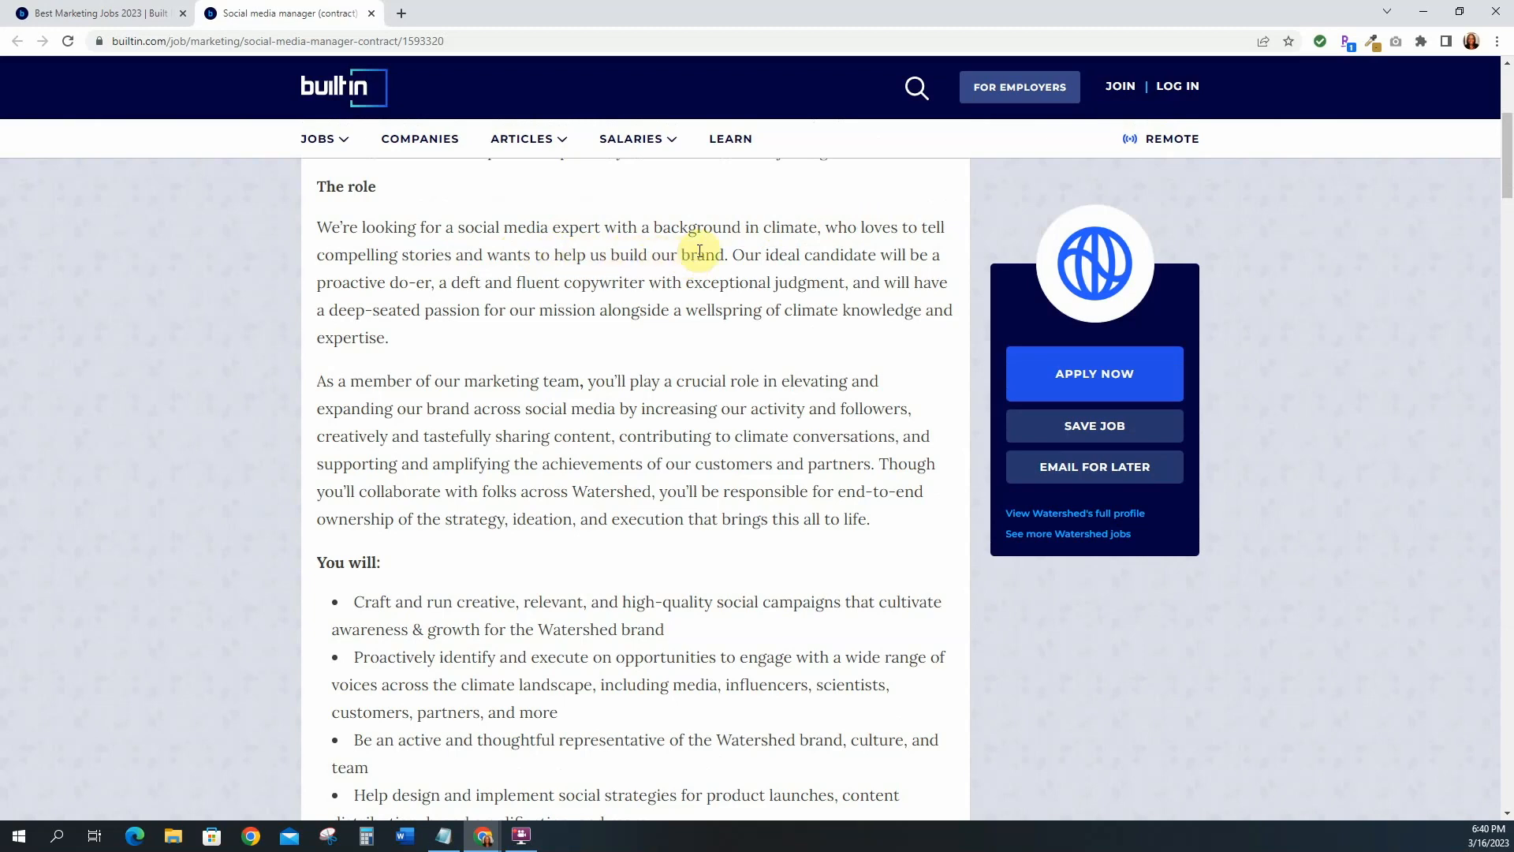
pyautogui.scroll(-3)
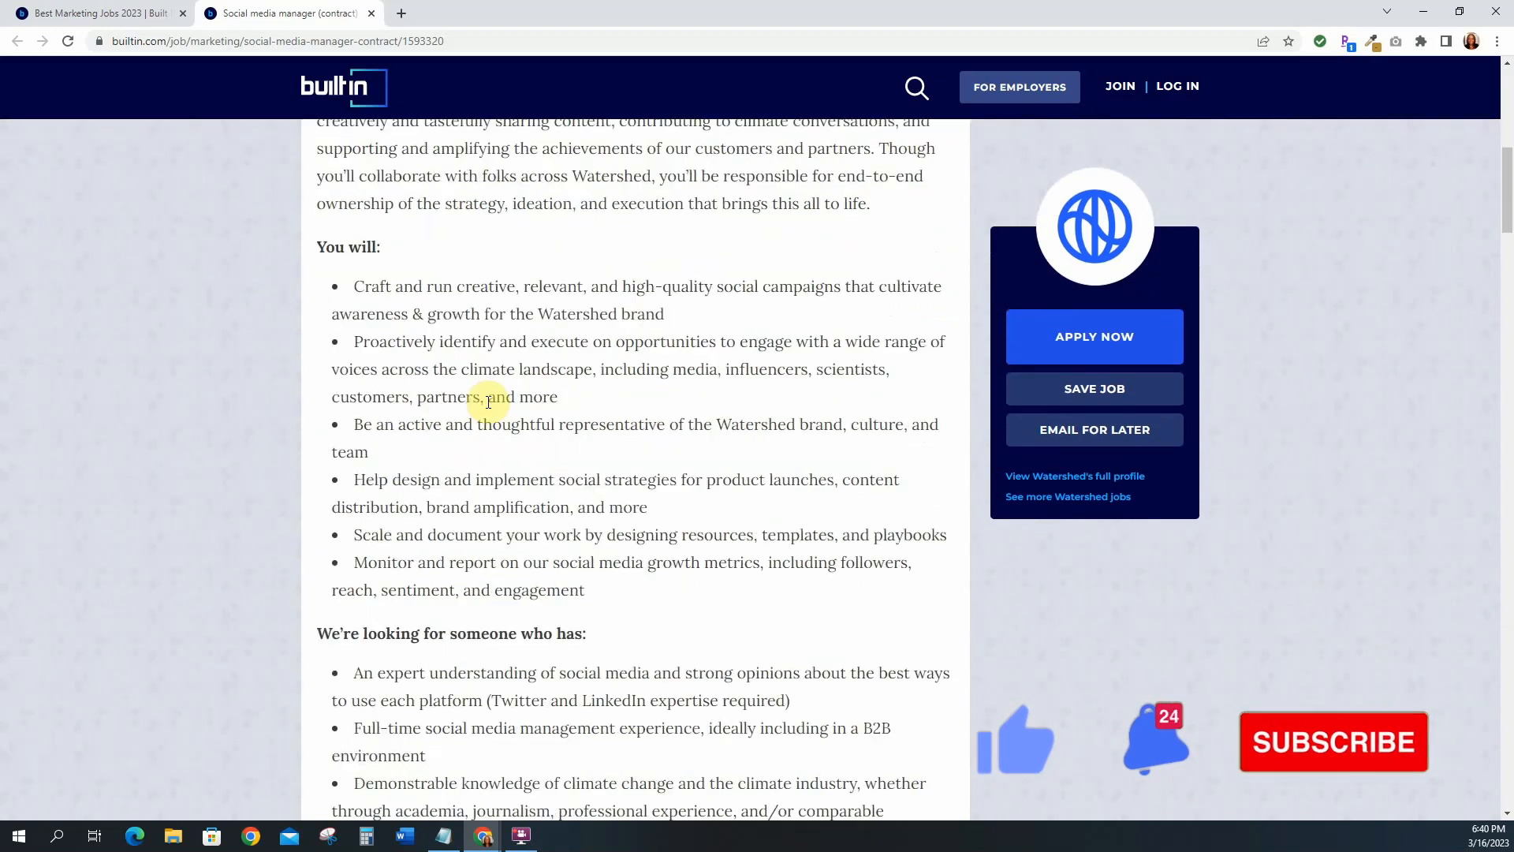
pyautogui.moveTo(374, 287)
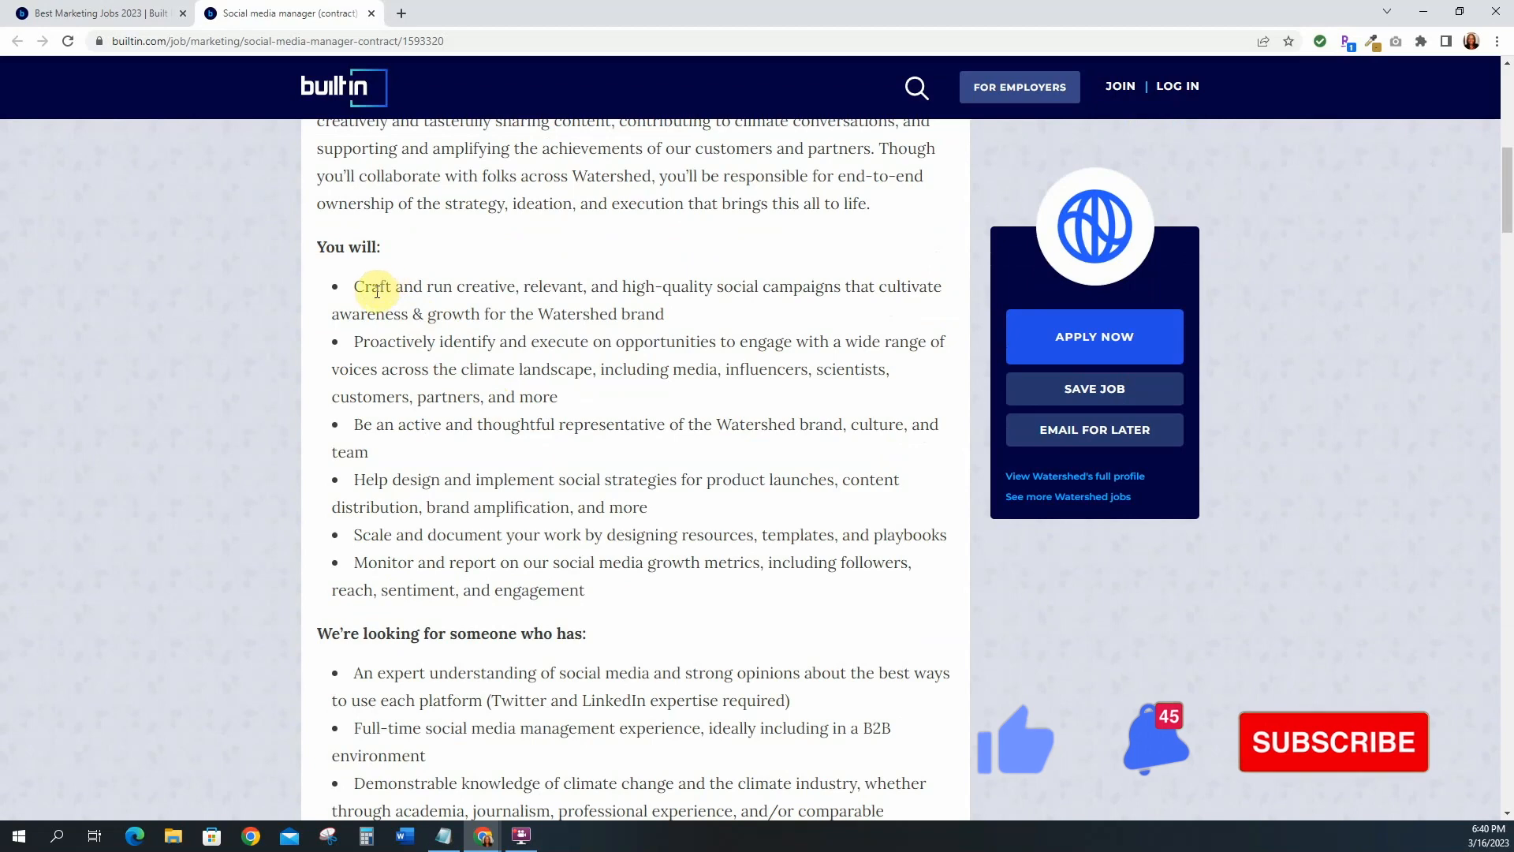
pyautogui.moveTo(602, 290)
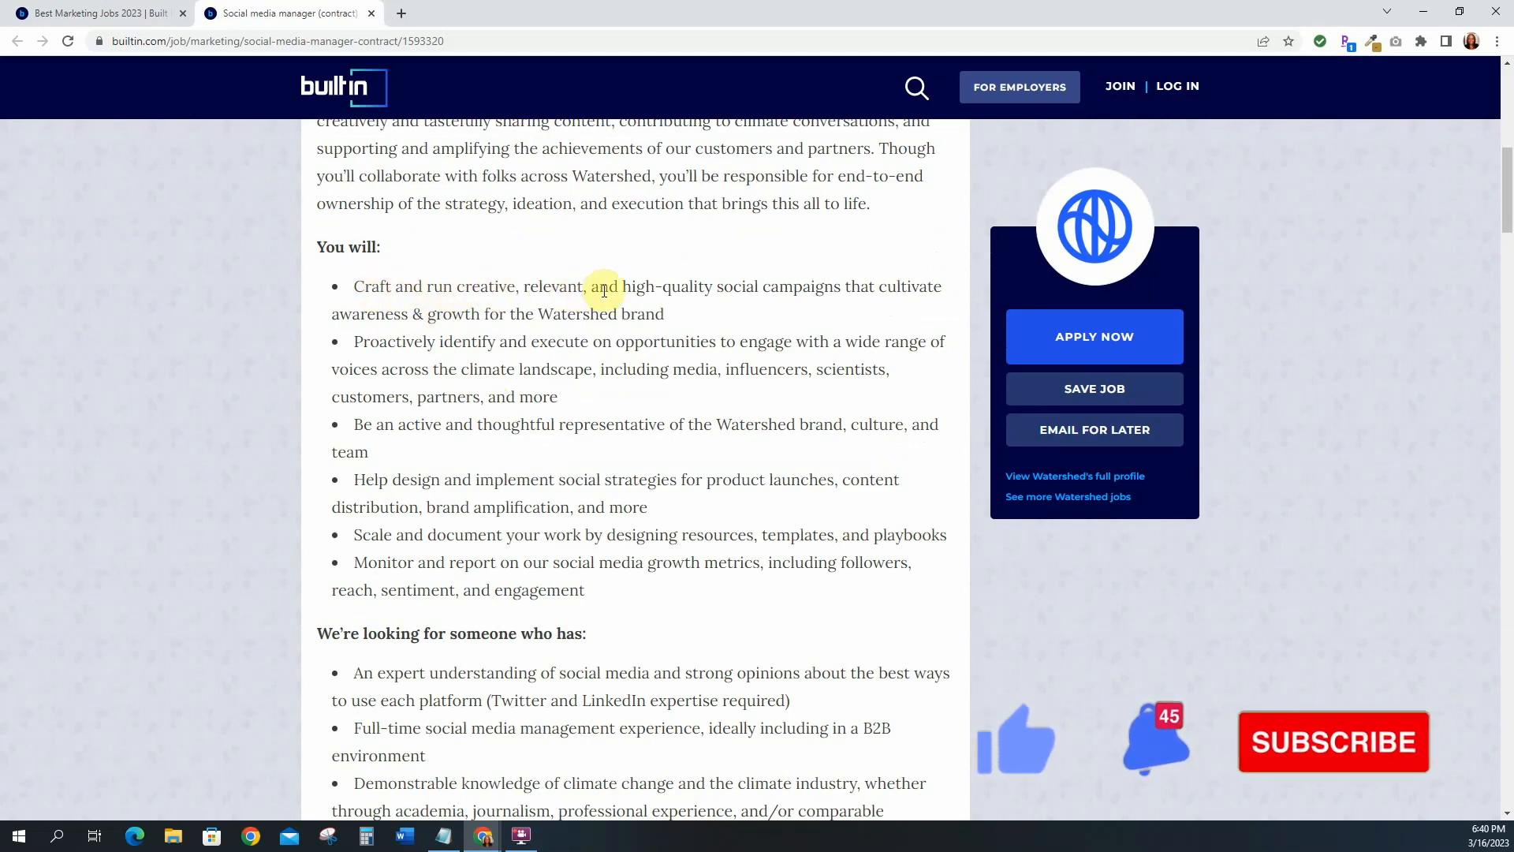
pyautogui.moveTo(874, 292)
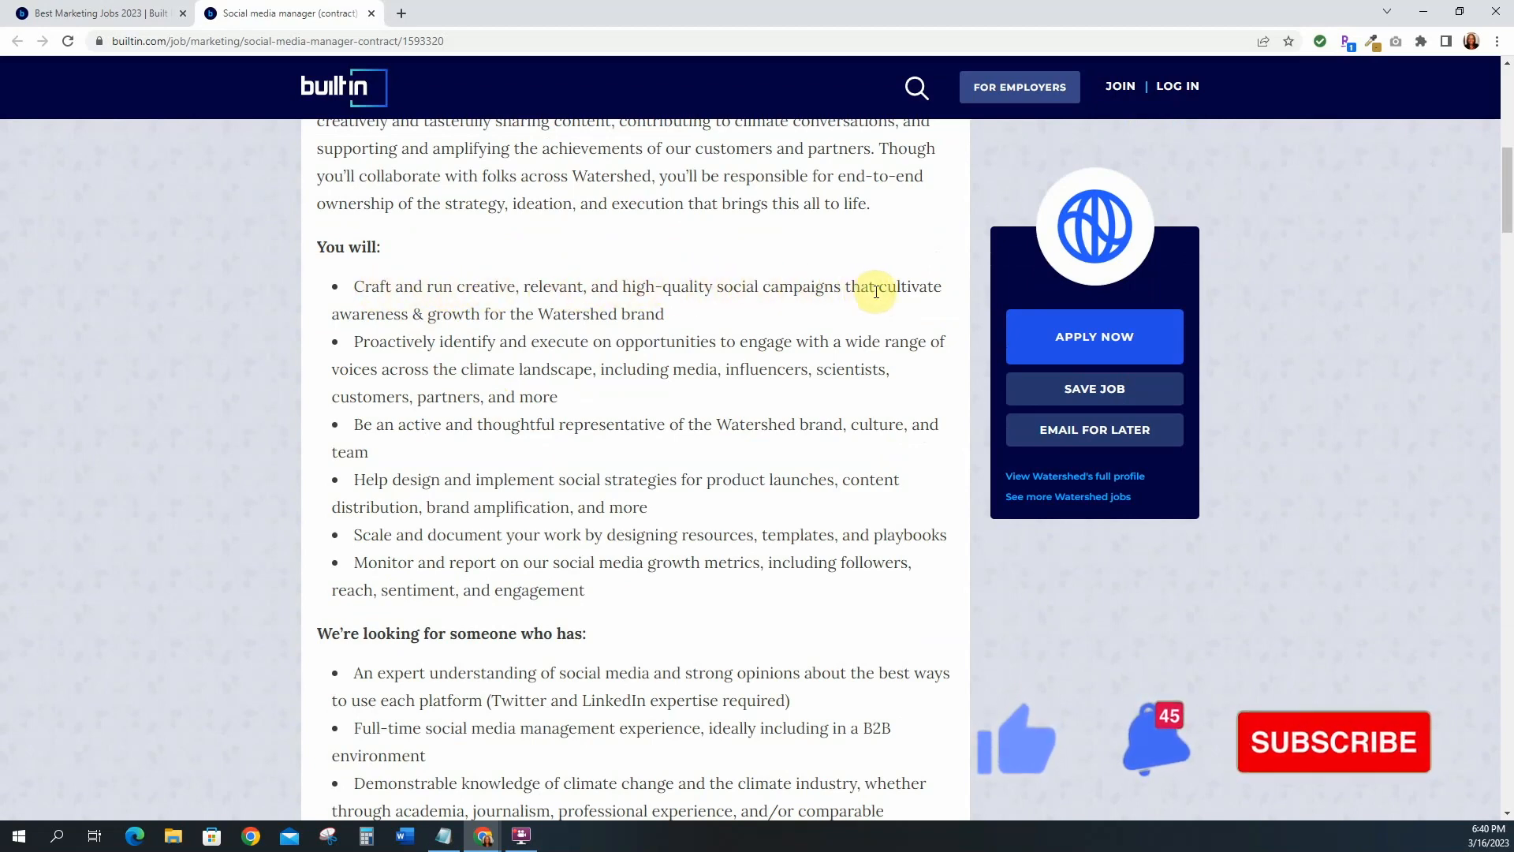
pyautogui.moveTo(507, 344)
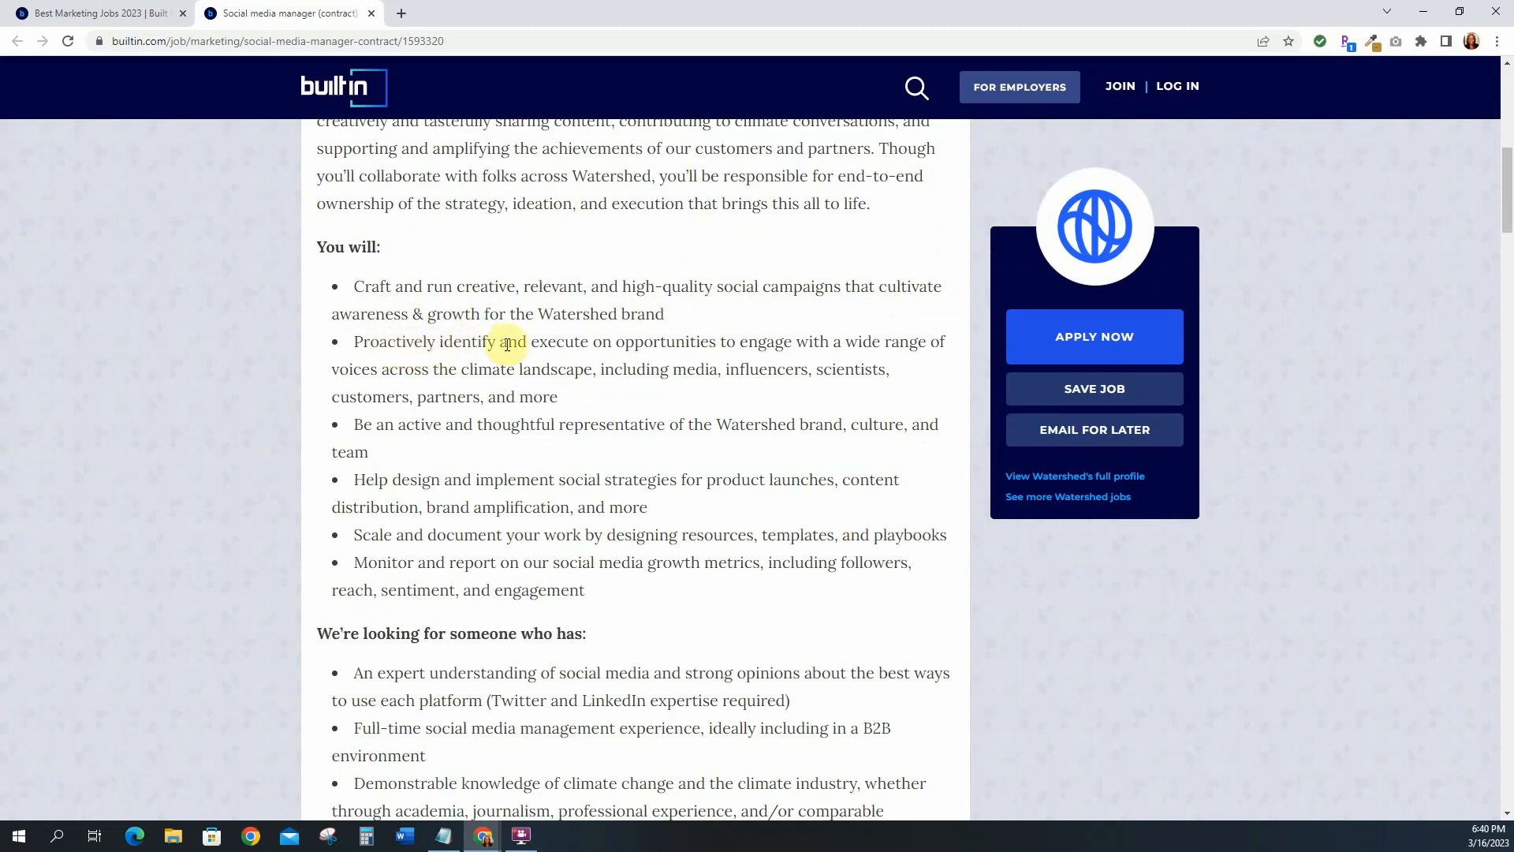
pyautogui.moveTo(730, 347)
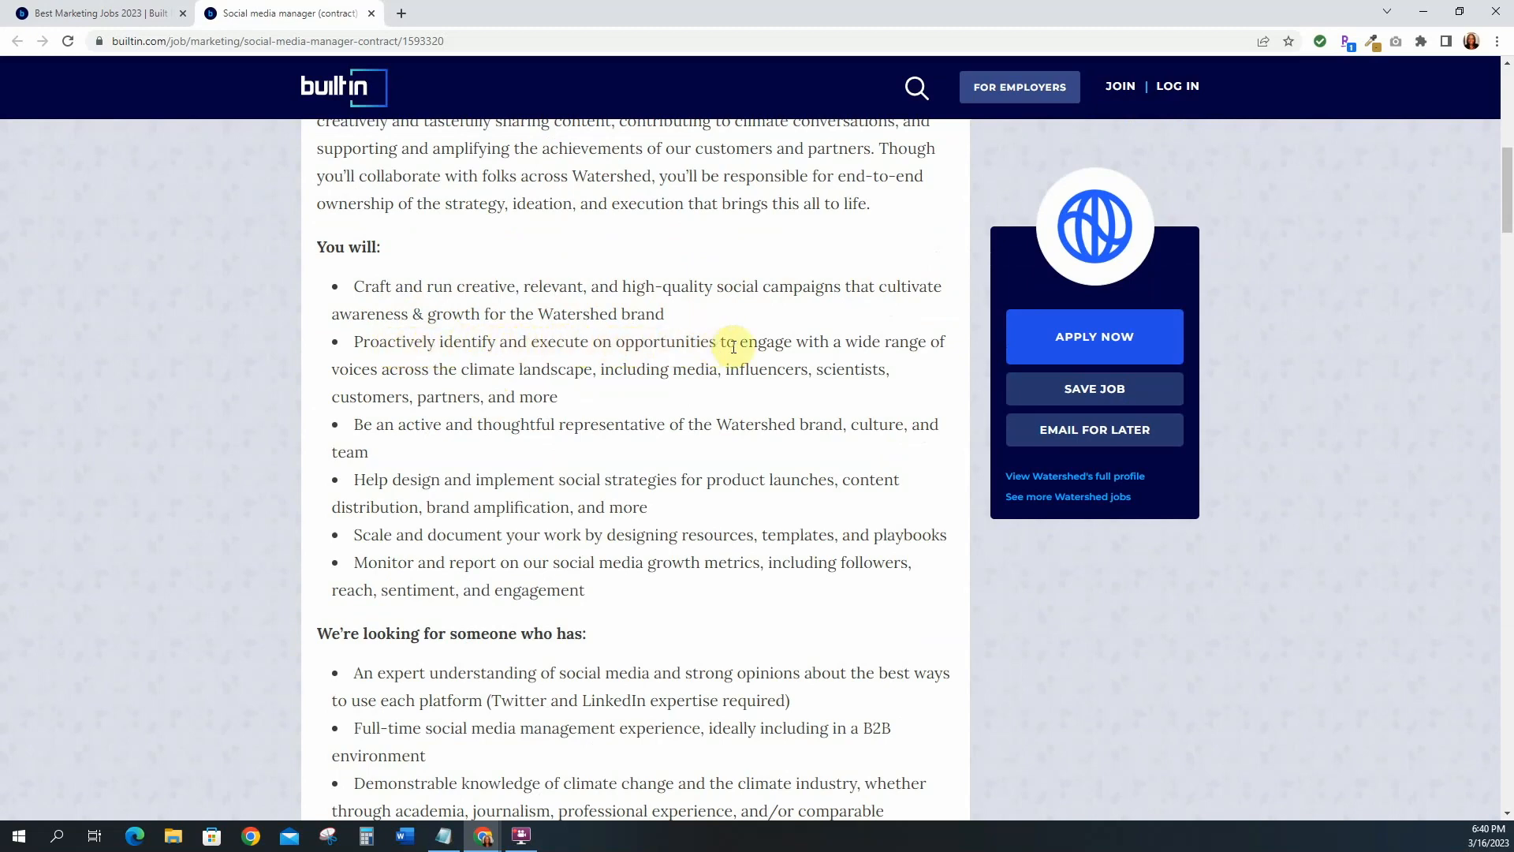
pyautogui.moveTo(371, 374)
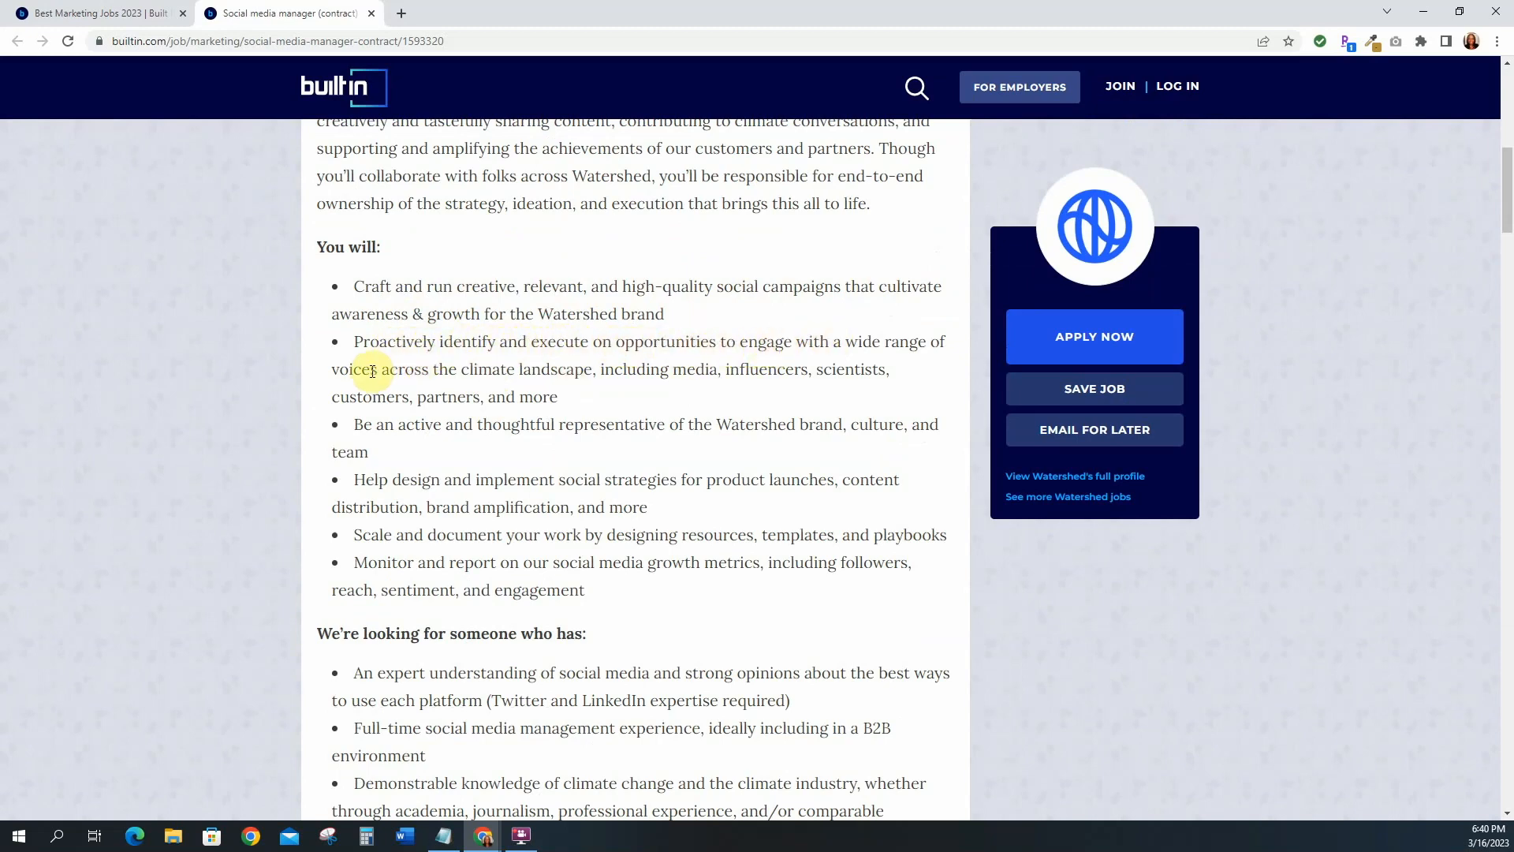
pyautogui.scroll(-3)
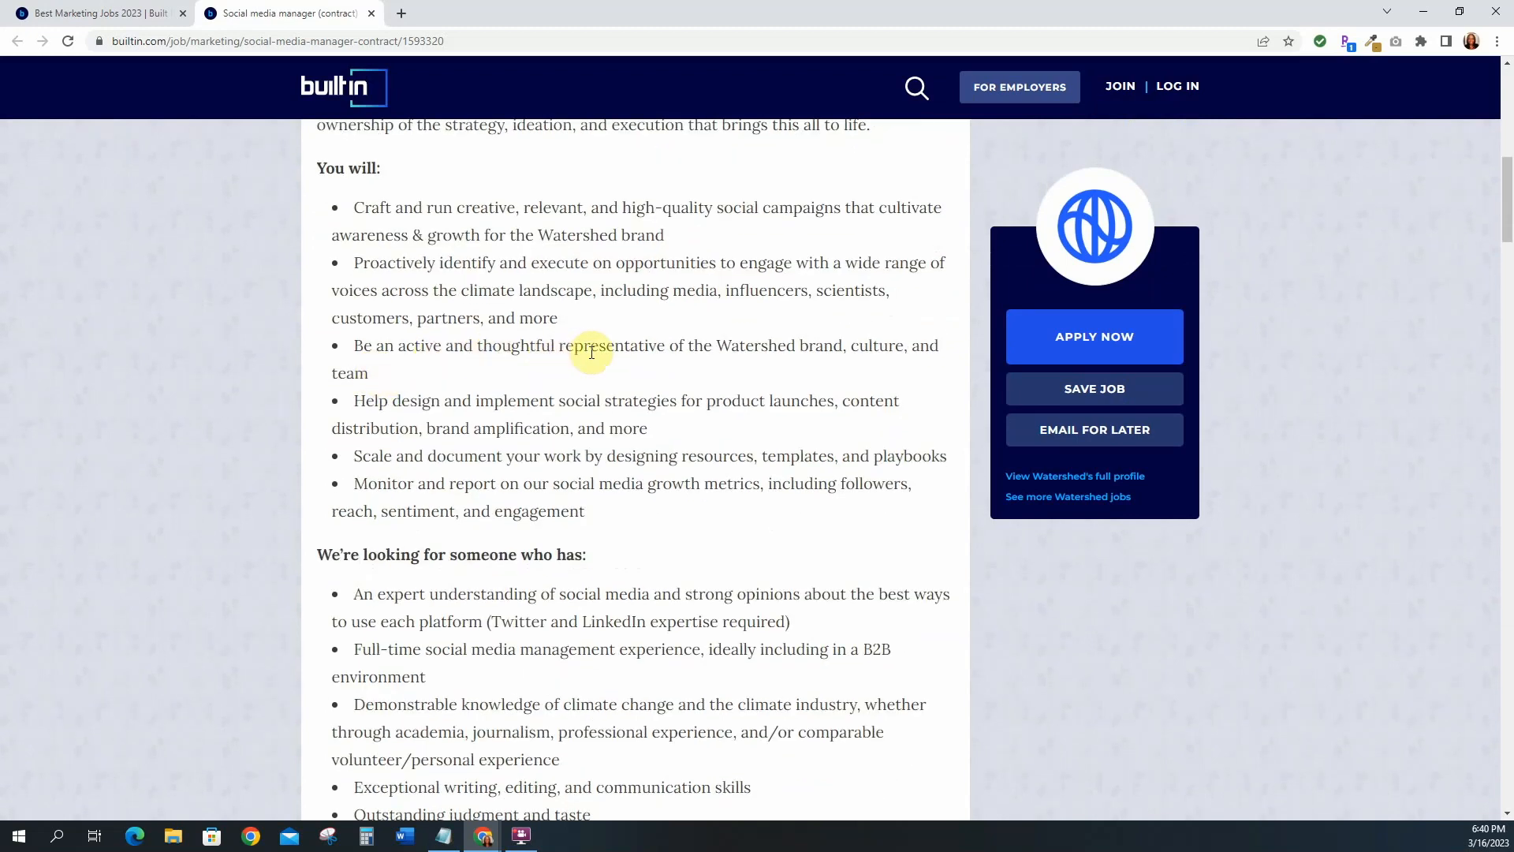
pyautogui.moveTo(838, 345)
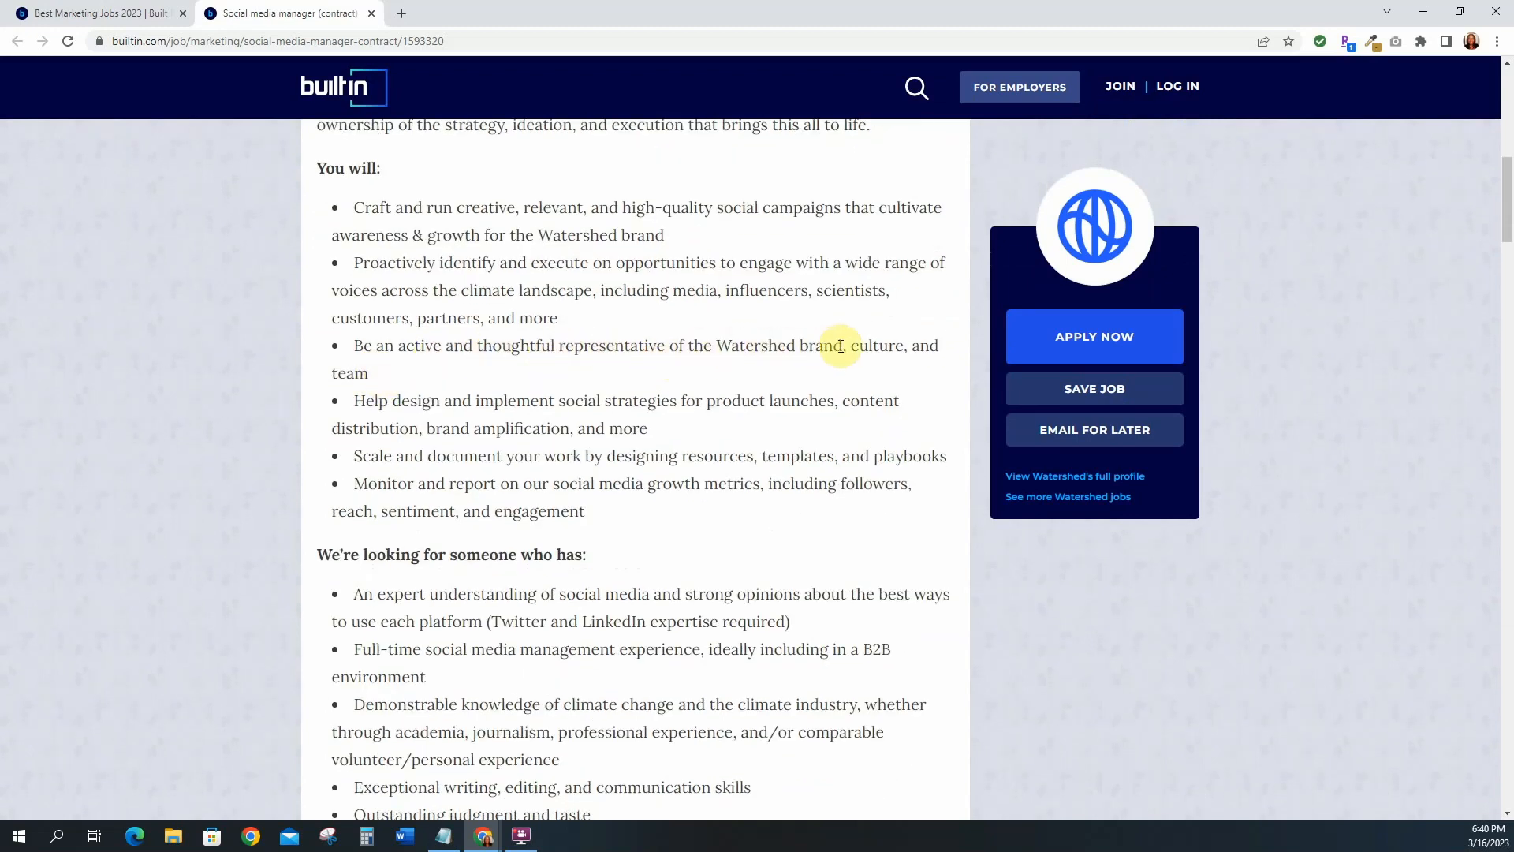
pyautogui.scroll(-3)
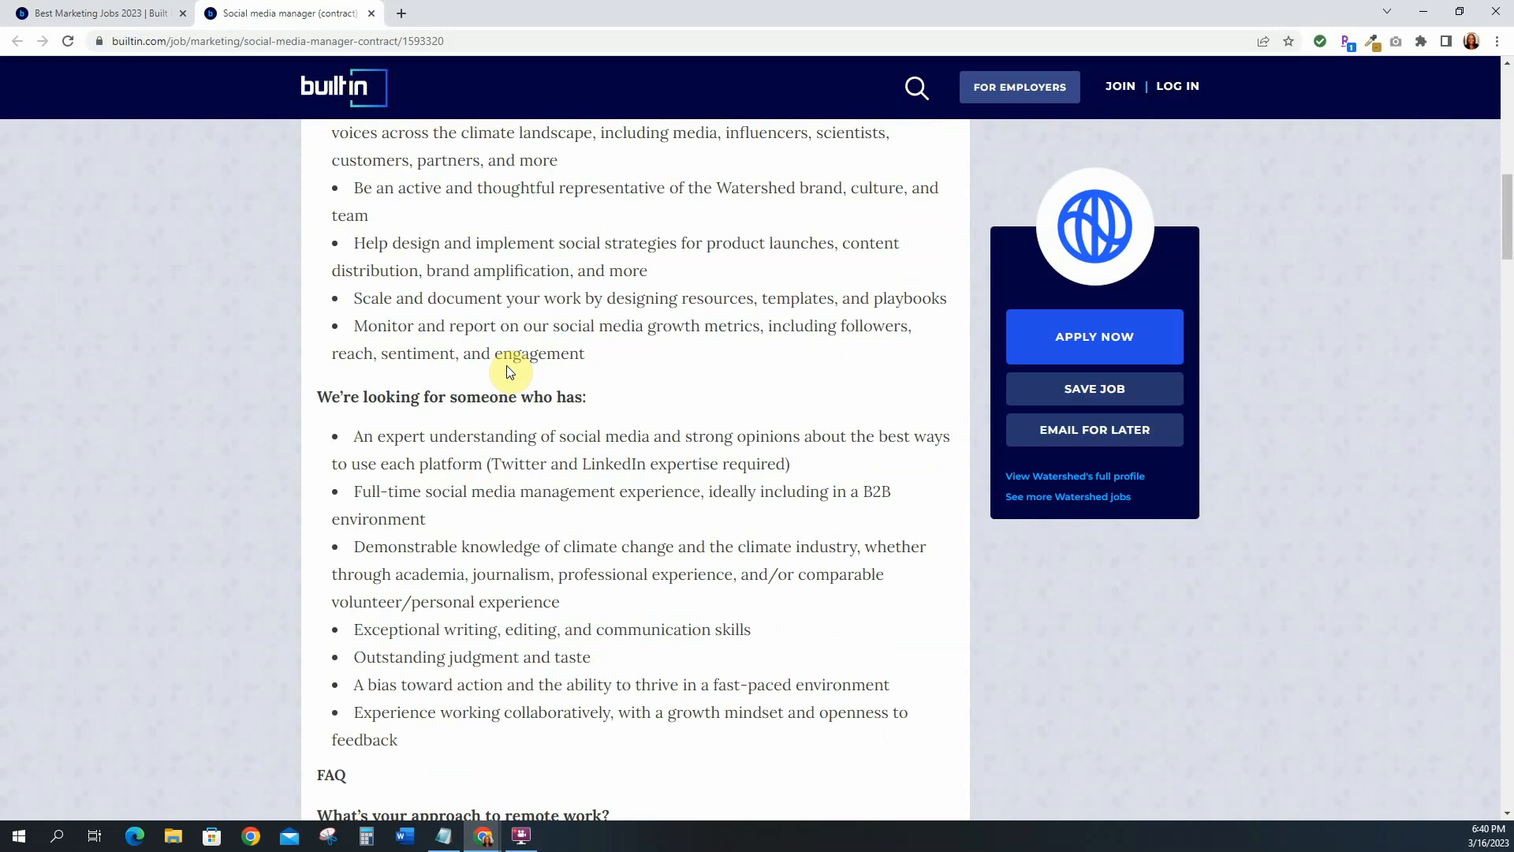
pyautogui.scroll(-3)
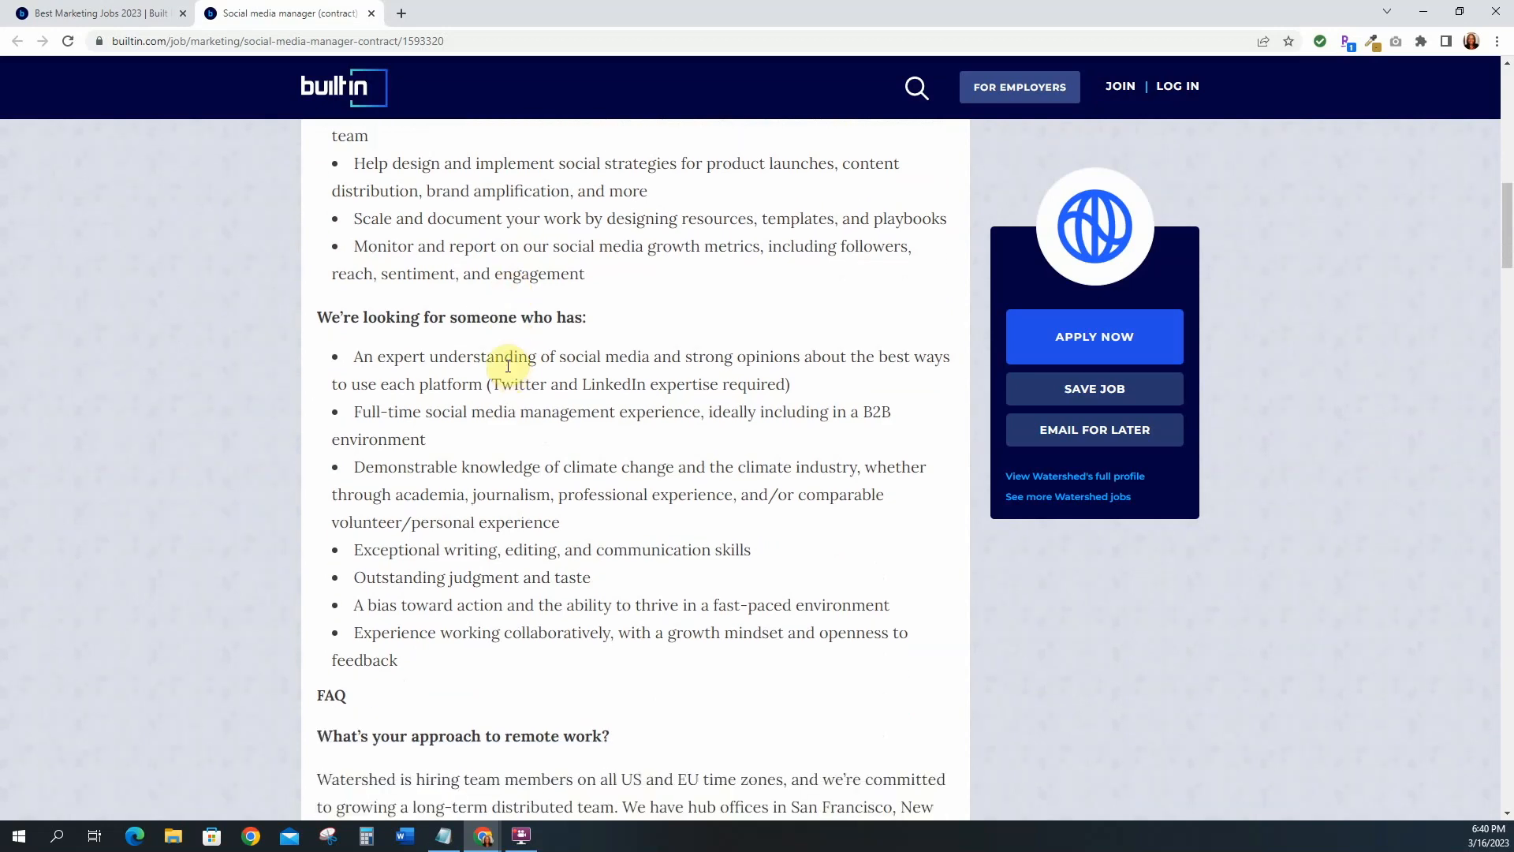
pyautogui.scroll(-3)
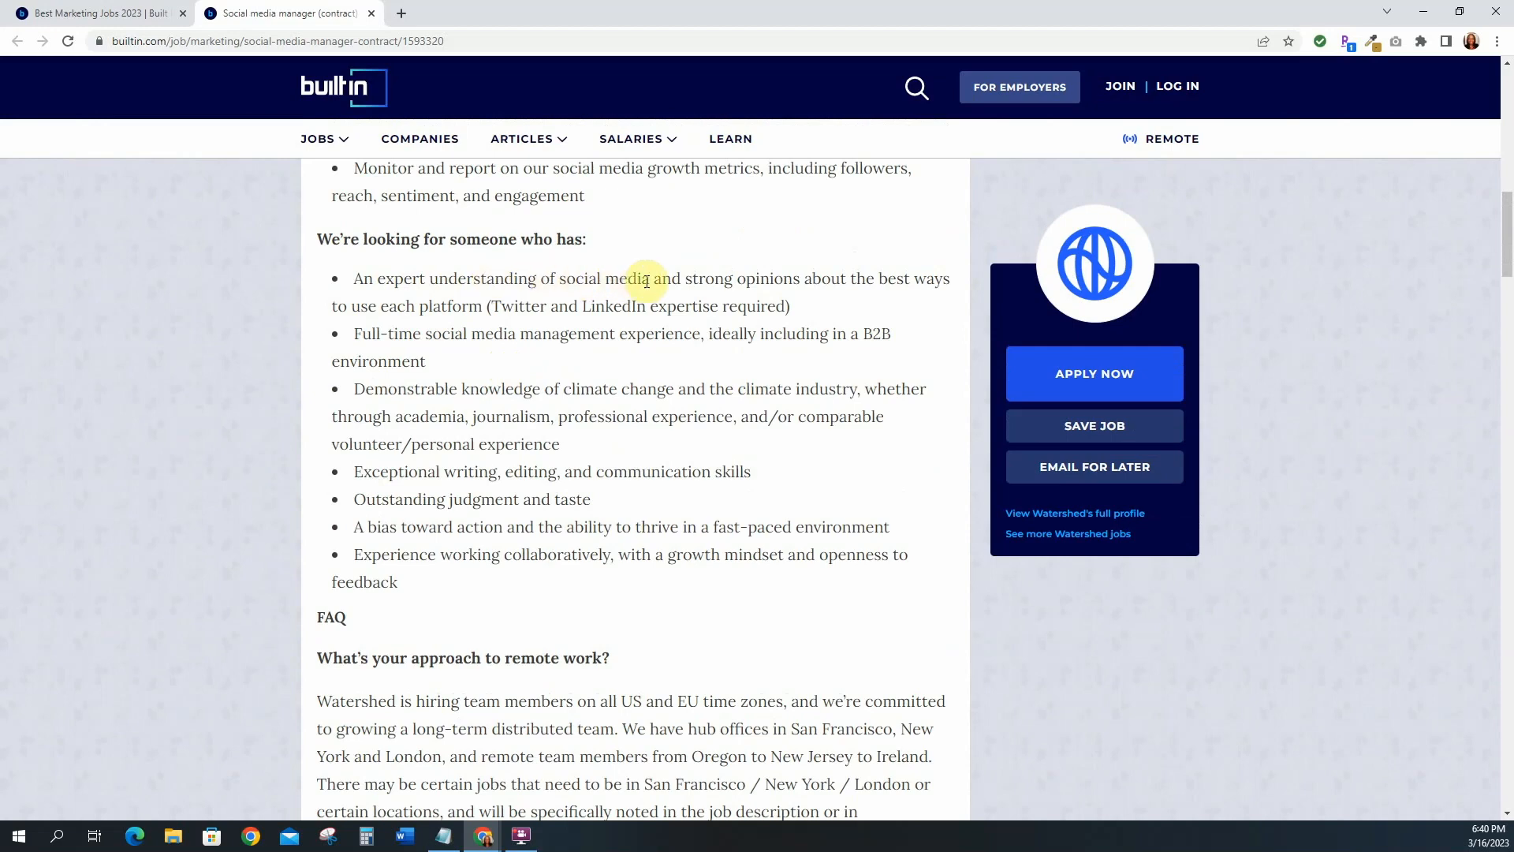
pyautogui.moveTo(367, 304)
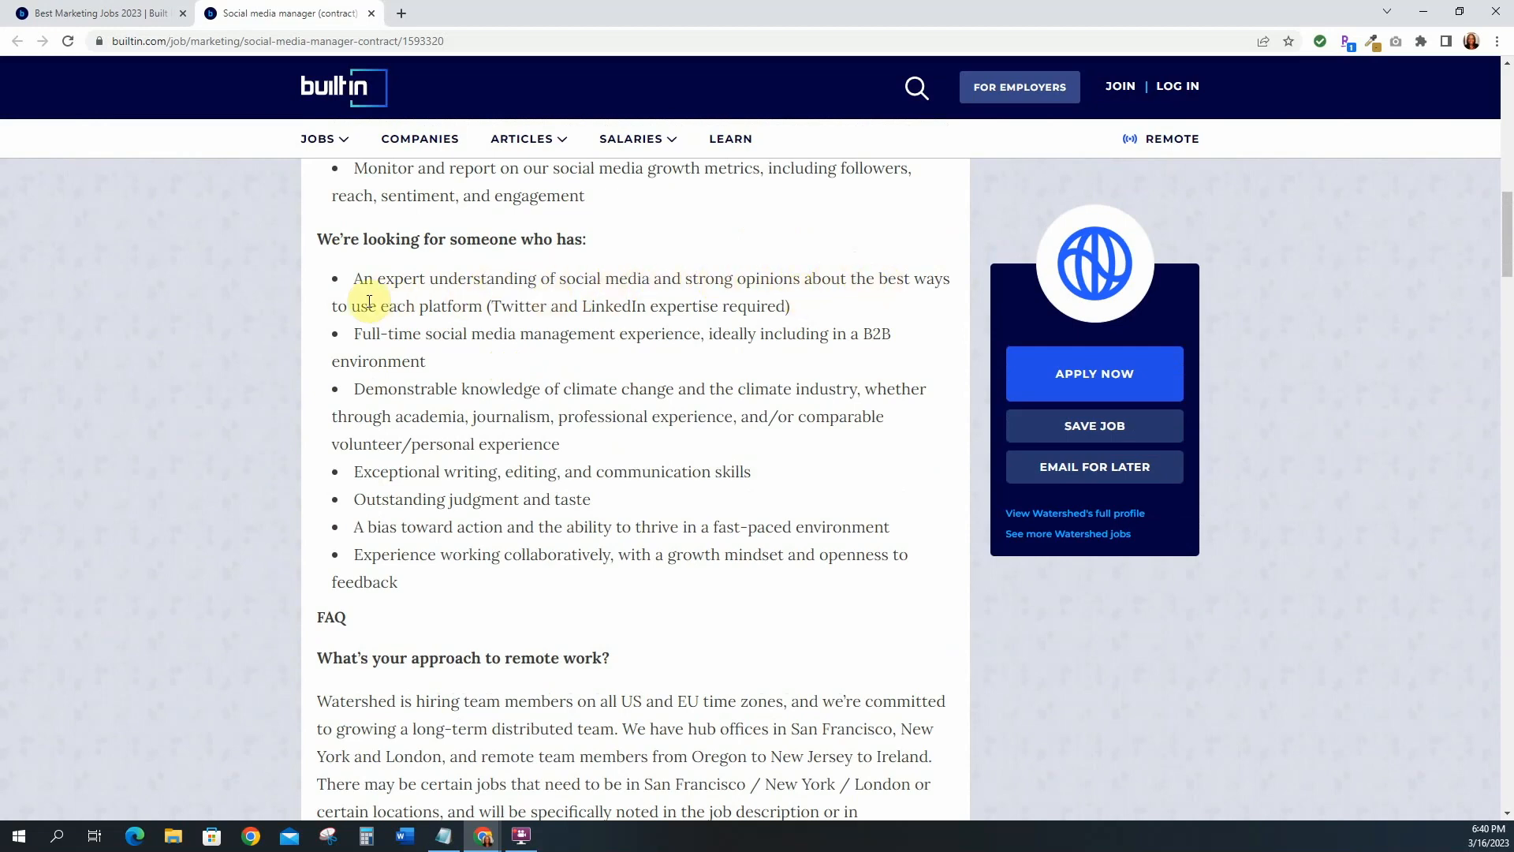
pyautogui.moveTo(397, 339)
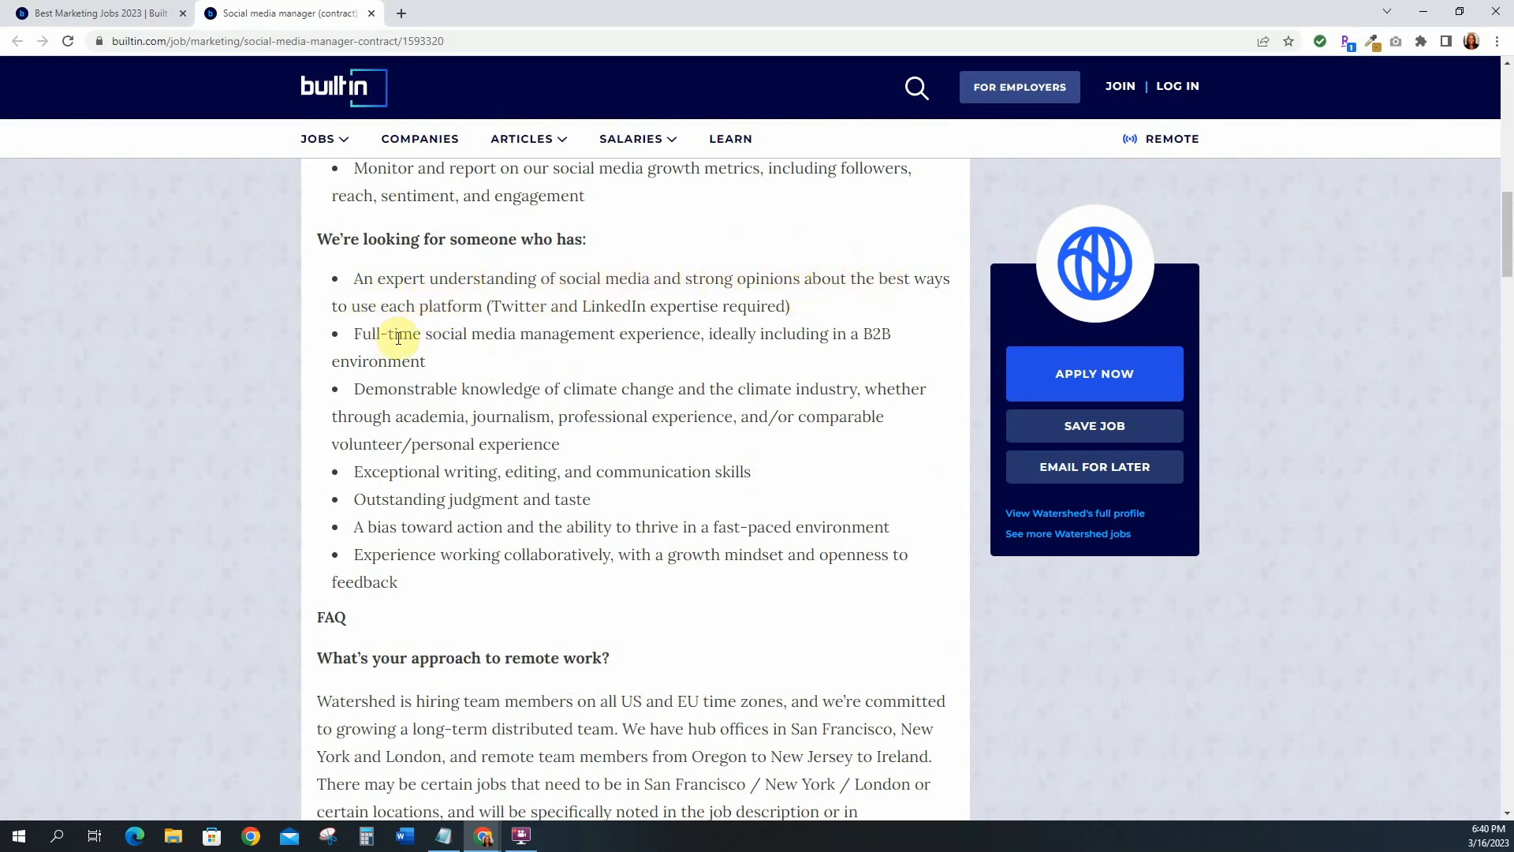
pyautogui.moveTo(519, 370)
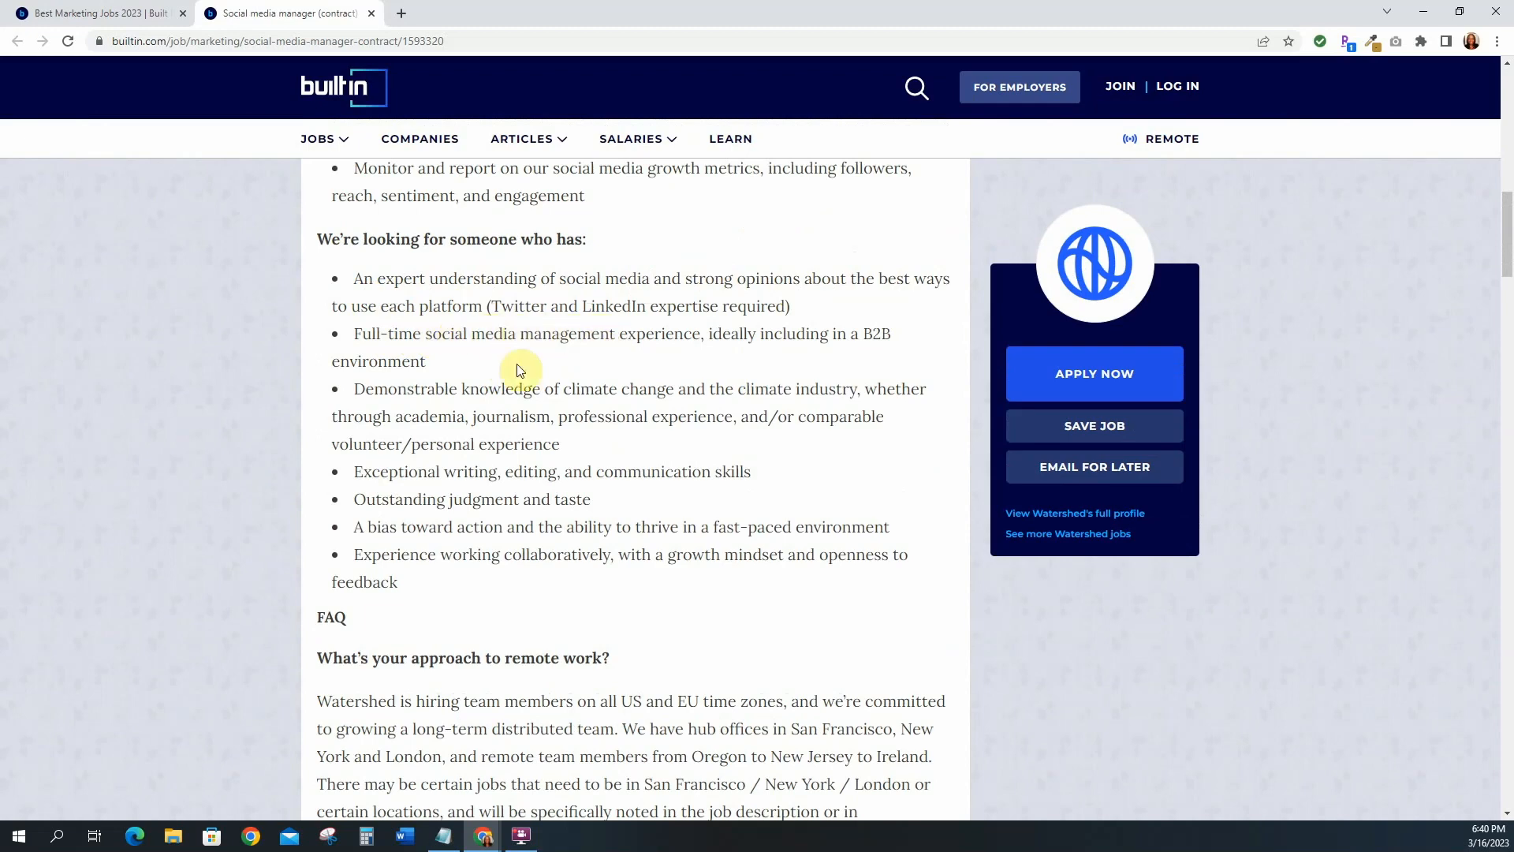
pyautogui.moveTo(603, 392)
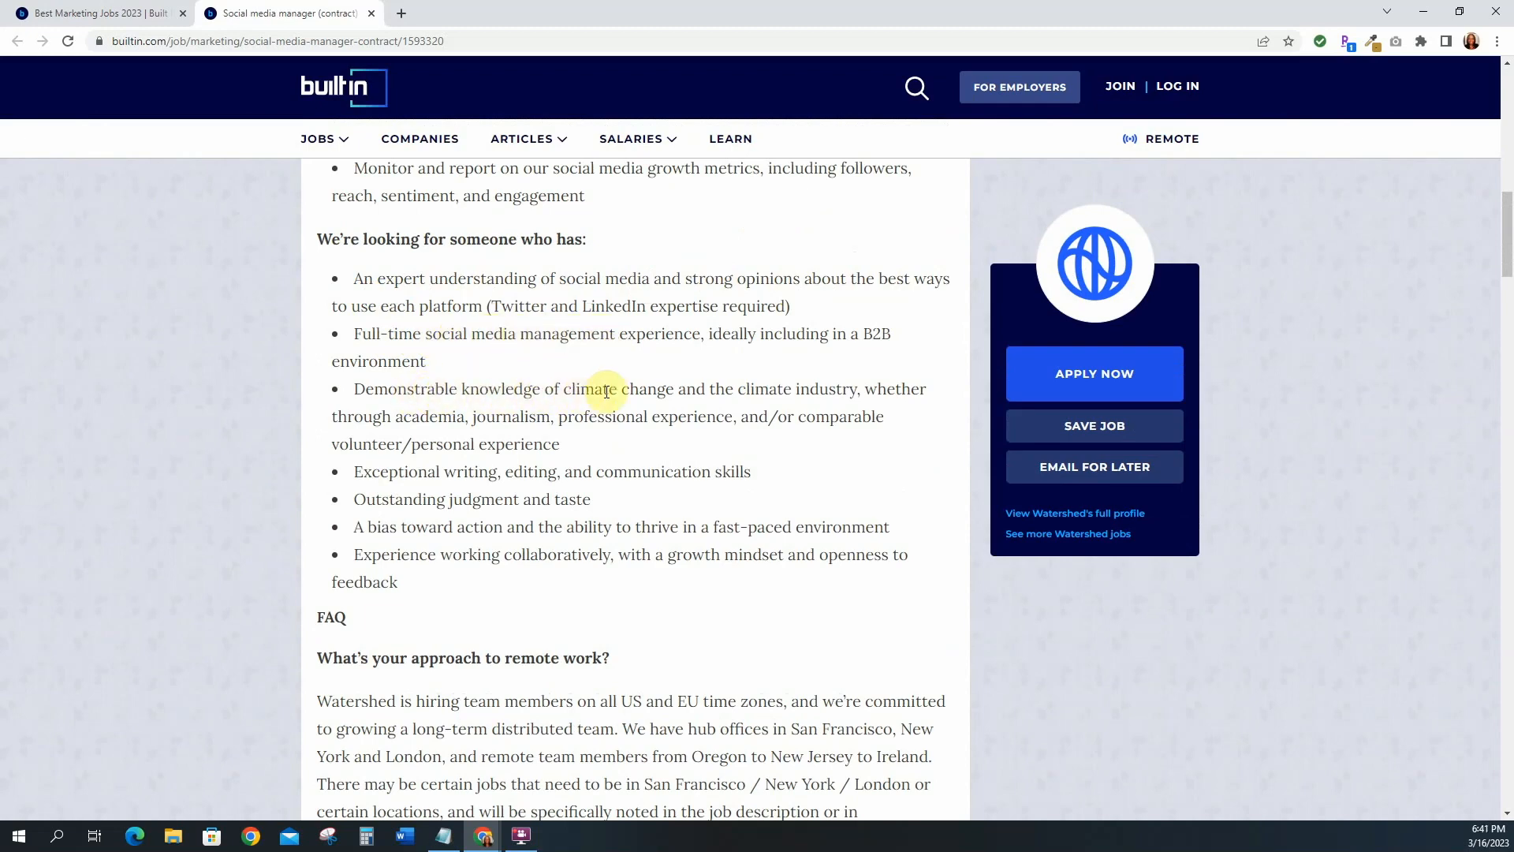
pyautogui.moveTo(508, 444)
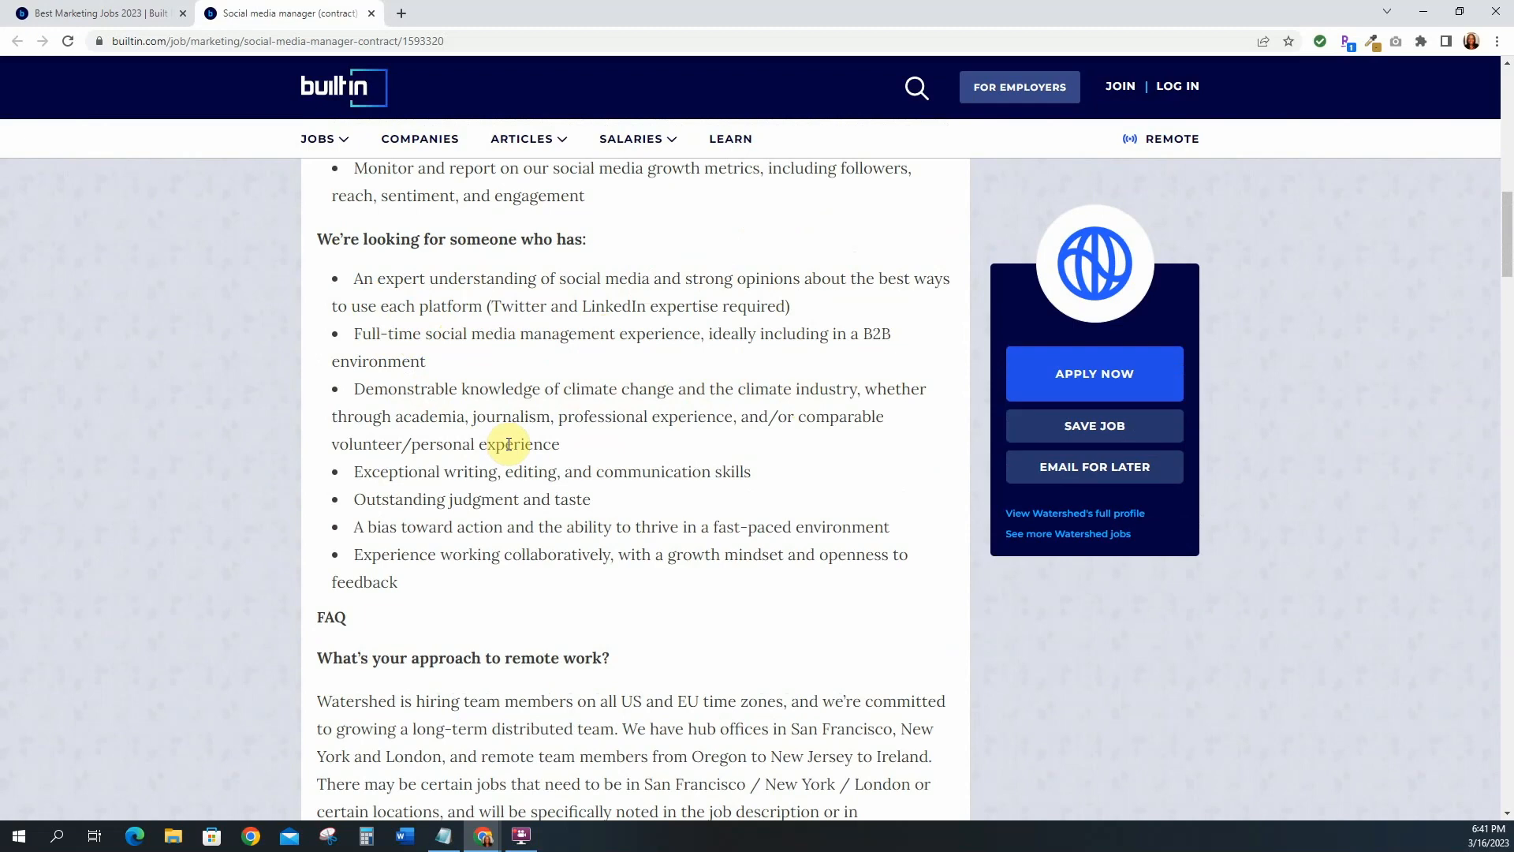
pyautogui.scroll(-3)
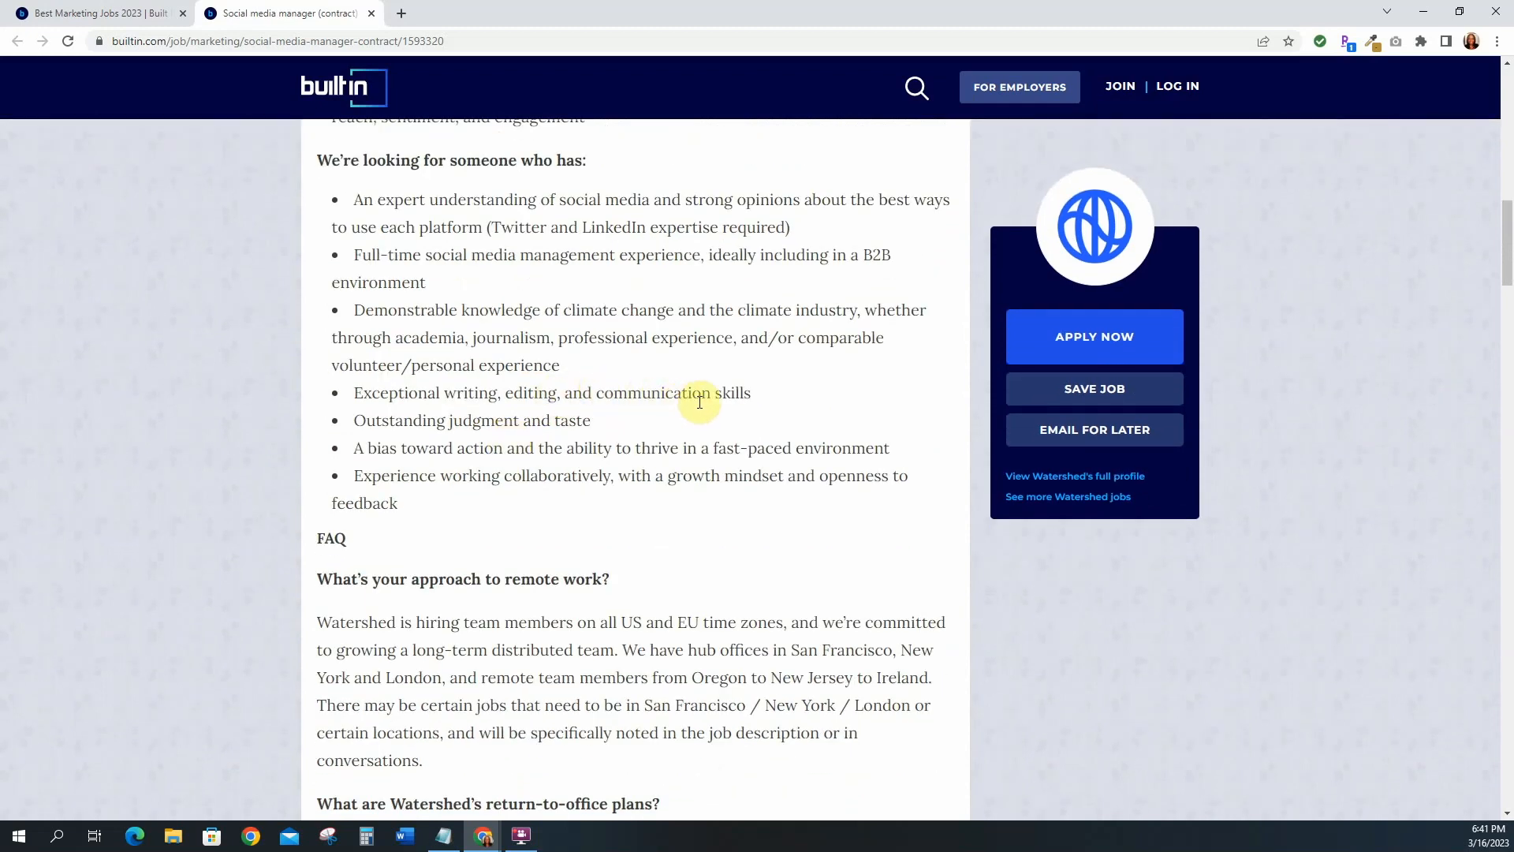
pyautogui.scroll(-3)
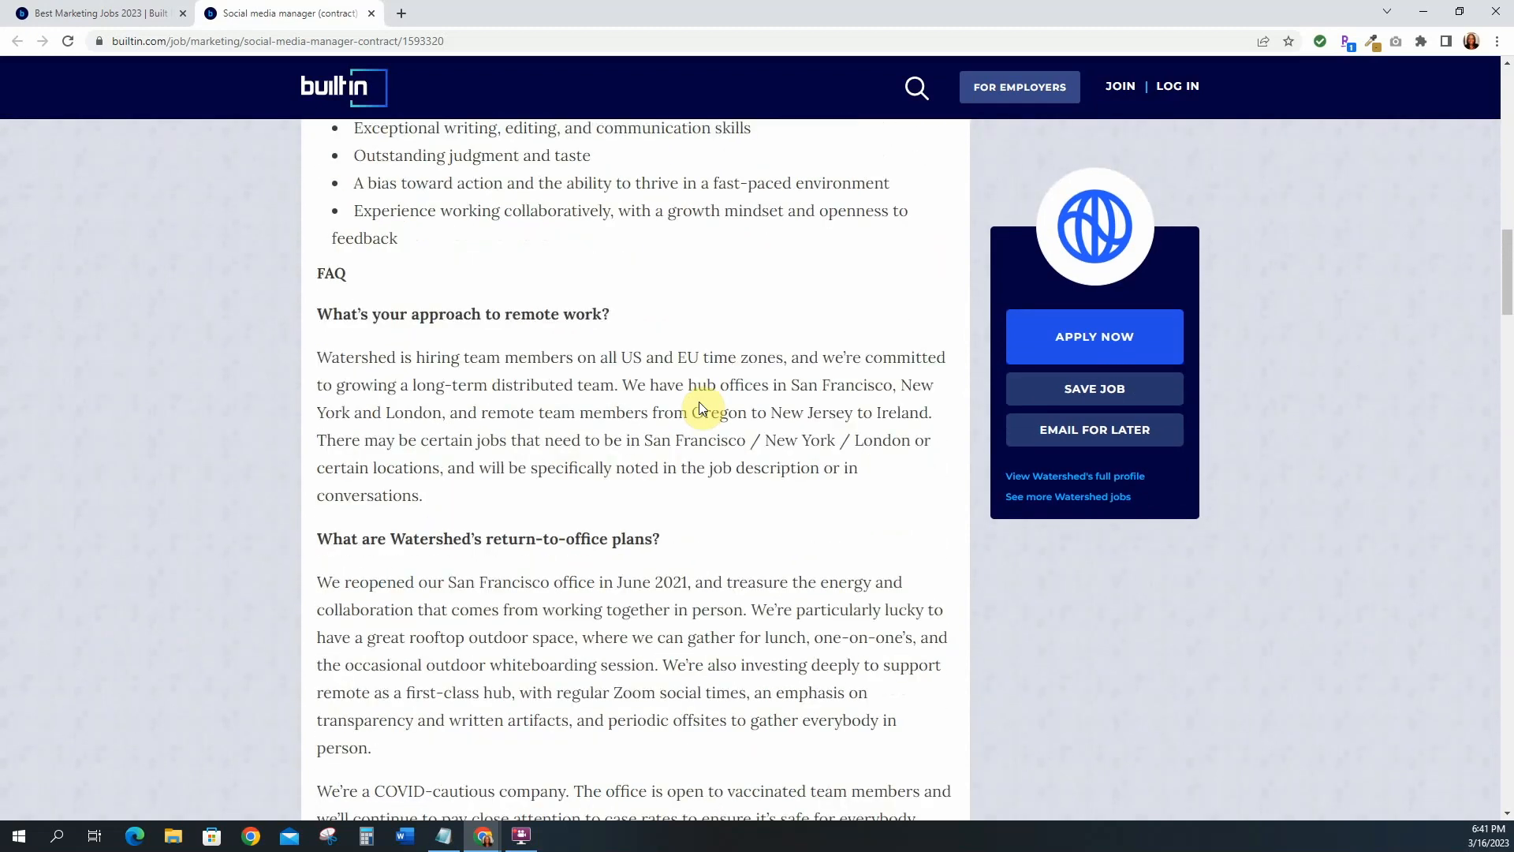
pyautogui.scroll(-3)
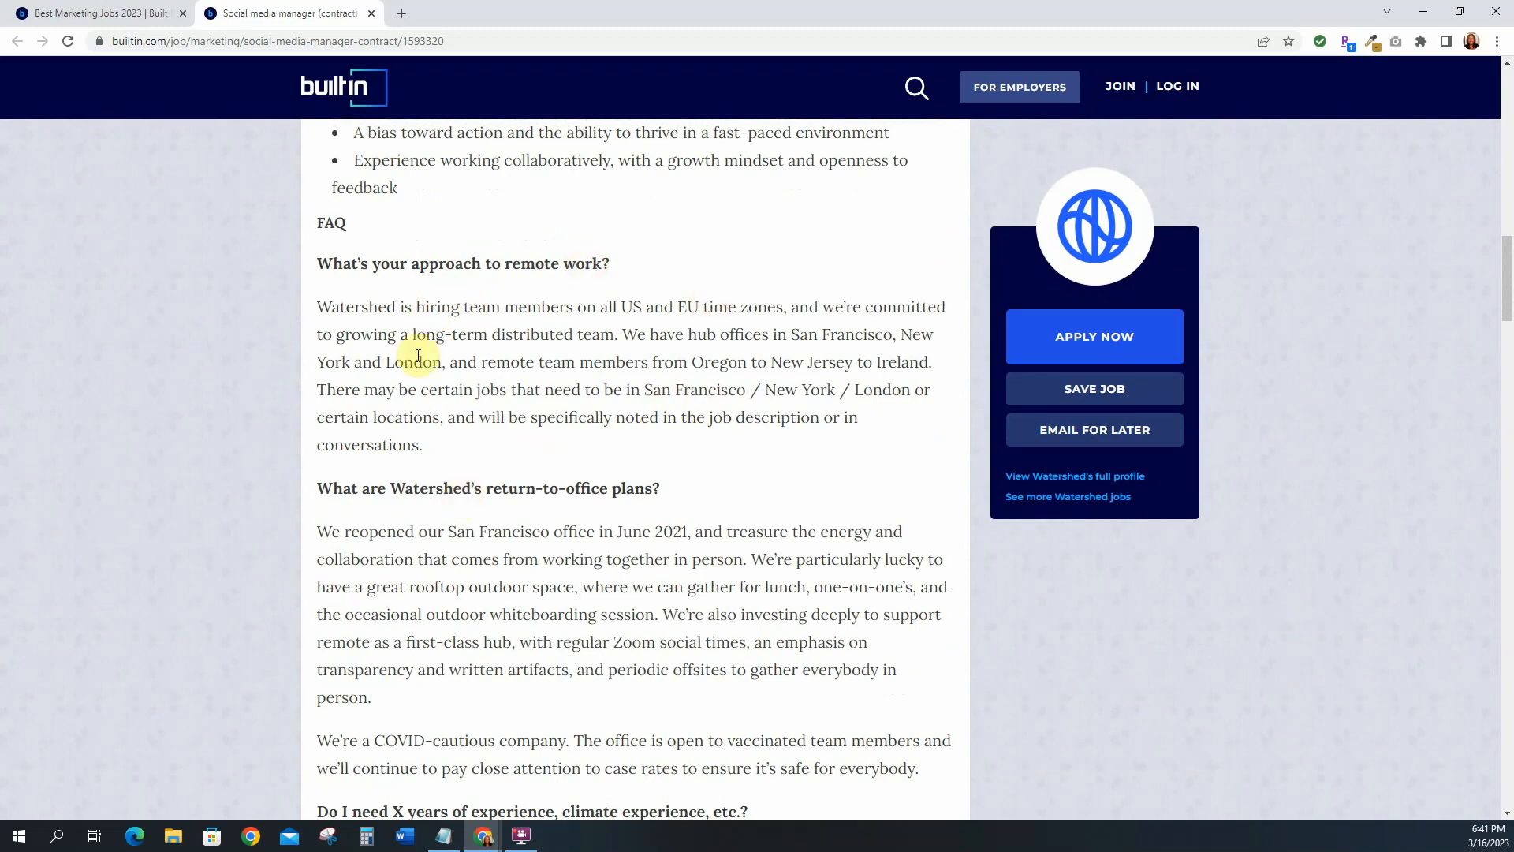
pyautogui.moveTo(504, 344)
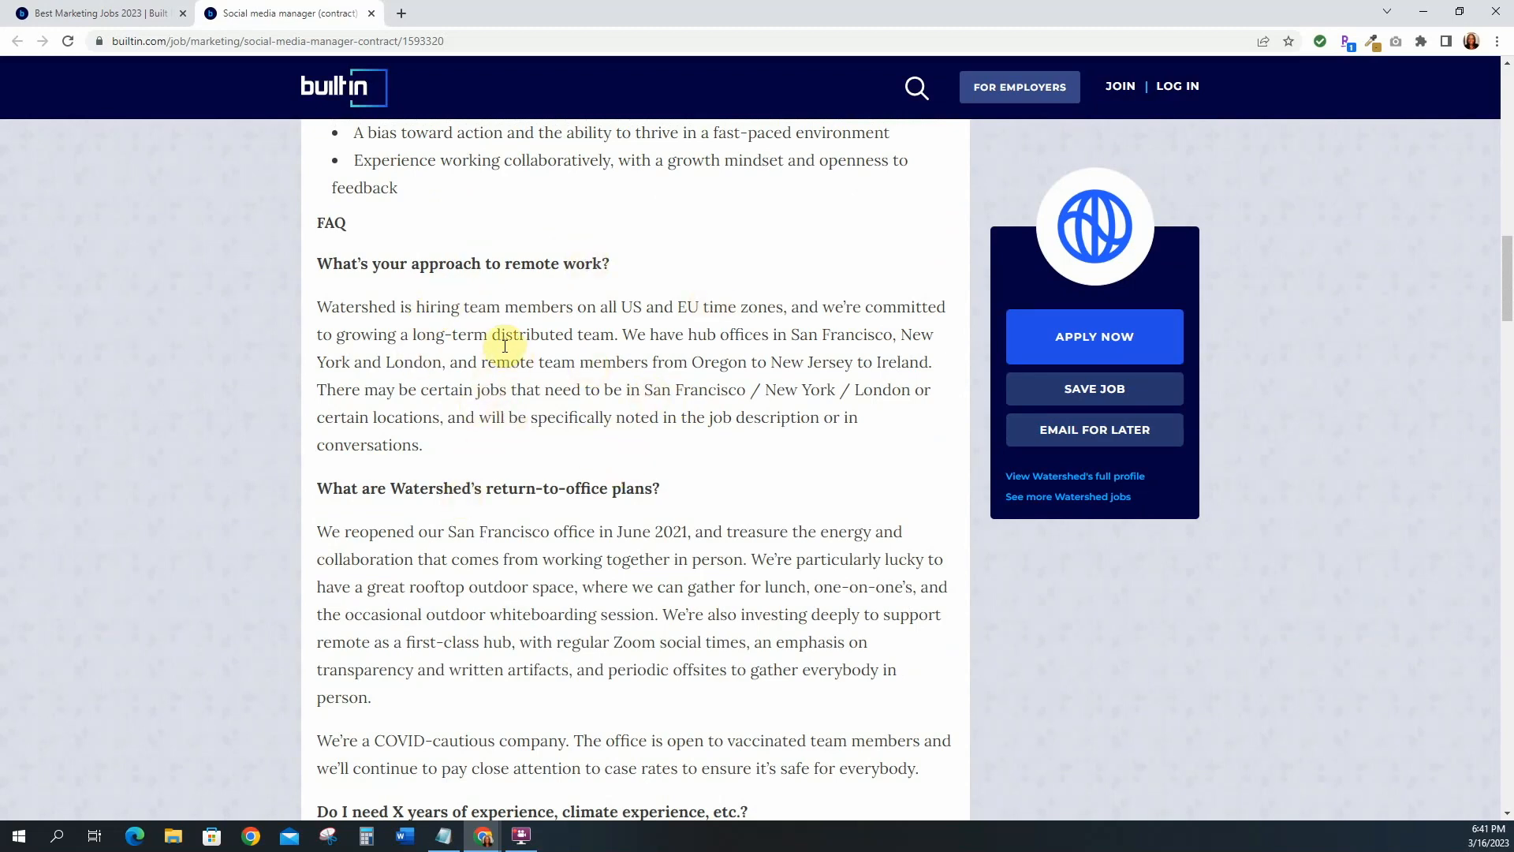
pyautogui.scroll(-3)
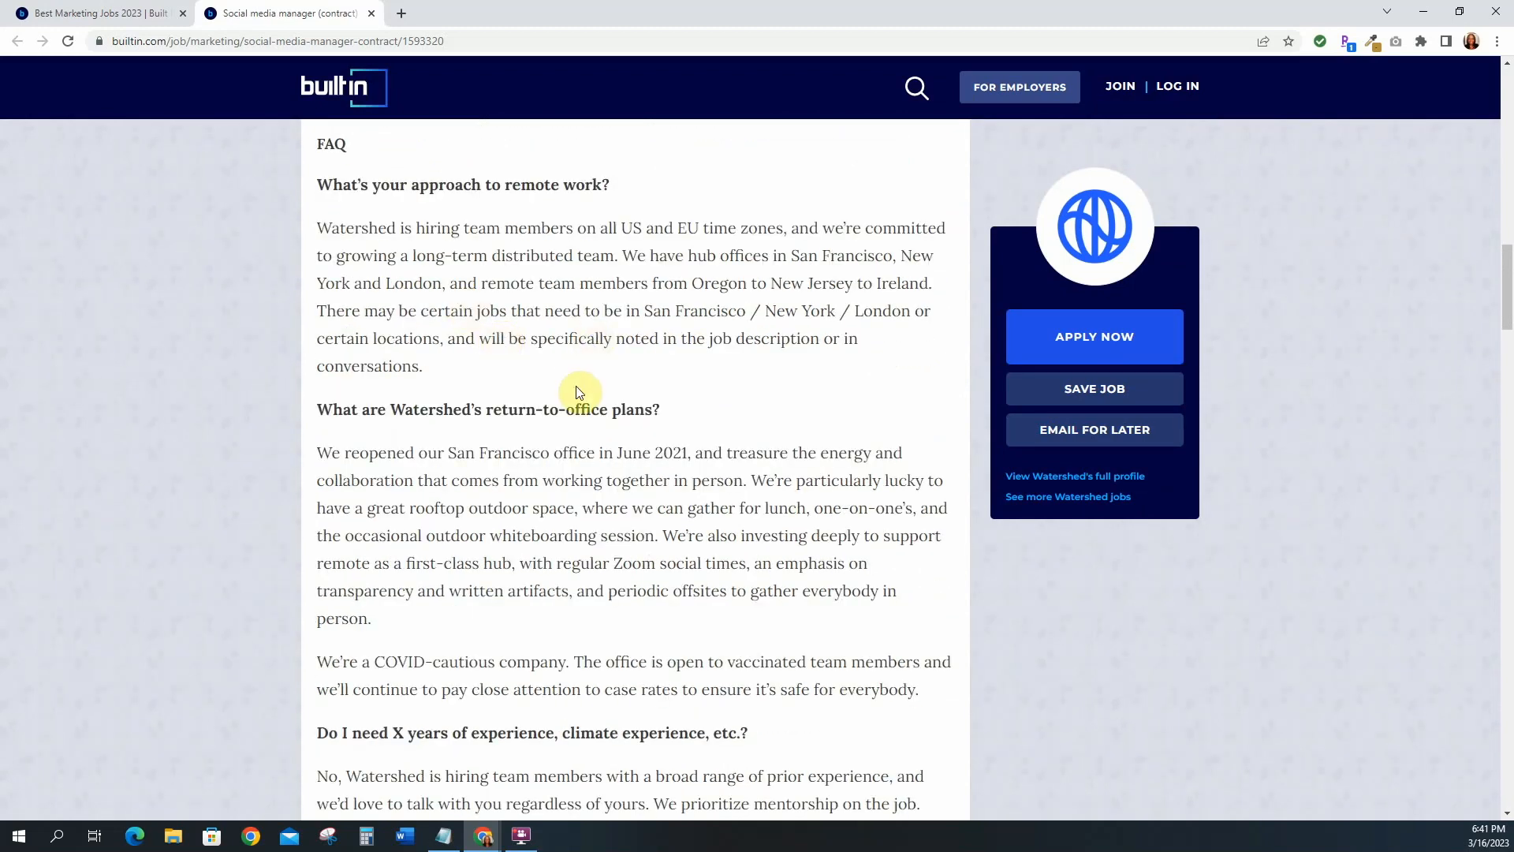
pyautogui.scroll(-3)
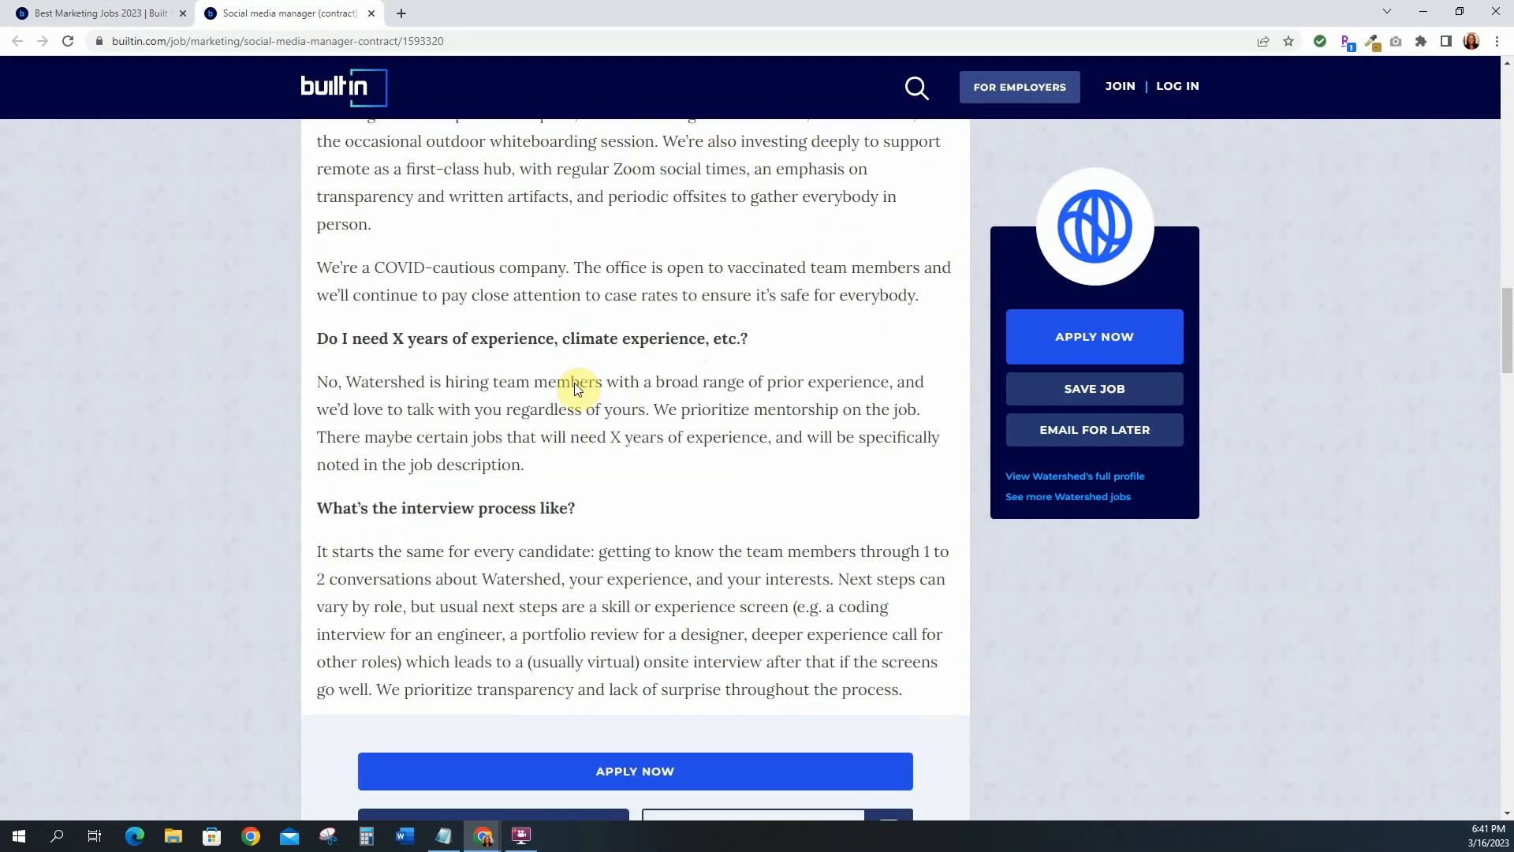
pyautogui.scroll(-3)
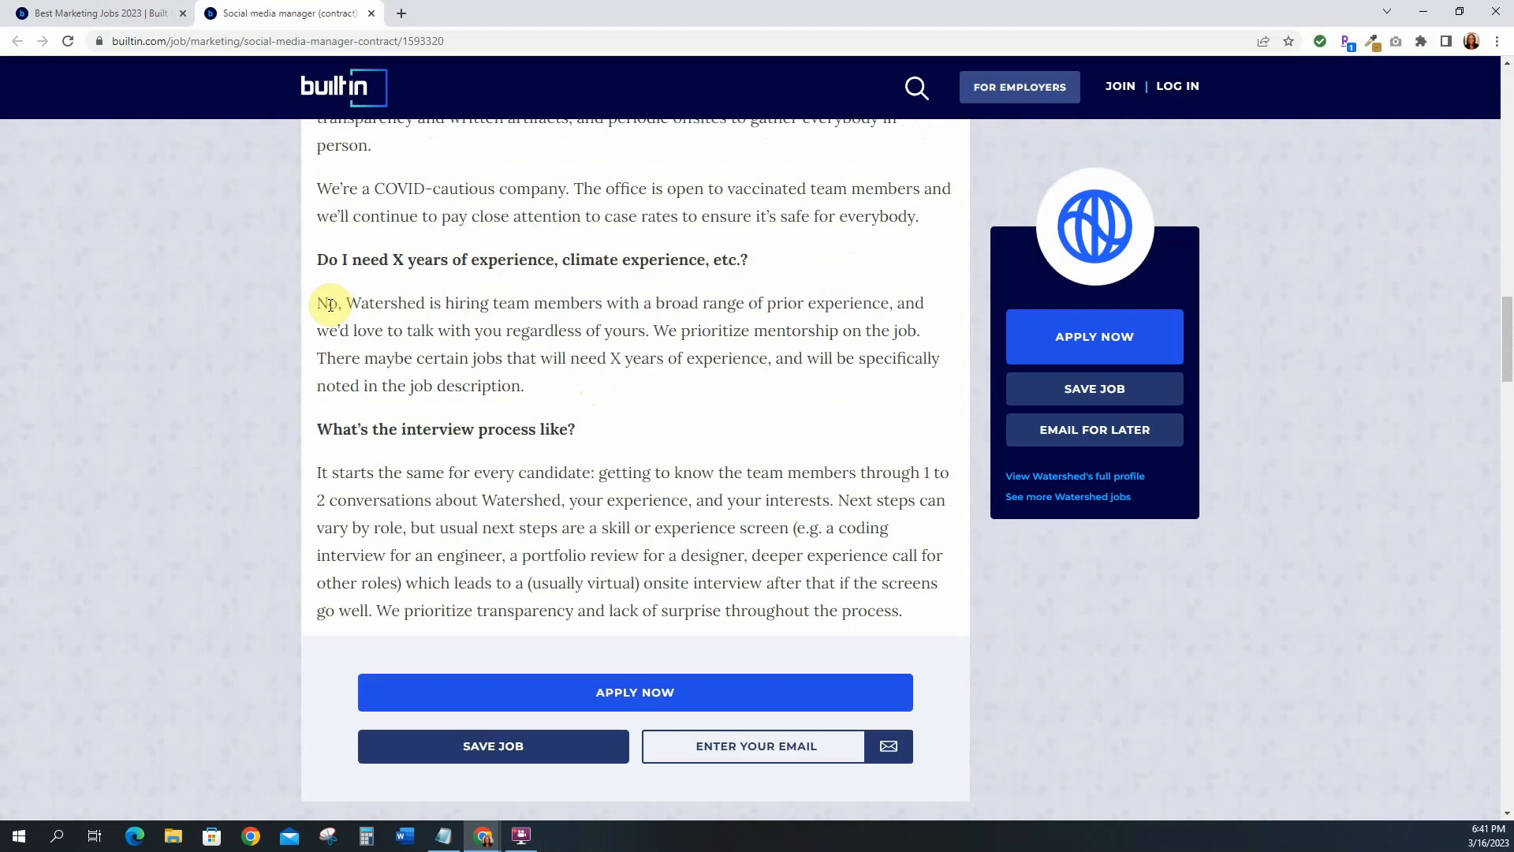
pyautogui.moveTo(633, 302)
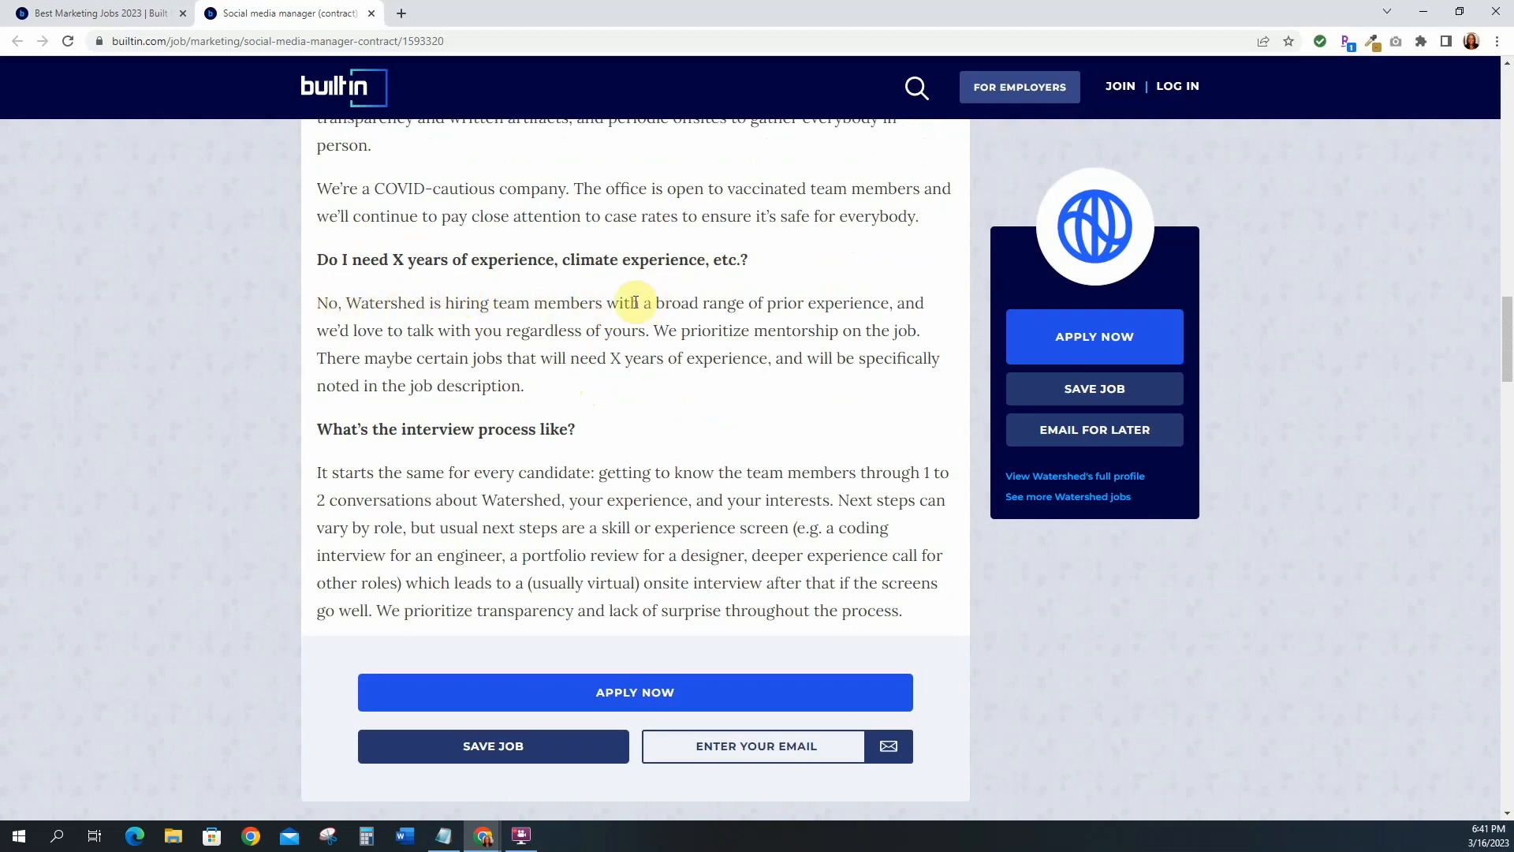
pyautogui.moveTo(881, 307)
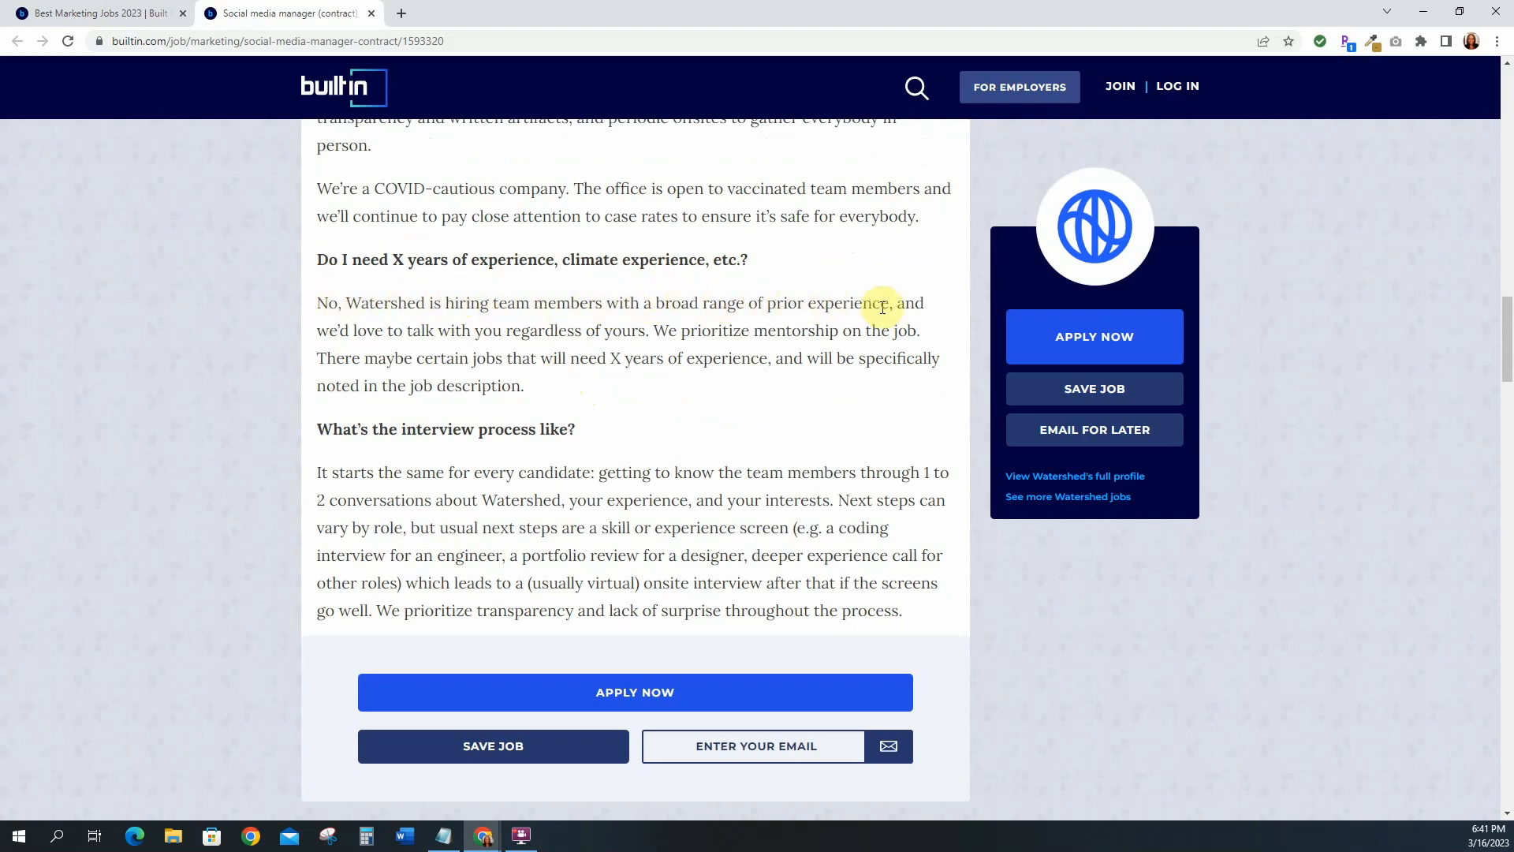
pyautogui.scroll(-3)
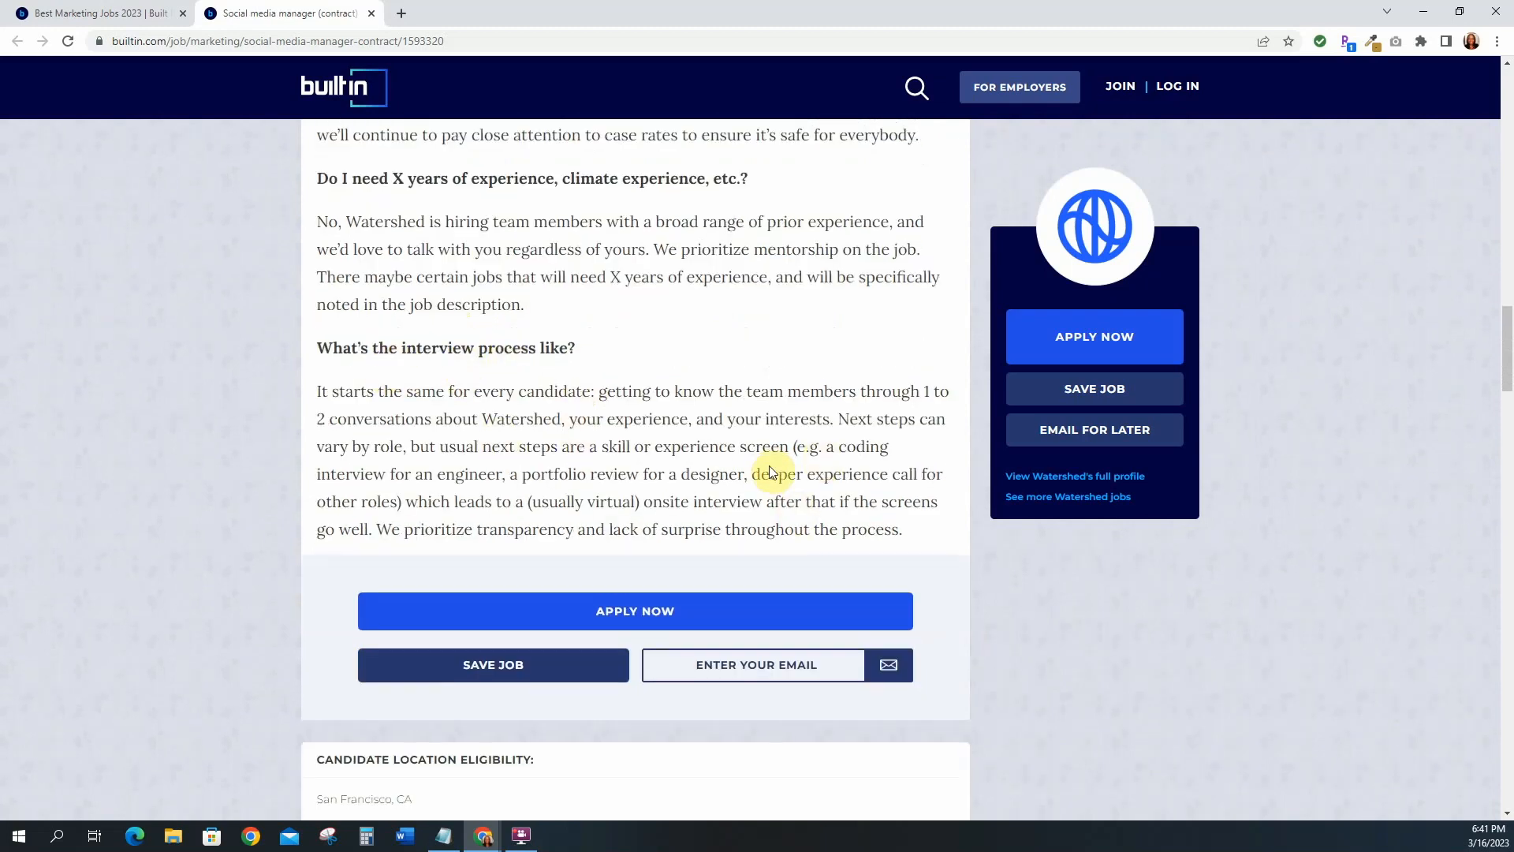
pyautogui.scroll(-3)
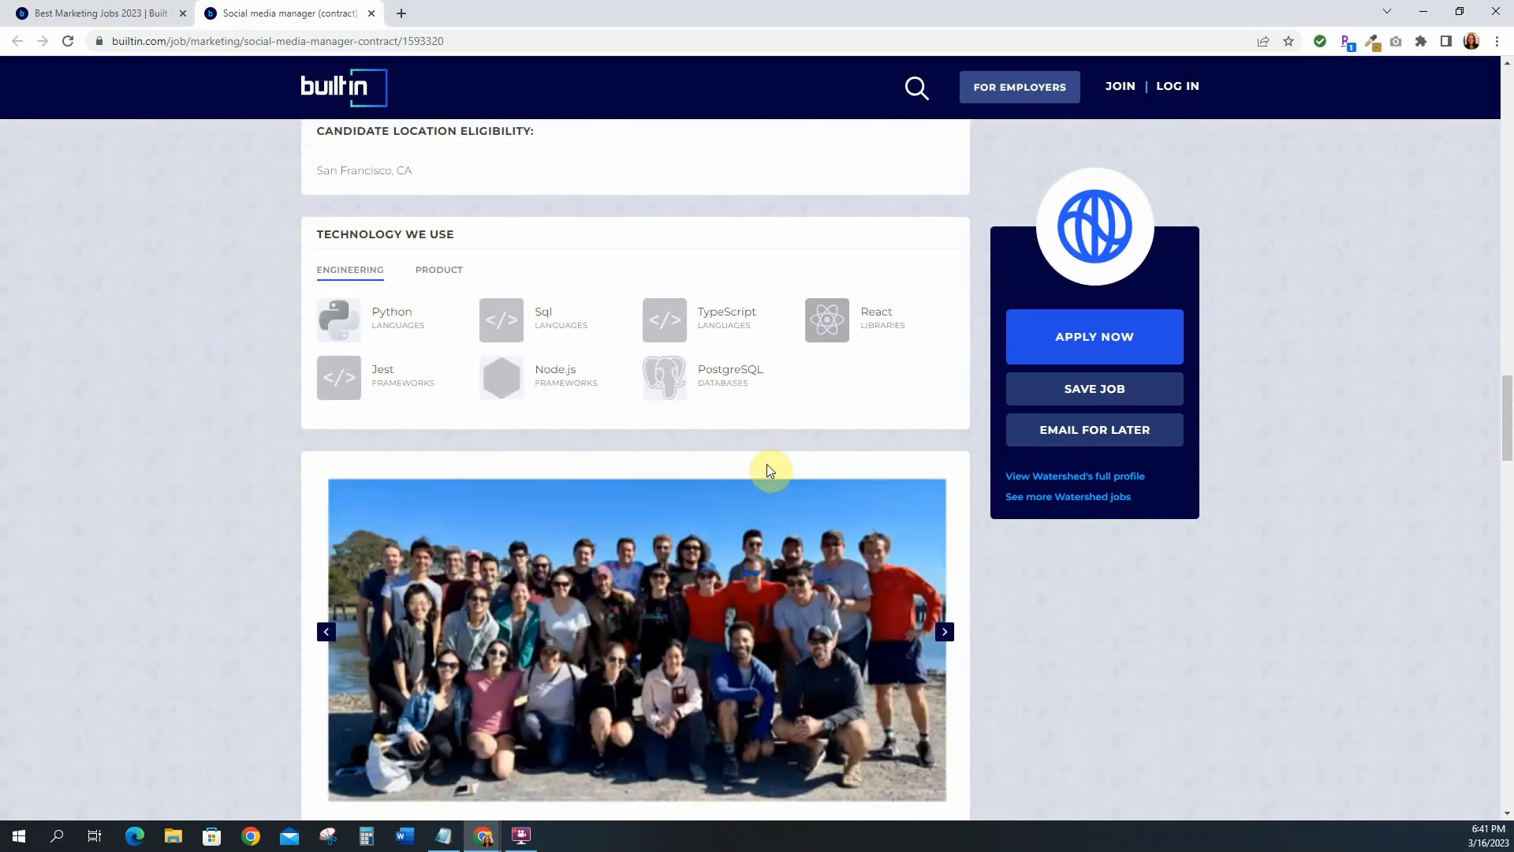
pyautogui.scroll(-3)
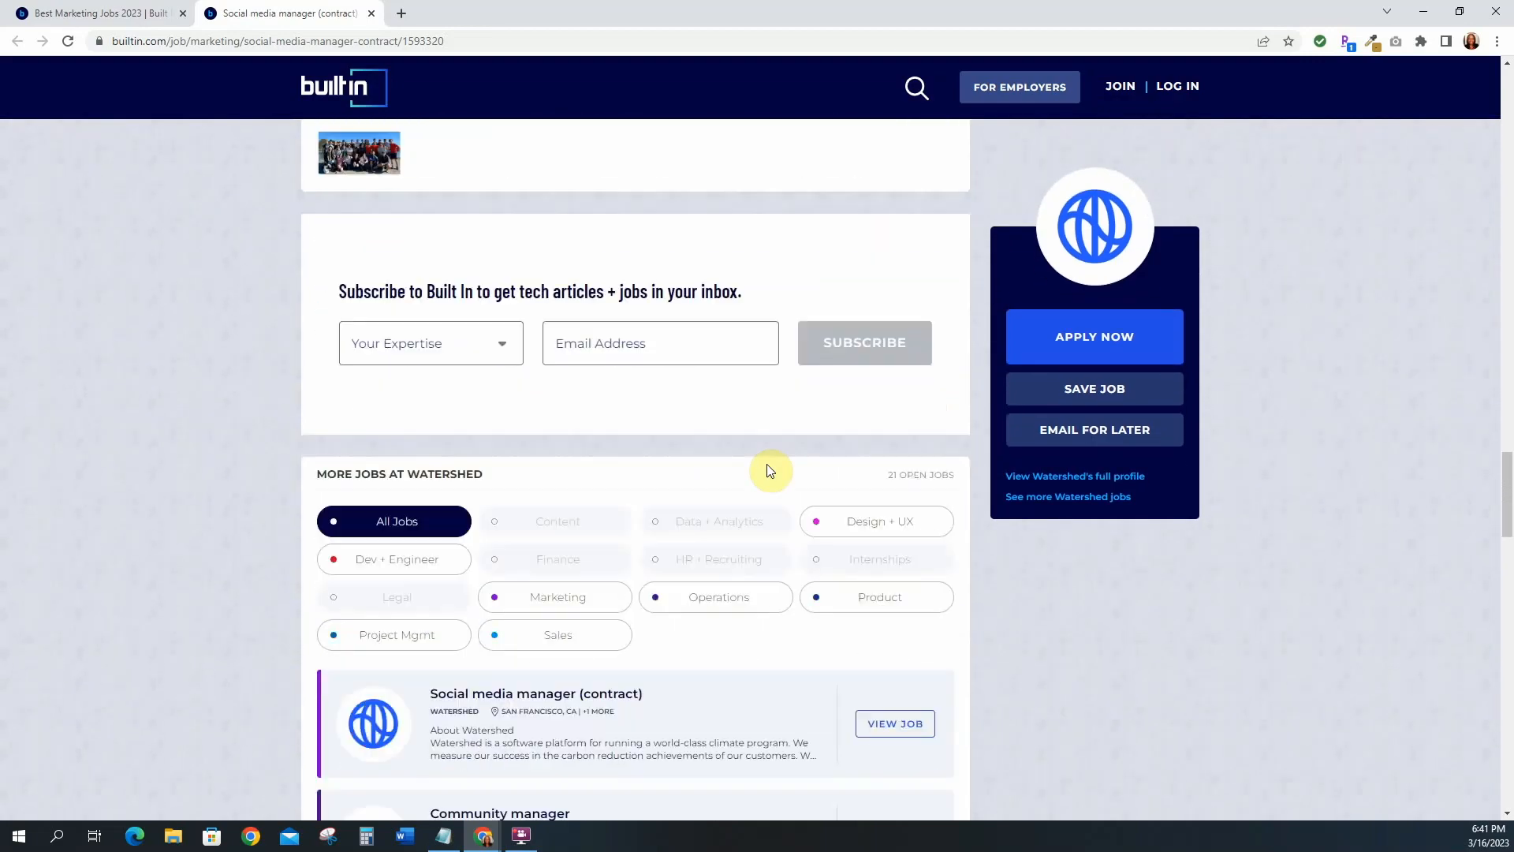
pyautogui.scroll(-3)
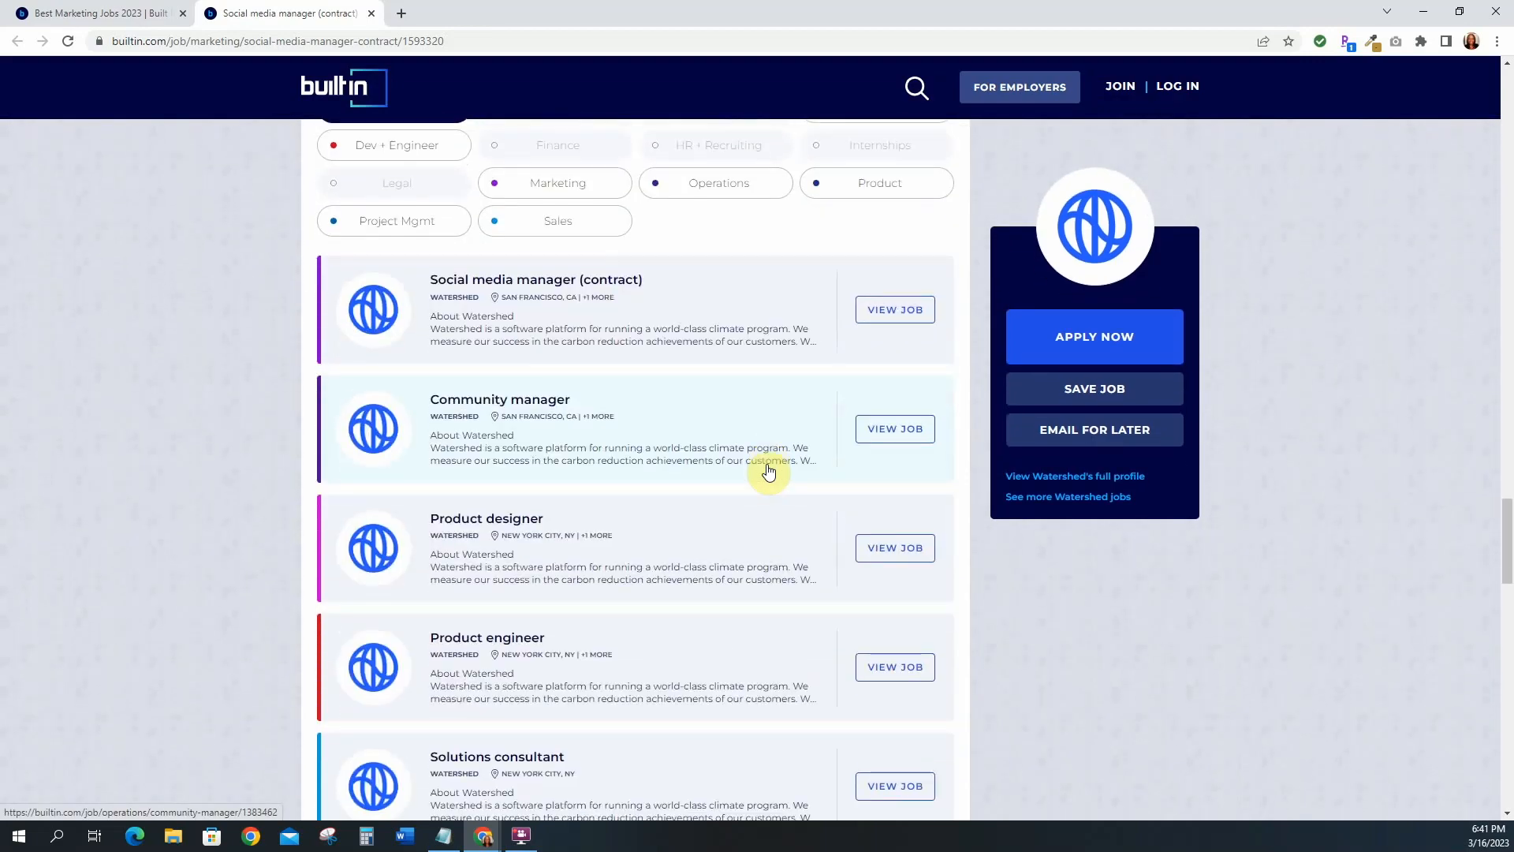
pyautogui.scroll(3)
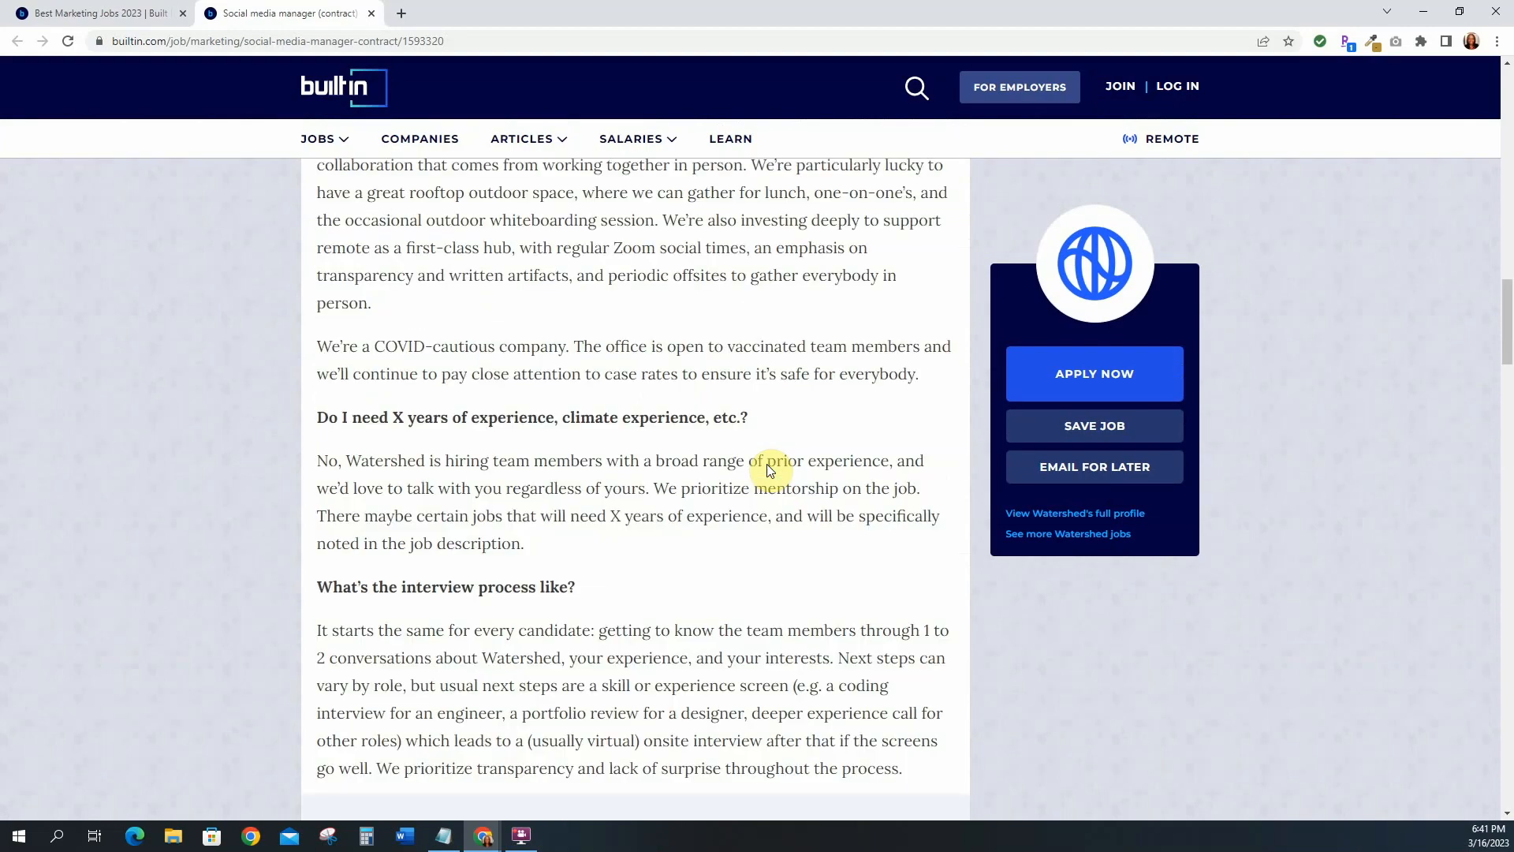
pyautogui.scroll(3)
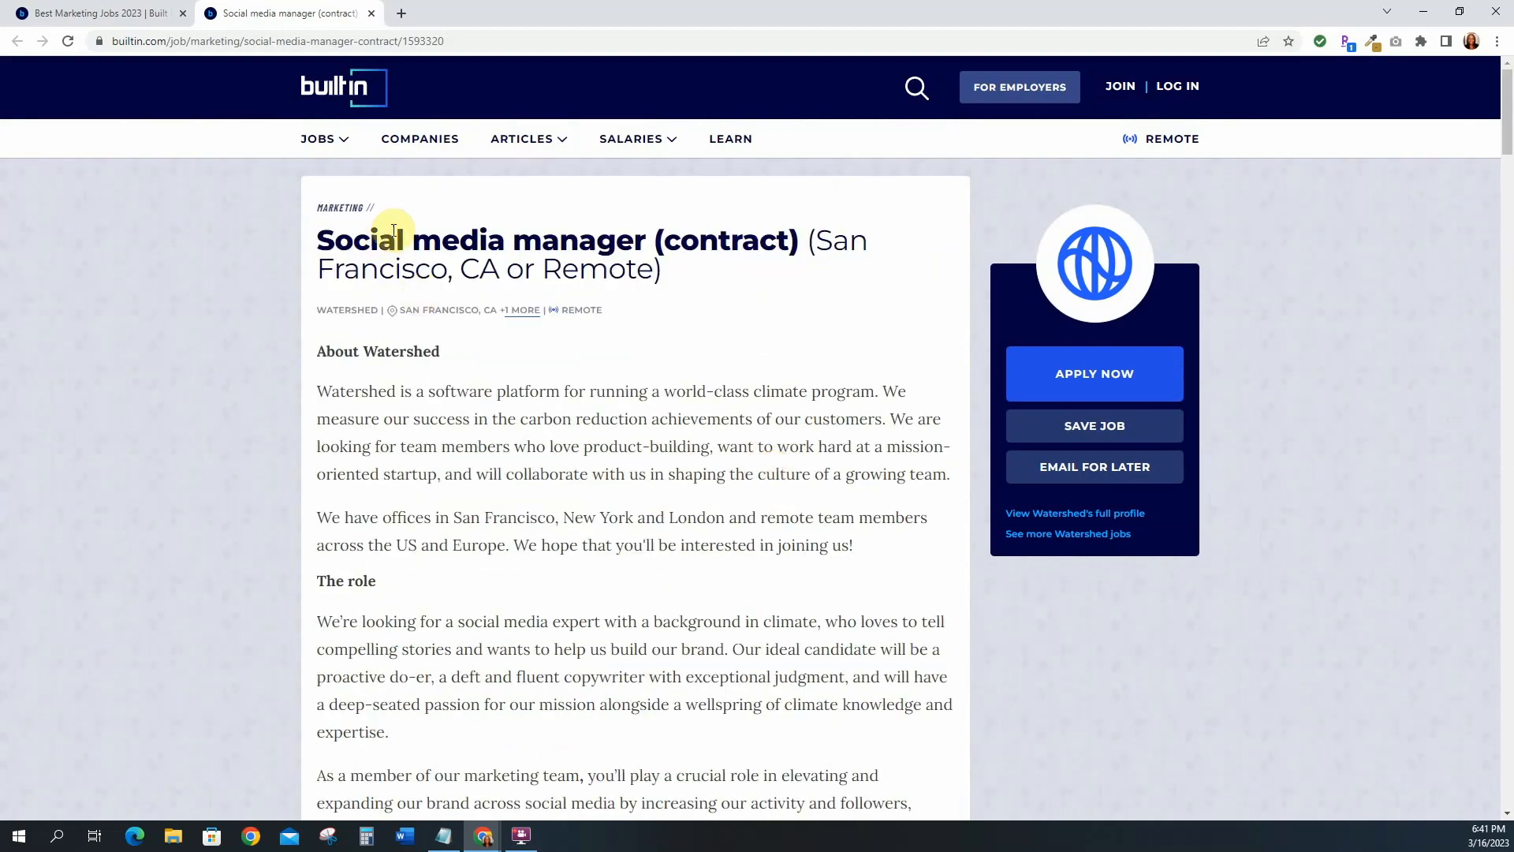
pyautogui.moveTo(749, 253)
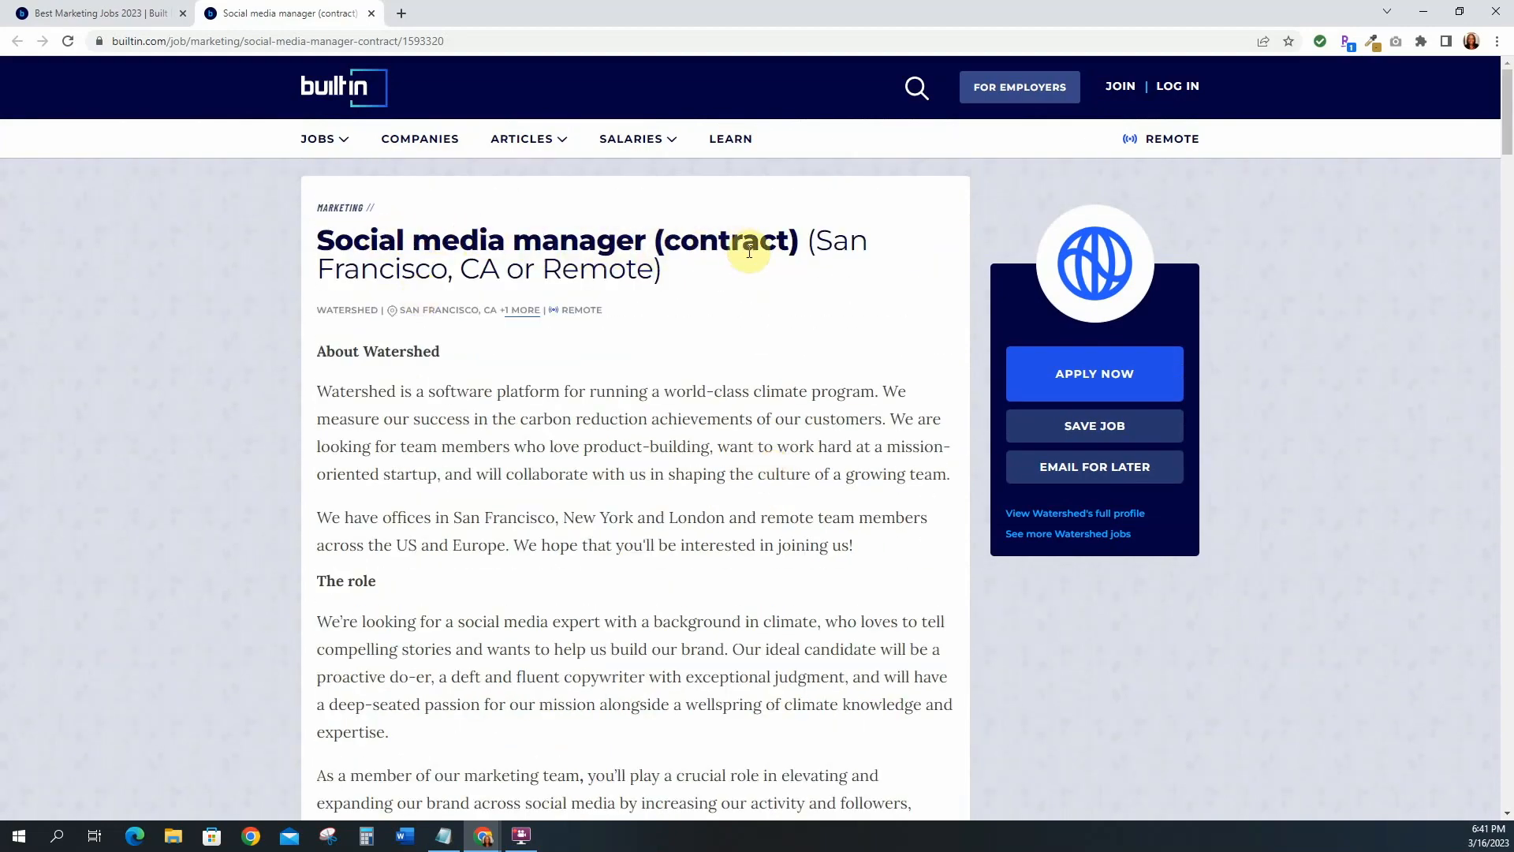
pyautogui.moveTo(91, 13)
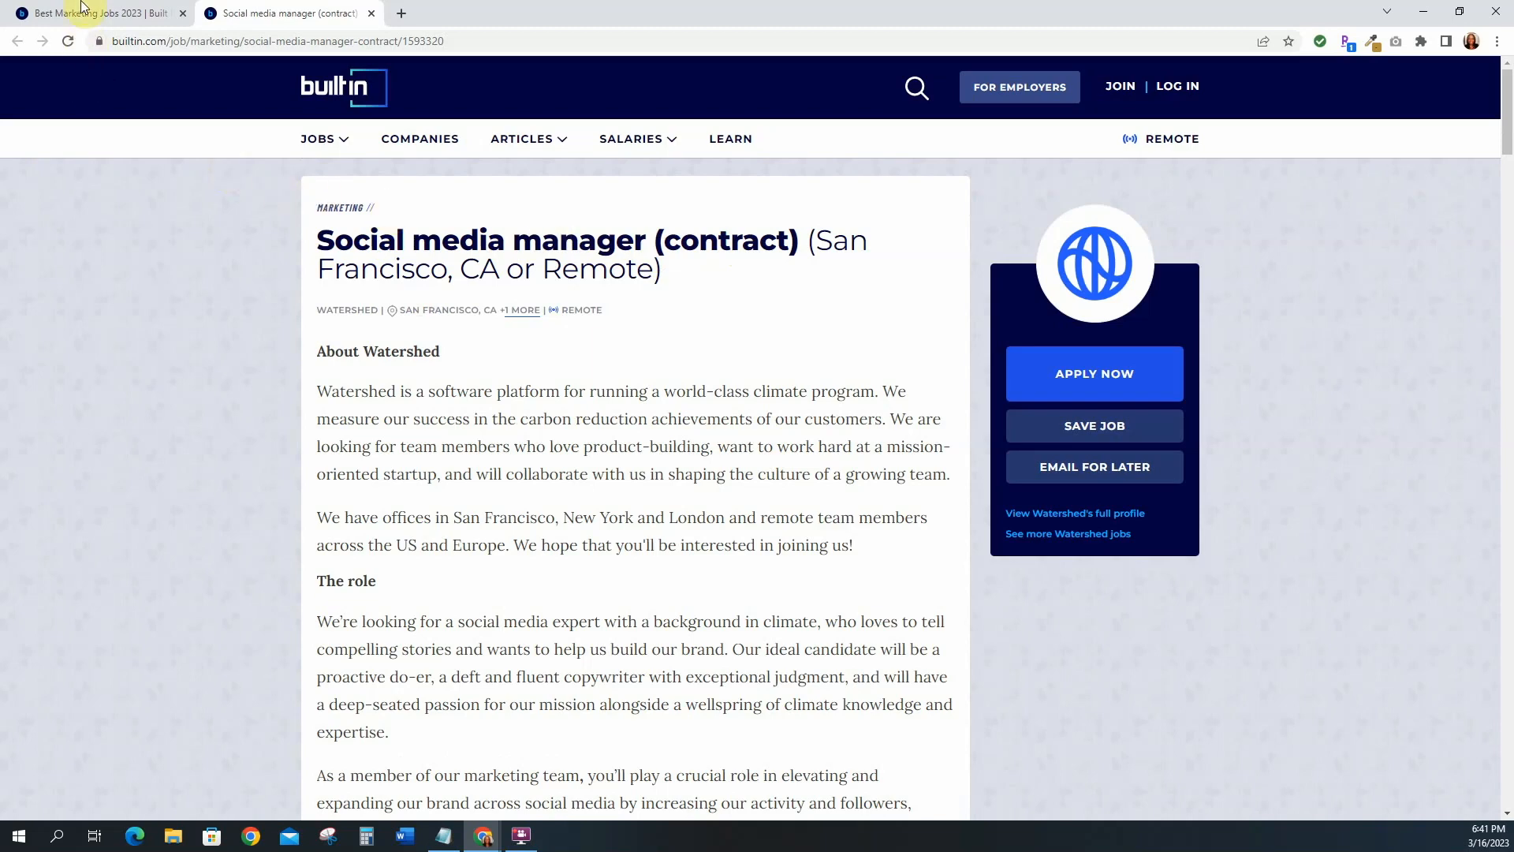
# - Return to the marketing jobs list and open Tapestry's Digital Marketing Coordinator posting
pyautogui.click(369, 14)
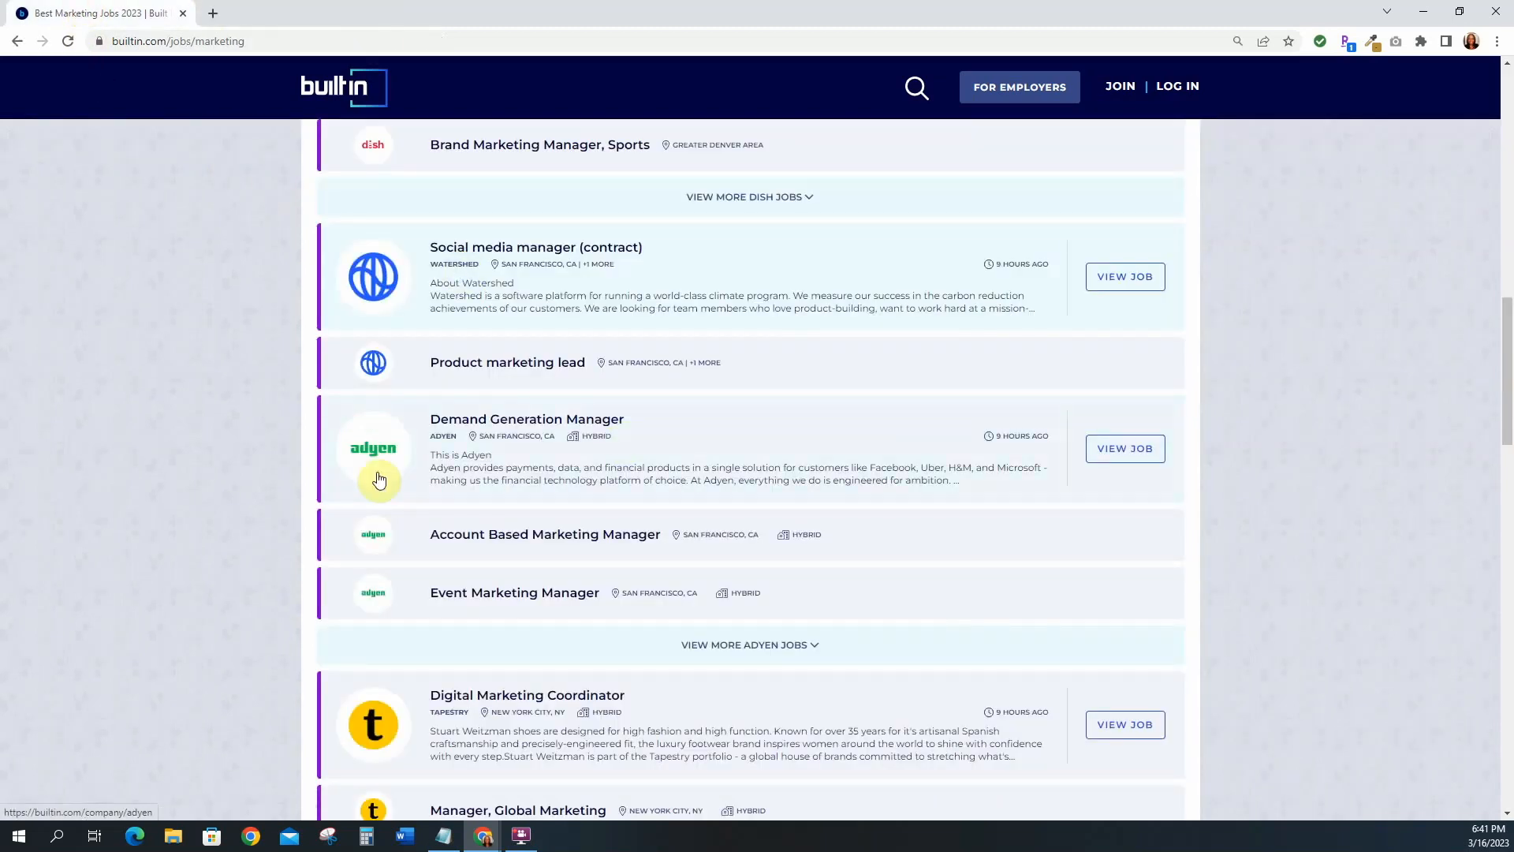
pyautogui.scroll(-3)
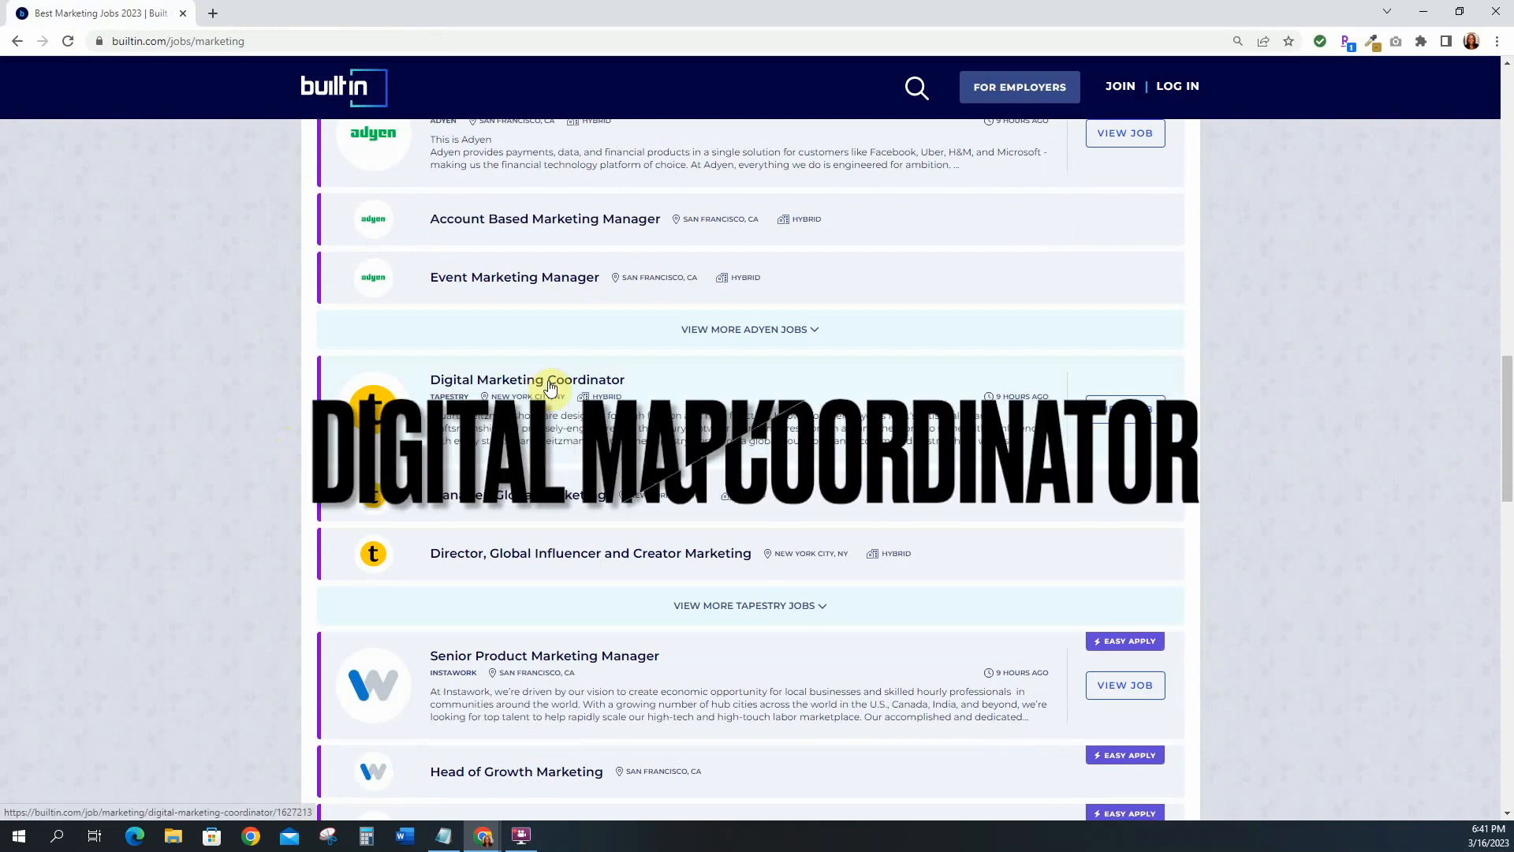
pyautogui.click(526, 378)
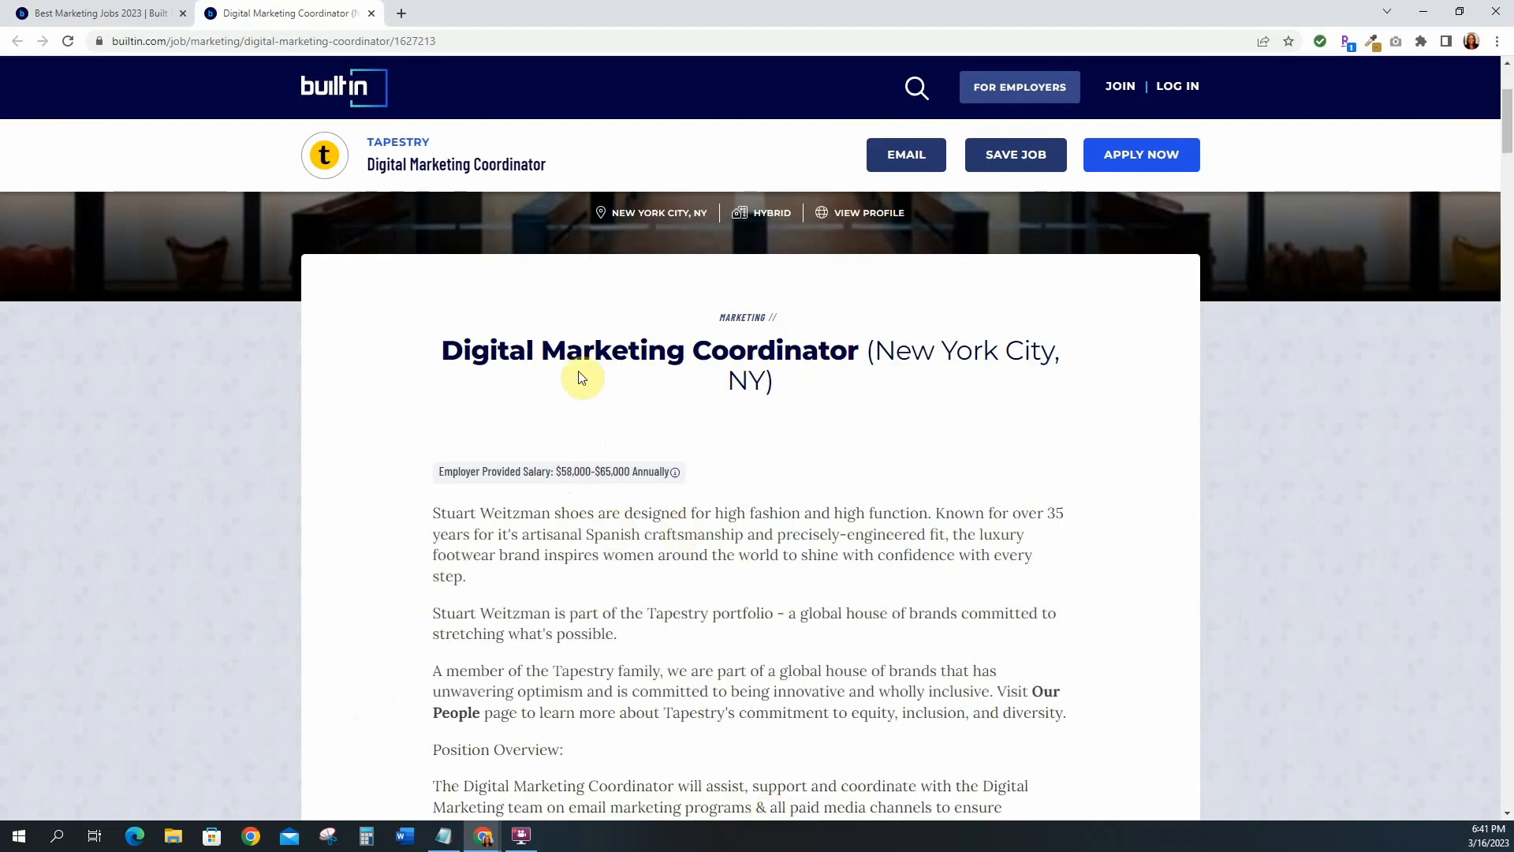
pyautogui.moveTo(547, 487)
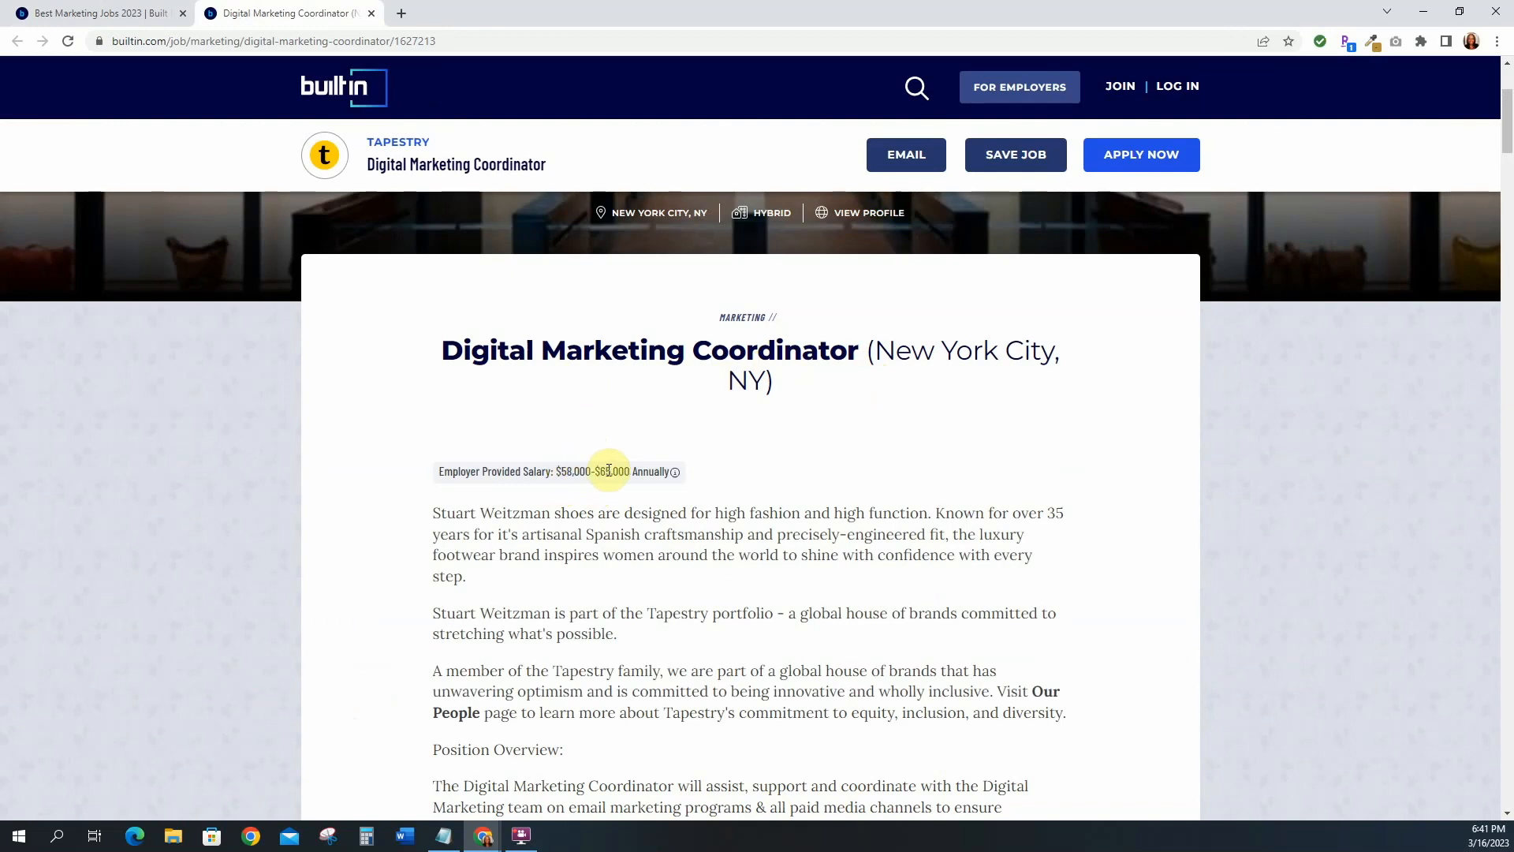
pyautogui.scroll(-3)
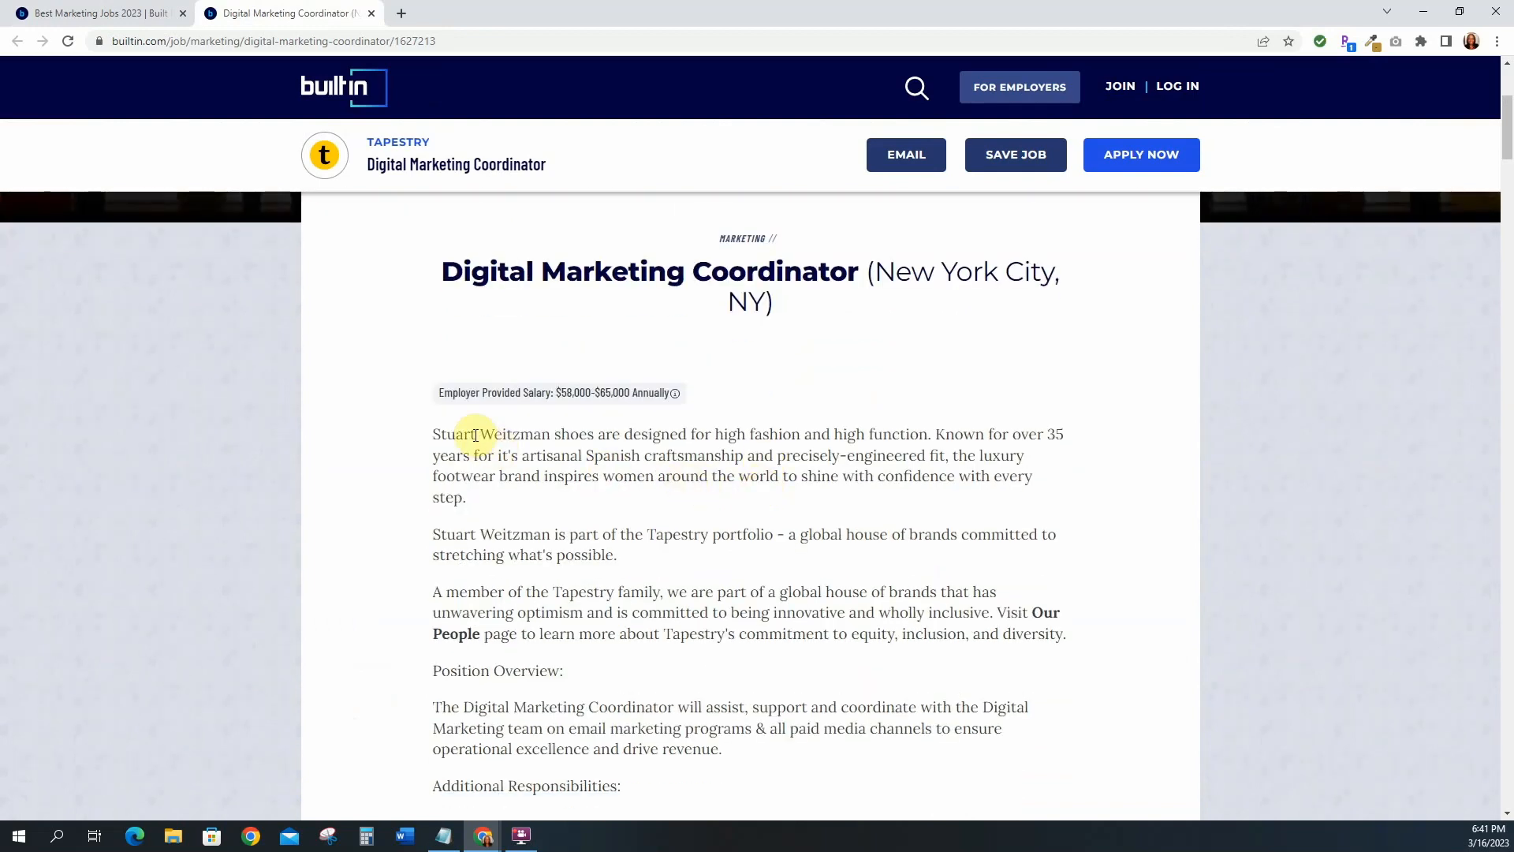
pyautogui.moveTo(620, 455)
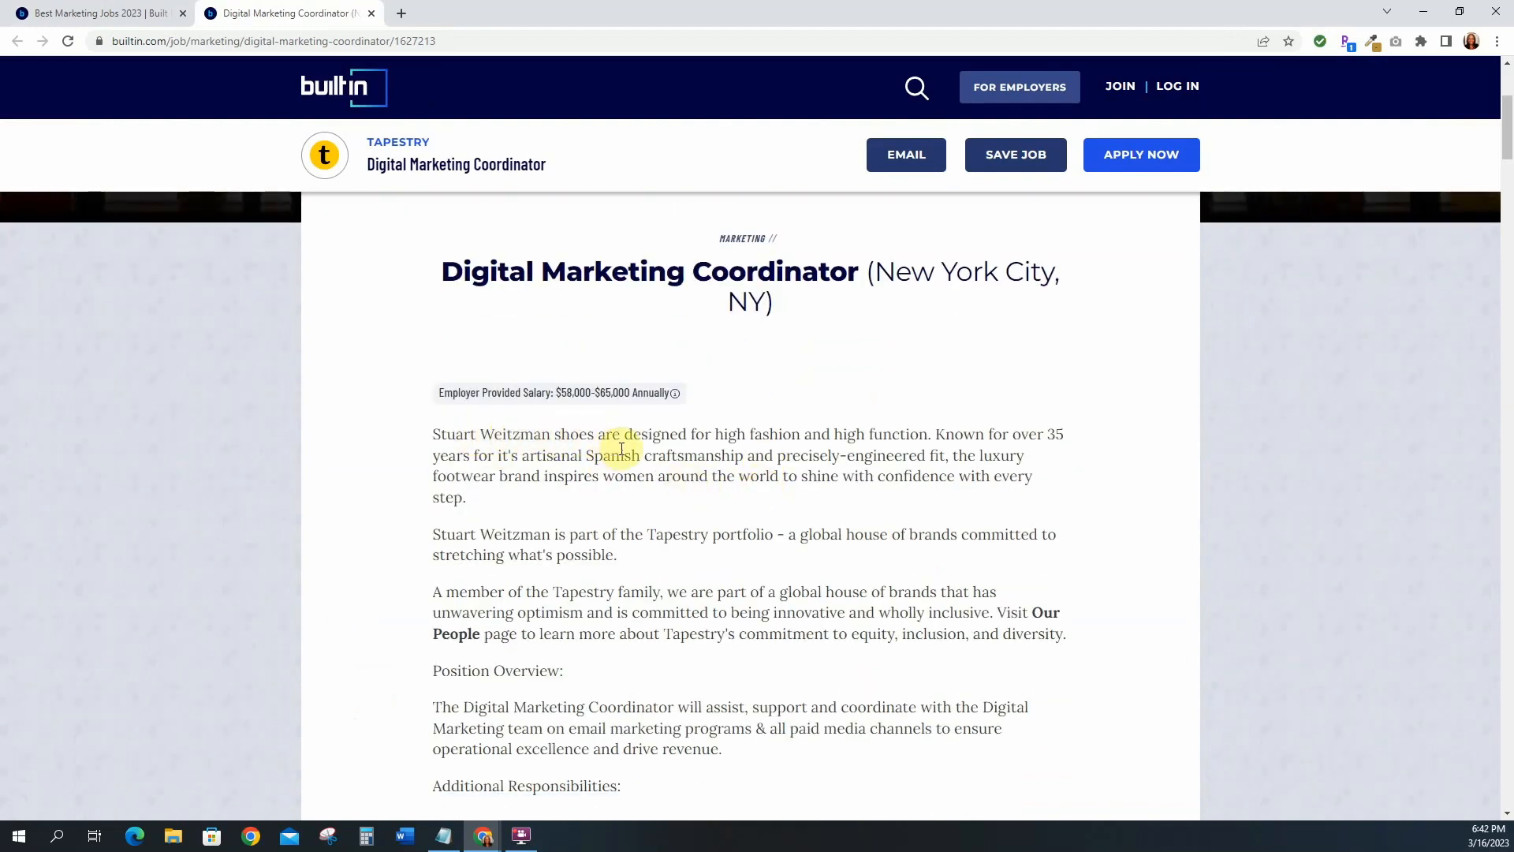
pyautogui.scroll(-3)
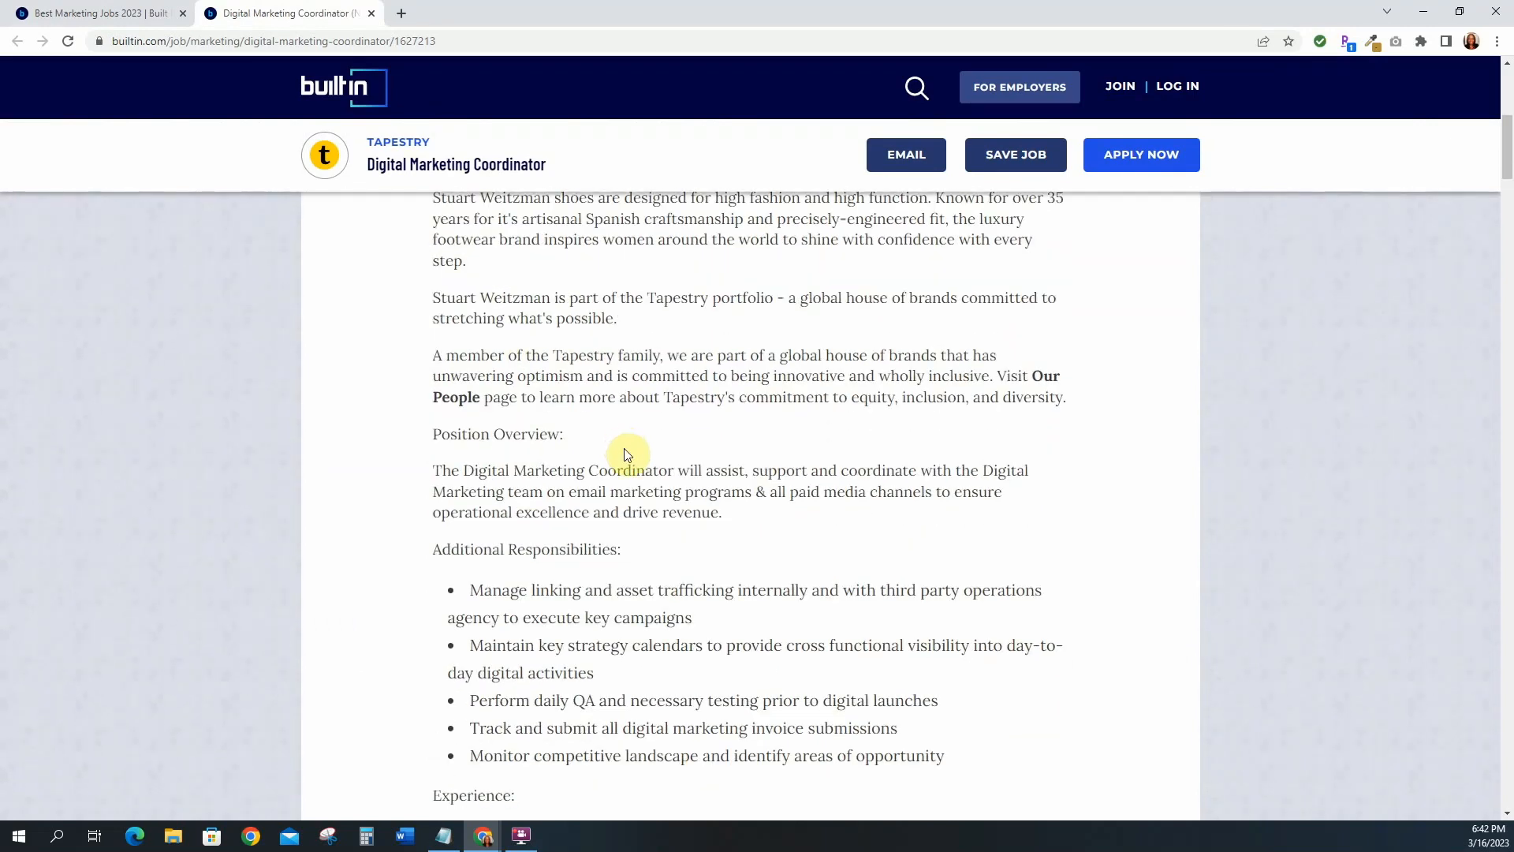
pyautogui.scroll(-3)
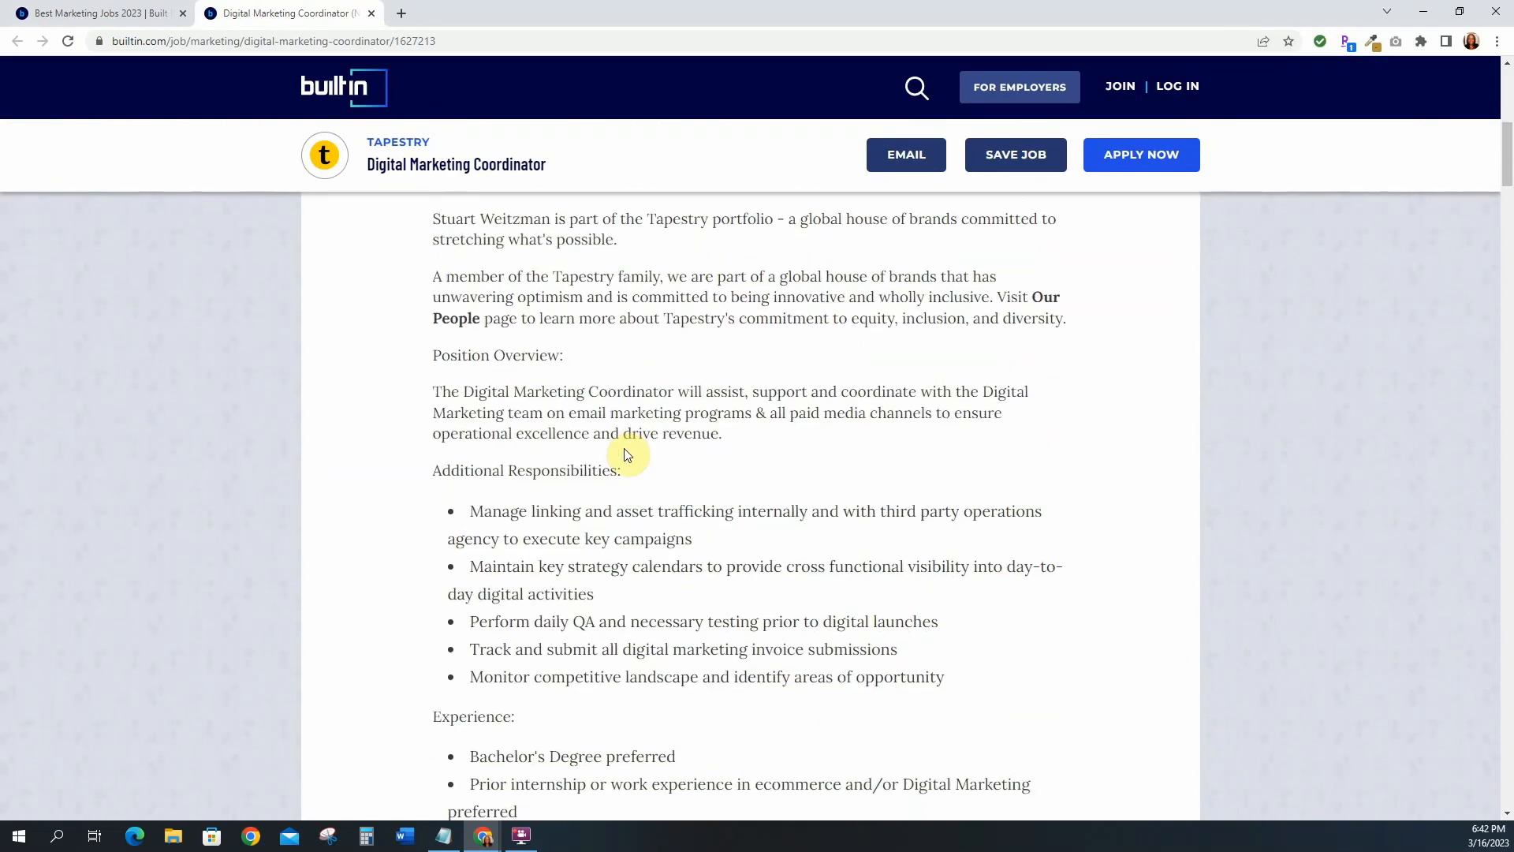
pyautogui.scroll(-3)
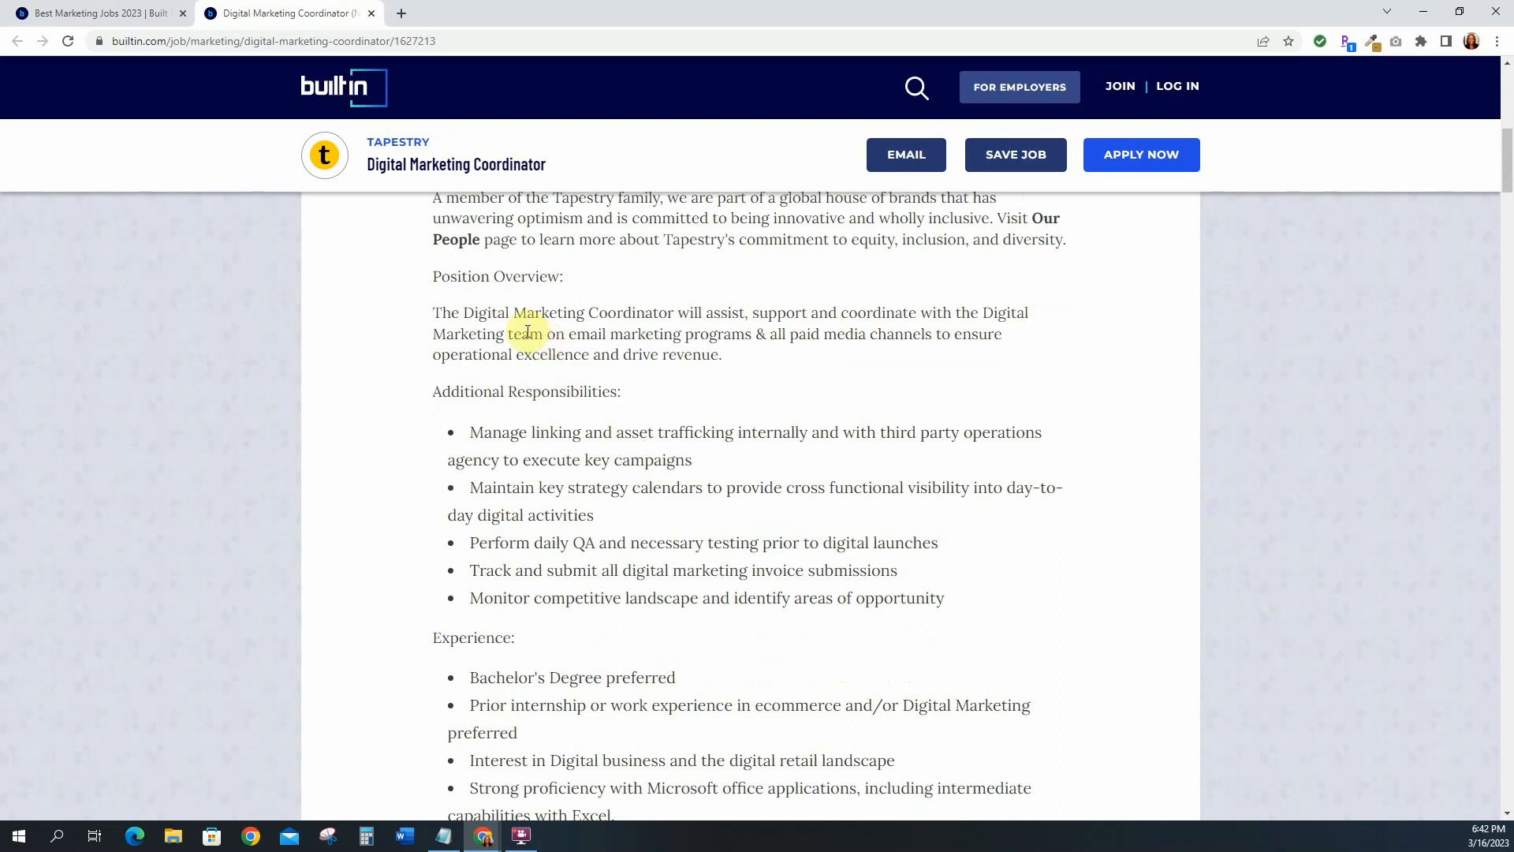
pyautogui.moveTo(459, 314)
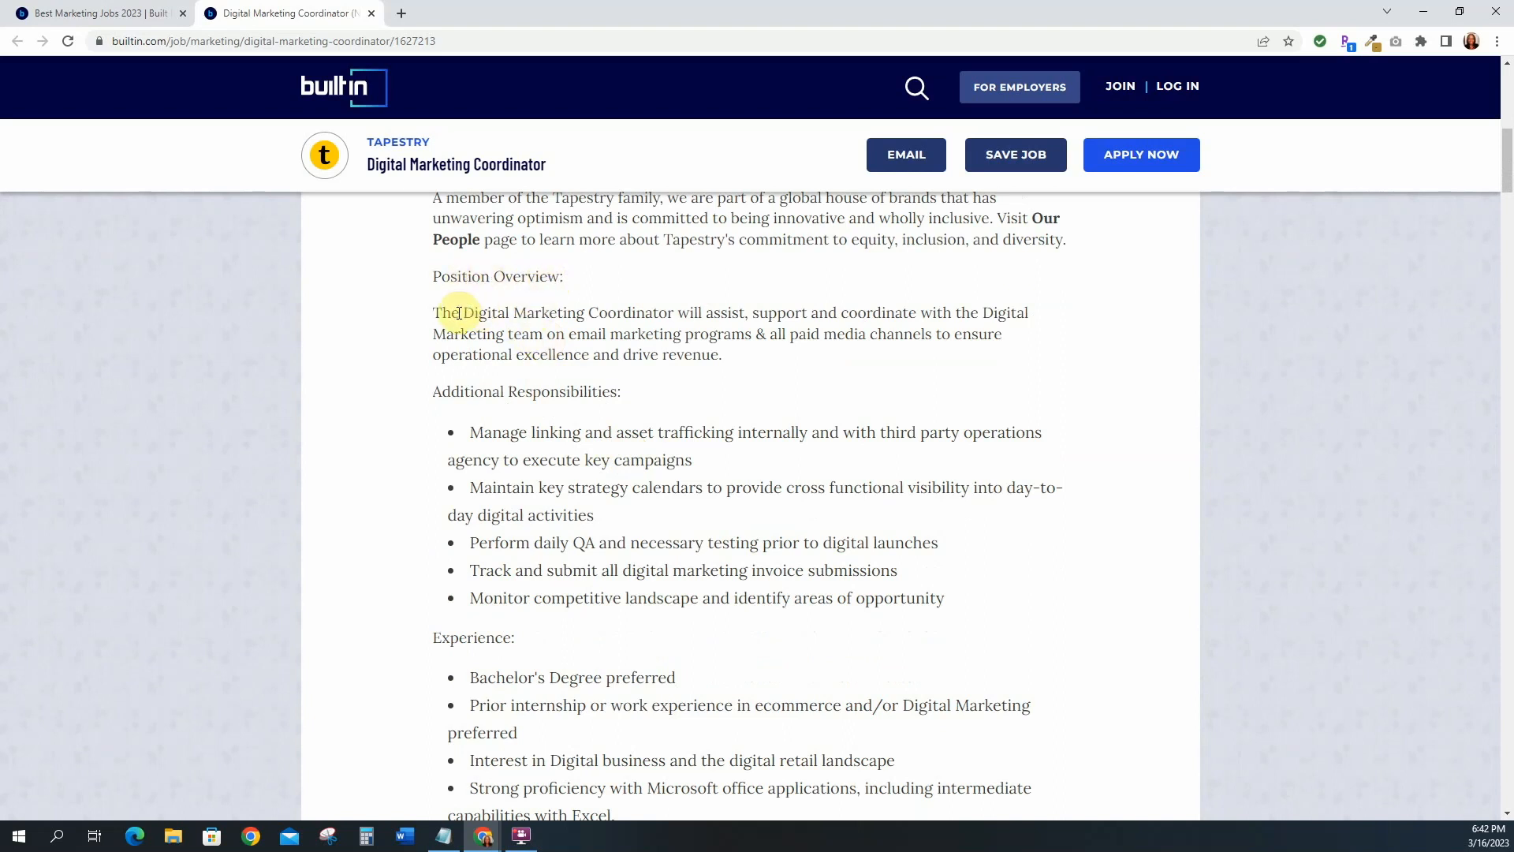
pyautogui.moveTo(784, 312)
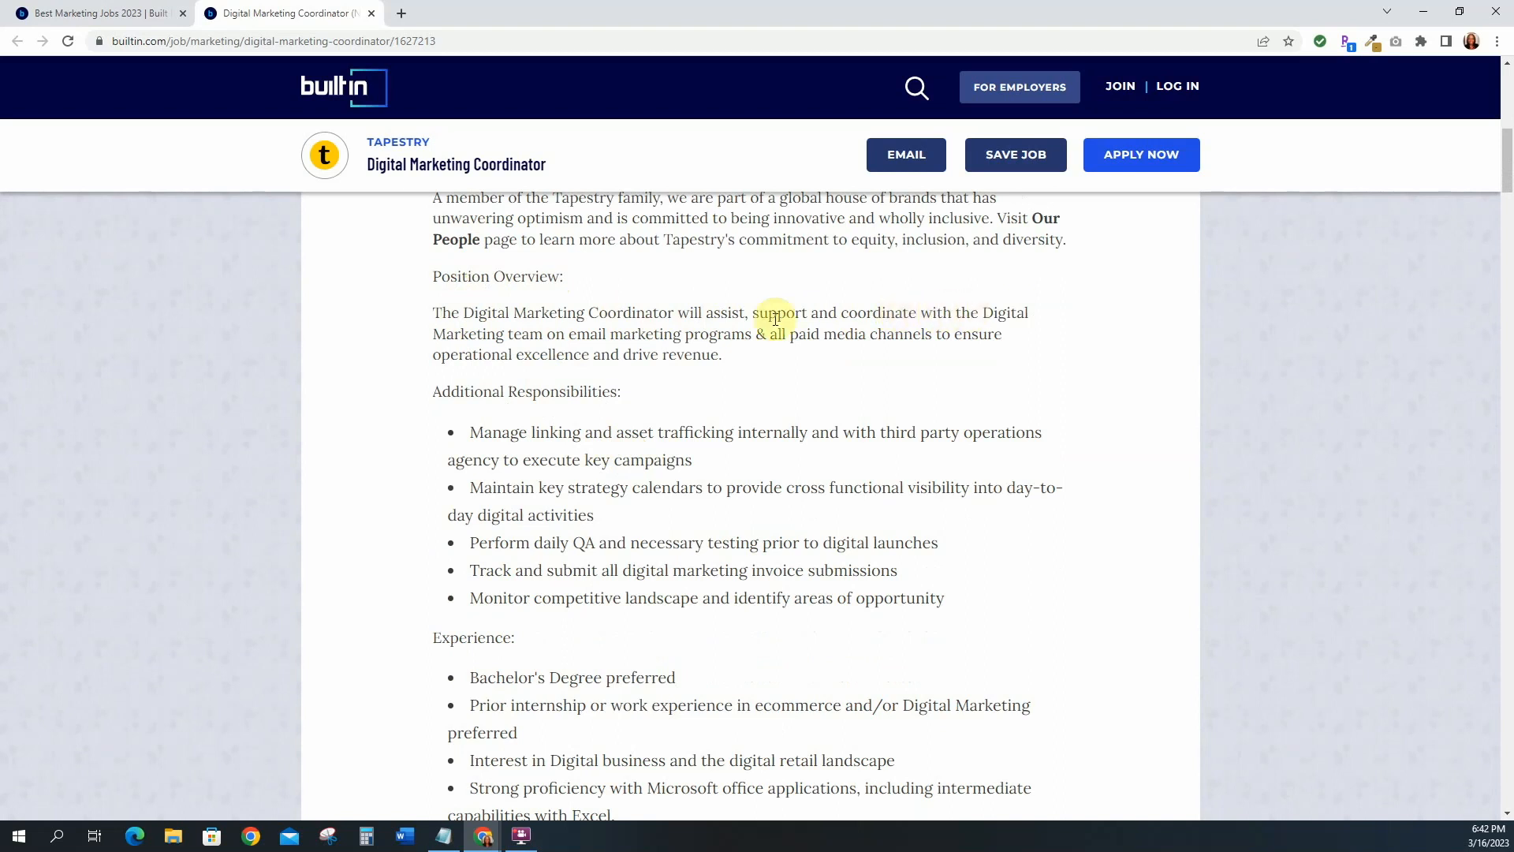
pyautogui.moveTo(654, 335)
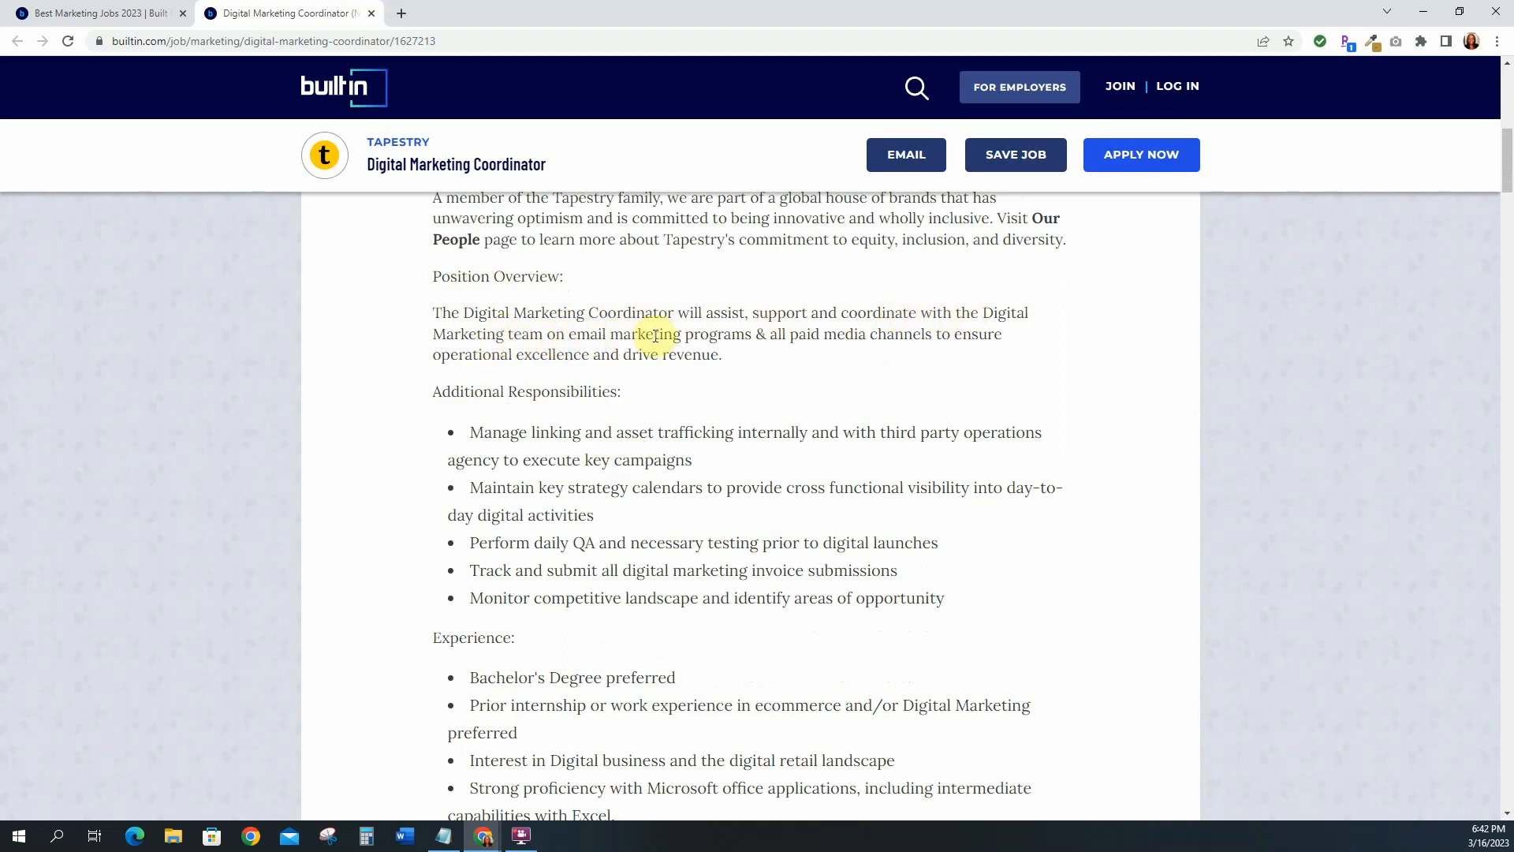
pyautogui.moveTo(984, 339)
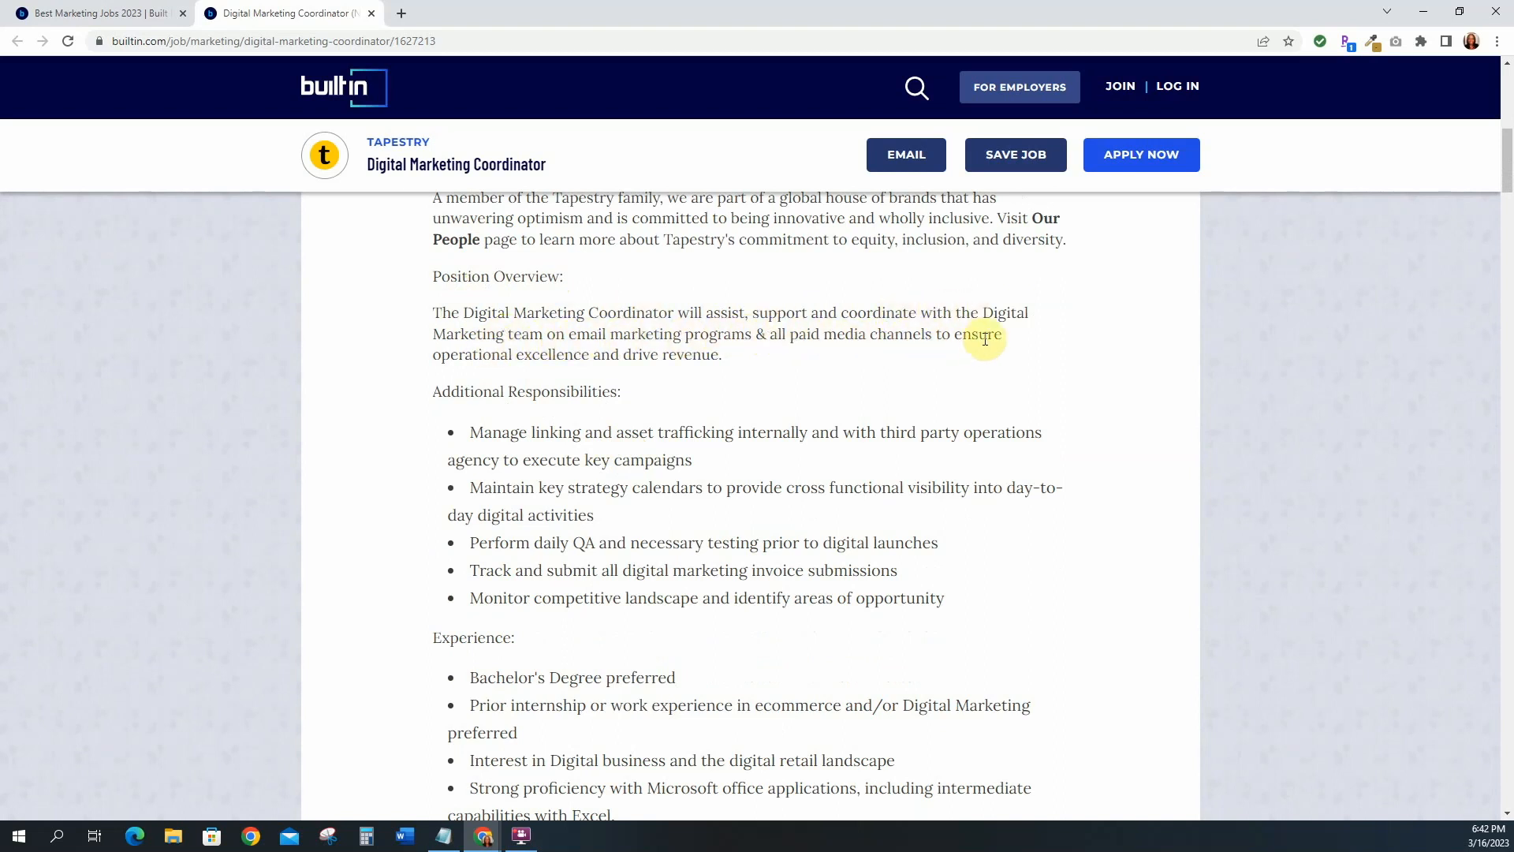
pyautogui.scroll(-3)
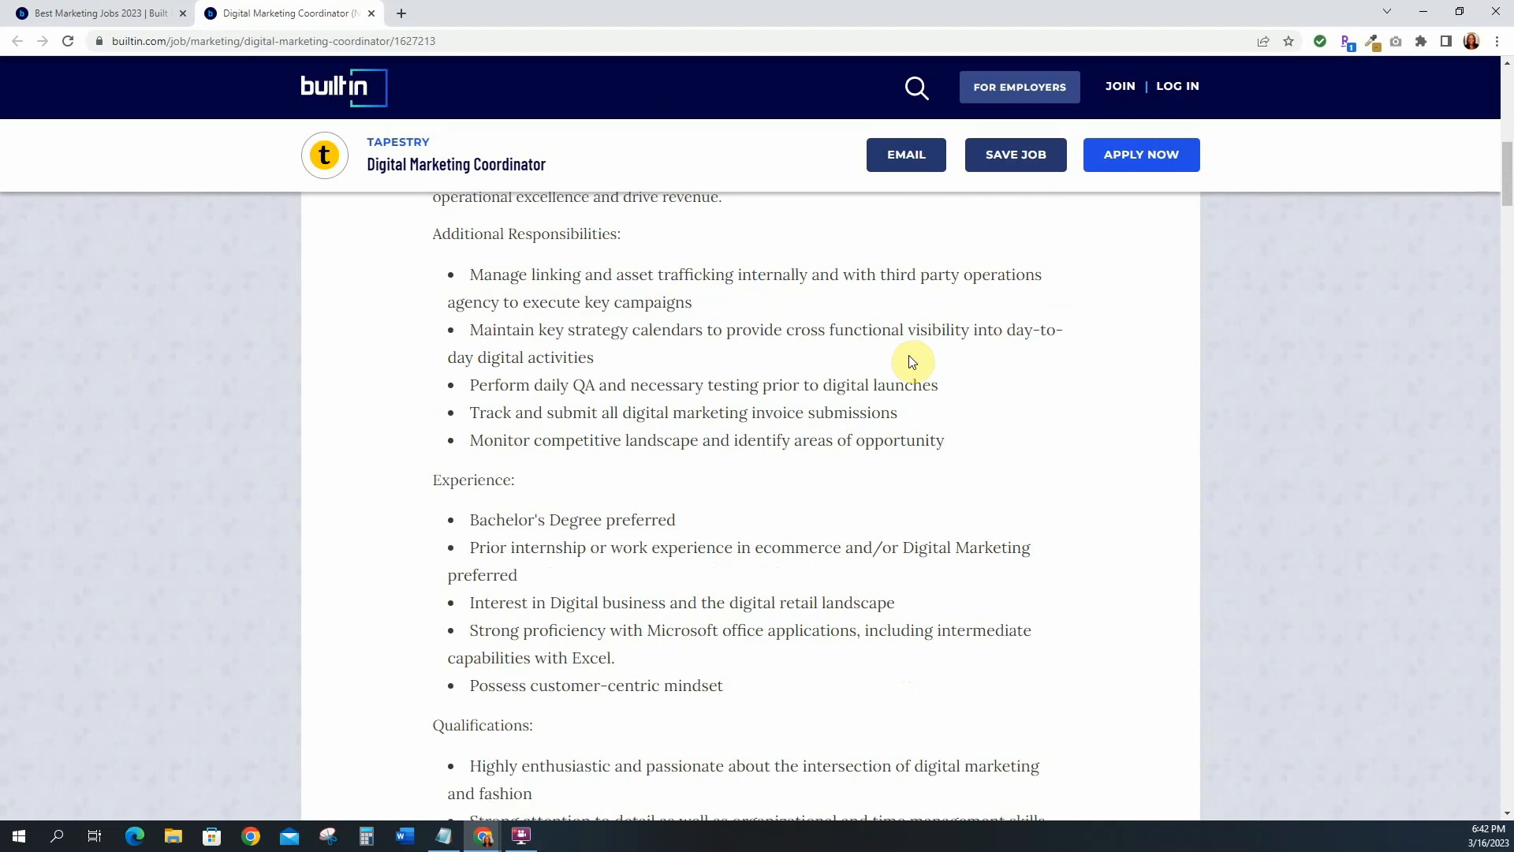
pyautogui.moveTo(633, 332)
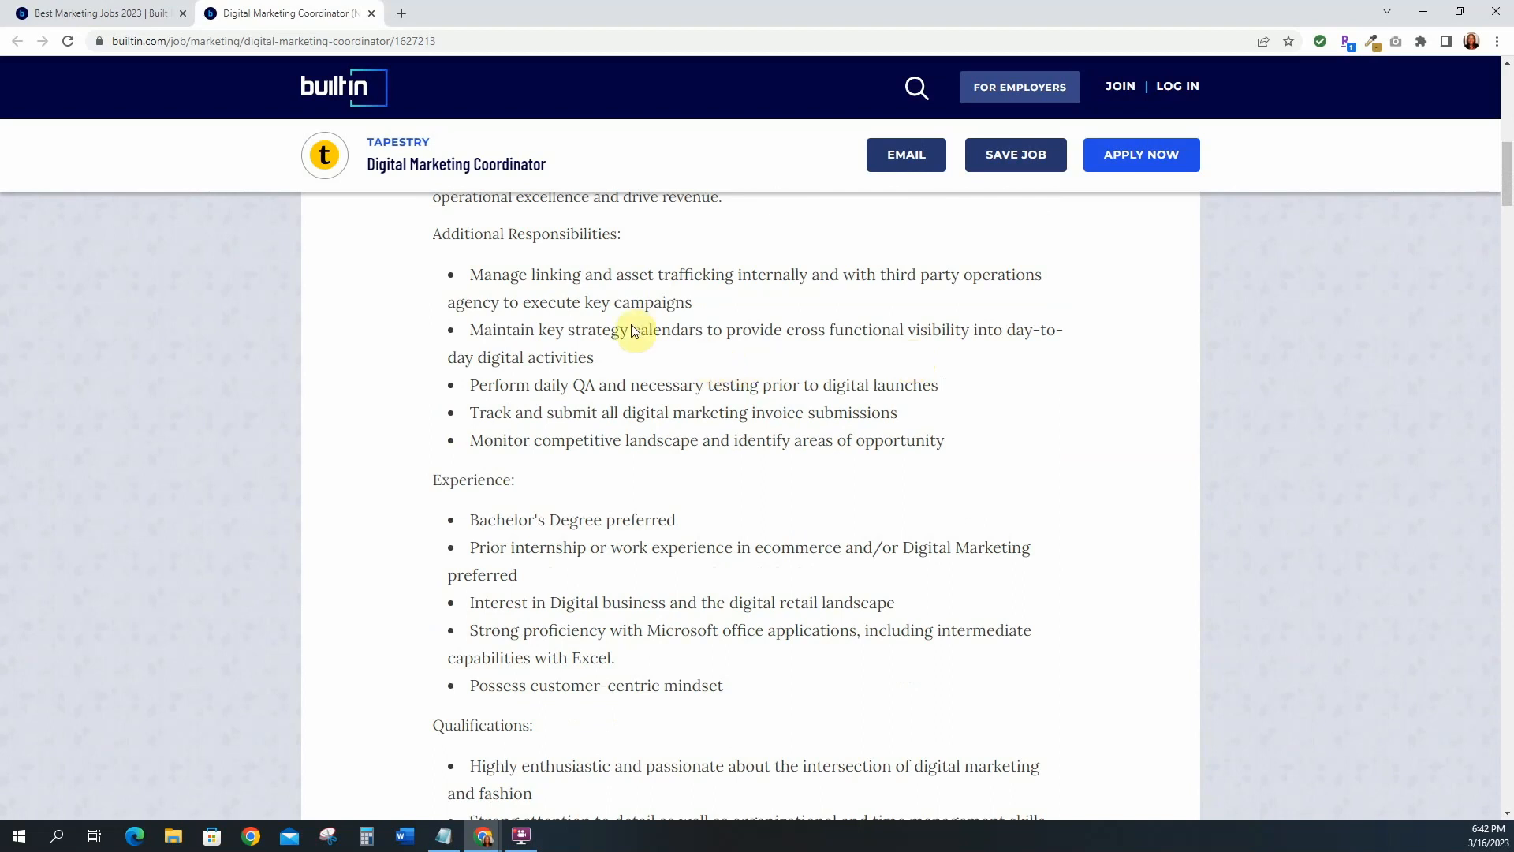
pyautogui.scroll(-3)
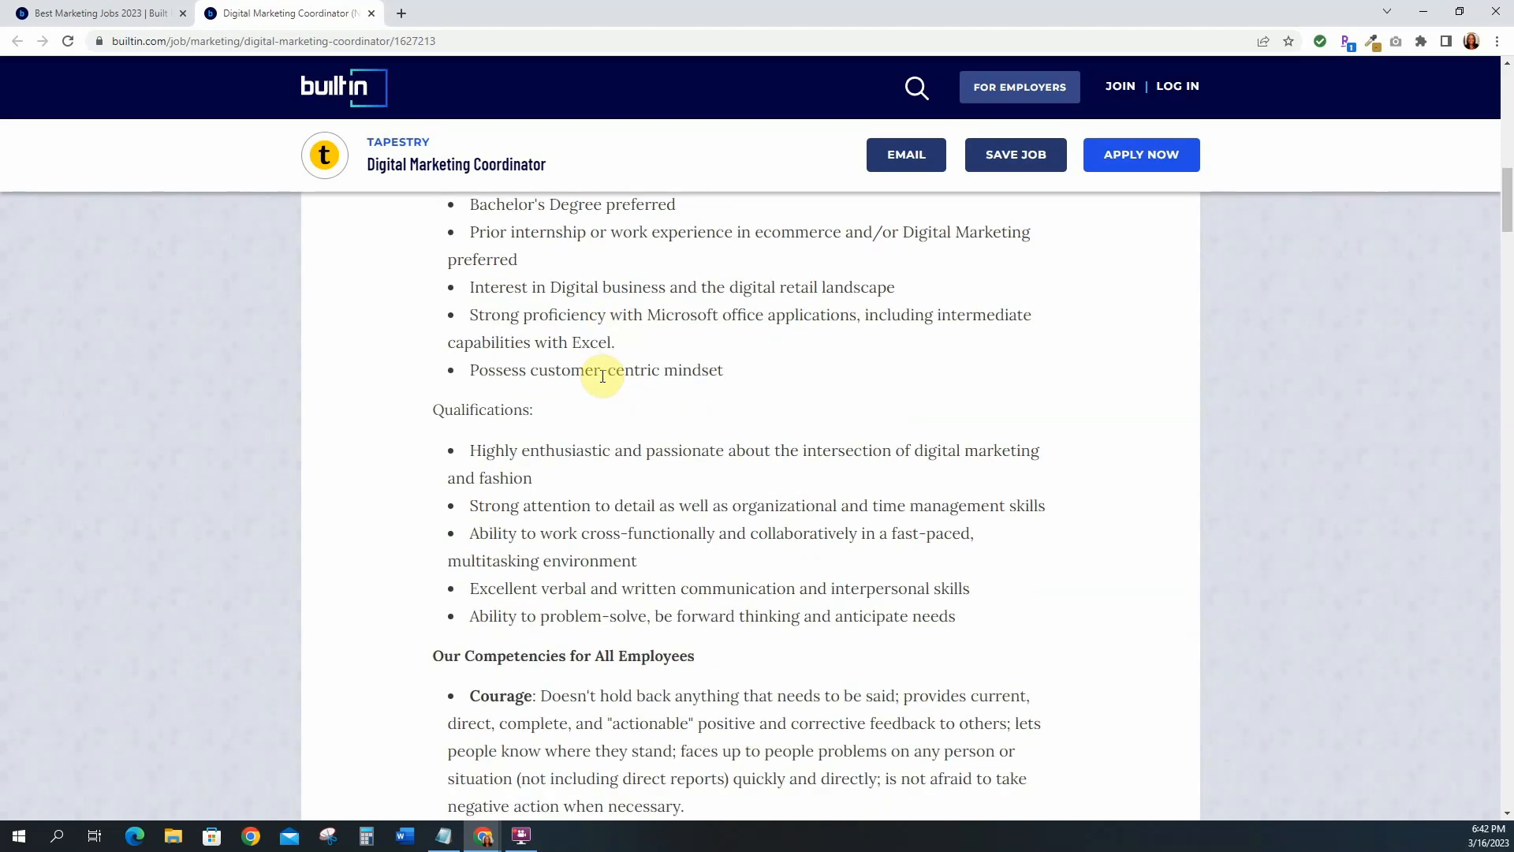
pyautogui.scroll(3)
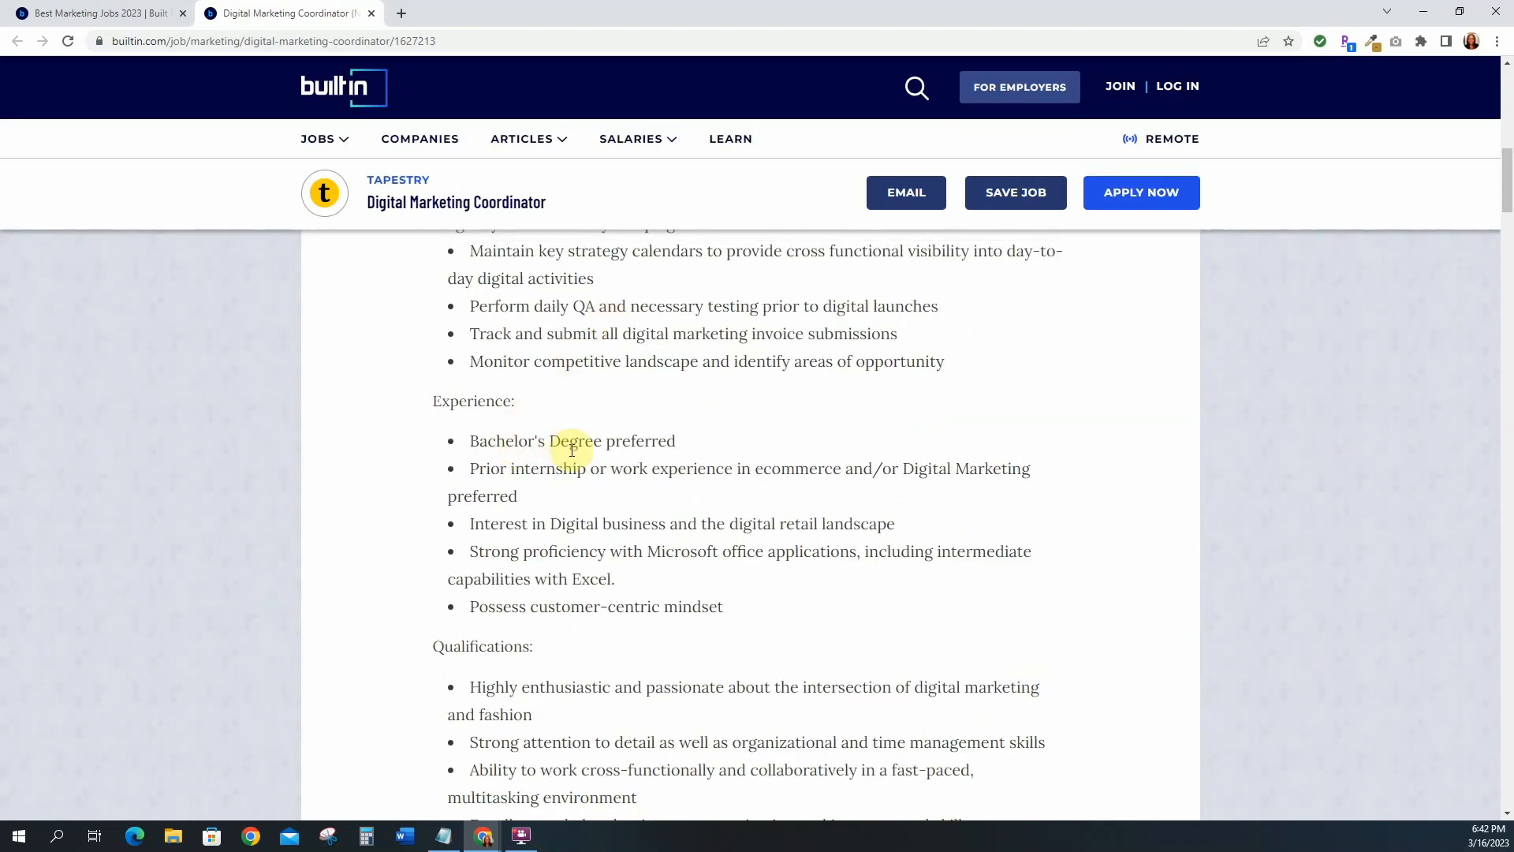
pyautogui.scroll(-3)
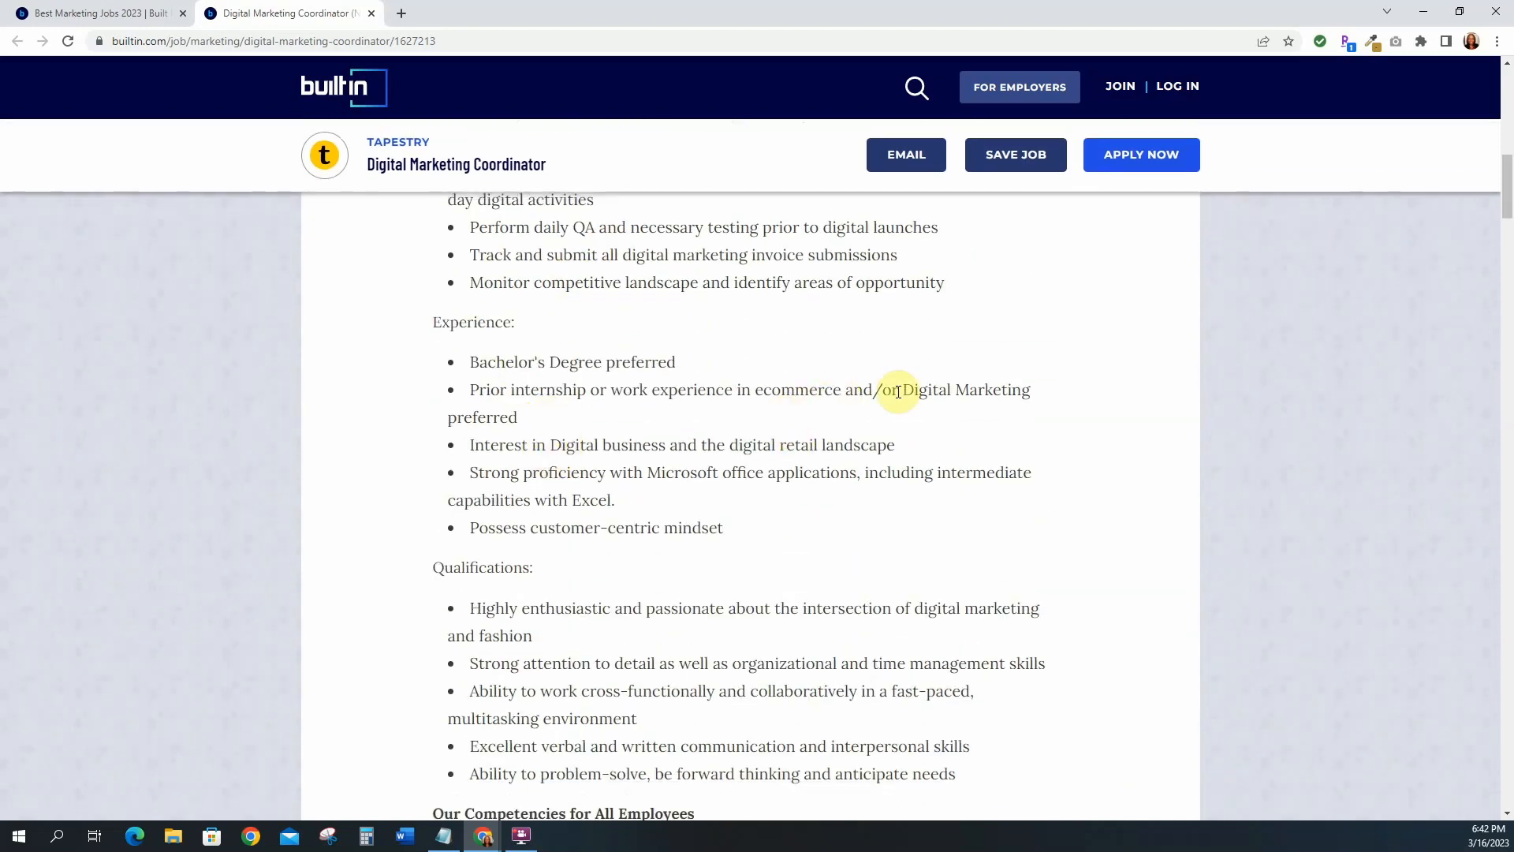
pyautogui.scroll(-3)
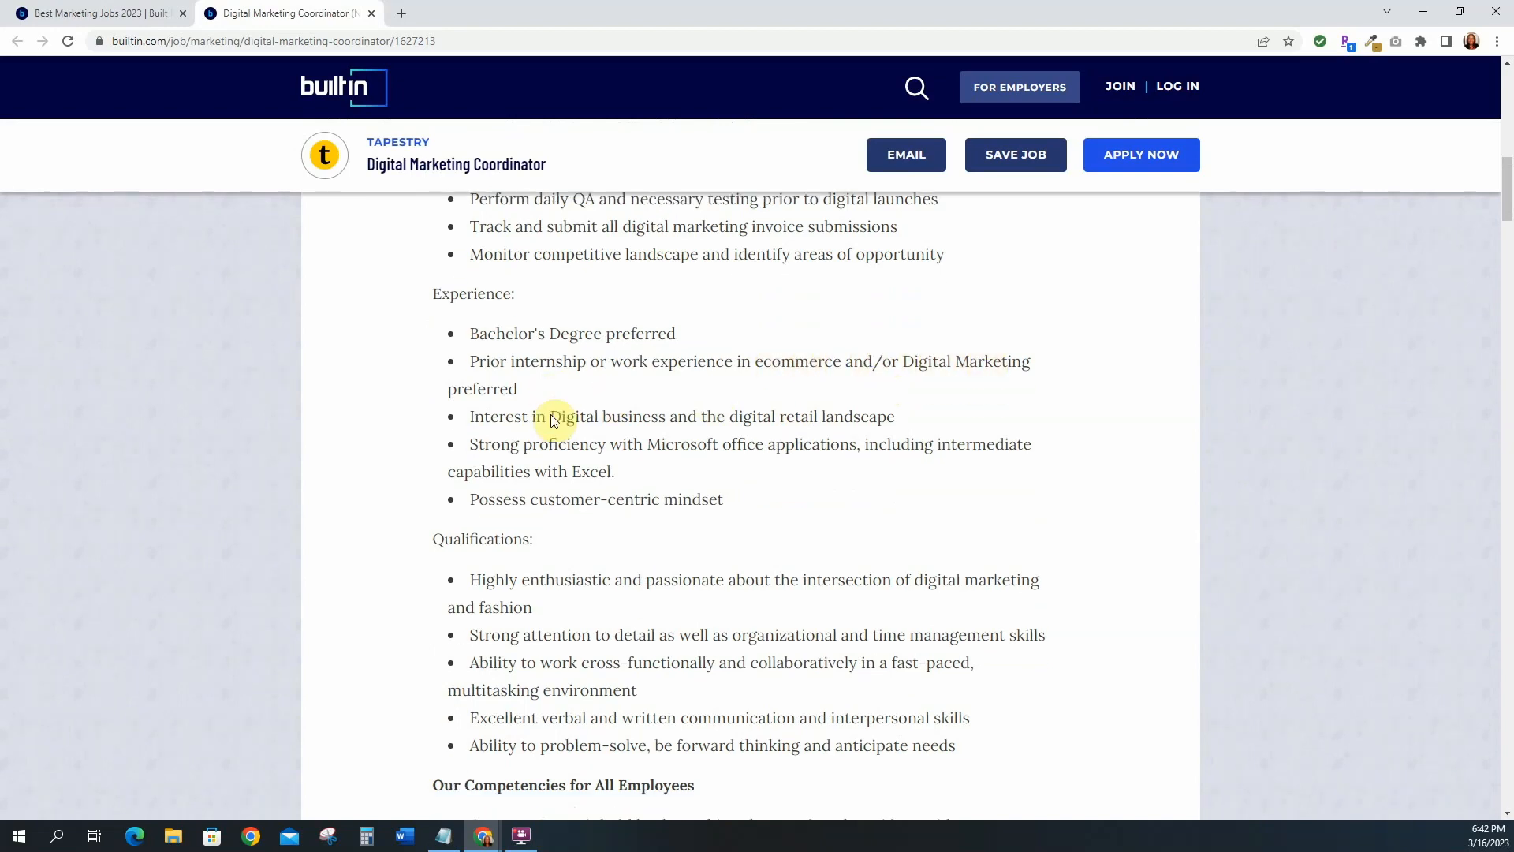
pyautogui.scroll(-3)
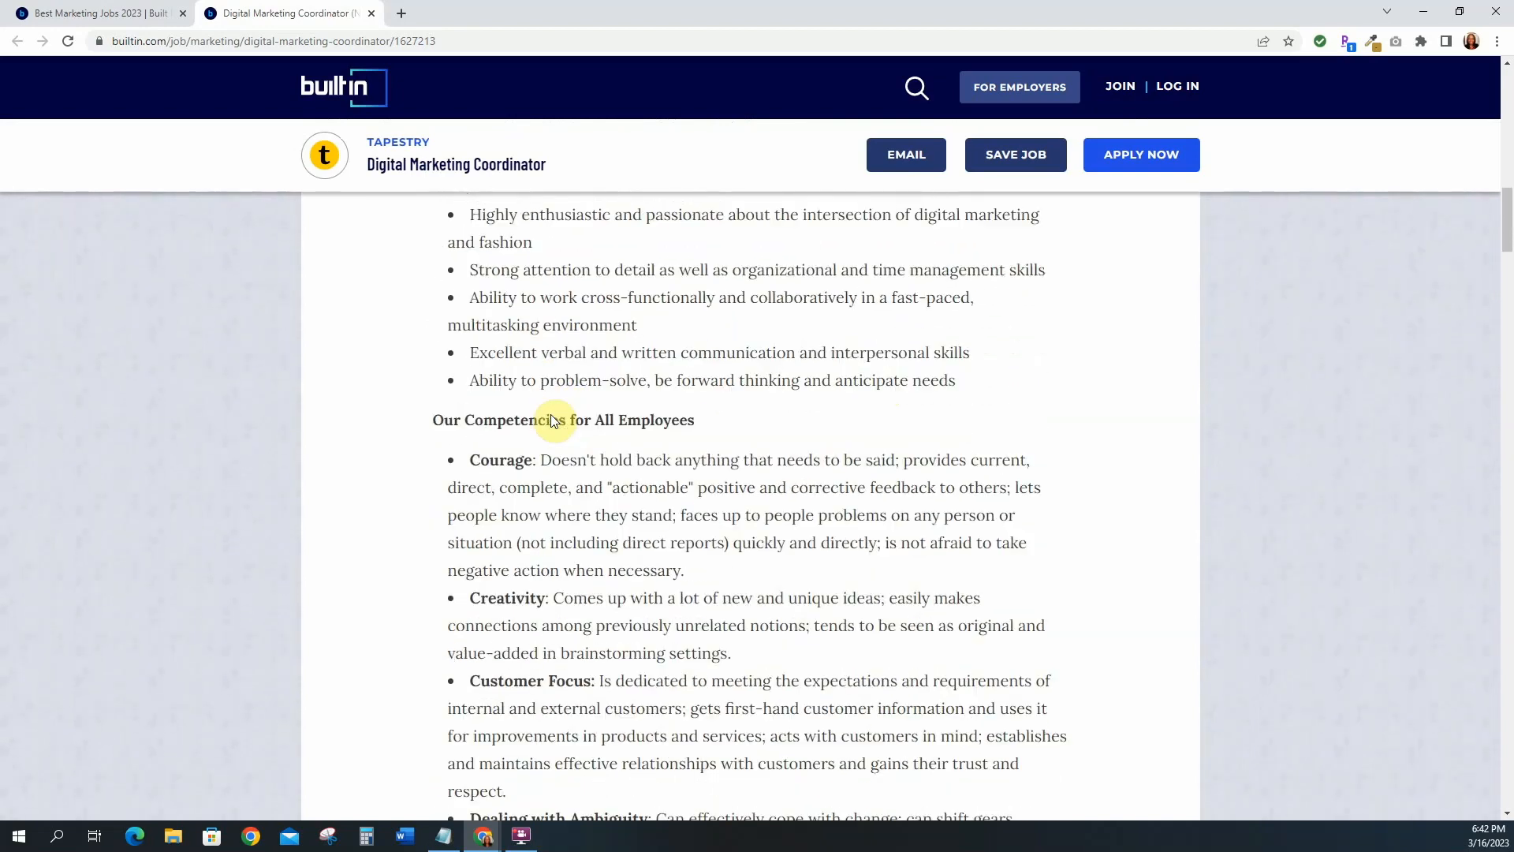
pyautogui.scroll(-3)
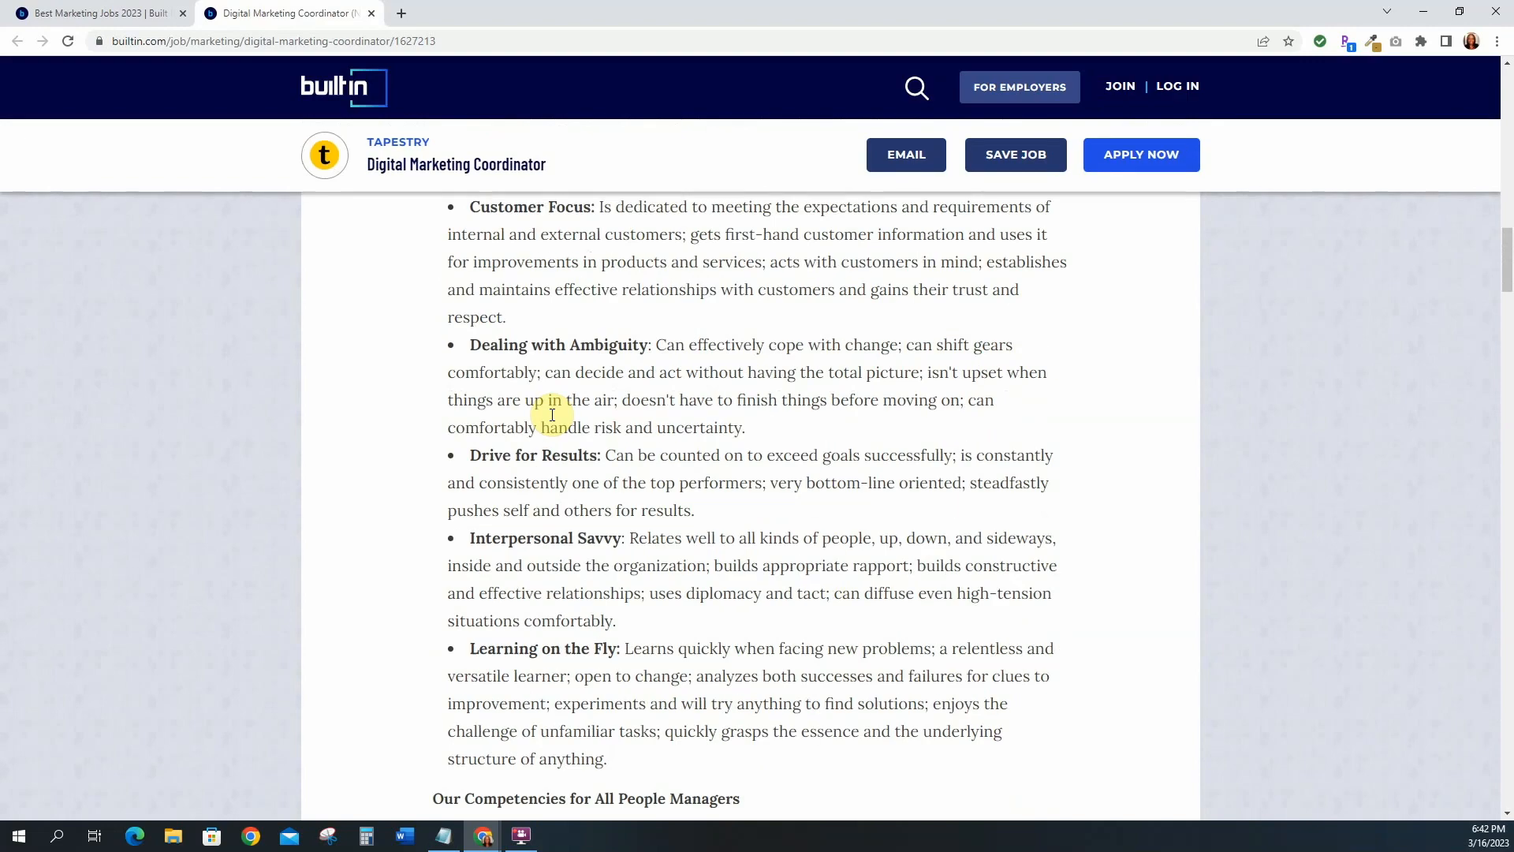
pyautogui.scroll(-3)
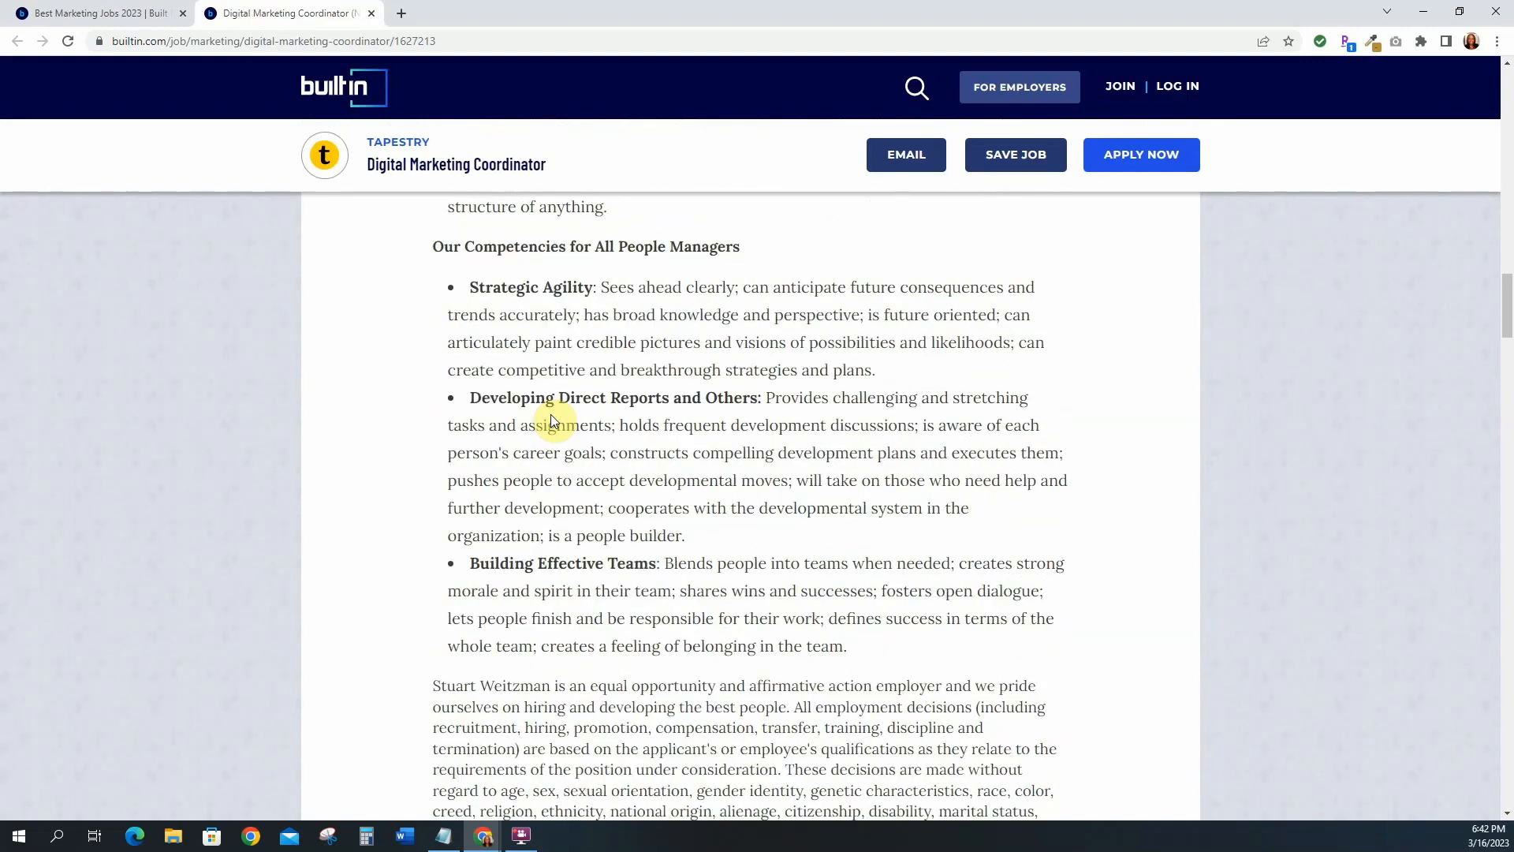
pyautogui.scroll(-3)
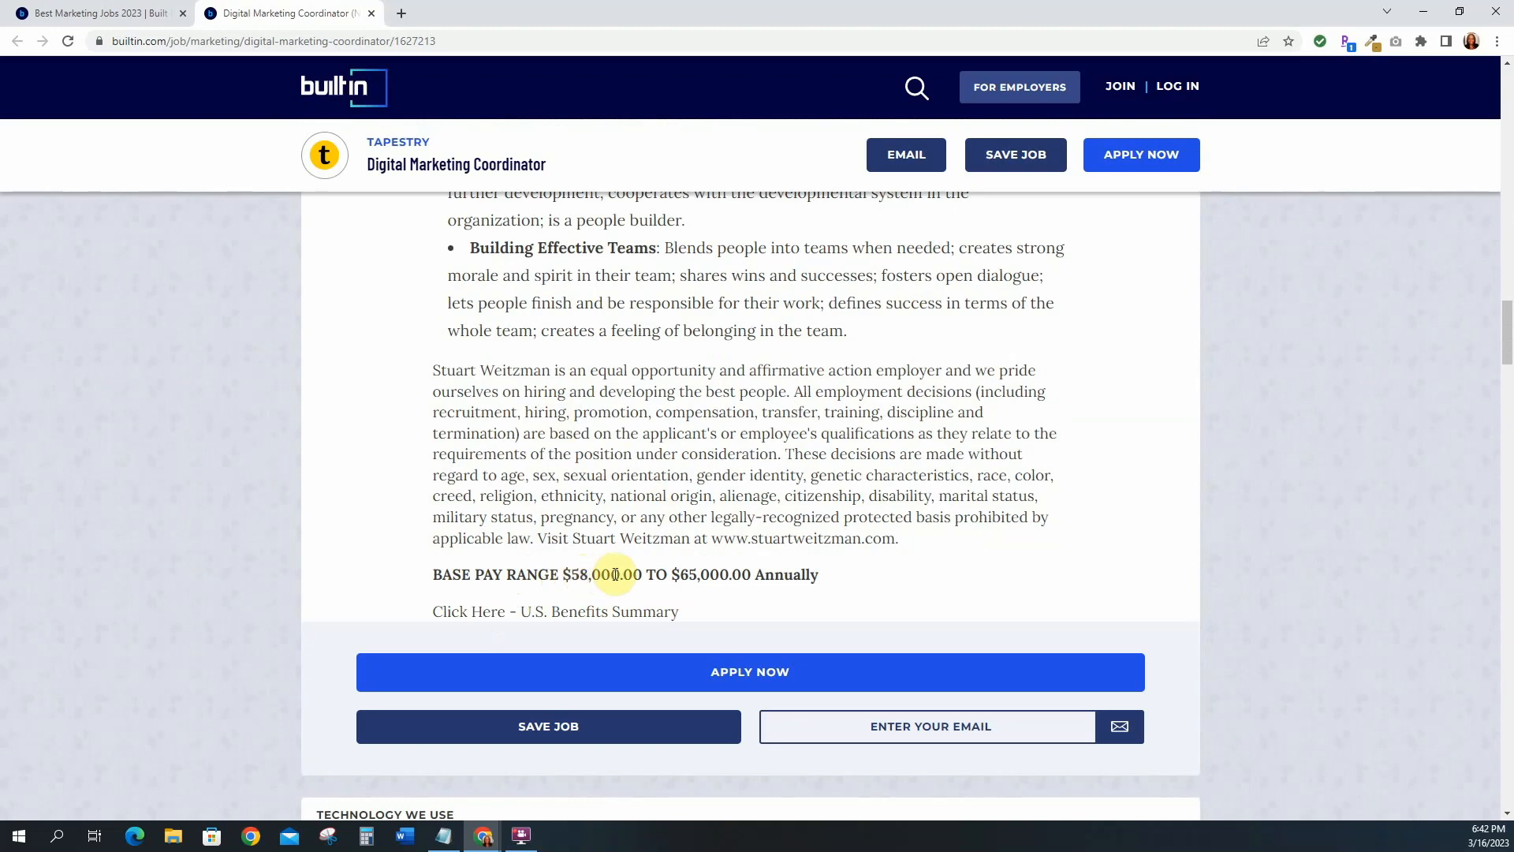
pyautogui.scroll(-3)
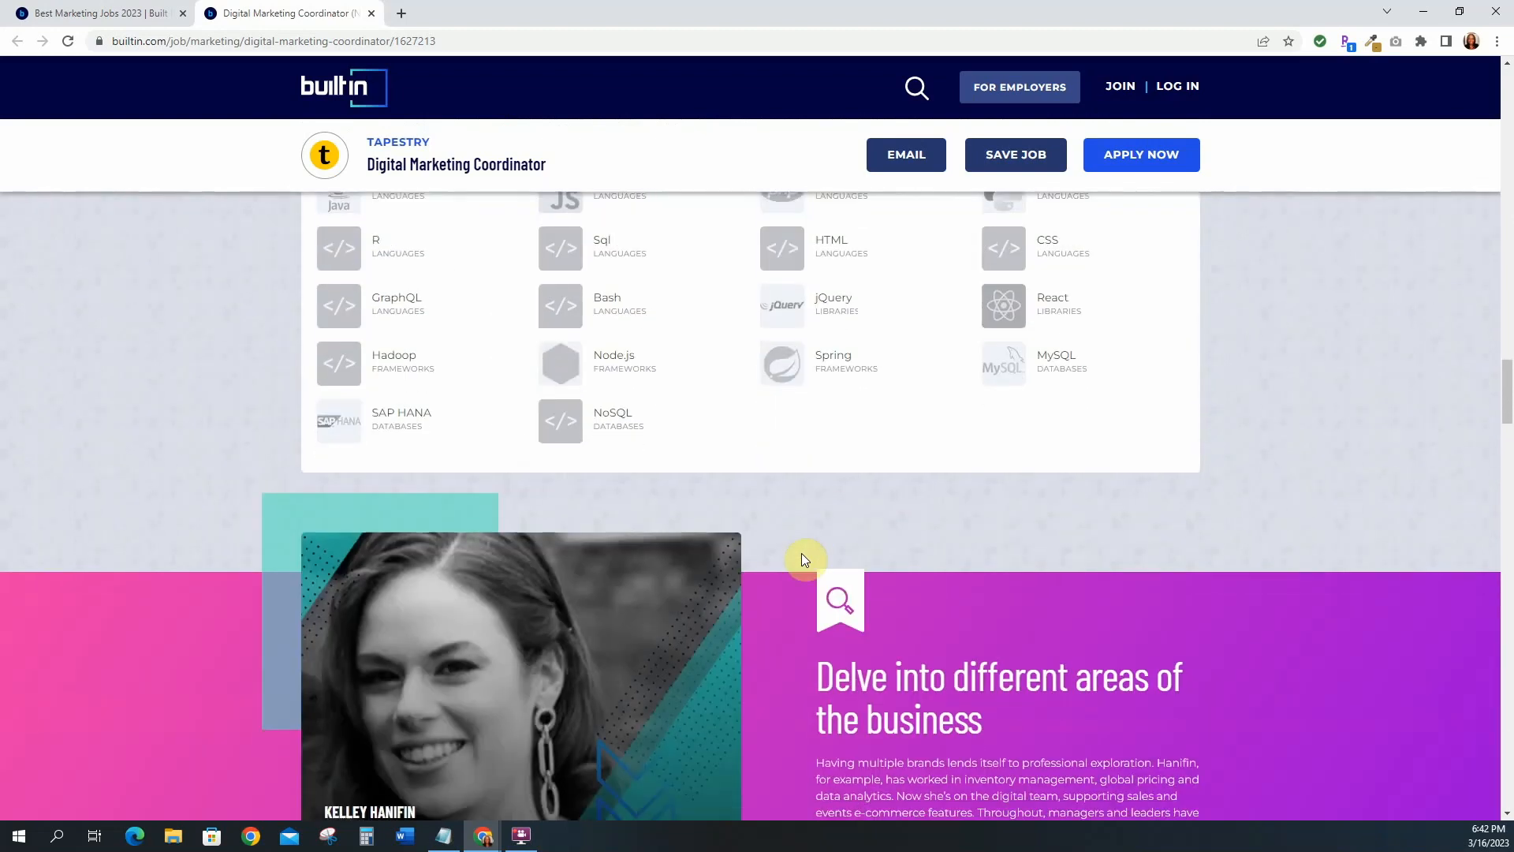
pyautogui.scroll(3)
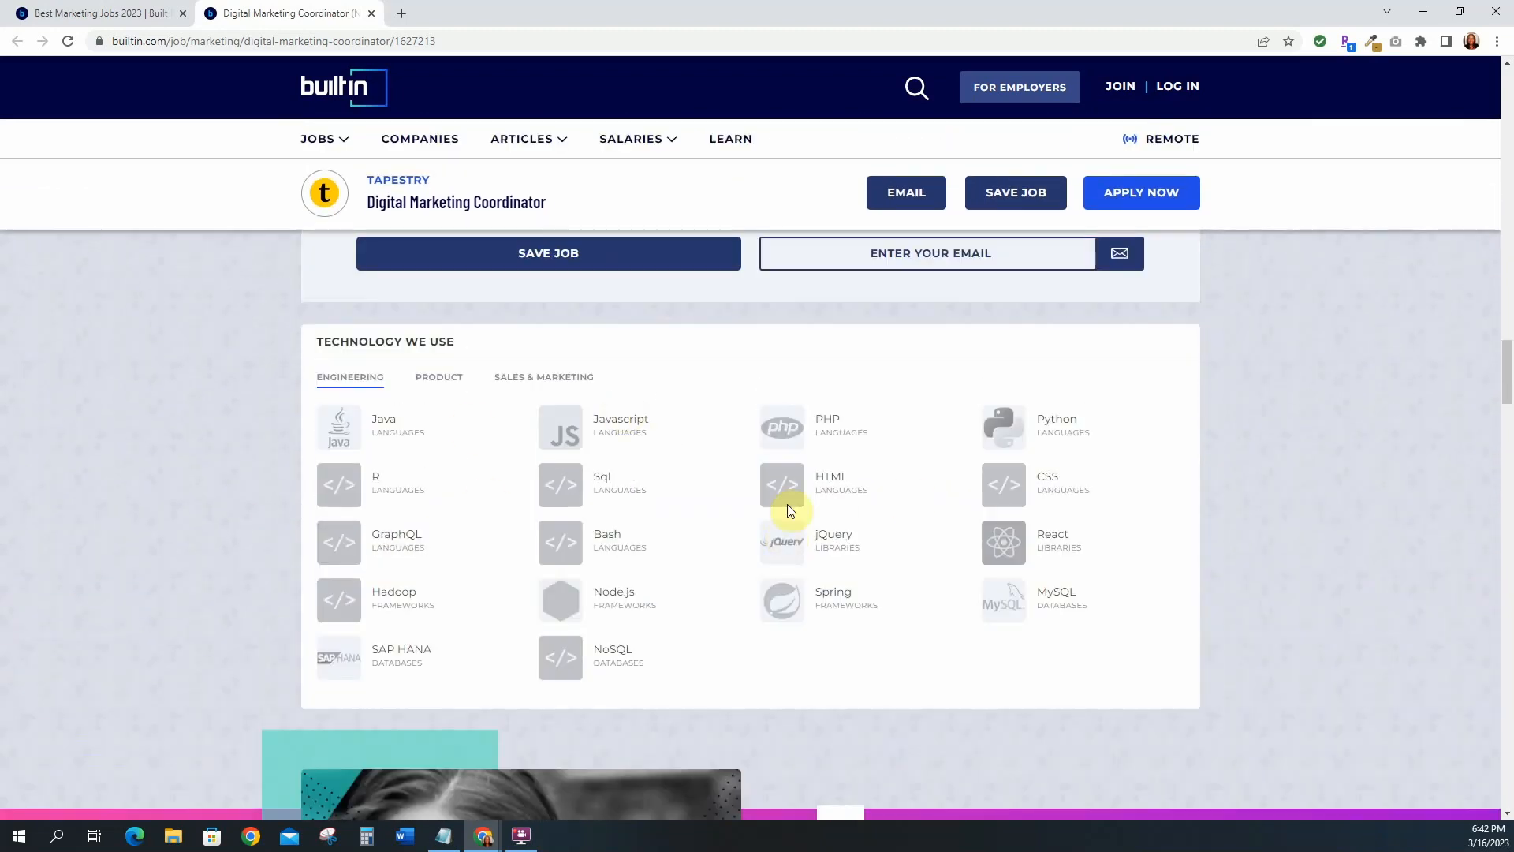
pyautogui.scroll(-3)
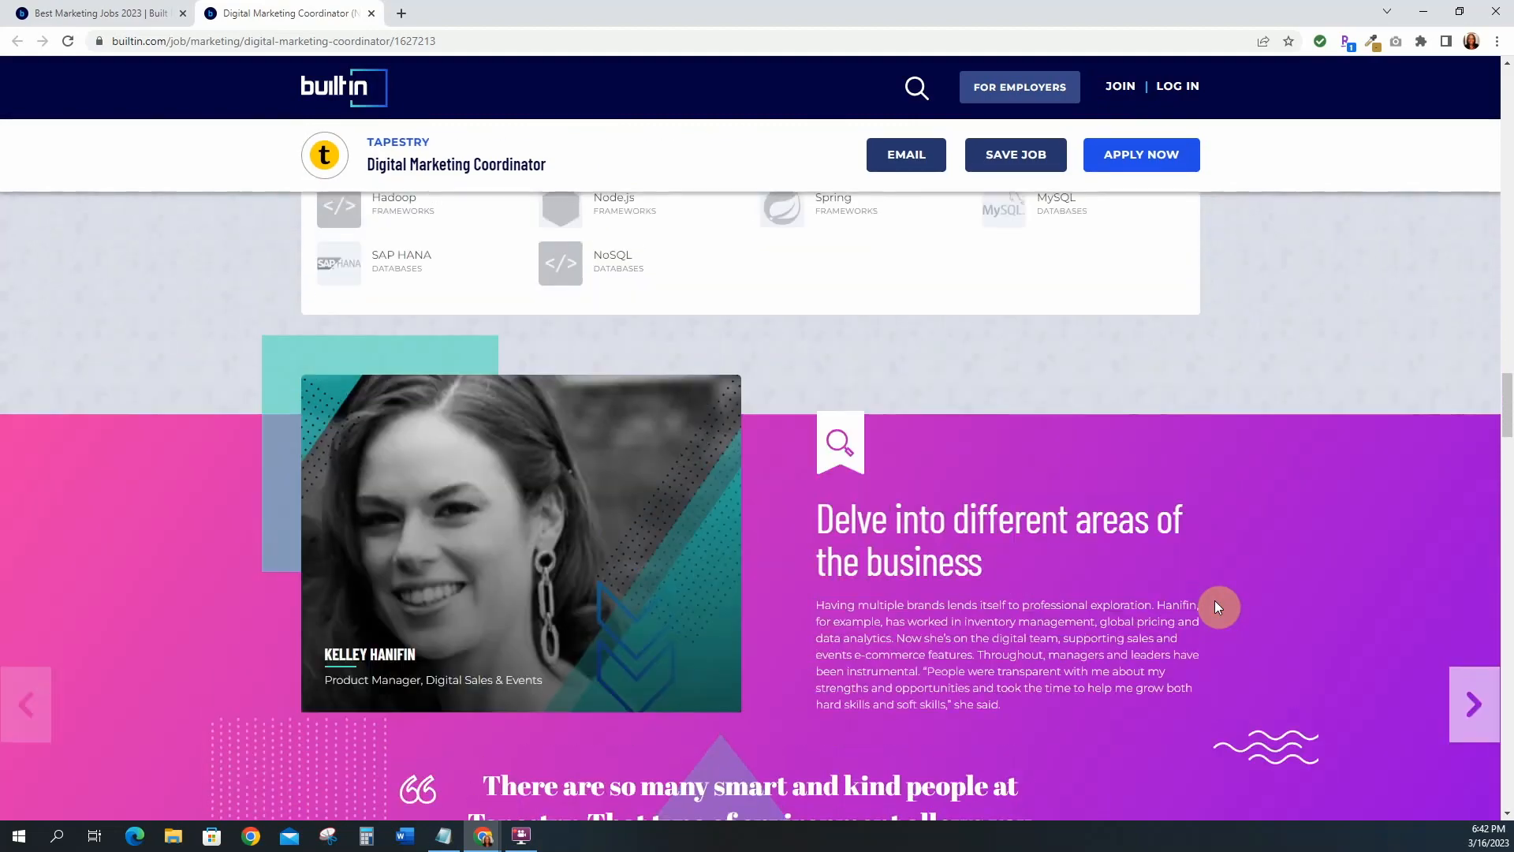
pyautogui.scroll(-3)
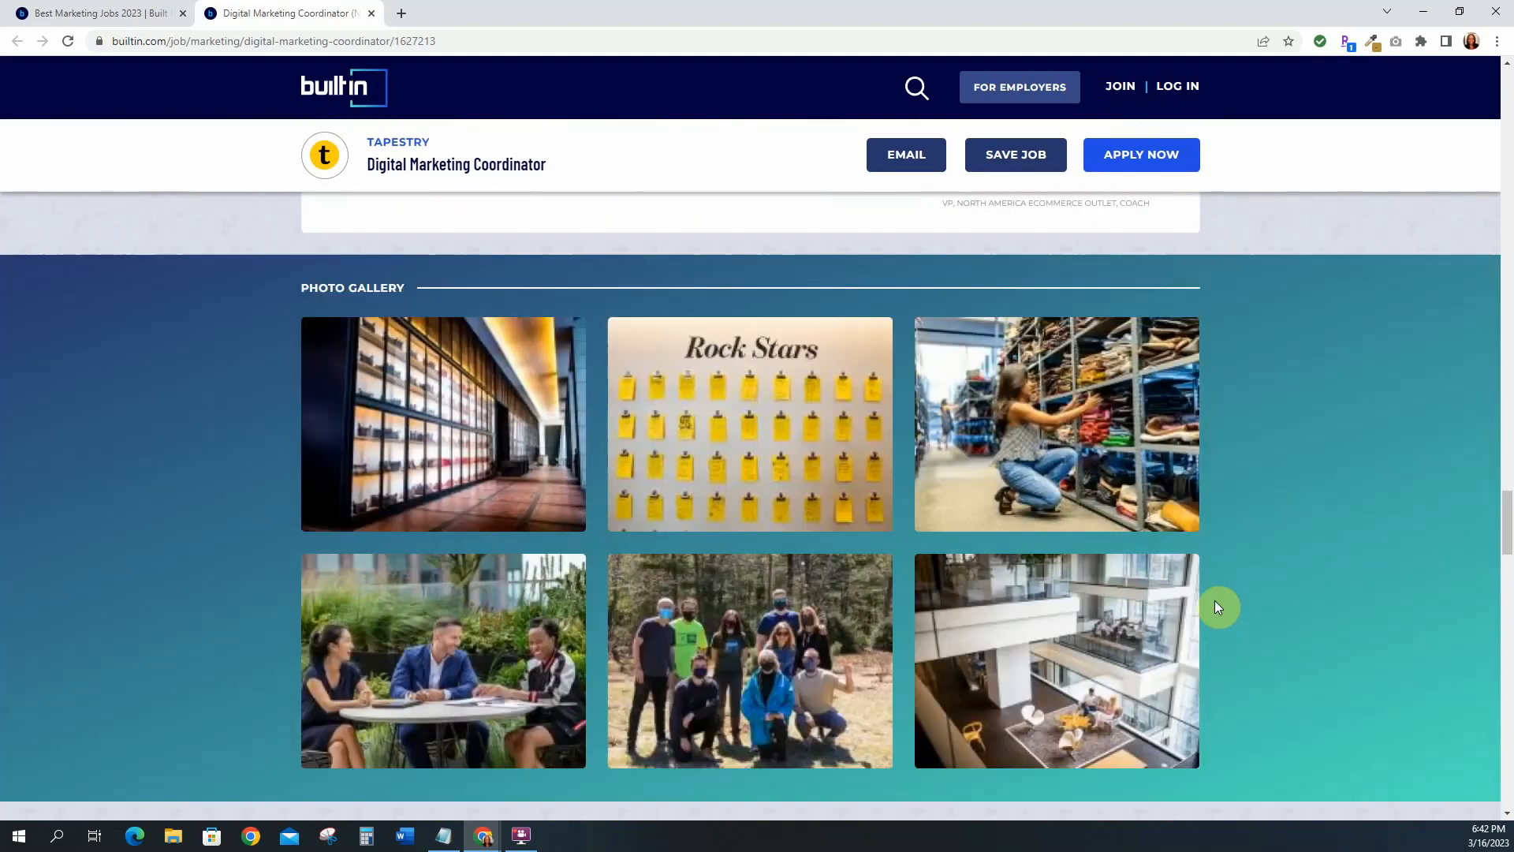
pyautogui.scroll(-3)
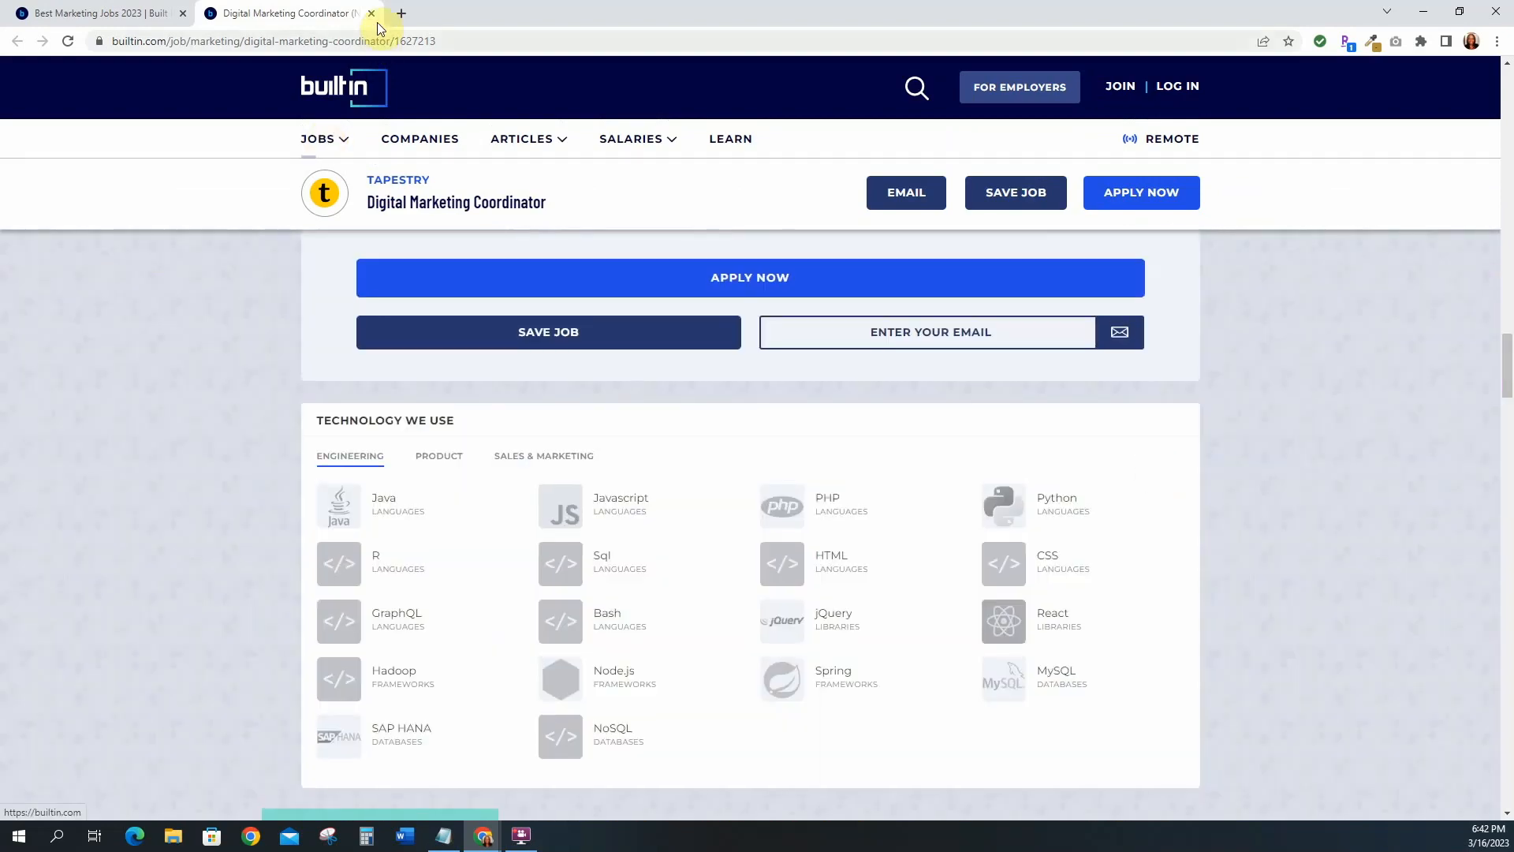
pyautogui.click(370, 13)
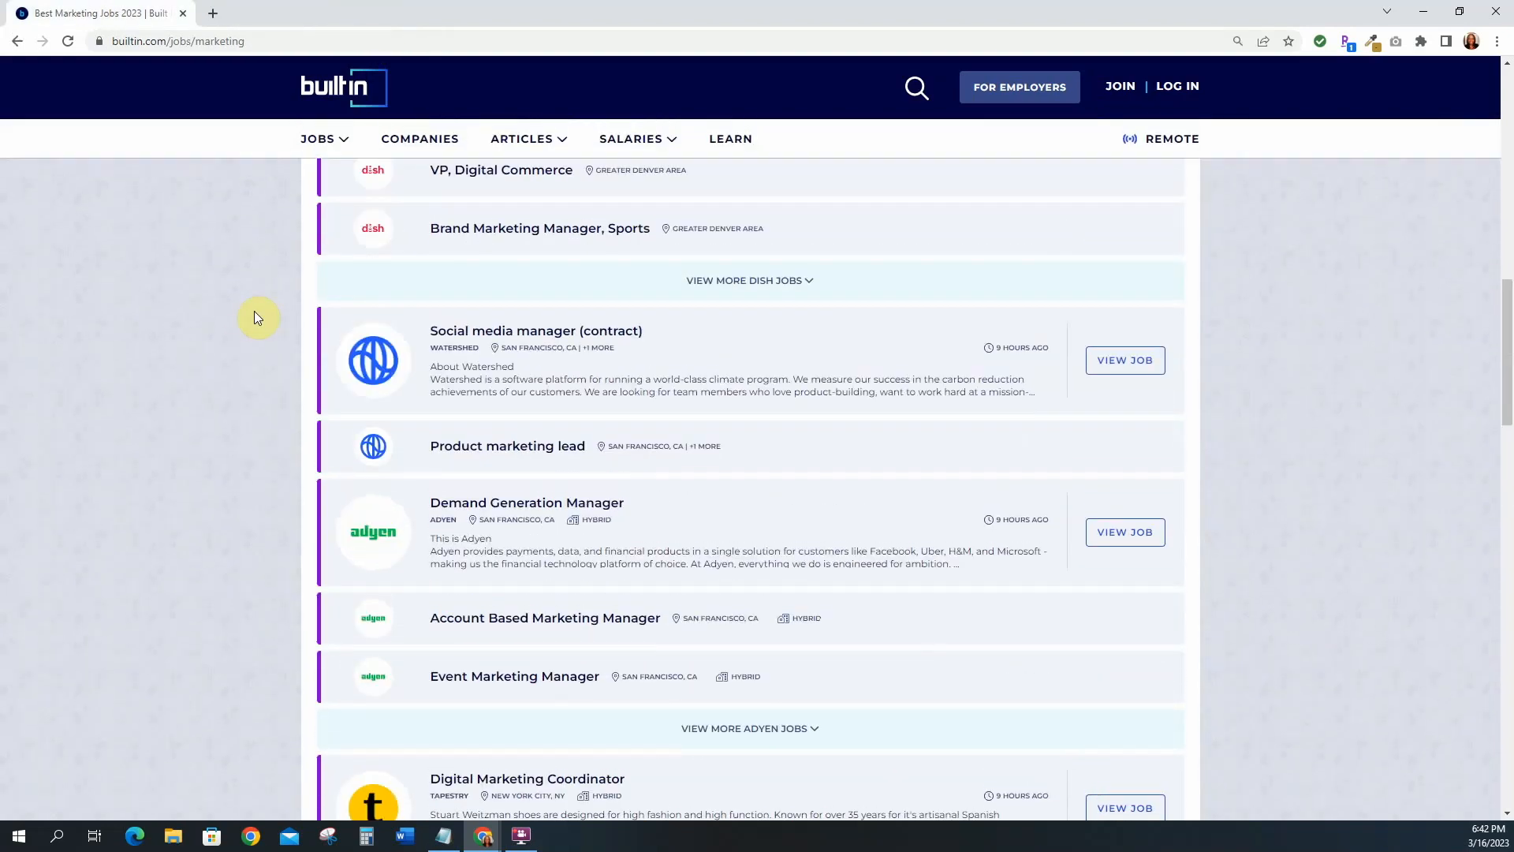
pyautogui.click(317, 138)
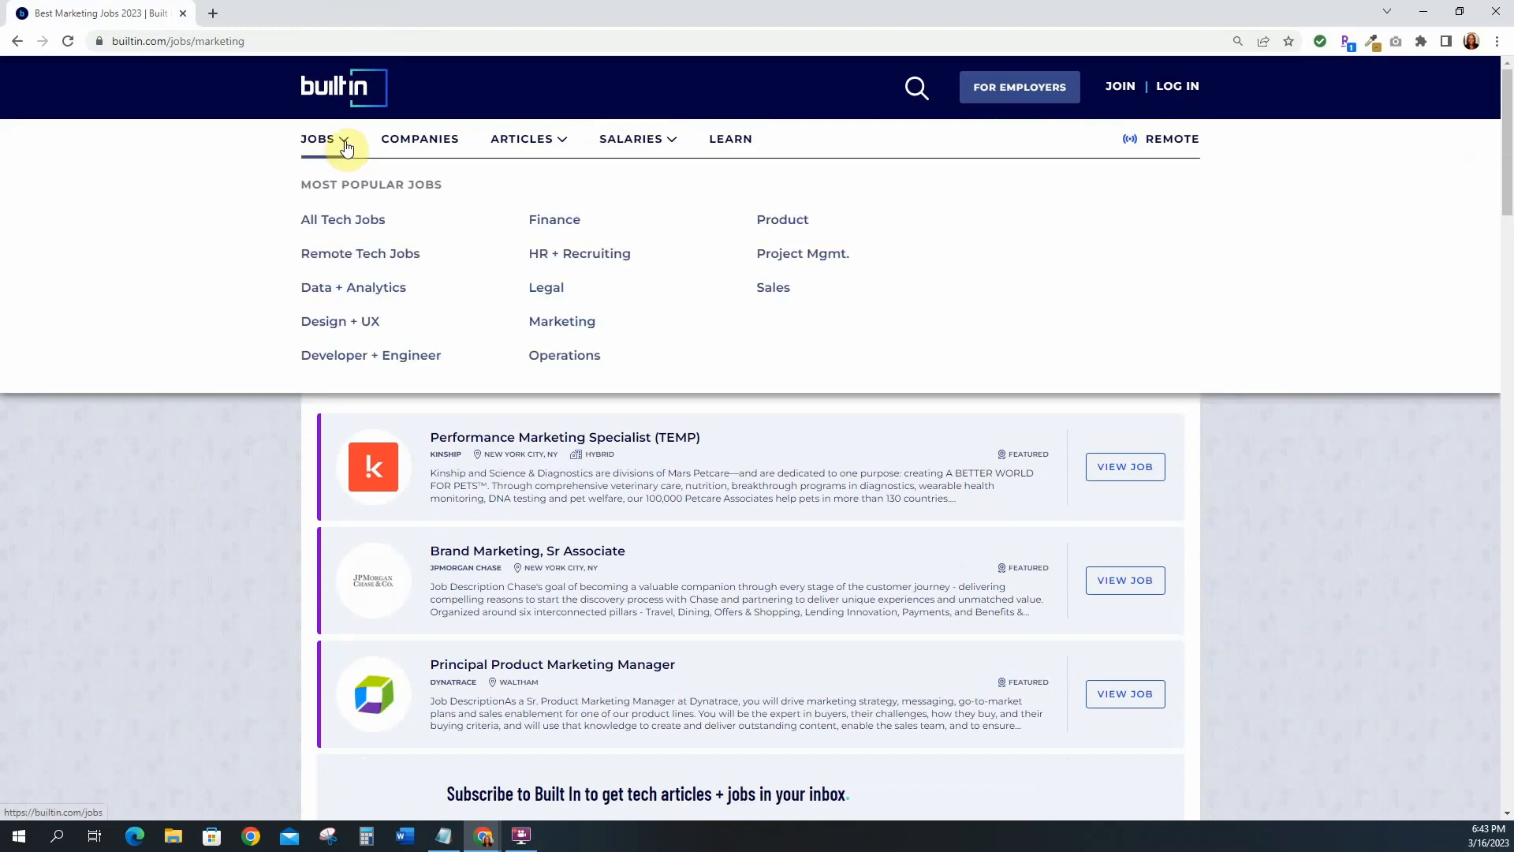
pyautogui.click(318, 138)
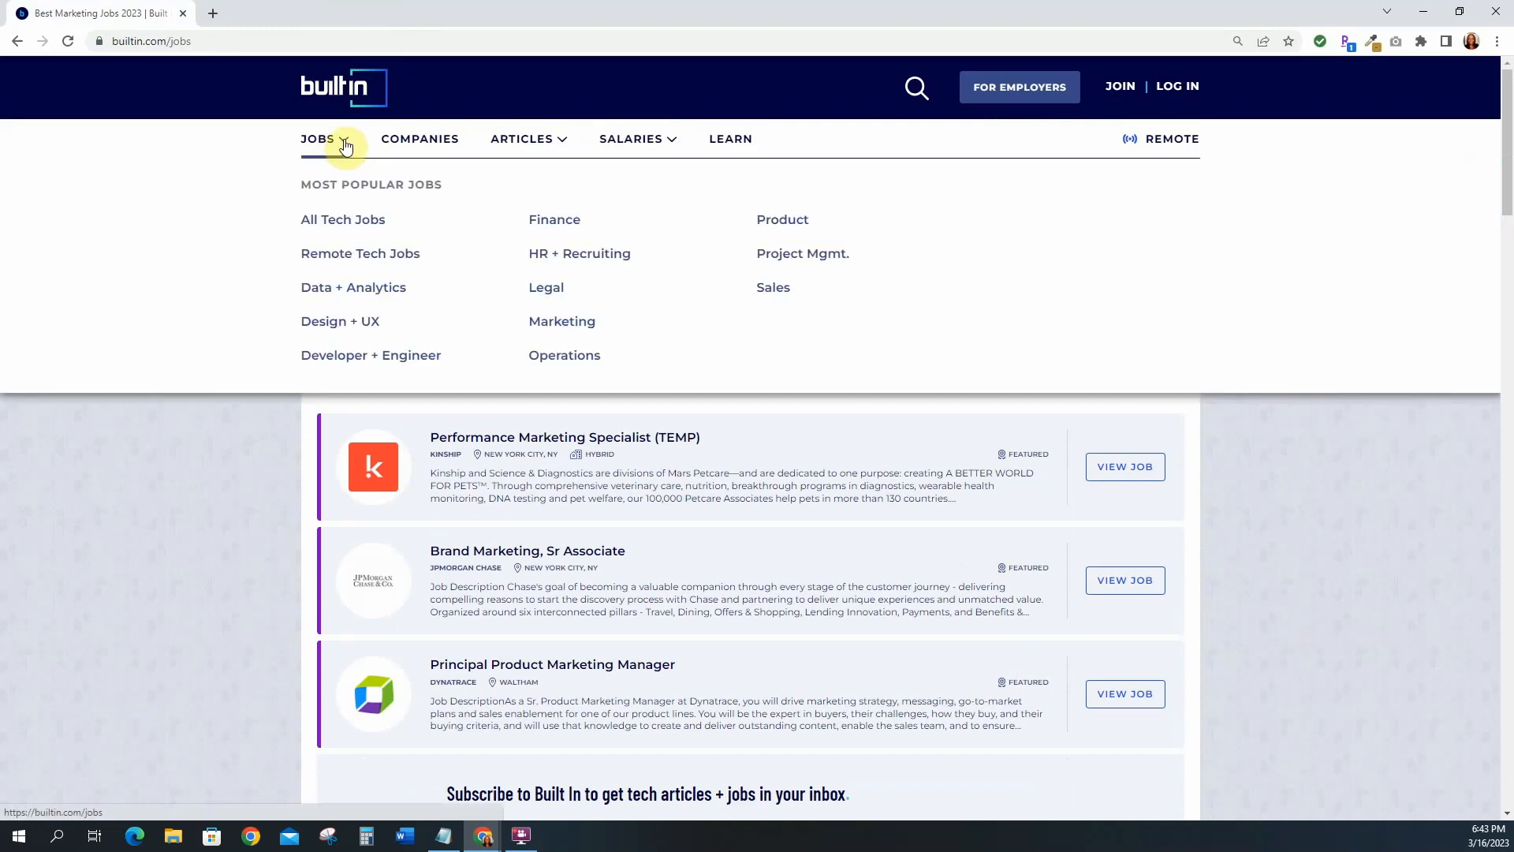
pyautogui.click(773, 287)
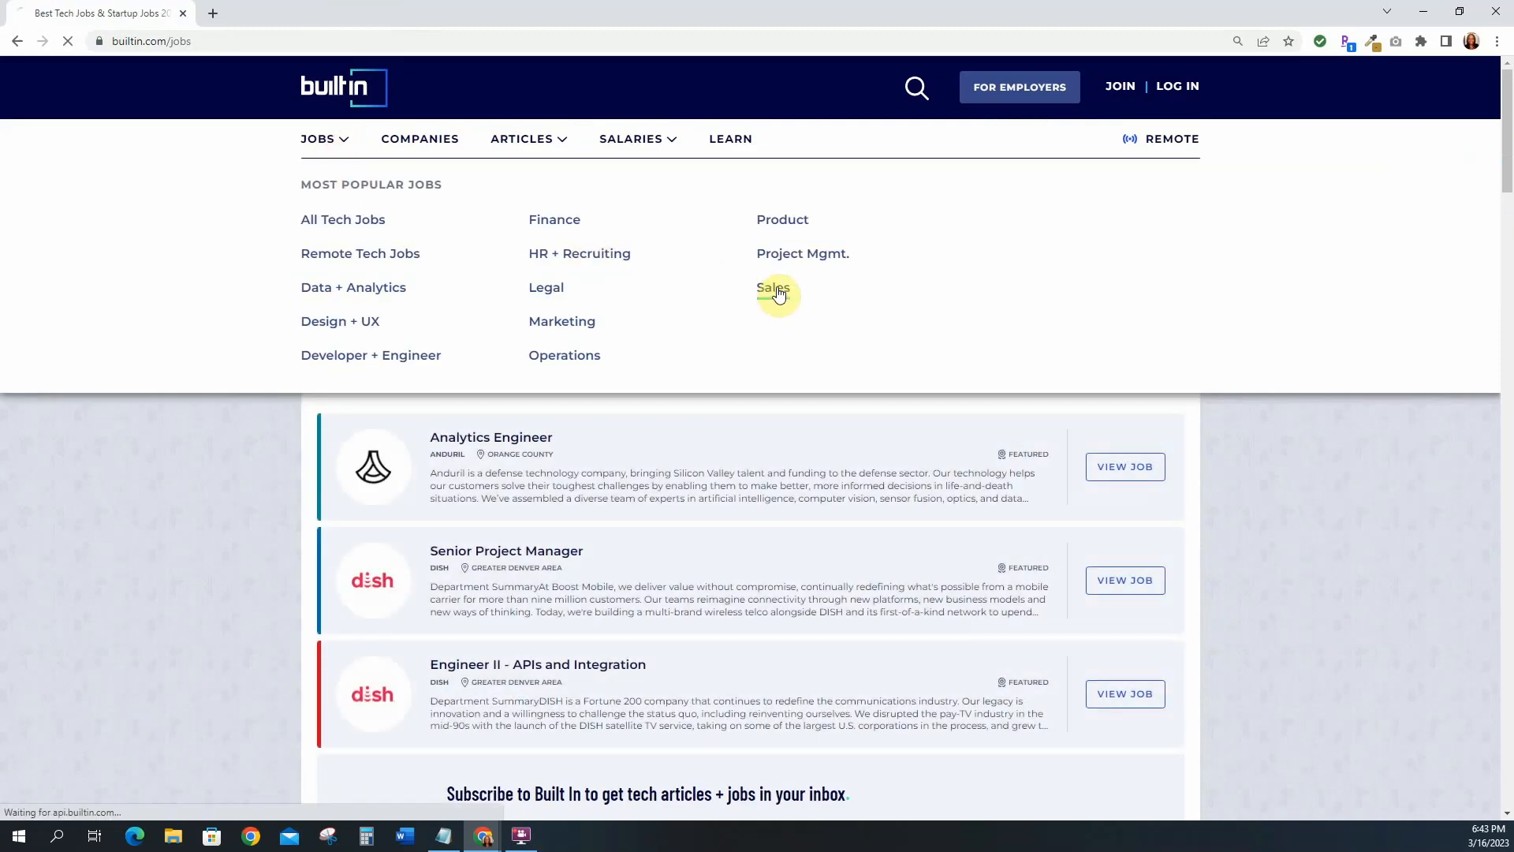
pyautogui.click(773, 287)
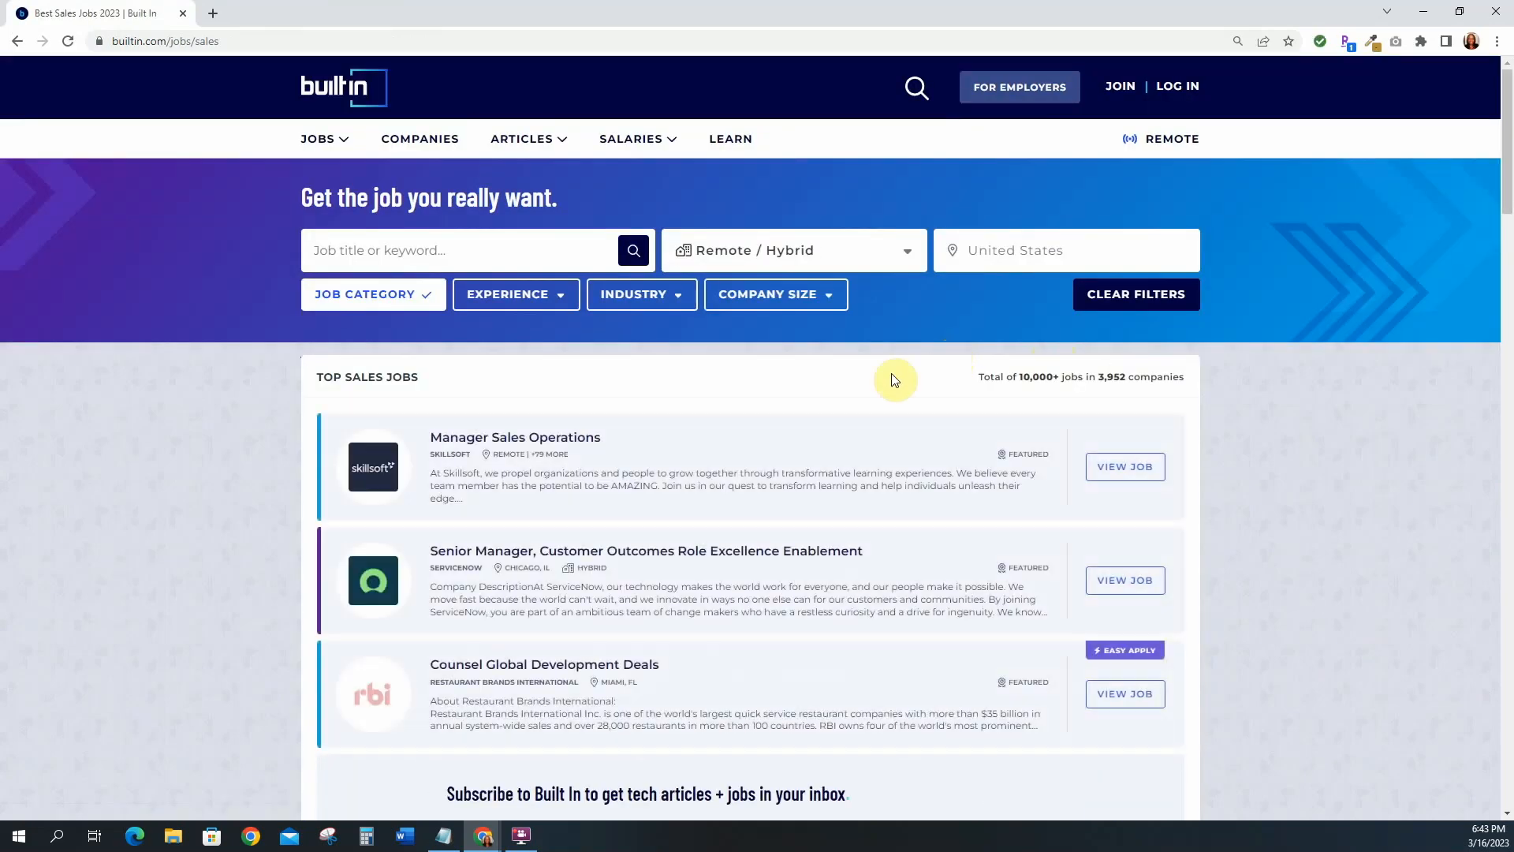
pyautogui.scroll(-3)
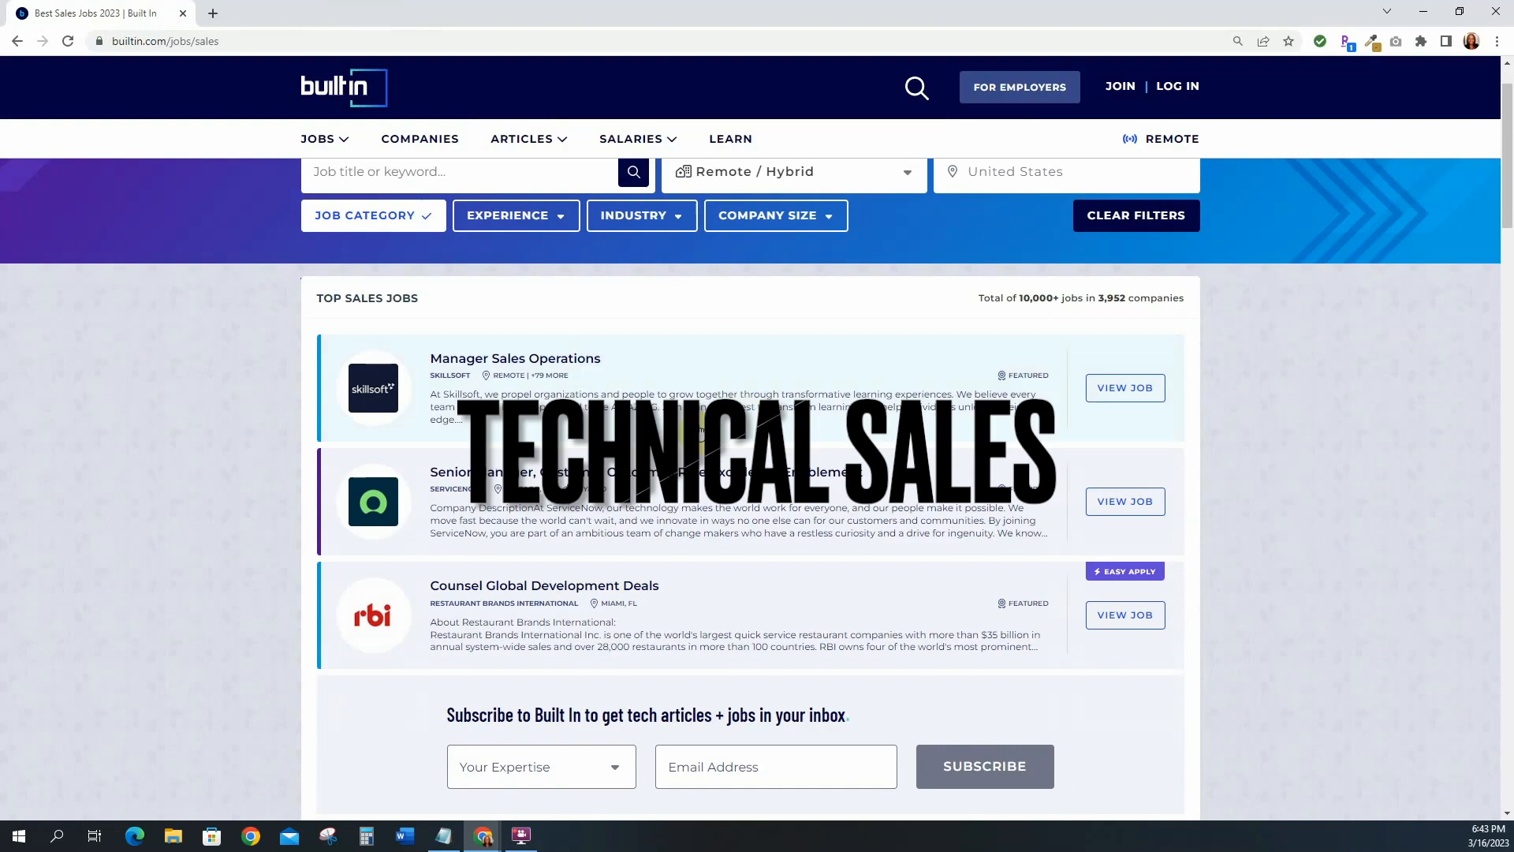
pyautogui.scroll(-3)
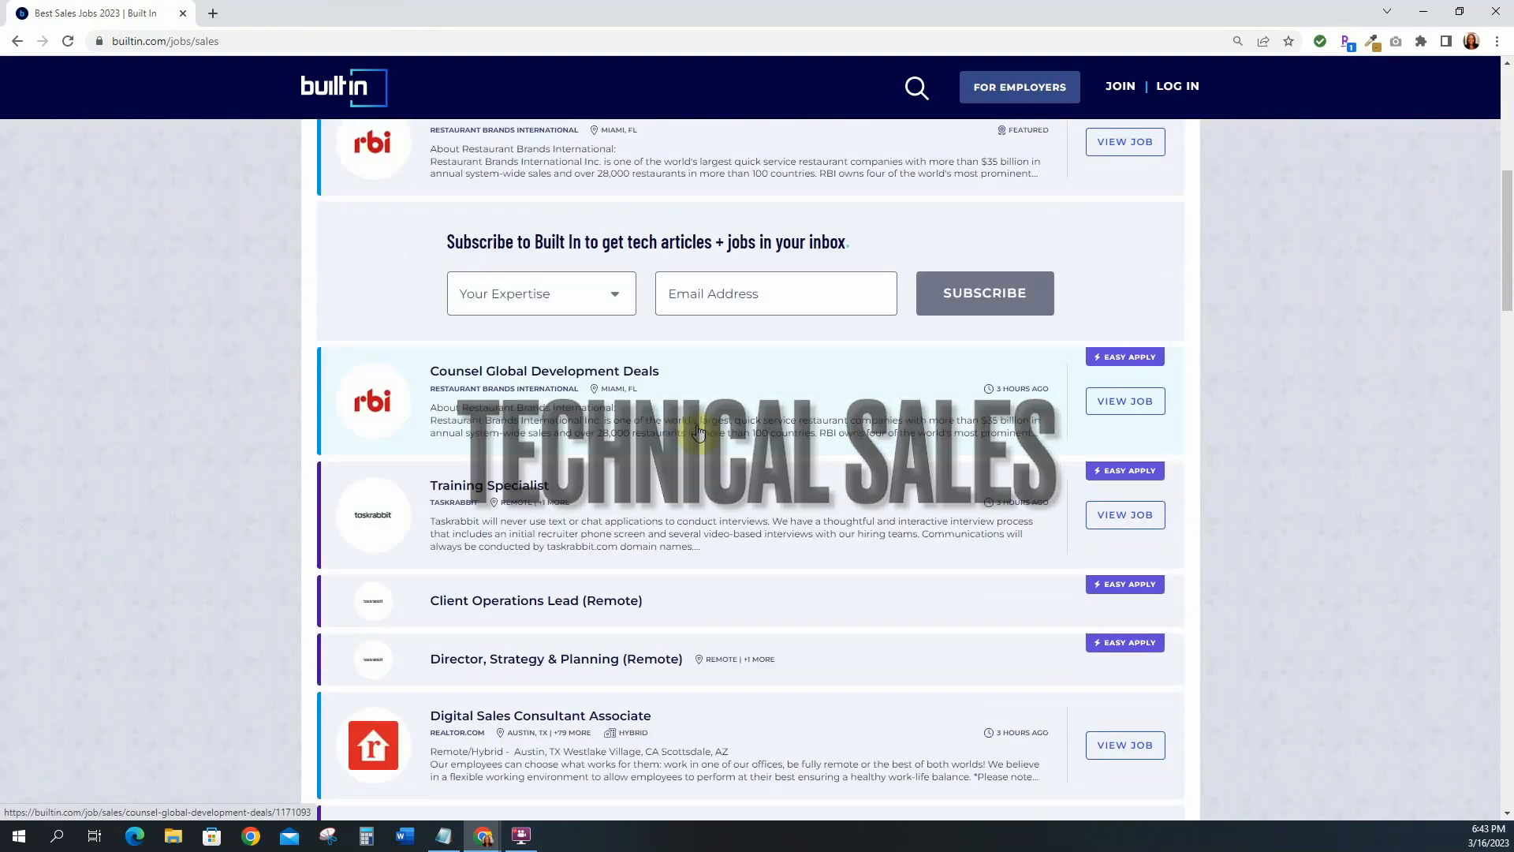
pyautogui.scroll(-3)
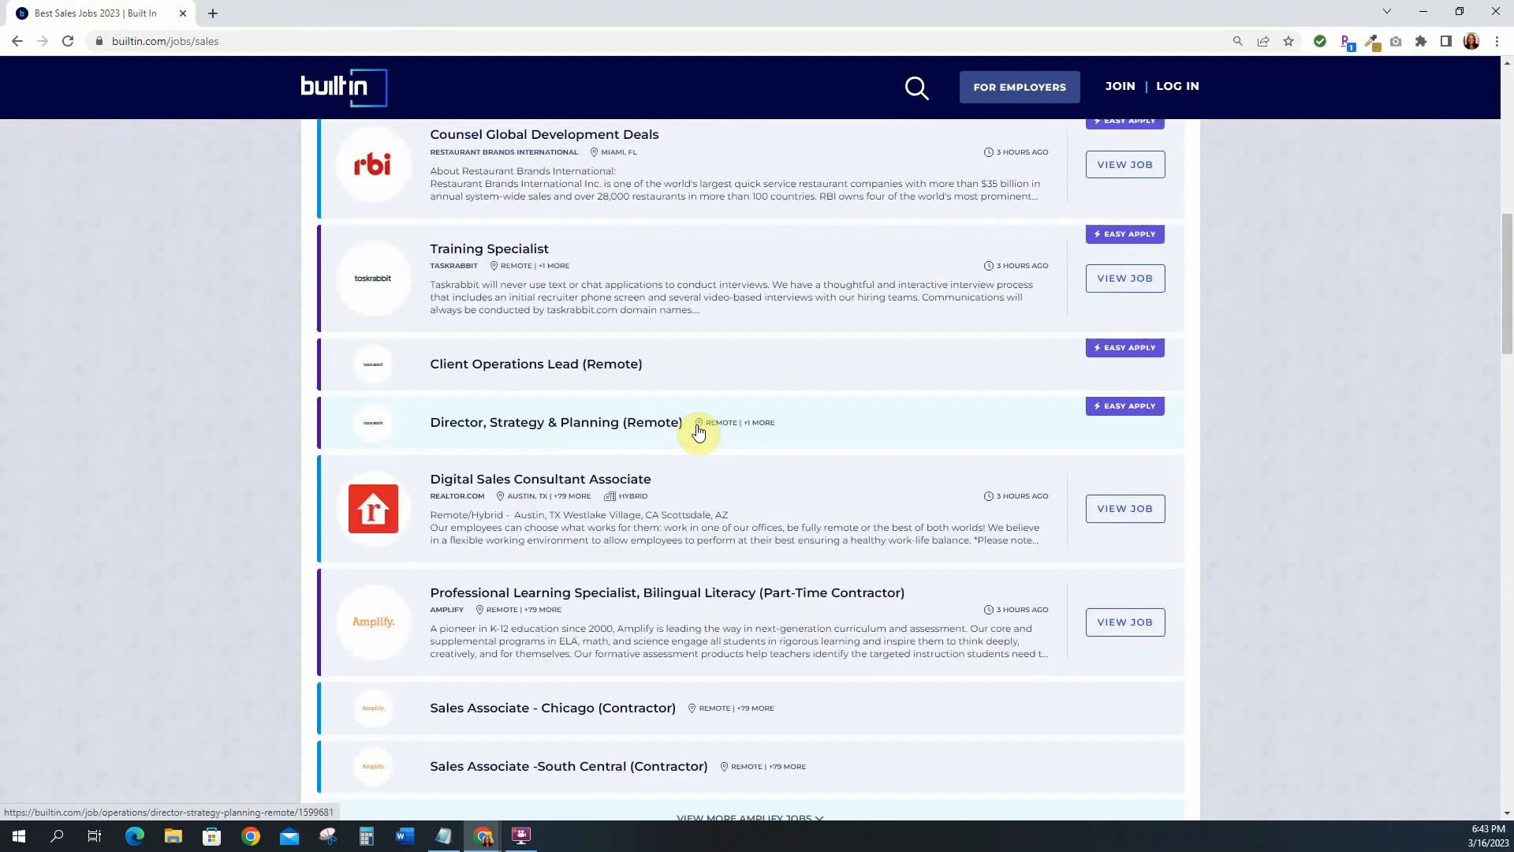
pyautogui.scroll(-3)
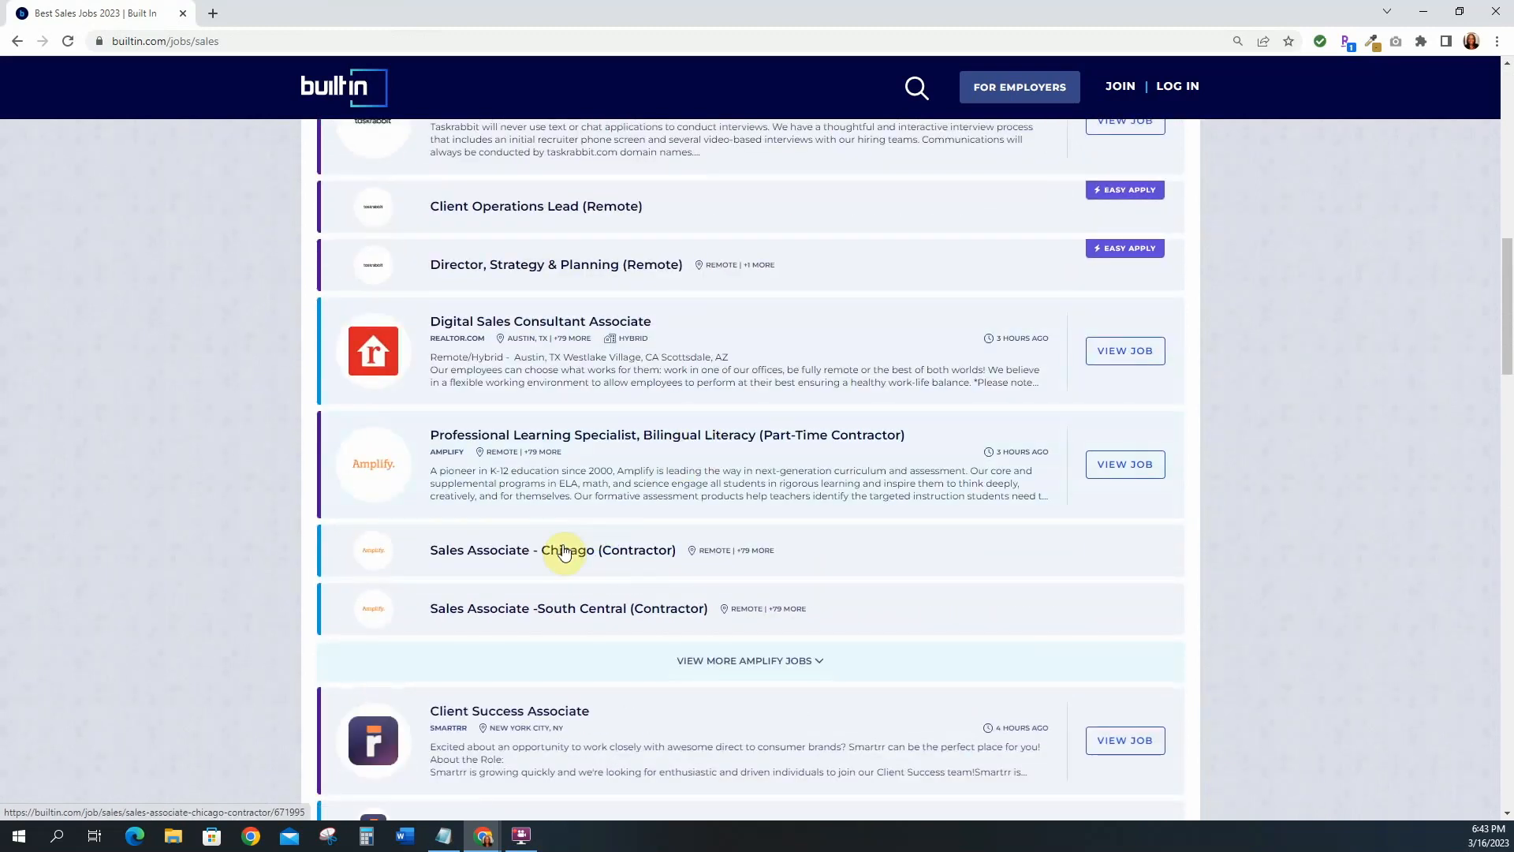
pyautogui.moveTo(557, 558)
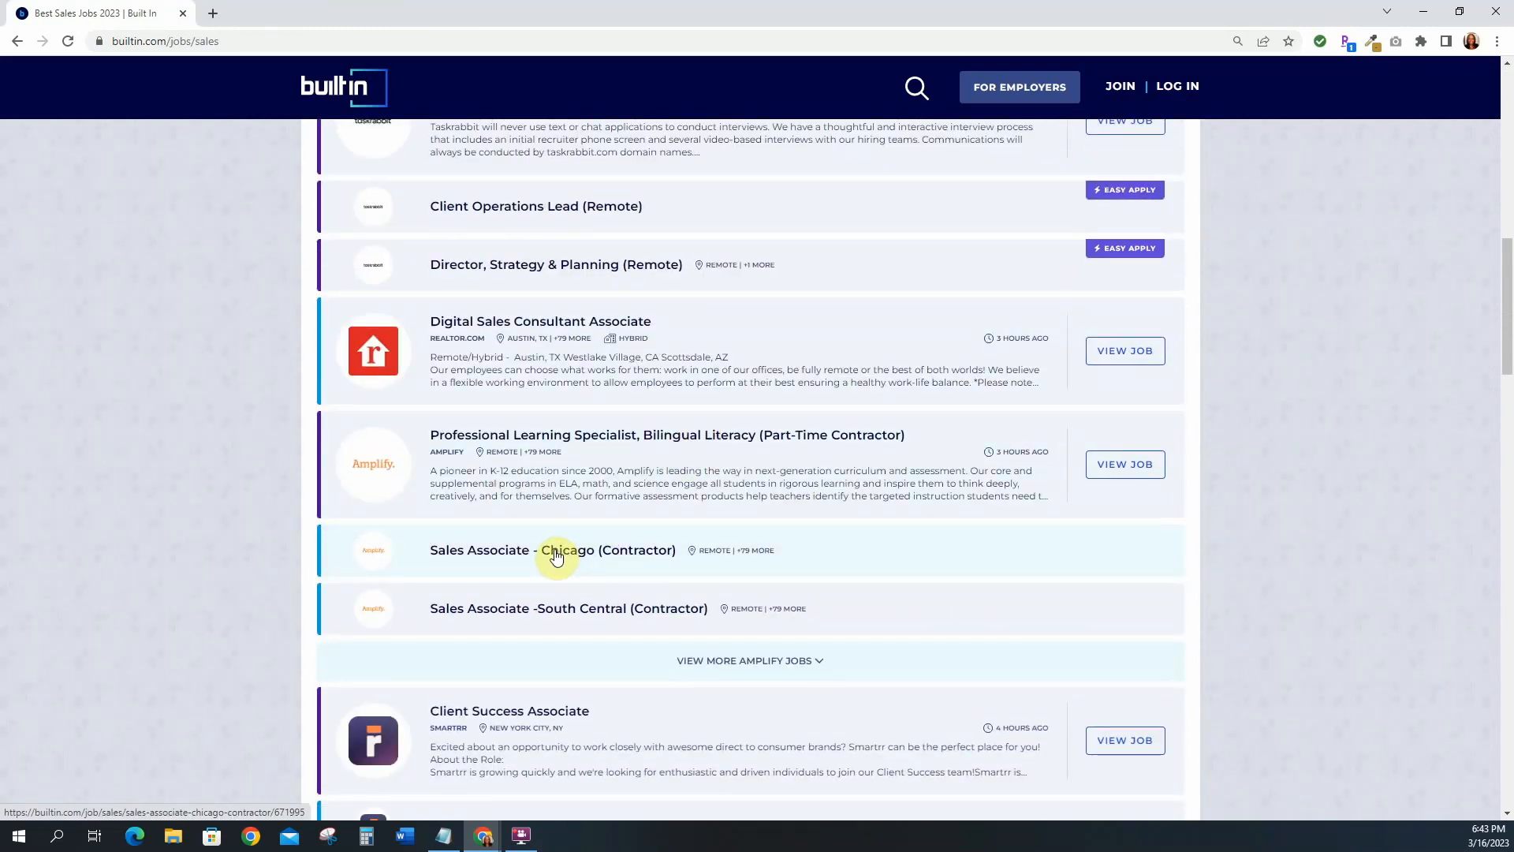
# - Open Amplify's Sales Associate - Chicago (Contractor) posting and read down to its $30–$50 hourly rate
pyautogui.click(554, 549)
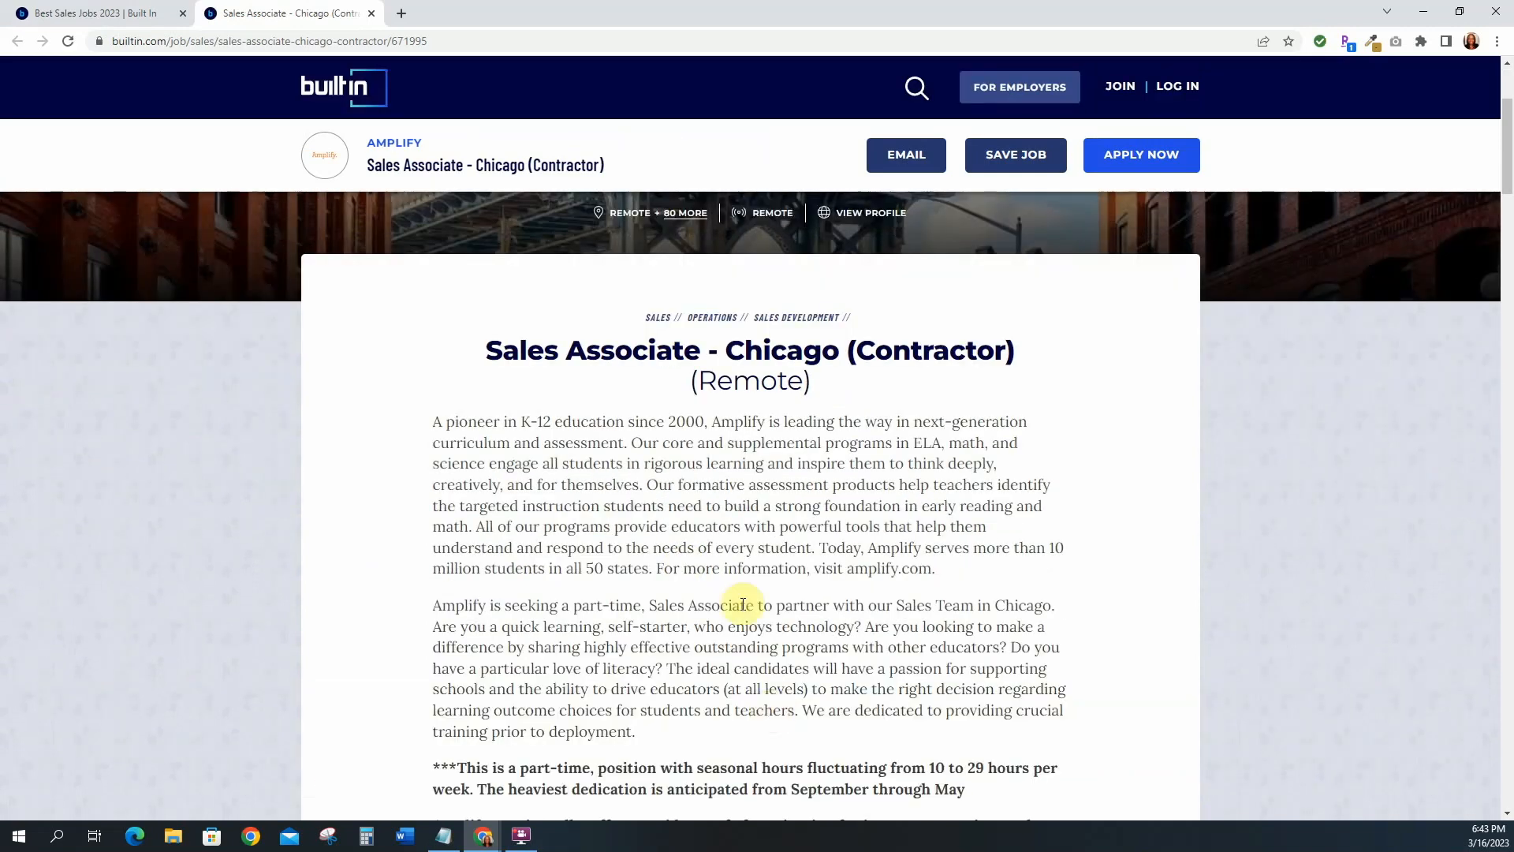
pyautogui.moveTo(880, 361)
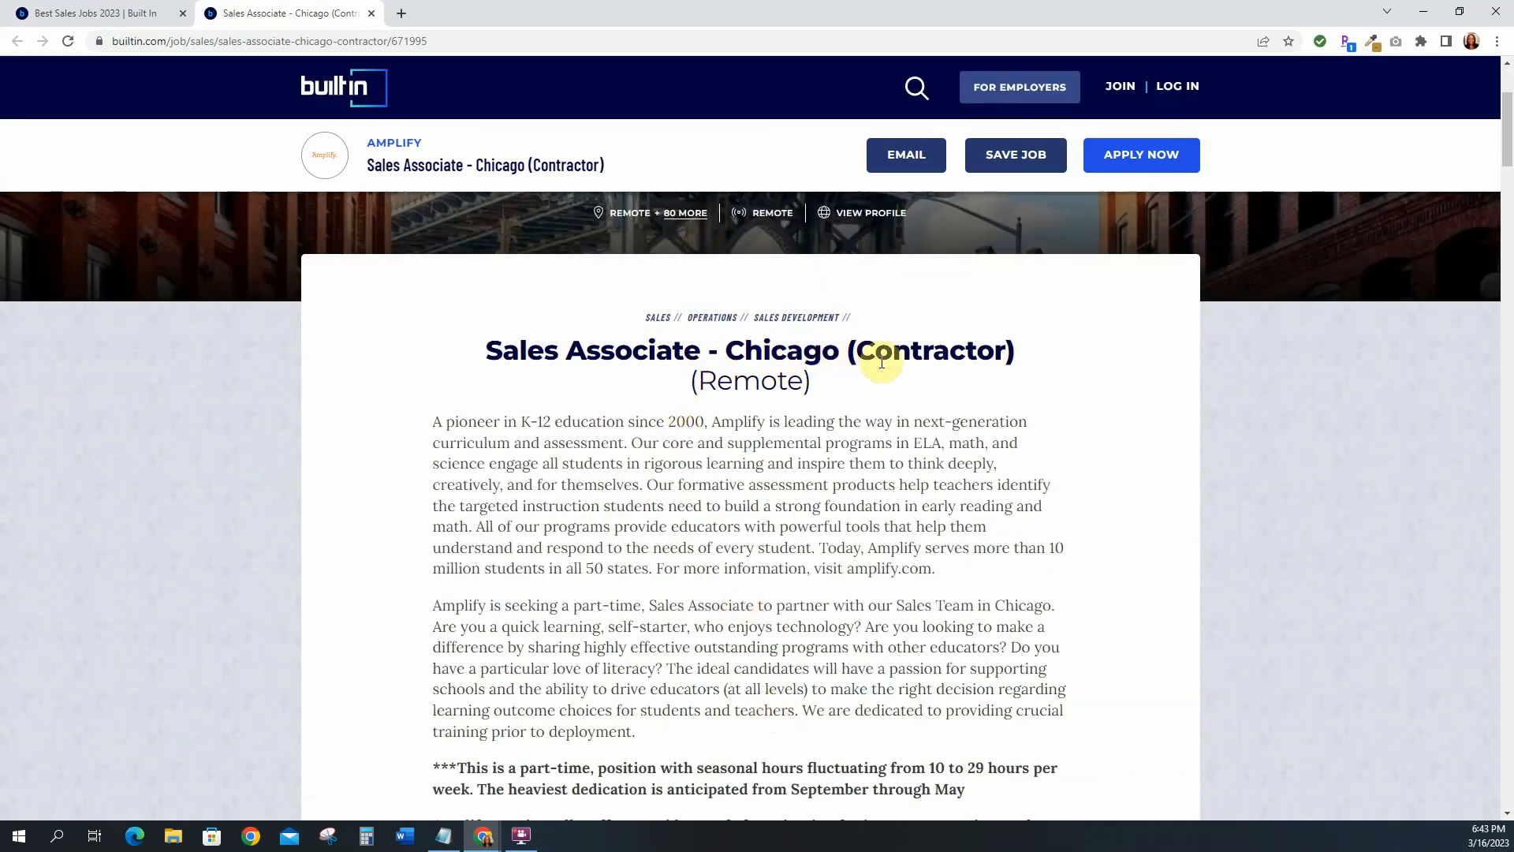
pyautogui.moveTo(449, 427)
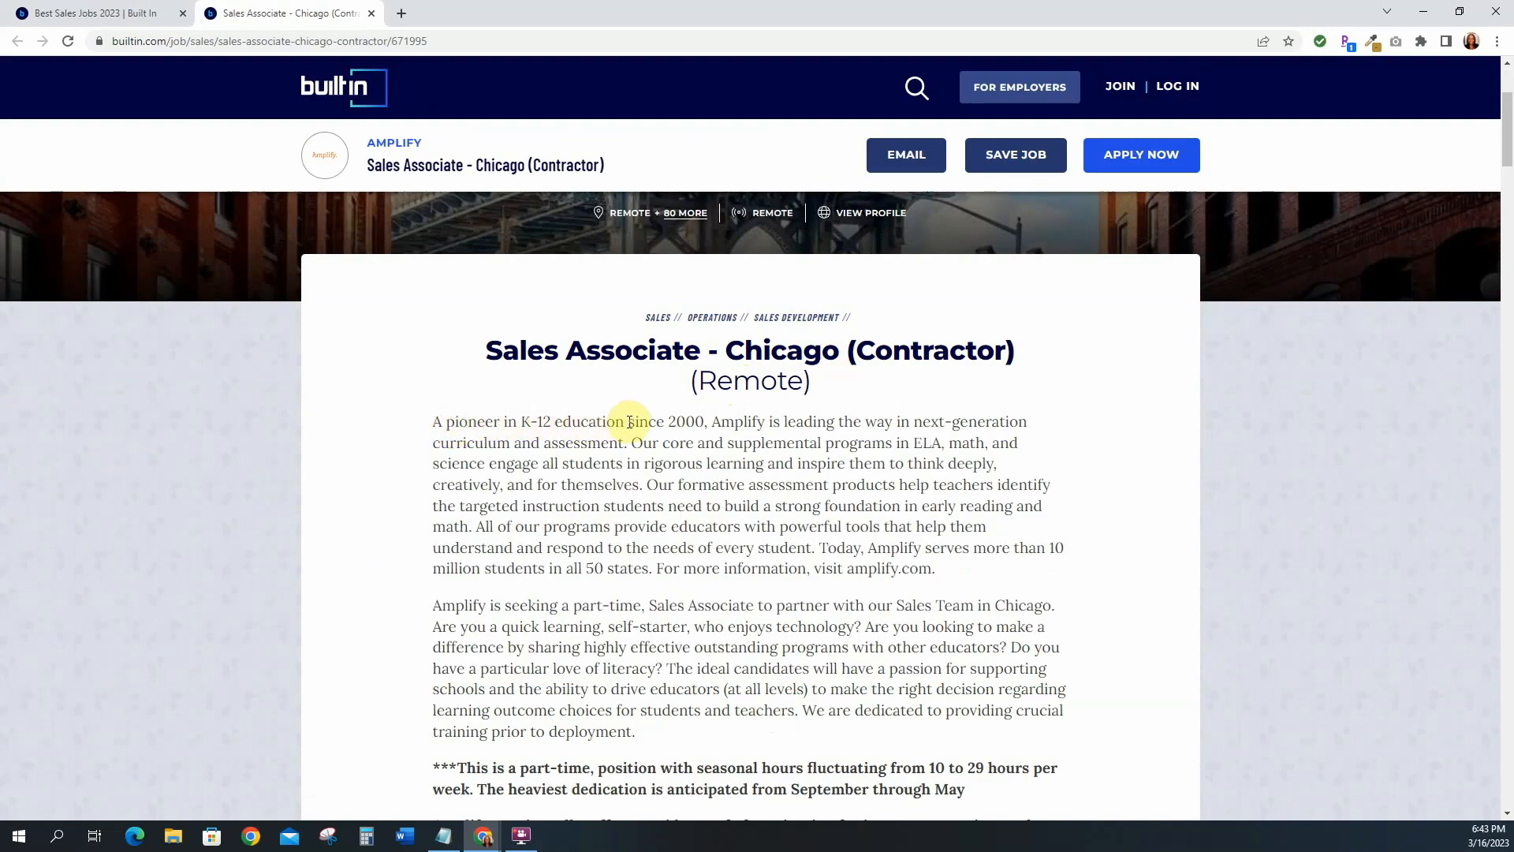
pyautogui.scroll(-3)
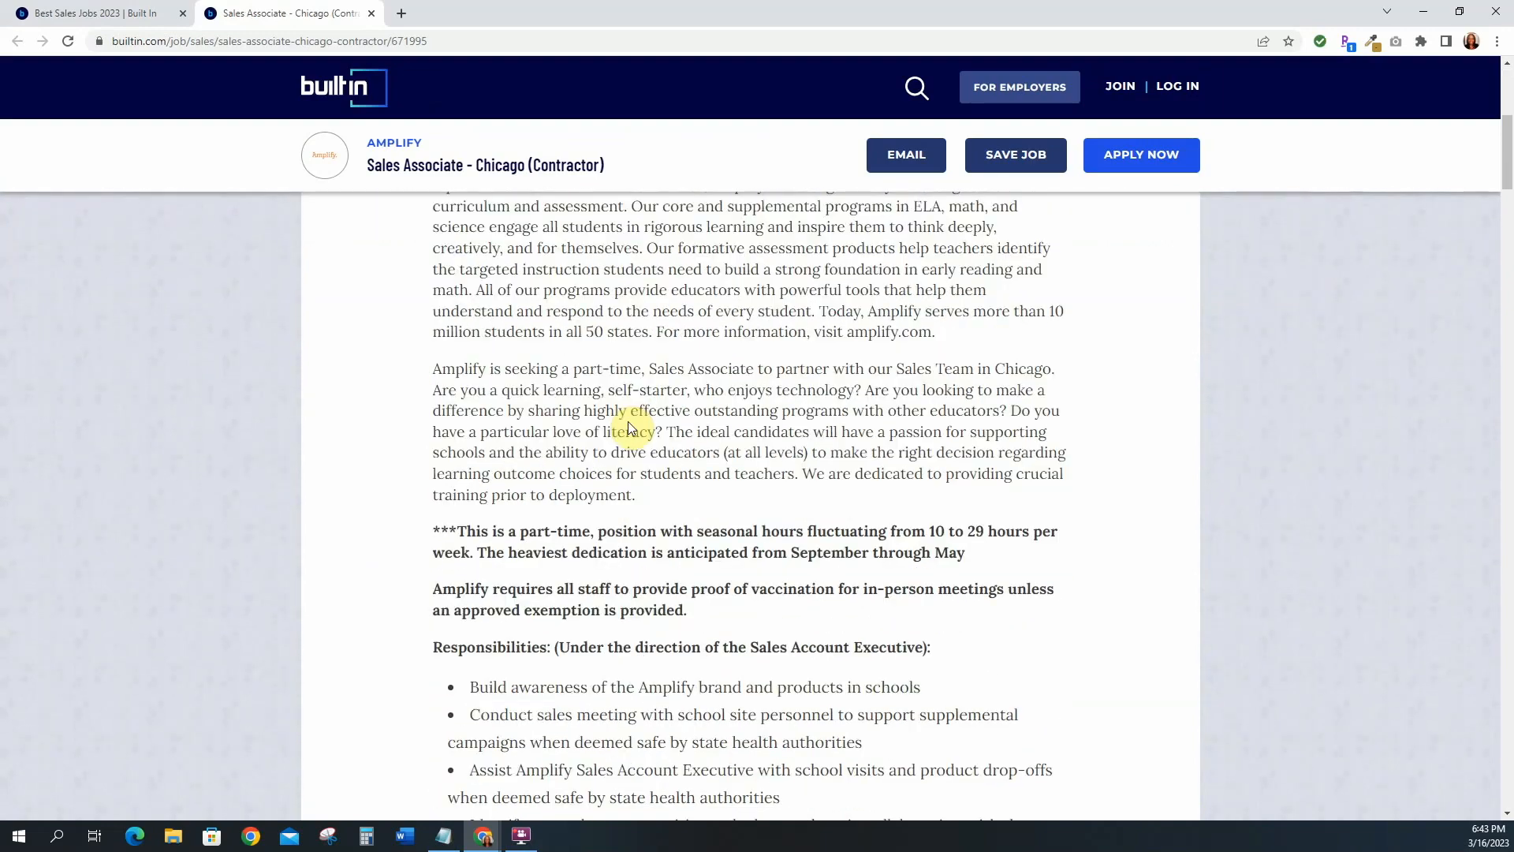
pyautogui.scroll(-3)
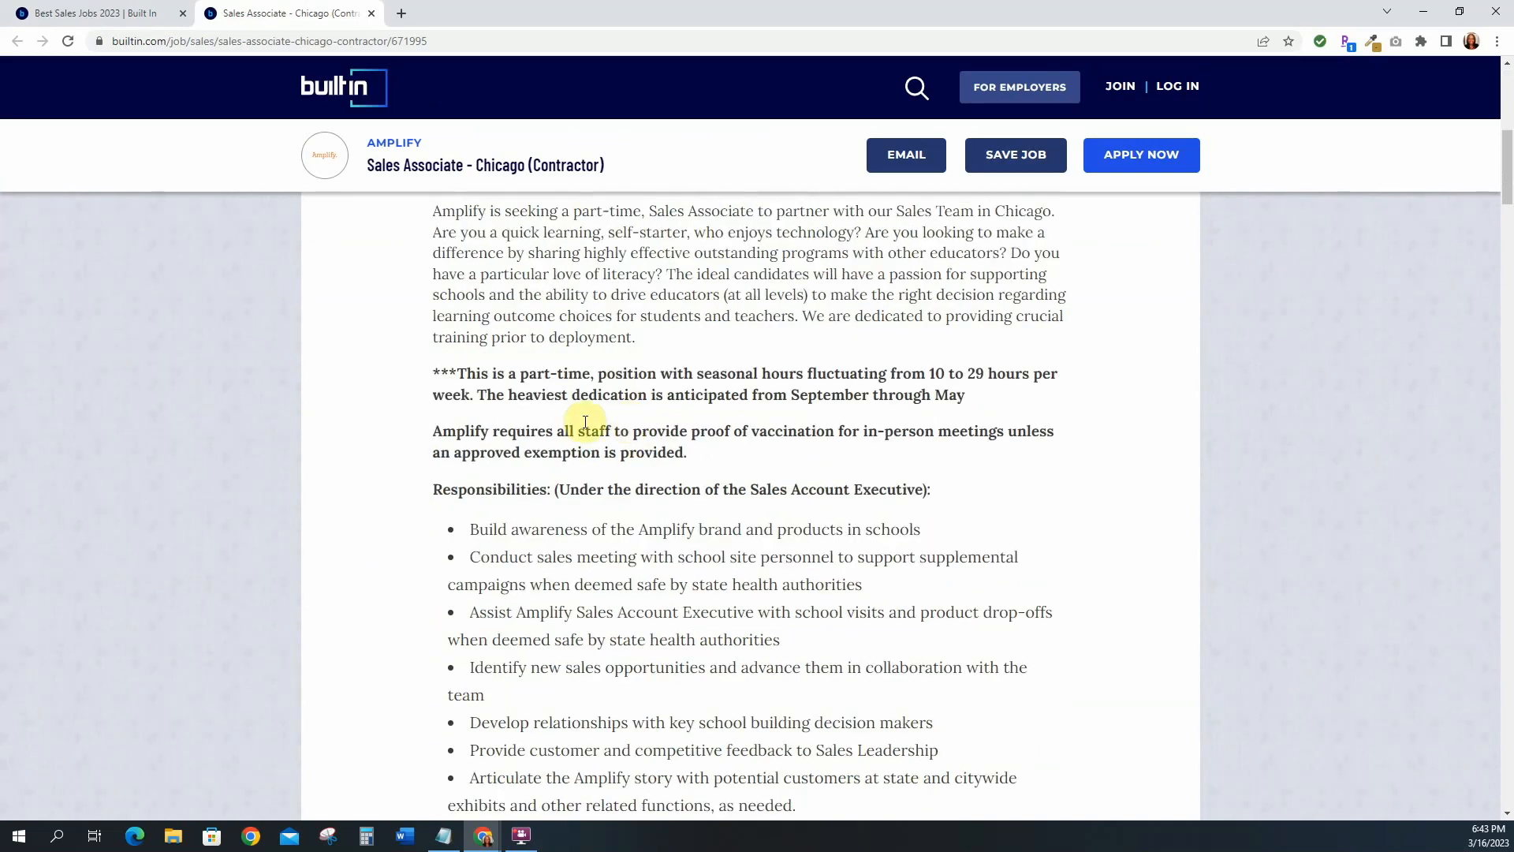
pyautogui.moveTo(769, 418)
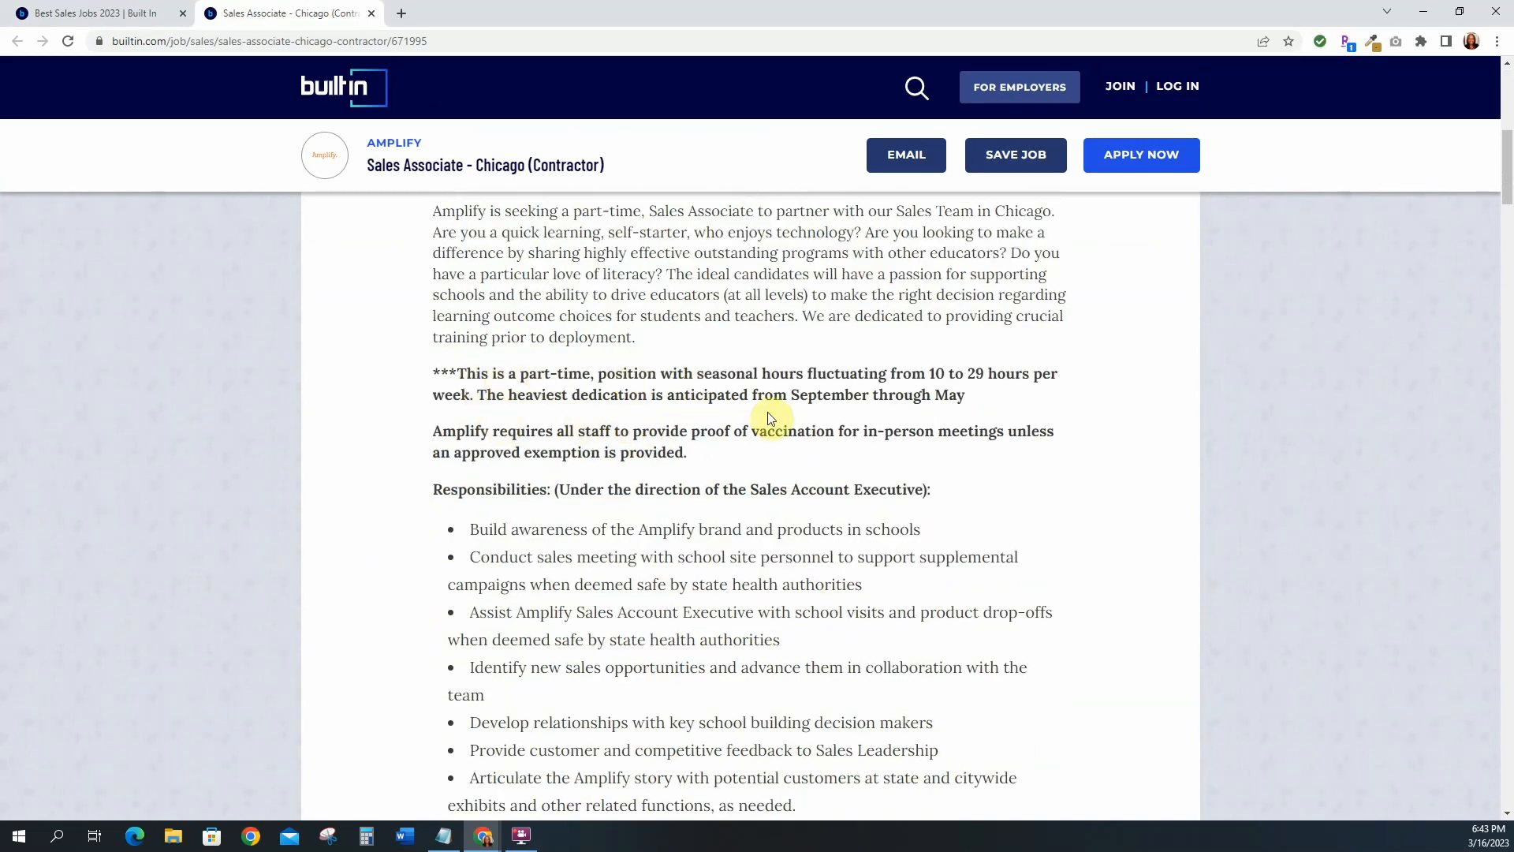
pyautogui.moveTo(692, 397)
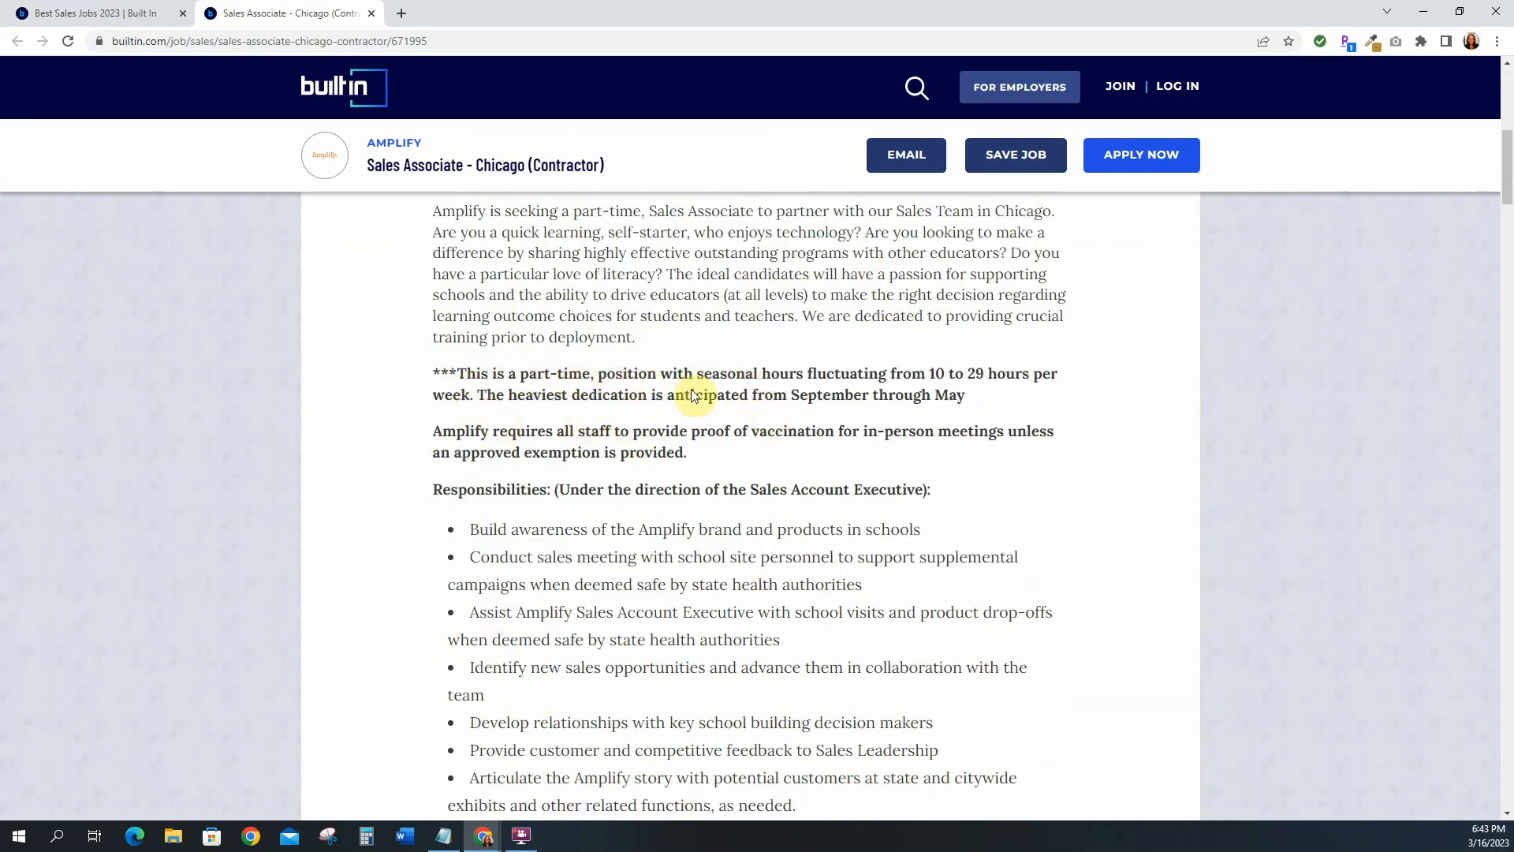
pyautogui.scroll(-3)
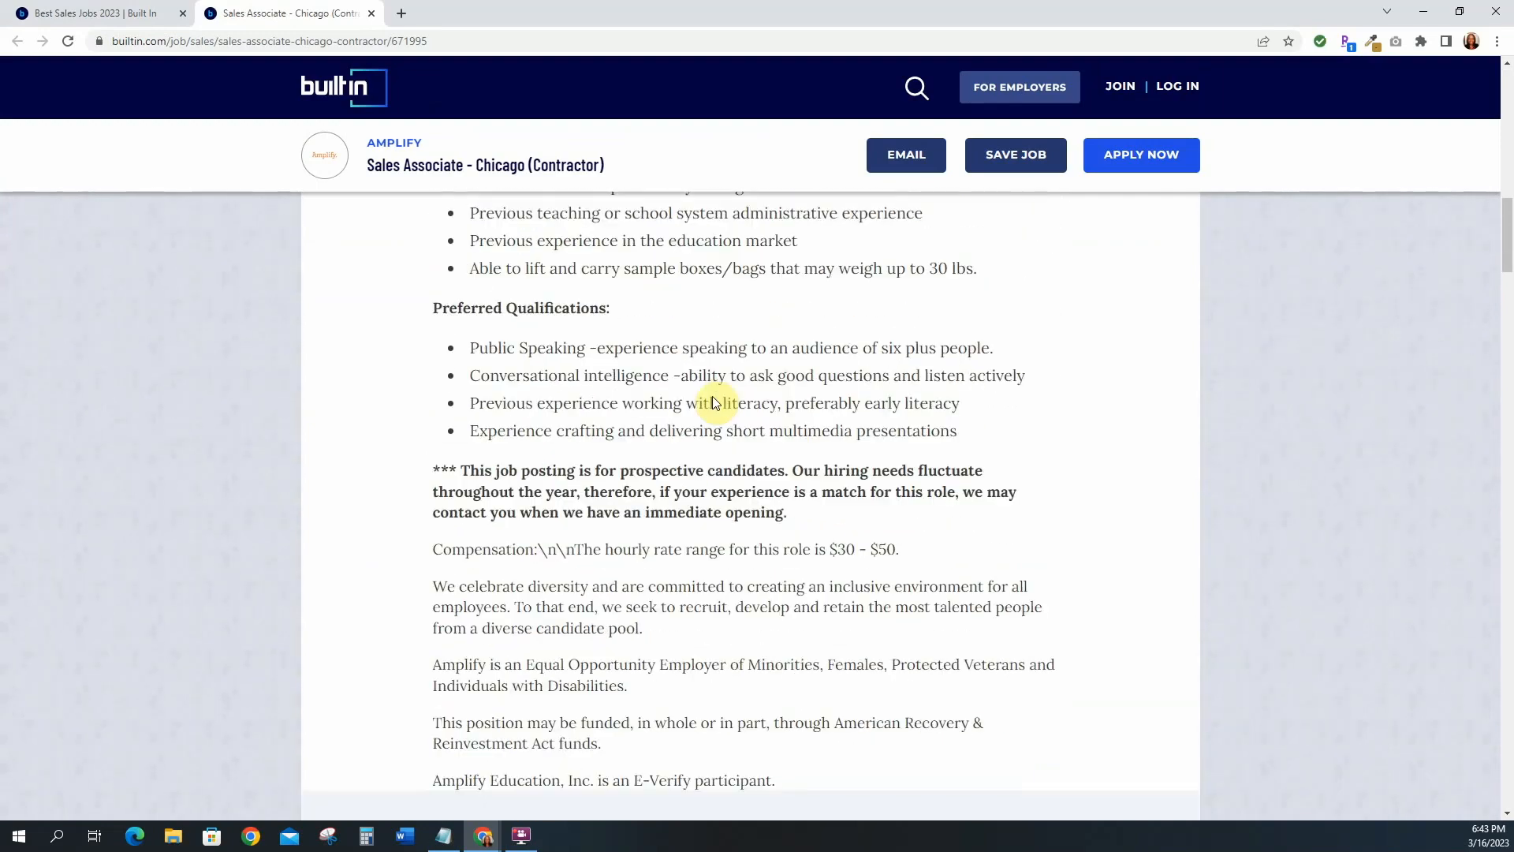
pyautogui.scroll(-3)
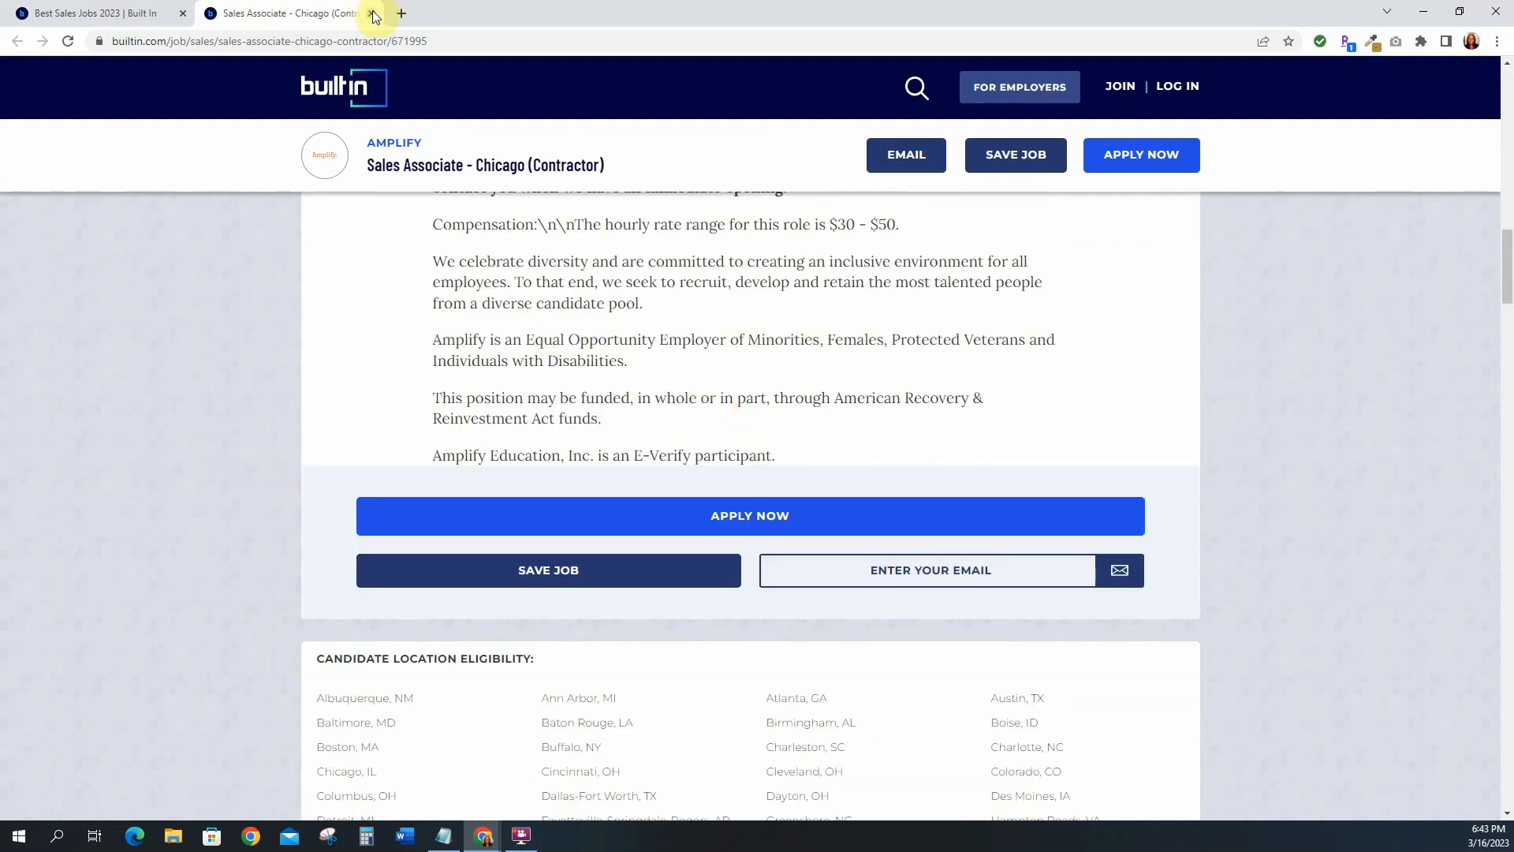
pyautogui.click(360, 13)
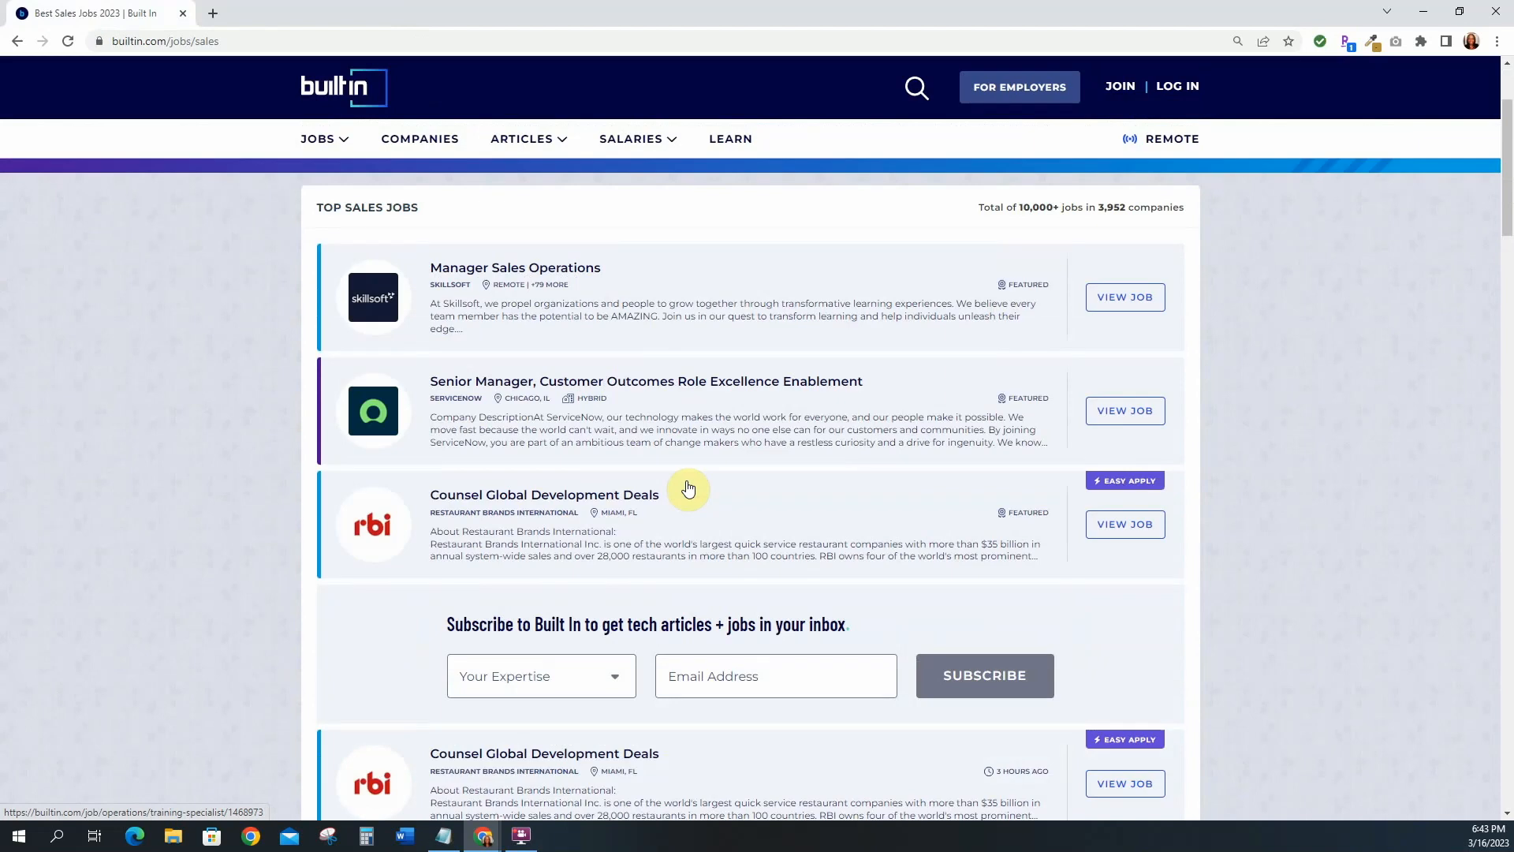
pyautogui.scroll(3)
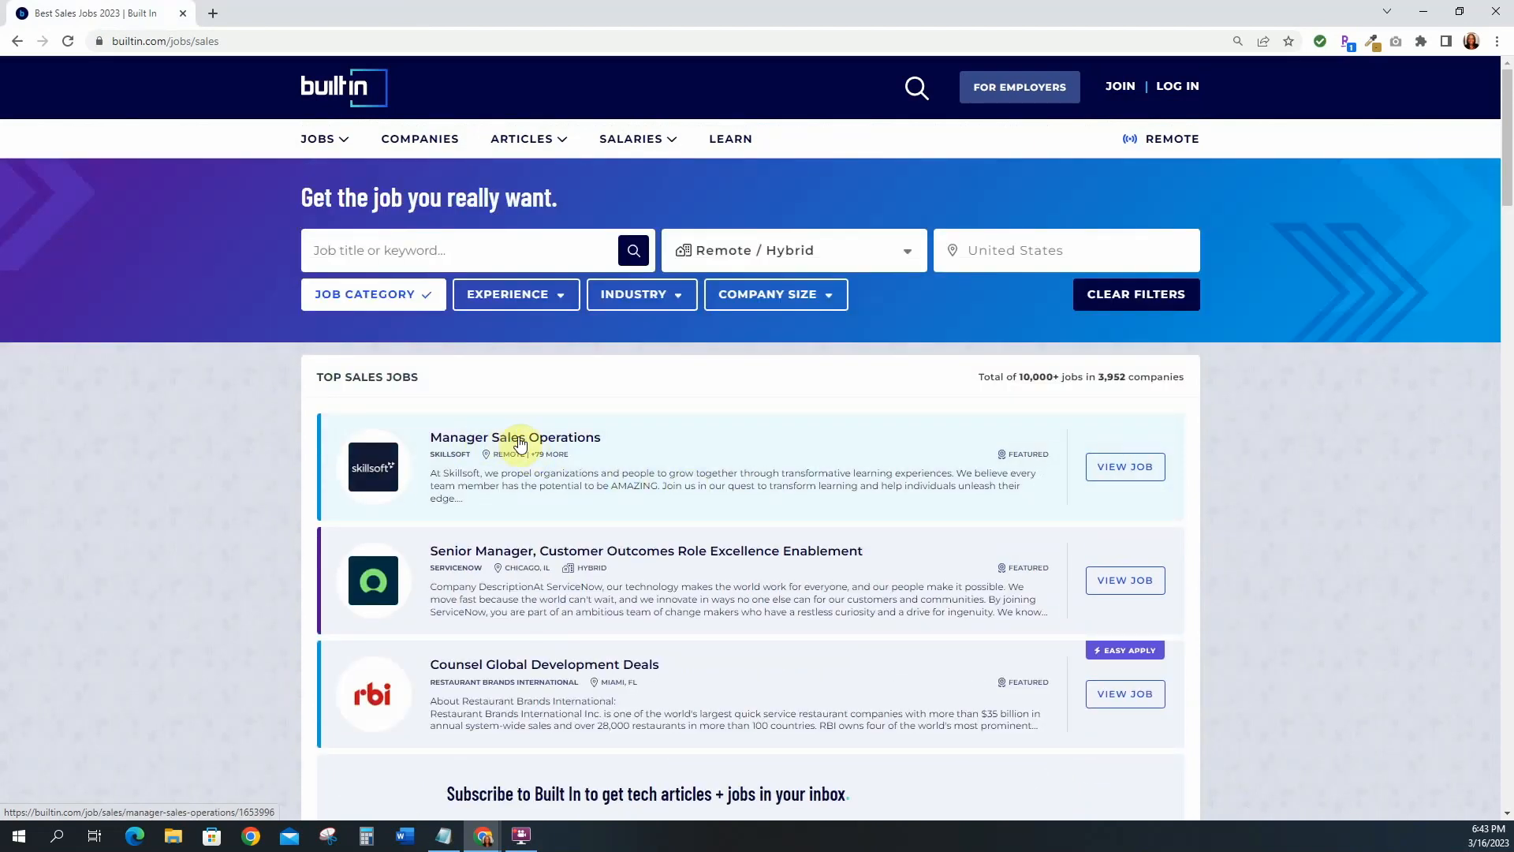
pyautogui.click(515, 436)
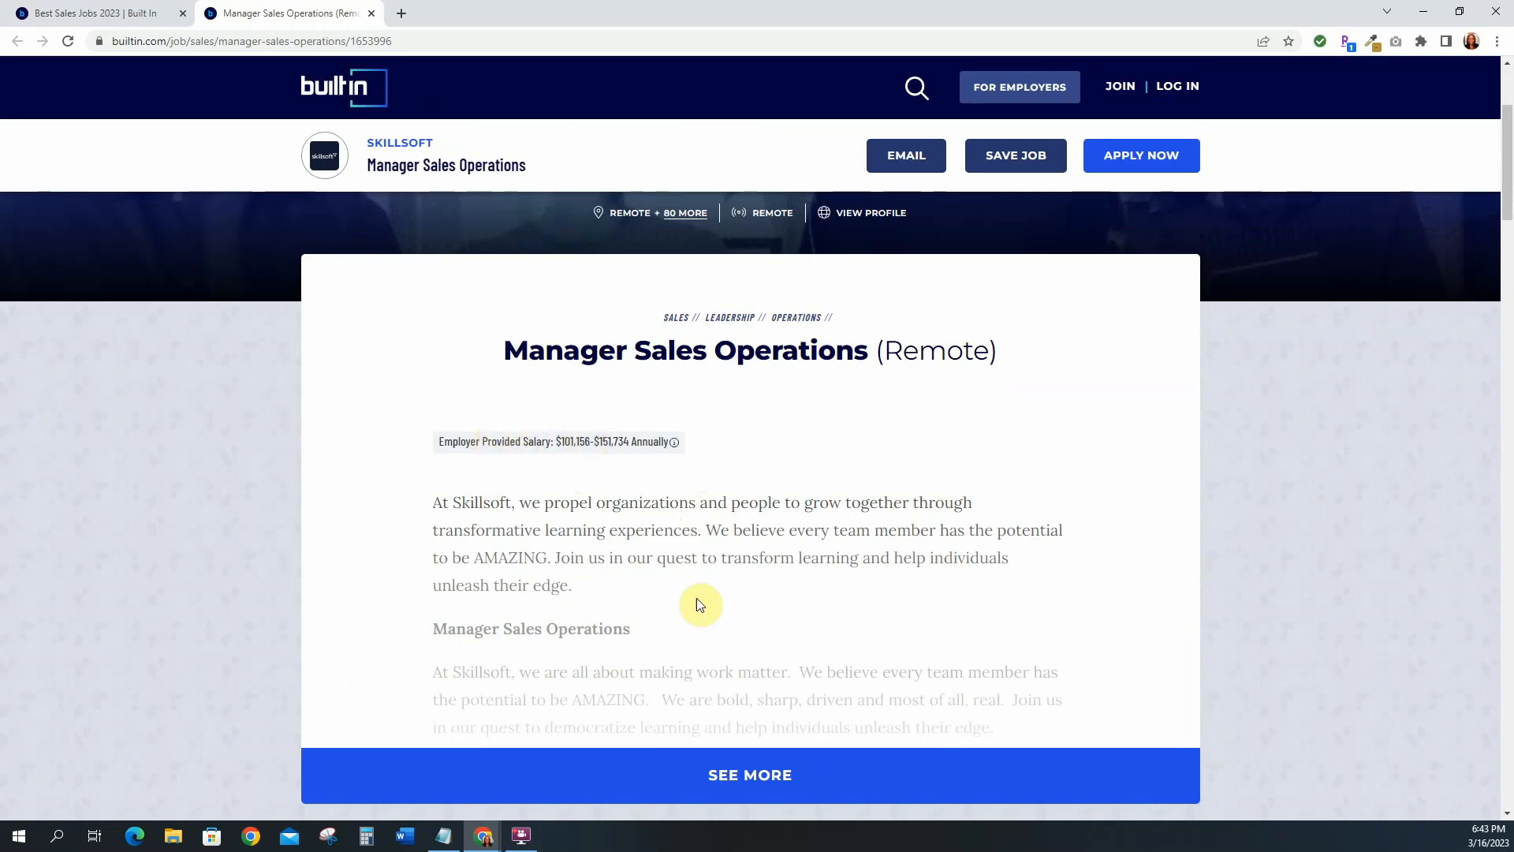
pyautogui.click(749, 774)
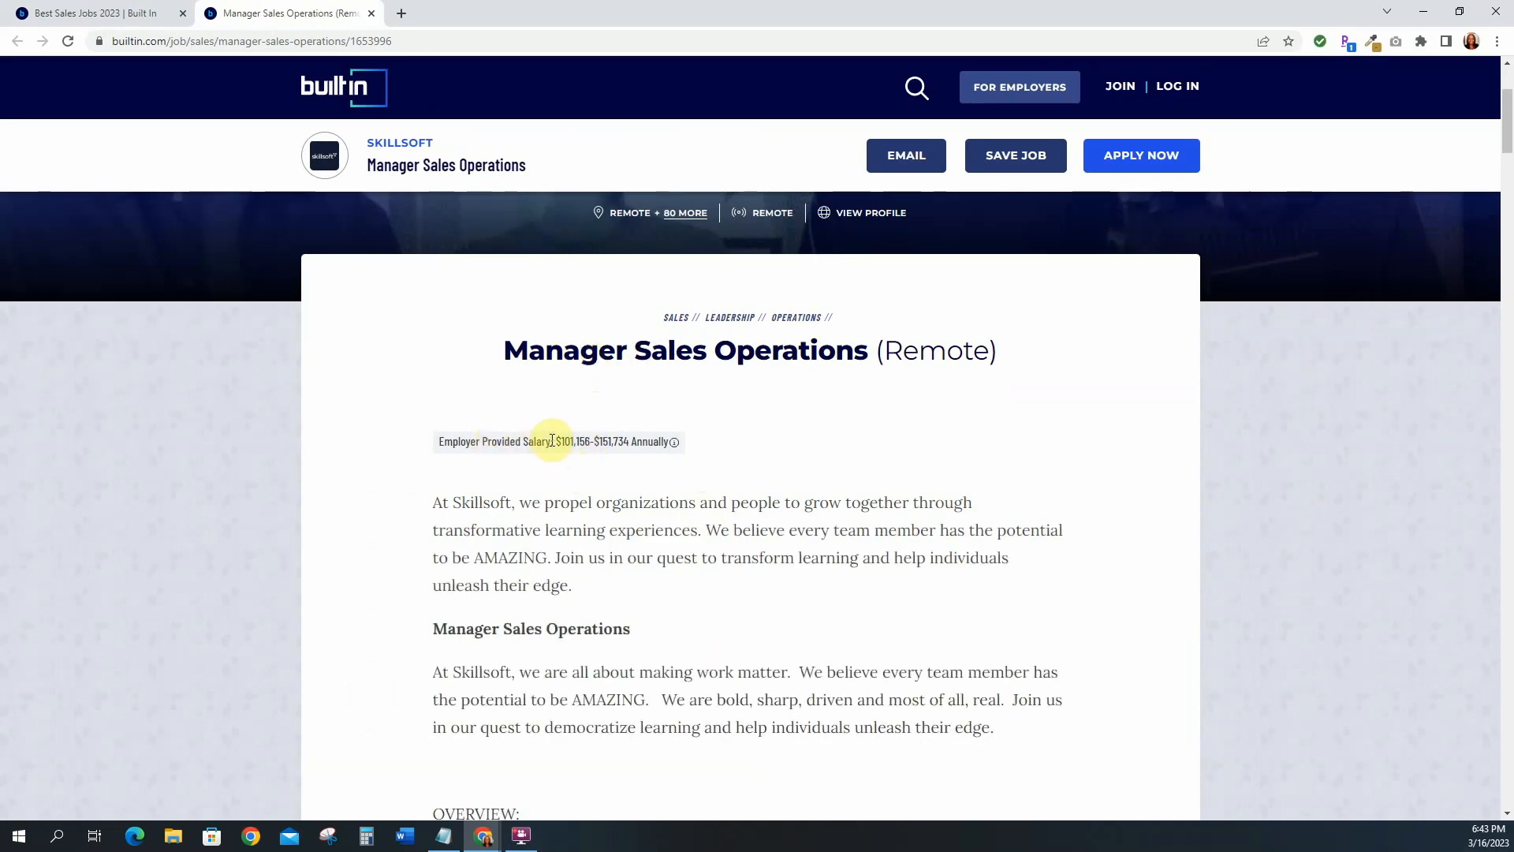
pyautogui.moveTo(564, 464)
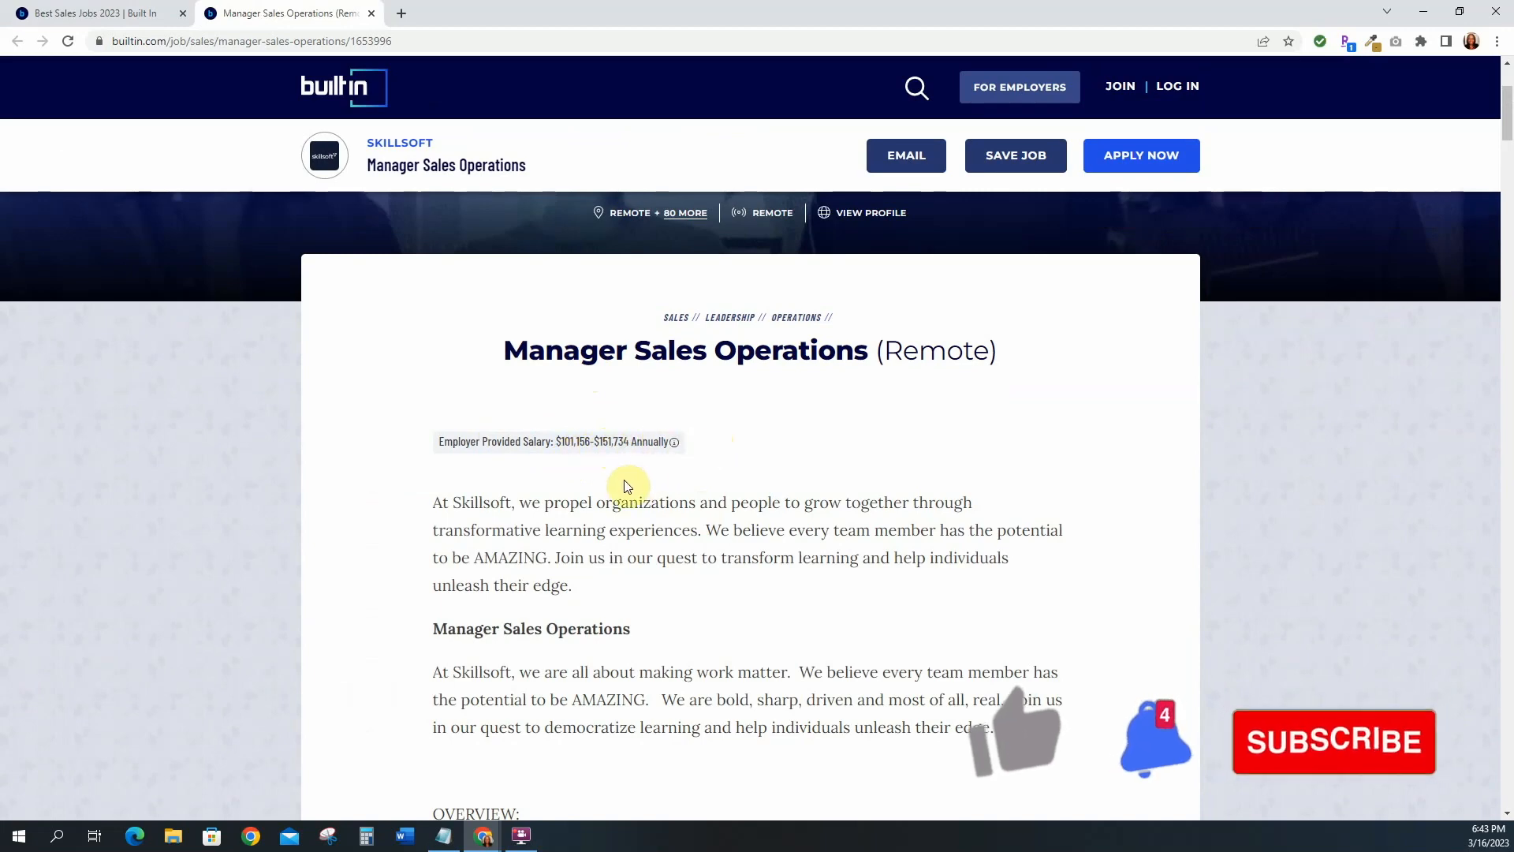
pyautogui.scroll(-3)
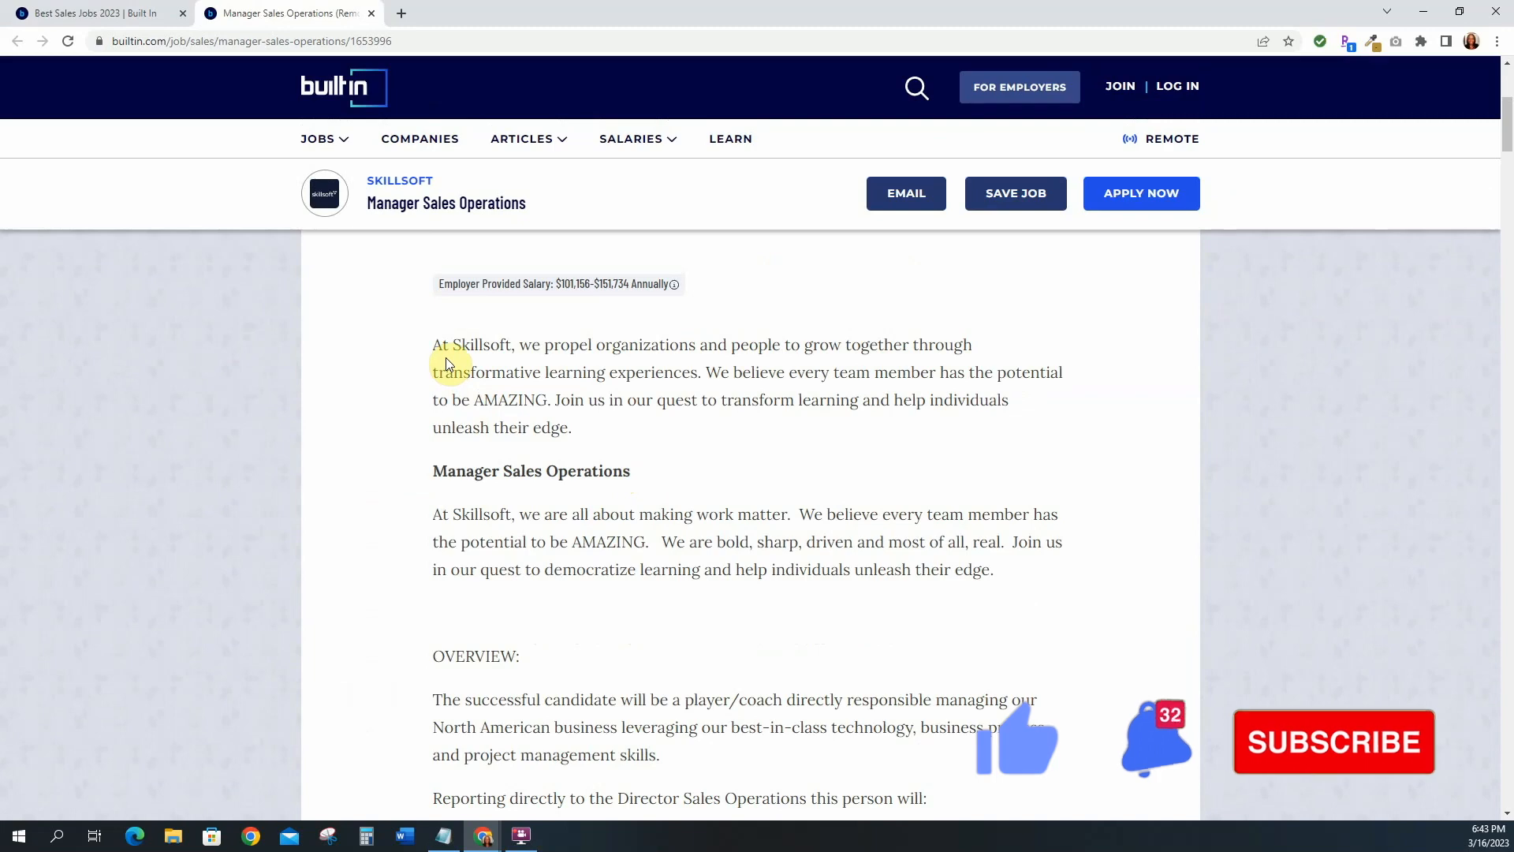
pyautogui.scroll(3)
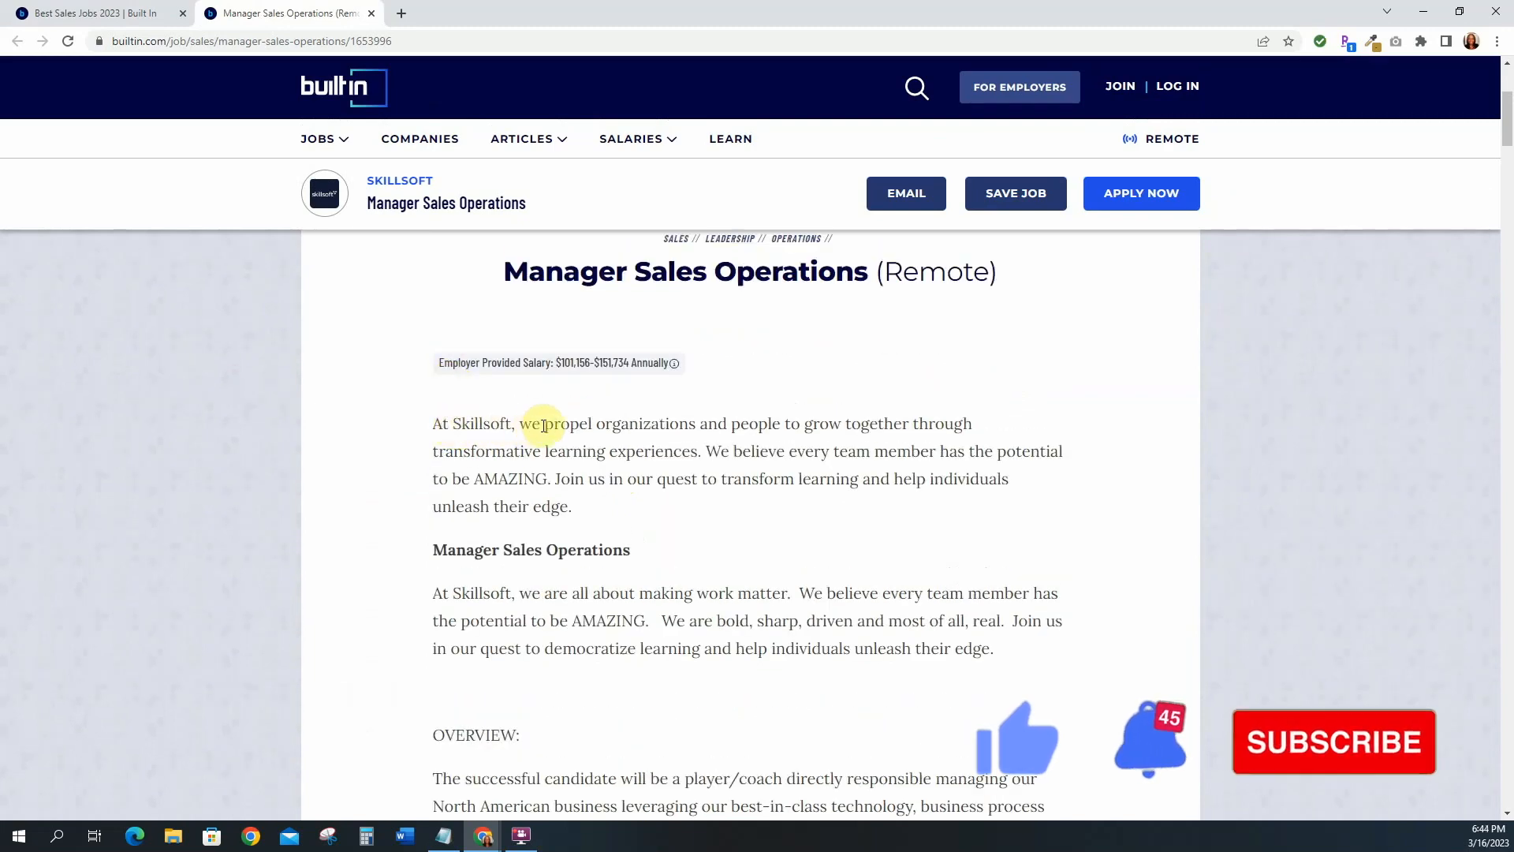
pyautogui.moveTo(758, 422)
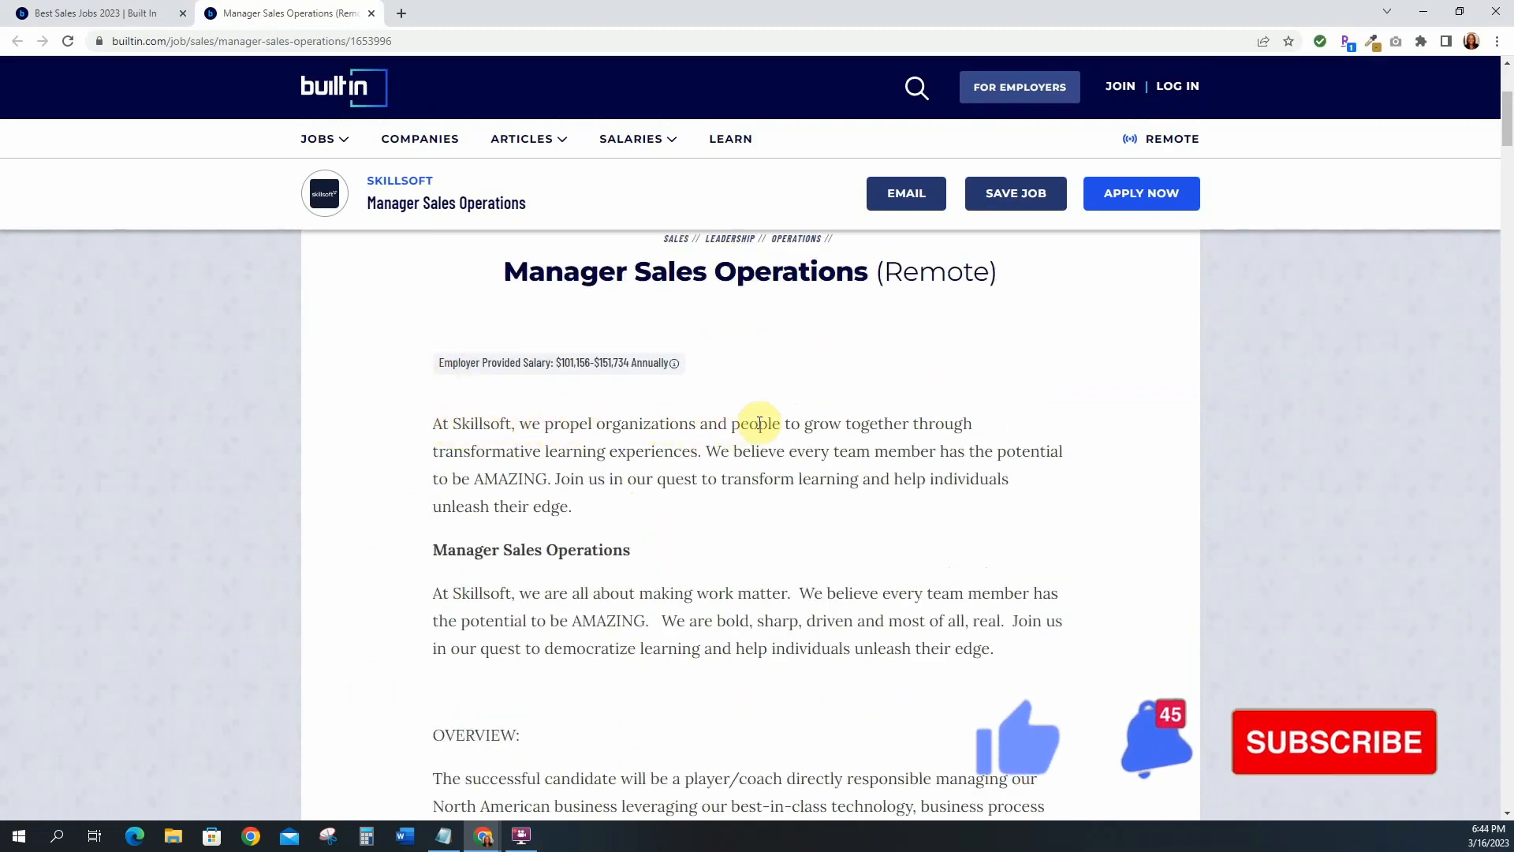
pyautogui.moveTo(543, 457)
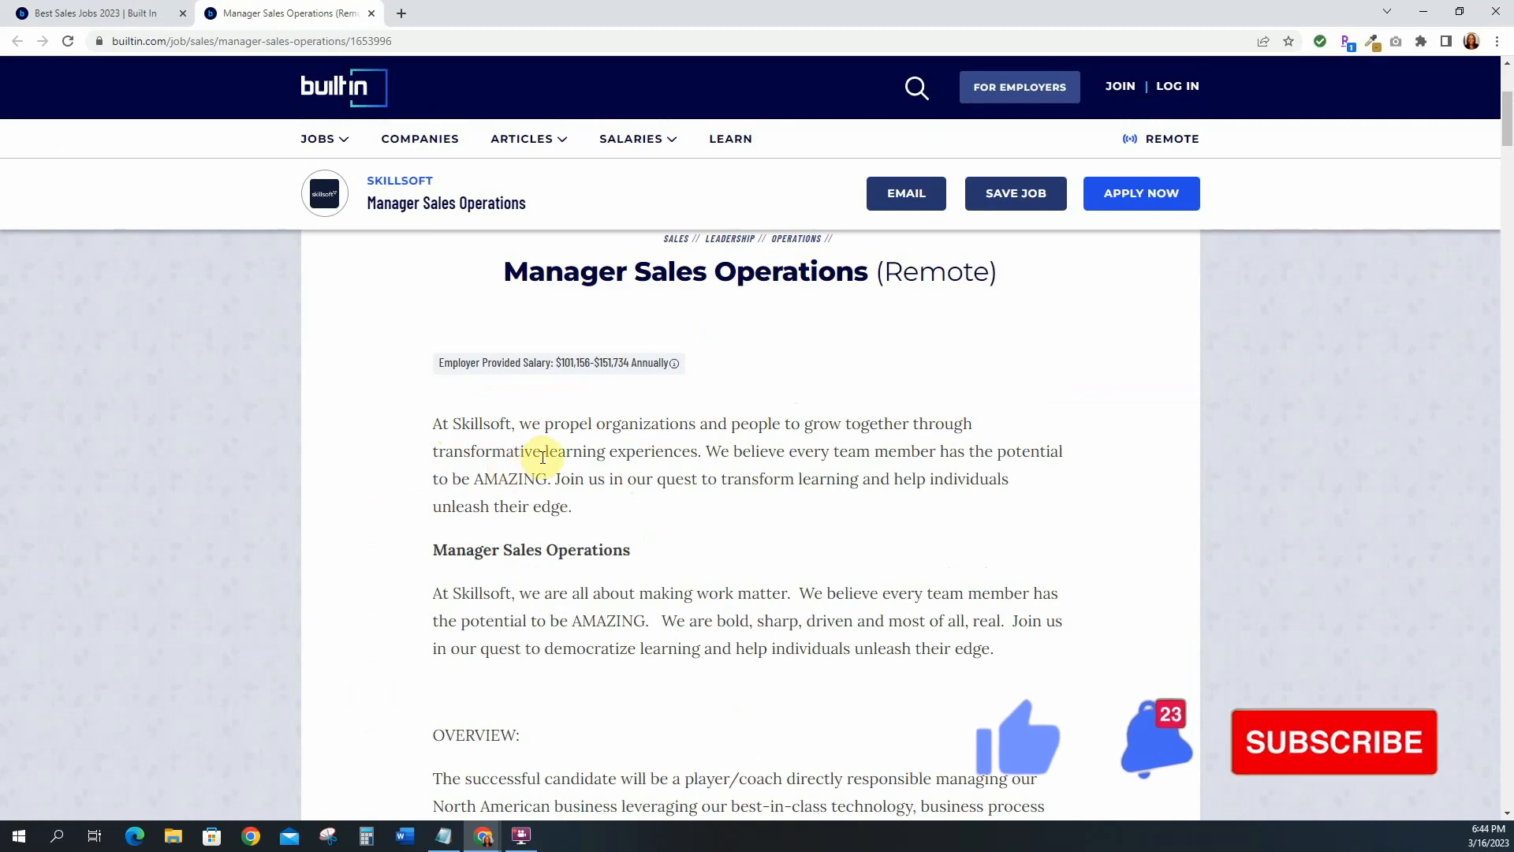
pyautogui.moveTo(697, 460)
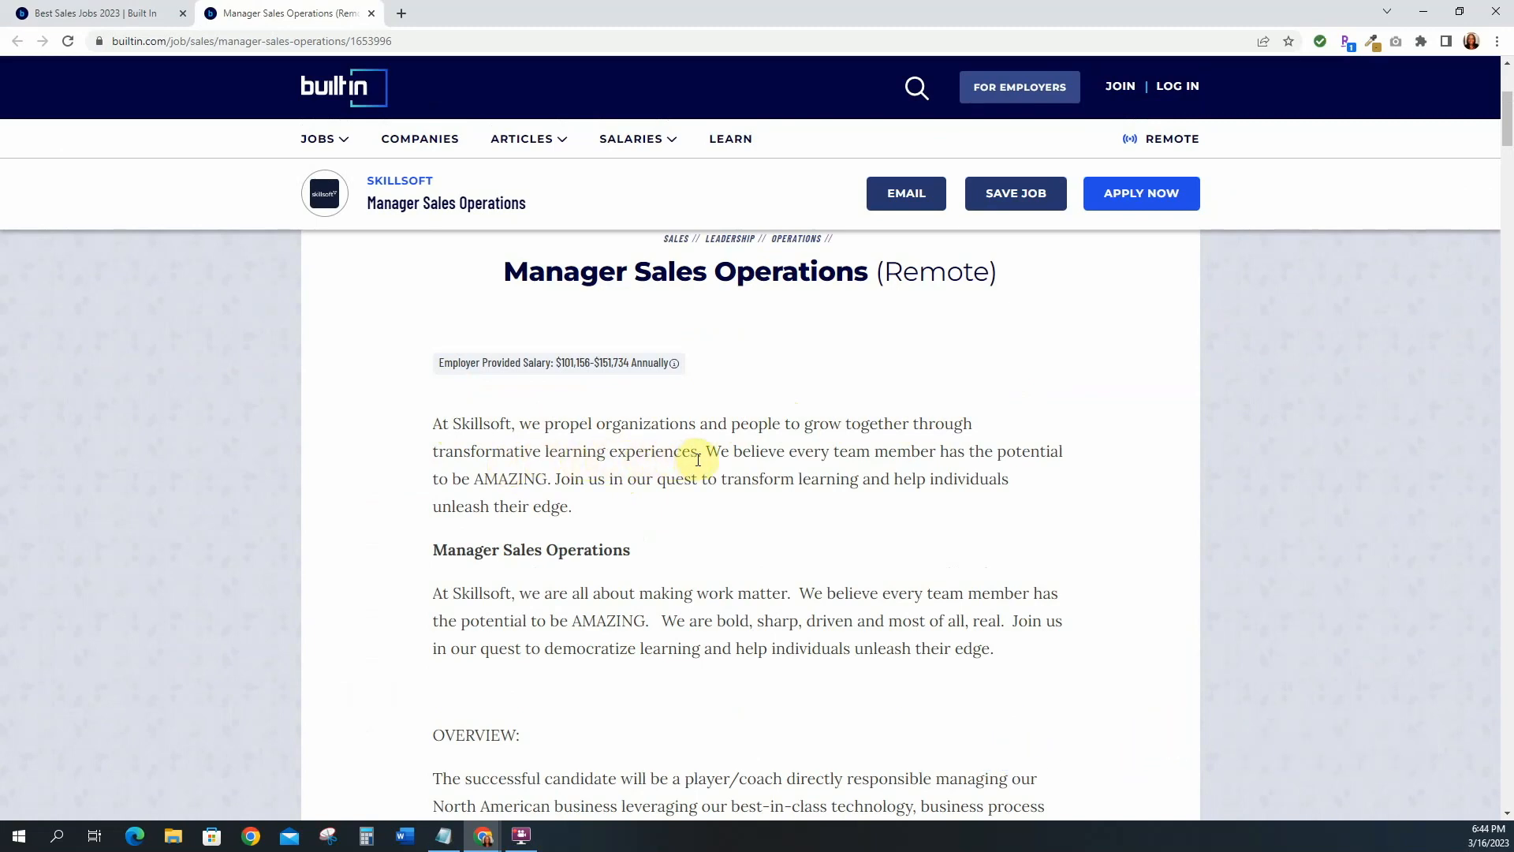
pyautogui.scroll(-3)
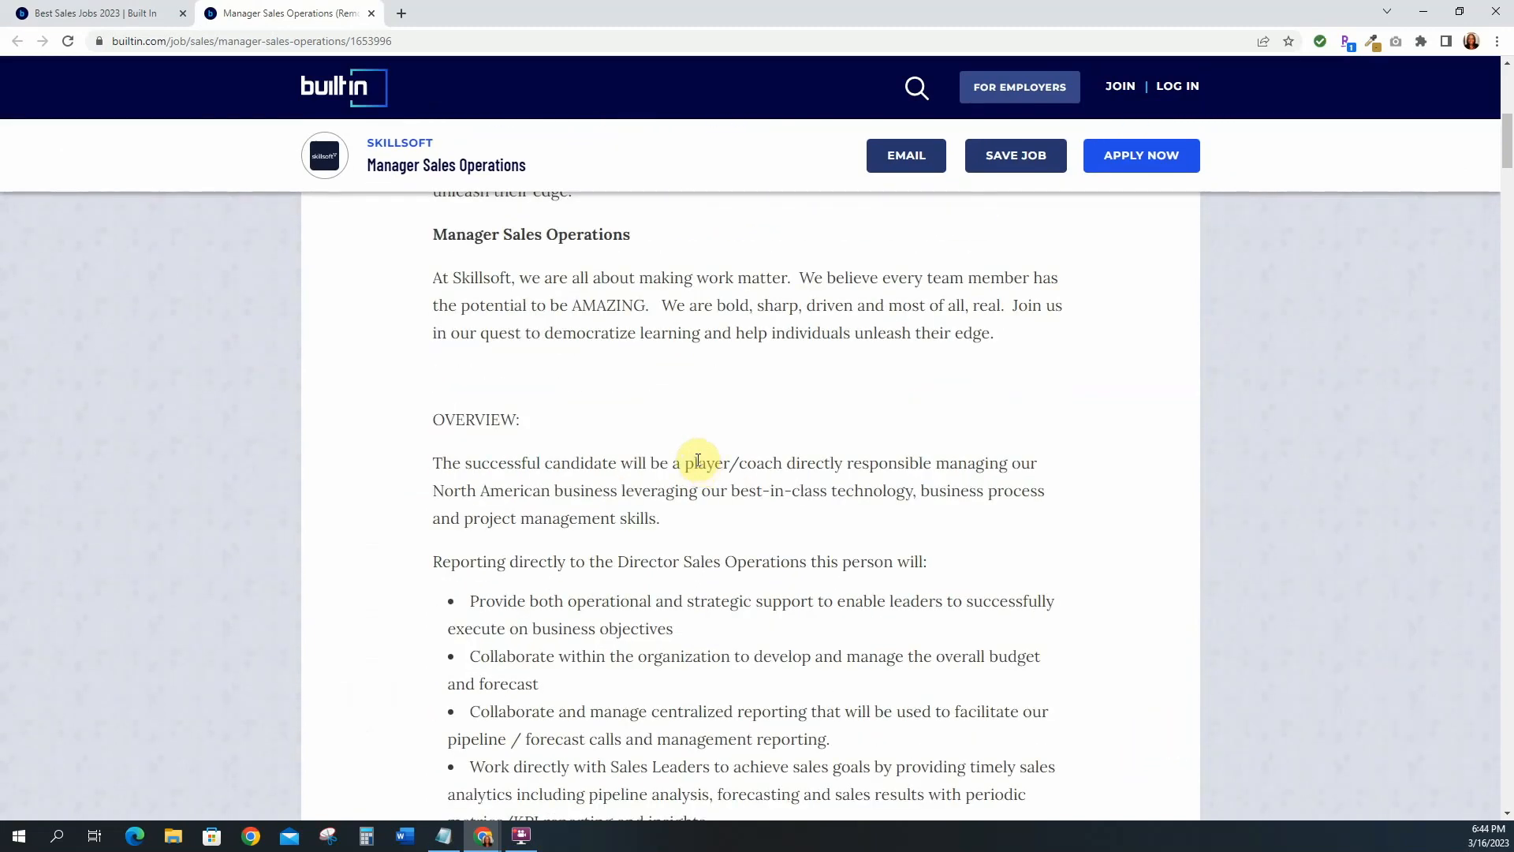
pyautogui.moveTo(474, 243)
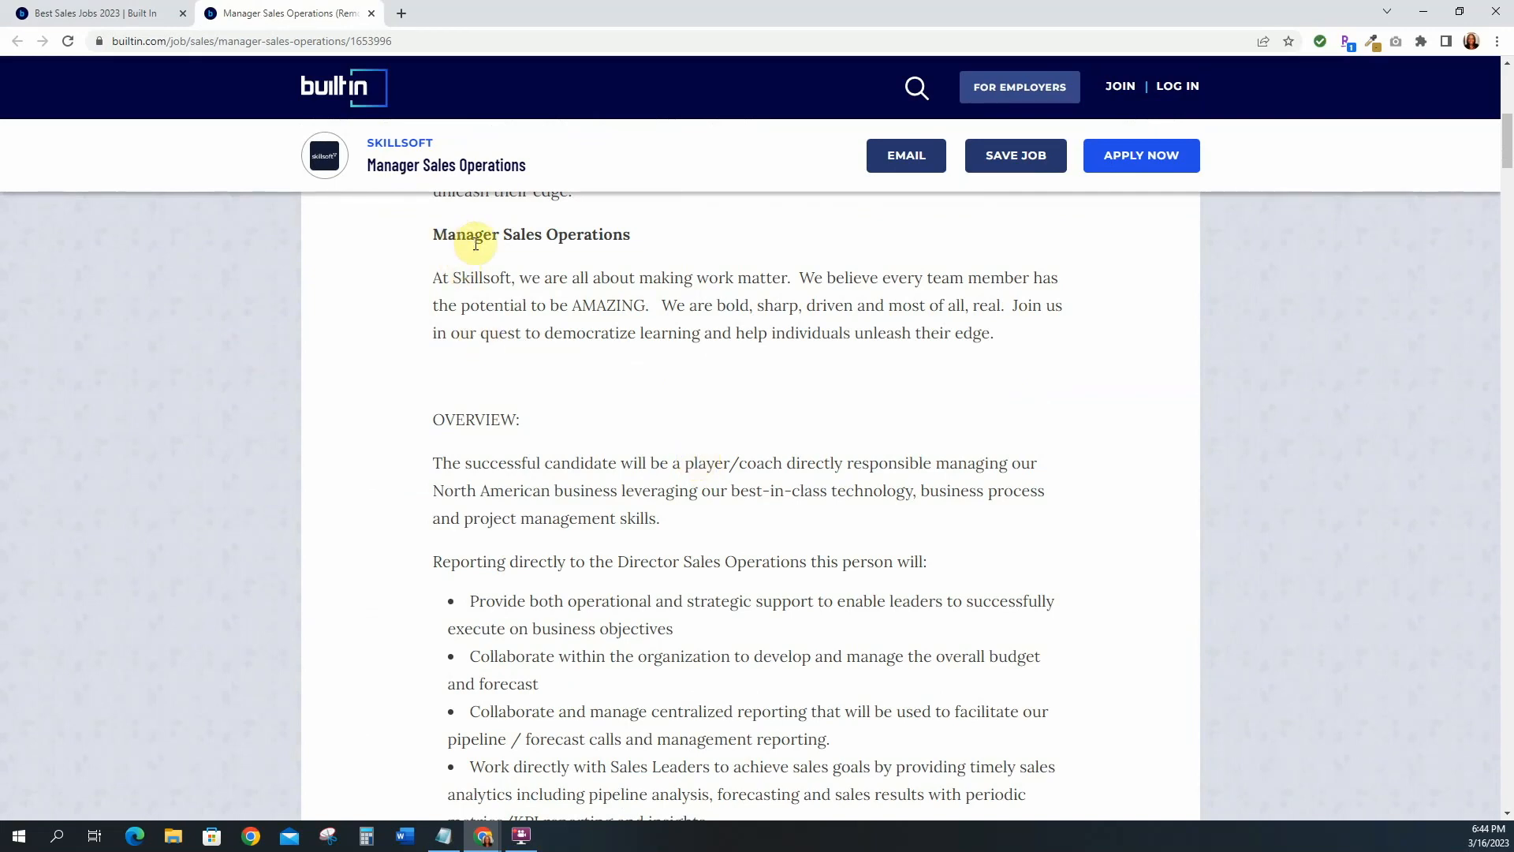
pyautogui.scroll(-3)
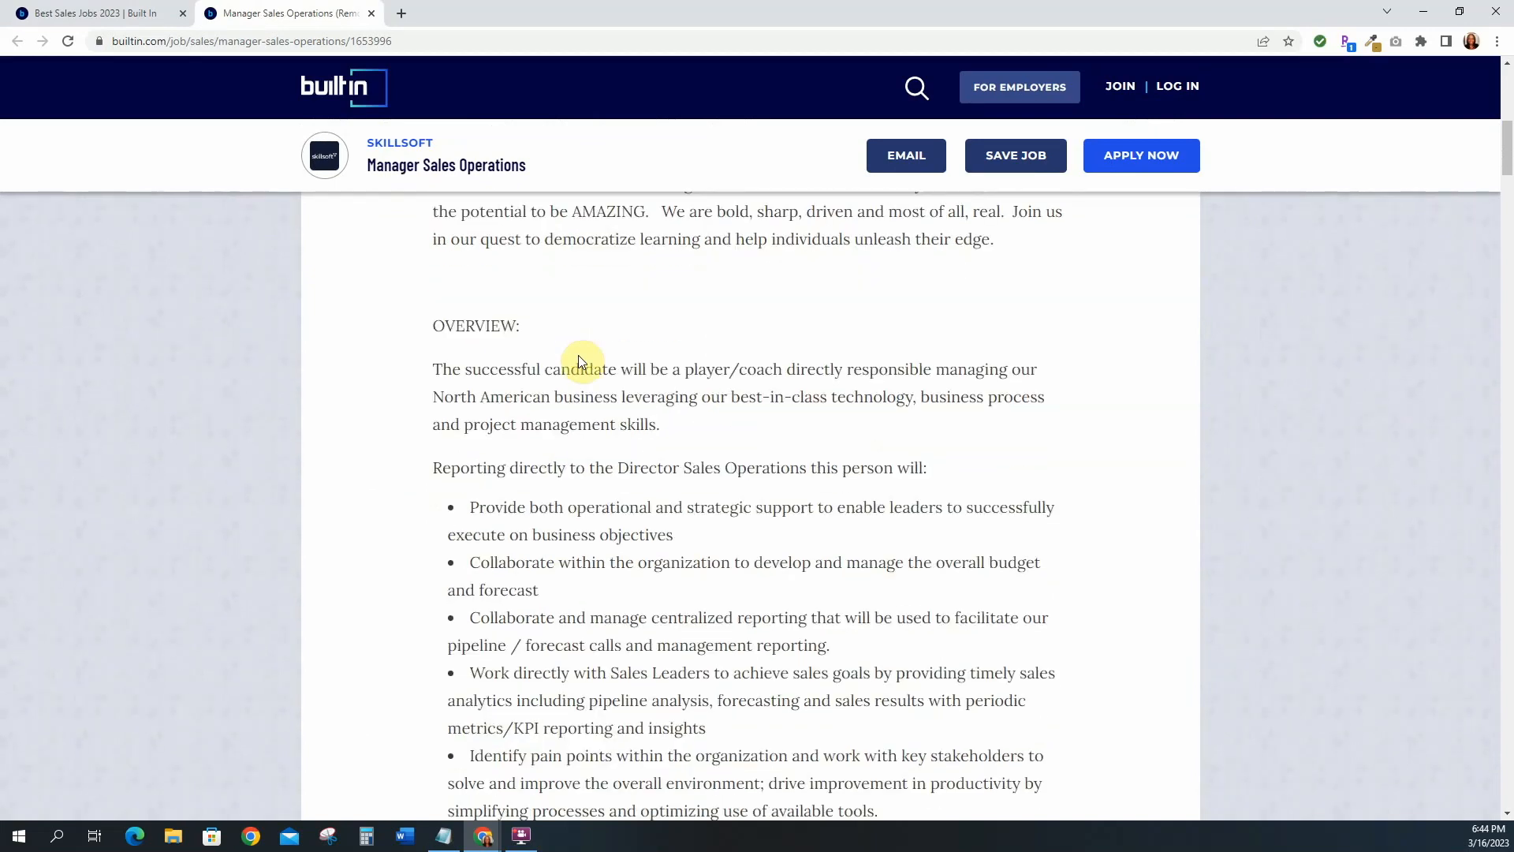
pyautogui.scroll(-3)
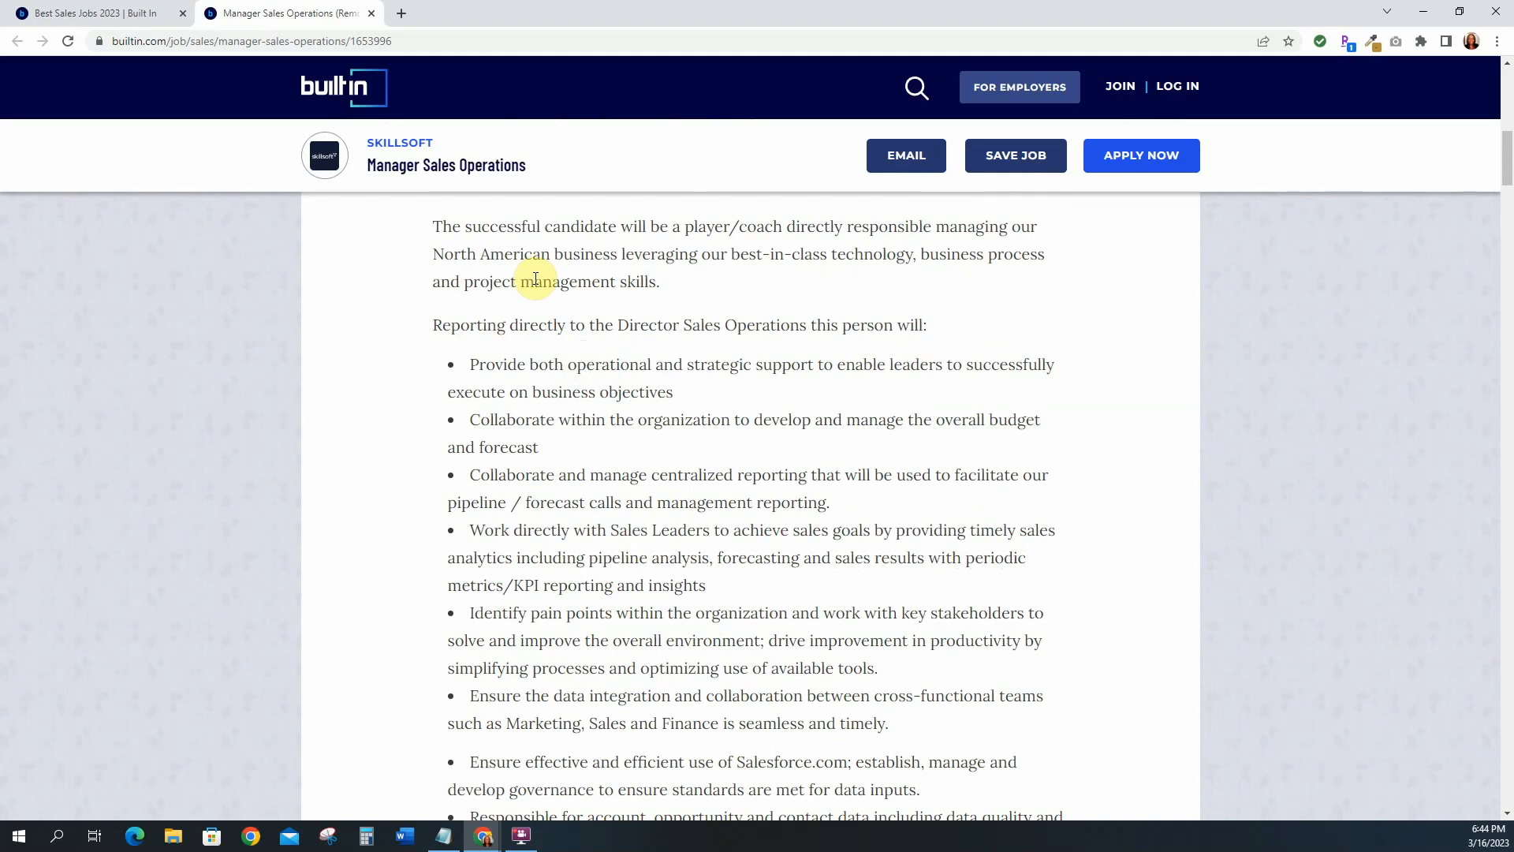
pyautogui.moveTo(610, 235)
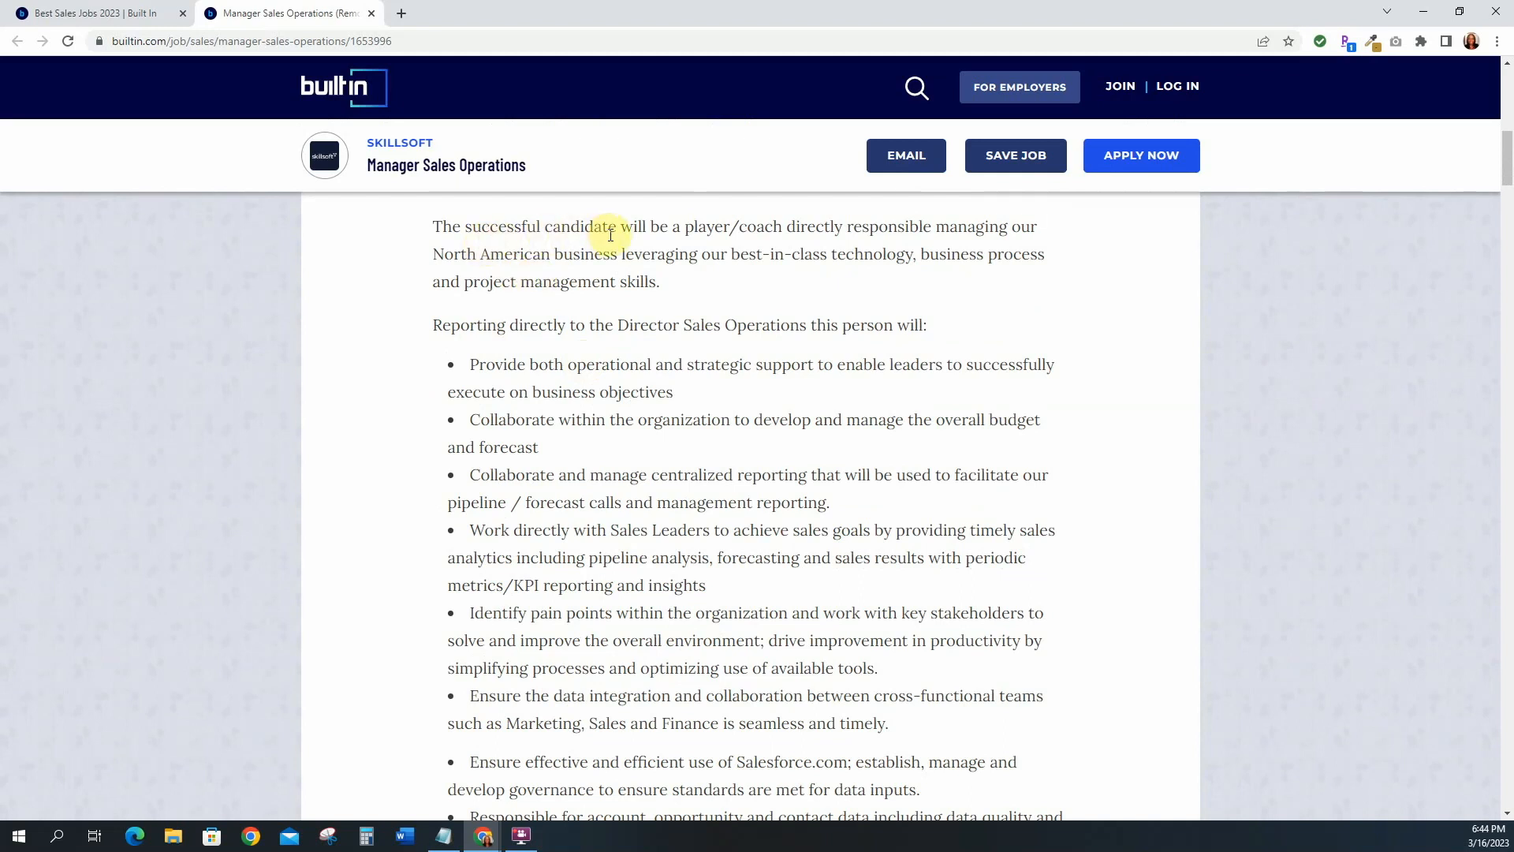
pyautogui.moveTo(866, 242)
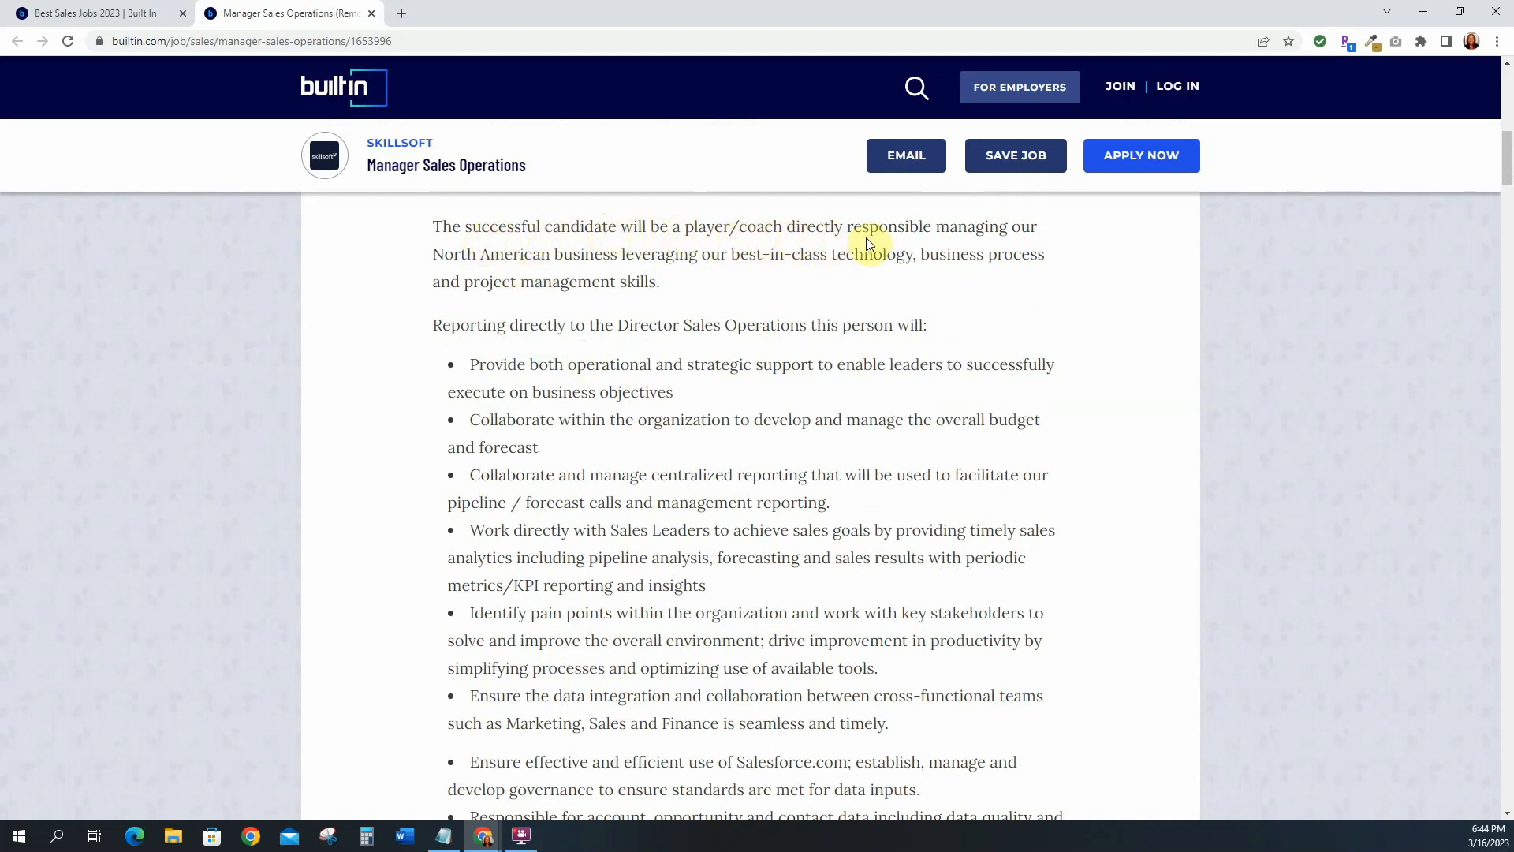
pyautogui.moveTo(575, 259)
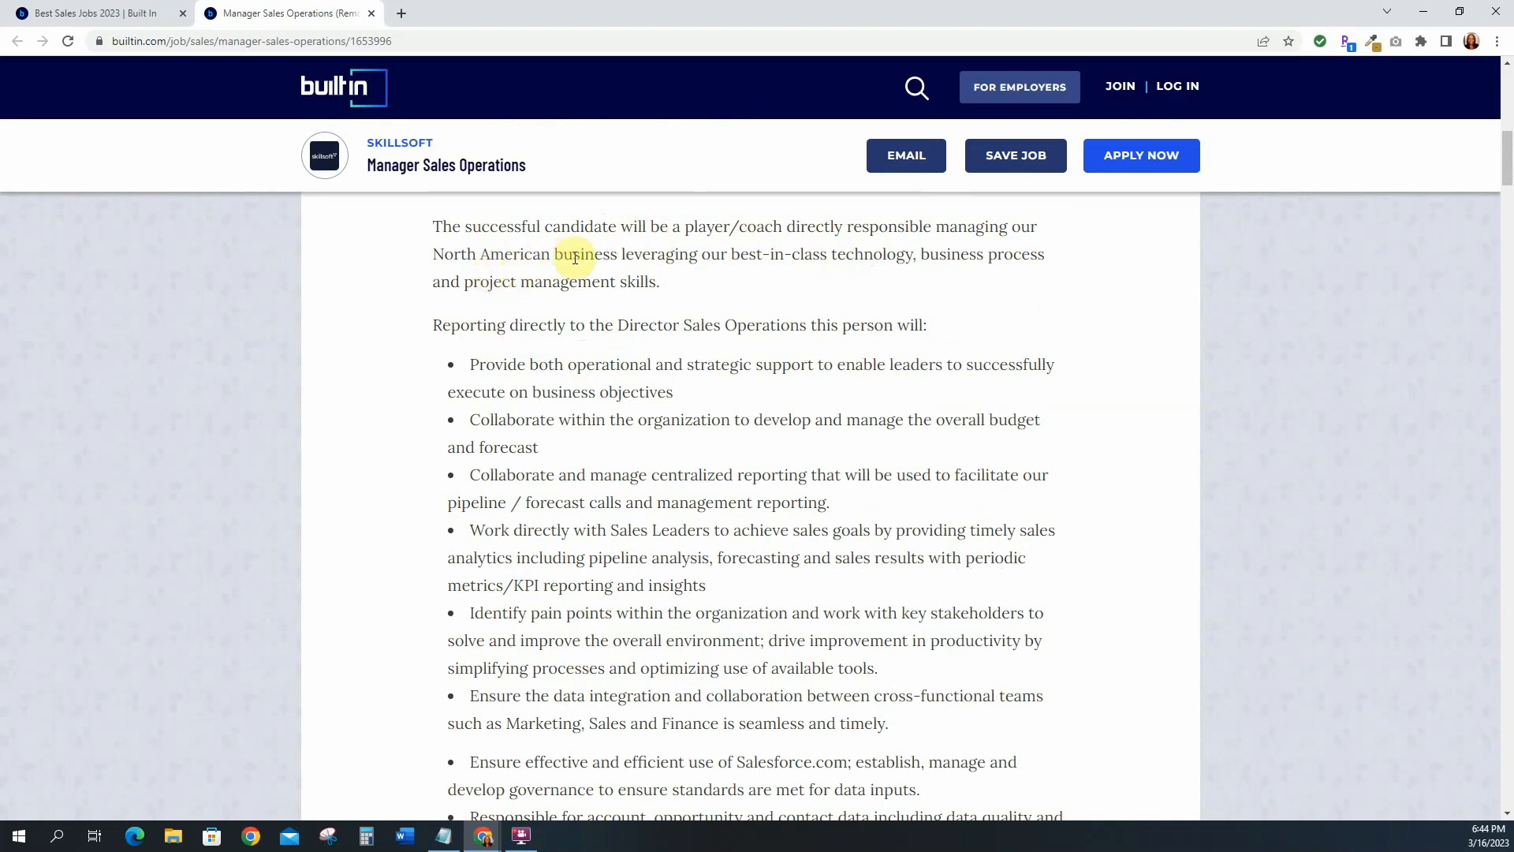
pyautogui.moveTo(857, 254)
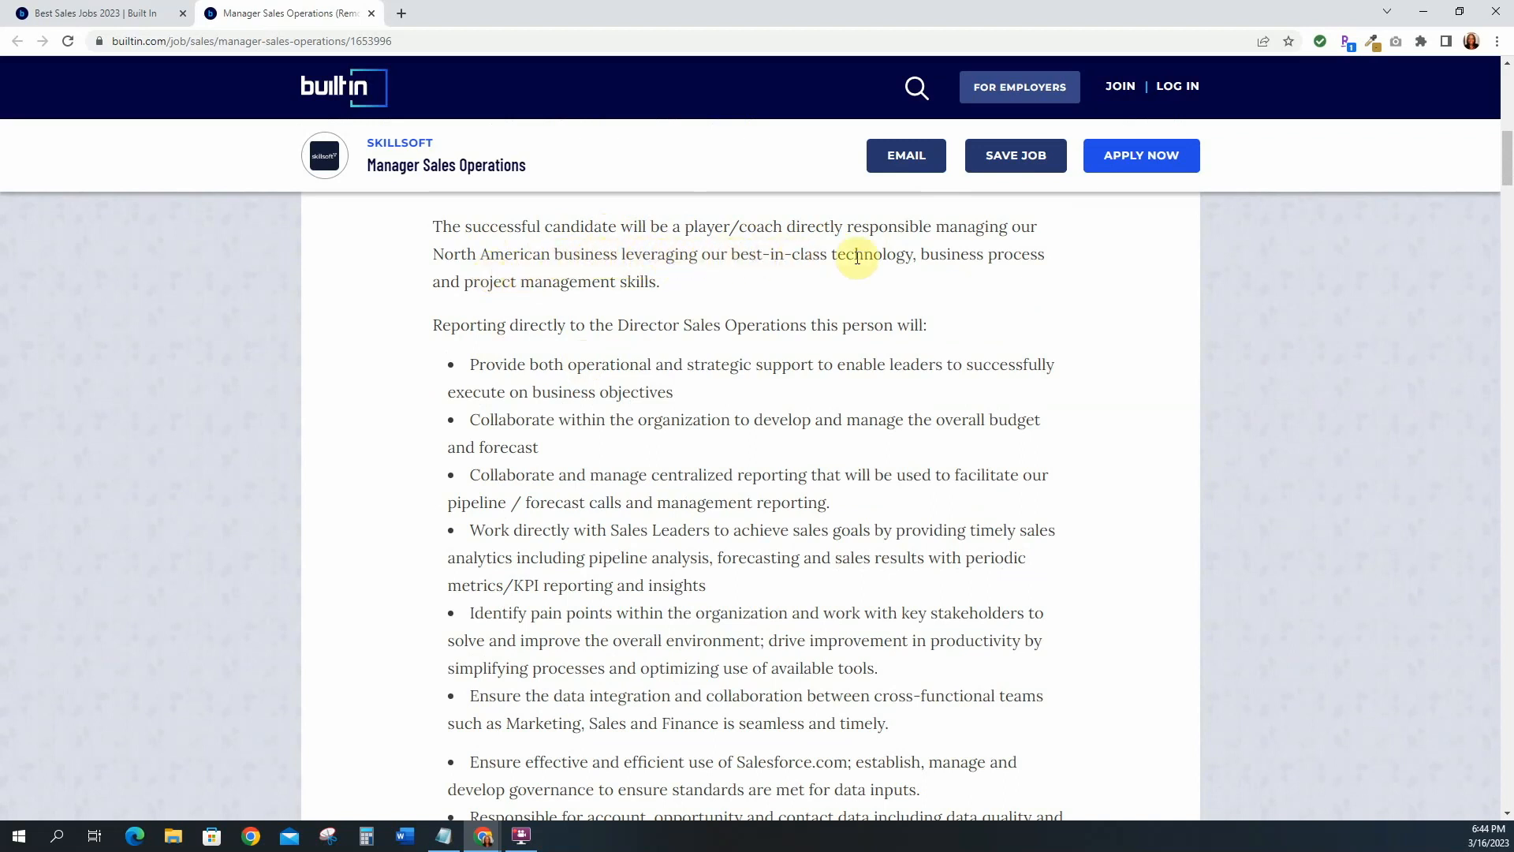
pyautogui.moveTo(483, 283)
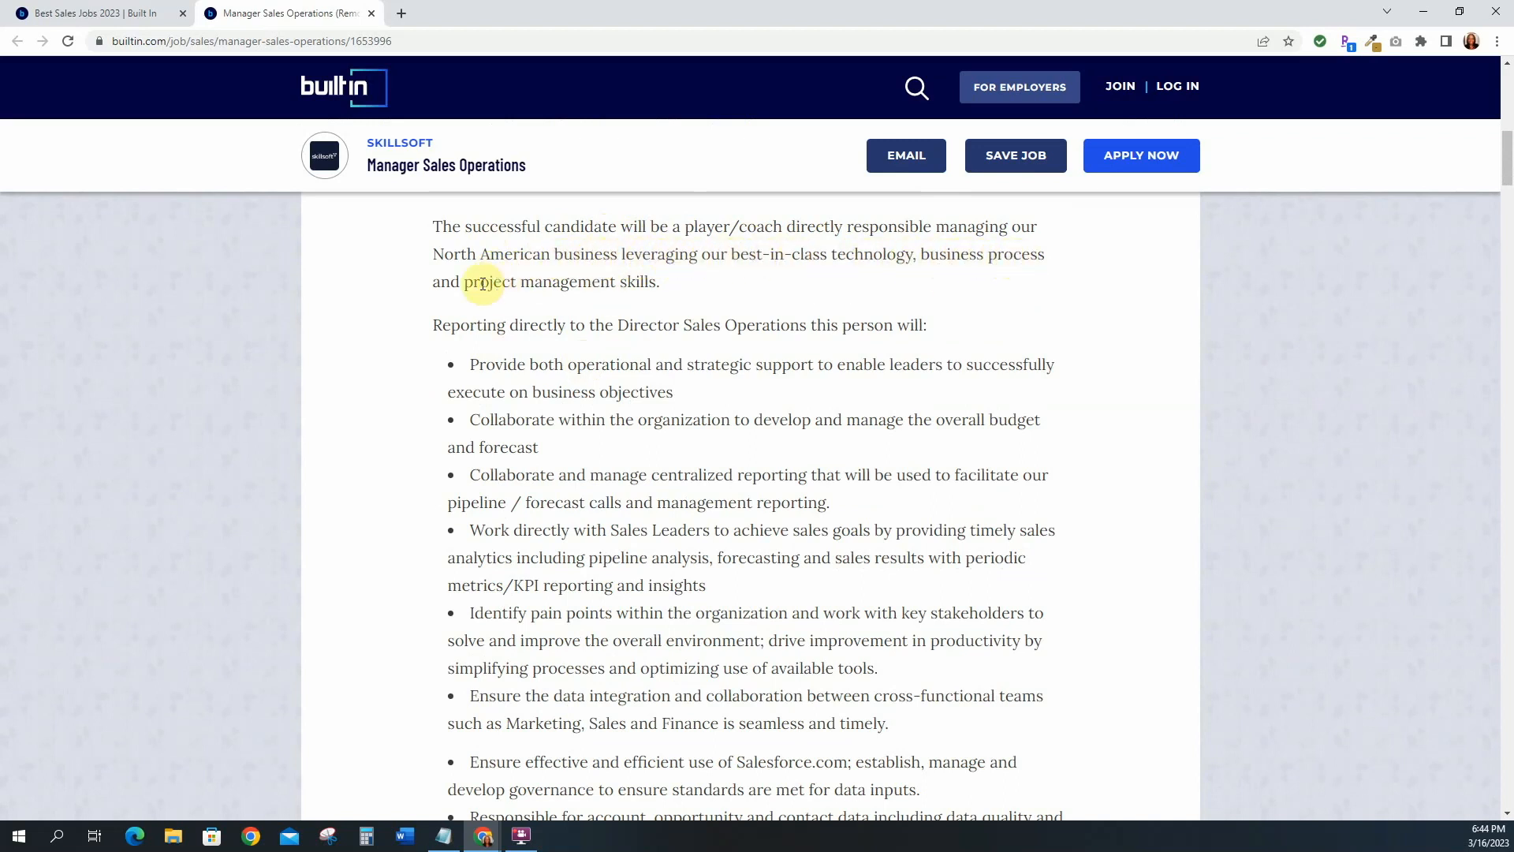
pyautogui.scroll(-3)
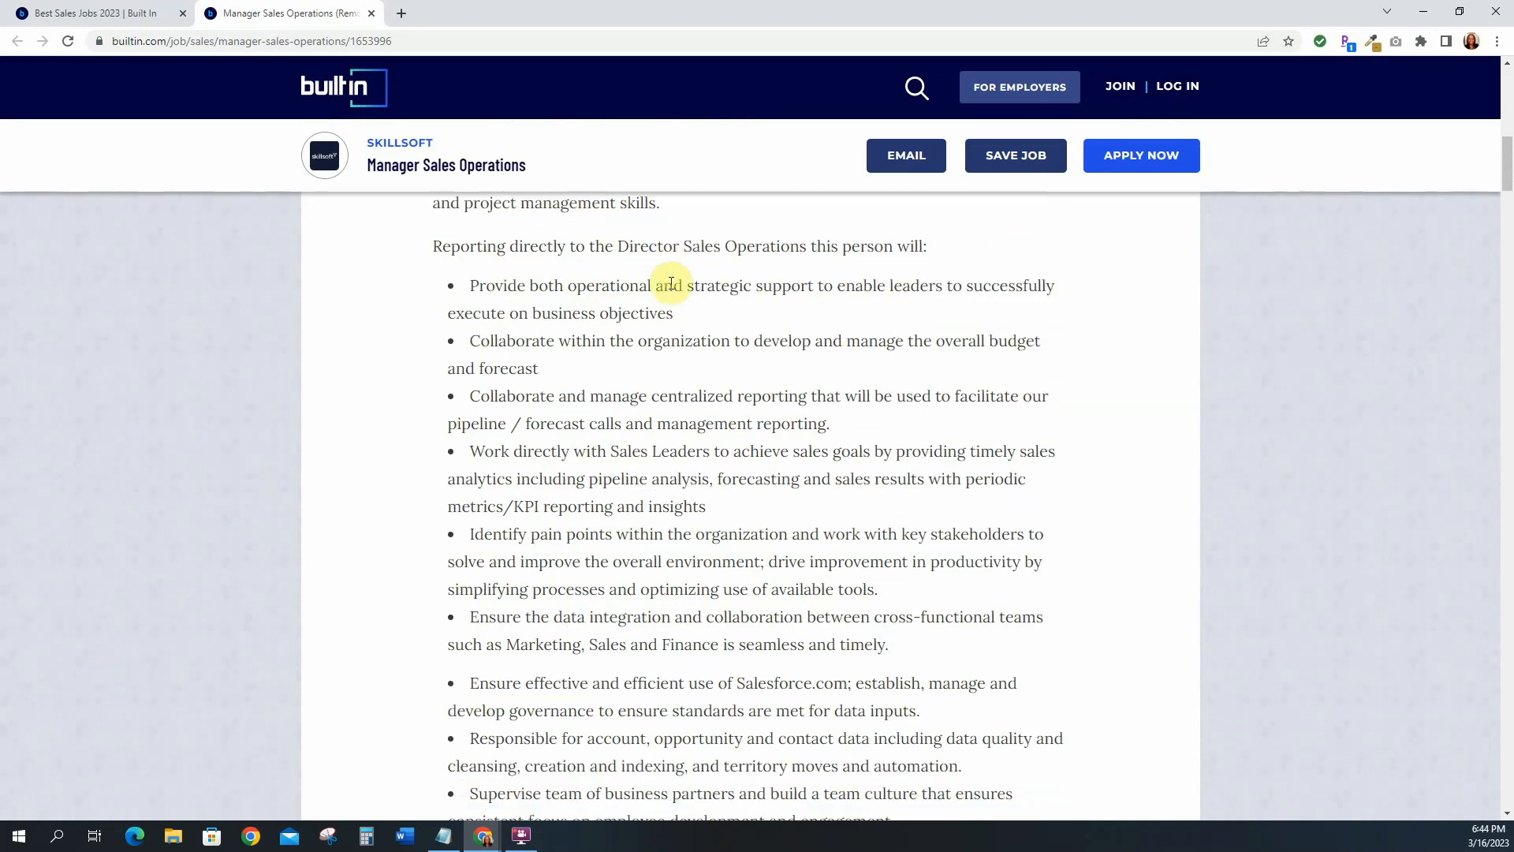
pyautogui.moveTo(688, 301)
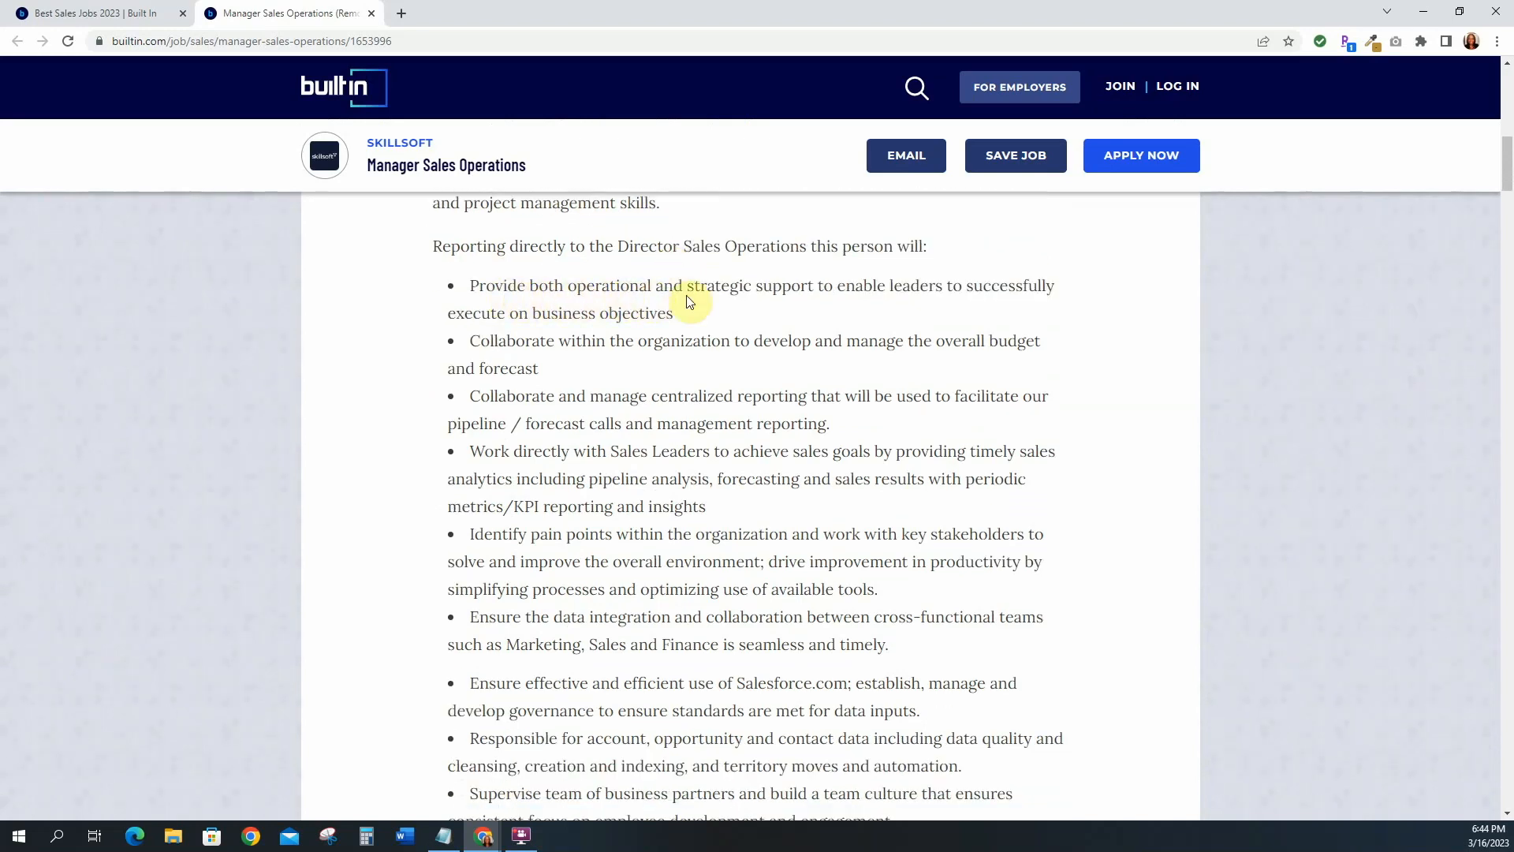
pyautogui.moveTo(586, 357)
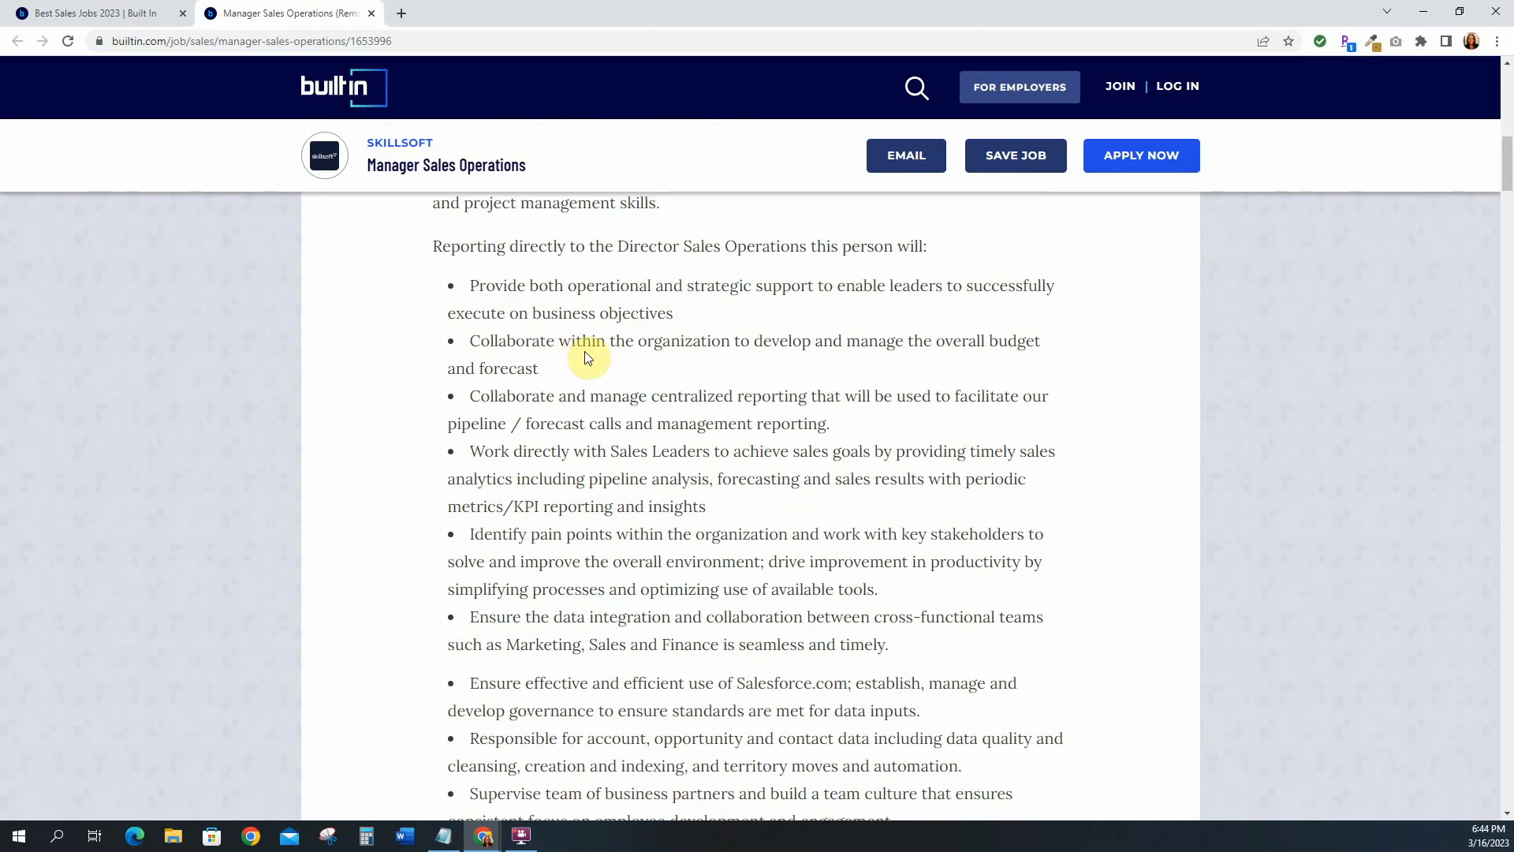
pyautogui.moveTo(889, 357)
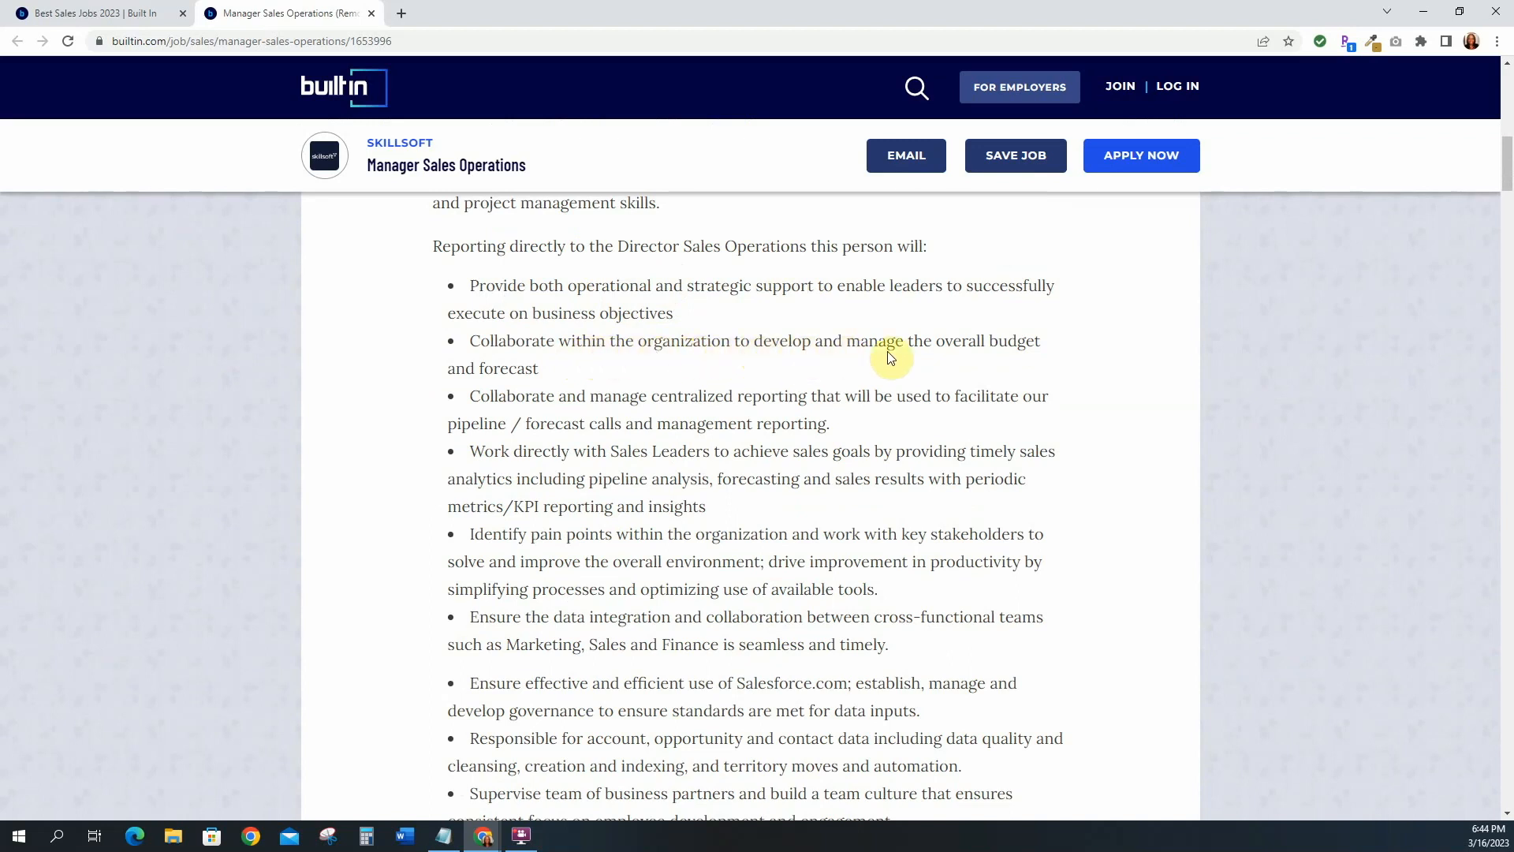
pyautogui.moveTo(545, 391)
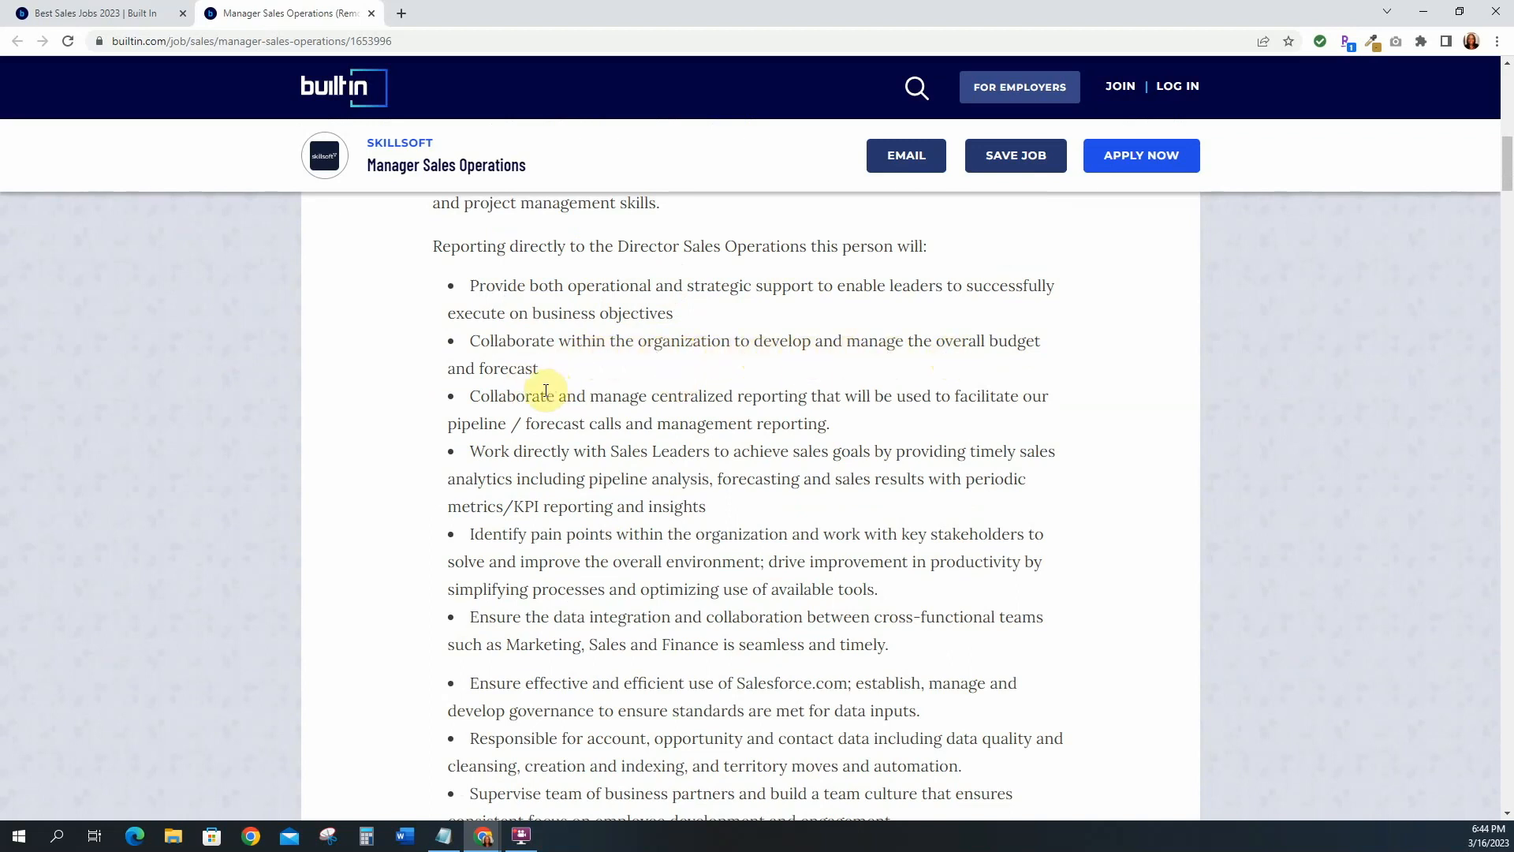
pyautogui.moveTo(748, 395)
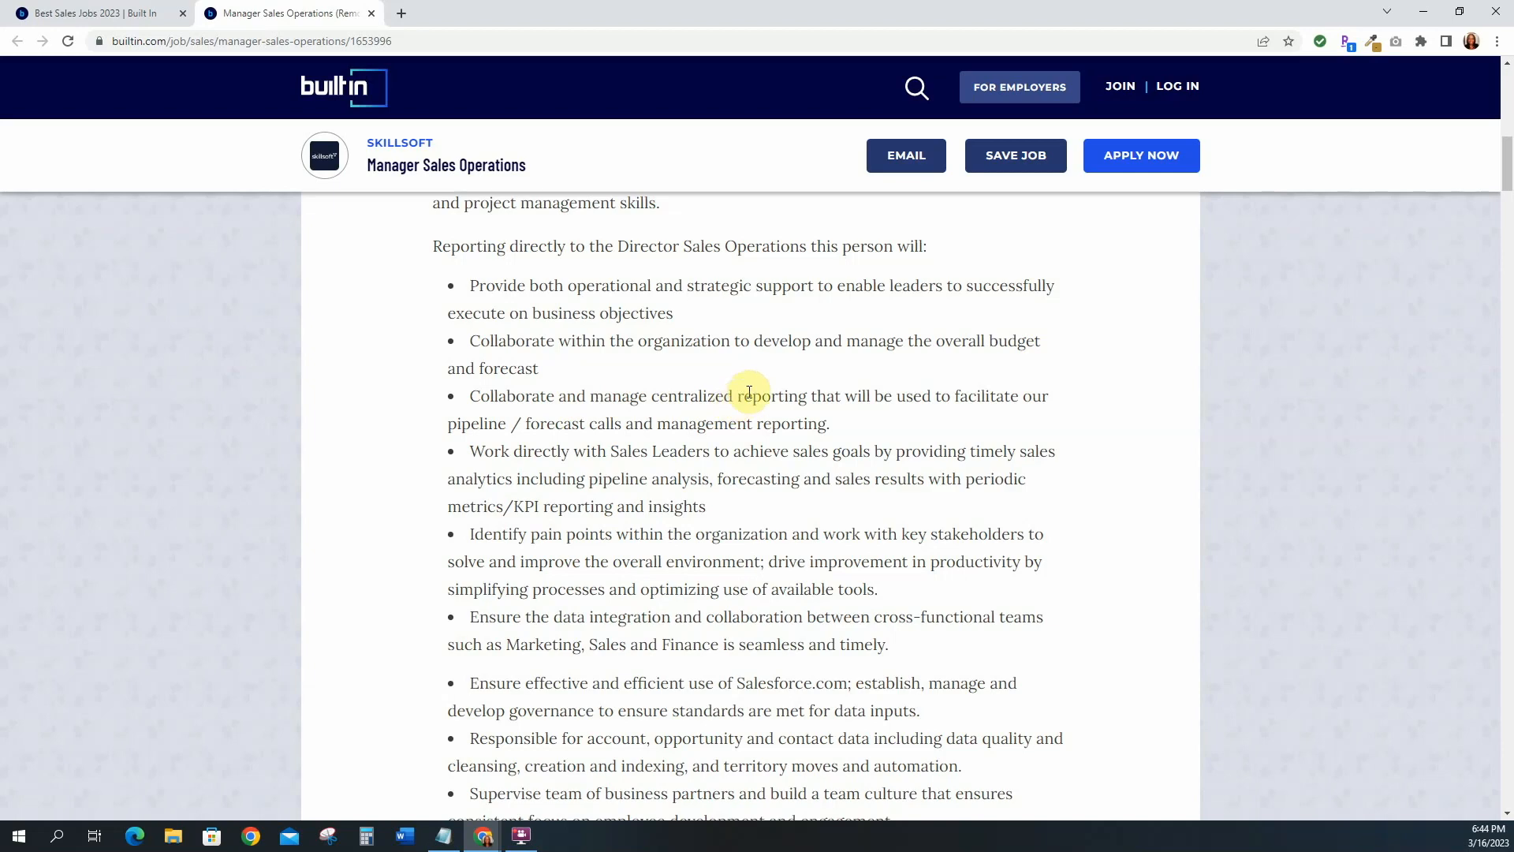
pyautogui.scroll(-3)
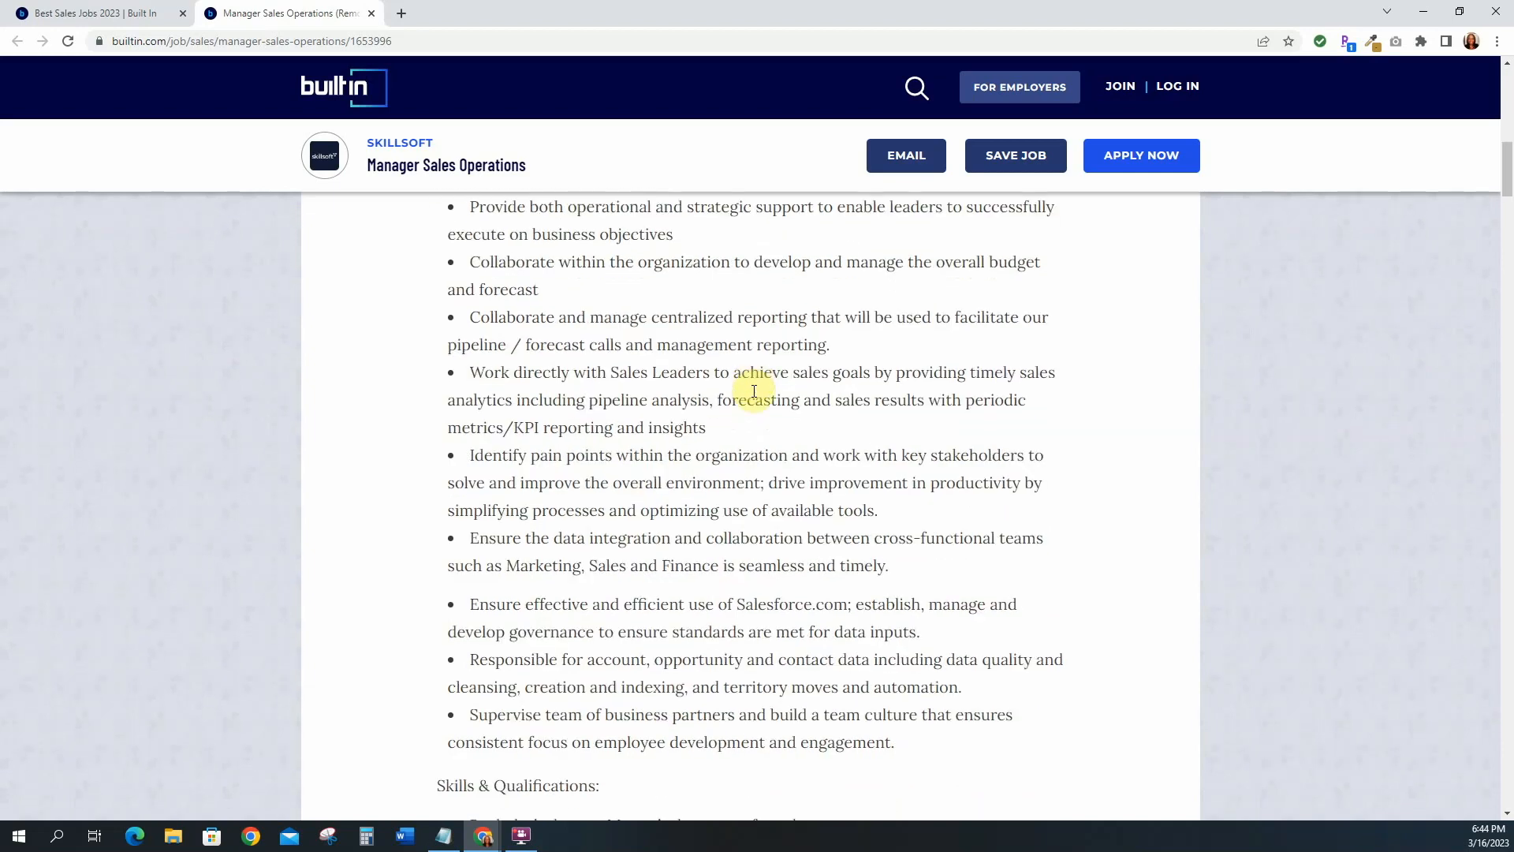
pyautogui.scroll(-3)
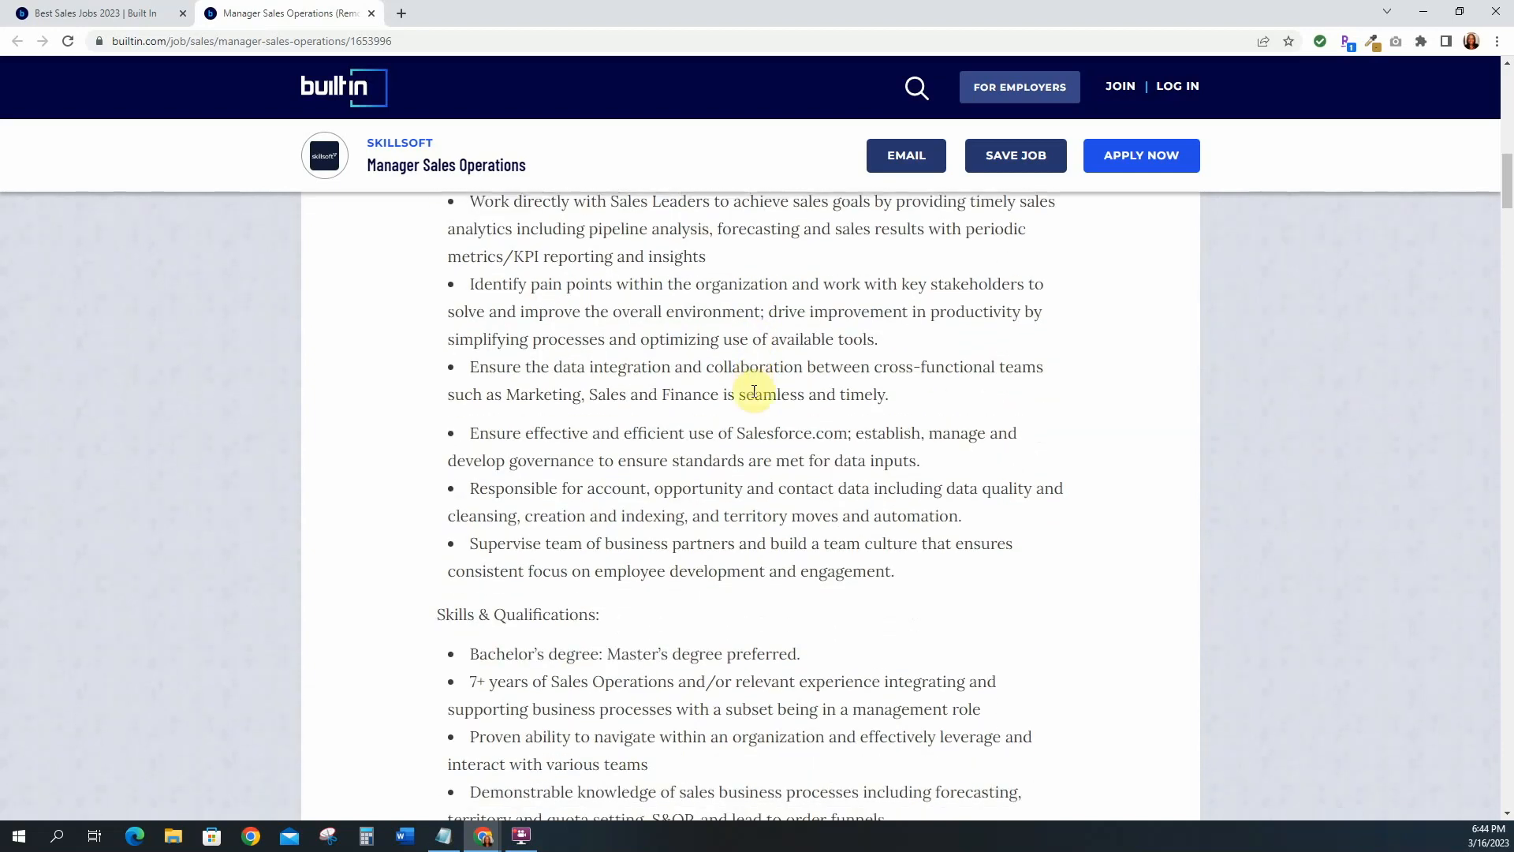
pyautogui.scroll(-3)
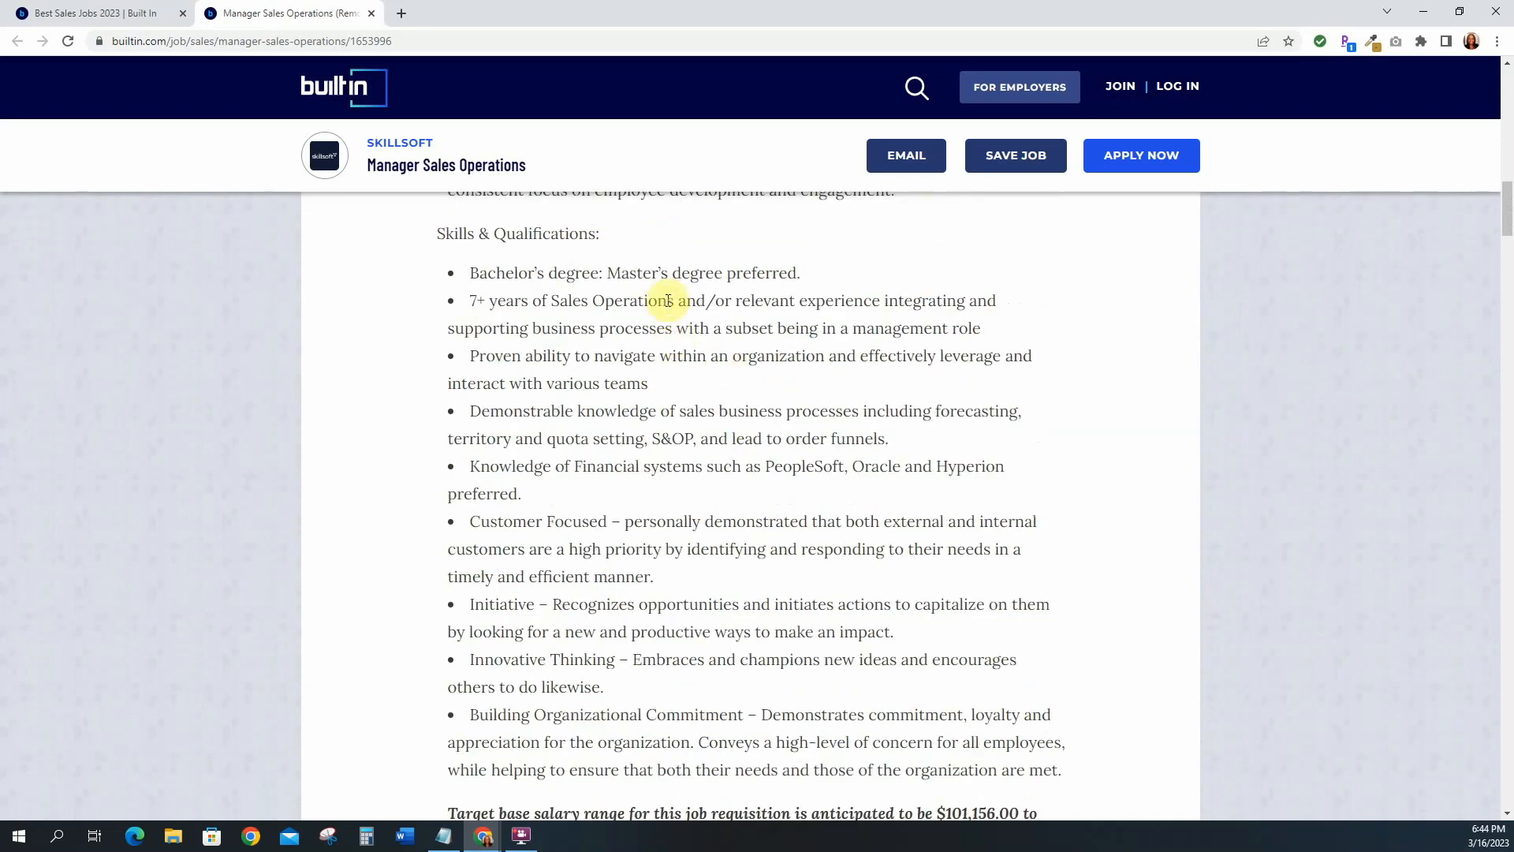
pyautogui.moveTo(483, 319)
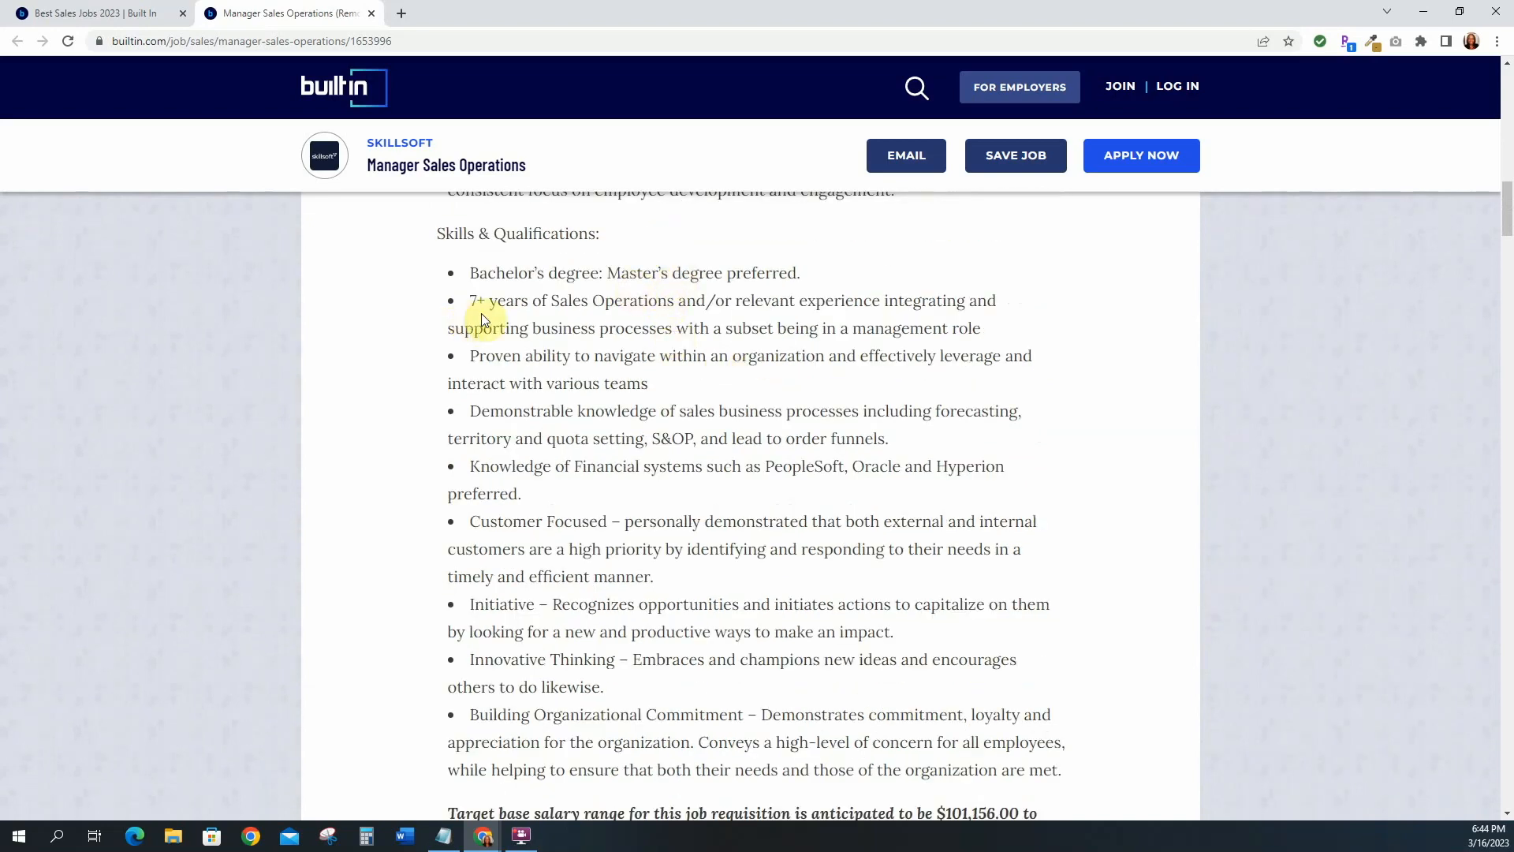
pyautogui.scroll(-3)
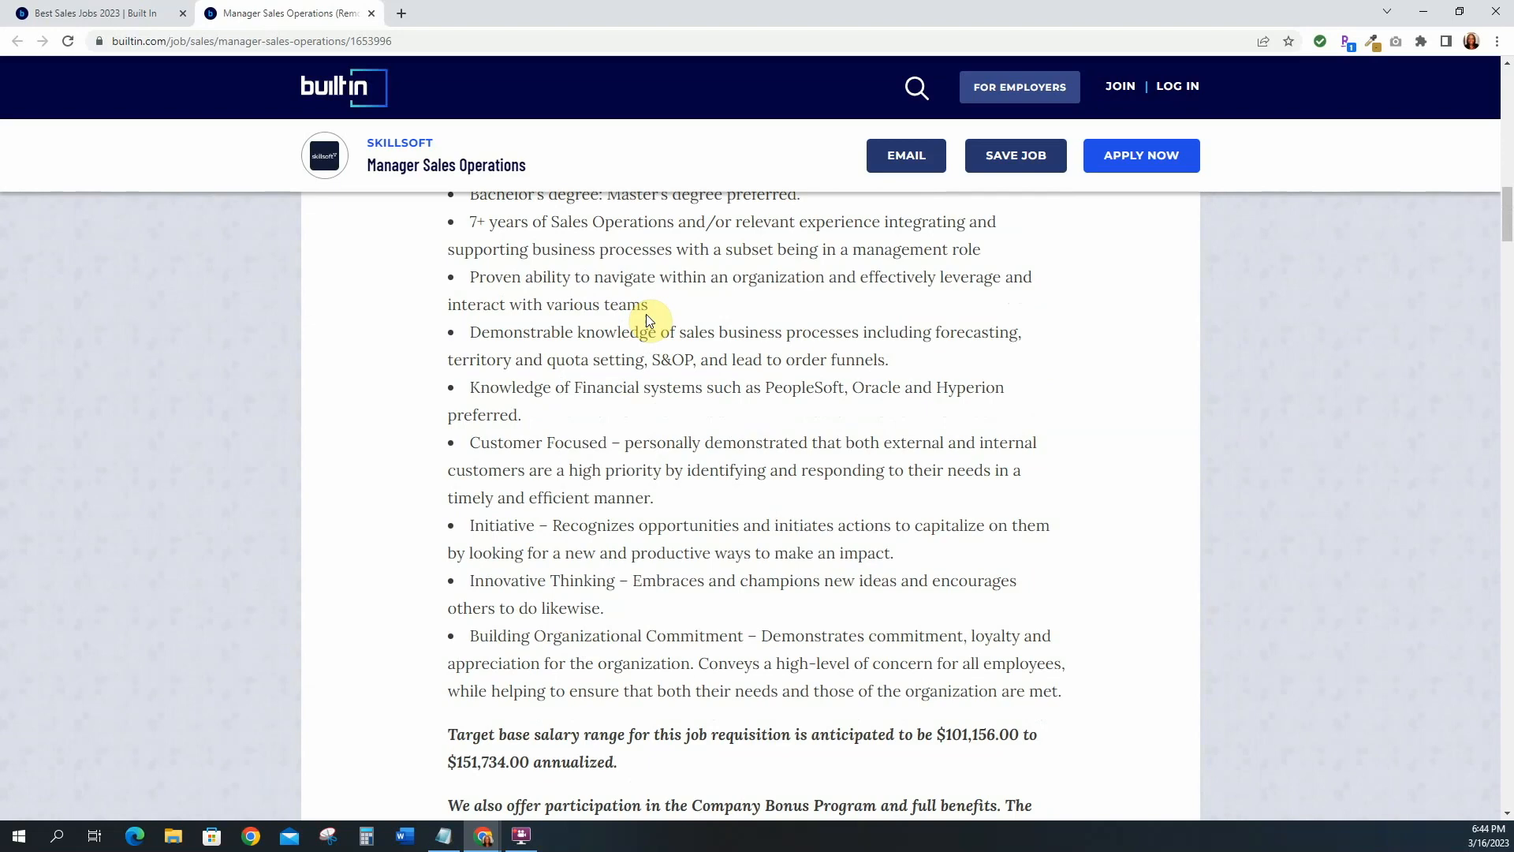
pyautogui.moveTo(777, 295)
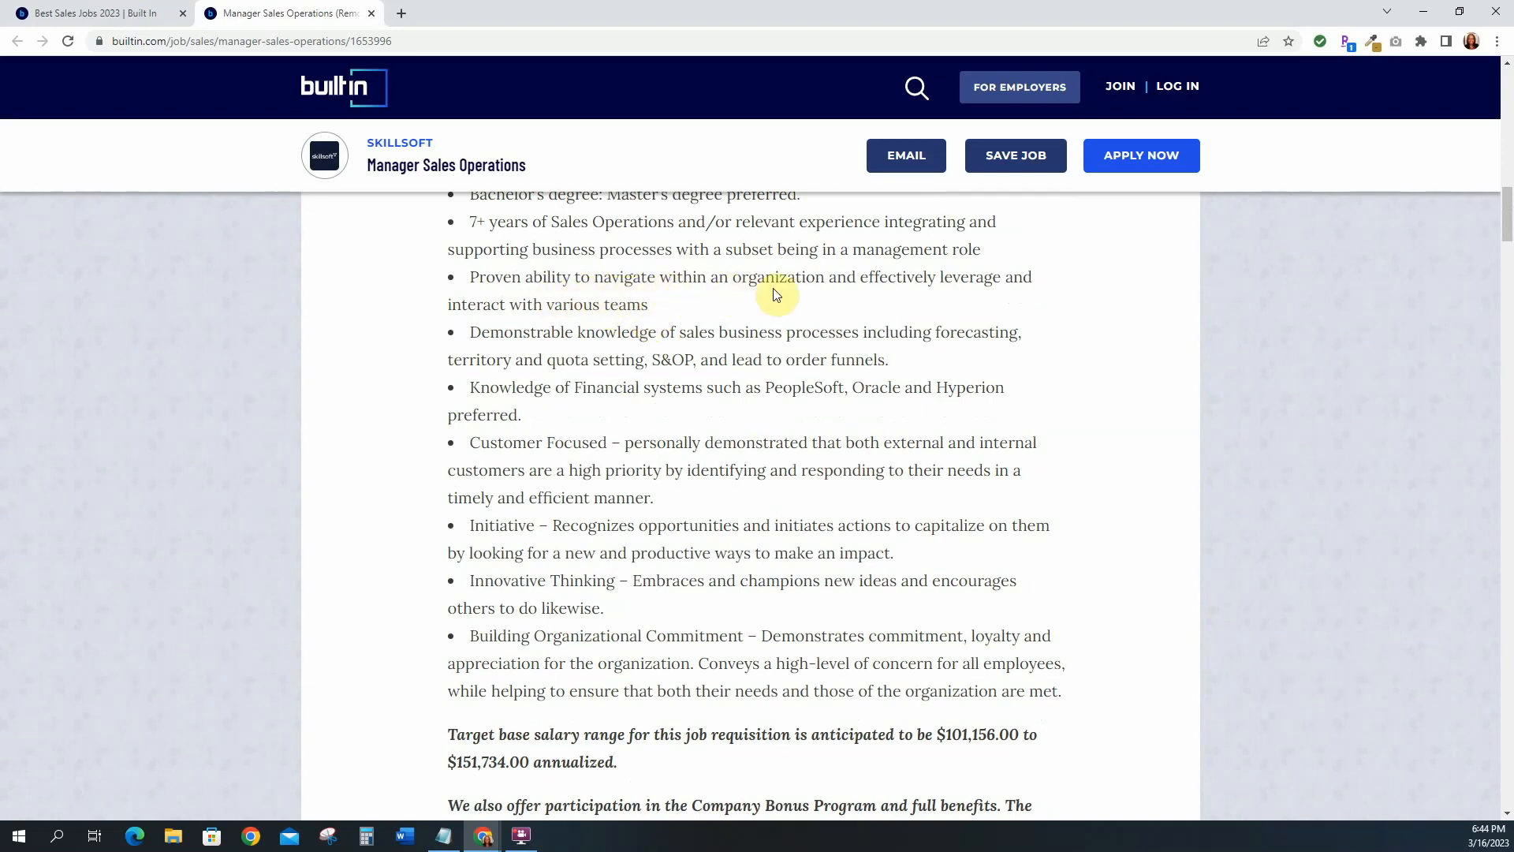
pyautogui.scroll(-3)
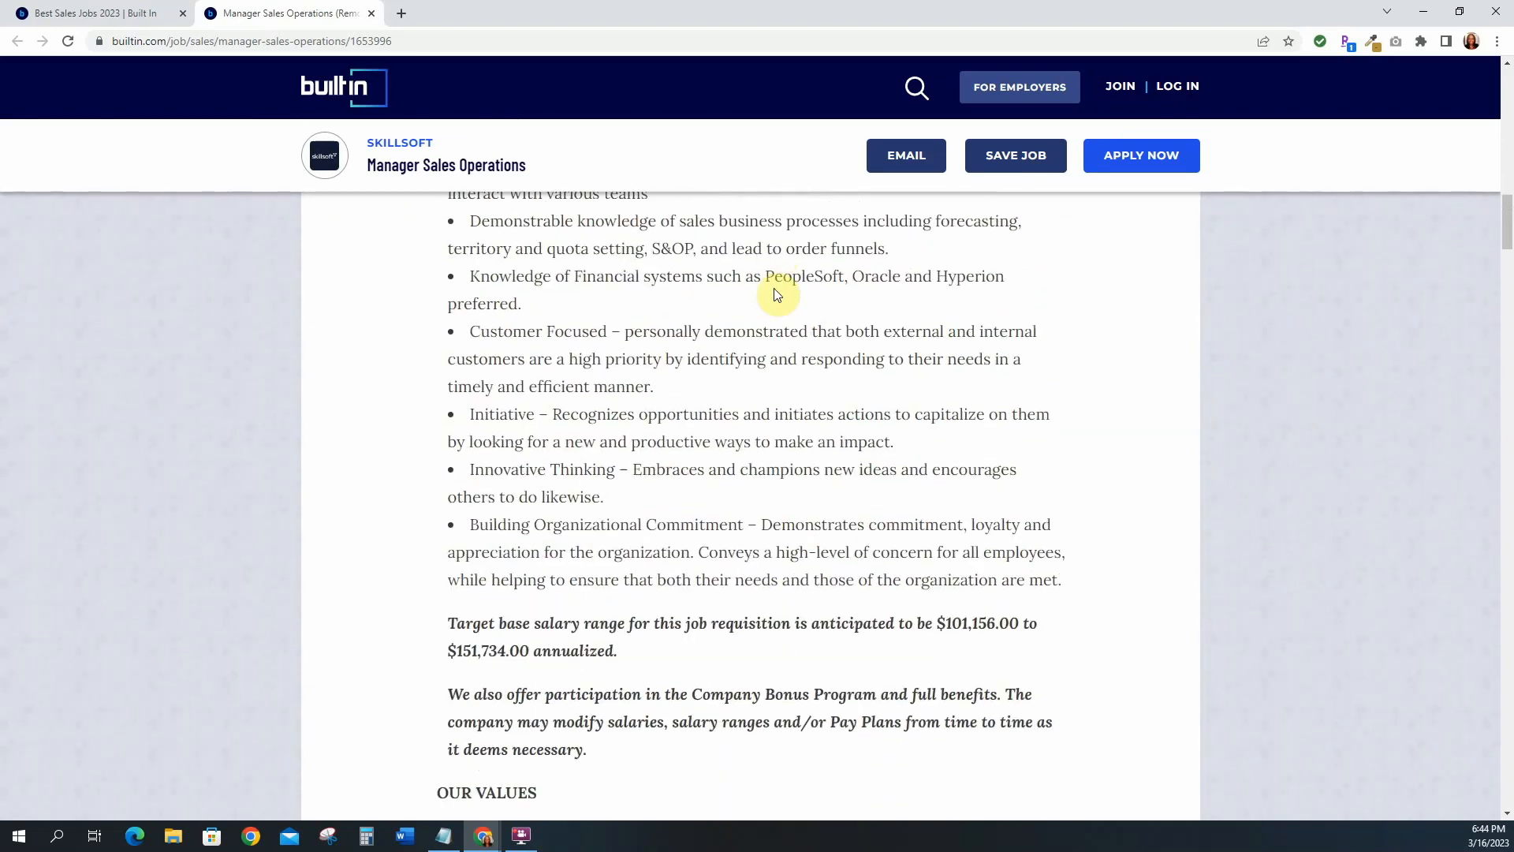
pyautogui.scroll(-3)
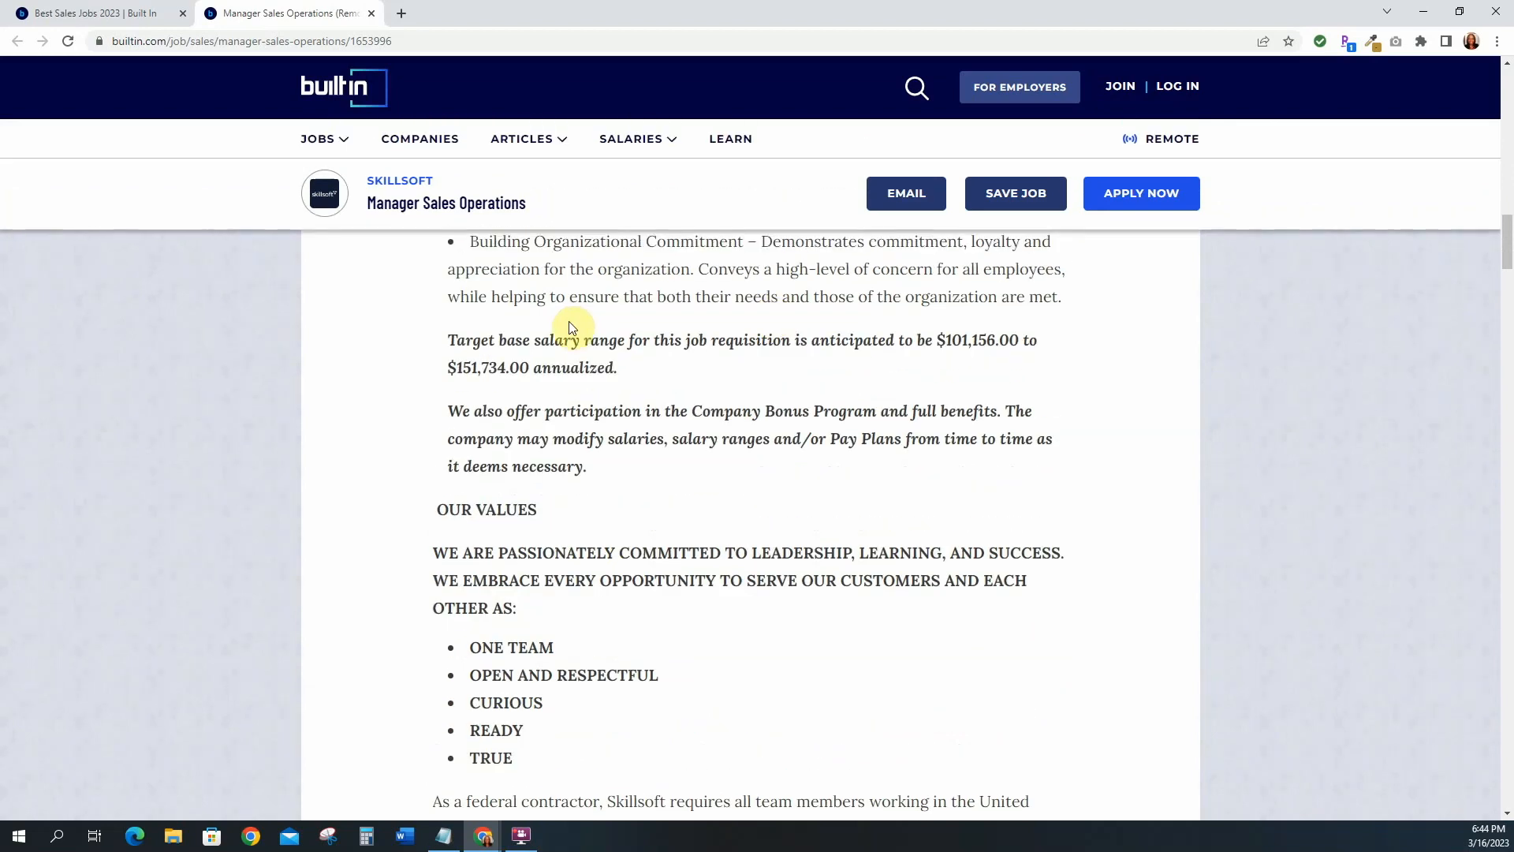
pyautogui.moveTo(748, 341)
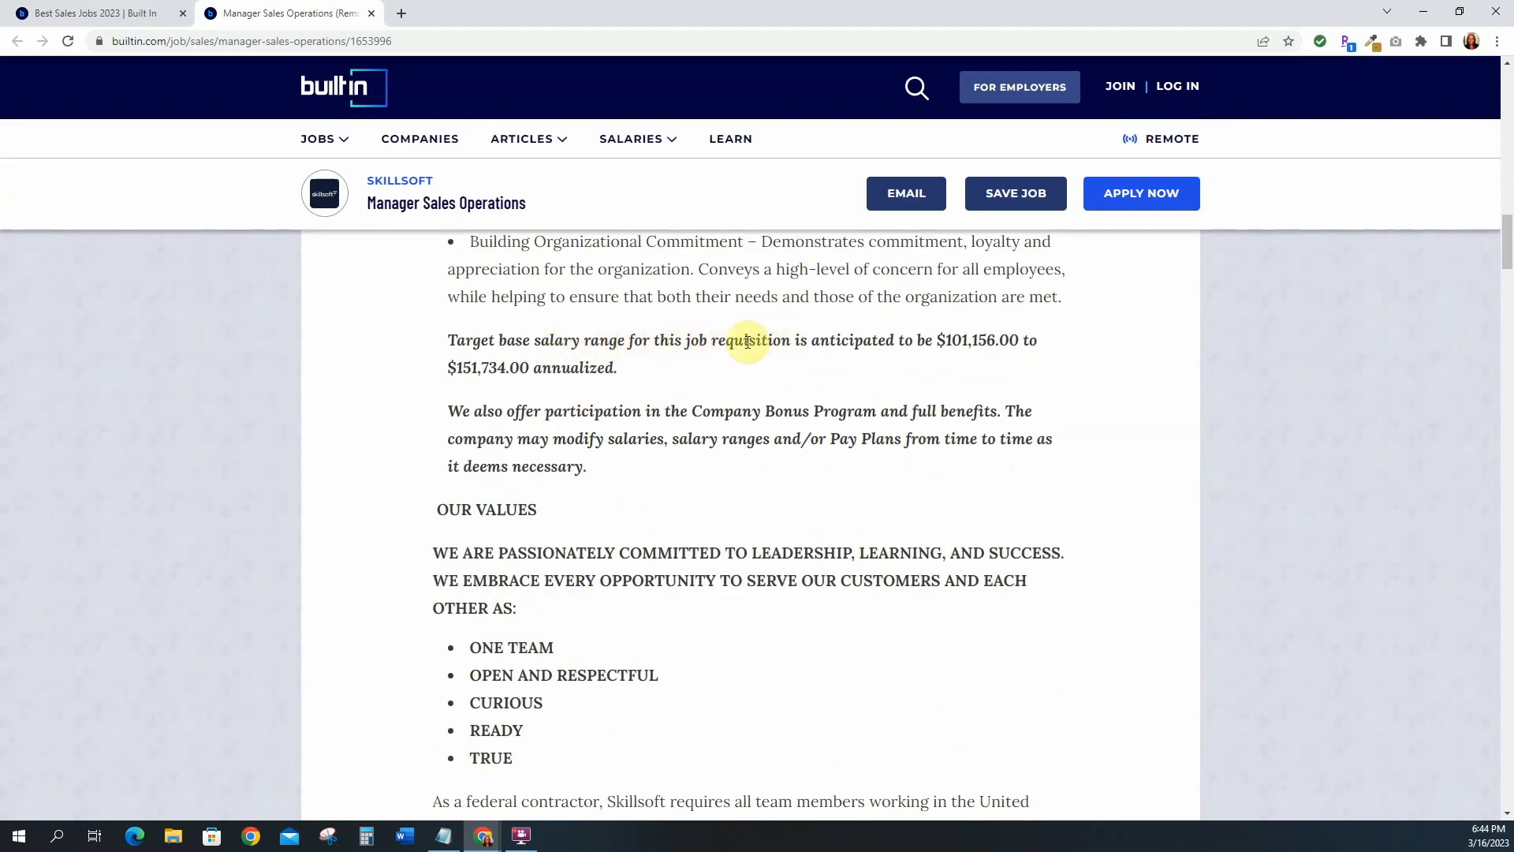
pyautogui.moveTo(894, 343)
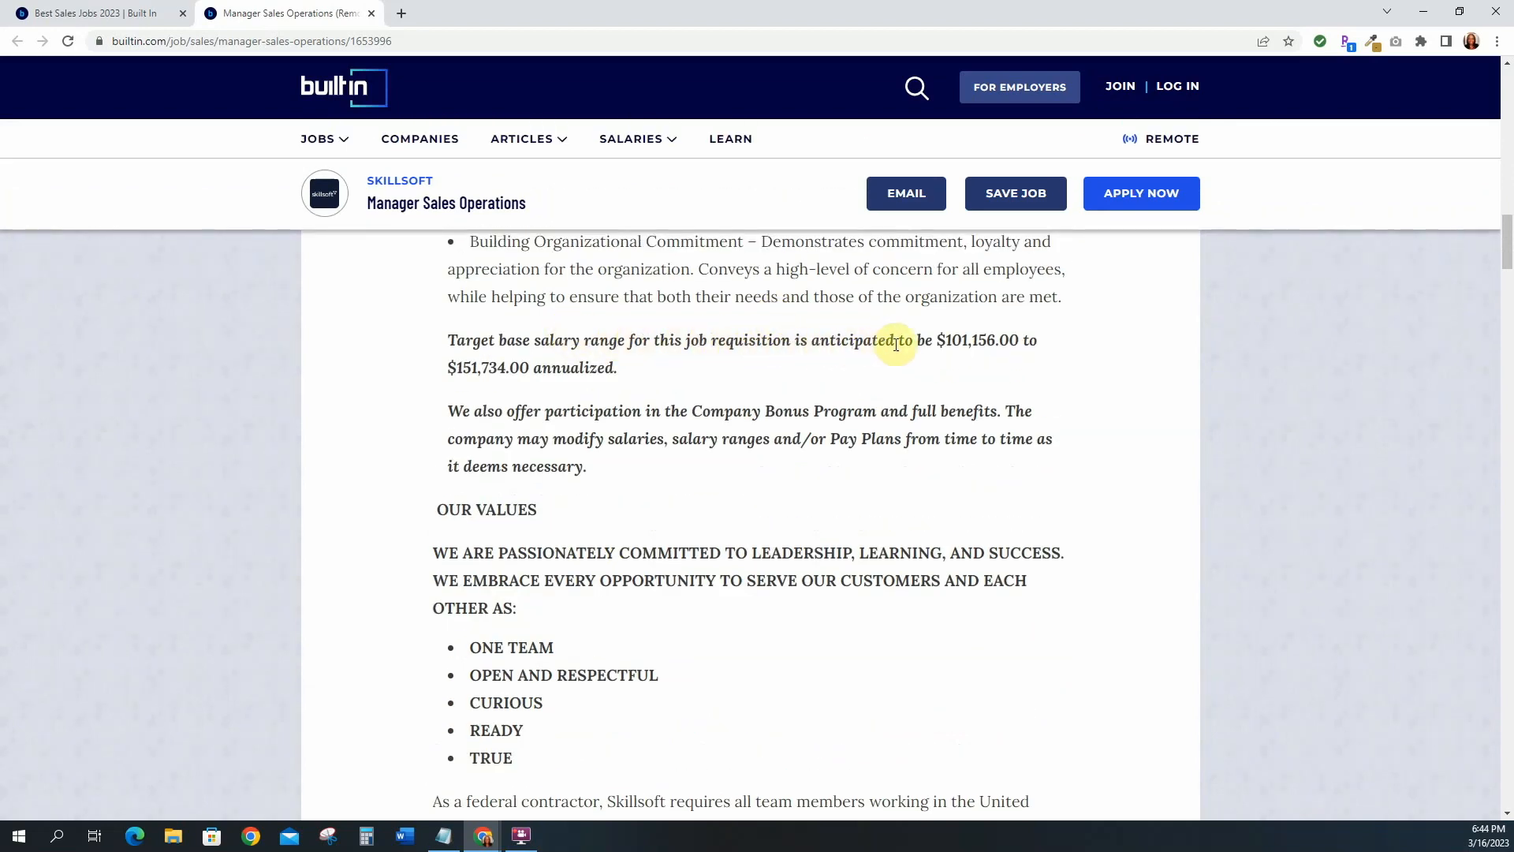
pyautogui.moveTo(1014, 340)
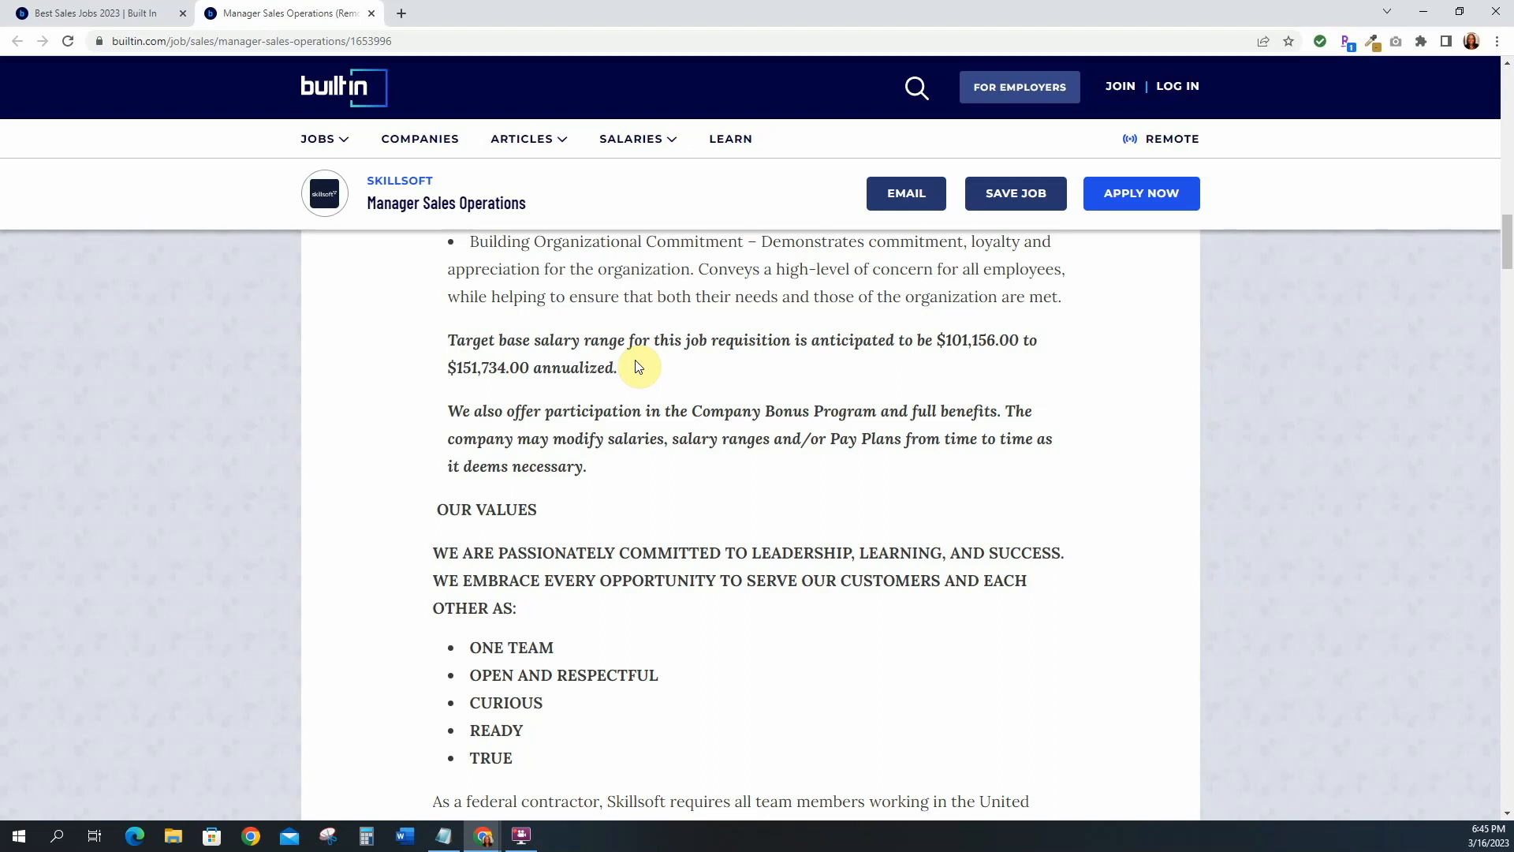
# - Scroll to the end of the Skillsoft Manager Sales Operations posting and back to the top
pyautogui.scroll(-3)
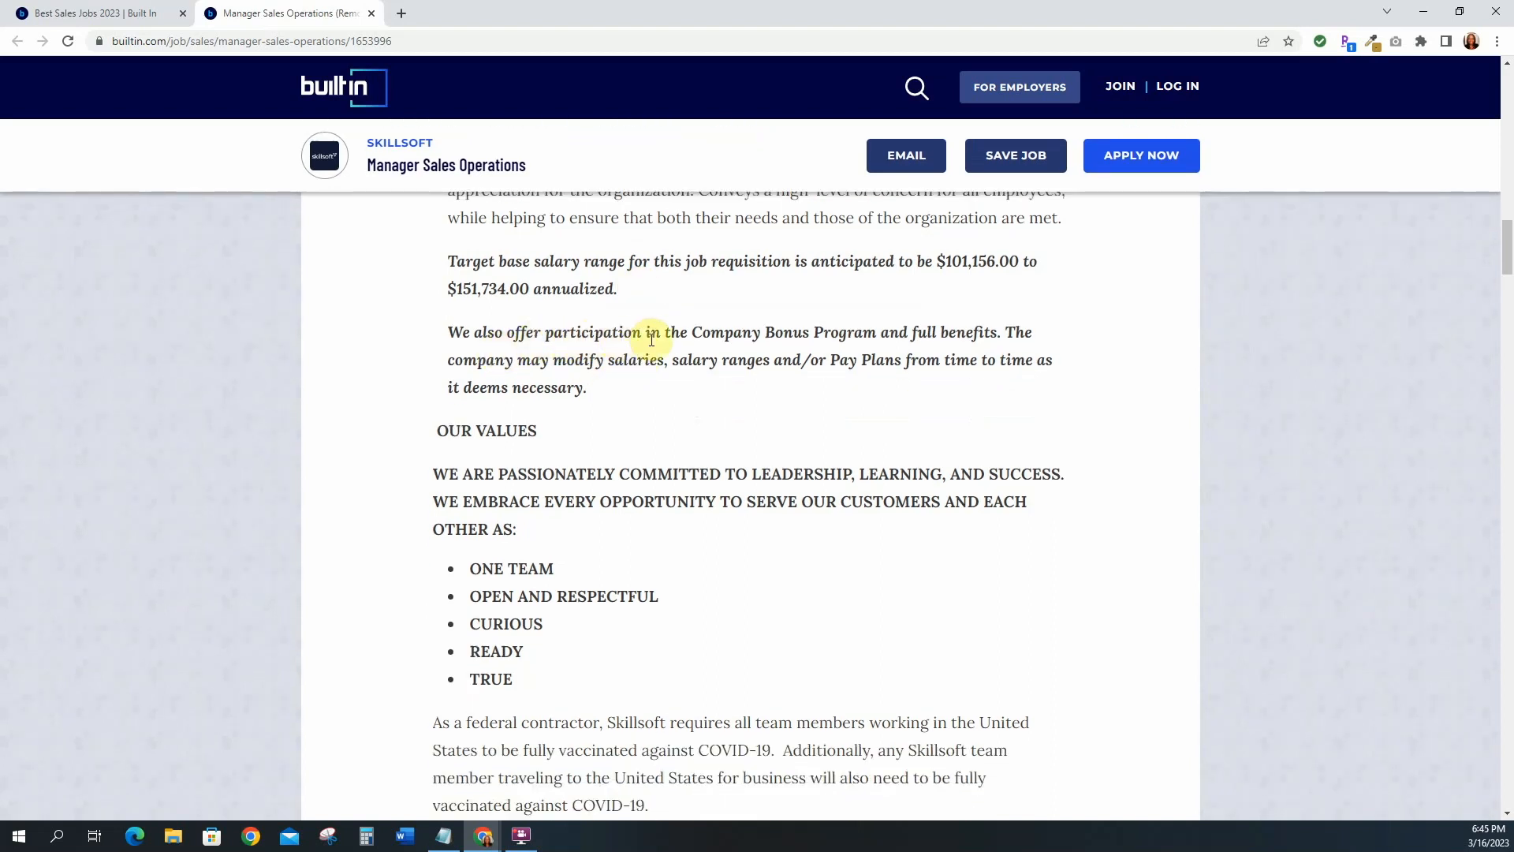
pyautogui.moveTo(922, 331)
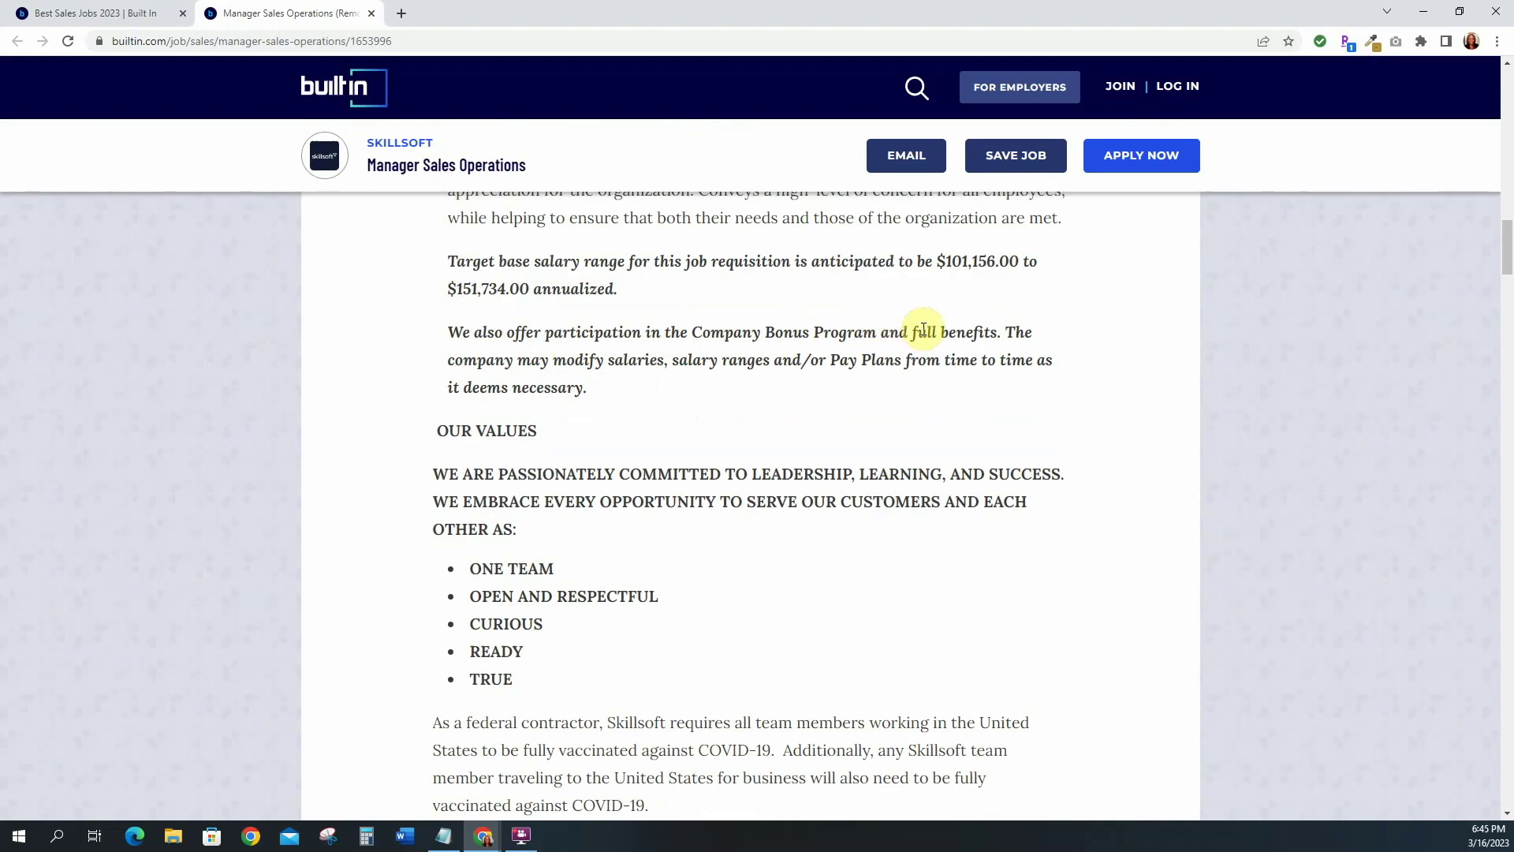
pyautogui.scroll(-3)
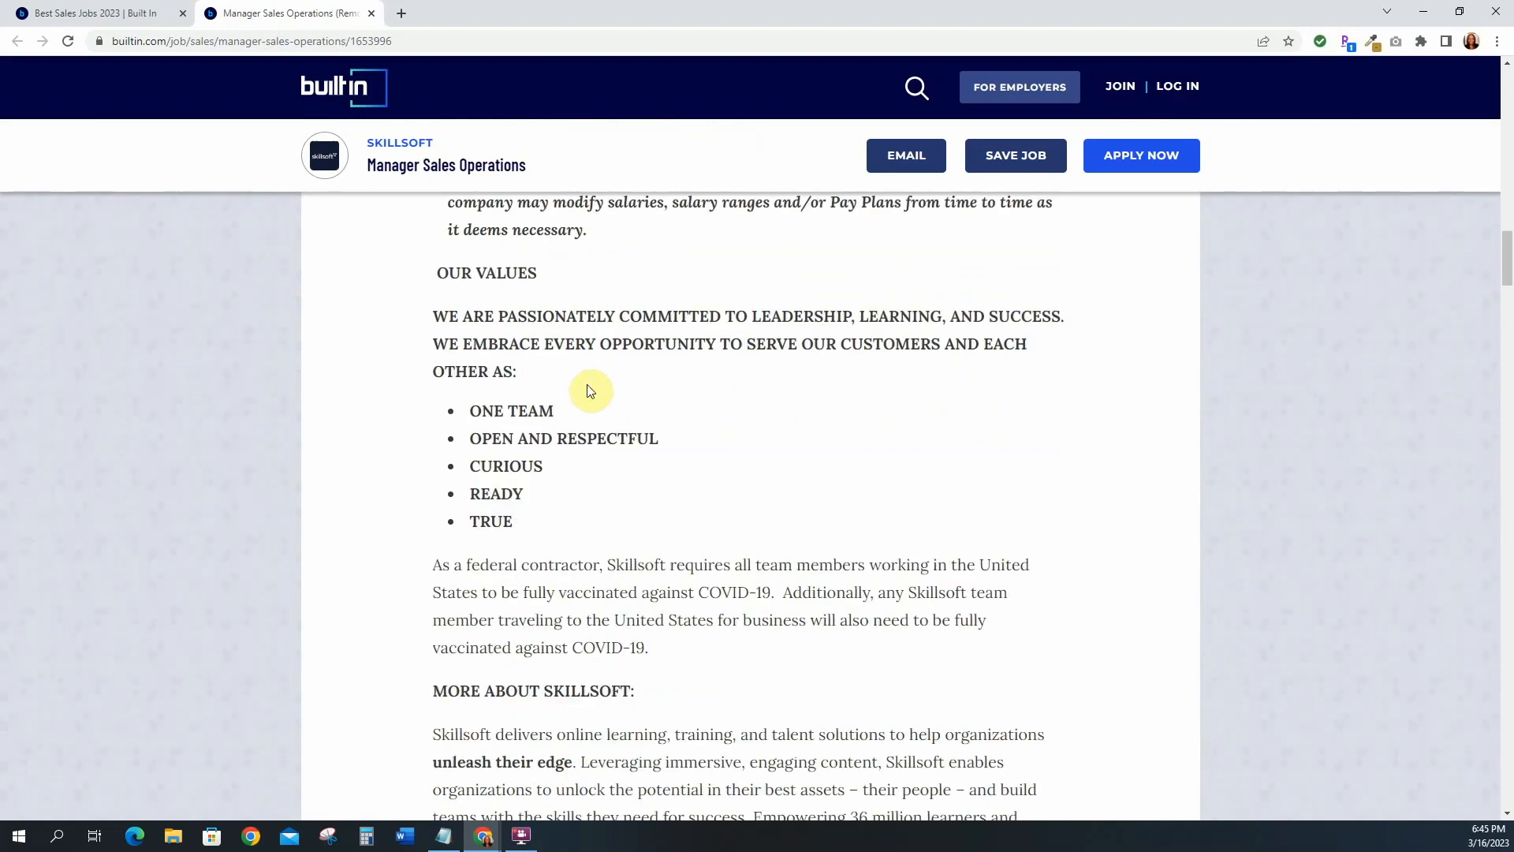
pyautogui.scroll(-3)
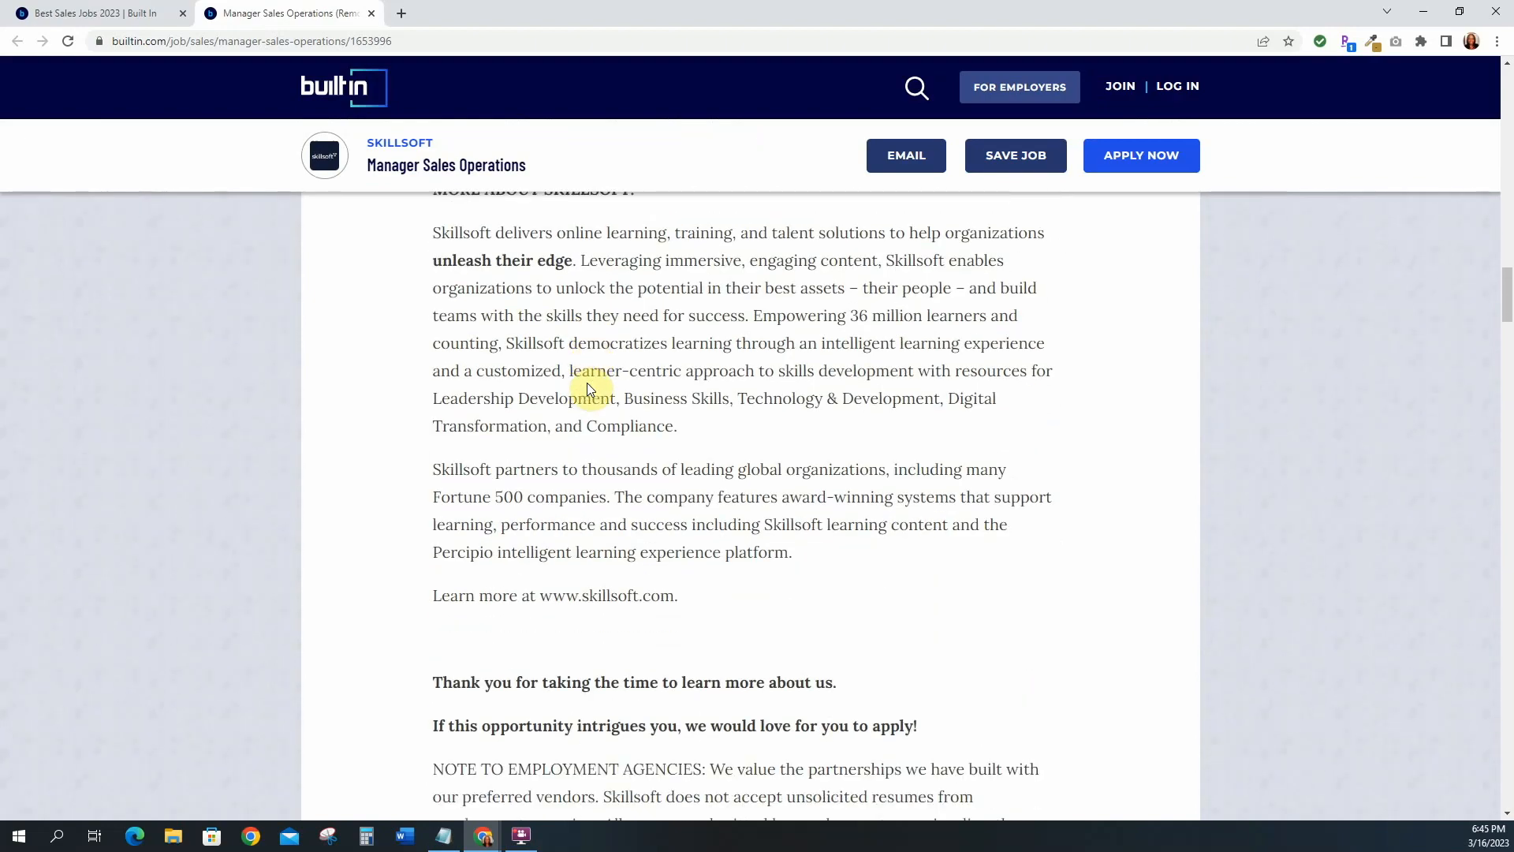
pyautogui.scroll(-3)
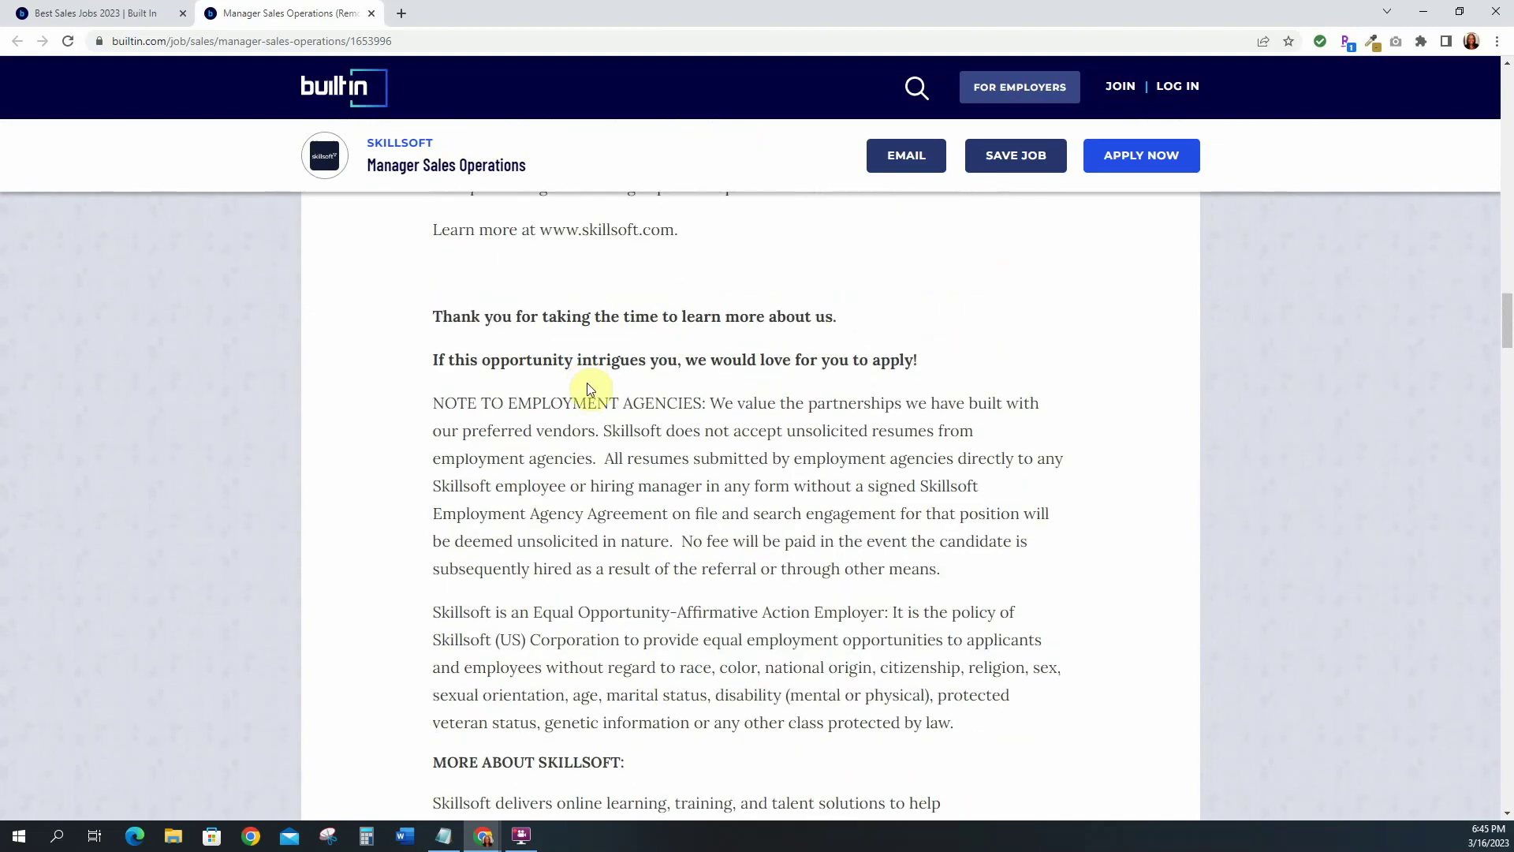
pyautogui.scroll(3)
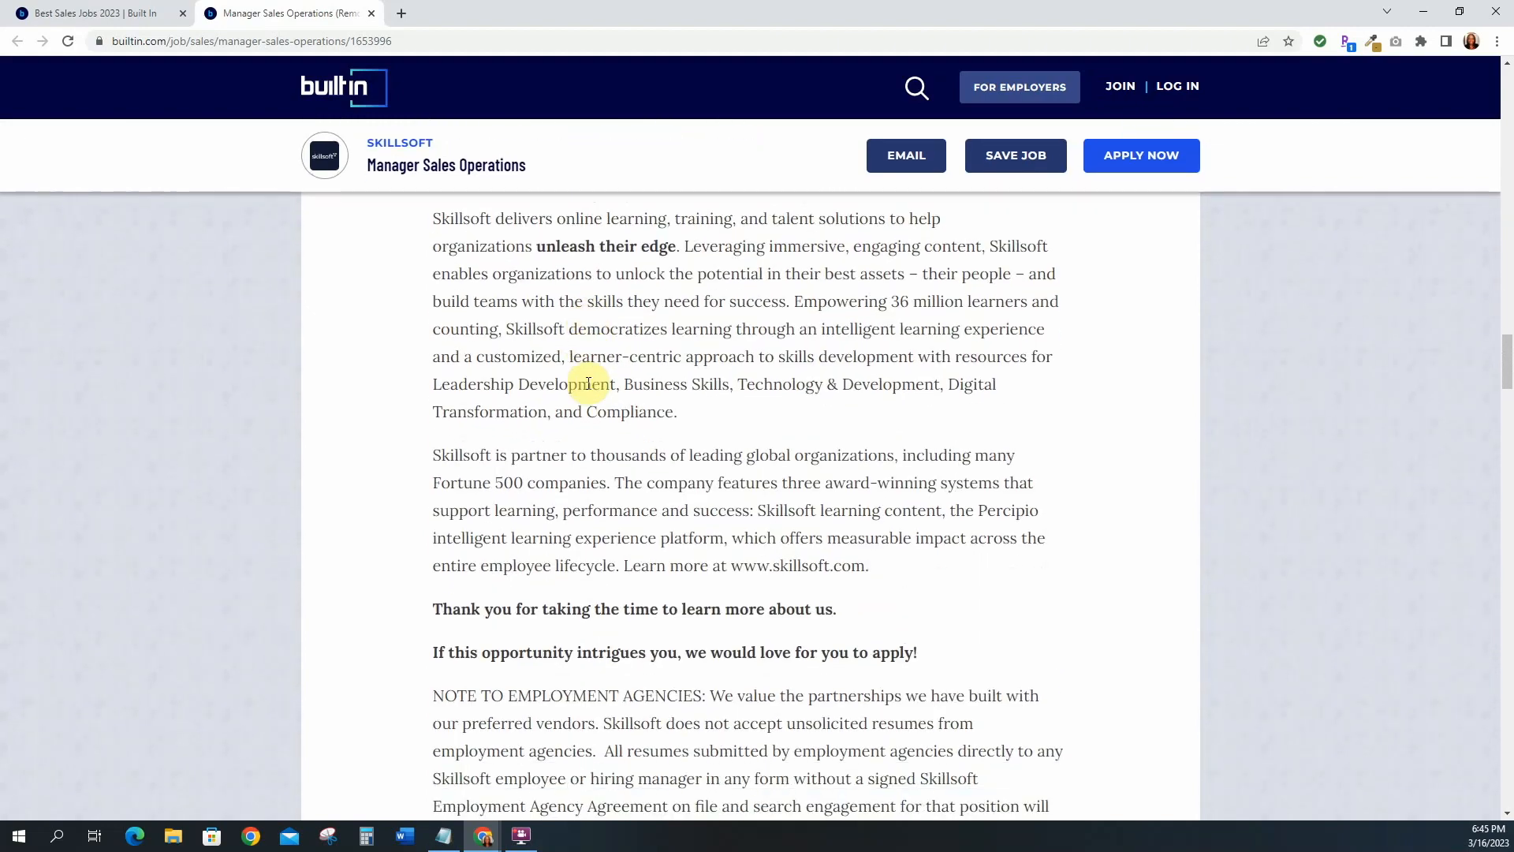
pyautogui.scroll(3)
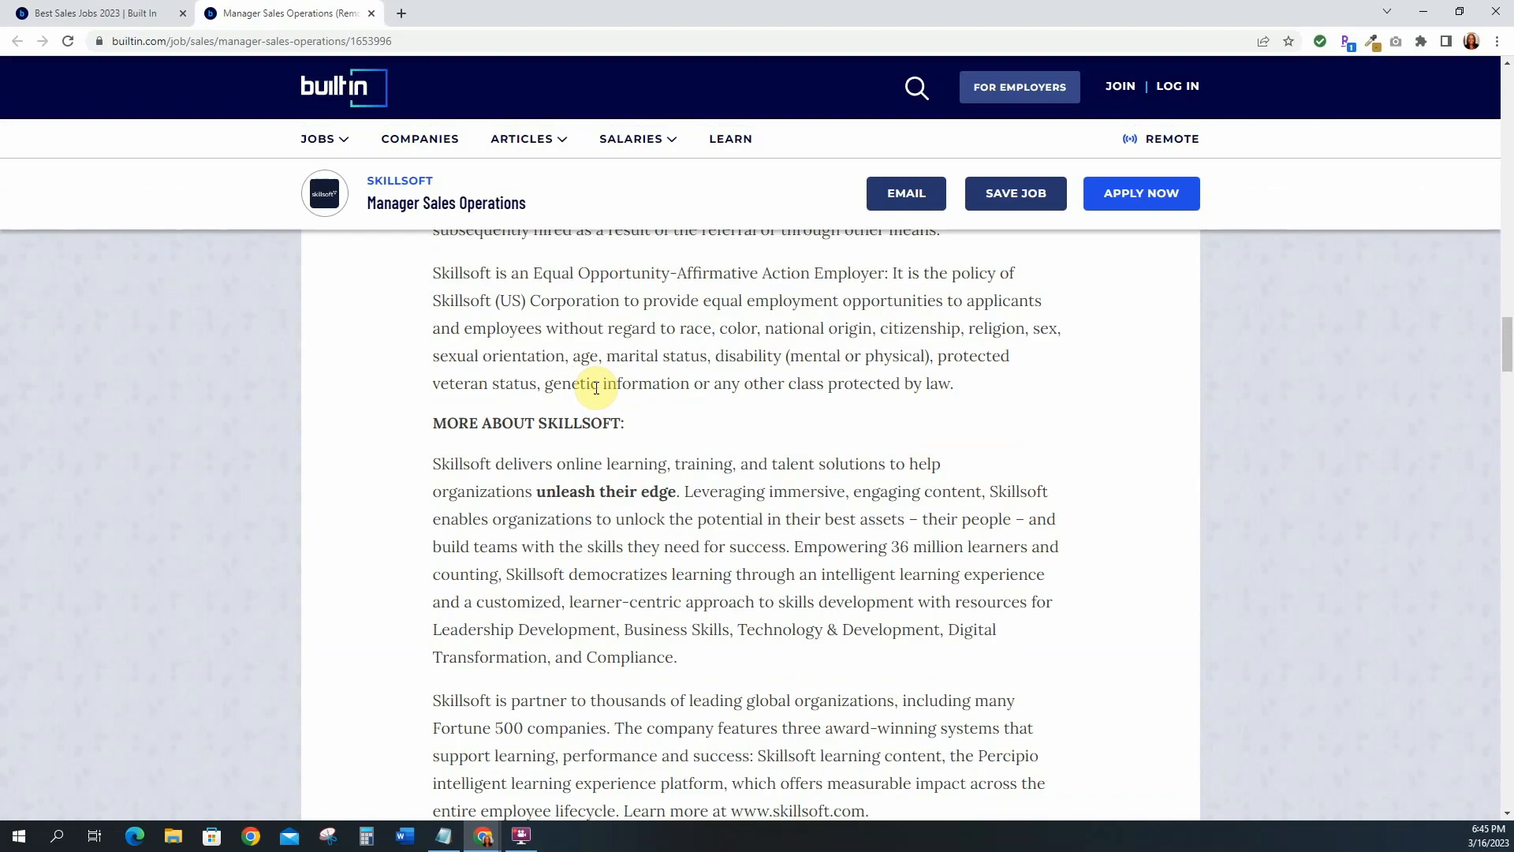
pyautogui.scroll(3)
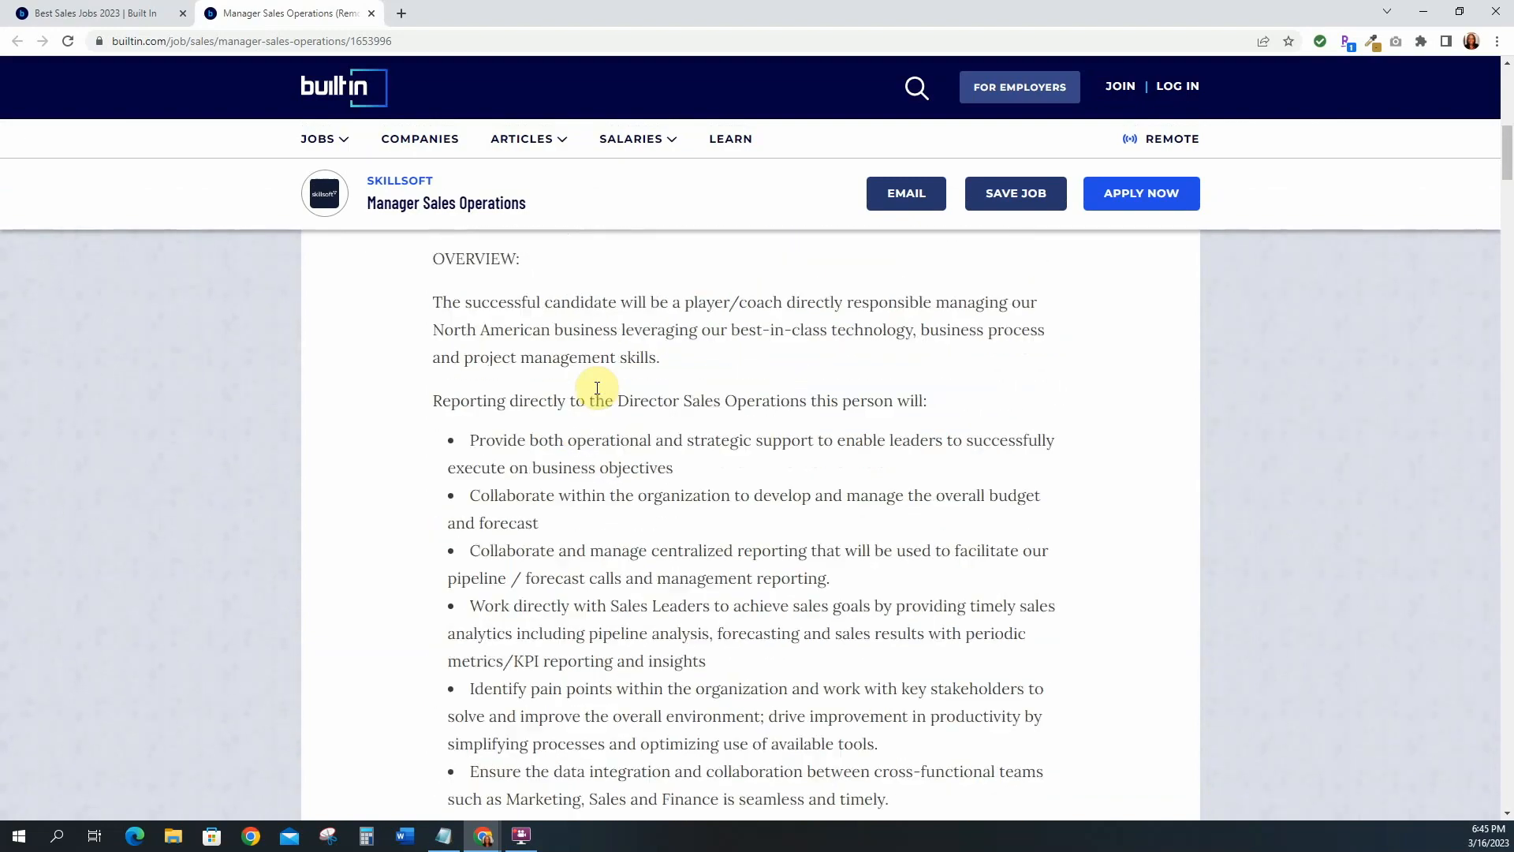
pyautogui.scroll(3)
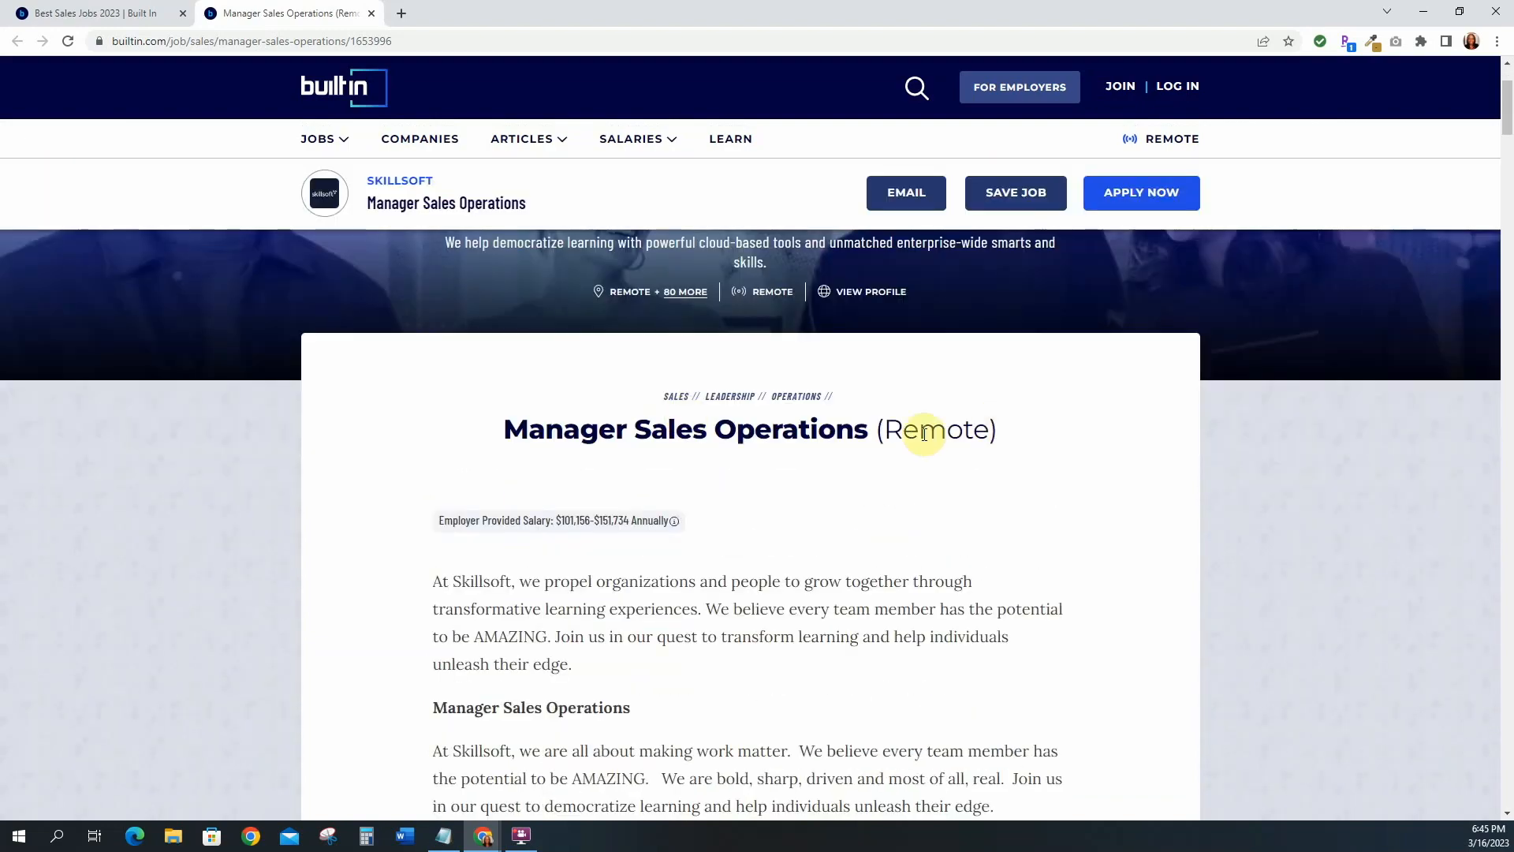
pyautogui.moveTo(476, 597)
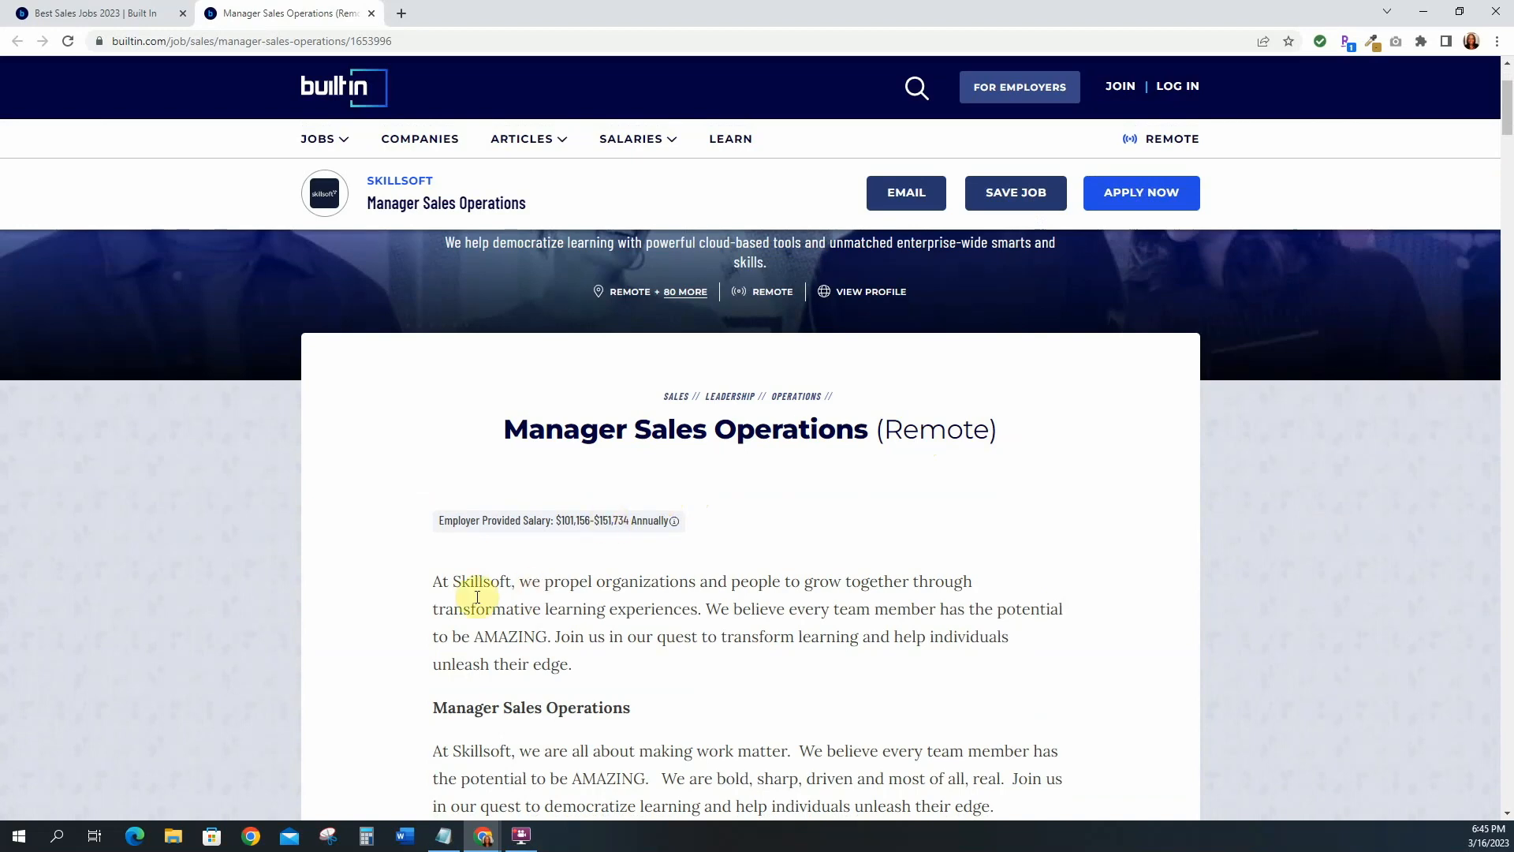
pyautogui.scroll(3)
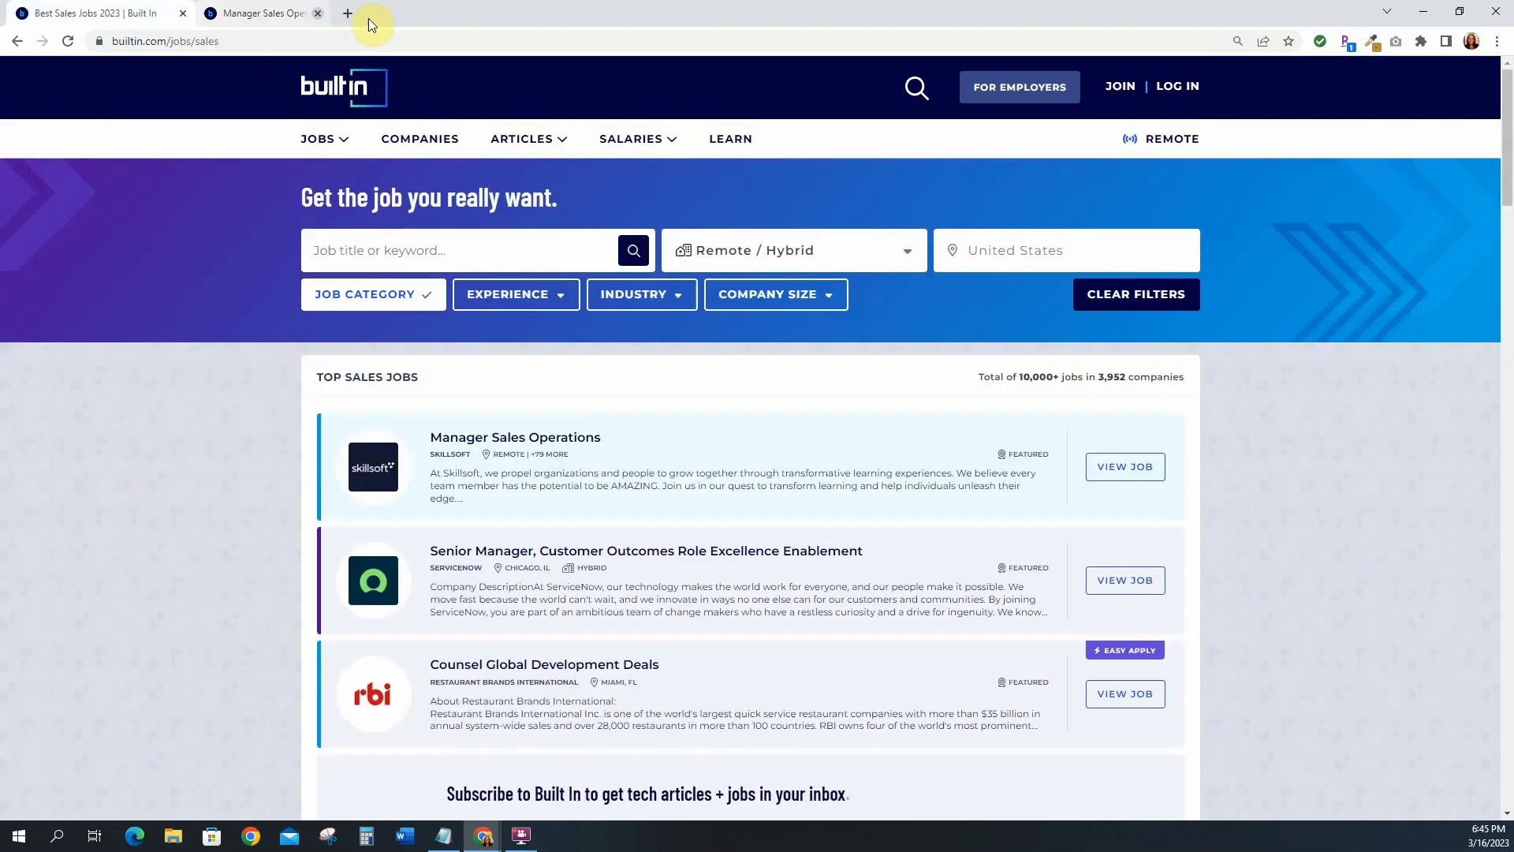
# - Close the Skillsoft Manager Sales Operations tab and clear the Sales job category filter
pyautogui.click(317, 12)
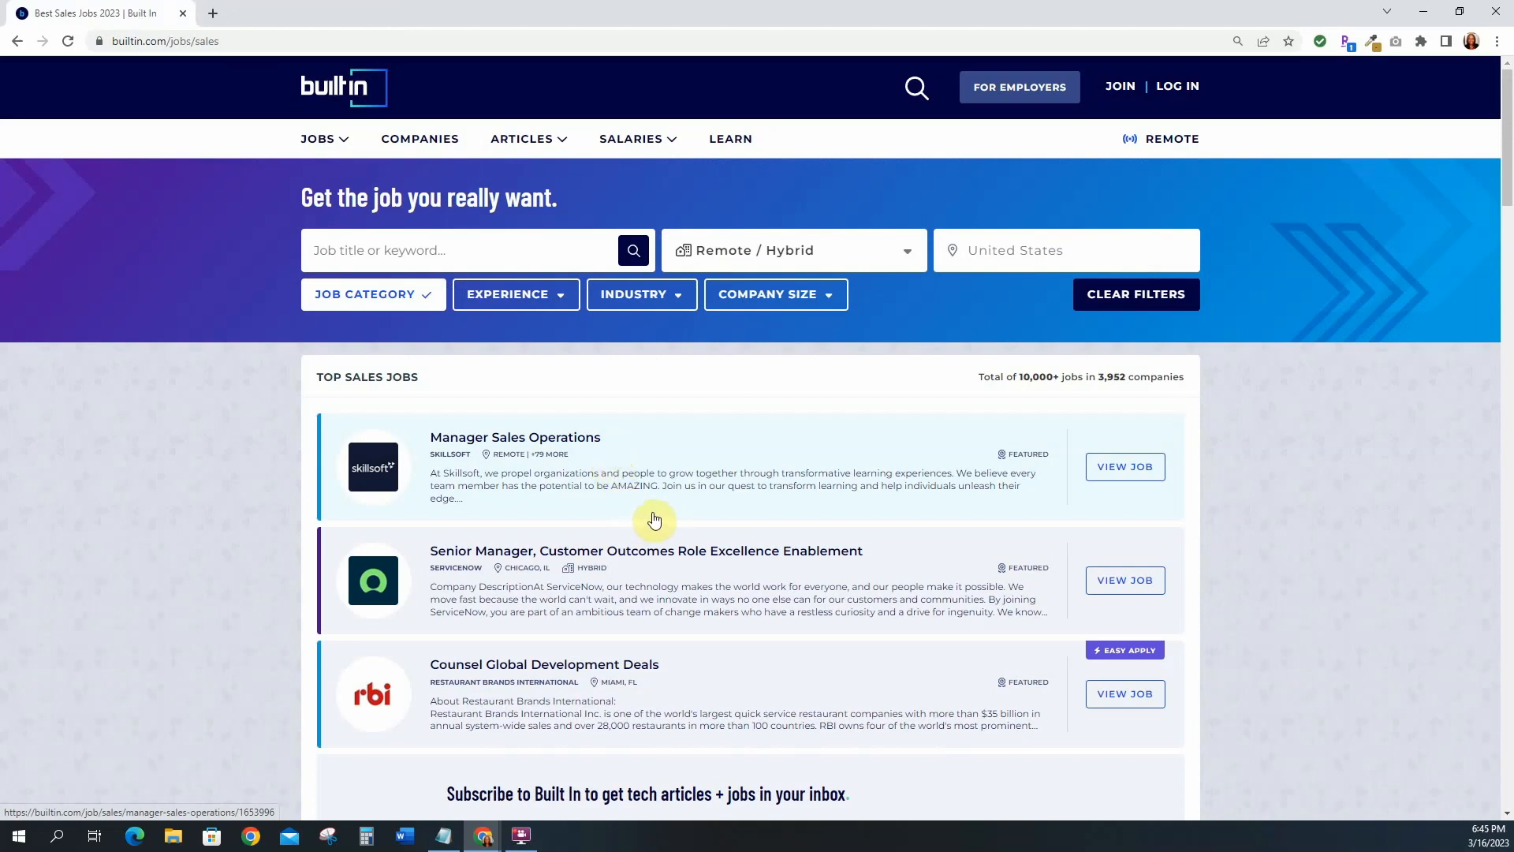
pyautogui.click(372, 294)
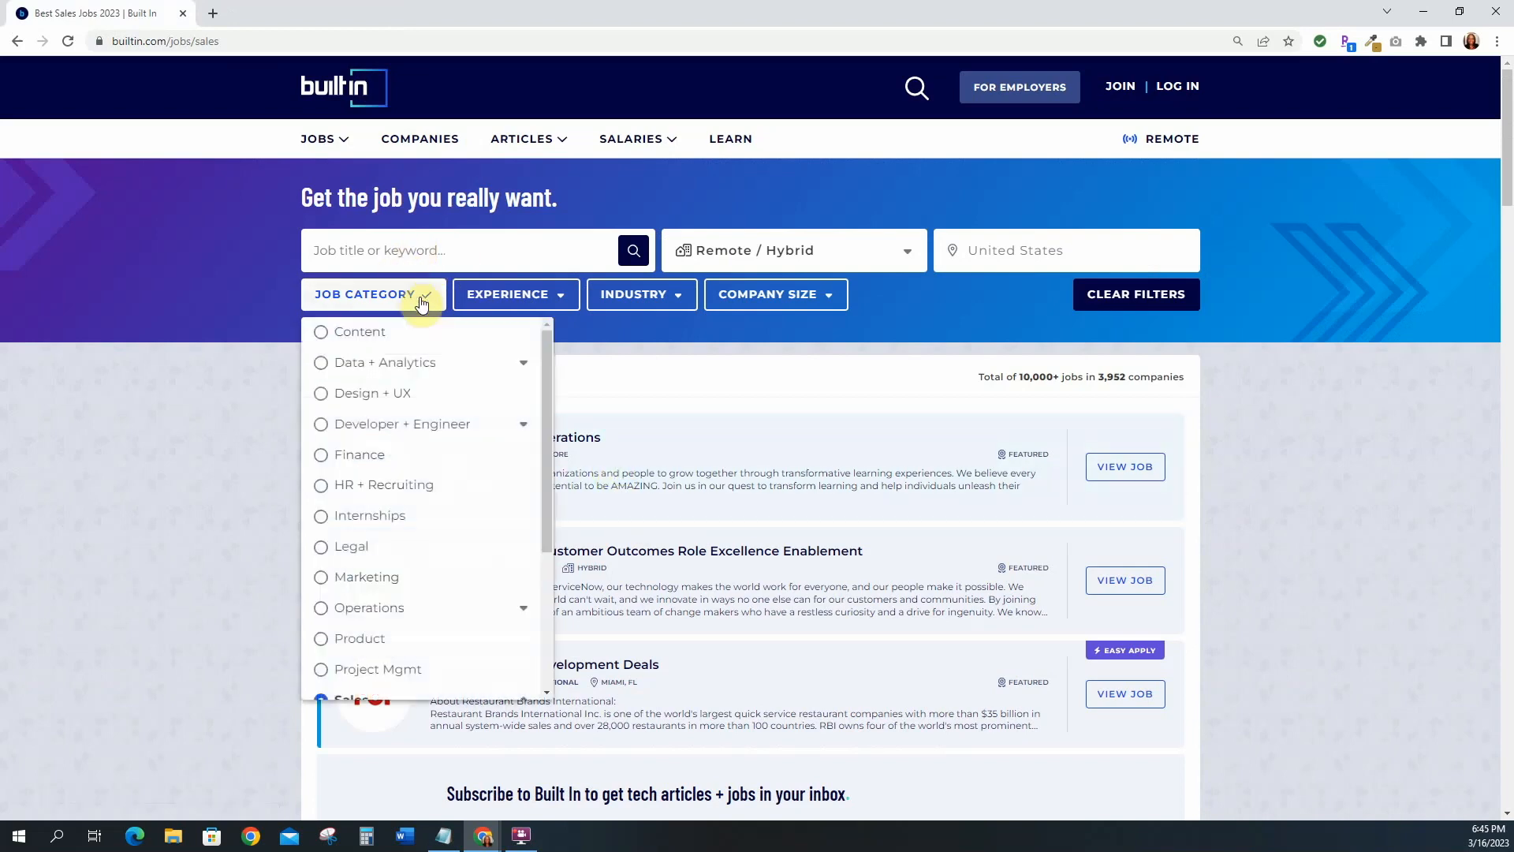
pyautogui.click(354, 145)
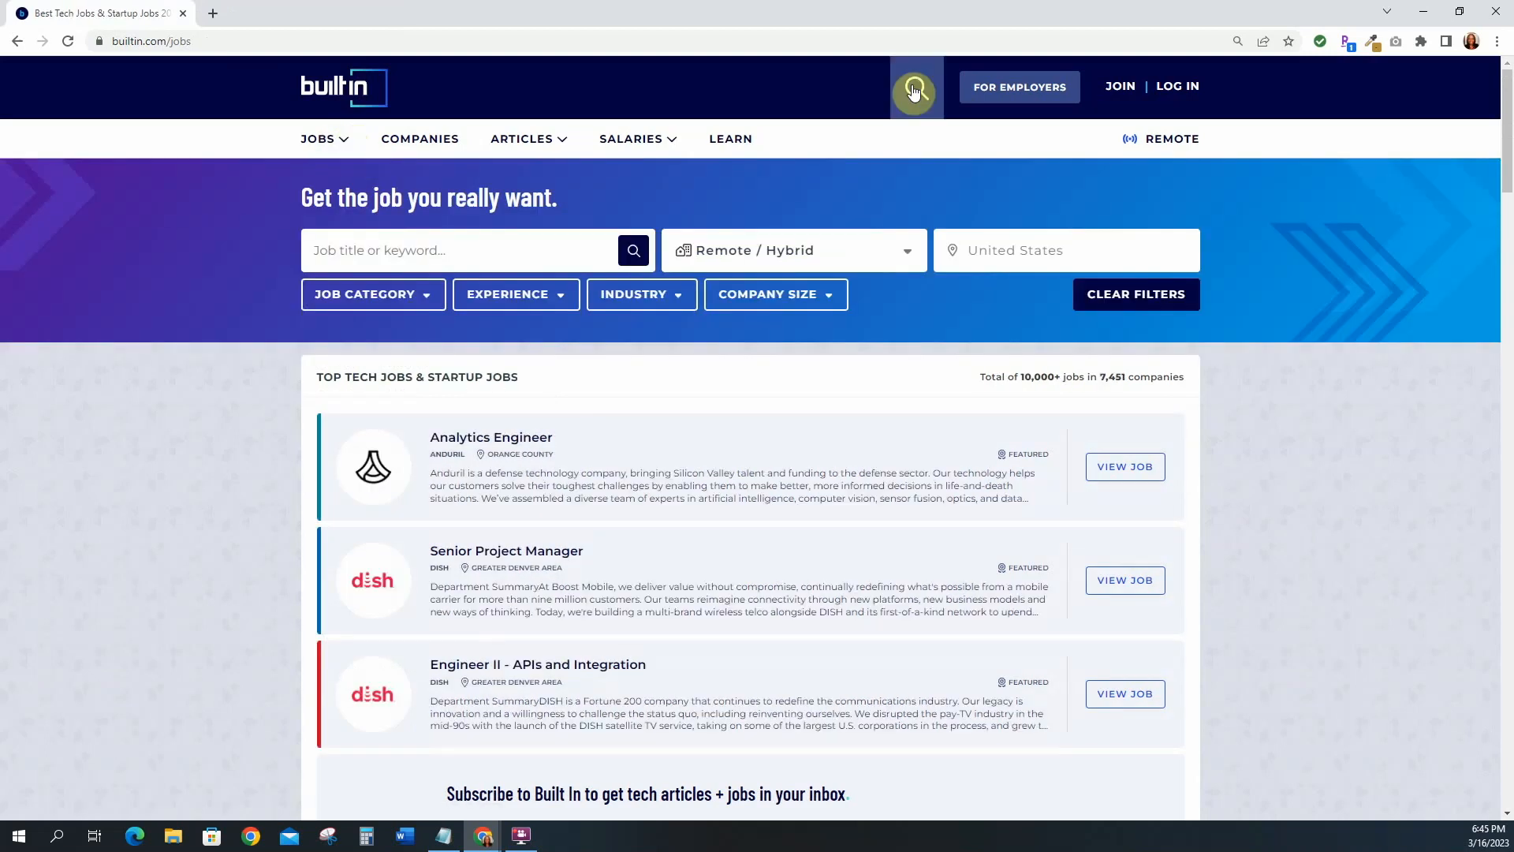
# - Search Built In jobs for 'technical writer', returning 214 postings
pyautogui.click(913, 87)
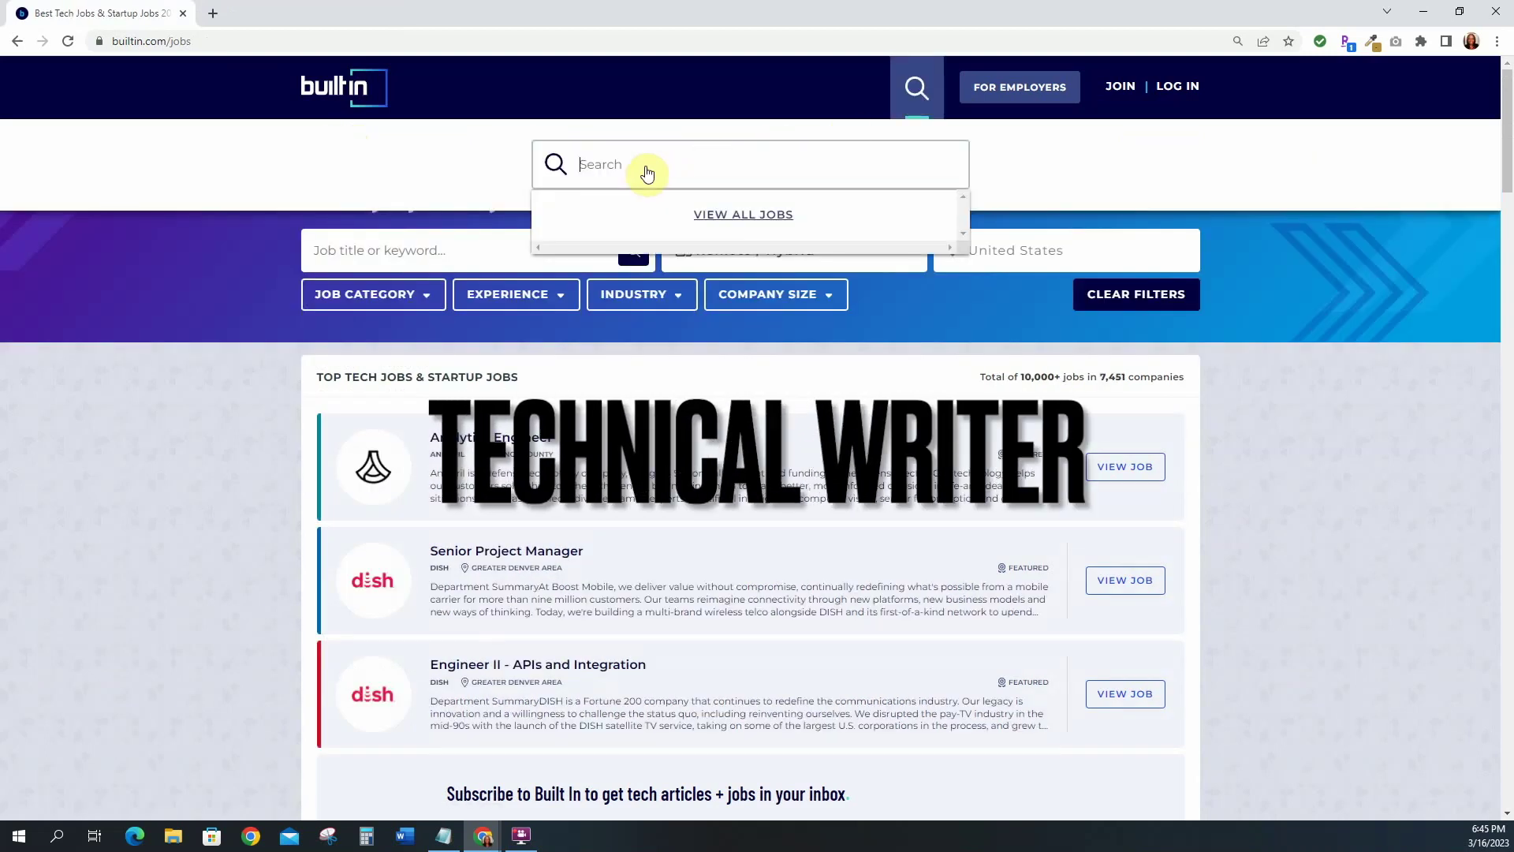
pyautogui.write('techincal writer')
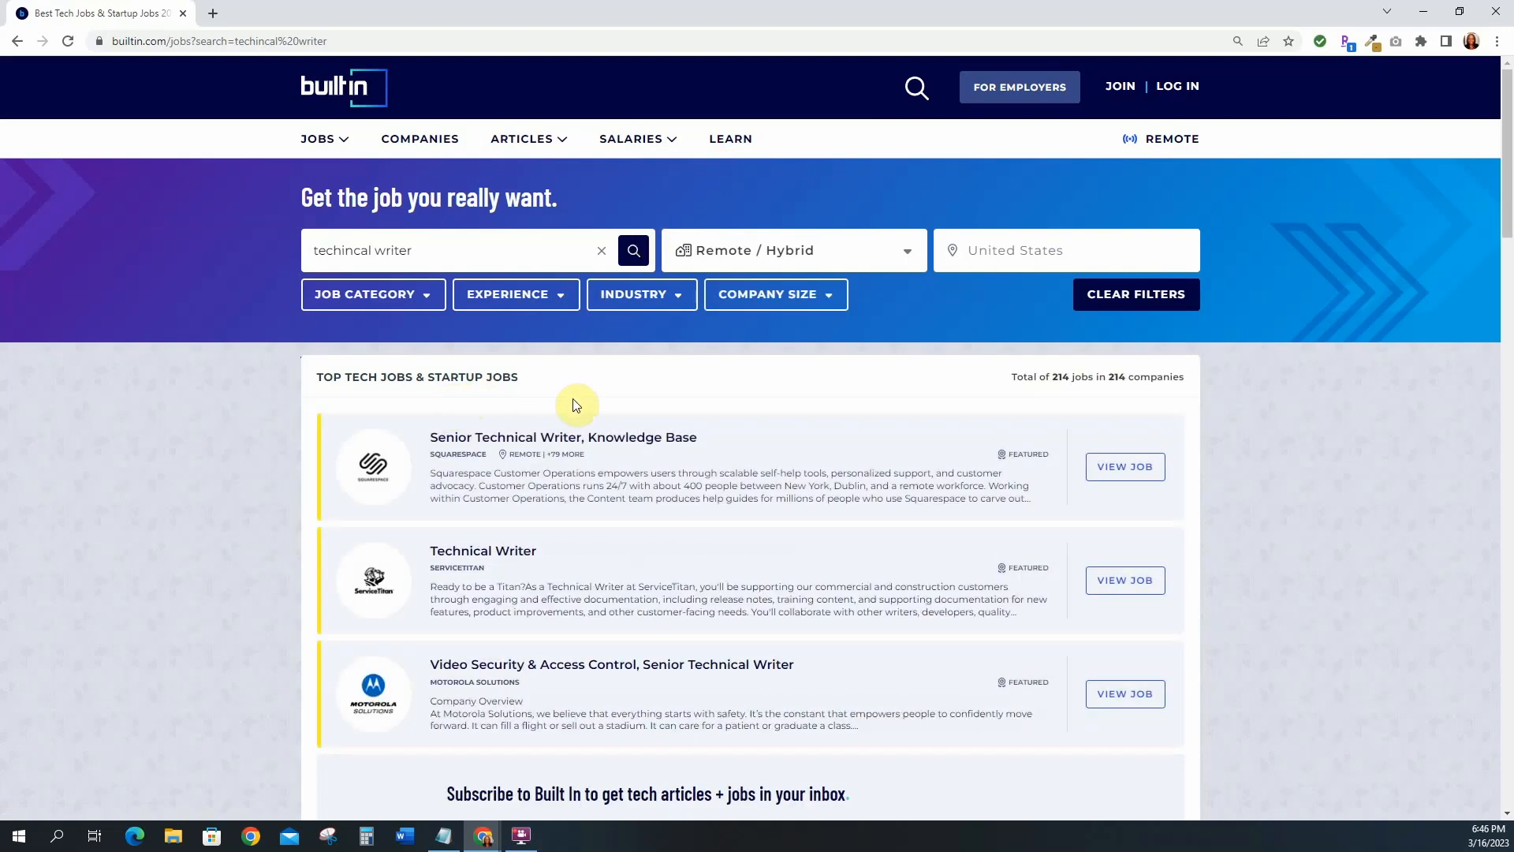
pyautogui.moveTo(523, 558)
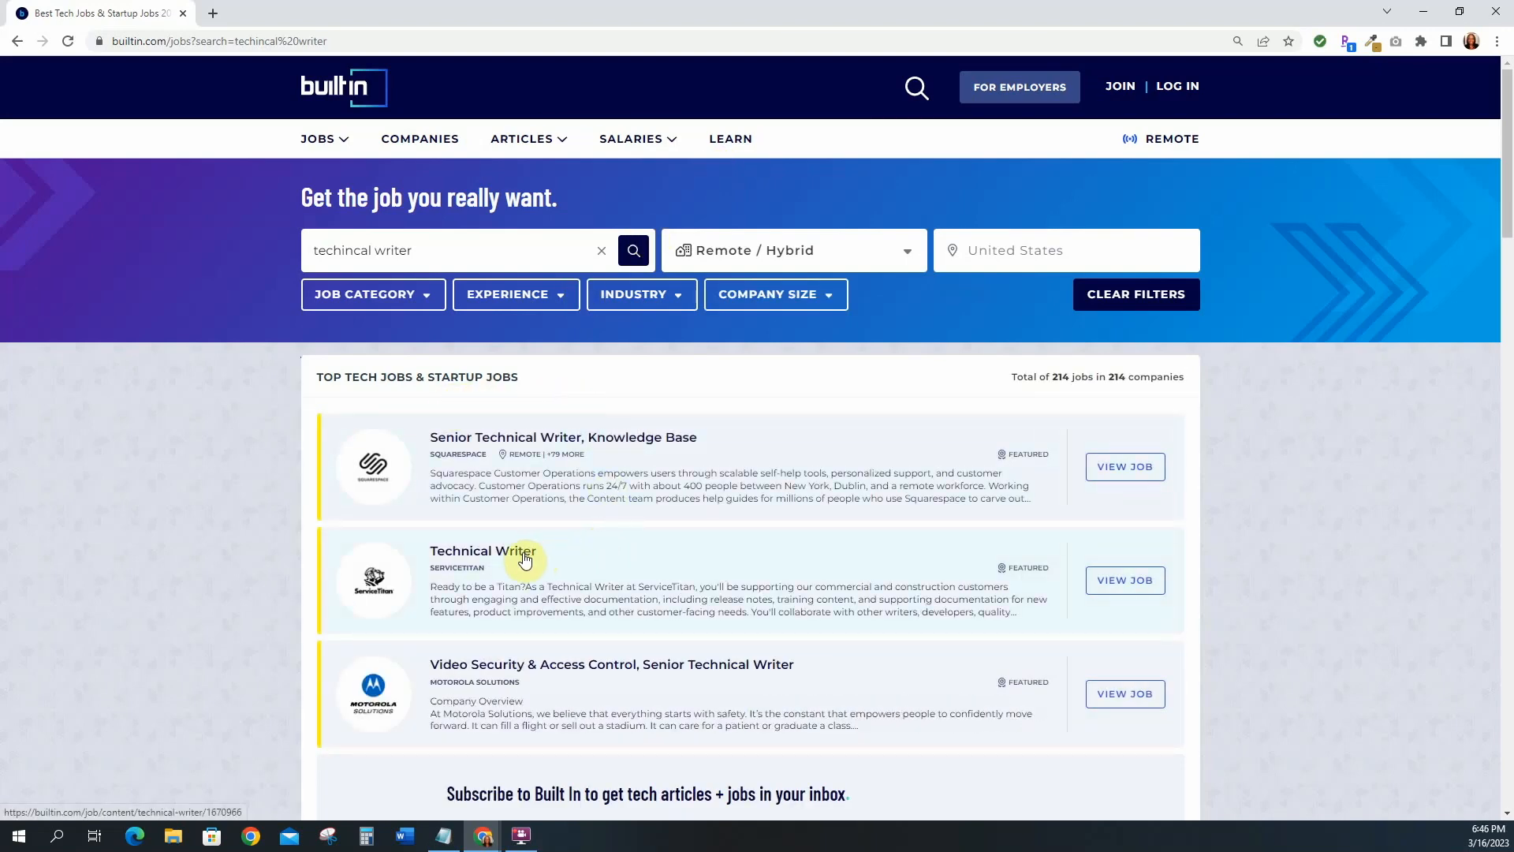
# - Open ServiceTitan's remote Technical Writer posting and expand its full job description
pyautogui.click(483, 551)
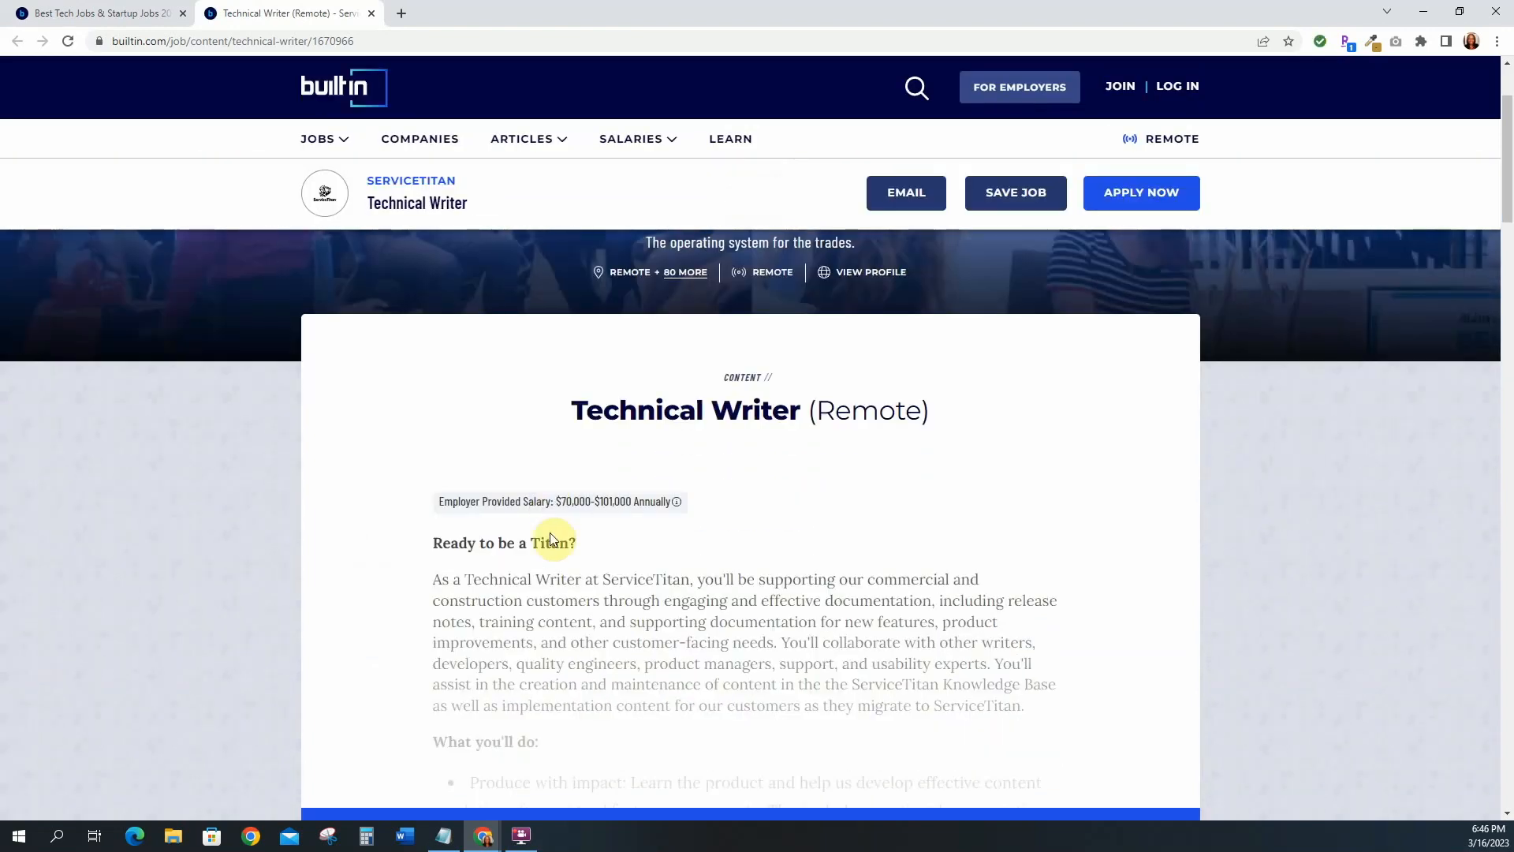
pyautogui.moveTo(568, 509)
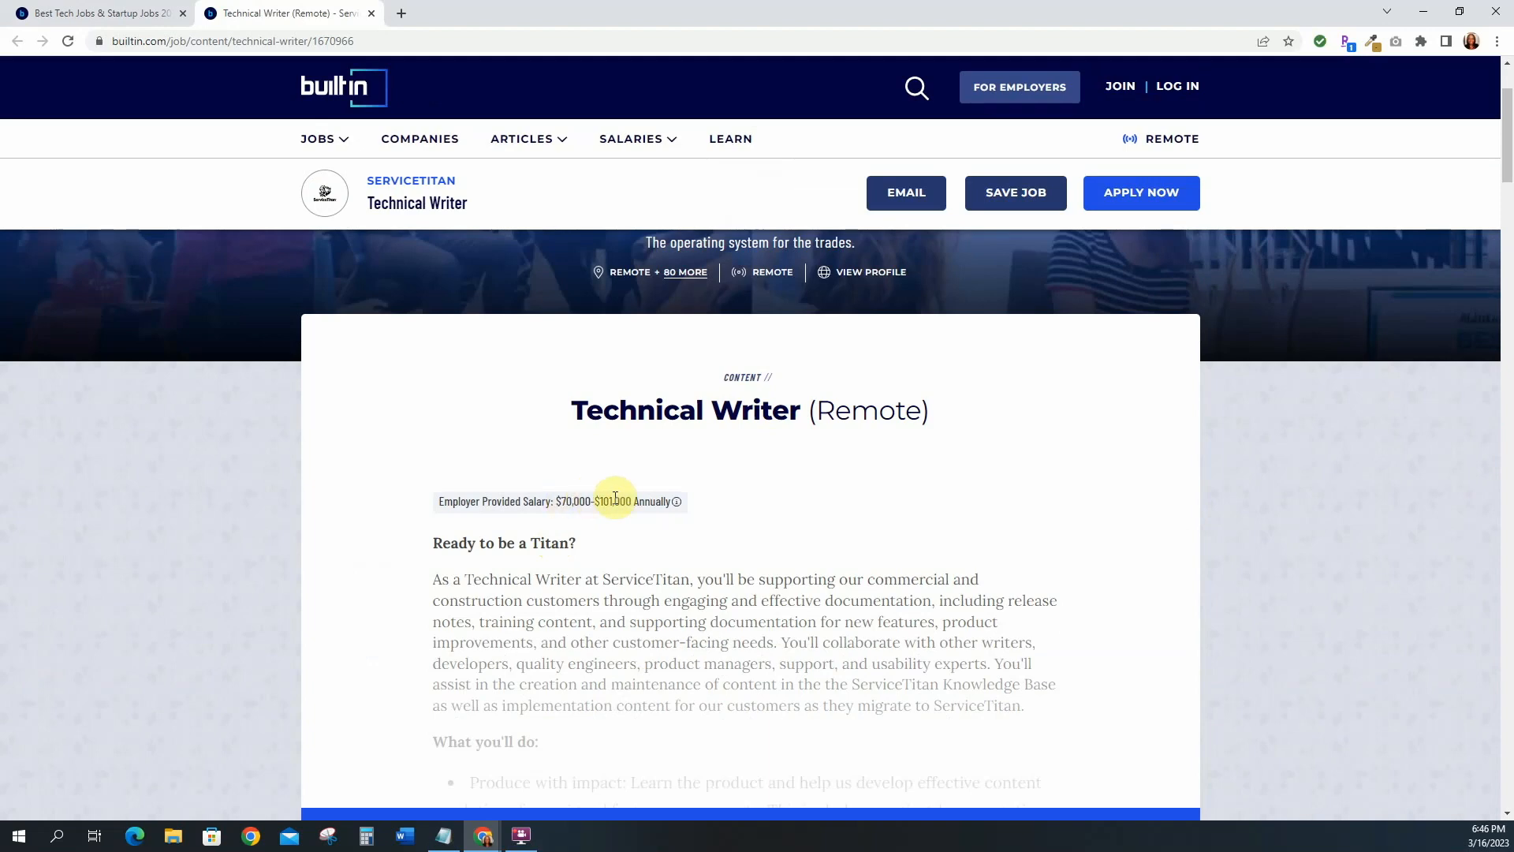
pyautogui.scroll(-3)
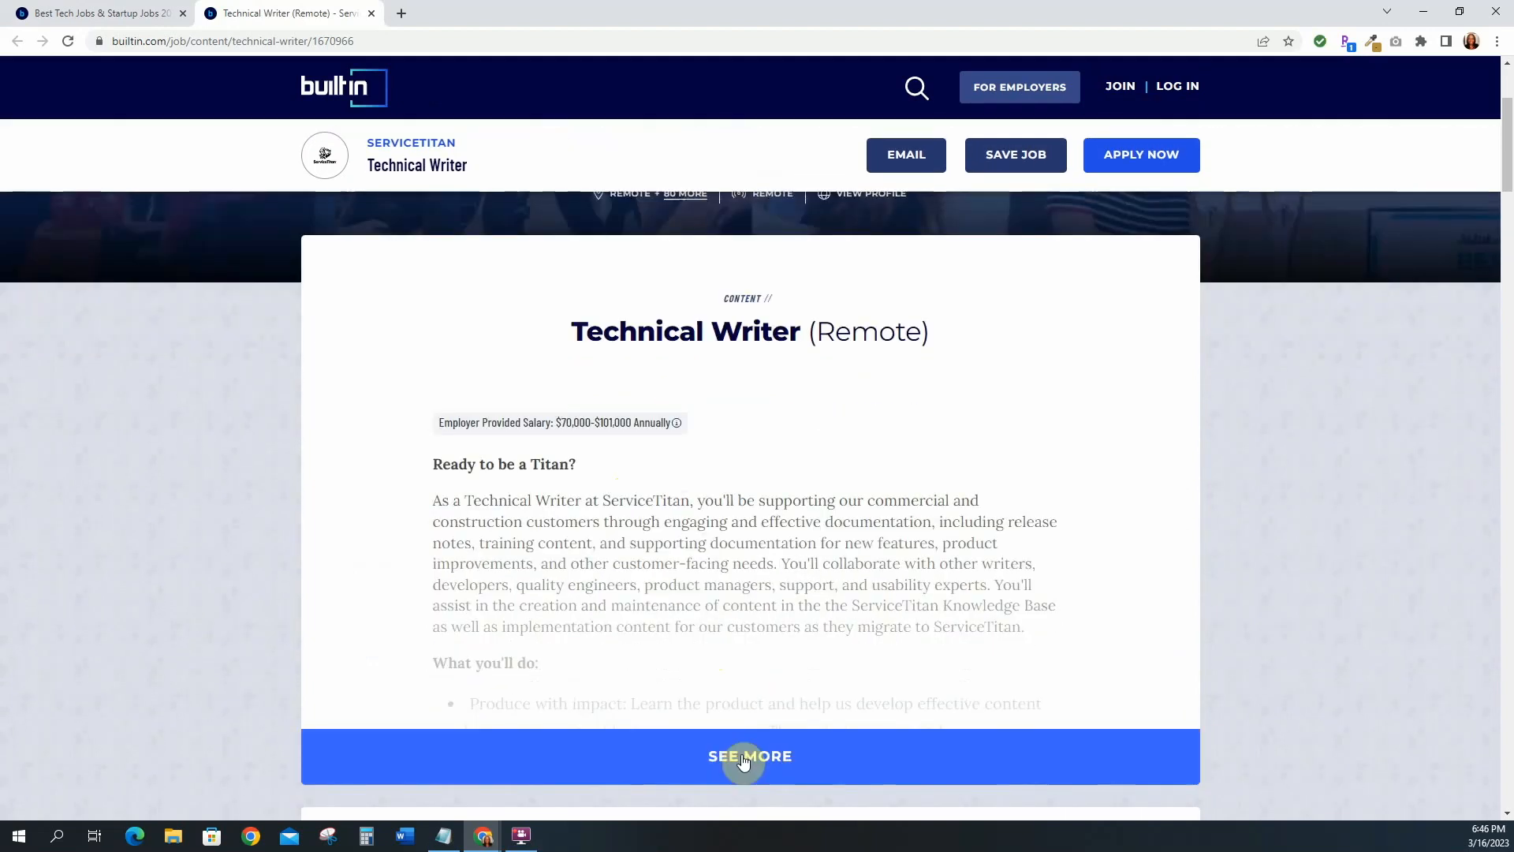
pyautogui.click(749, 756)
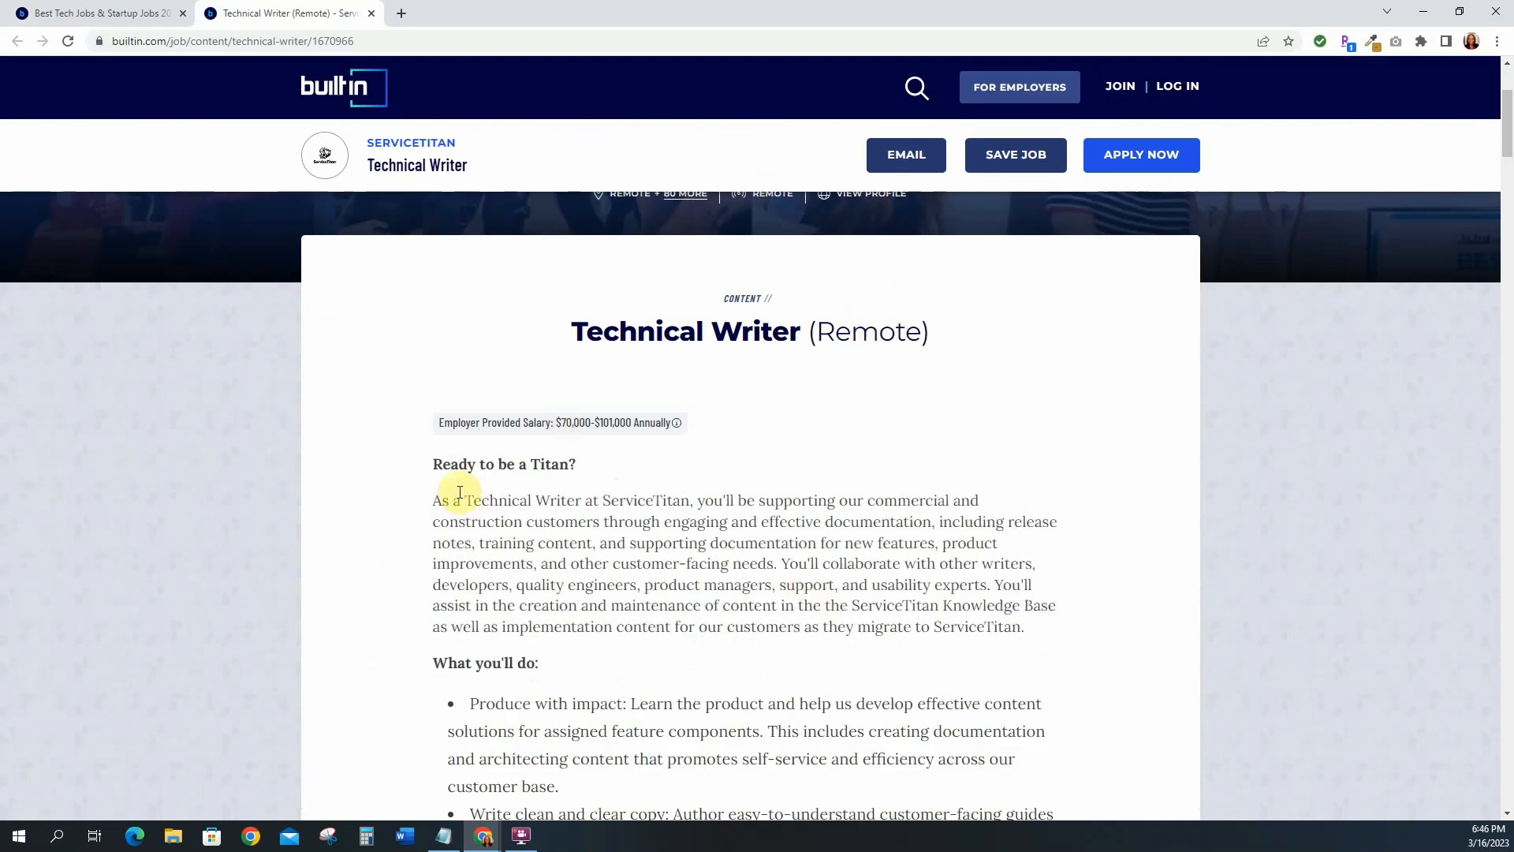
# - Read through the required skills, pluses and portfolio submission requirements
pyautogui.scroll(-3)
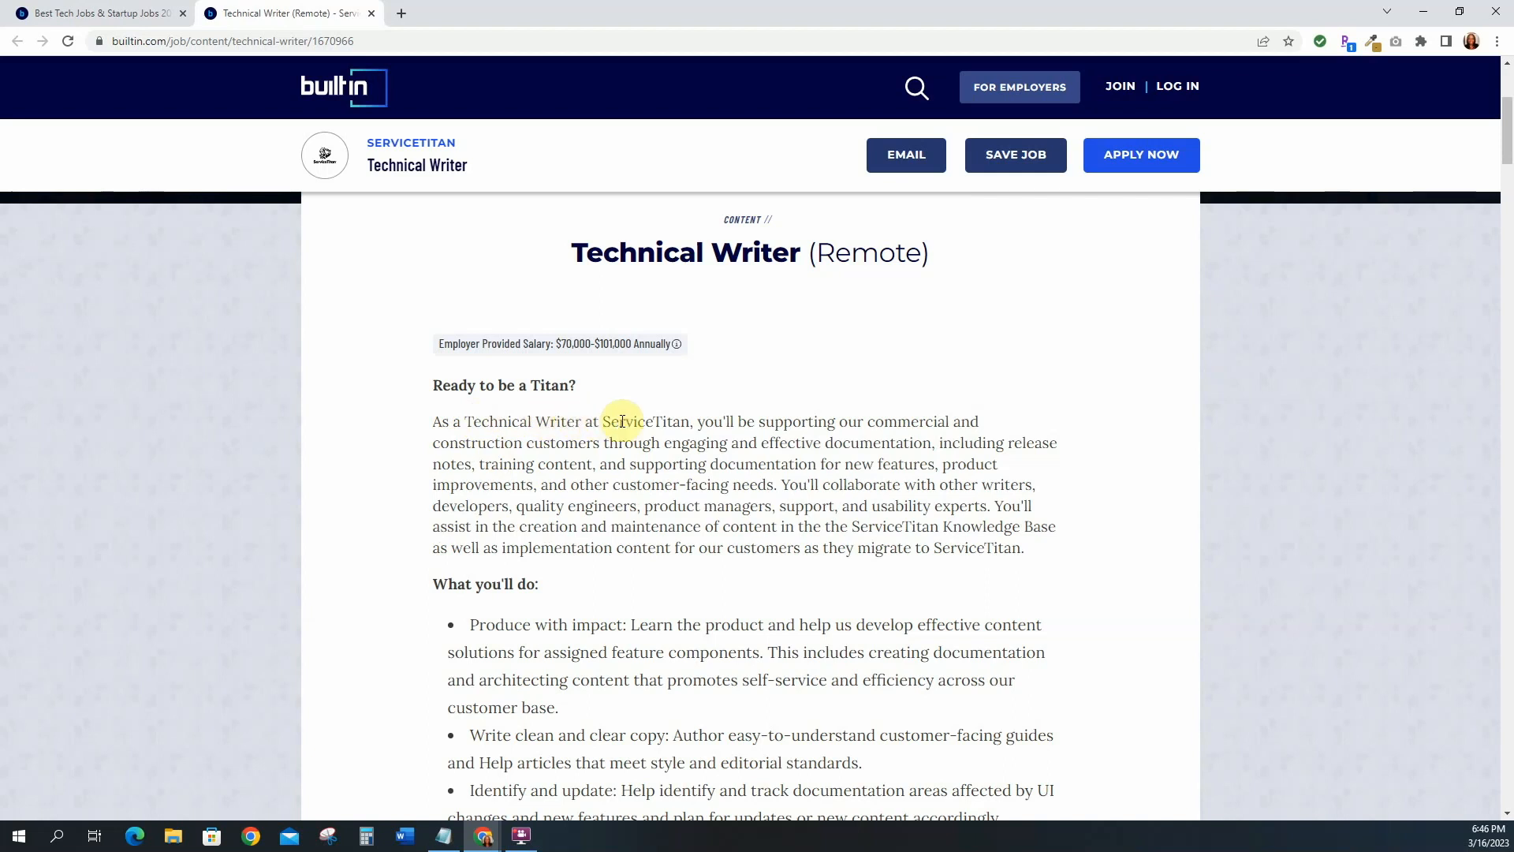
pyautogui.moveTo(779, 415)
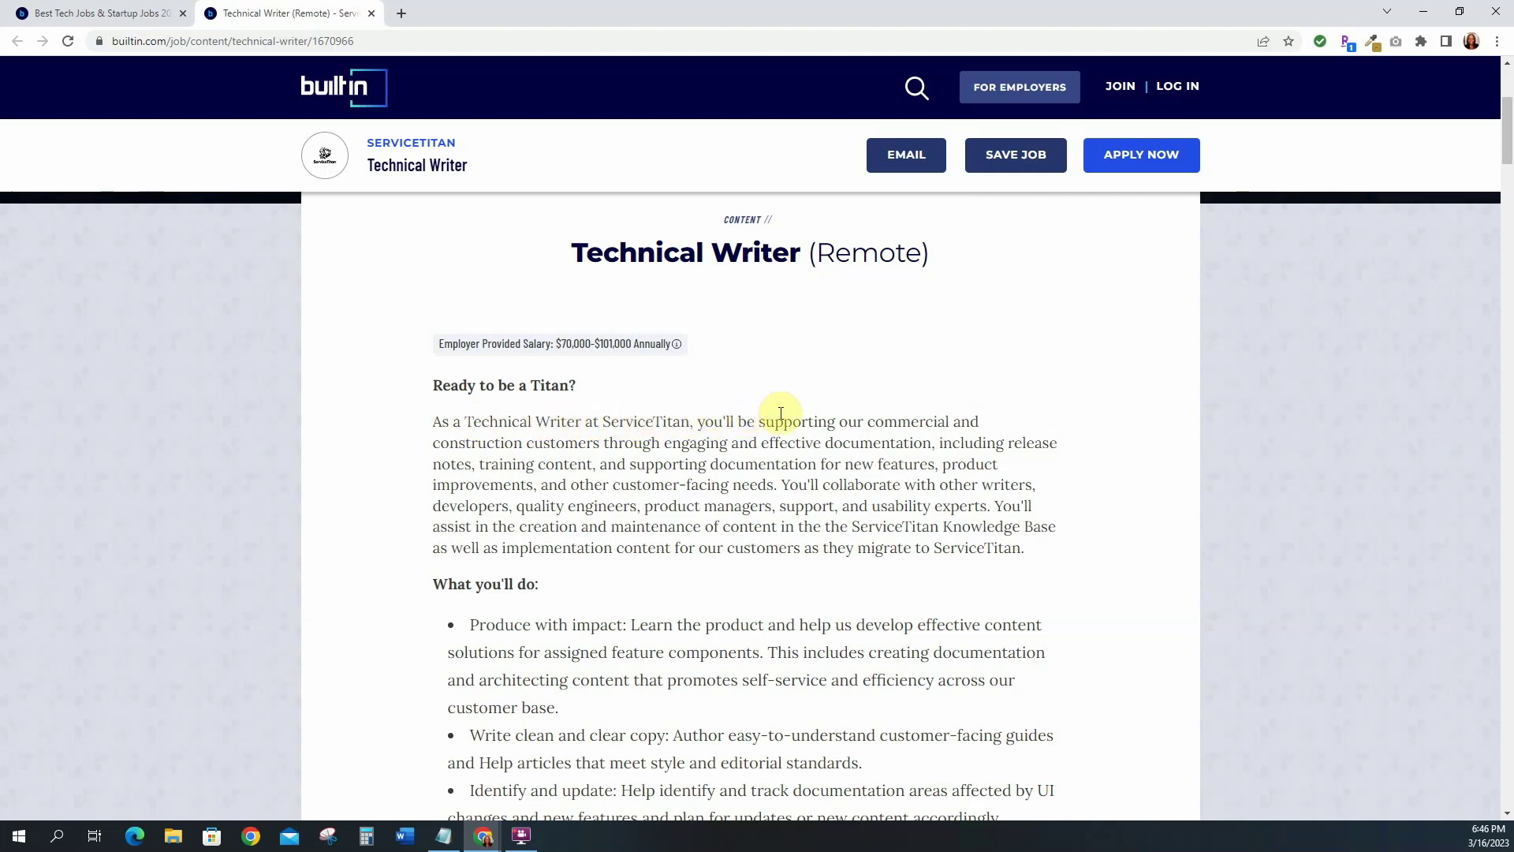
pyautogui.moveTo(572, 447)
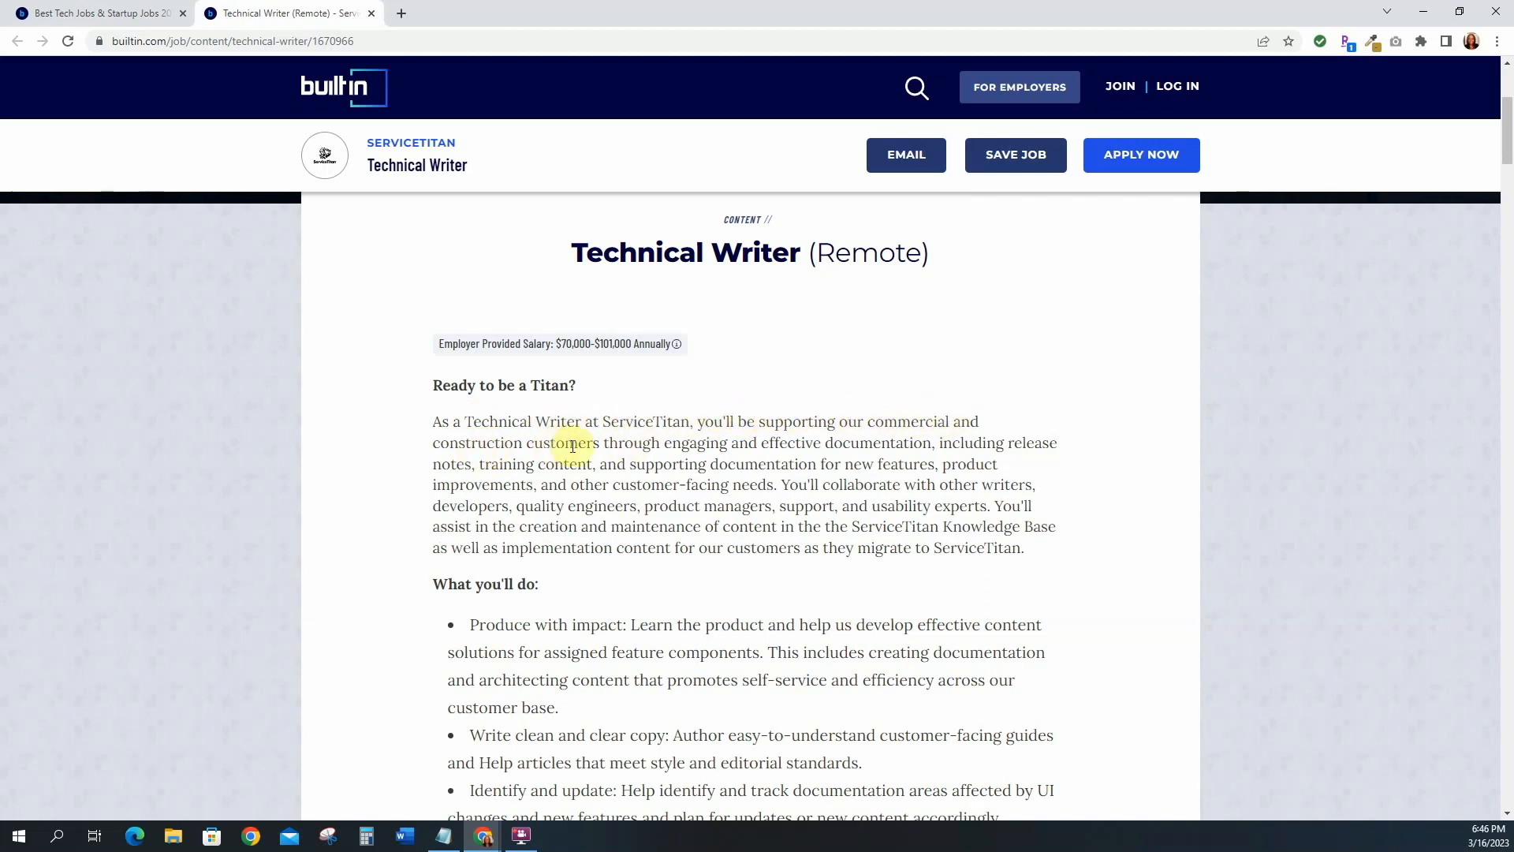
pyautogui.moveTo(693, 443)
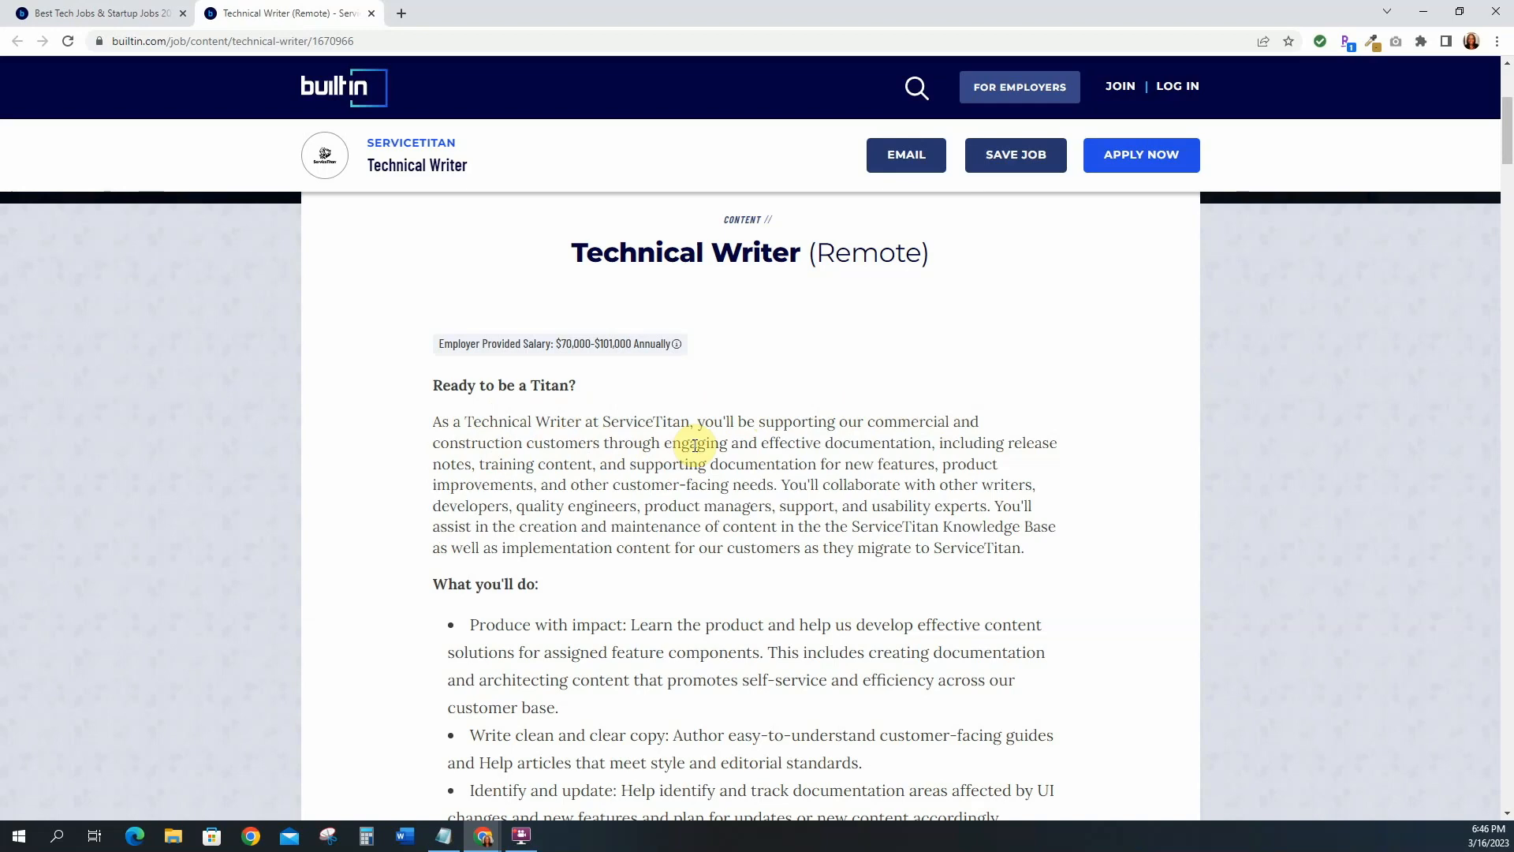
pyautogui.scroll(-3)
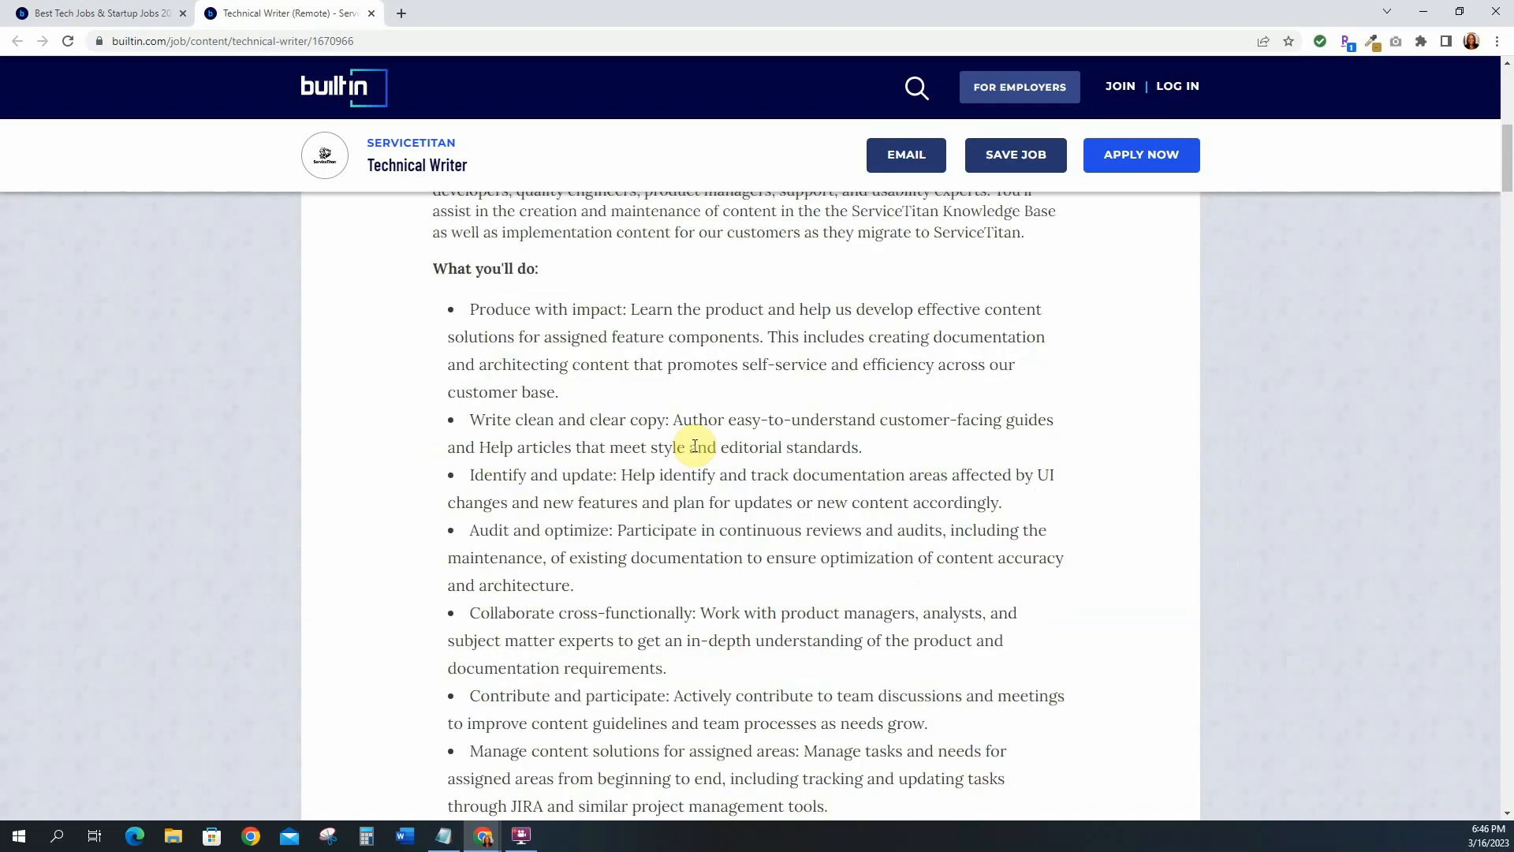
pyautogui.moveTo(517, 287)
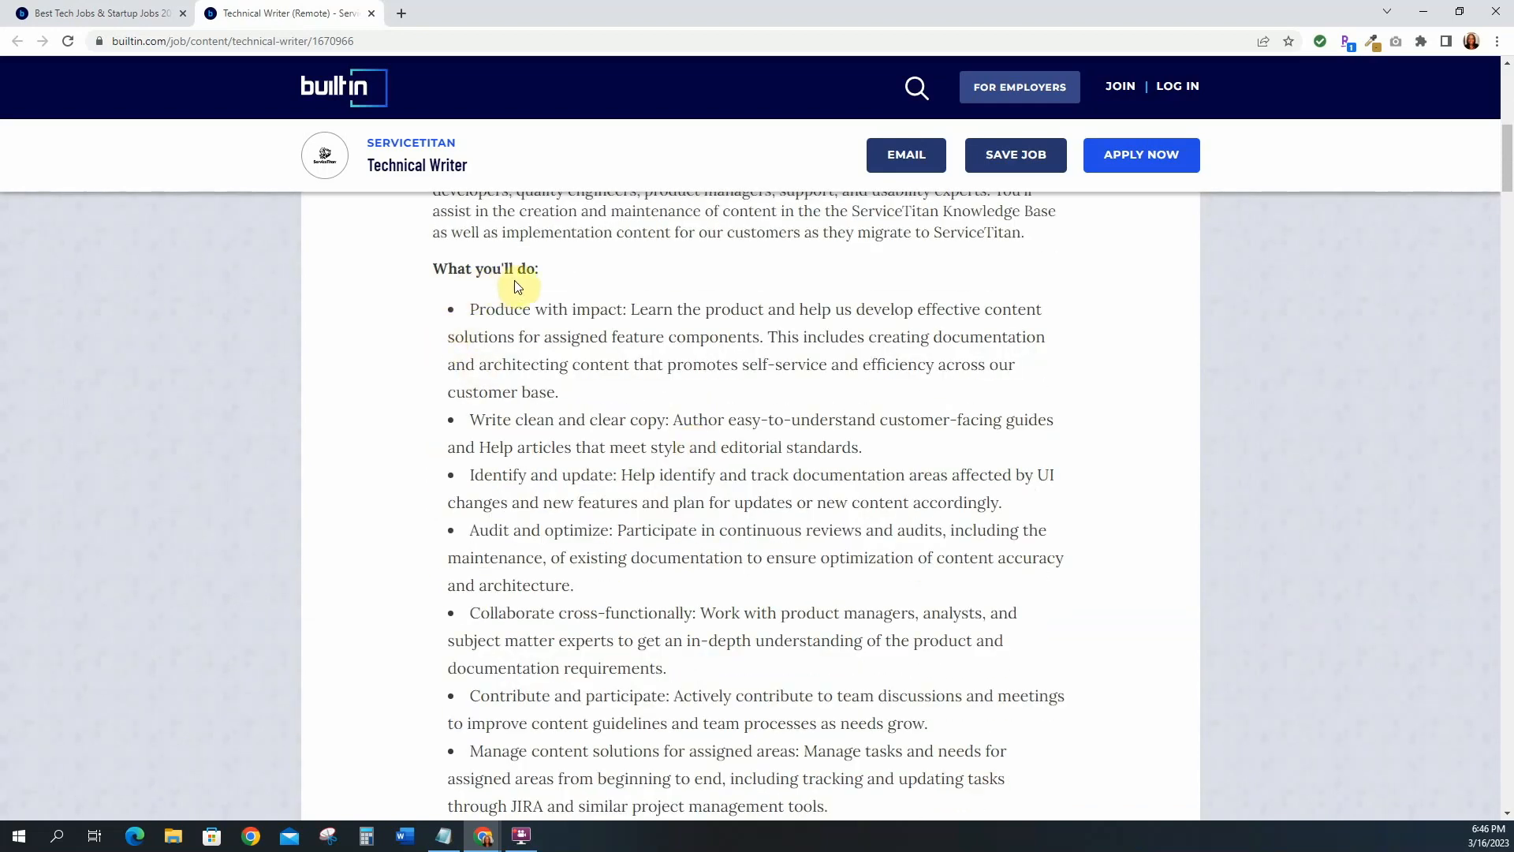
pyautogui.moveTo(661, 326)
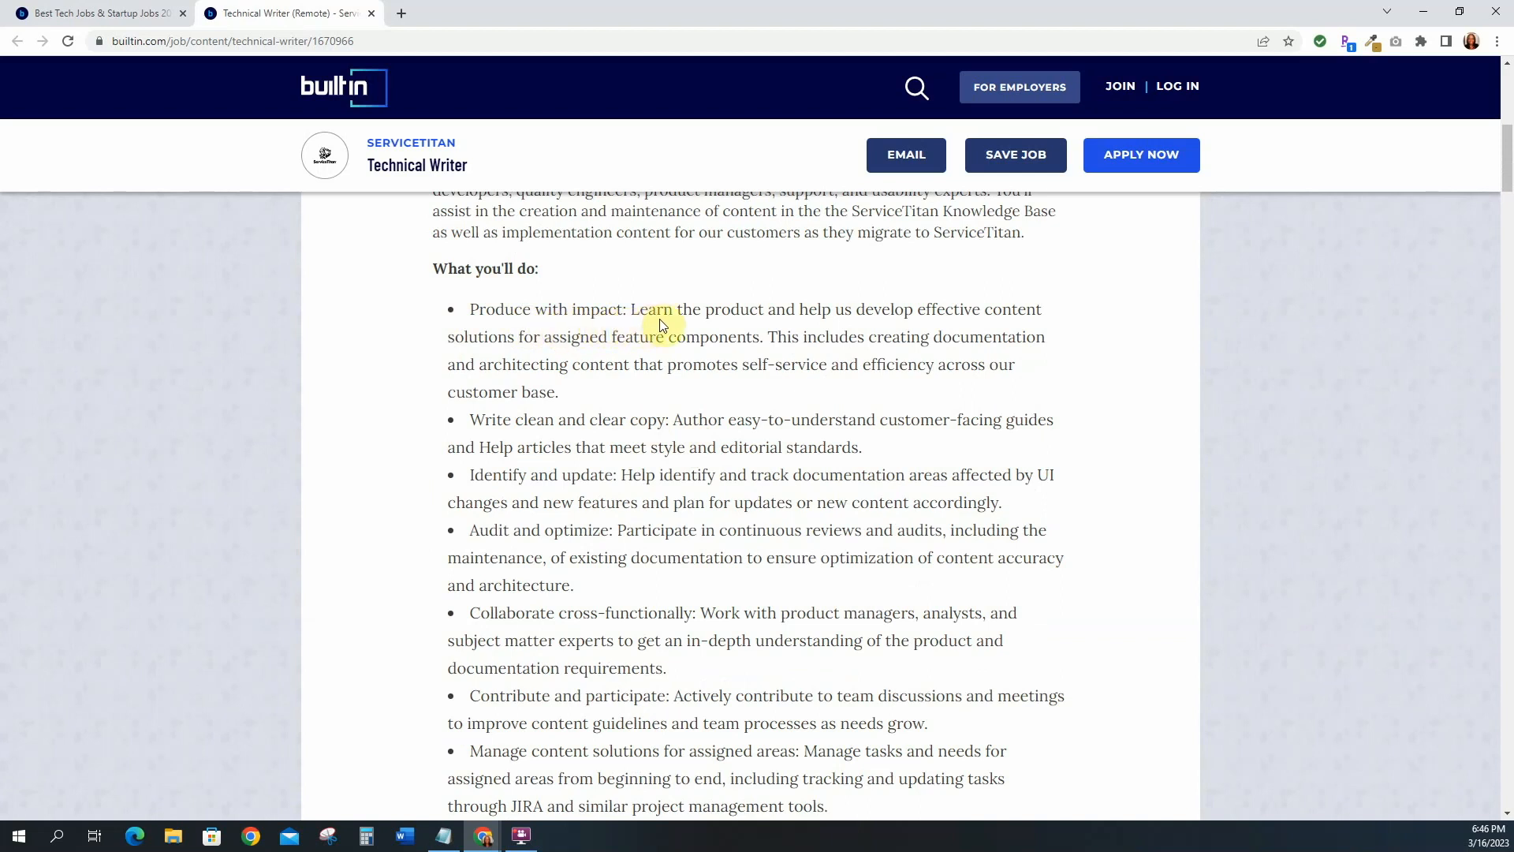
pyautogui.moveTo(969, 324)
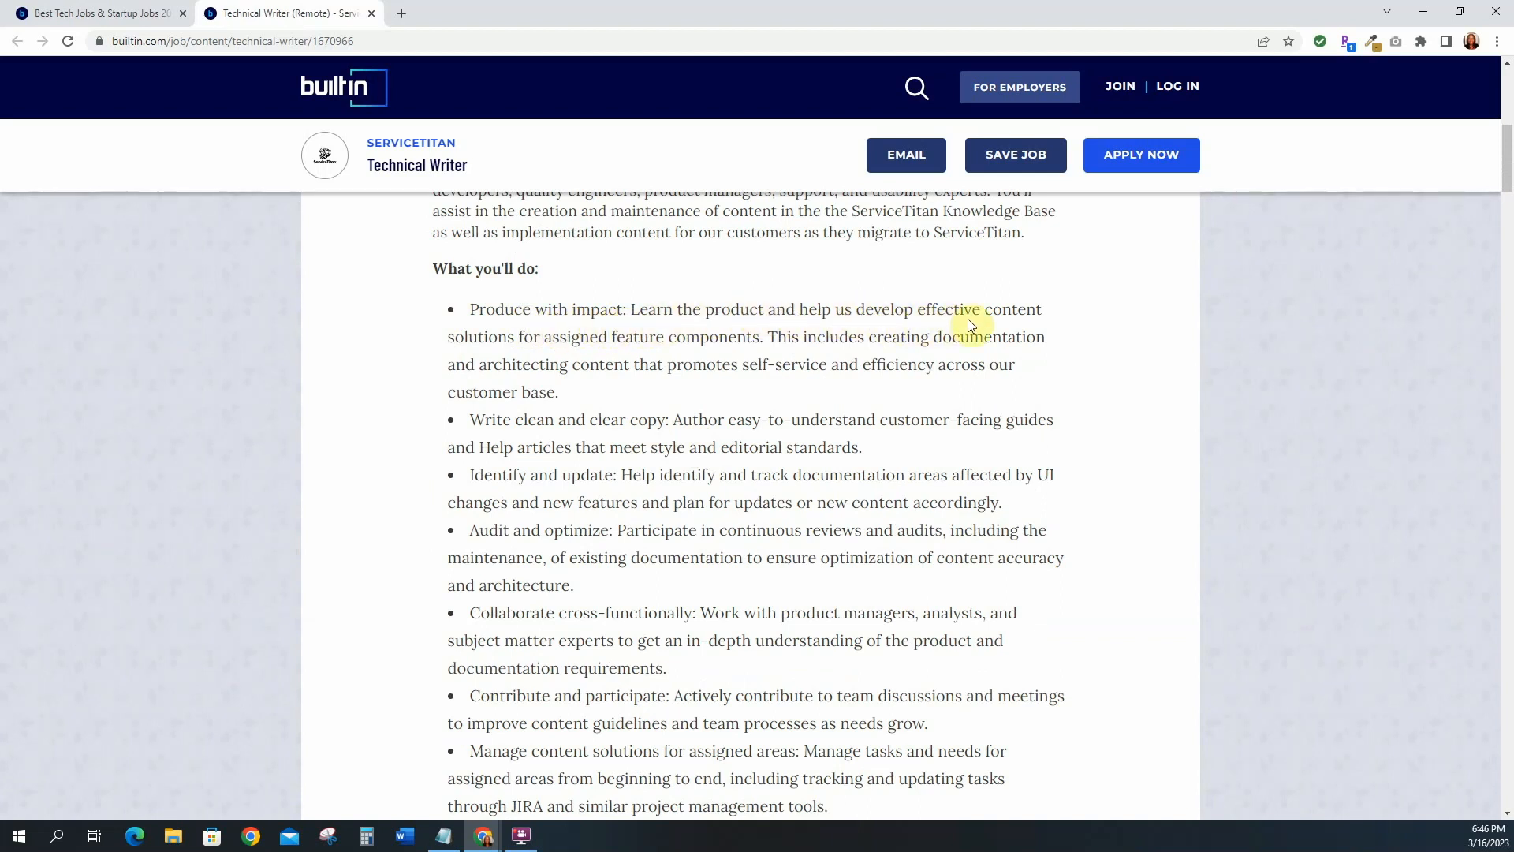
pyautogui.moveTo(607, 344)
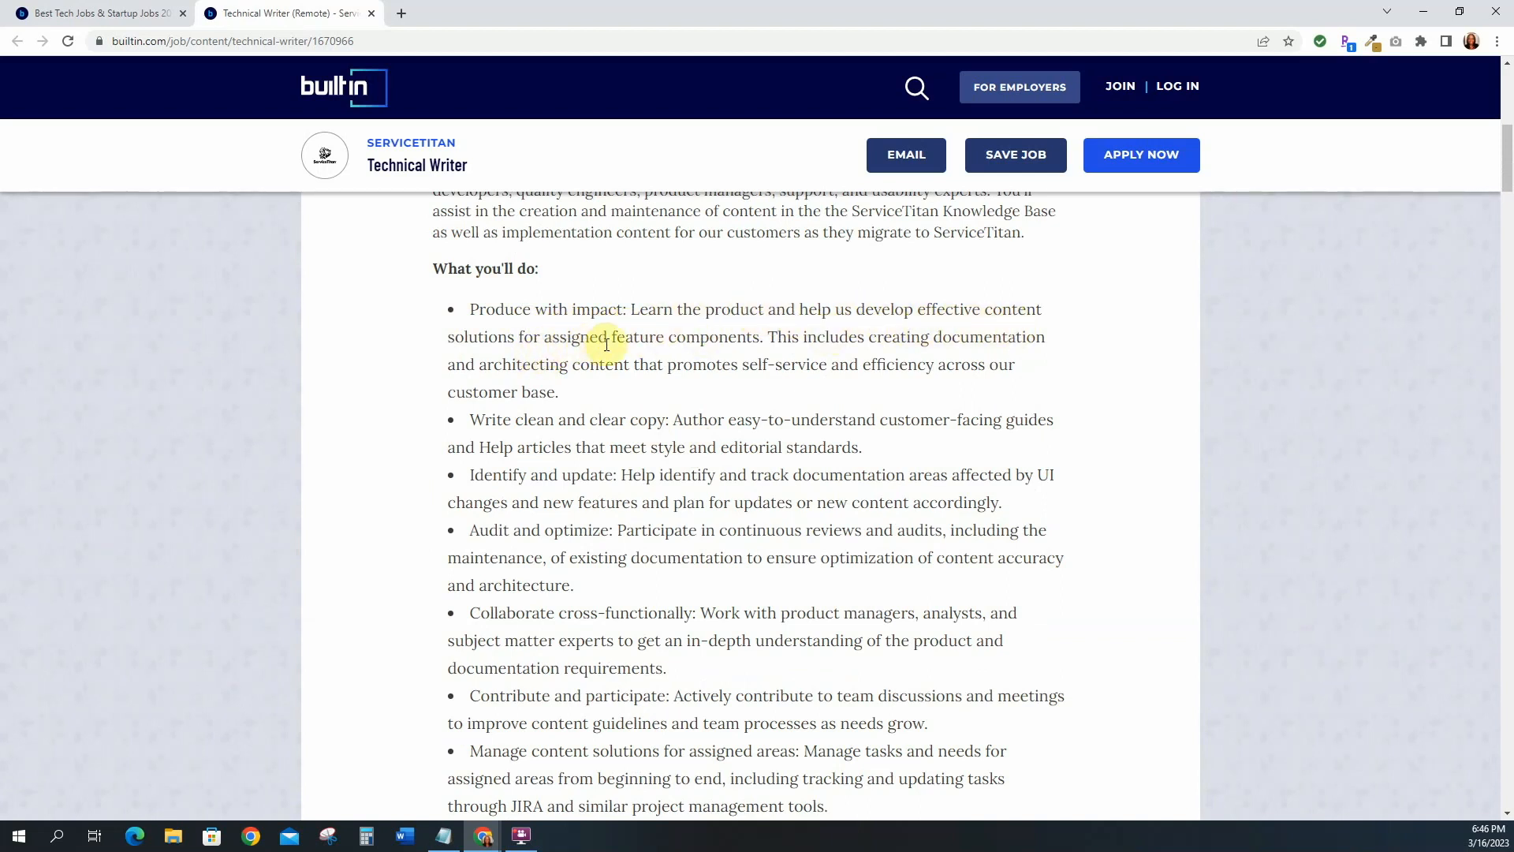
pyautogui.scroll(-3)
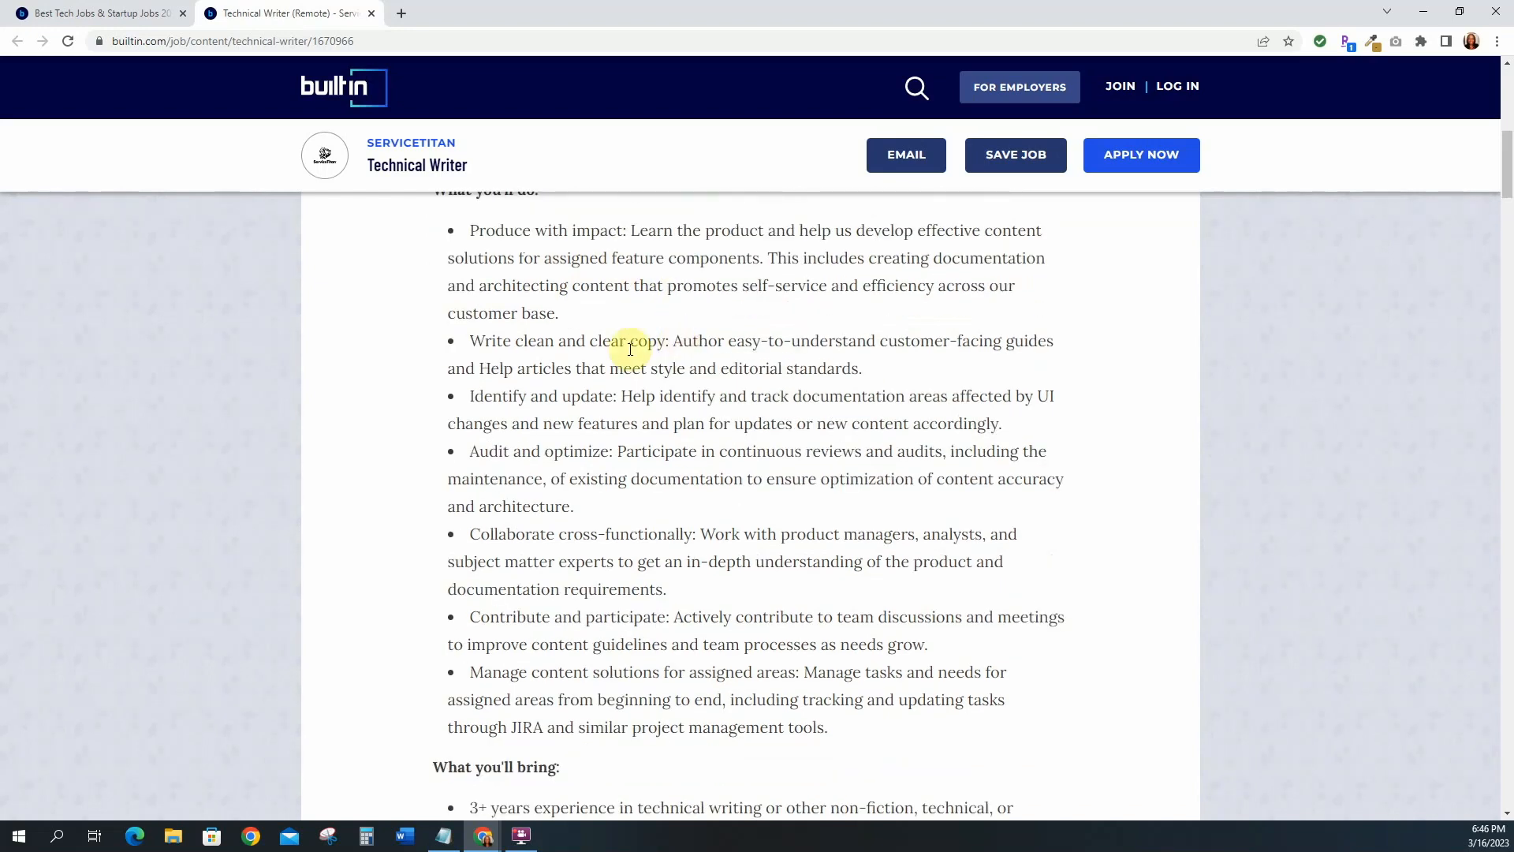
pyautogui.scroll(-3)
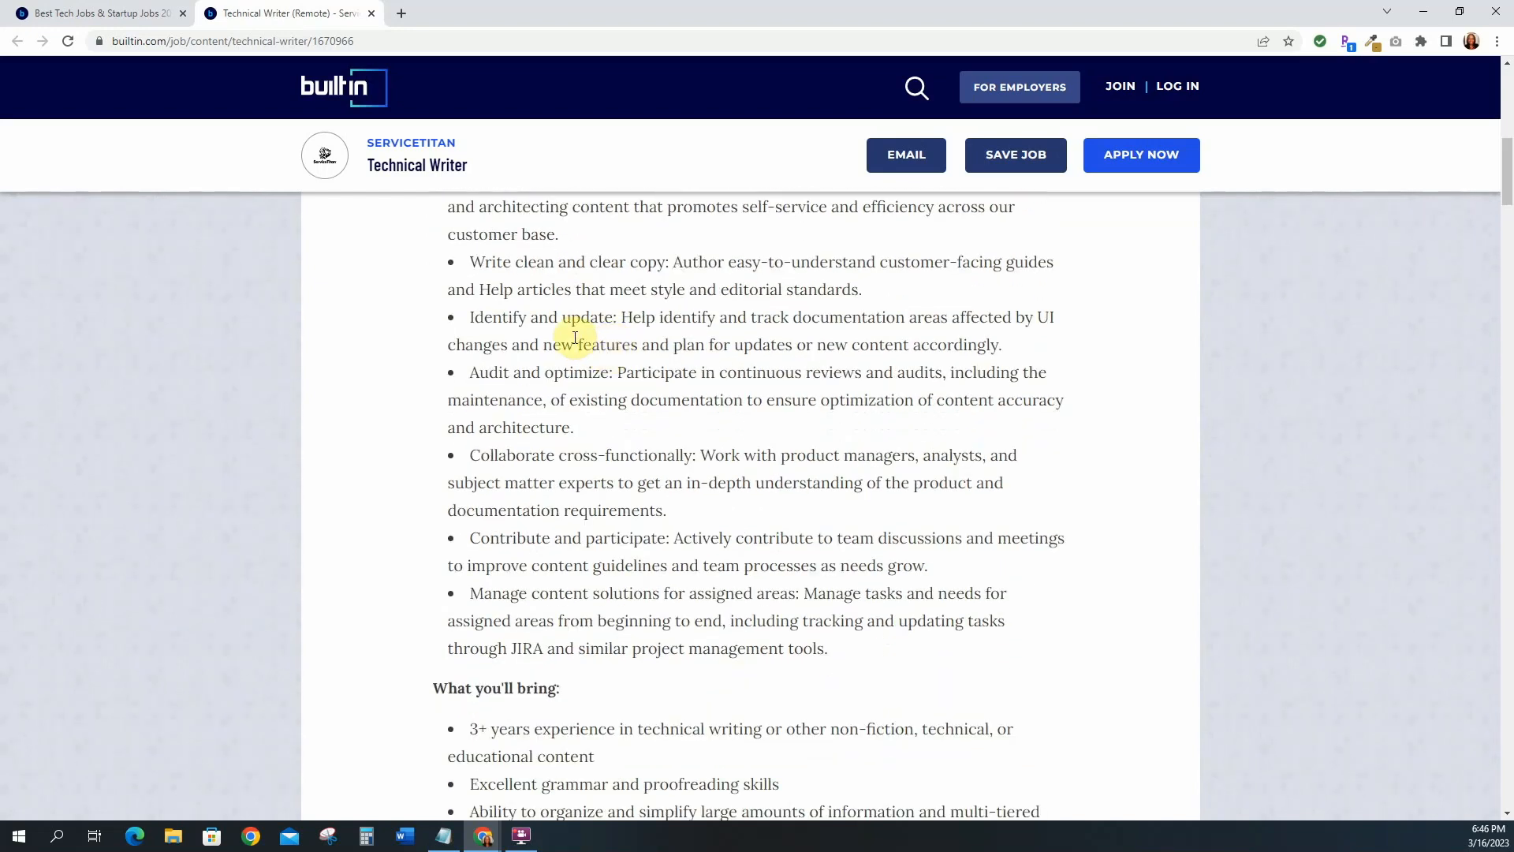
pyautogui.moveTo(767, 336)
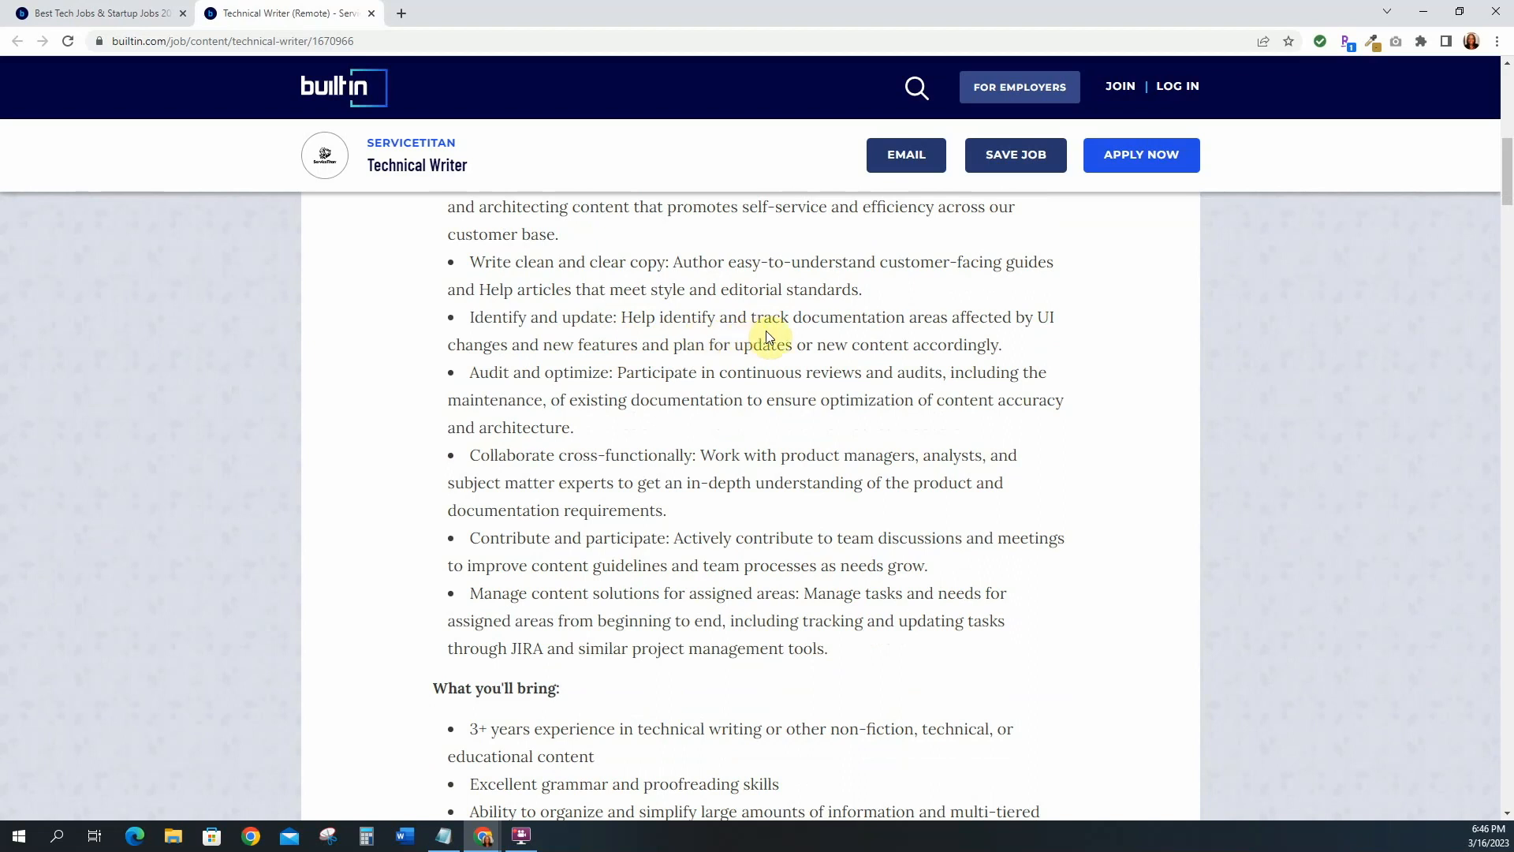
pyautogui.moveTo(1027, 319)
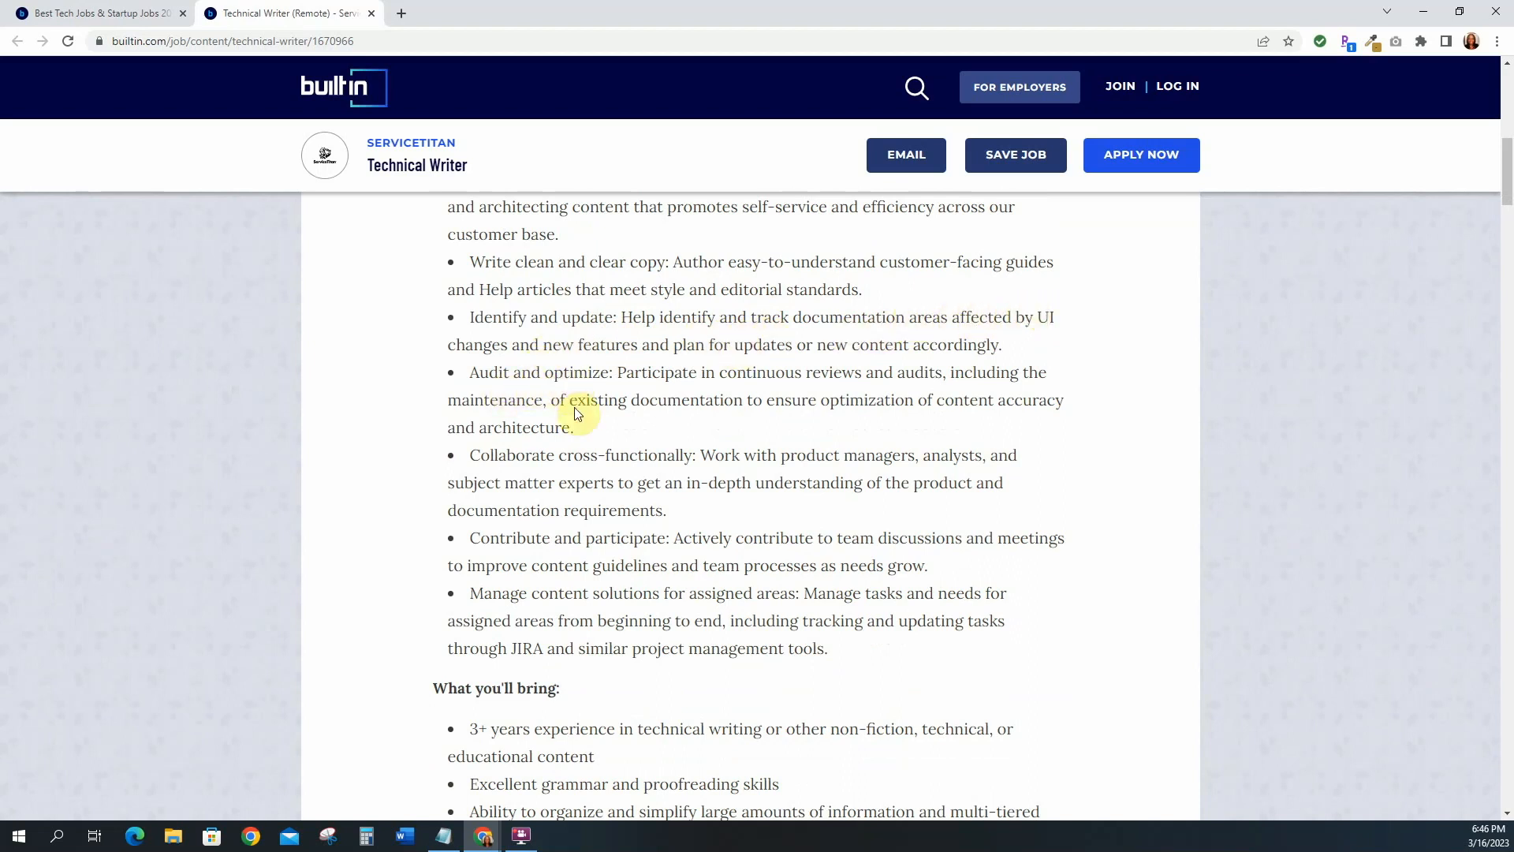
pyautogui.scroll(-3)
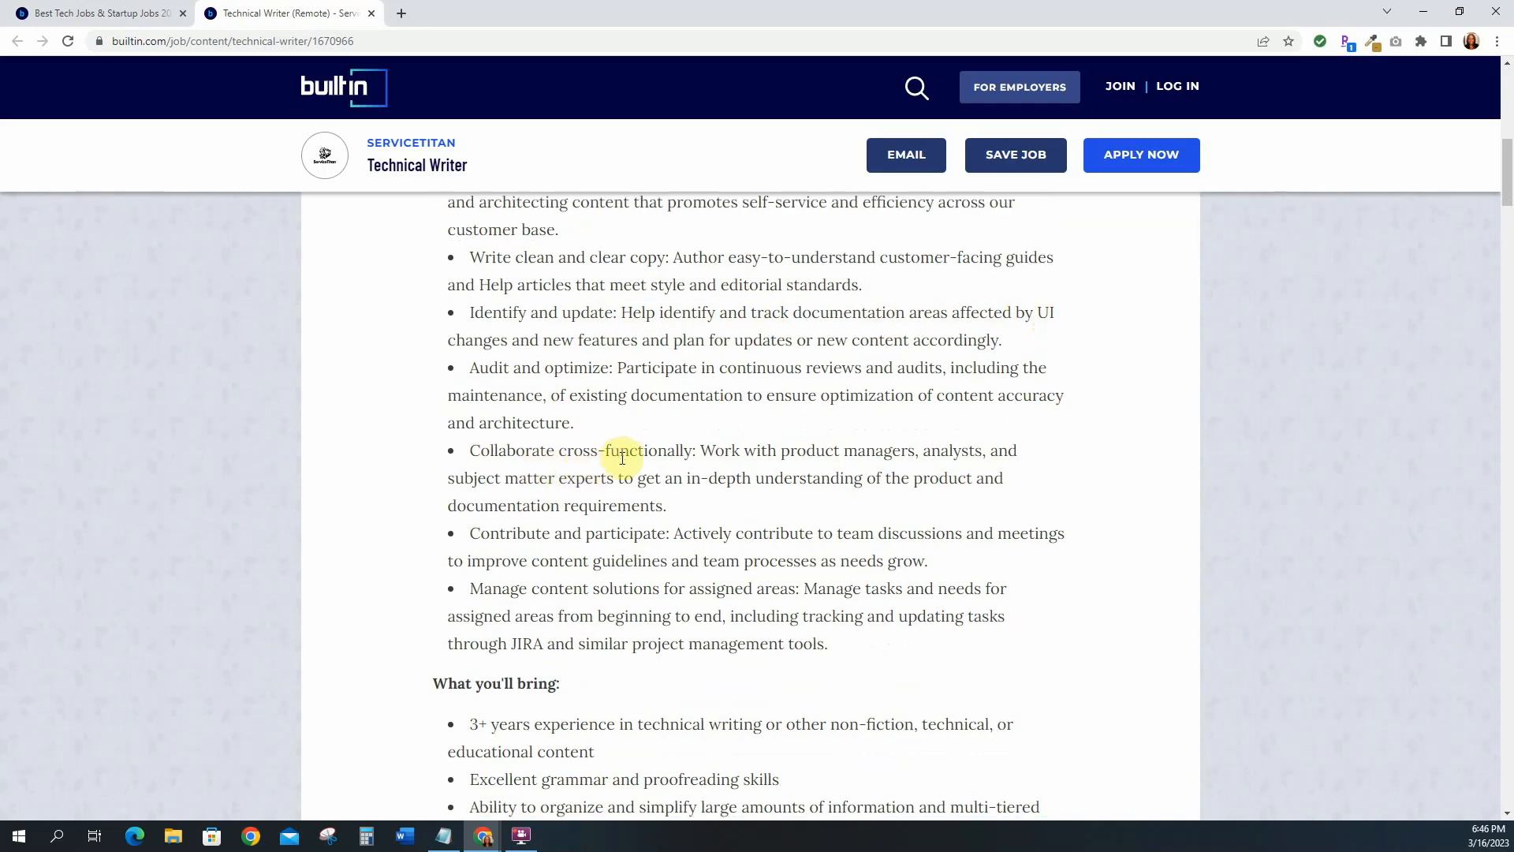
pyautogui.scroll(-3)
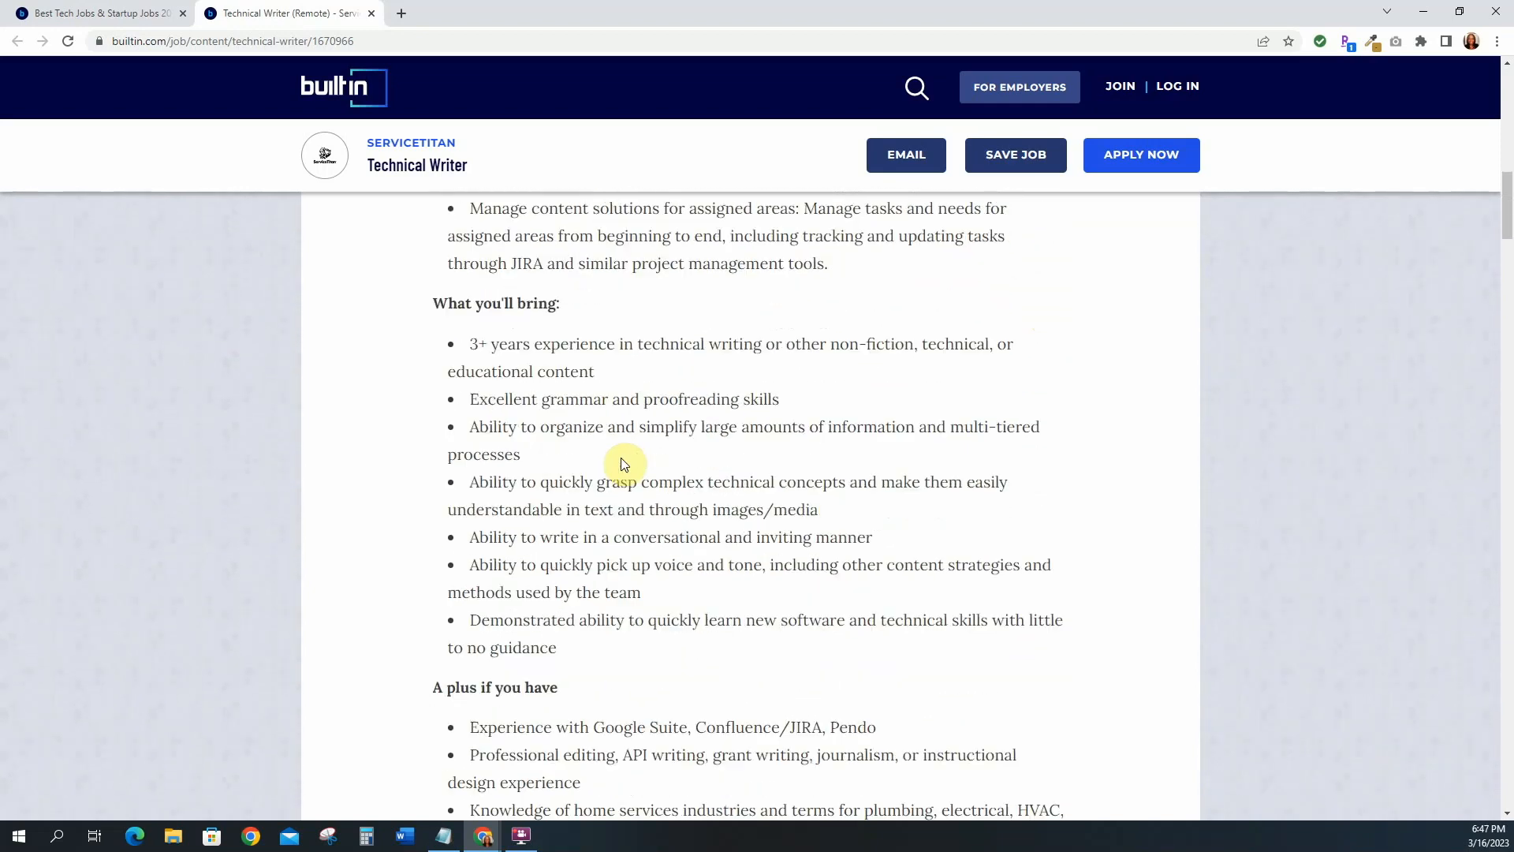
pyautogui.scroll(3)
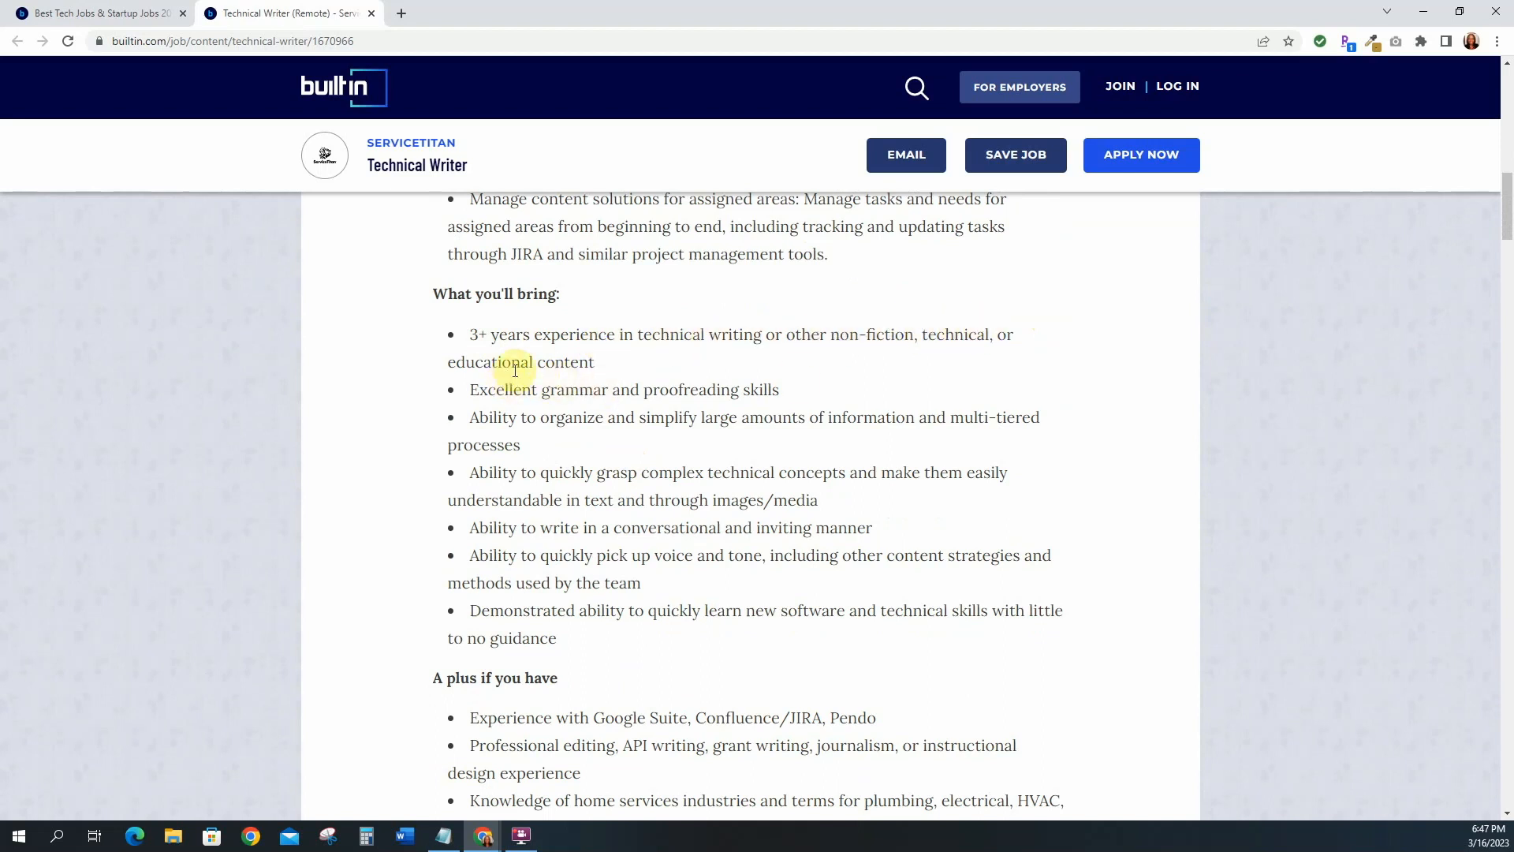
pyautogui.scroll(-3)
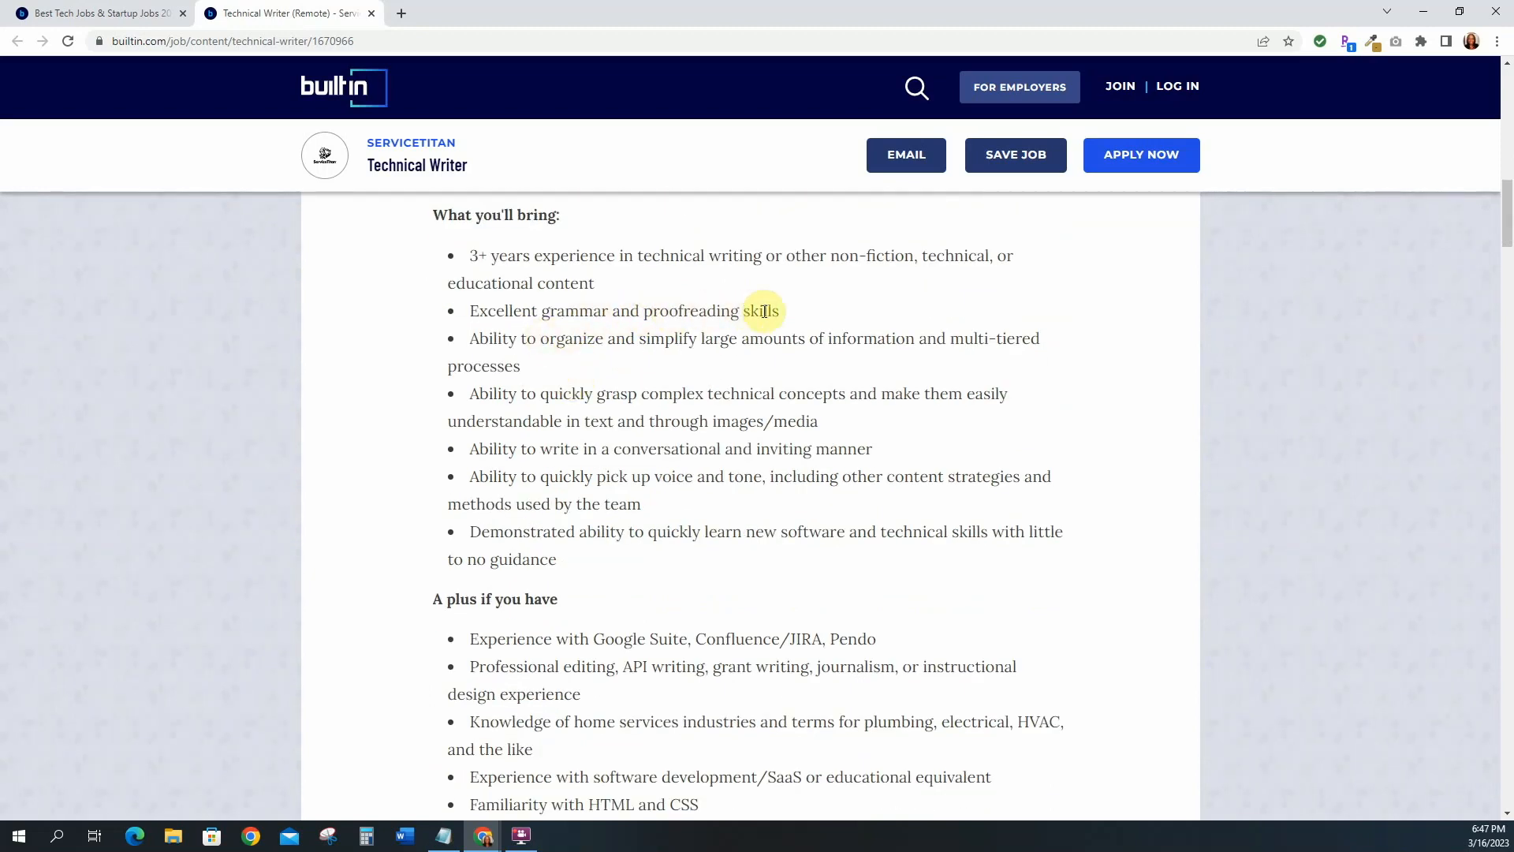
pyautogui.moveTo(558, 358)
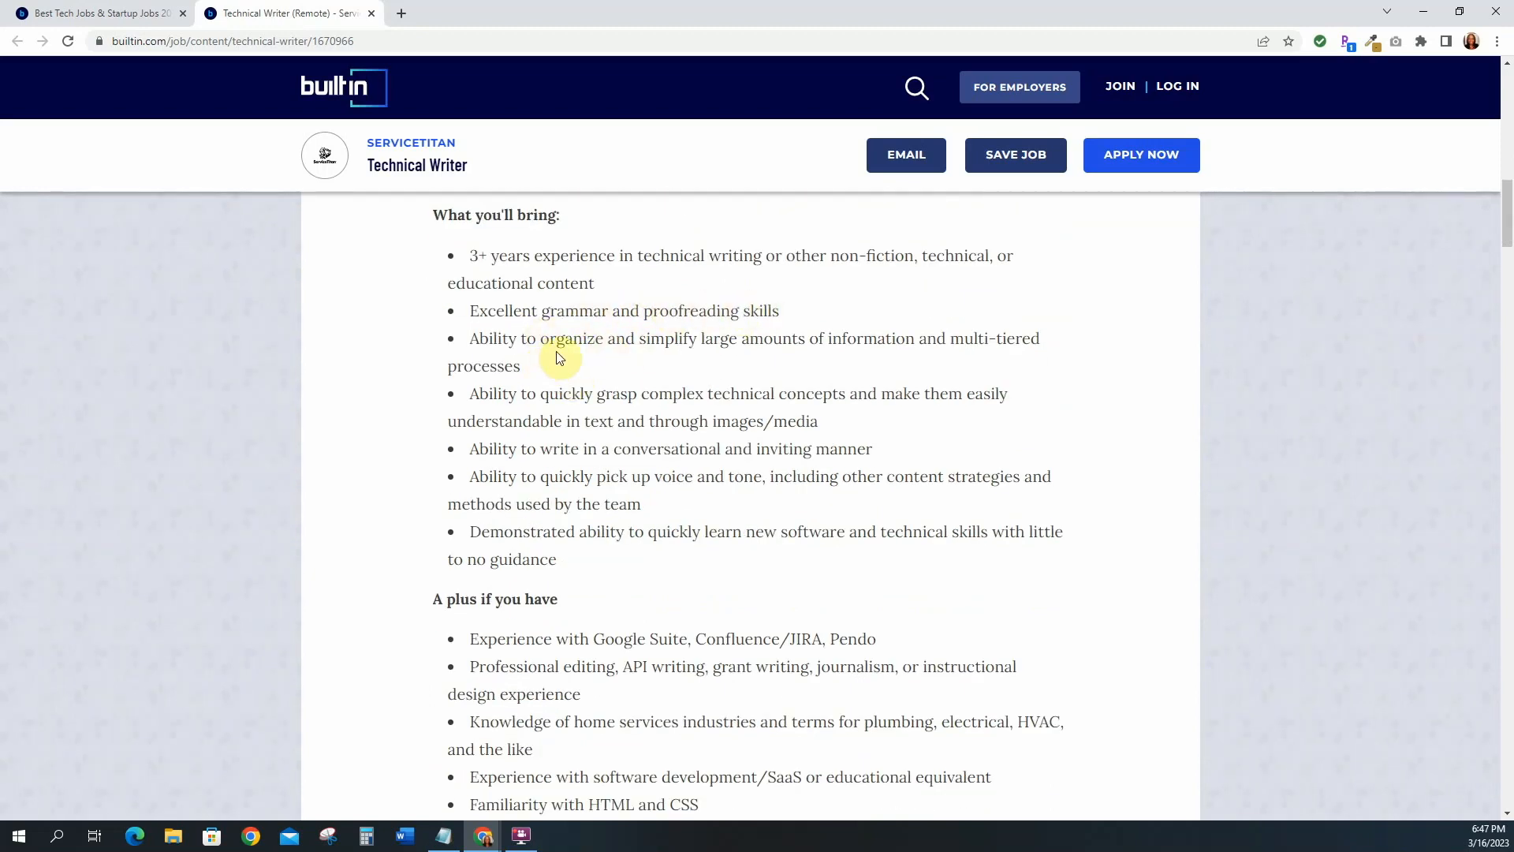
pyautogui.moveTo(765, 344)
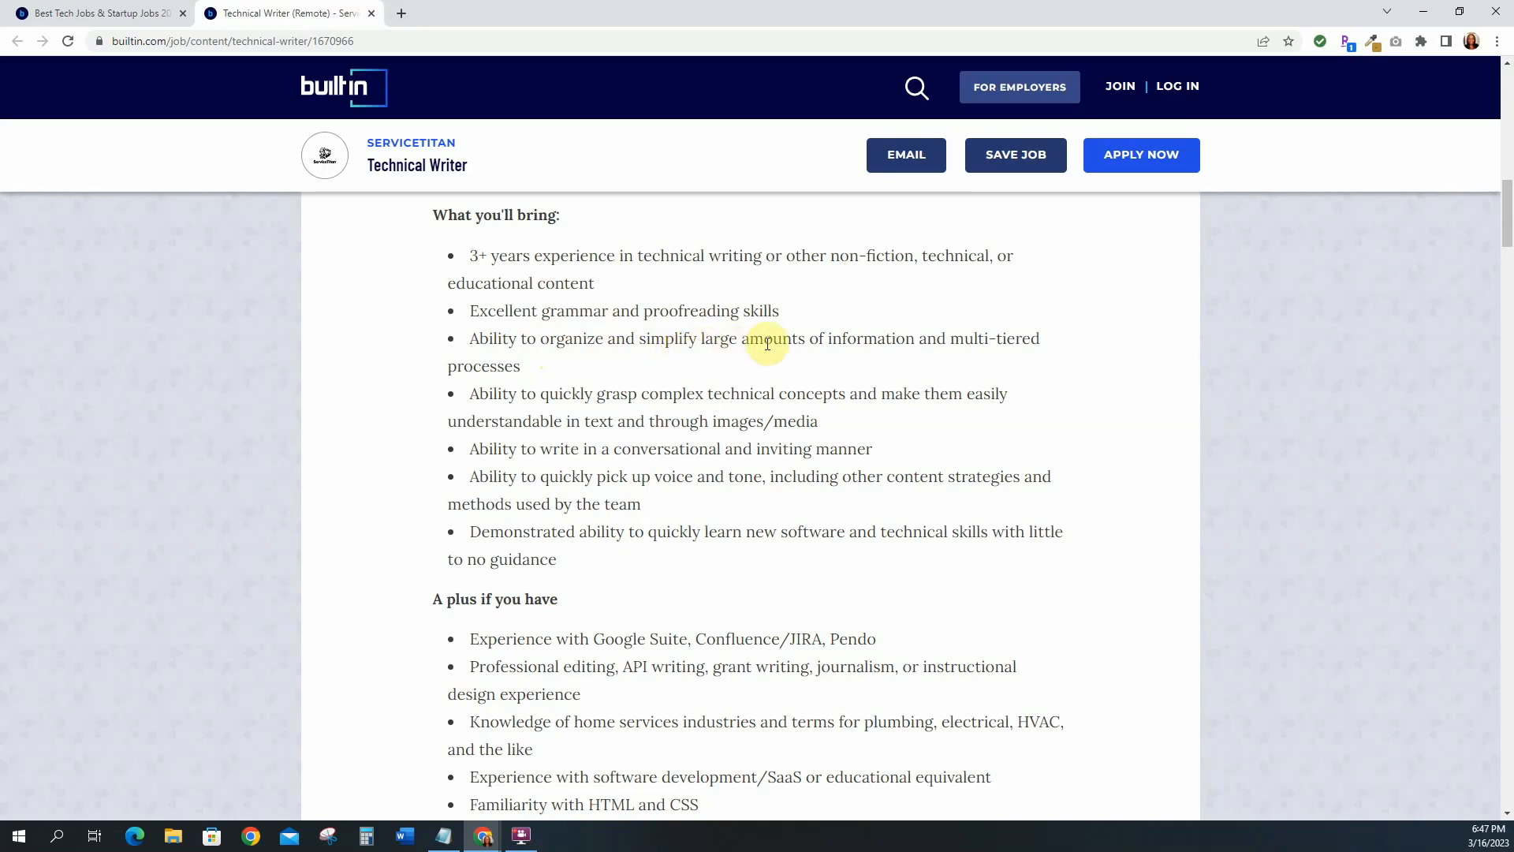
pyautogui.scroll(-3)
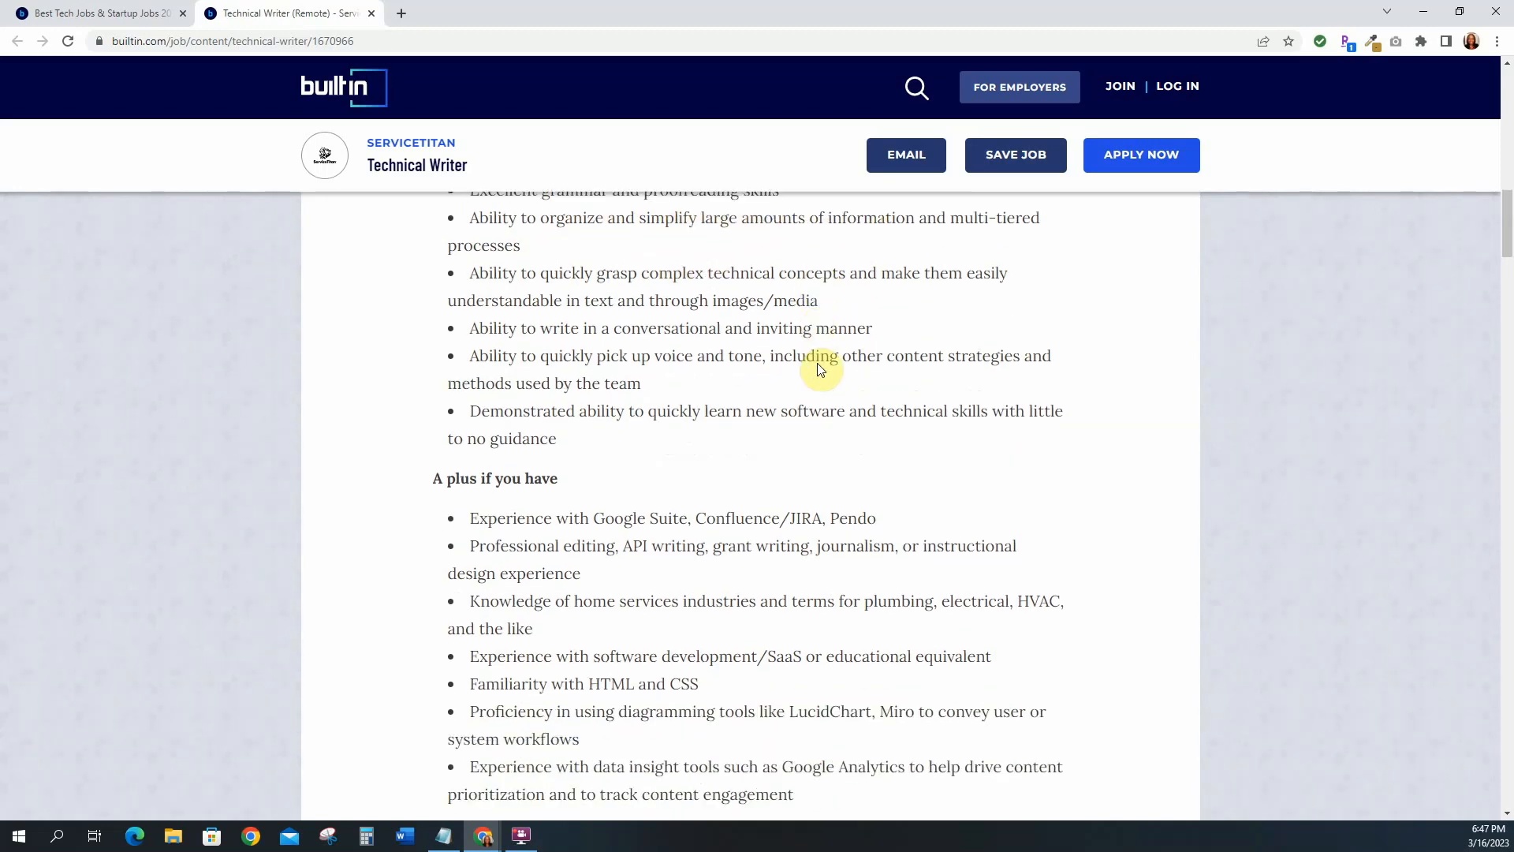
pyautogui.scroll(-3)
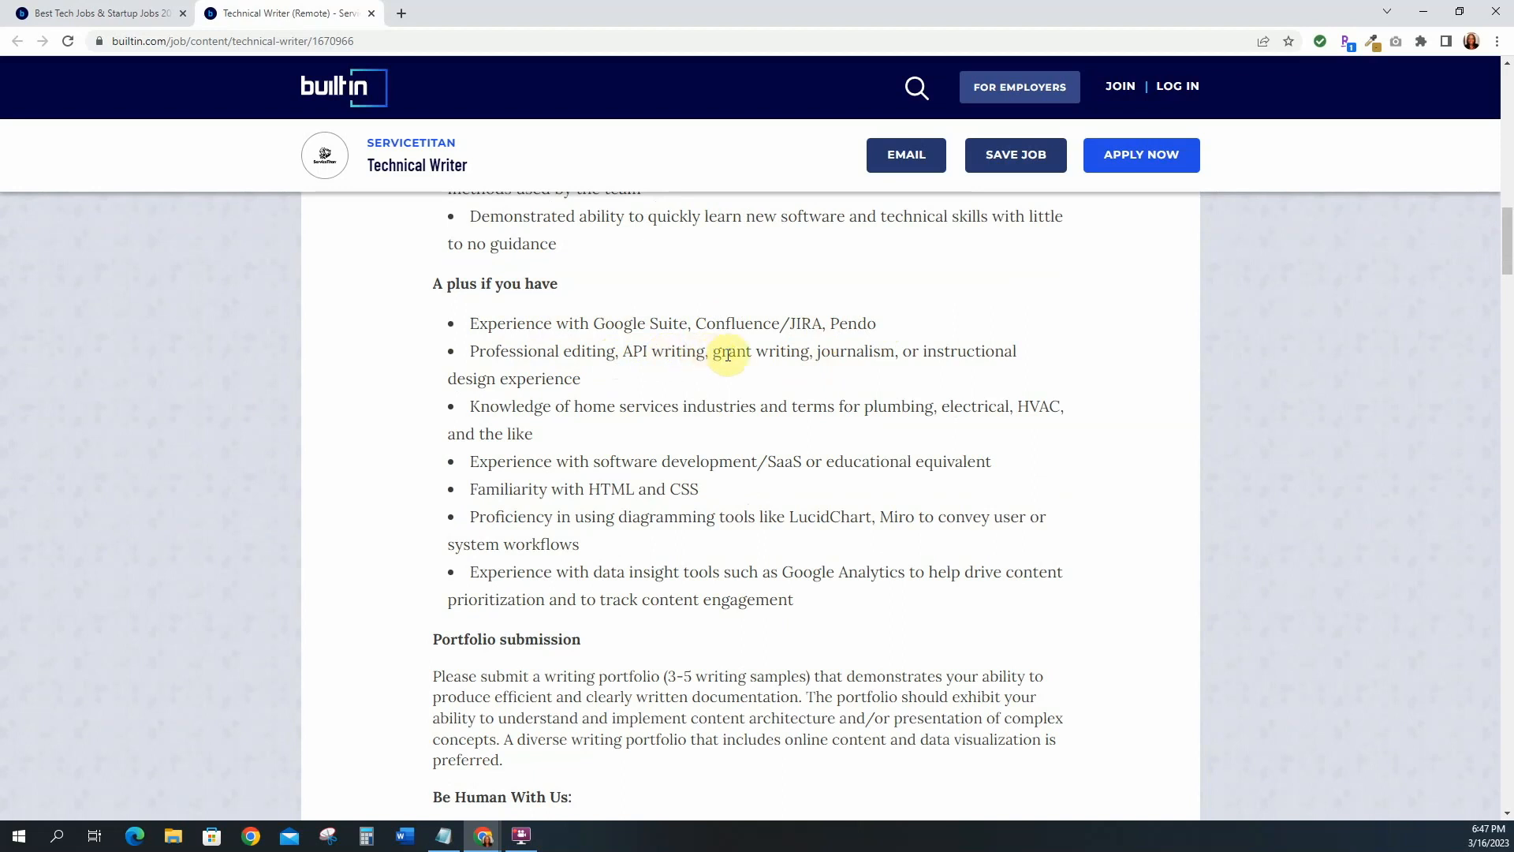
pyautogui.moveTo(434, 289)
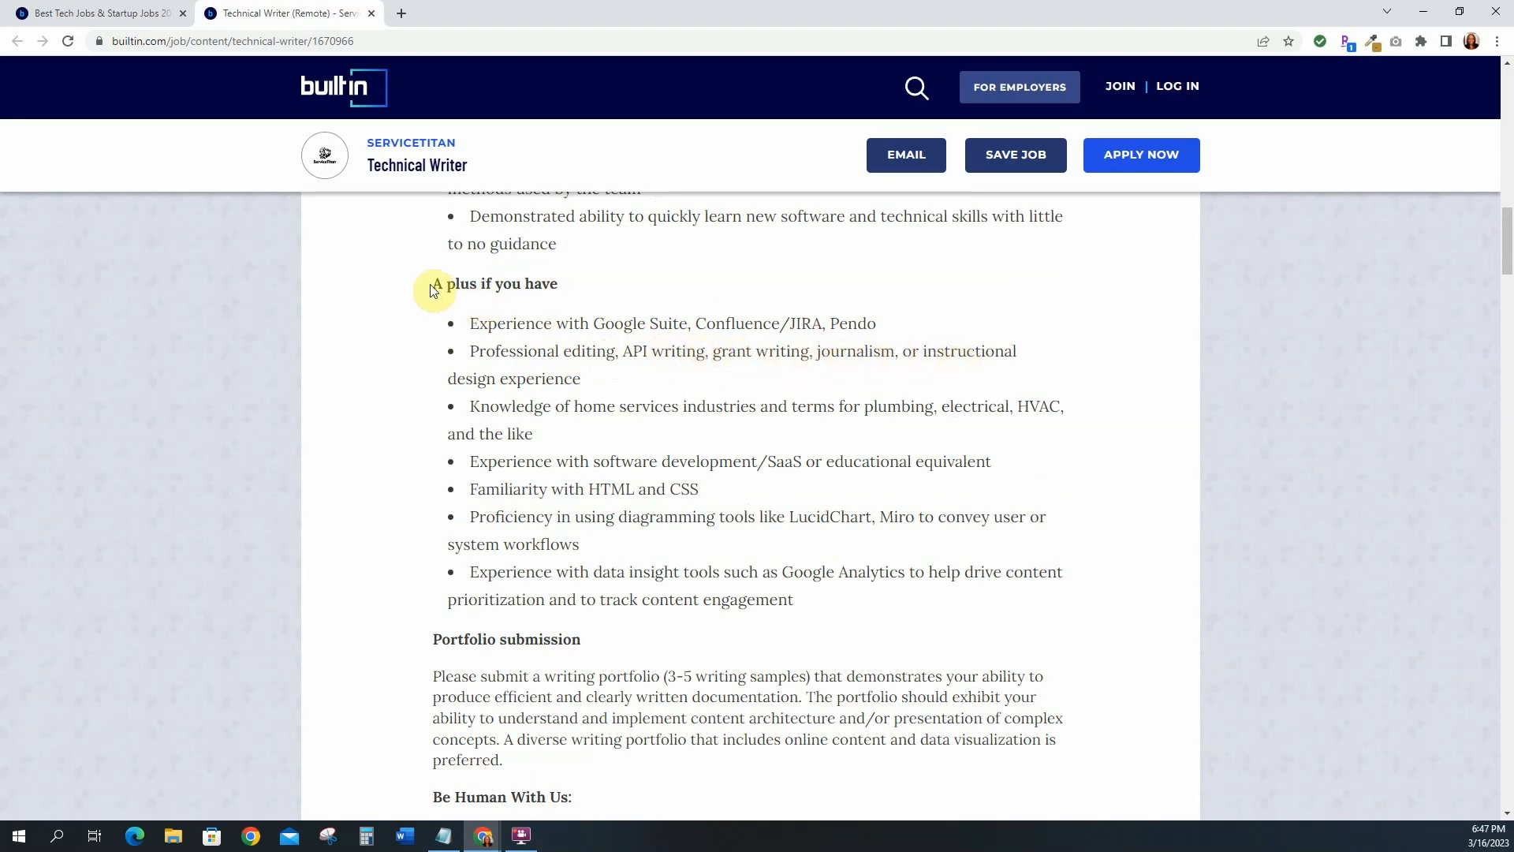
pyautogui.moveTo(576, 292)
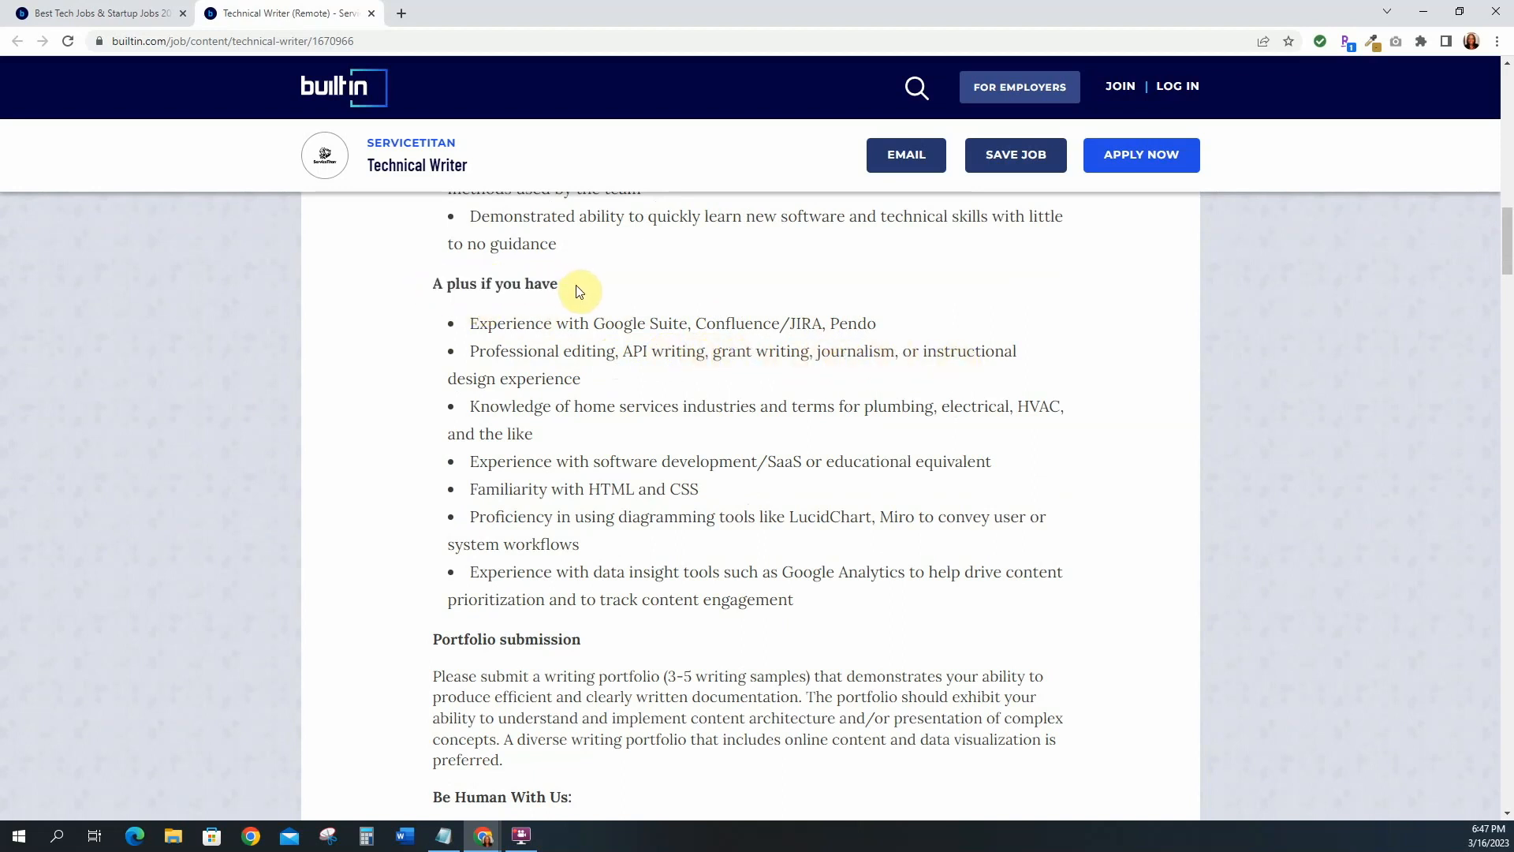
pyautogui.moveTo(575, 442)
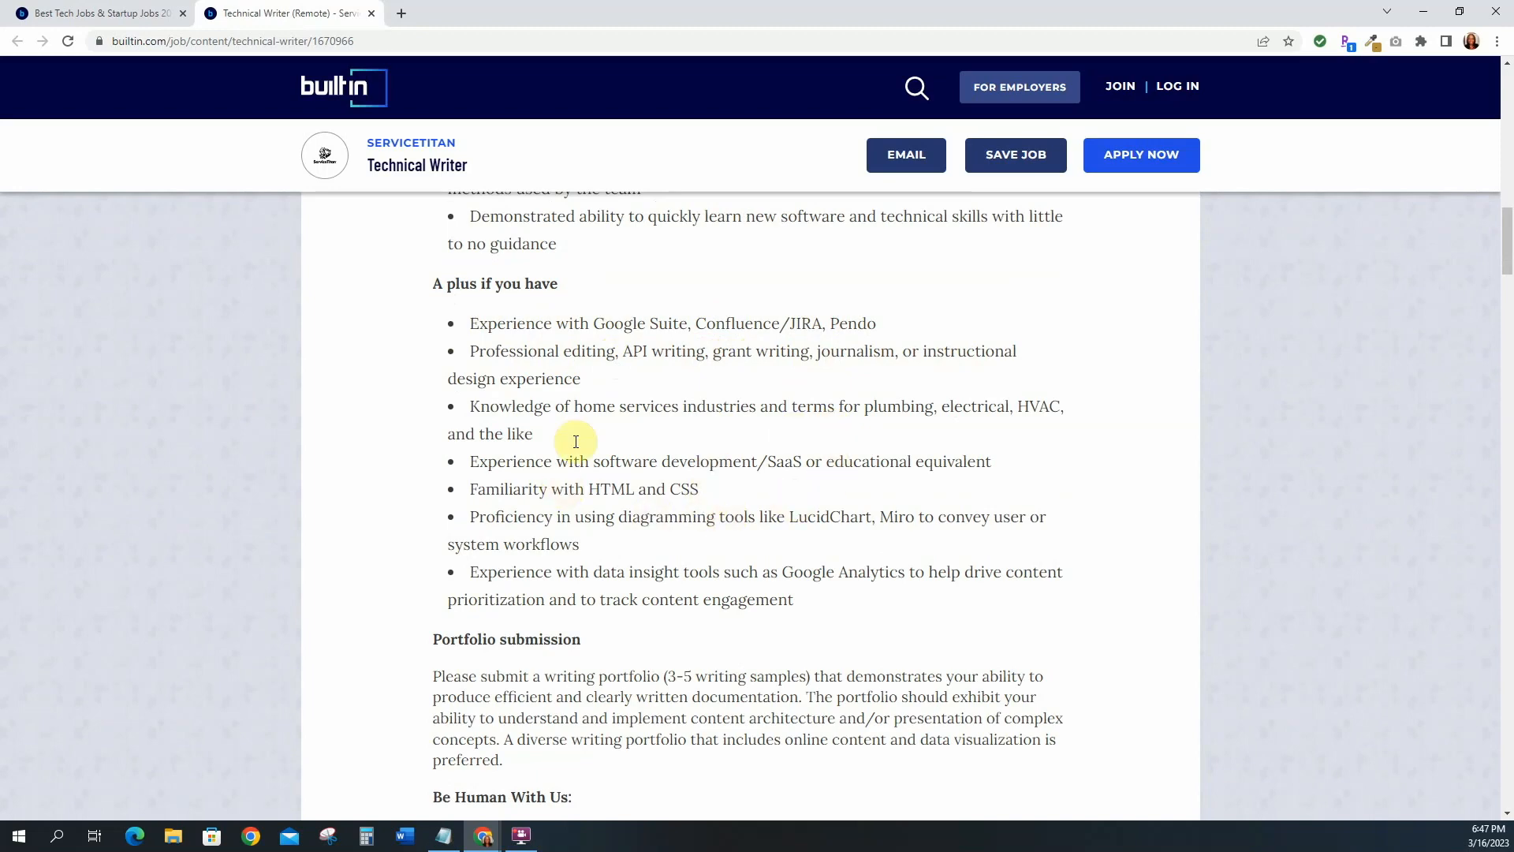
pyautogui.scroll(-3)
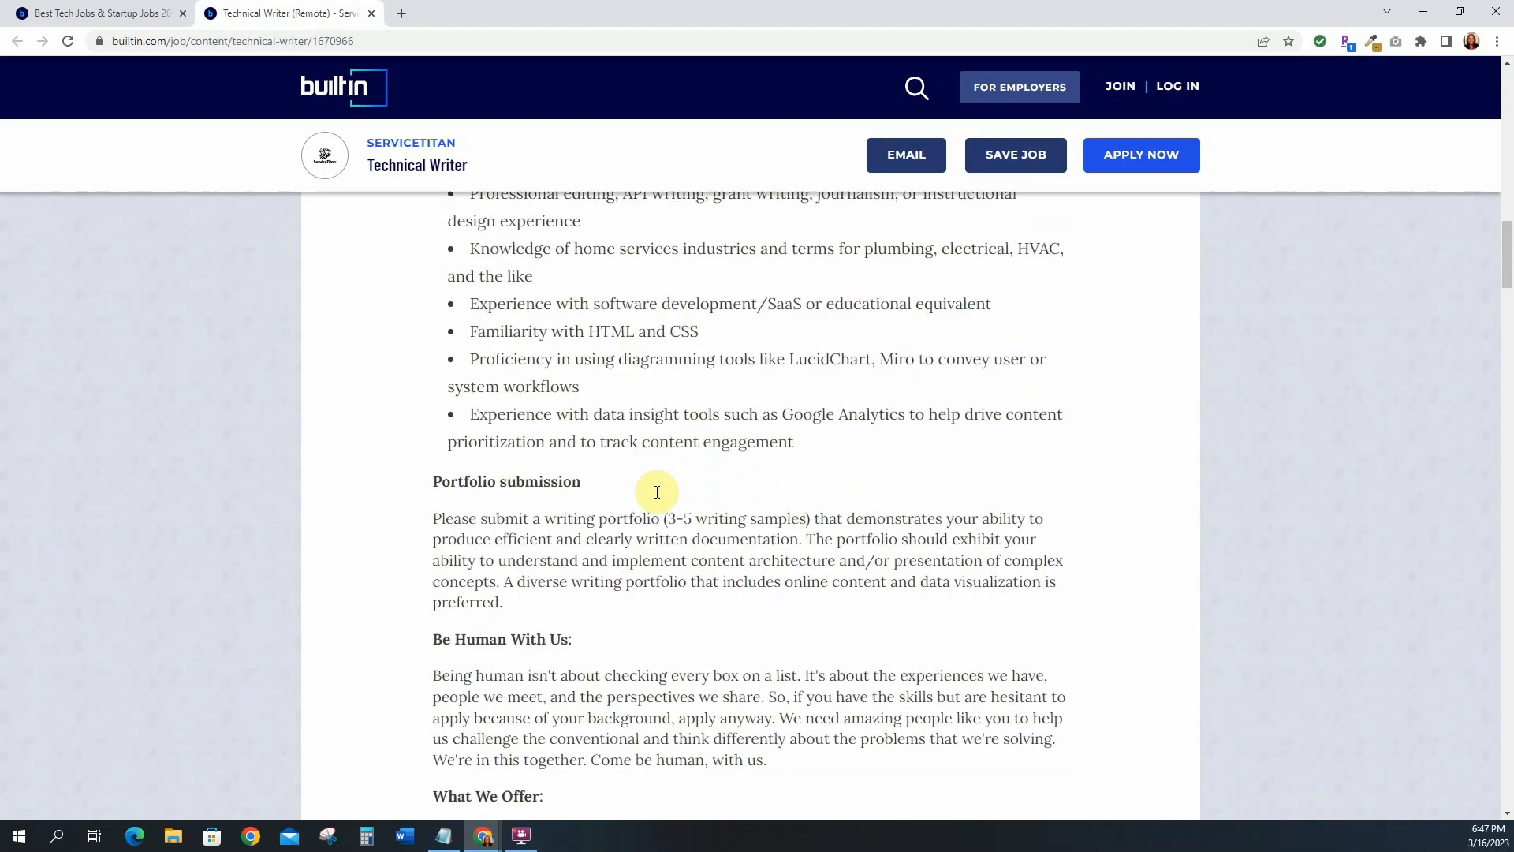
# - Read past the What We Offer benefits to the Candidate Location Eligibility cities
pyautogui.scroll(-3)
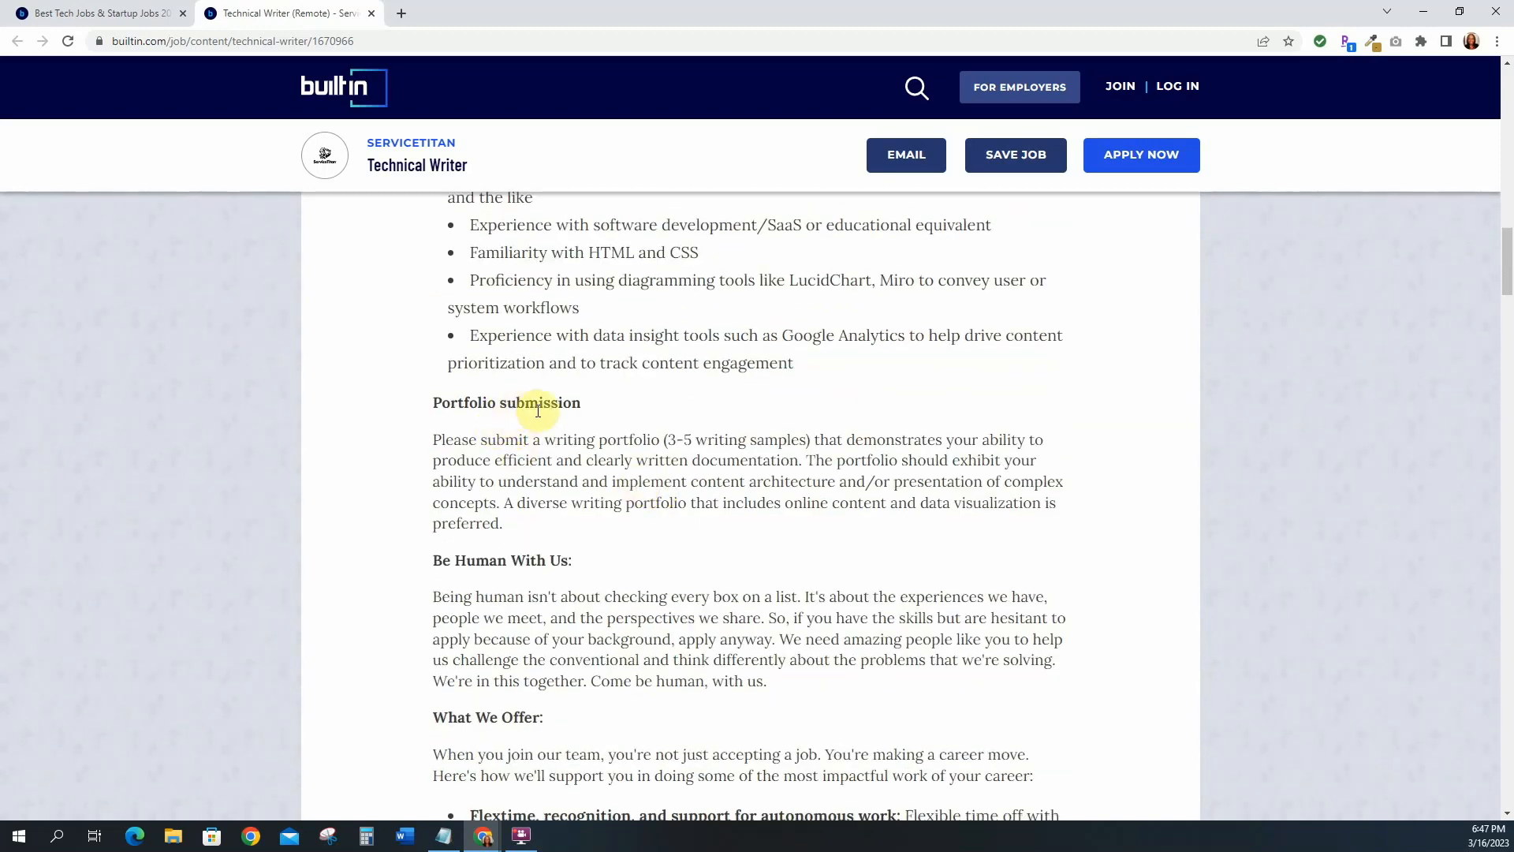
pyautogui.moveTo(563, 440)
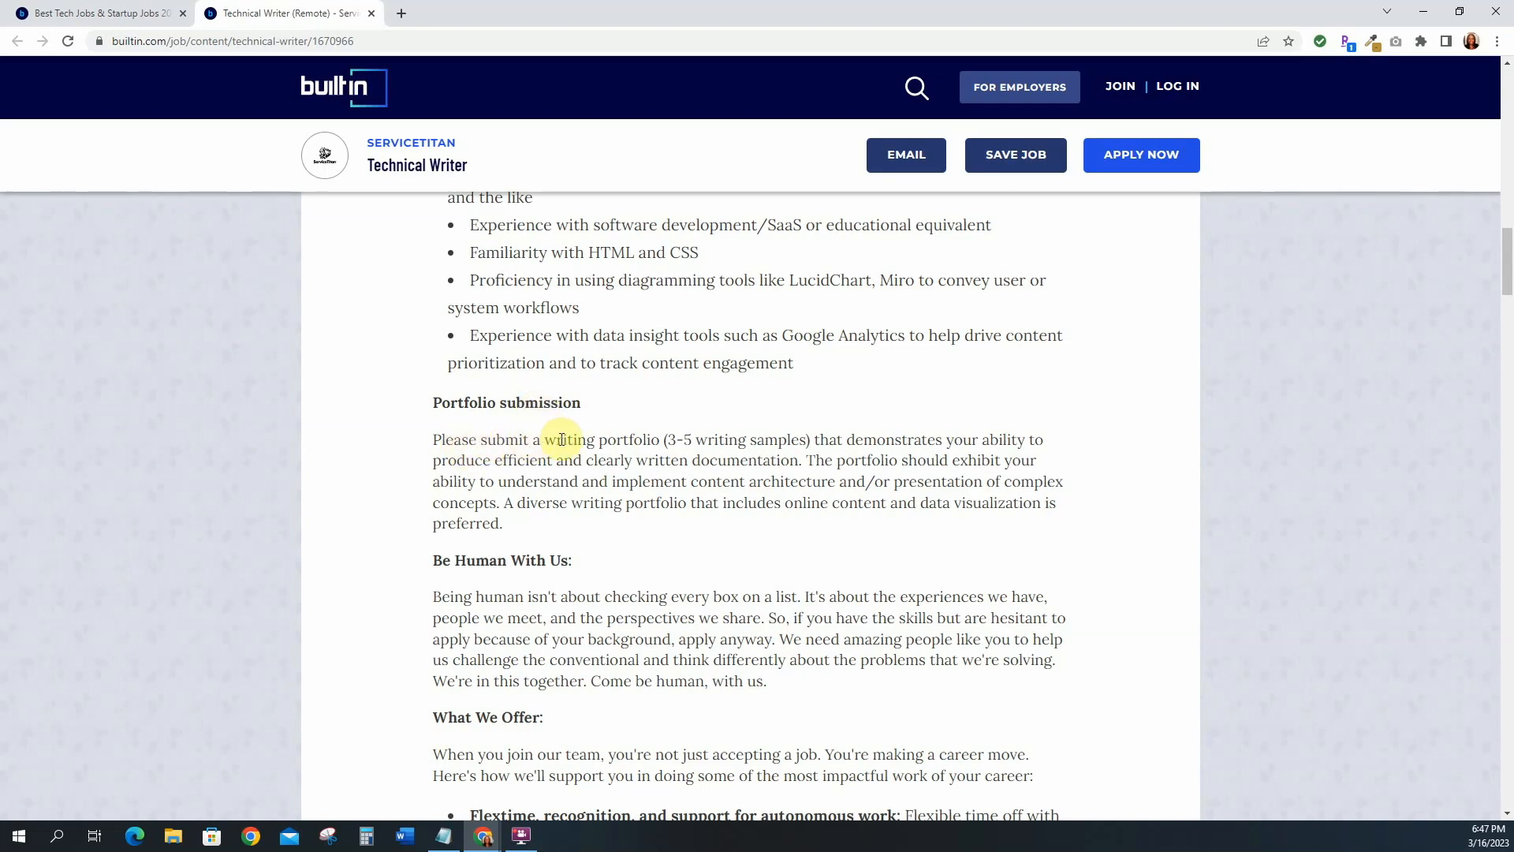
pyautogui.moveTo(798, 439)
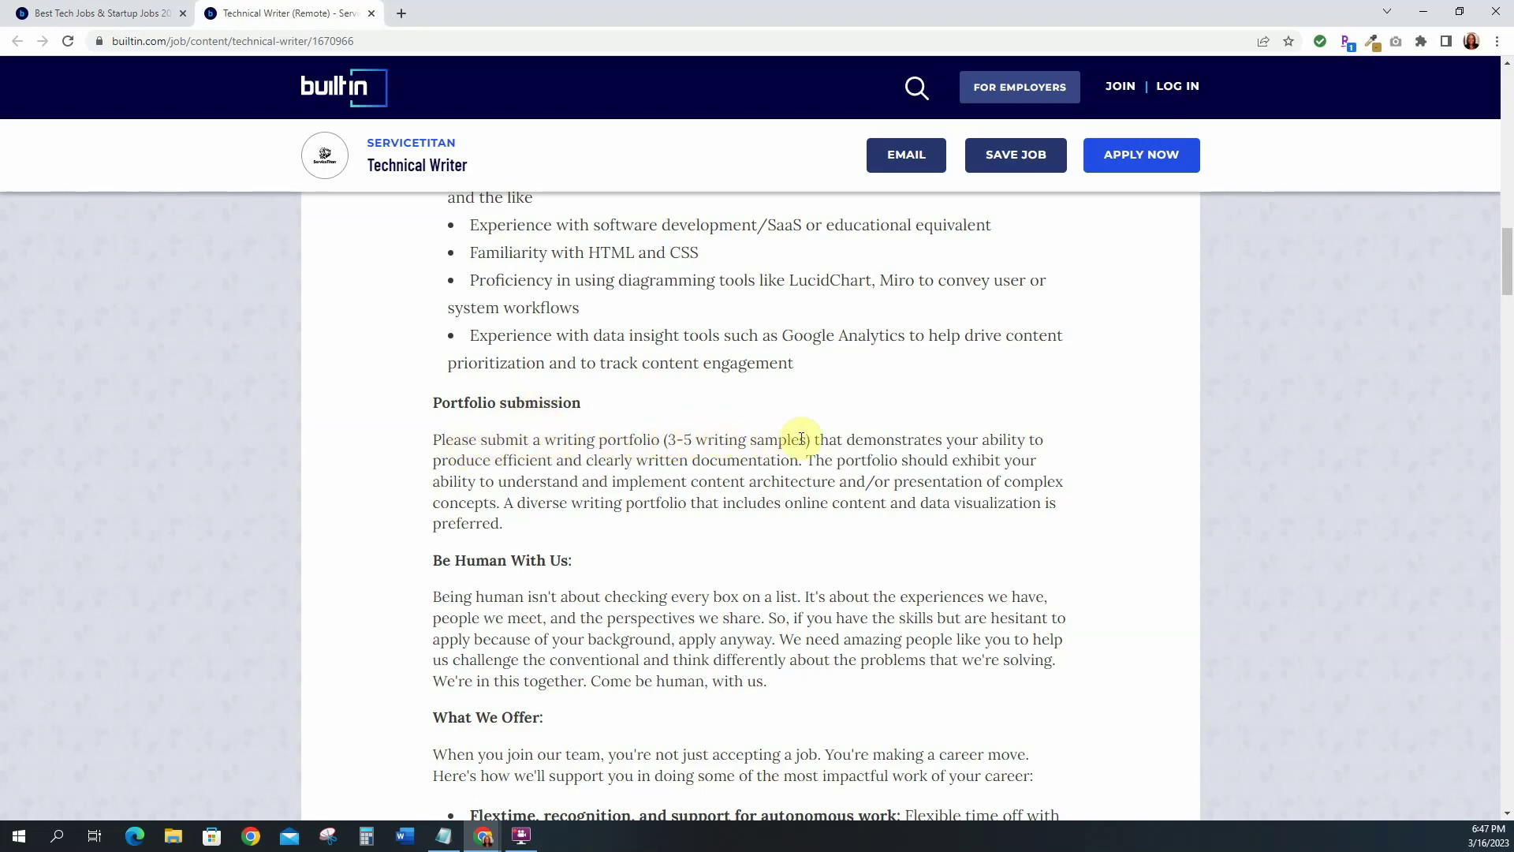
pyautogui.scroll(-3)
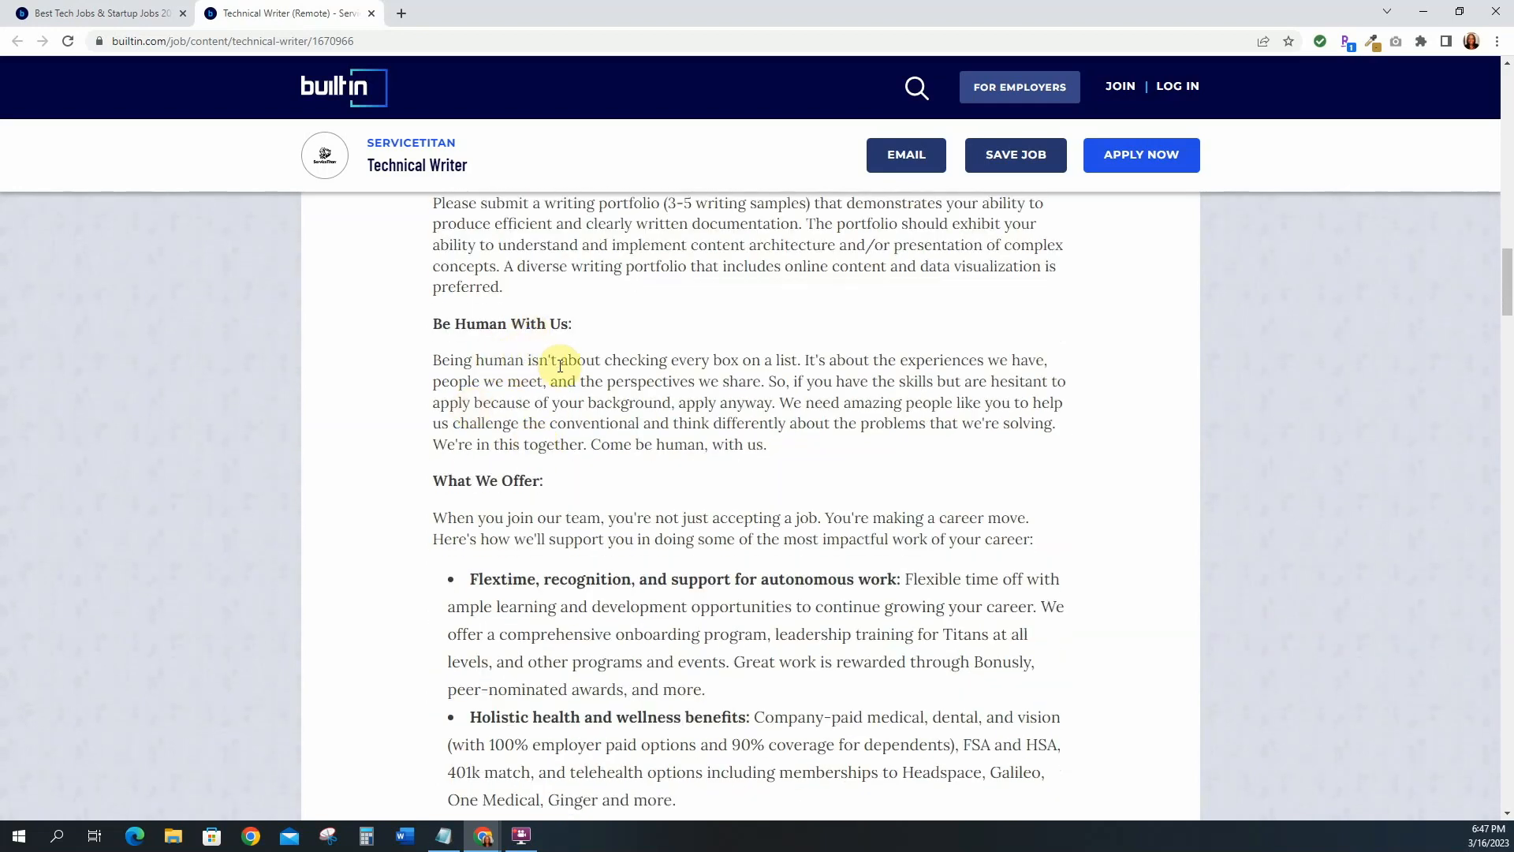
pyautogui.moveTo(784, 352)
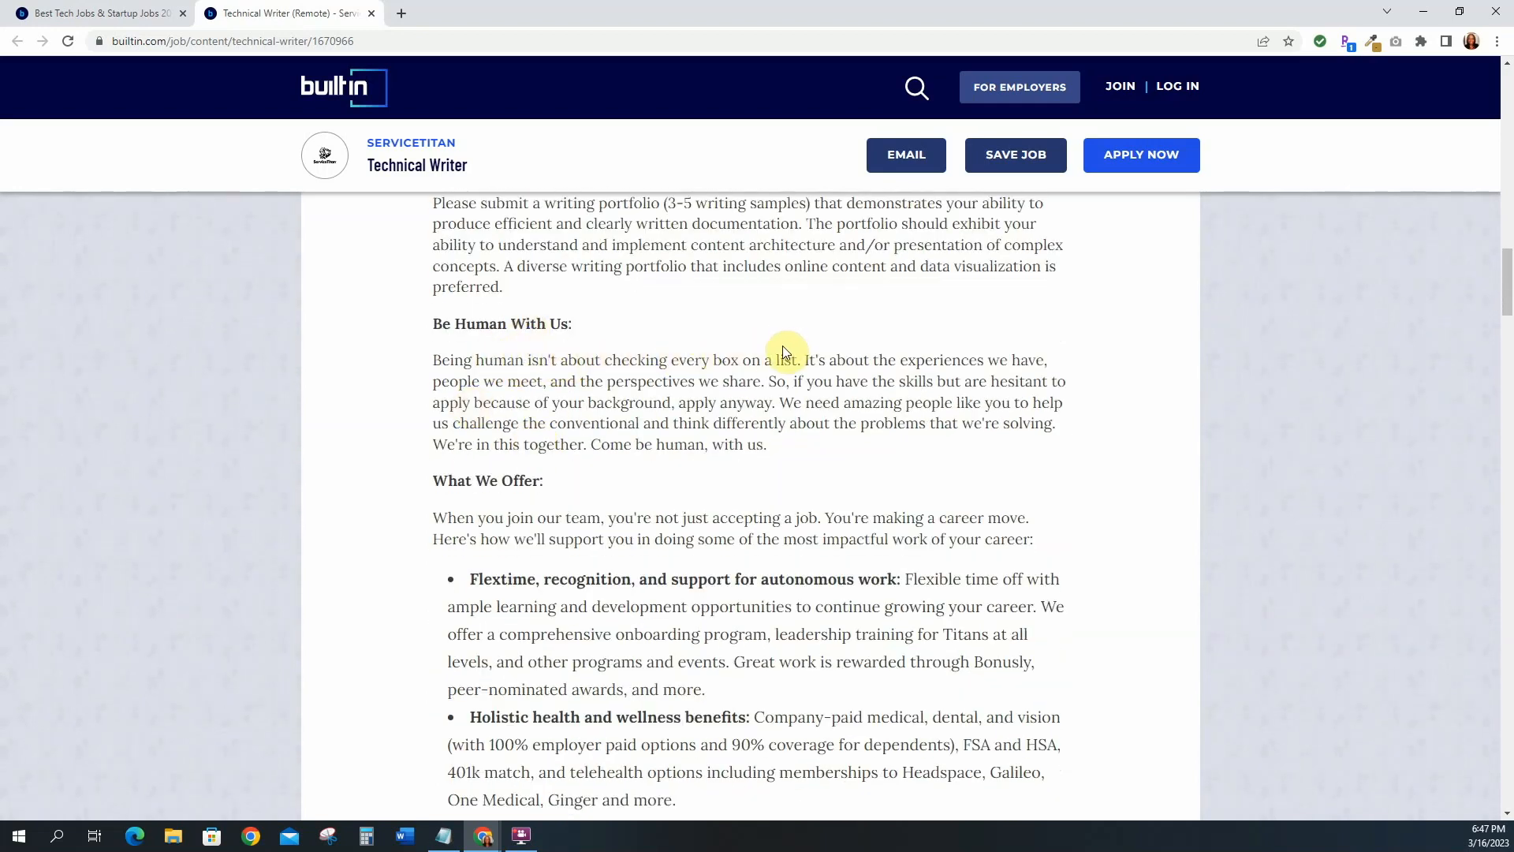
pyautogui.scroll(-3)
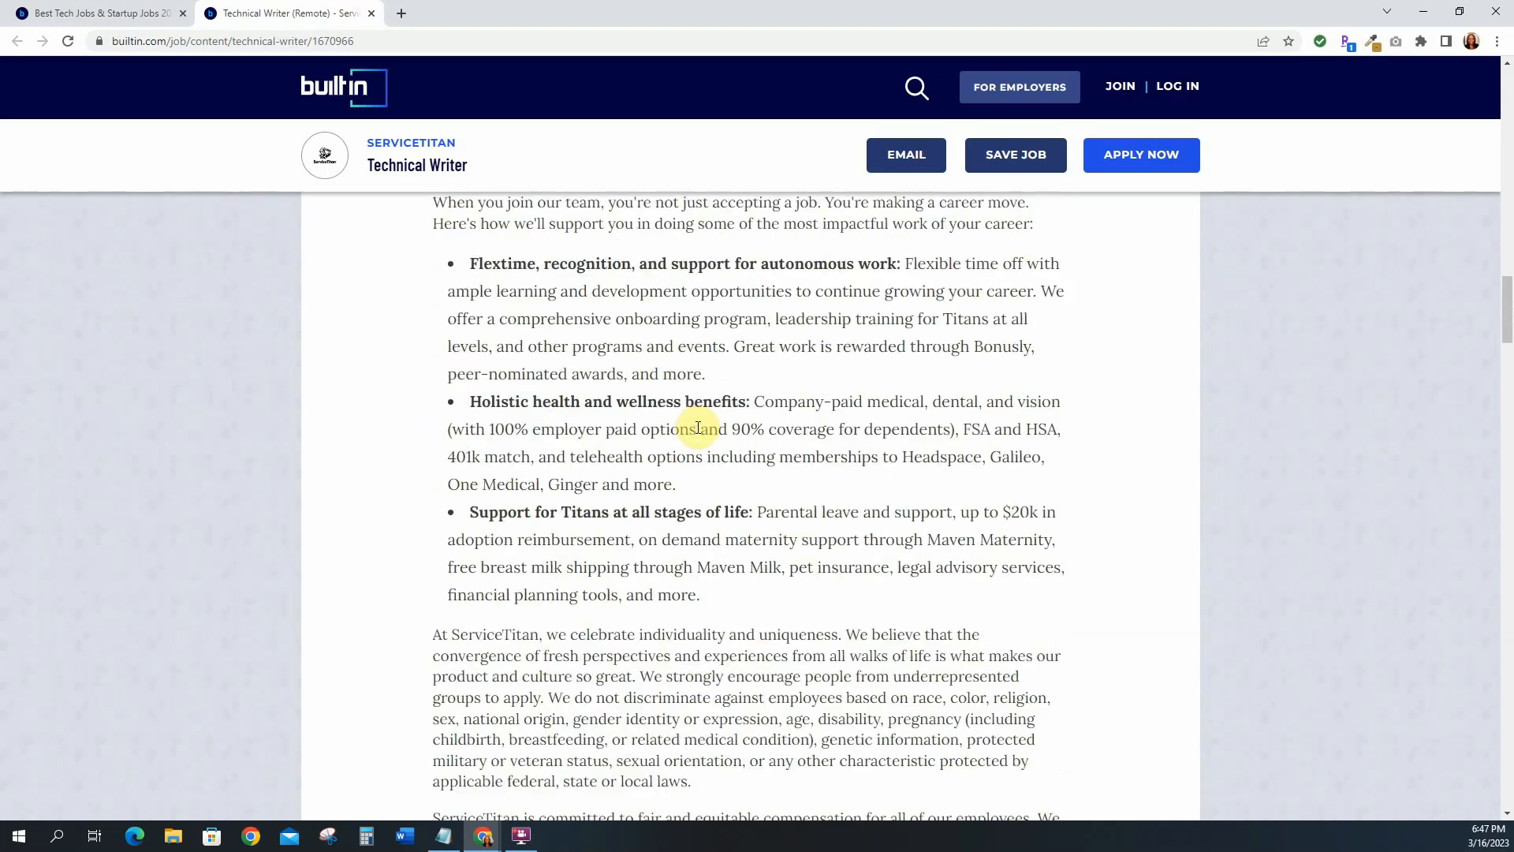
pyautogui.scroll(3)
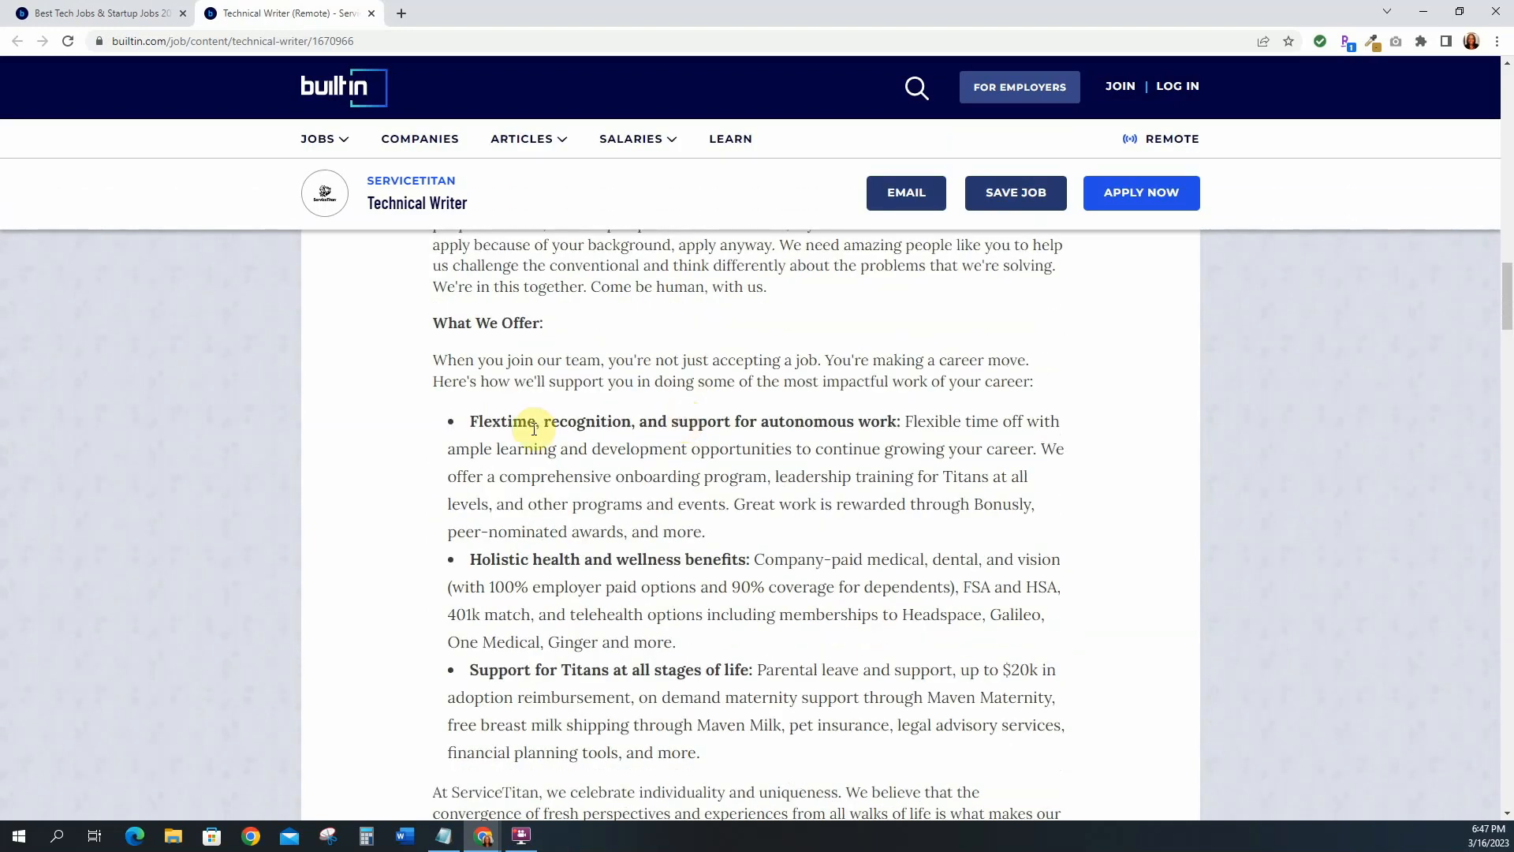
pyautogui.moveTo(554, 564)
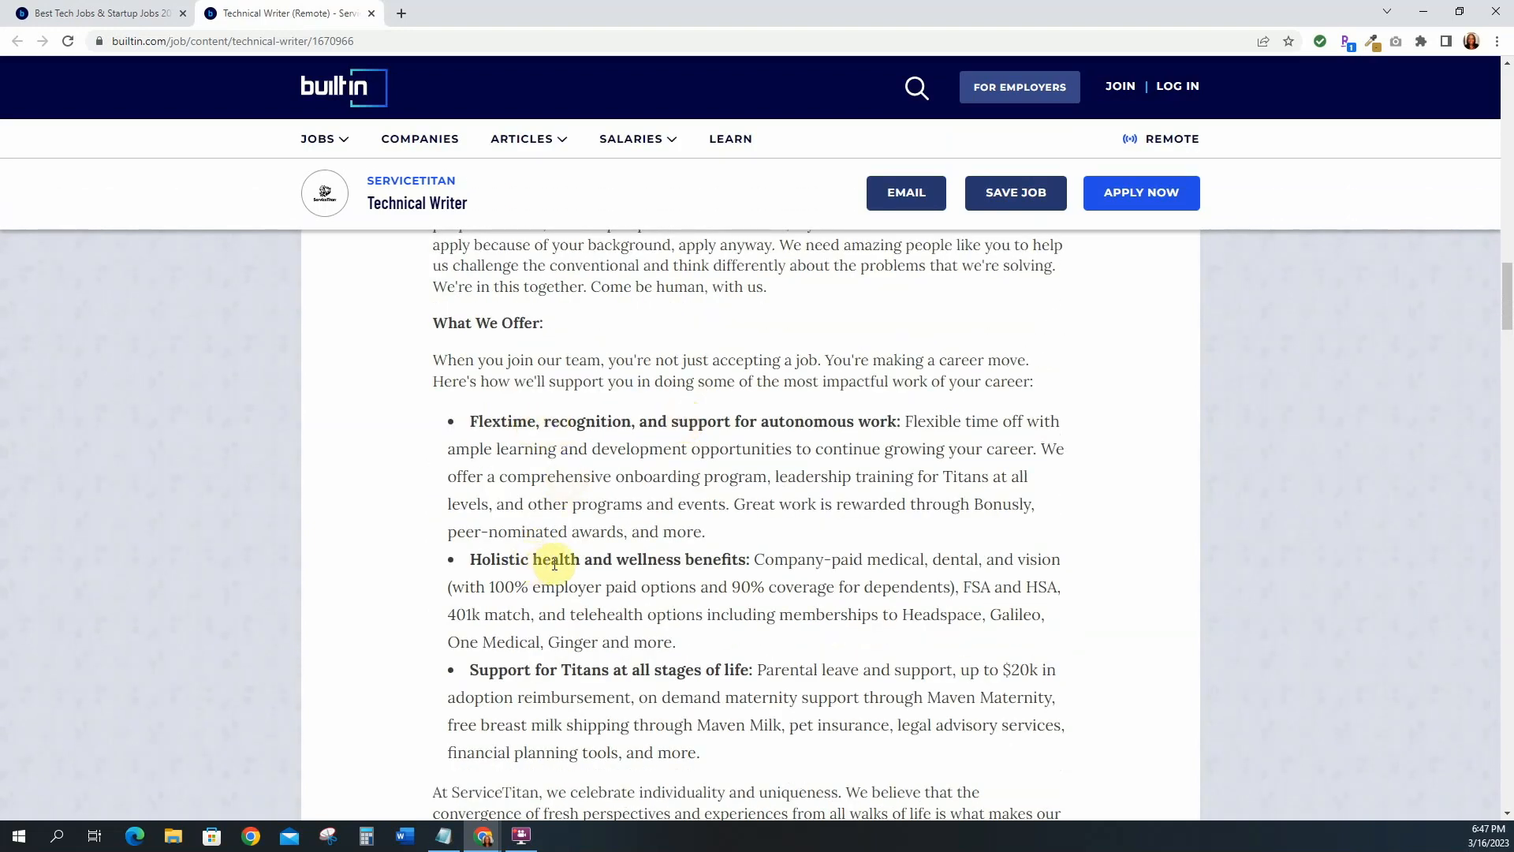
pyautogui.scroll(-3)
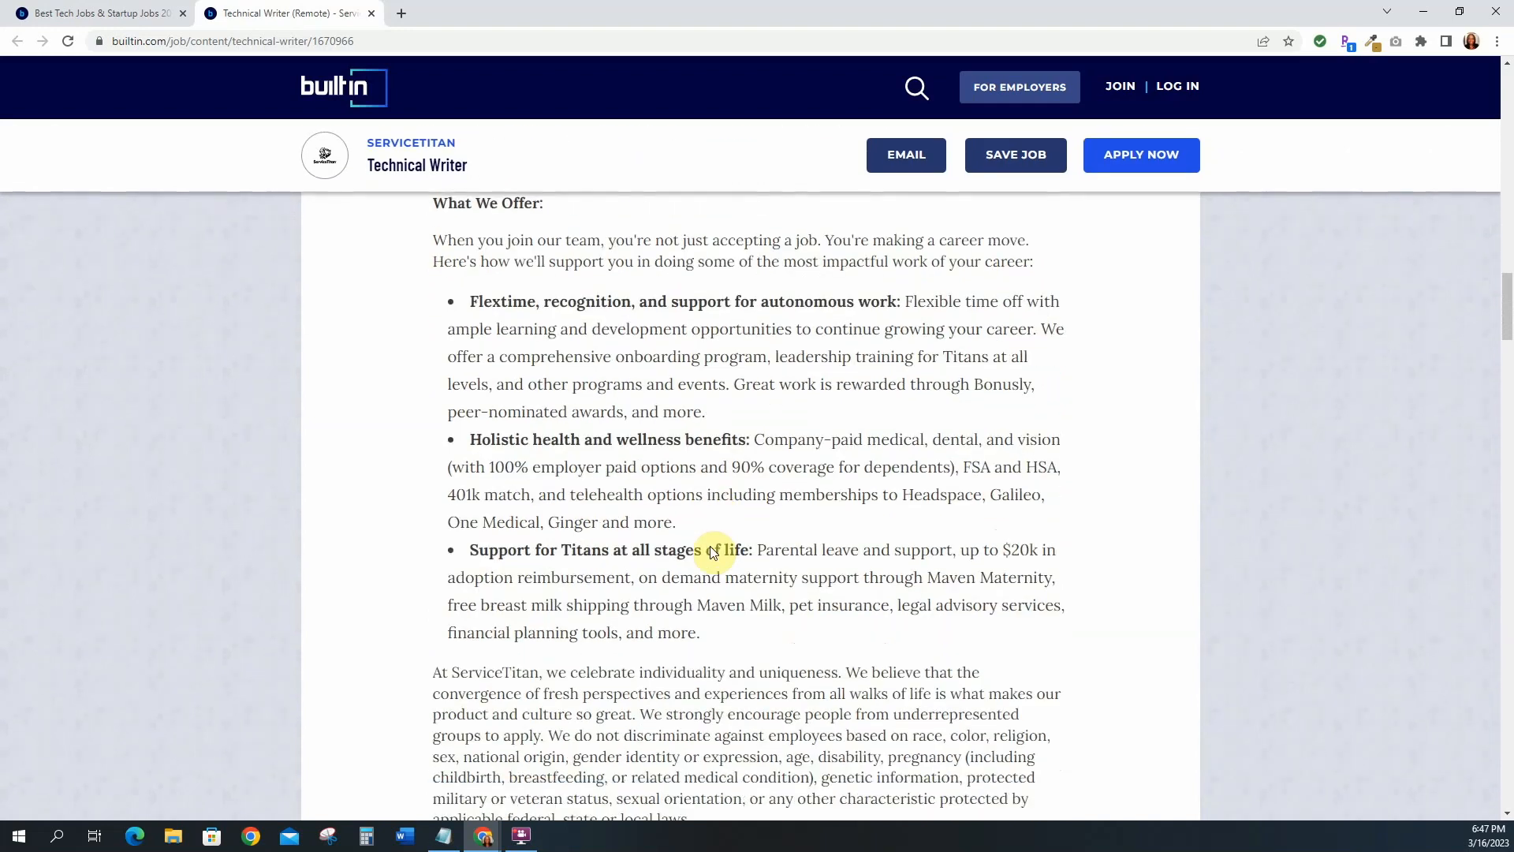
pyautogui.scroll(-3)
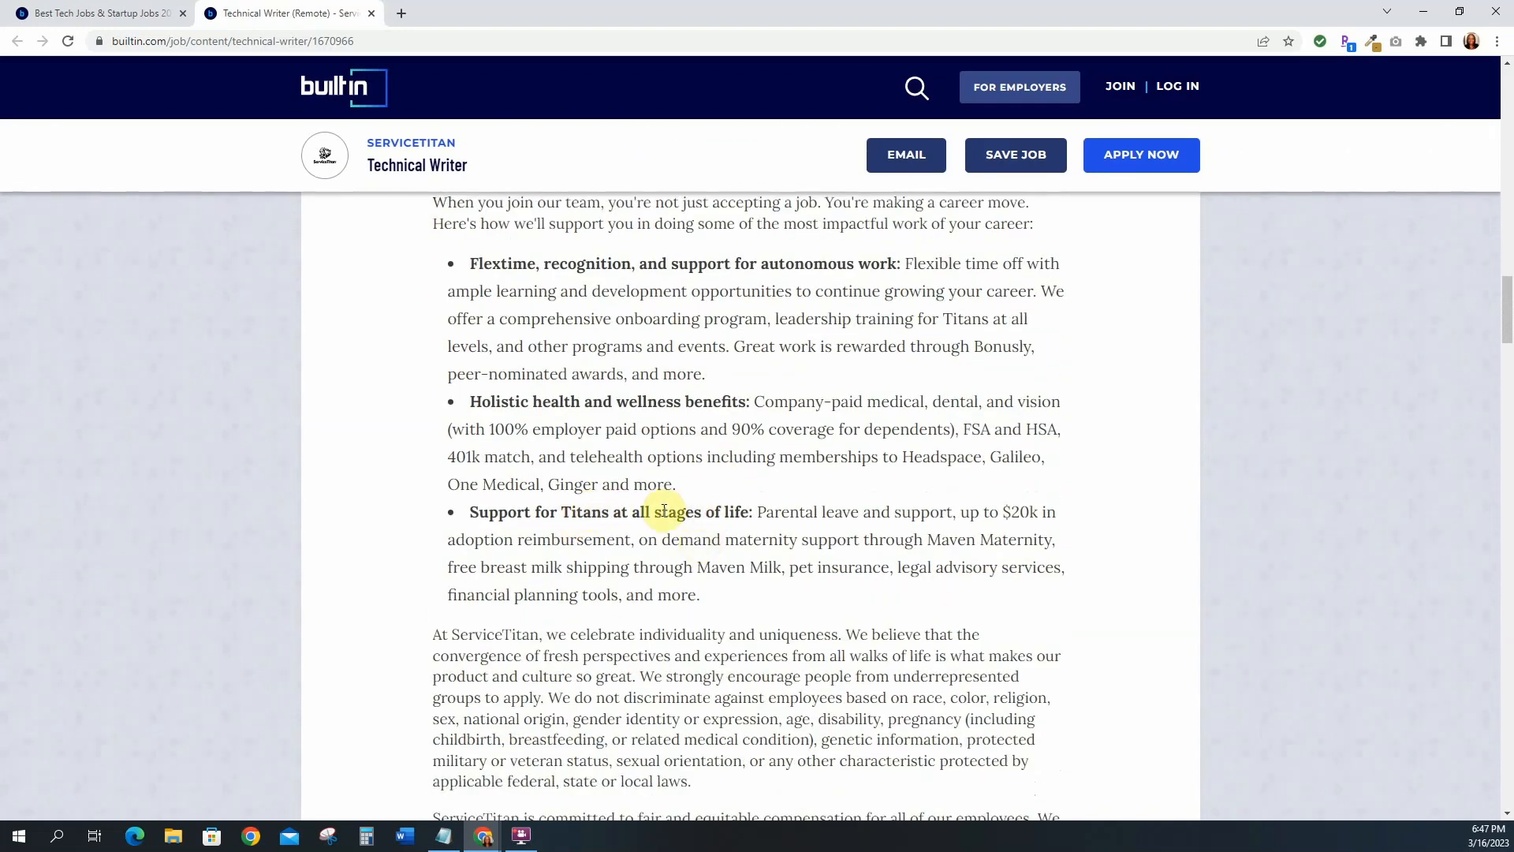
pyautogui.moveTo(970, 492)
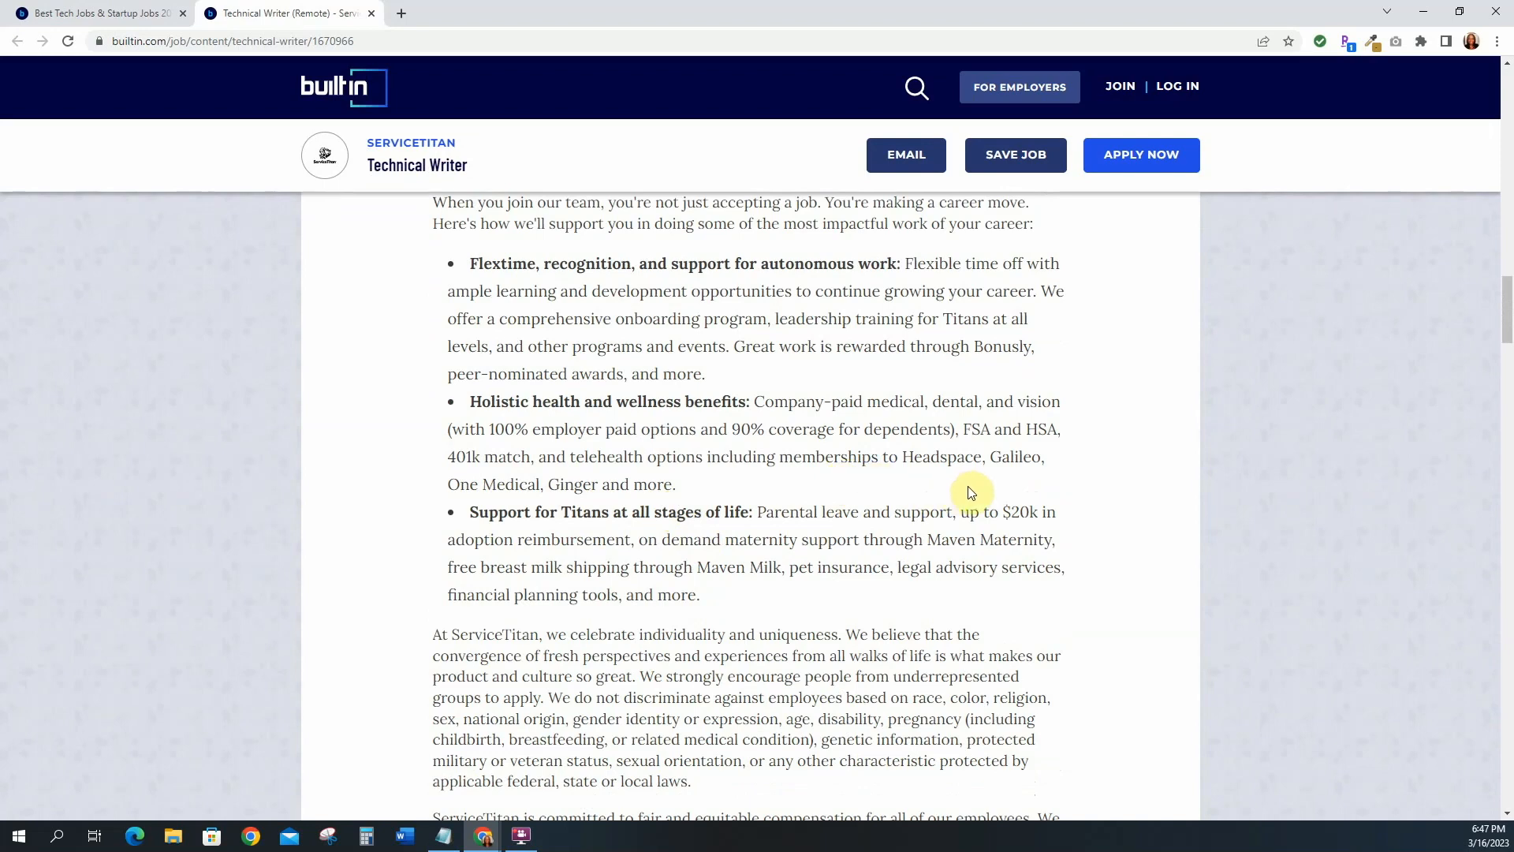
pyautogui.moveTo(513, 555)
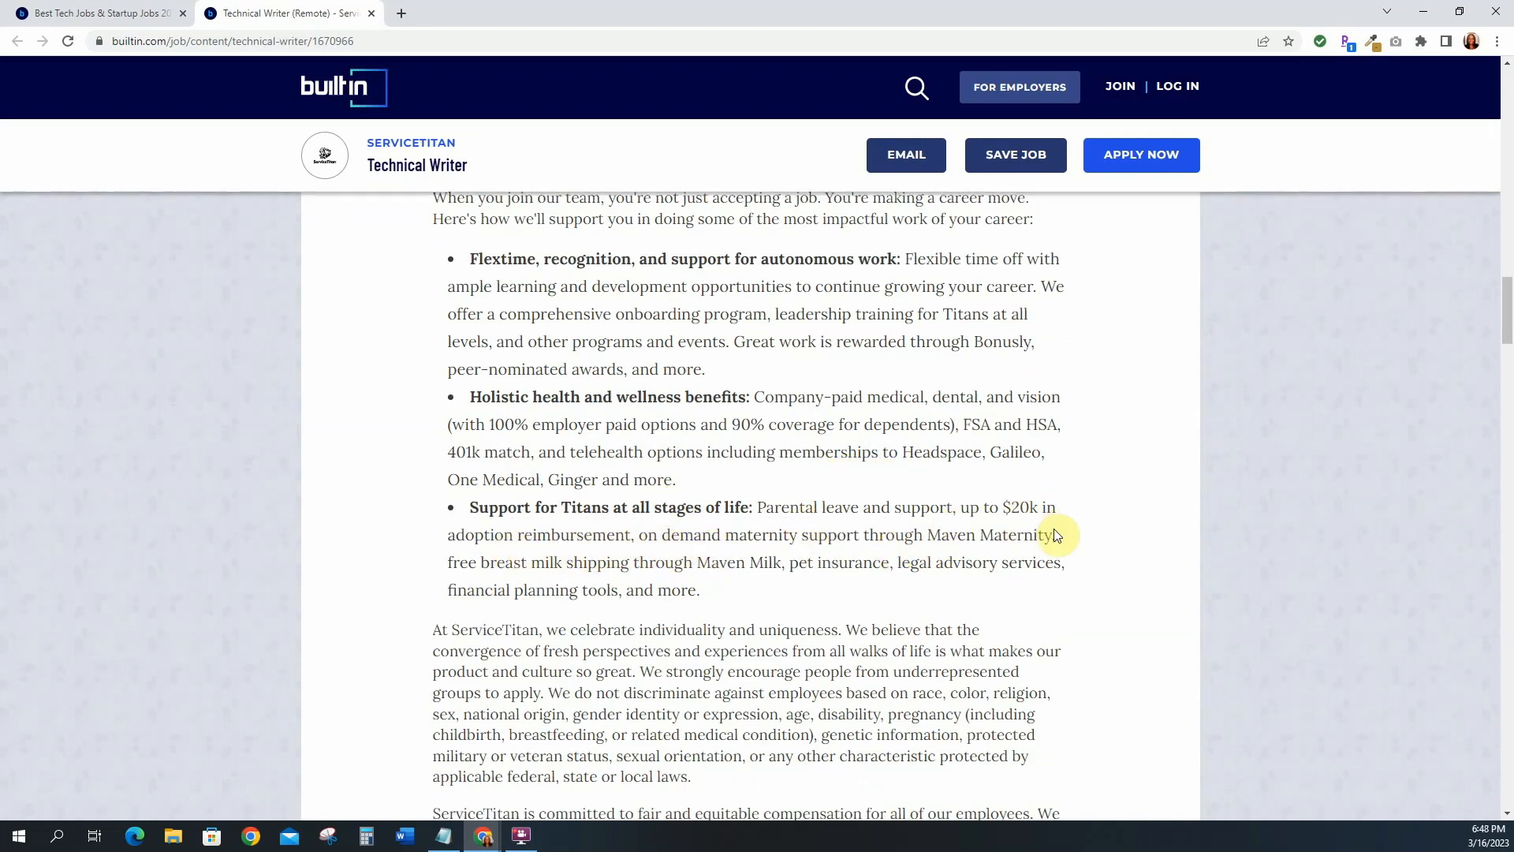
pyautogui.scroll(-3)
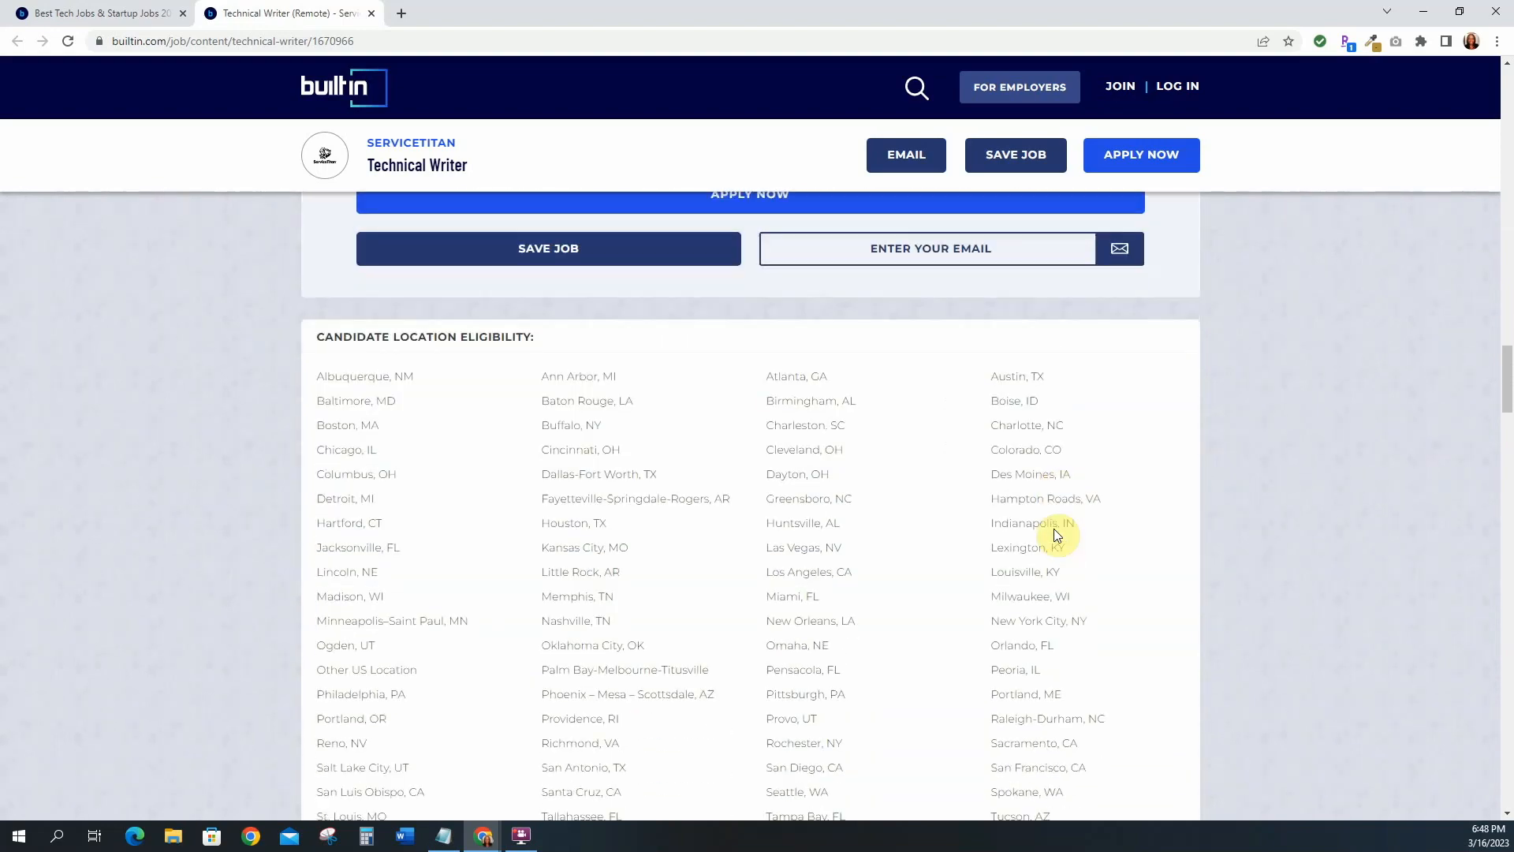
# - Return to the posting's title and $70,000–$101,000 salary range at the top
pyautogui.scroll(3)
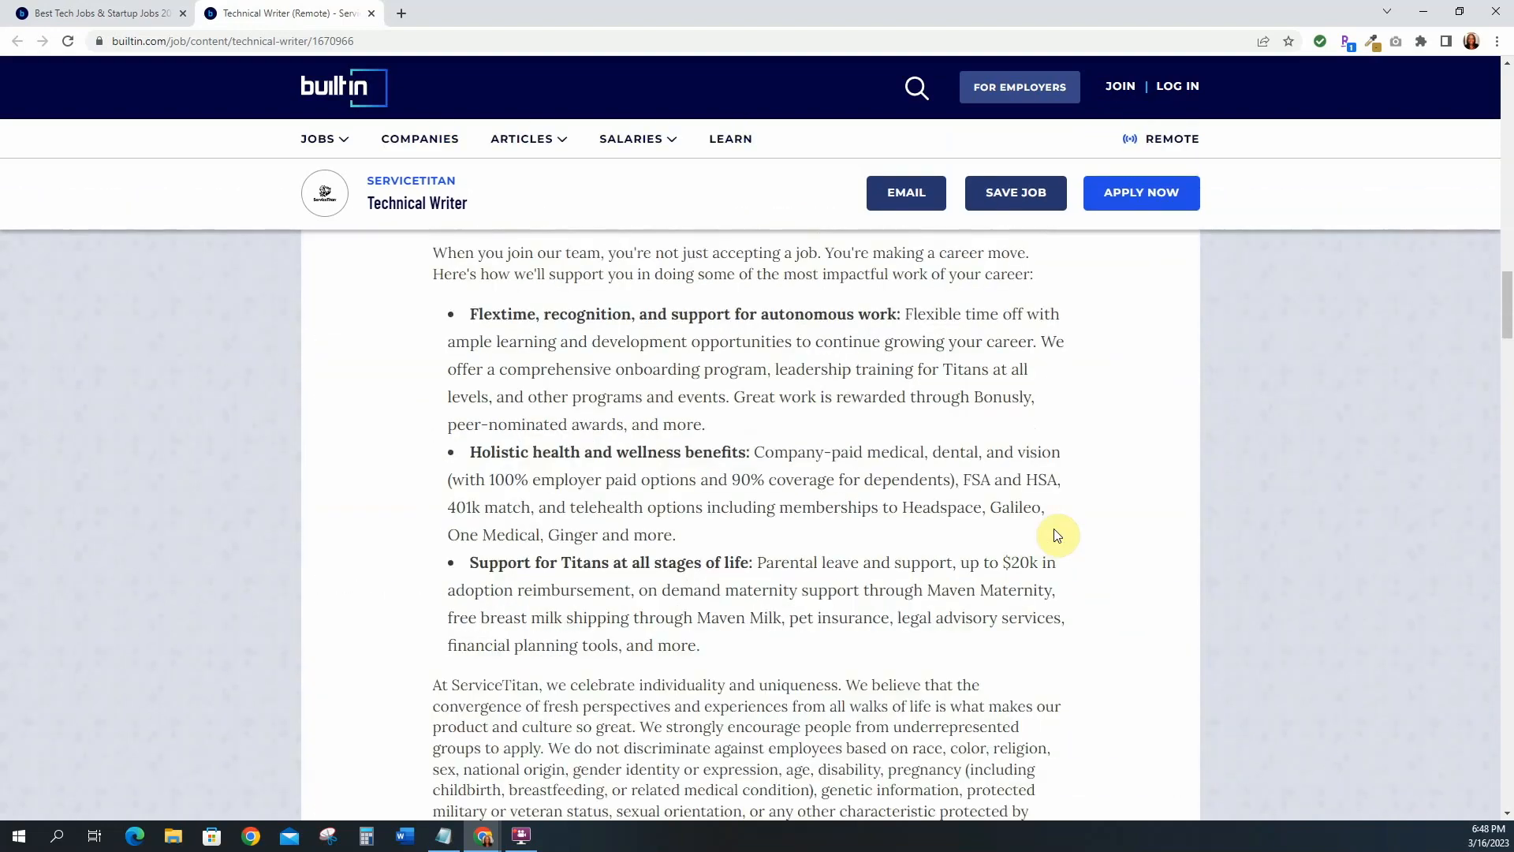
pyautogui.scroll(3)
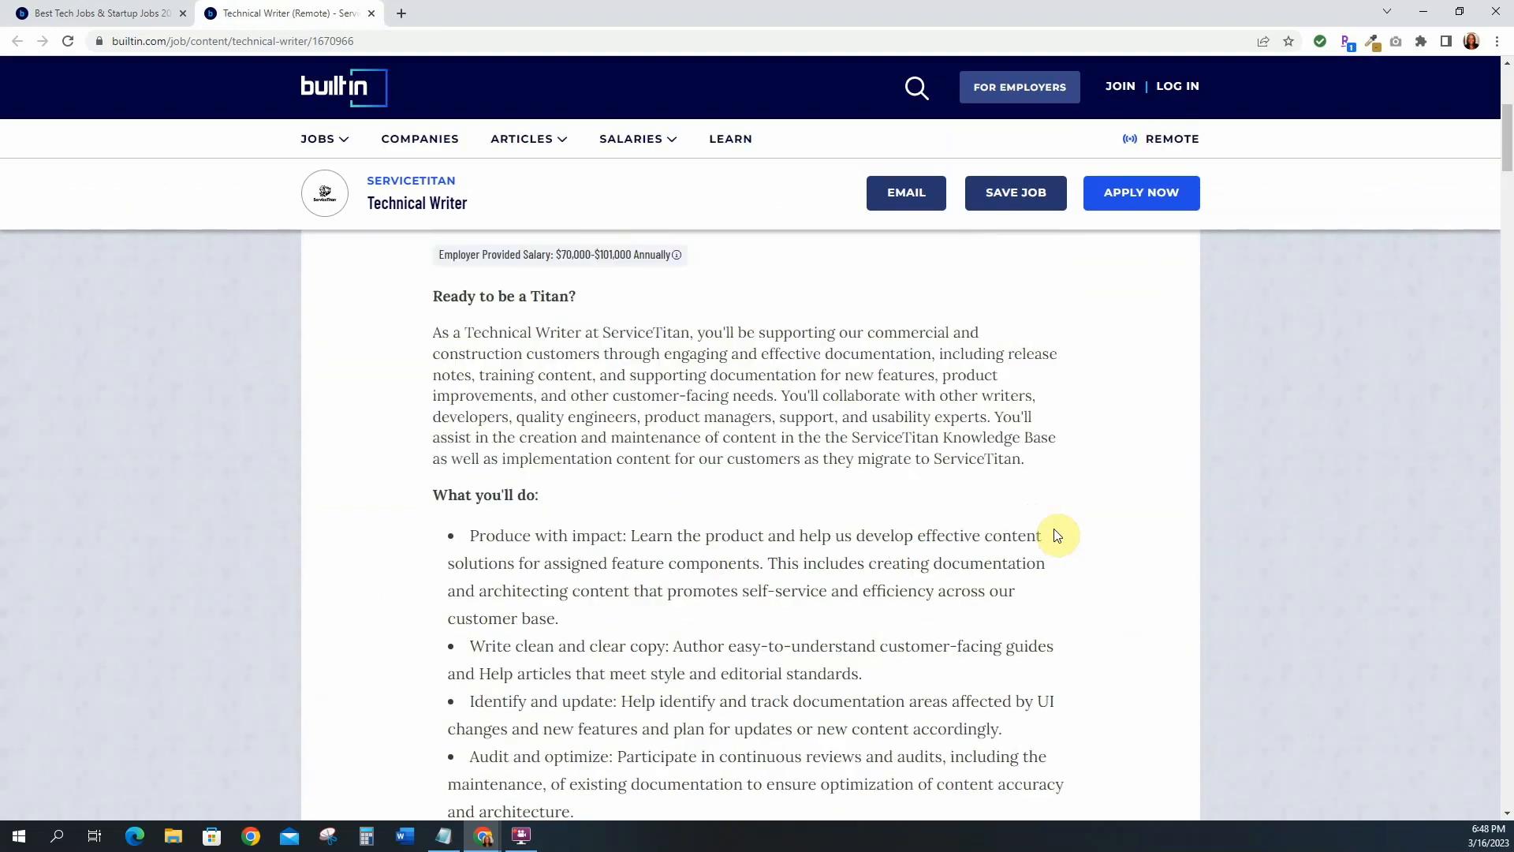
pyautogui.scroll(3)
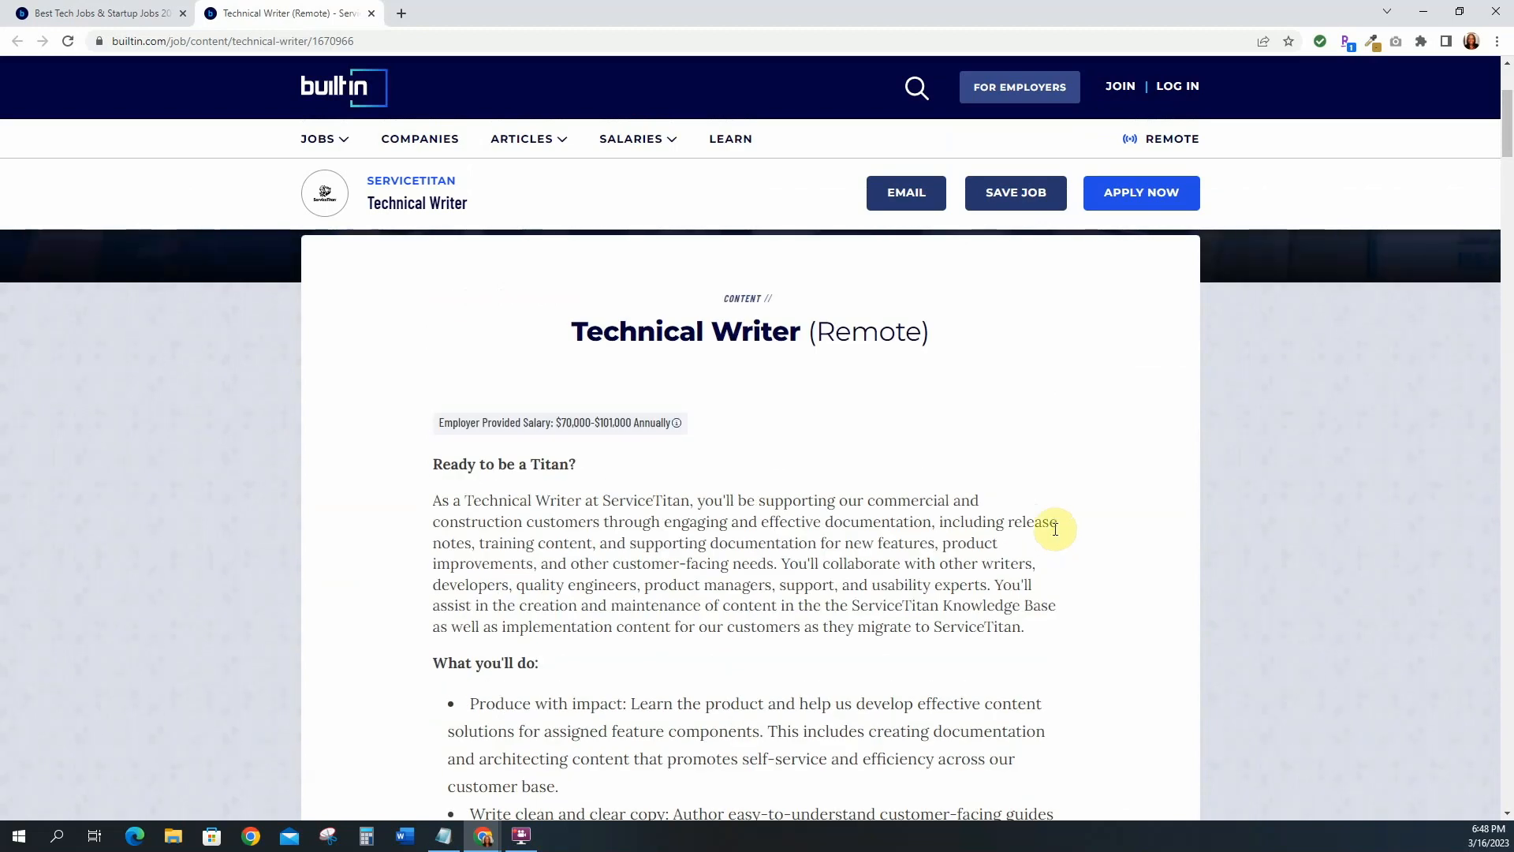
pyautogui.moveTo(825, 474)
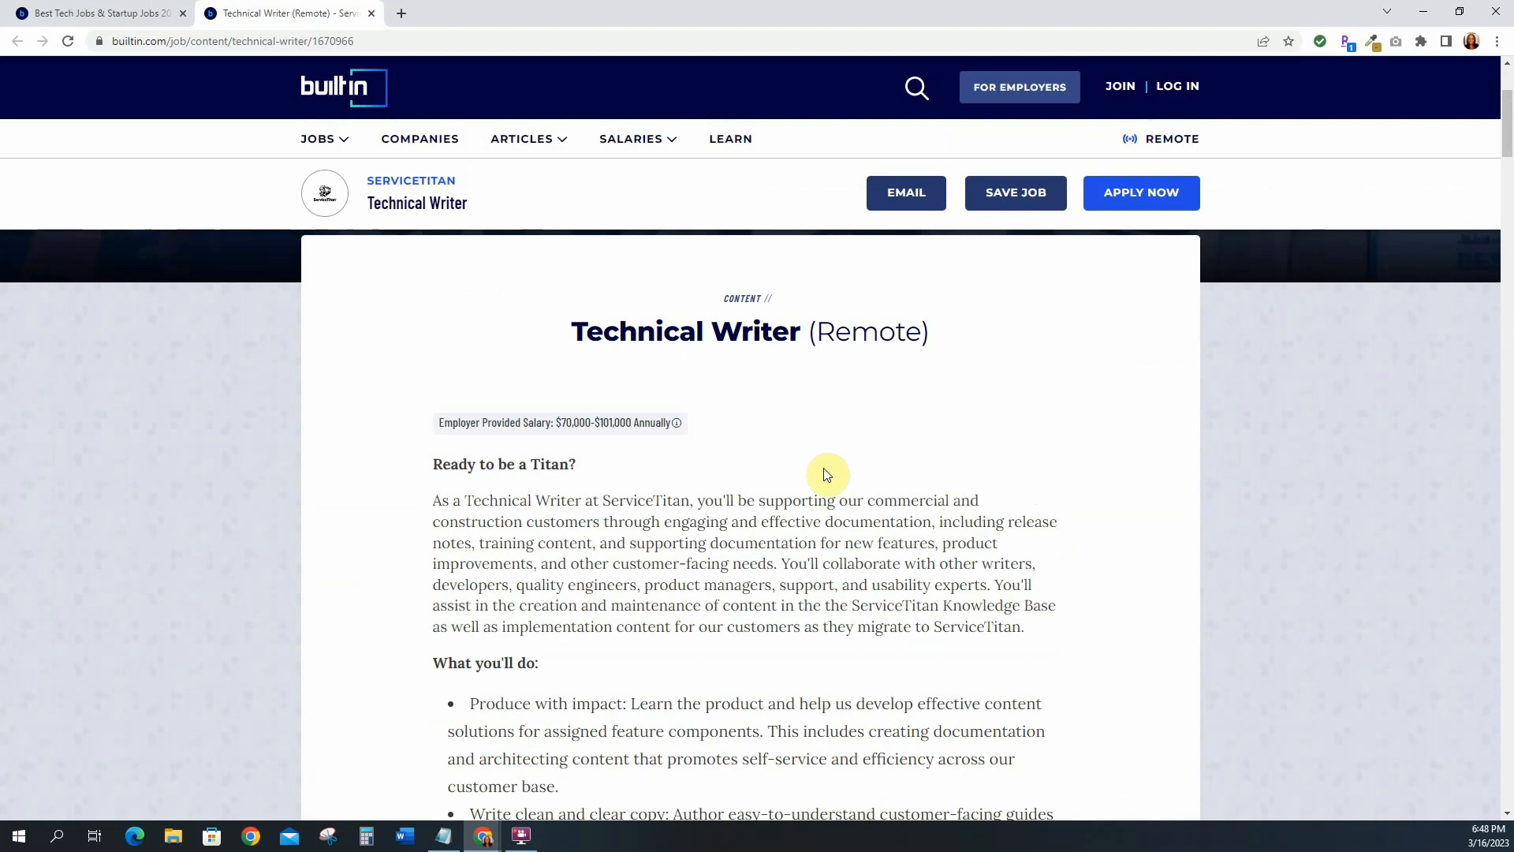
pyautogui.moveTo(715, 344)
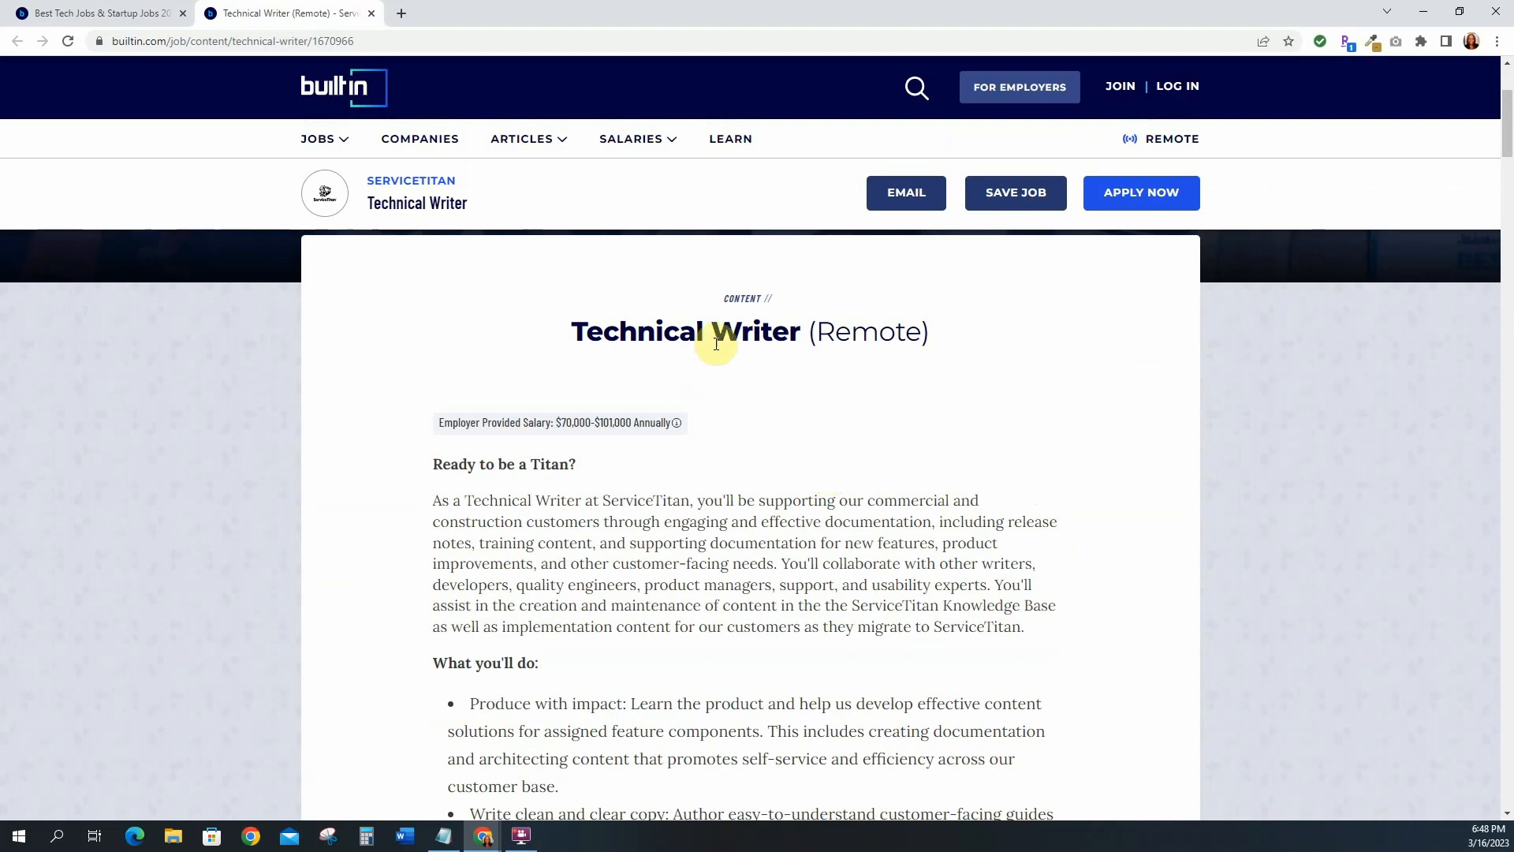
pyautogui.moveTo(566, 422)
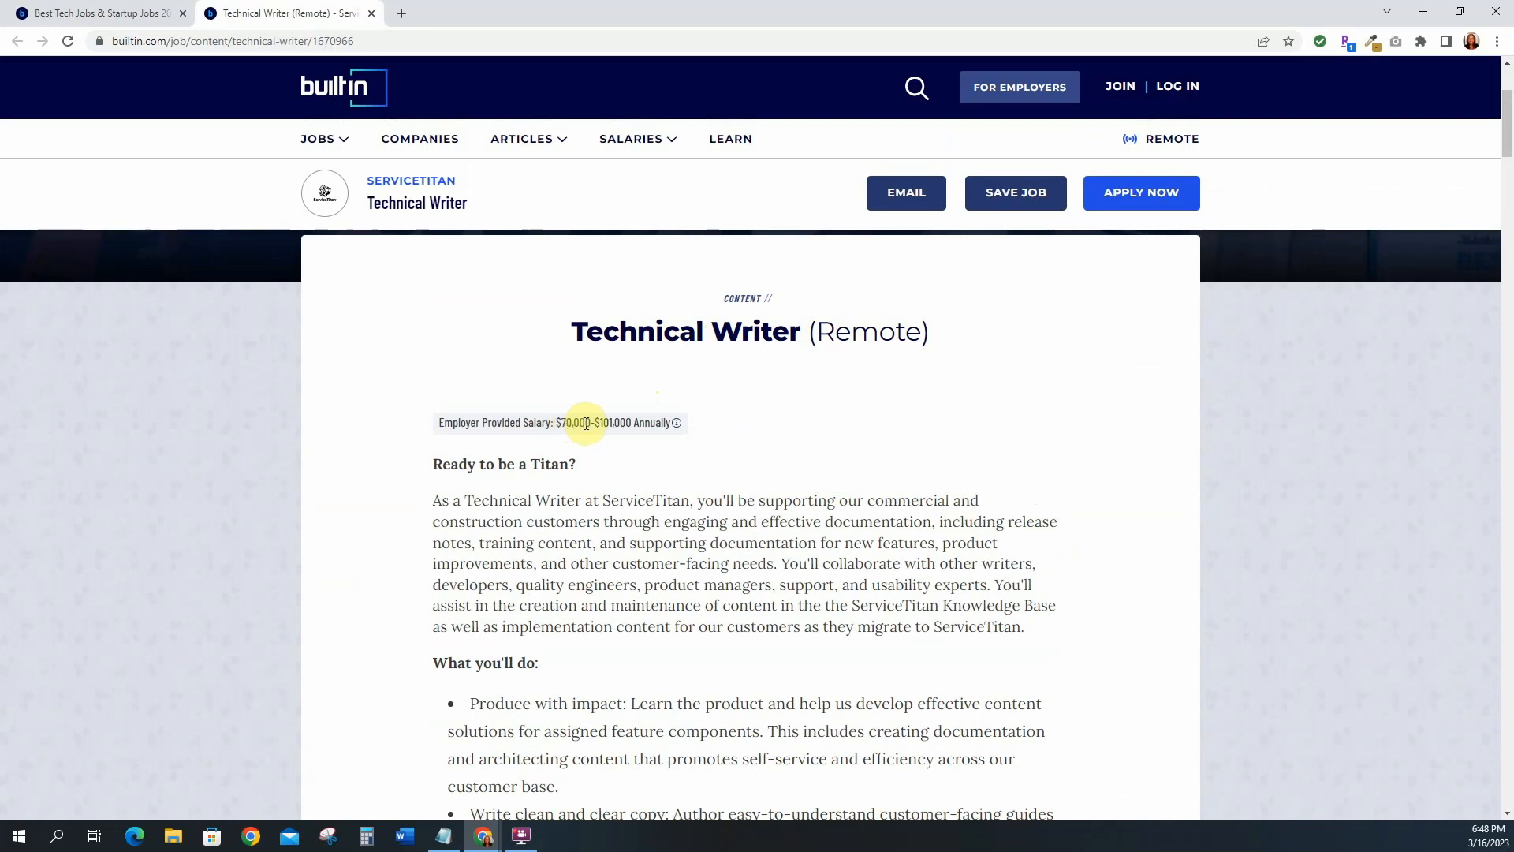
pyautogui.moveTo(710, 428)
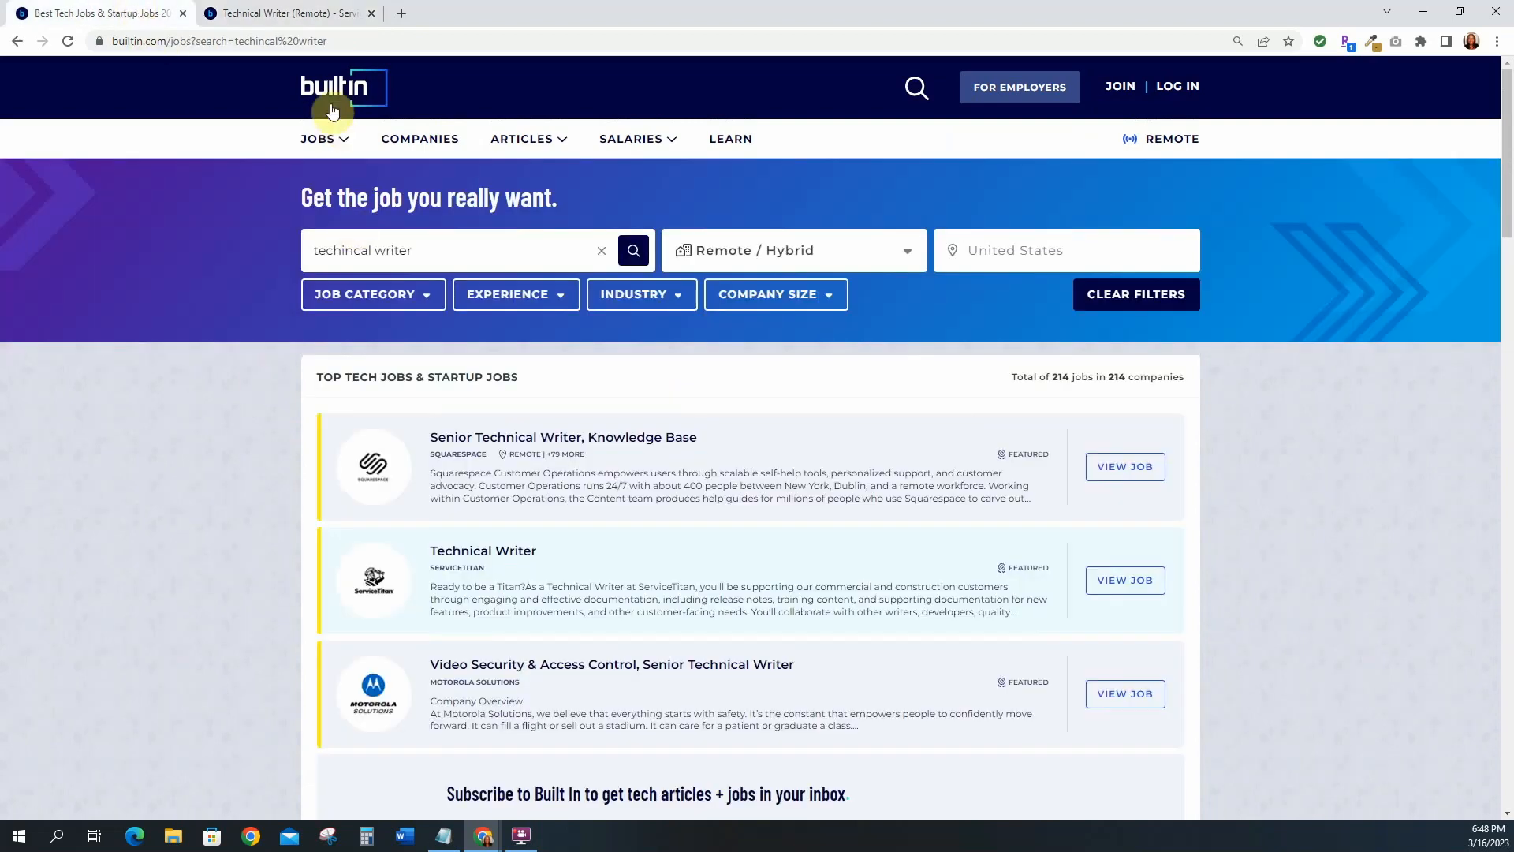
# - Return to the Built In homepage using the header logo
pyautogui.click(343, 87)
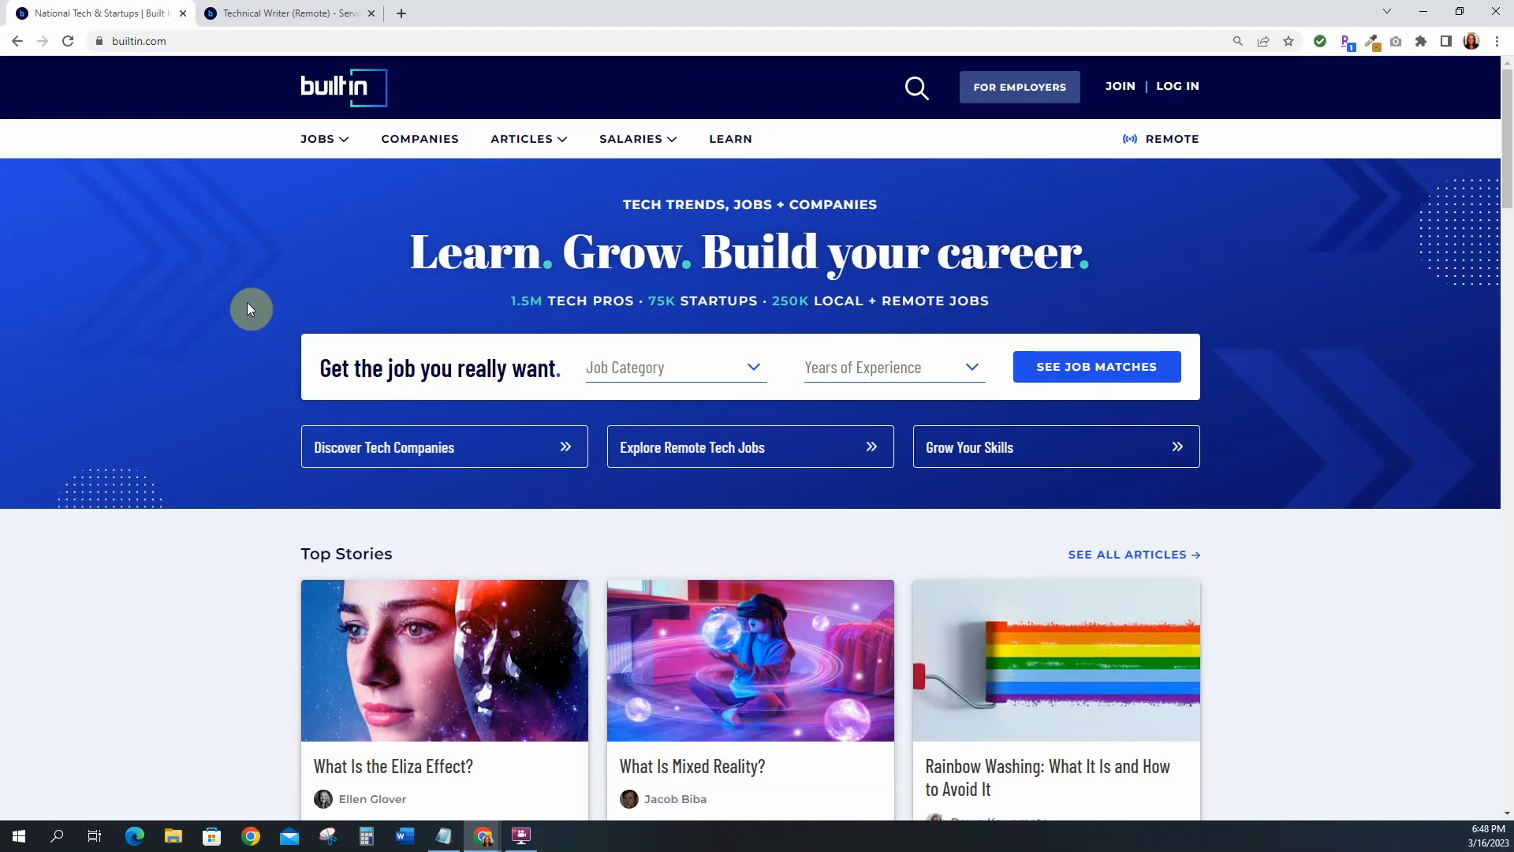
pyautogui.moveTo(249, 297)
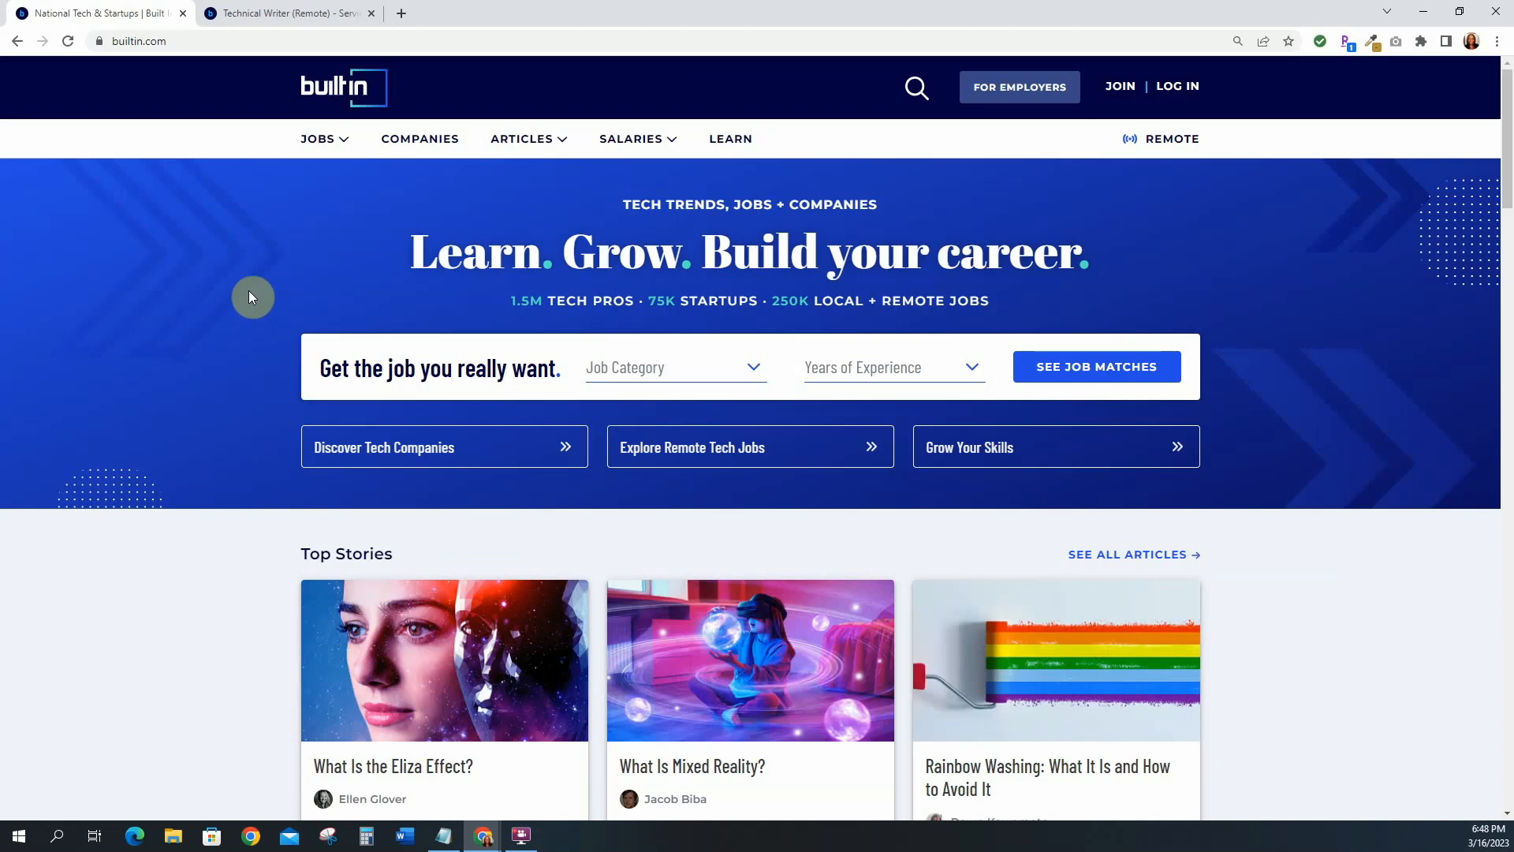
pyautogui.moveTo(258, 292)
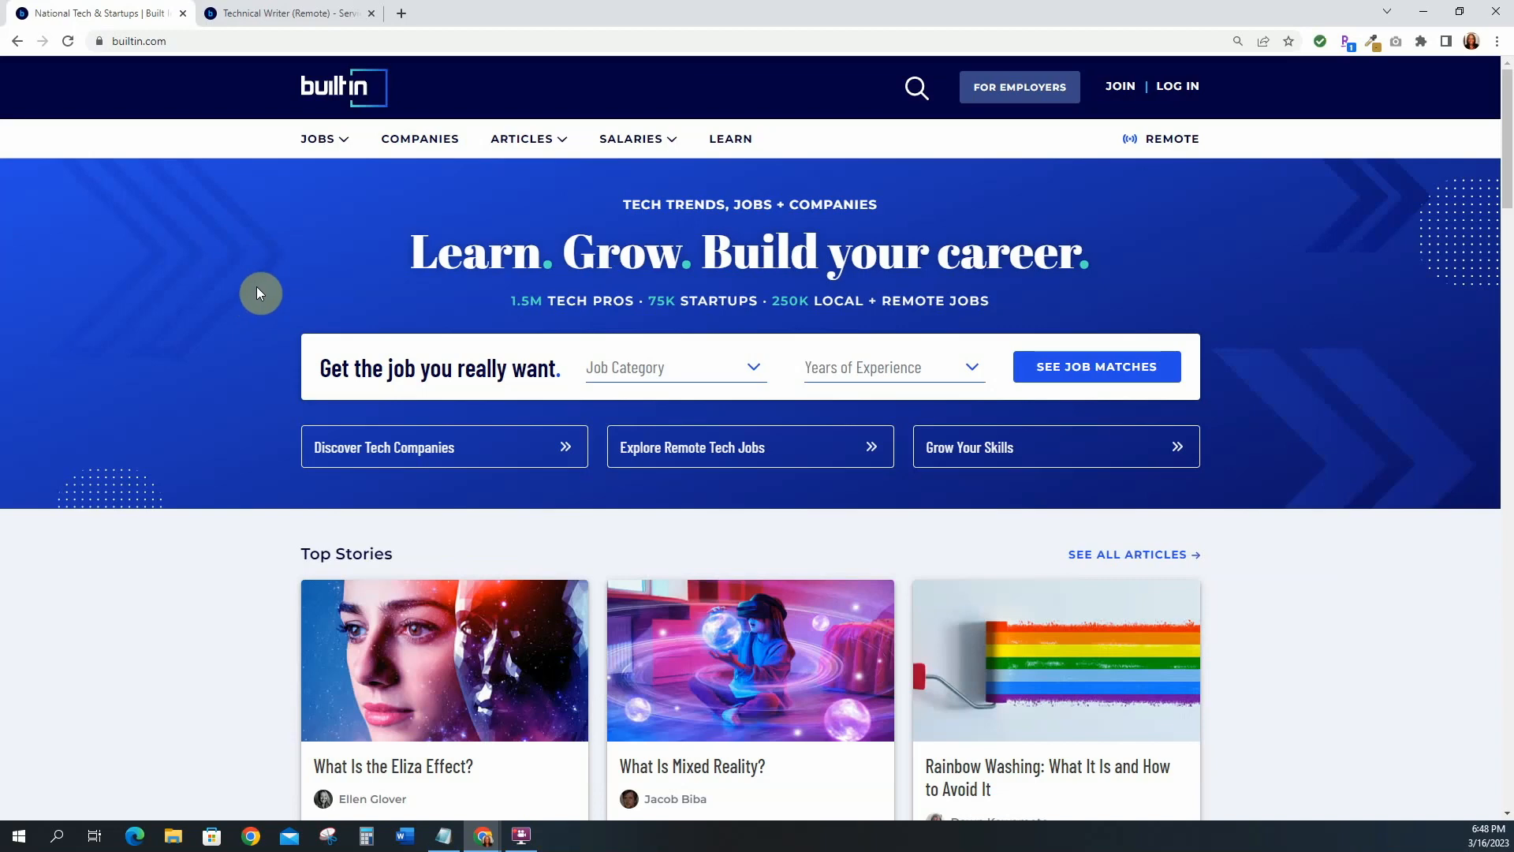